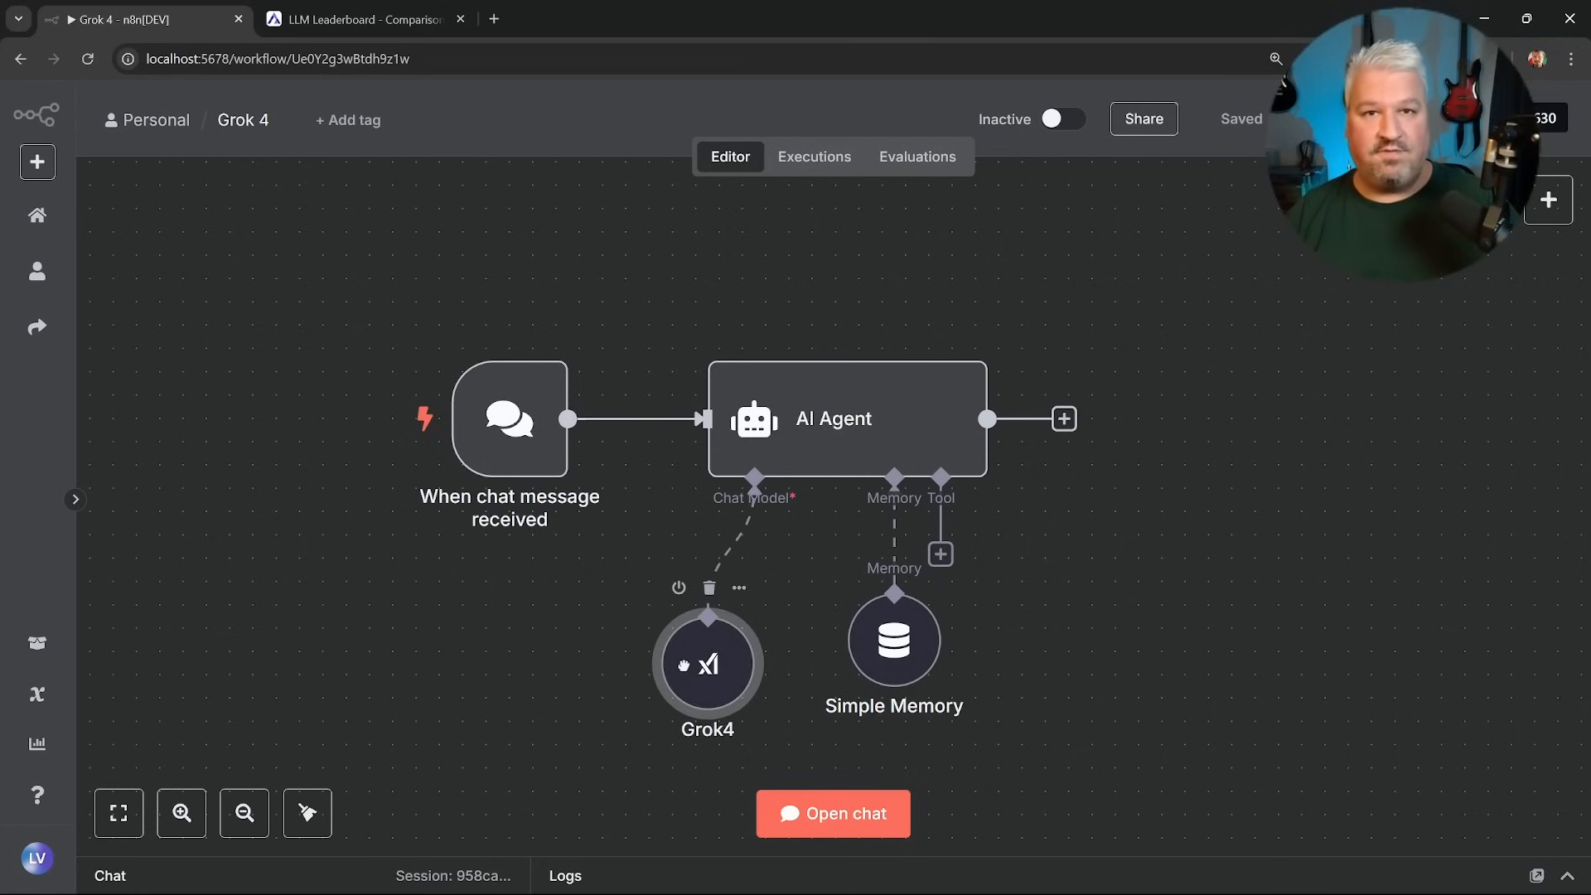
# Browse the LLM leaderboard table and highlight the $6.00 blended price entry.
pyautogui.click(363, 19)
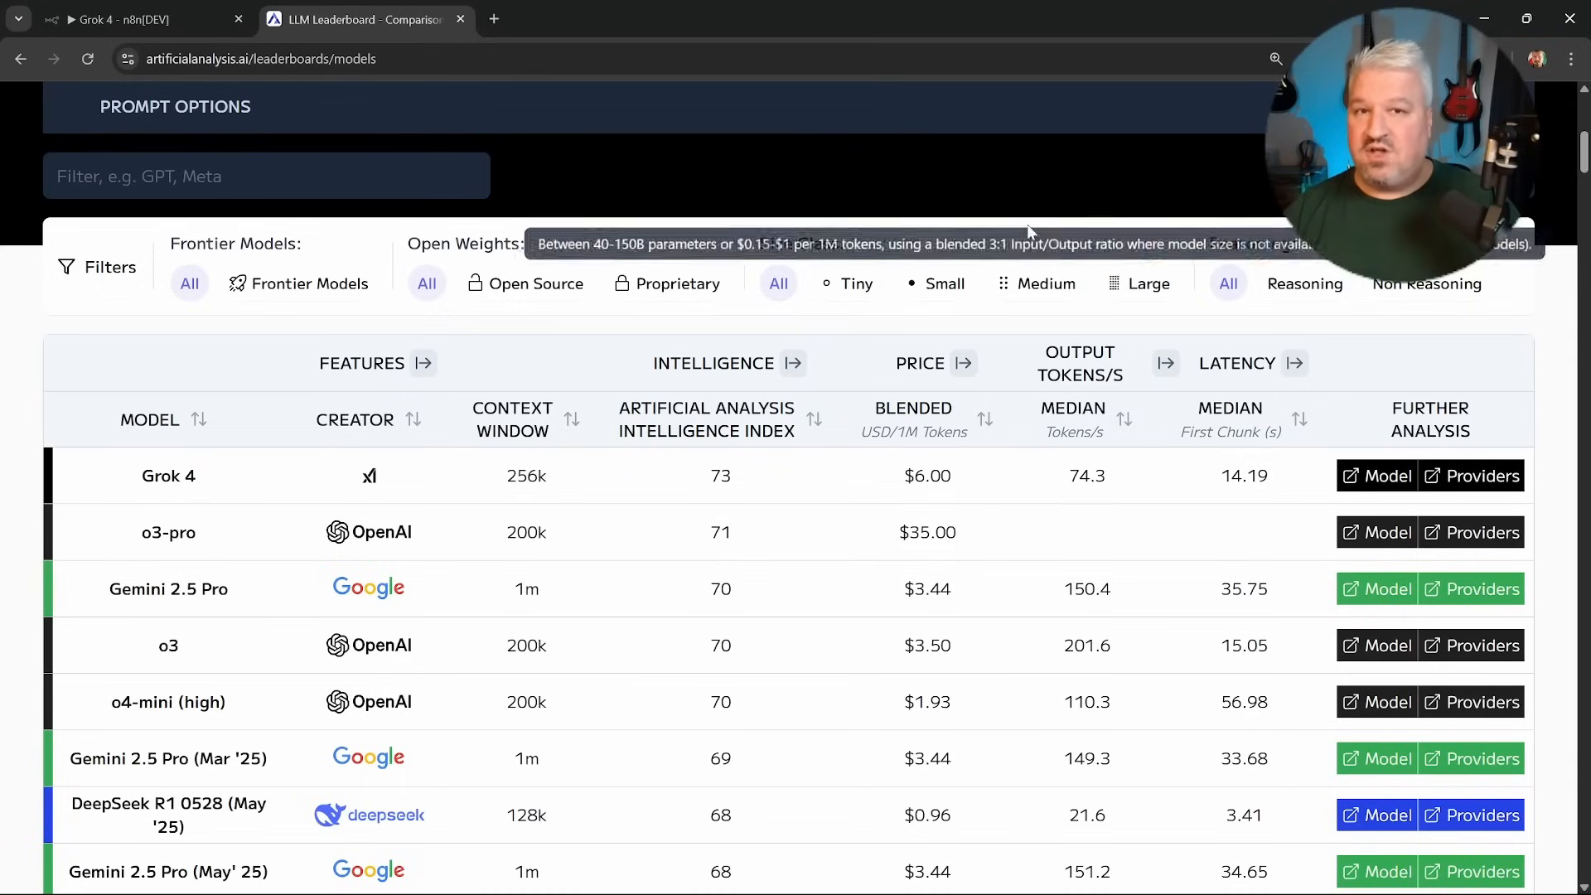
pyautogui.moveTo(812, 502)
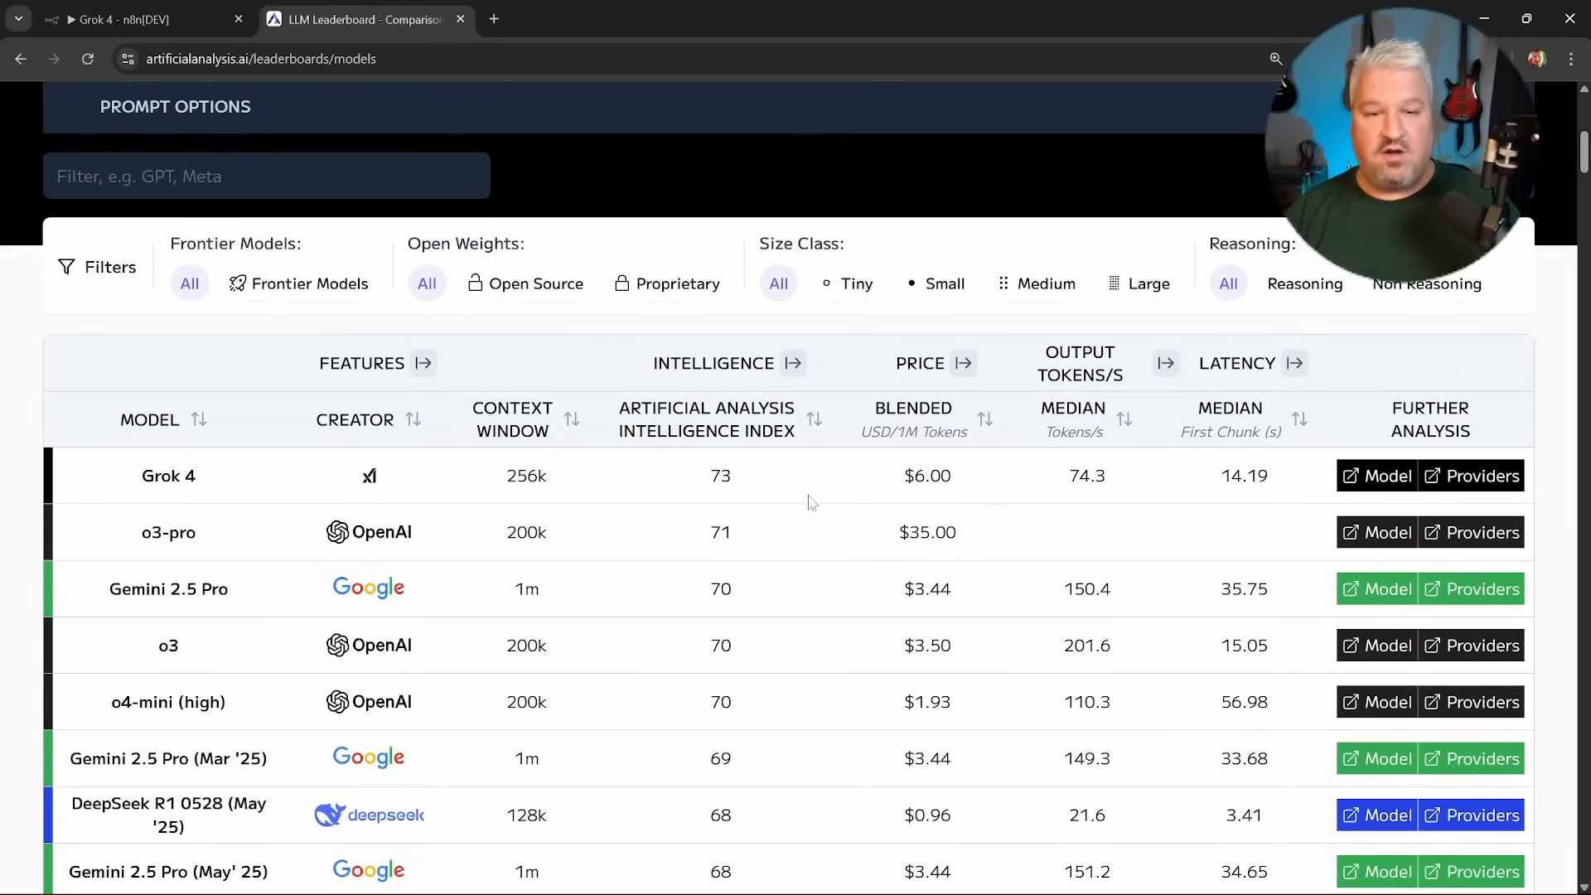
pyautogui.moveTo(96, 457)
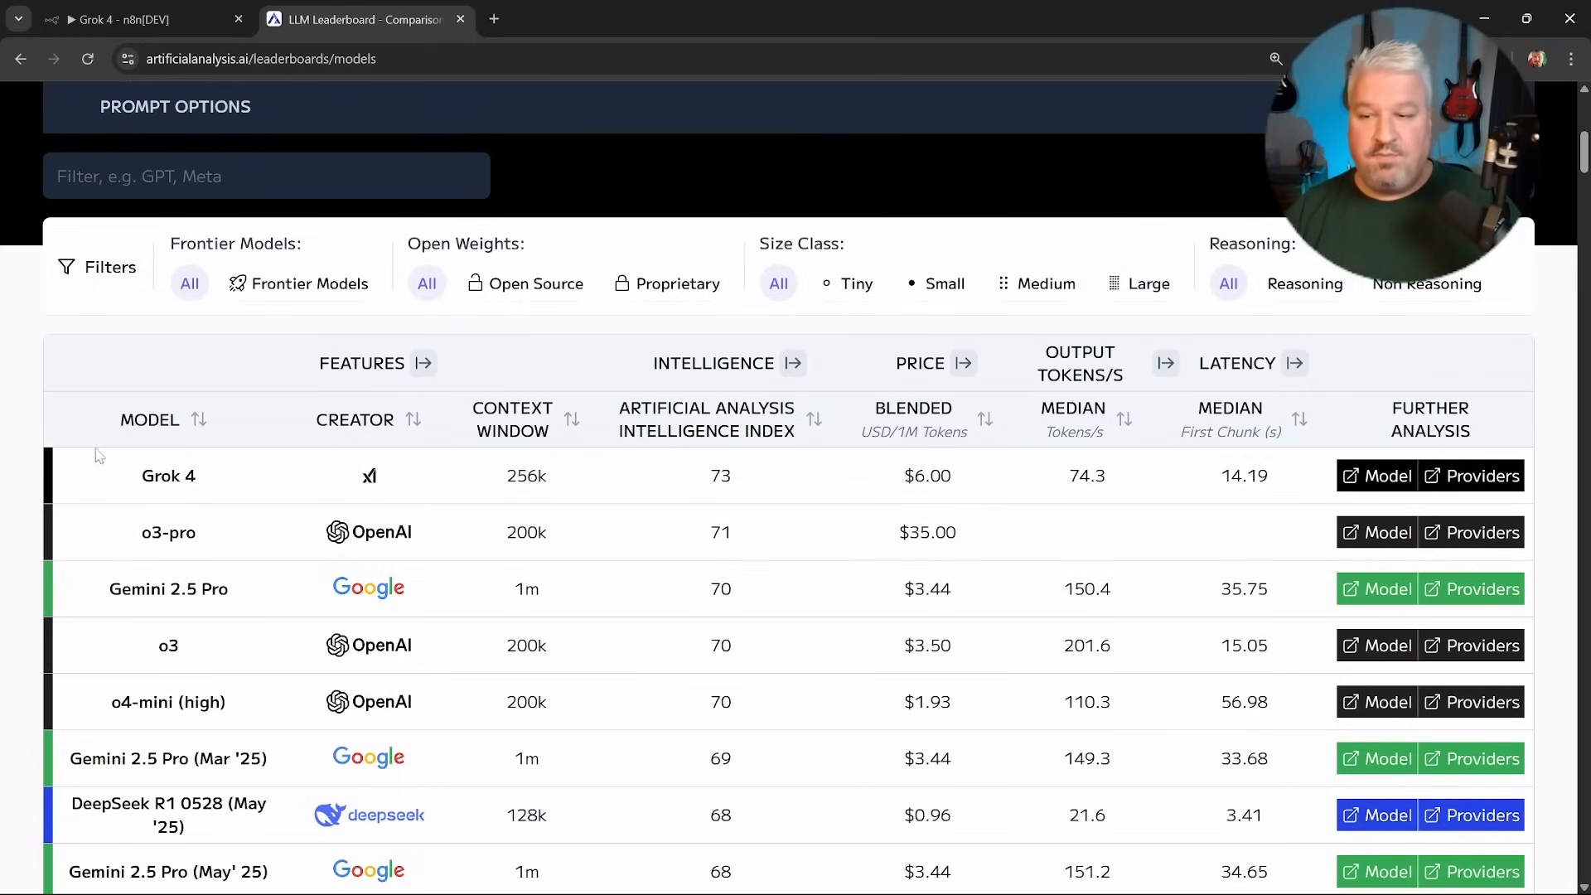
pyautogui.moveTo(208, 552)
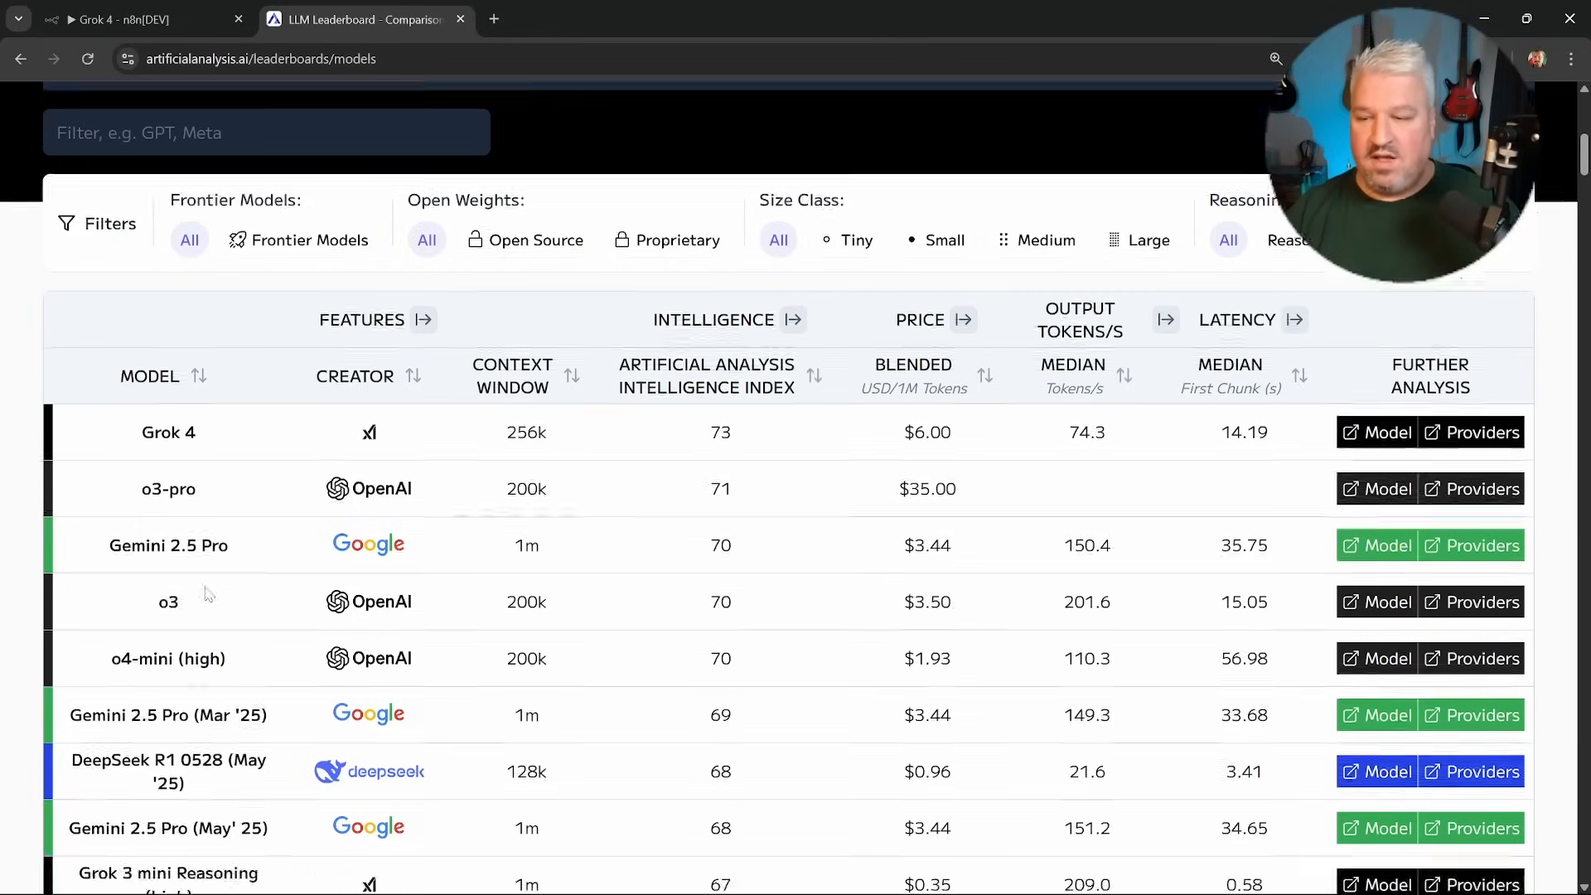
pyautogui.scroll(-3)
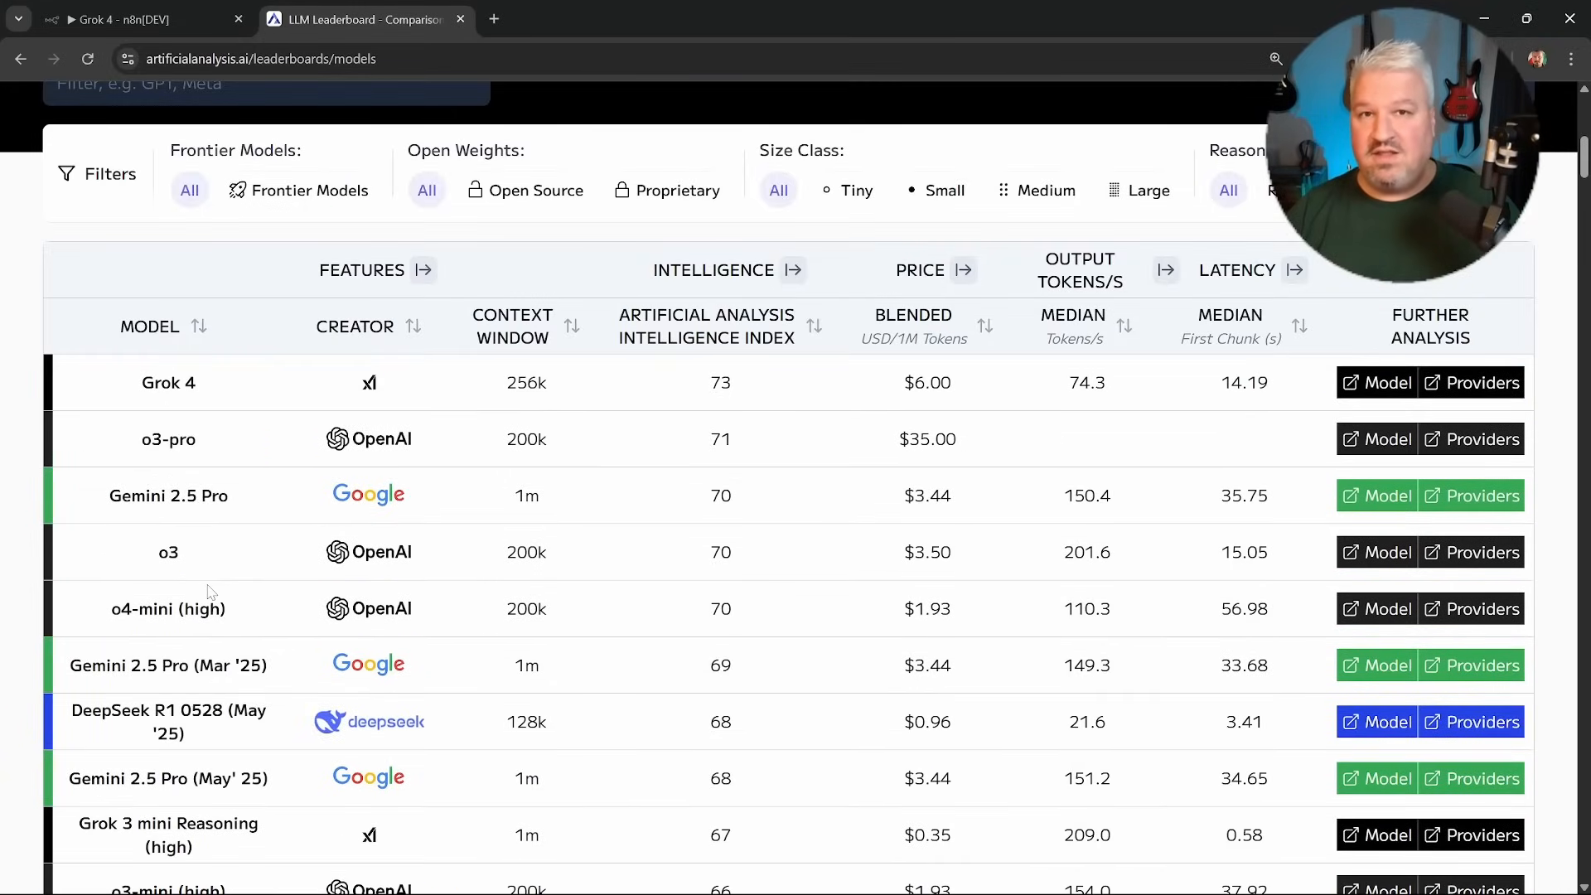
pyautogui.moveTo(426, 467)
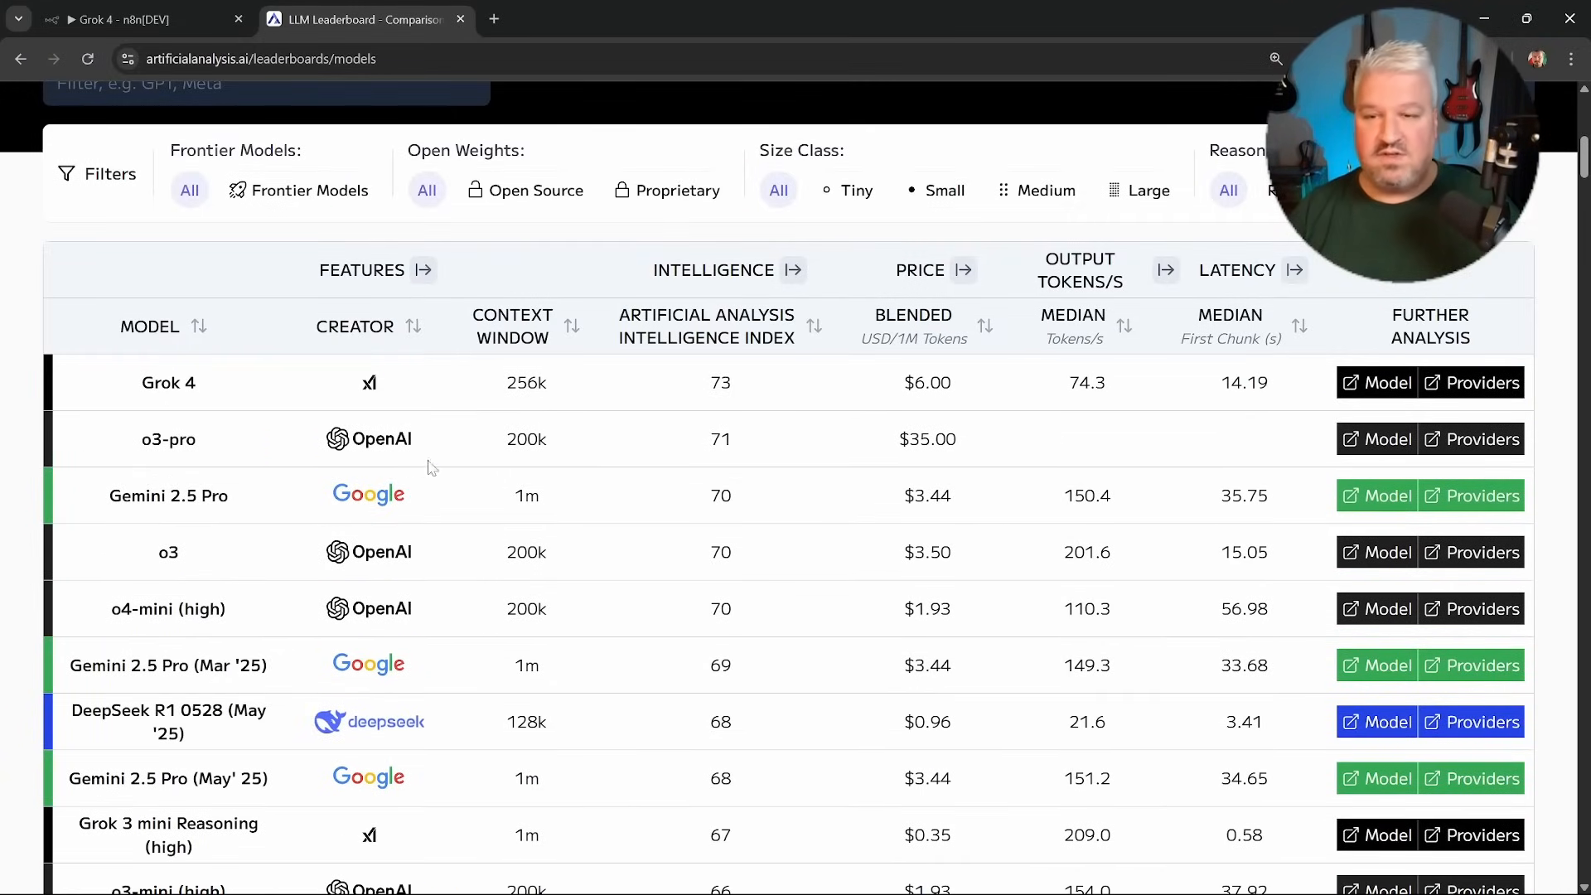
pyautogui.moveTo(556, 394)
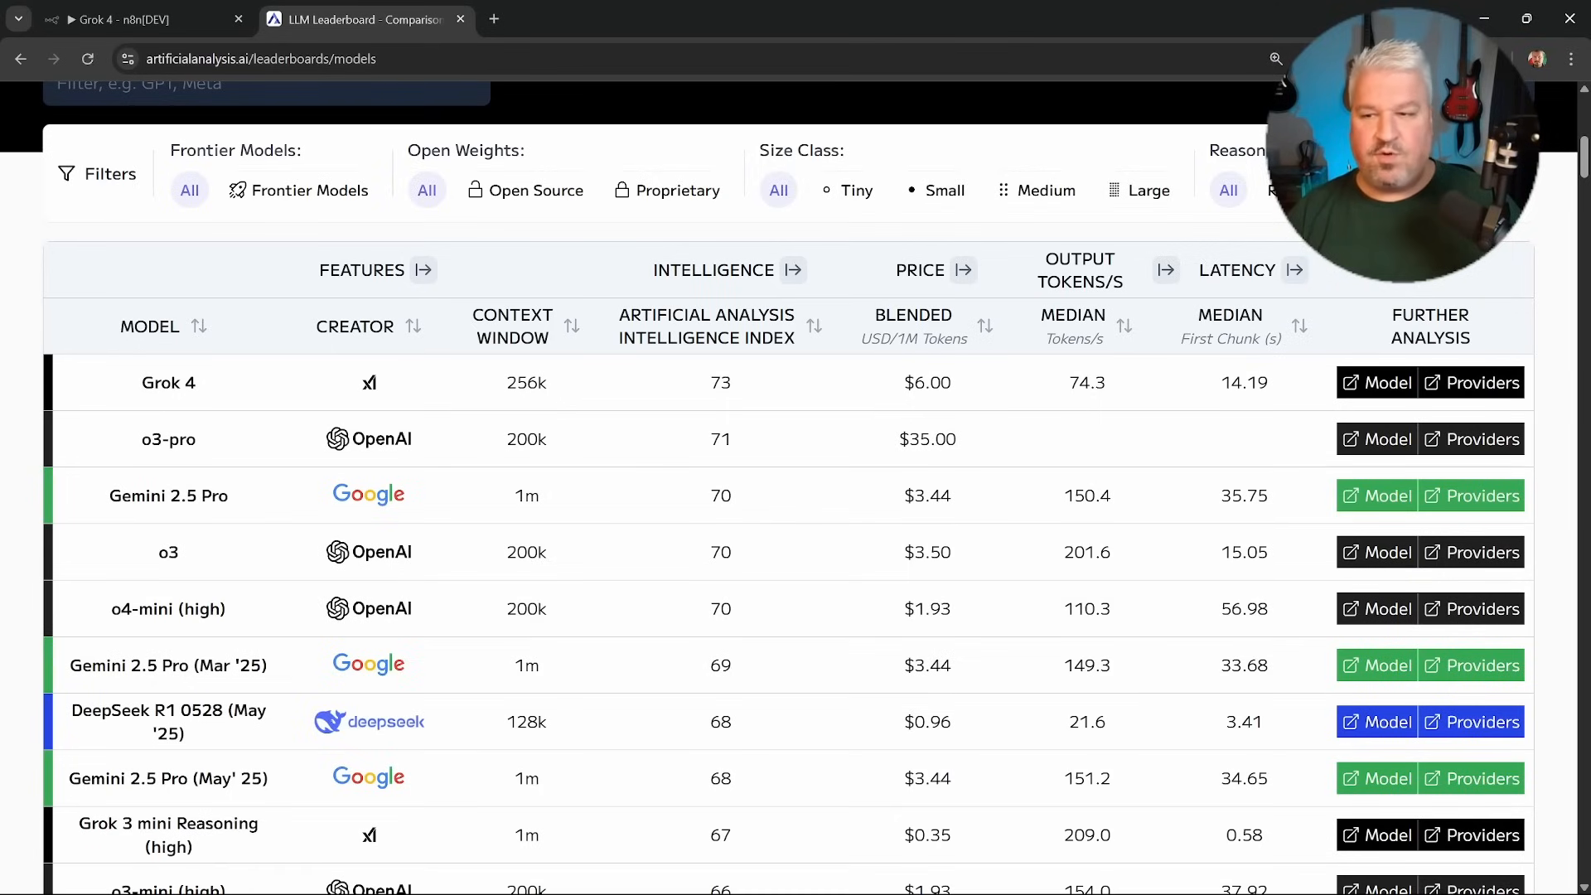
pyautogui.moveTo(508, 398)
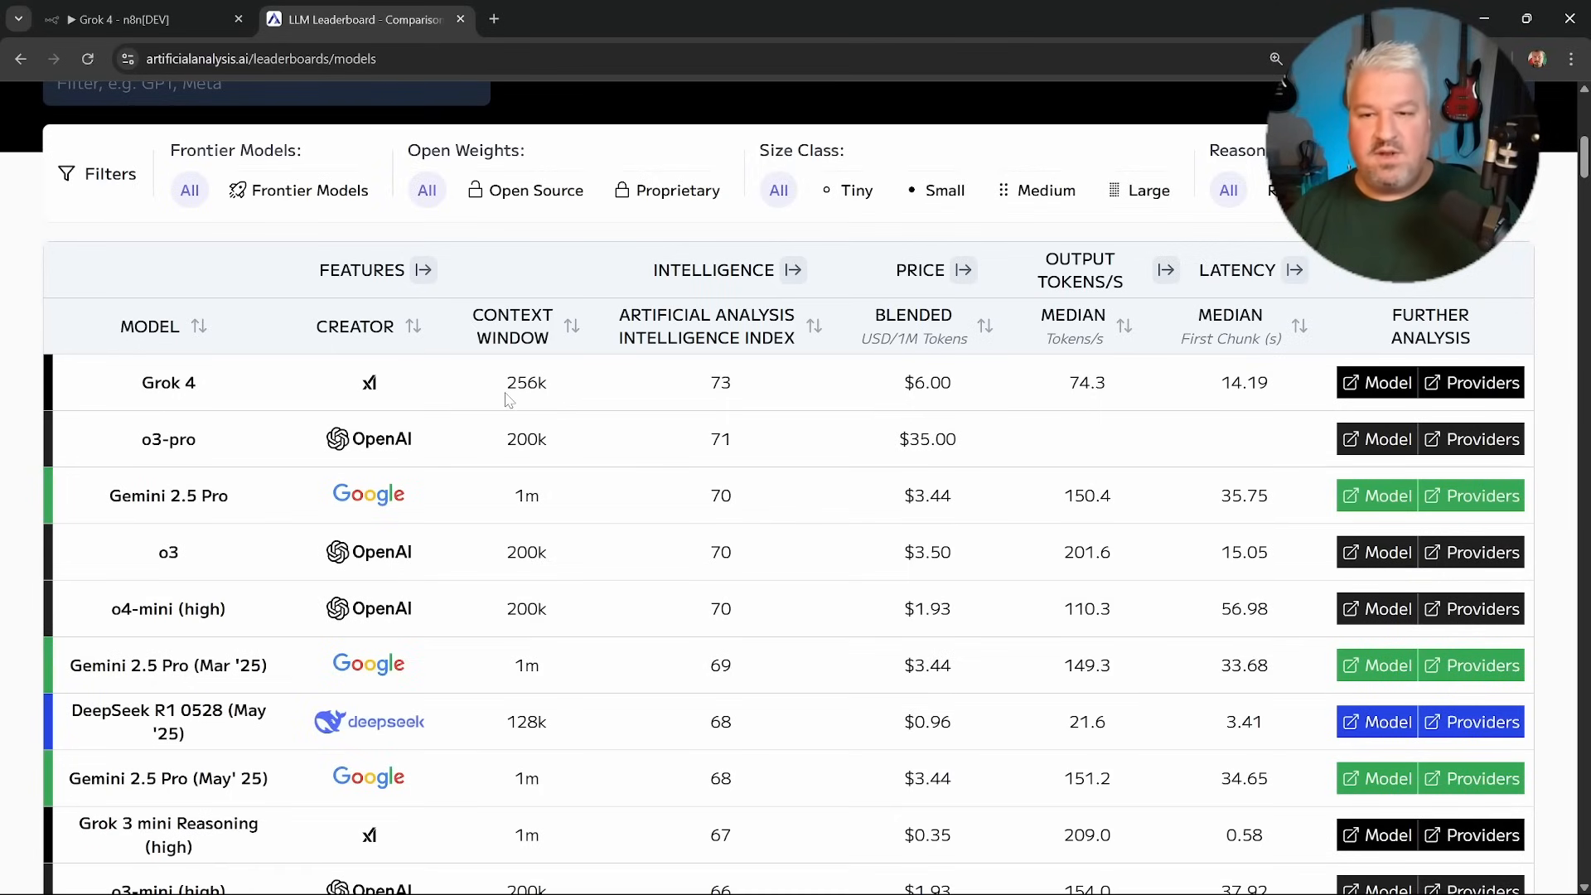
pyautogui.scroll(-3)
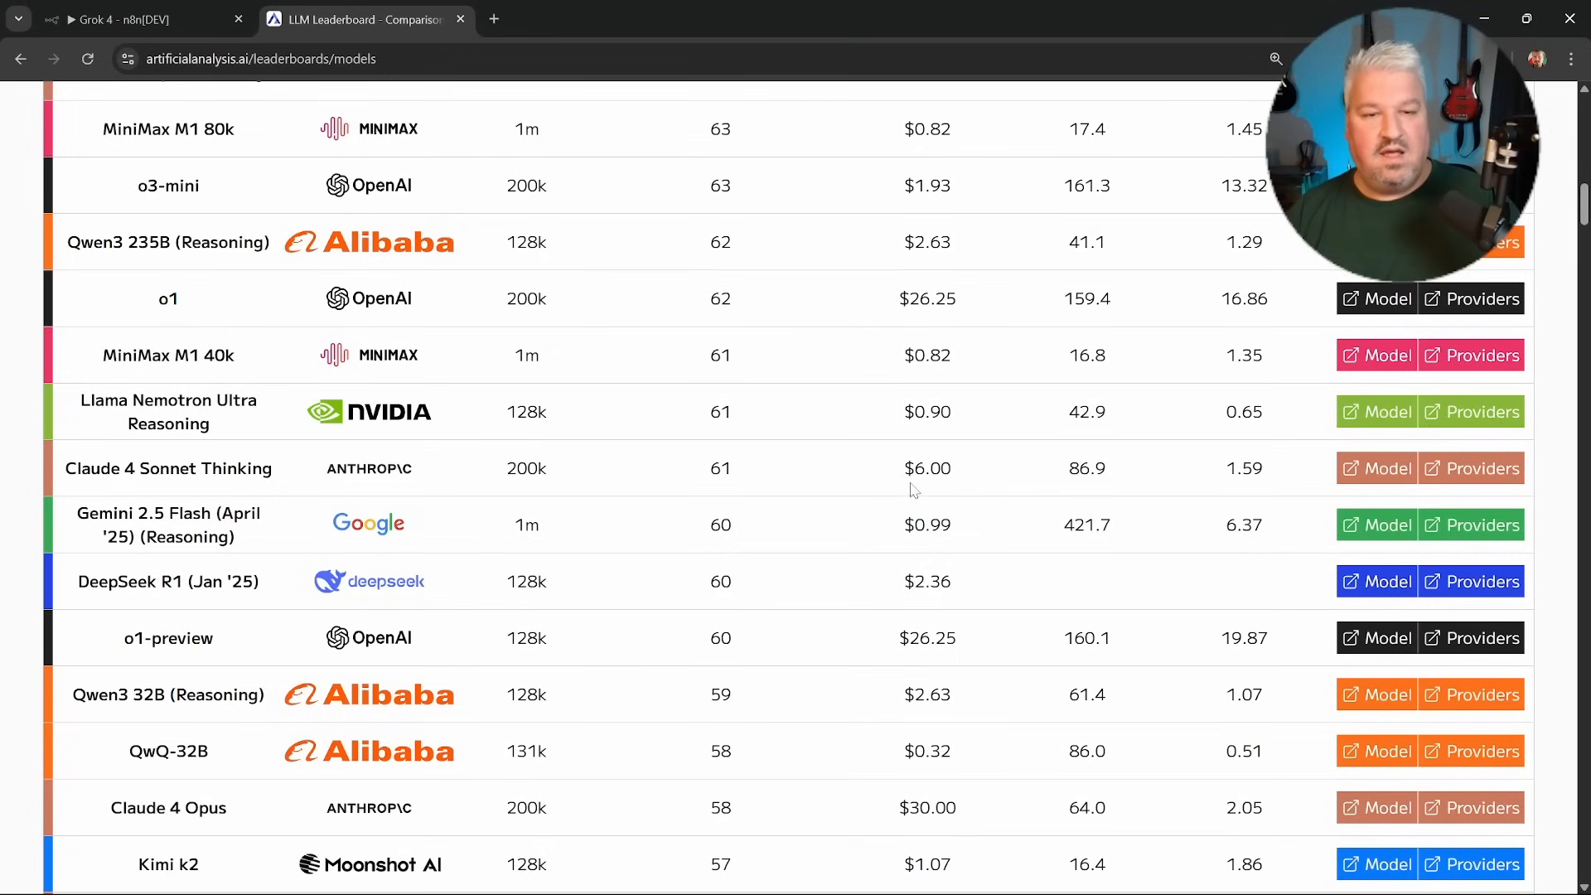
pyautogui.doubleClick(926, 467)
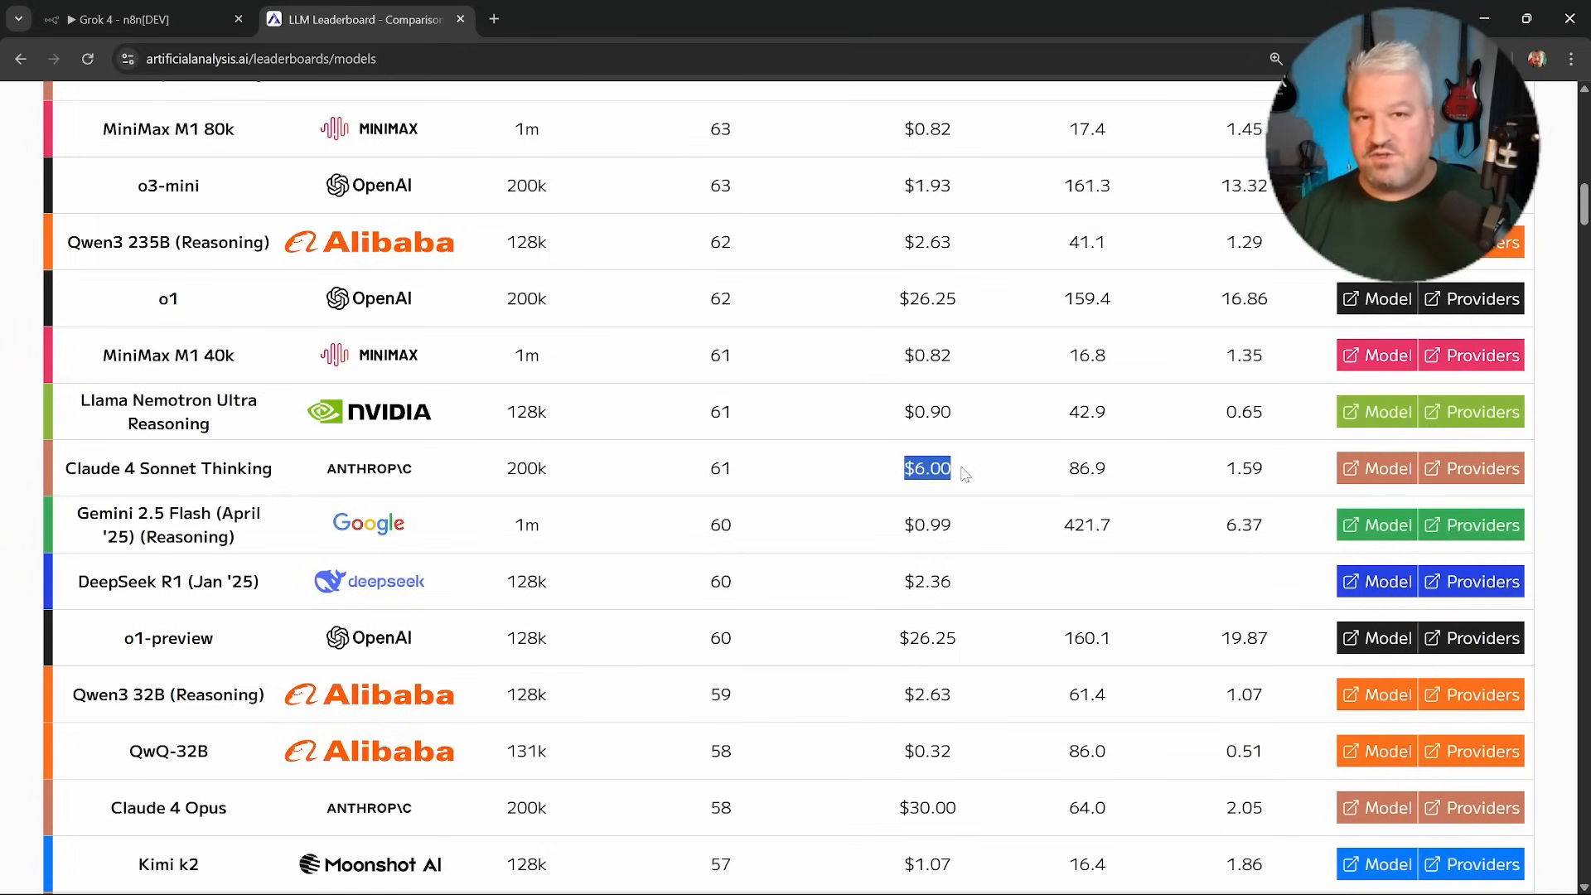
pyautogui.scroll(3)
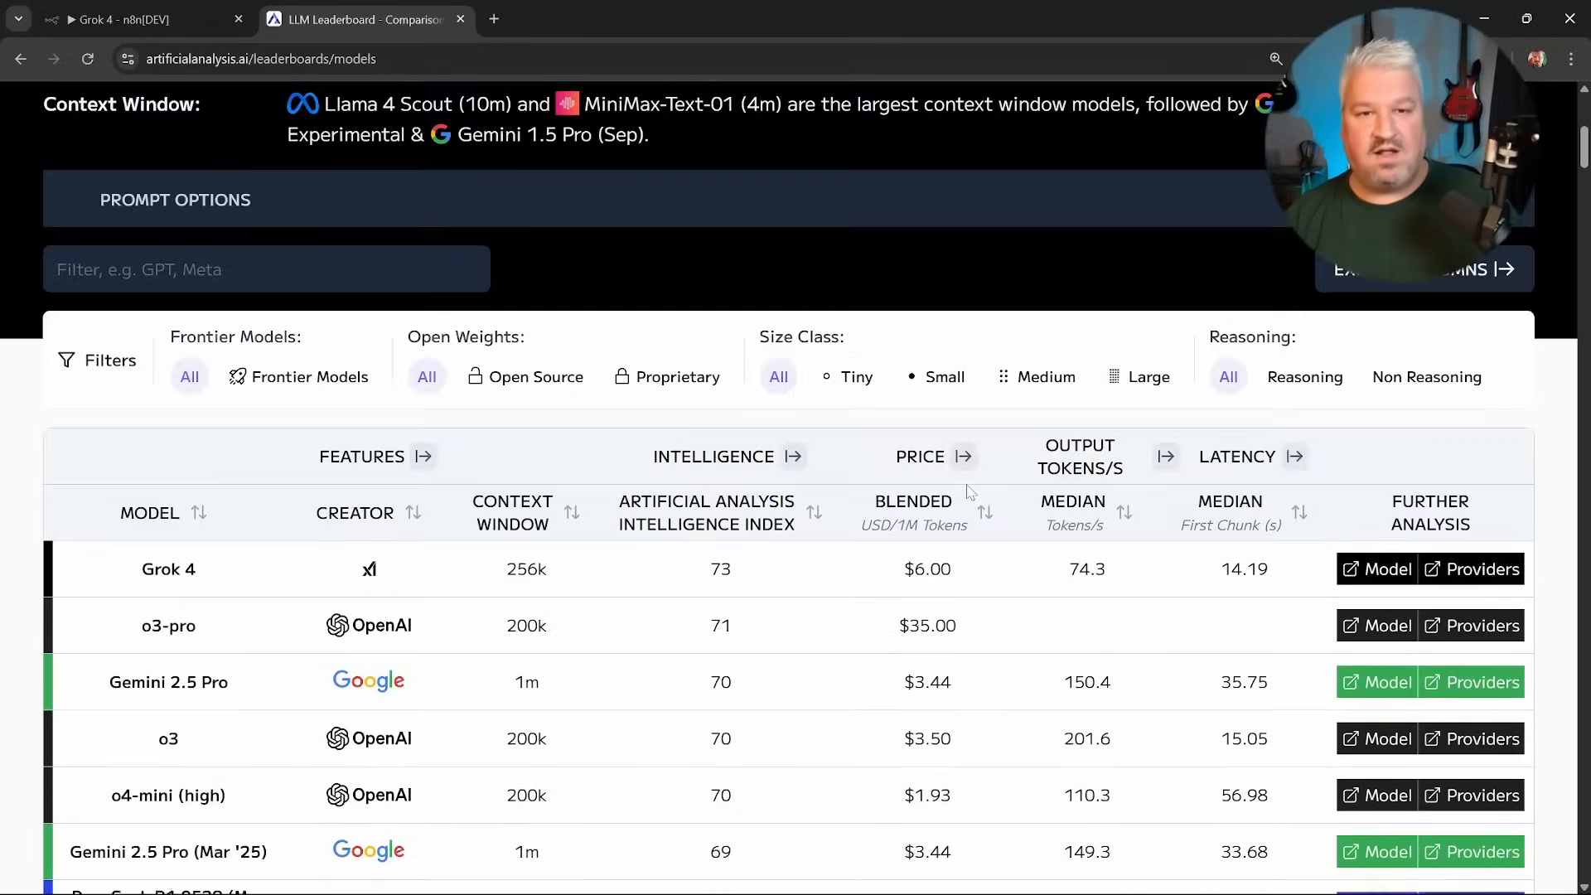
# Return to the n8n tab showing the Grok 4 workflow.
pyautogui.click(122, 19)
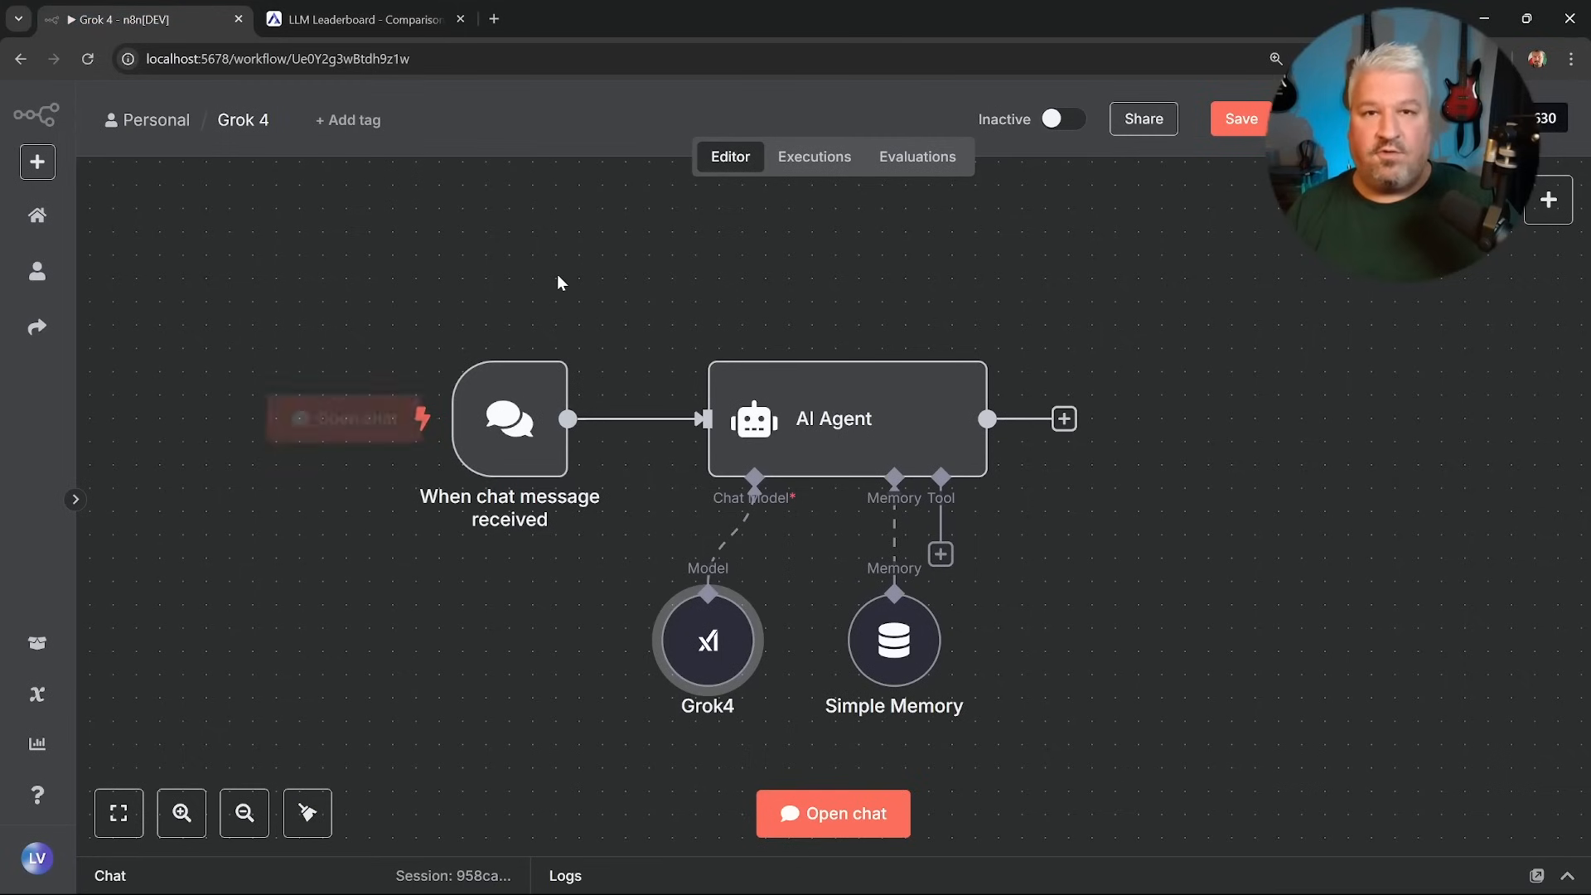
pyautogui.moveTo(882, 300)
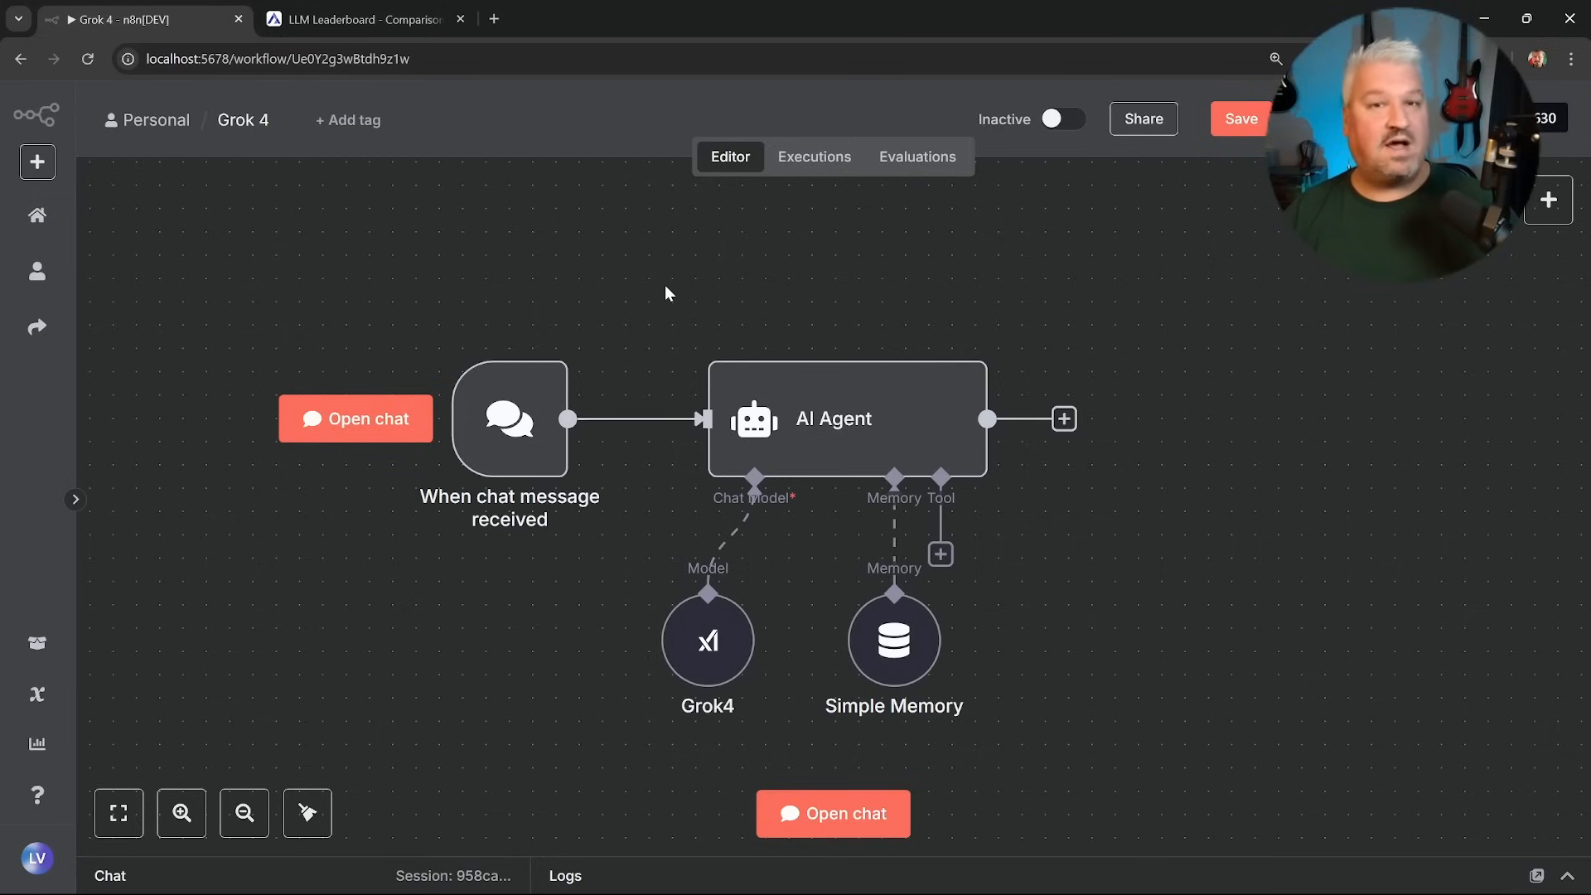
pyautogui.moveTo(630, 281)
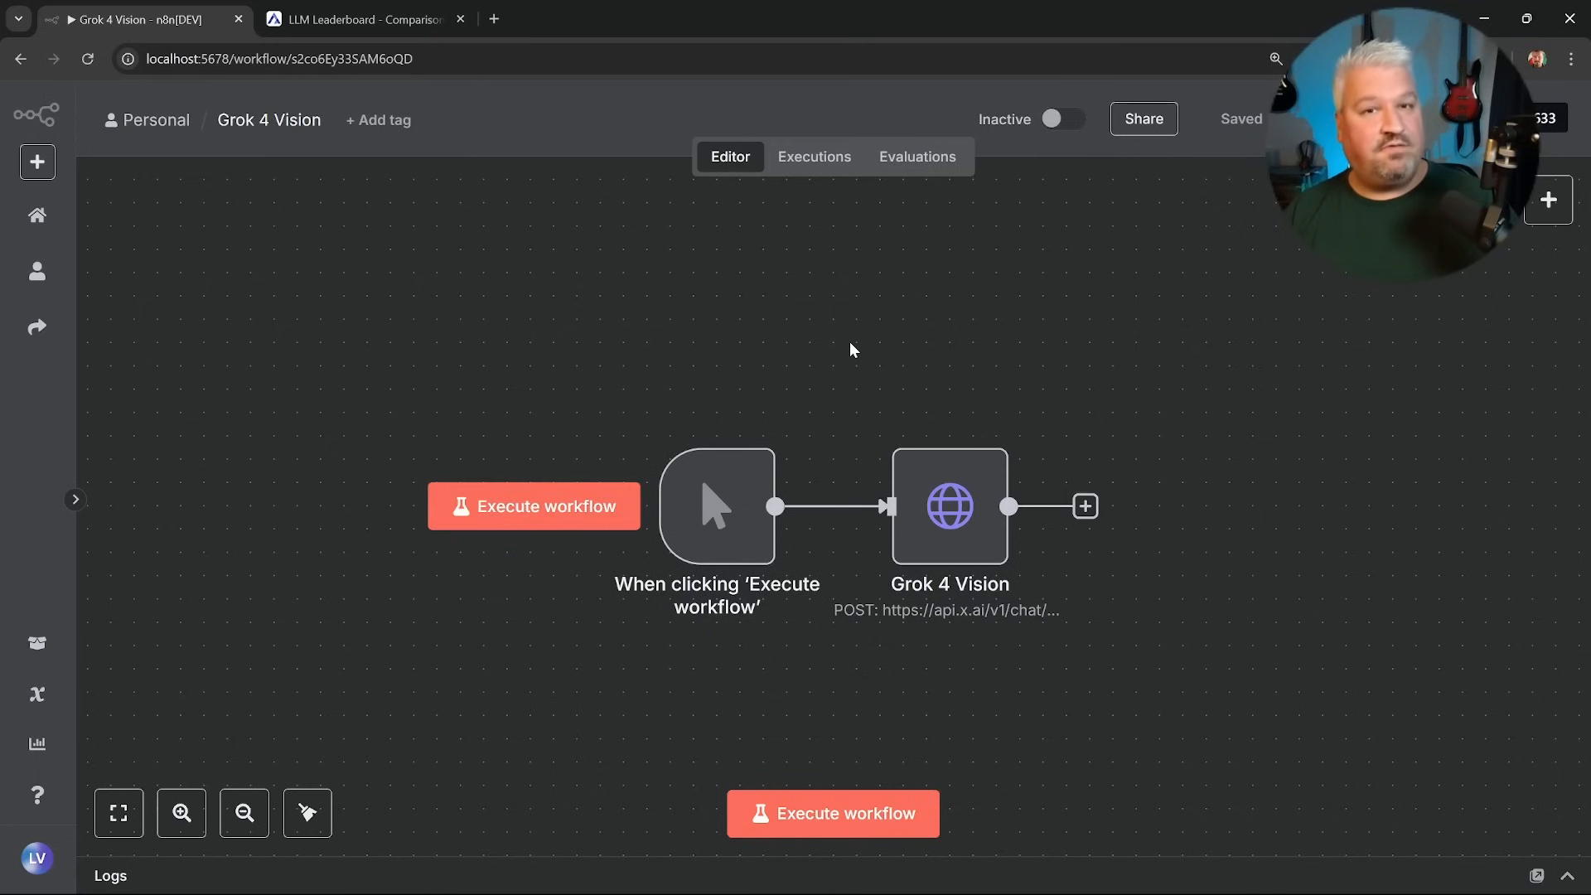
pyautogui.moveTo(791, 347)
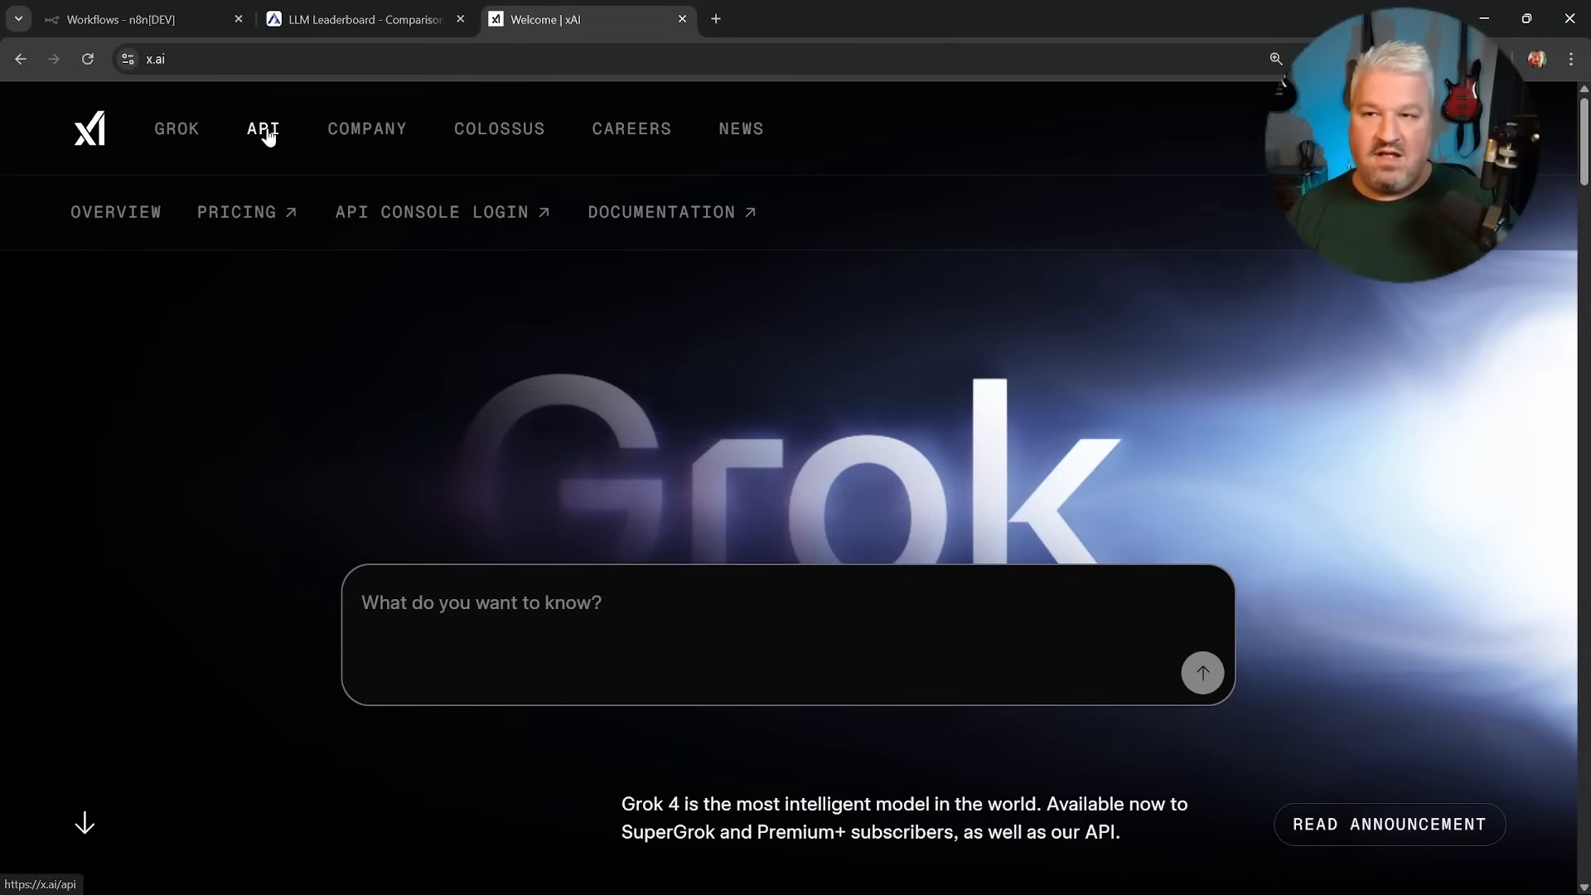
pyautogui.moveTo(388, 213)
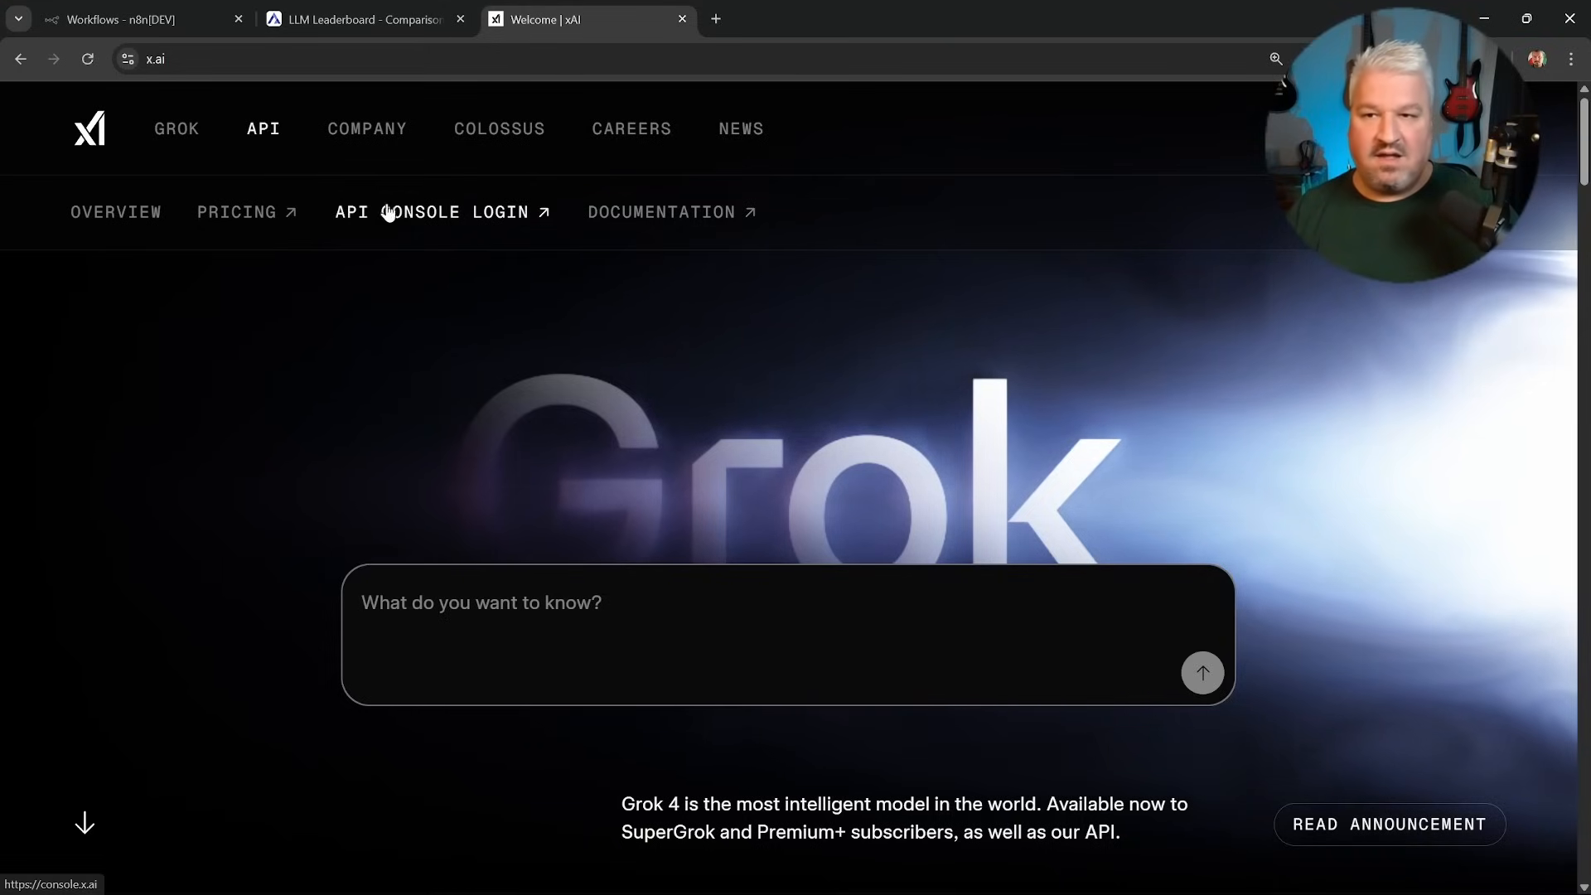
# Generate an xAI API key named n8n-tutorial with all models and endpoints enabled.
pyautogui.click(426, 212)
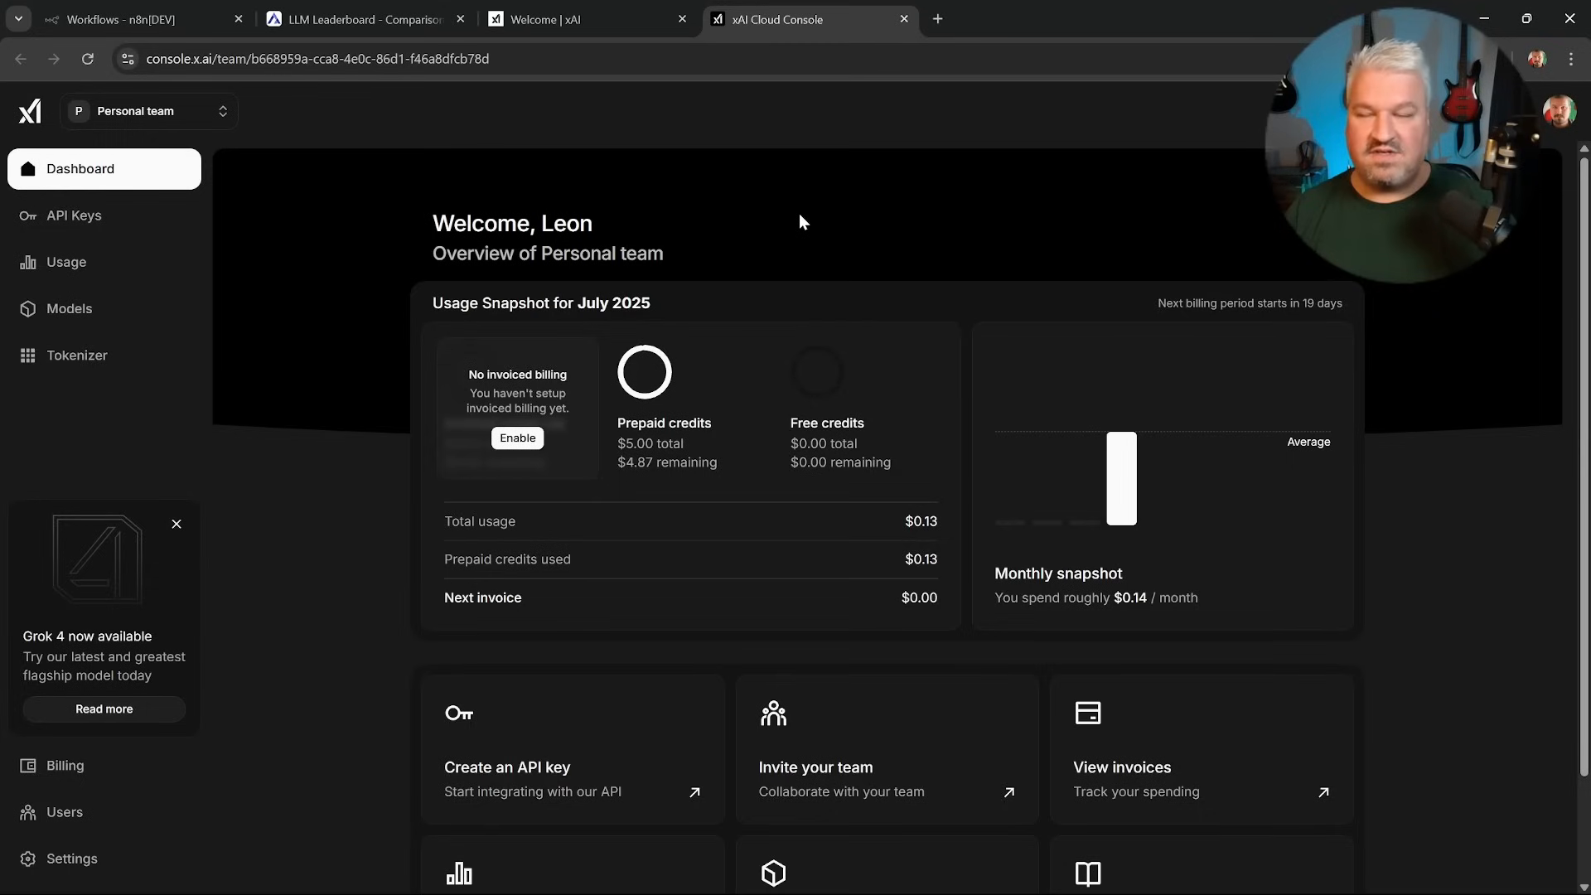
pyautogui.moveTo(122, 215)
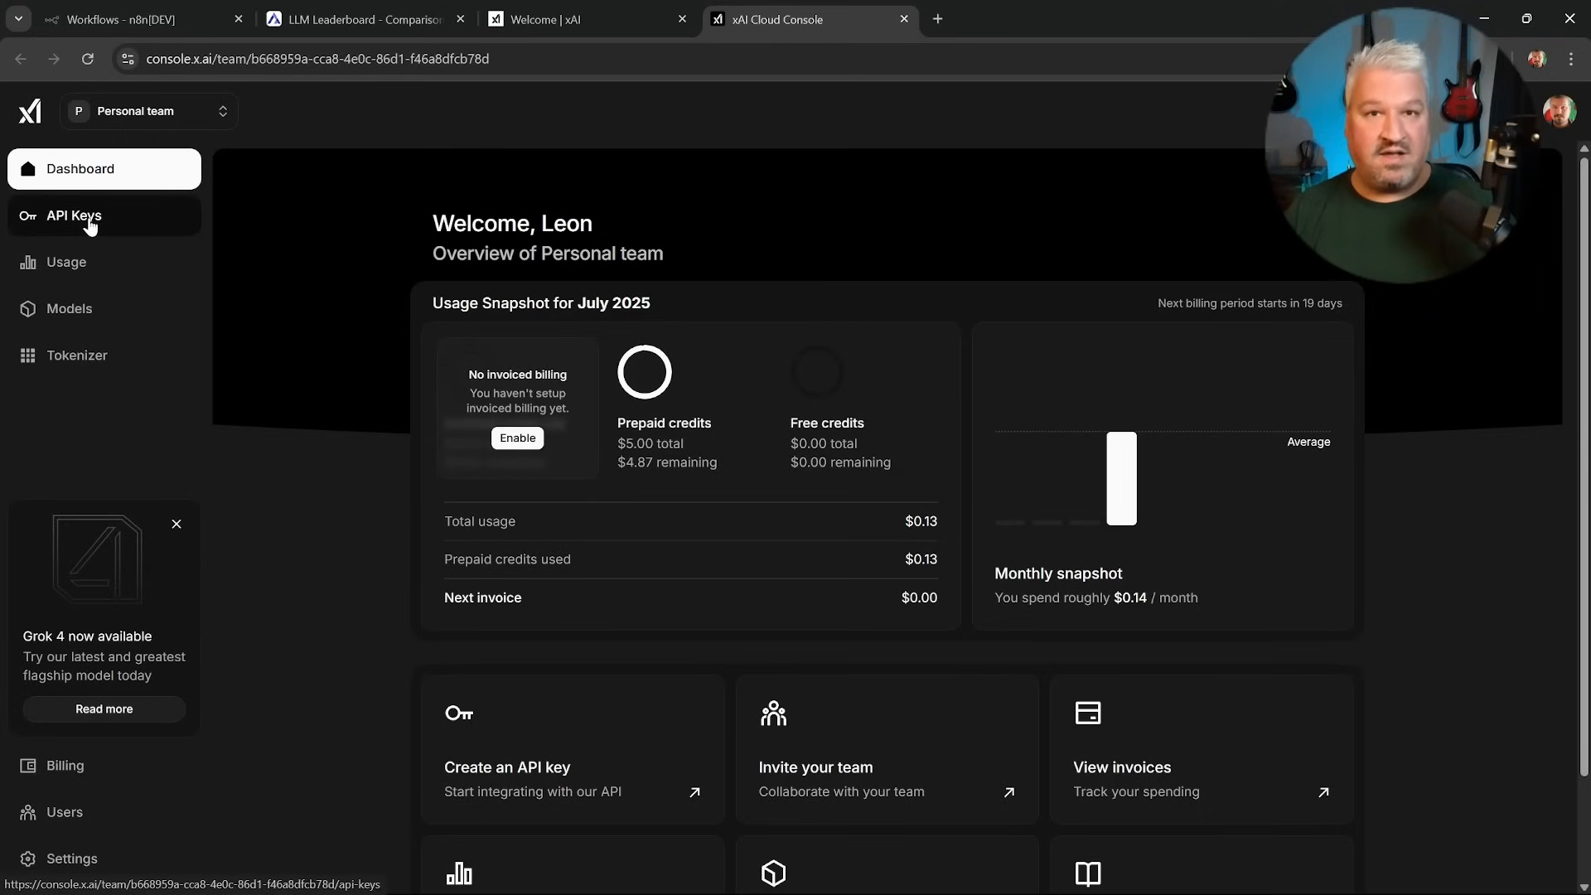
pyautogui.click(73, 215)
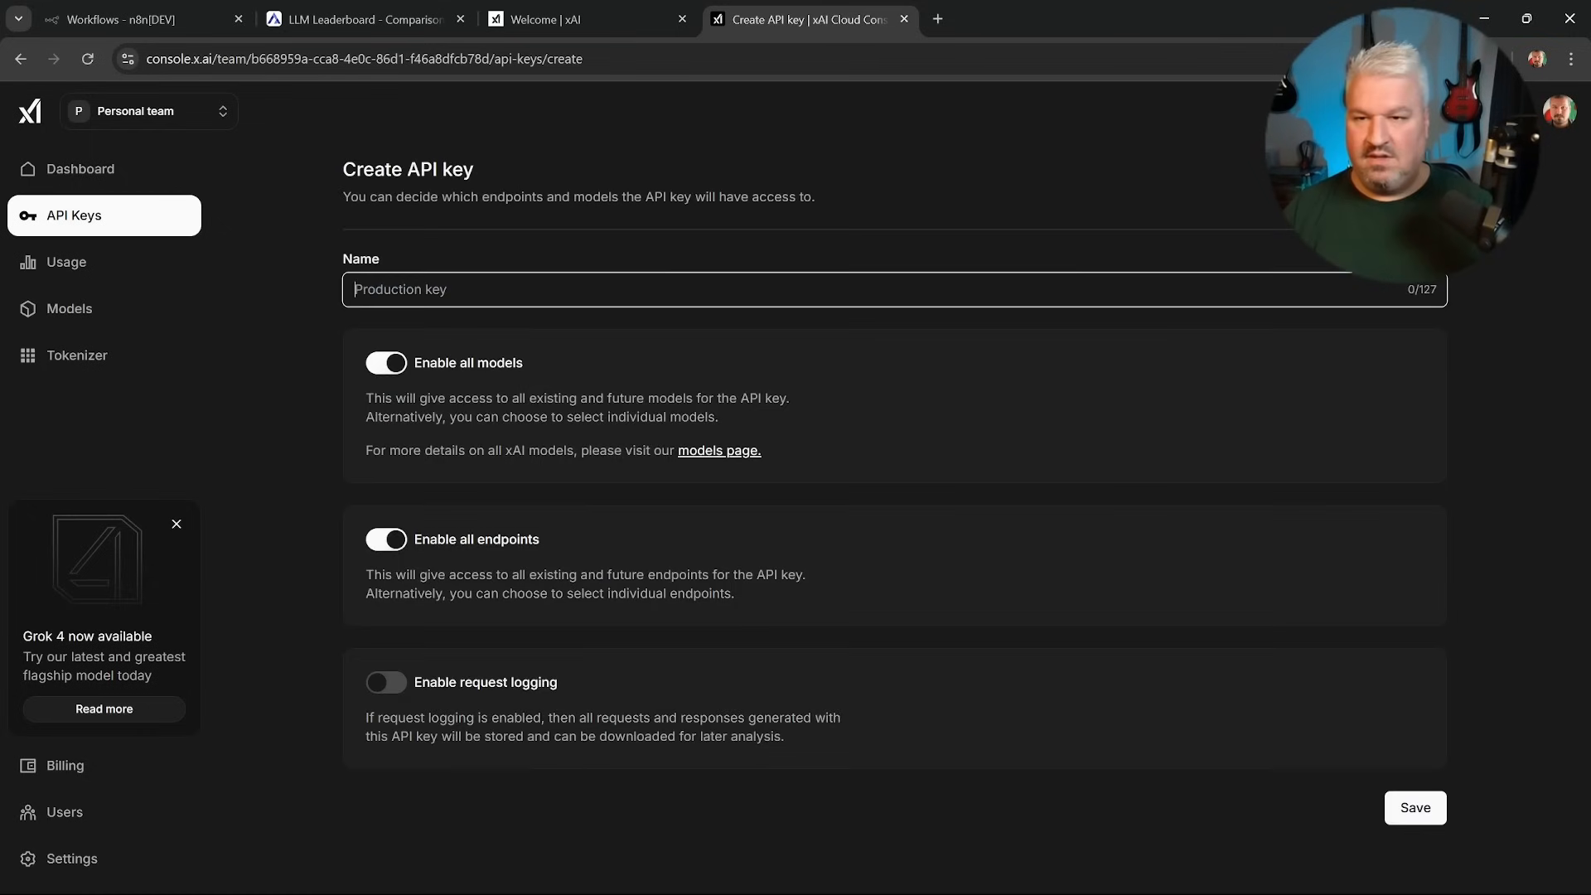
pyautogui.write('n8n')
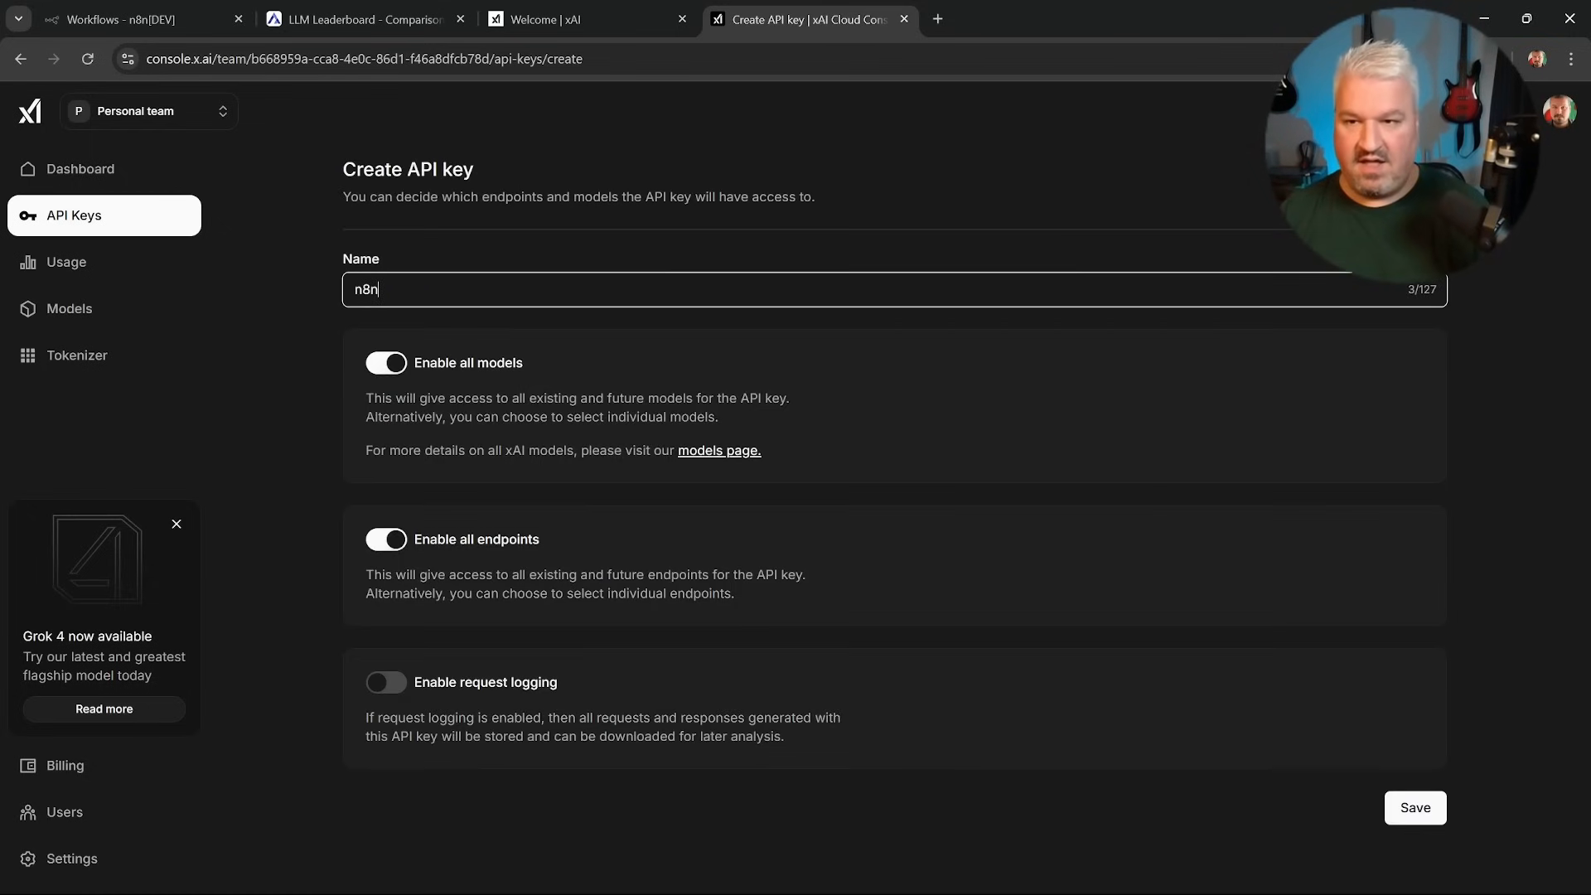
pyautogui.write('-tutorial')
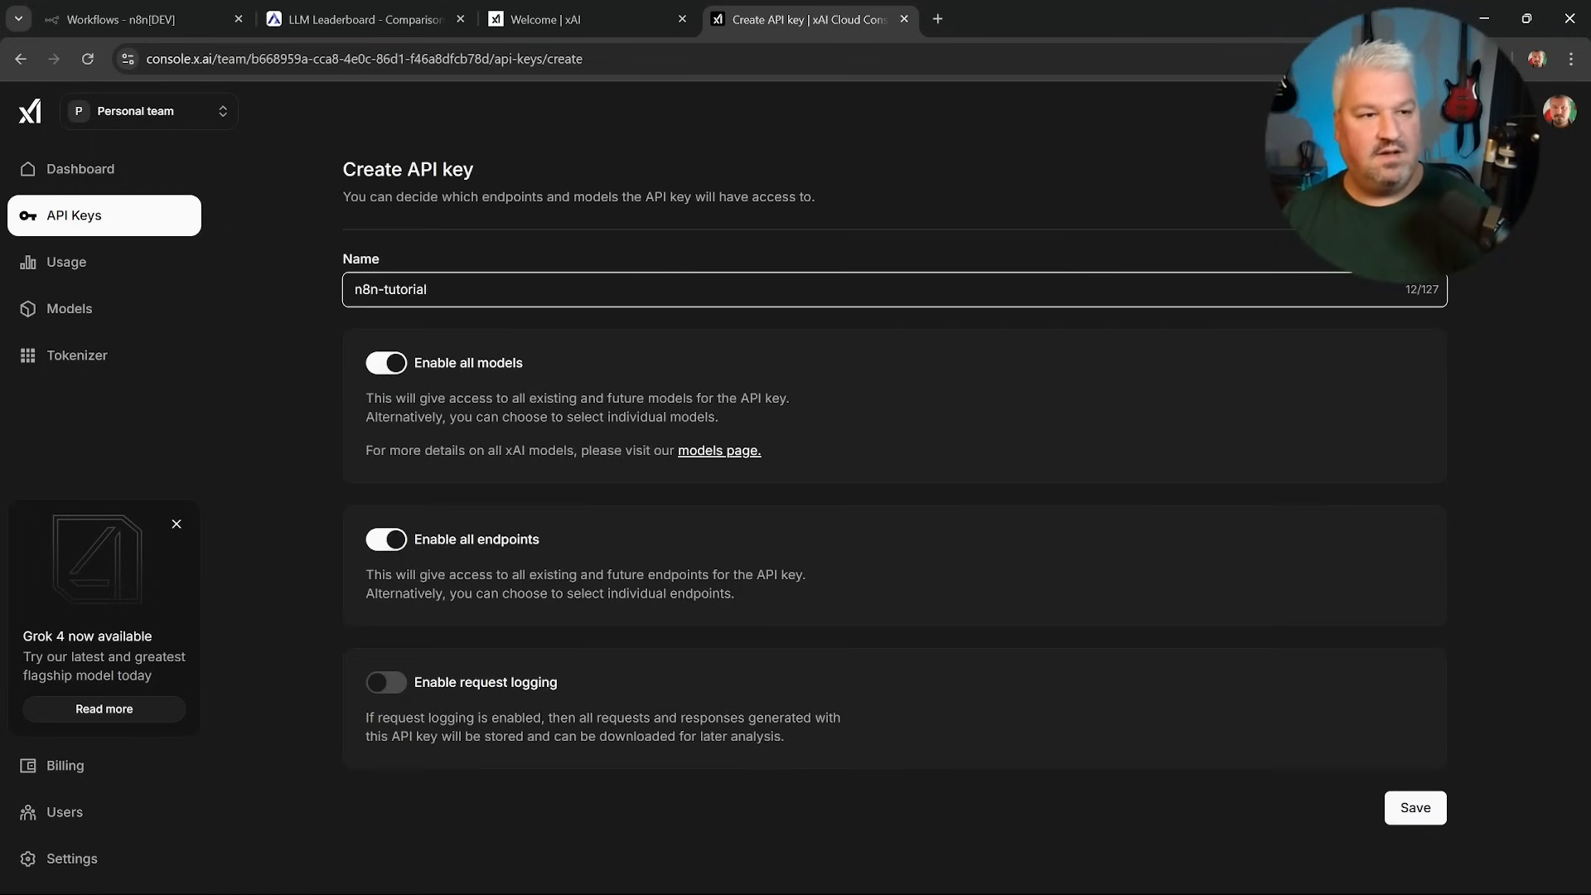
pyautogui.click(1414, 806)
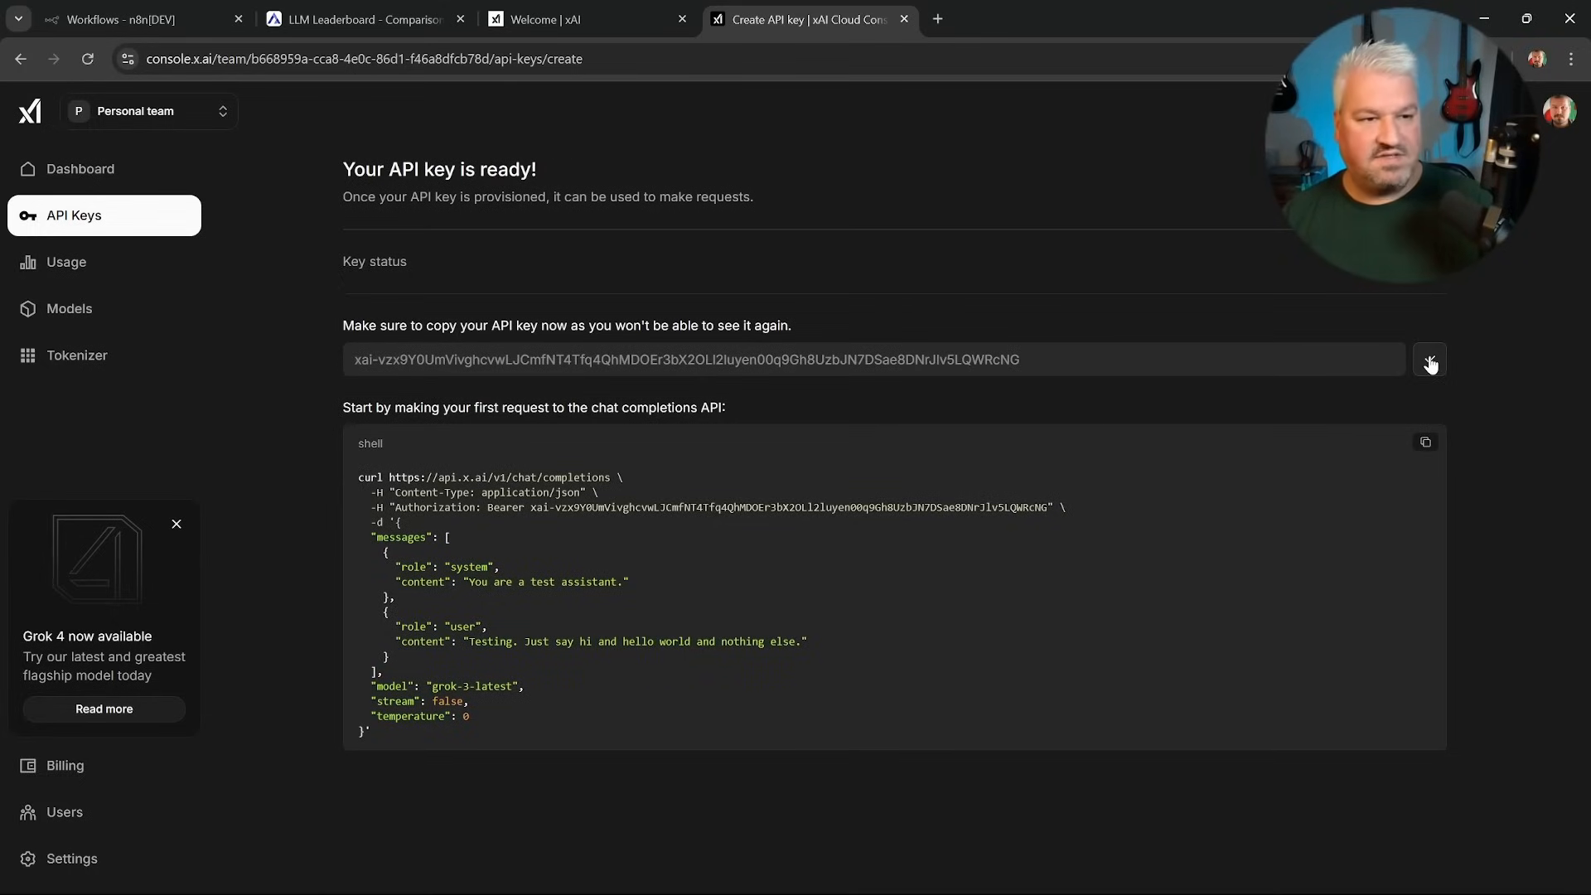
# Add an xAI credential in n8n using the copied API key, save it, and confirm the connection test.
pyautogui.click(137, 18)
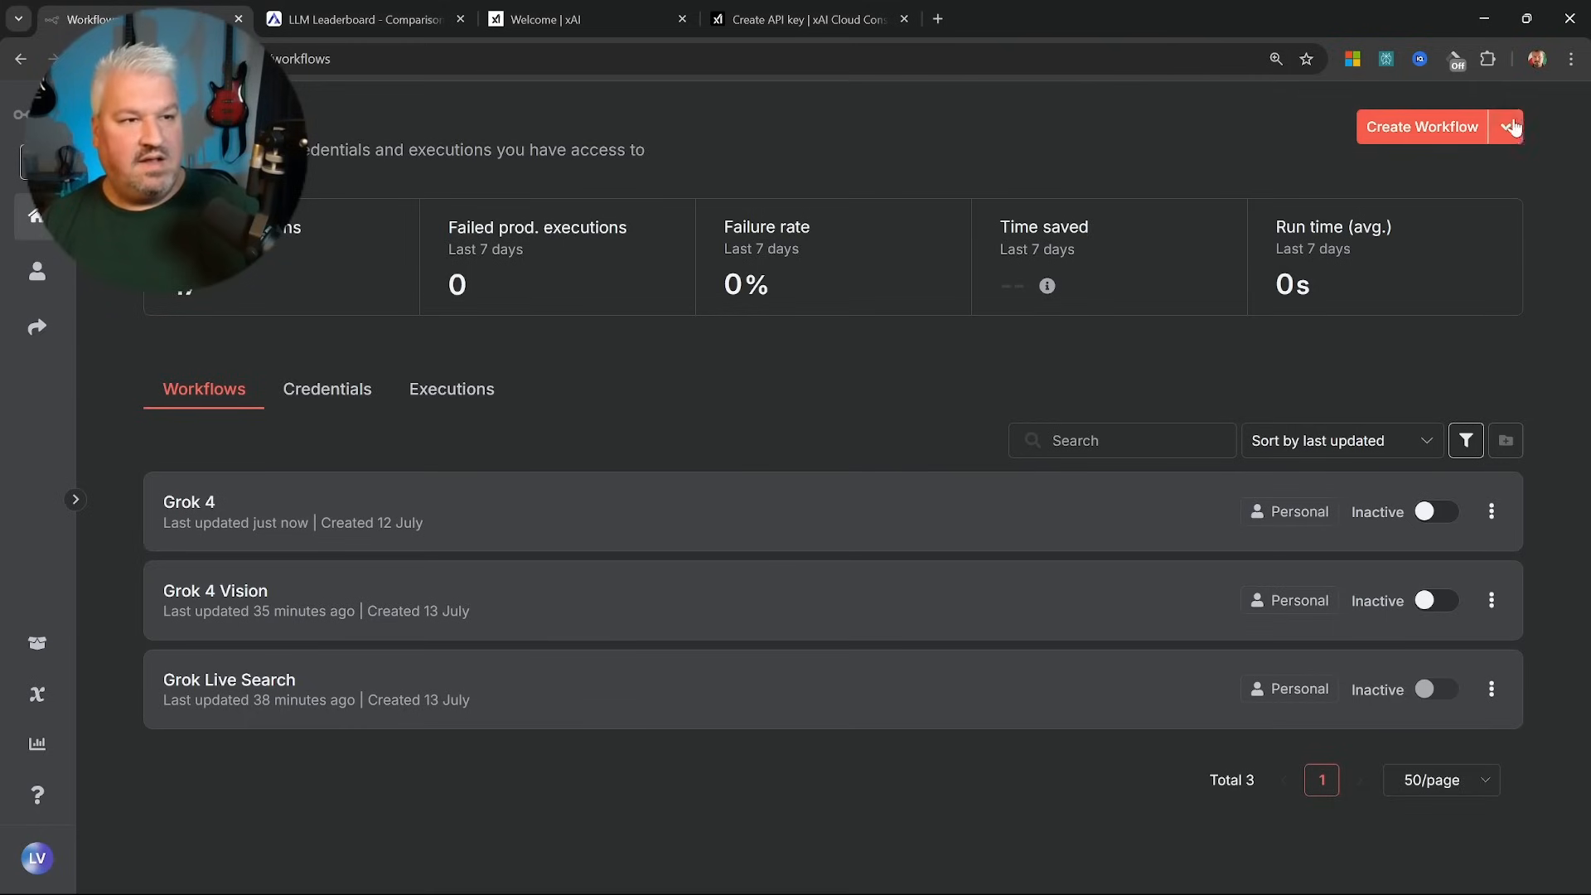
pyautogui.click(1510, 126)
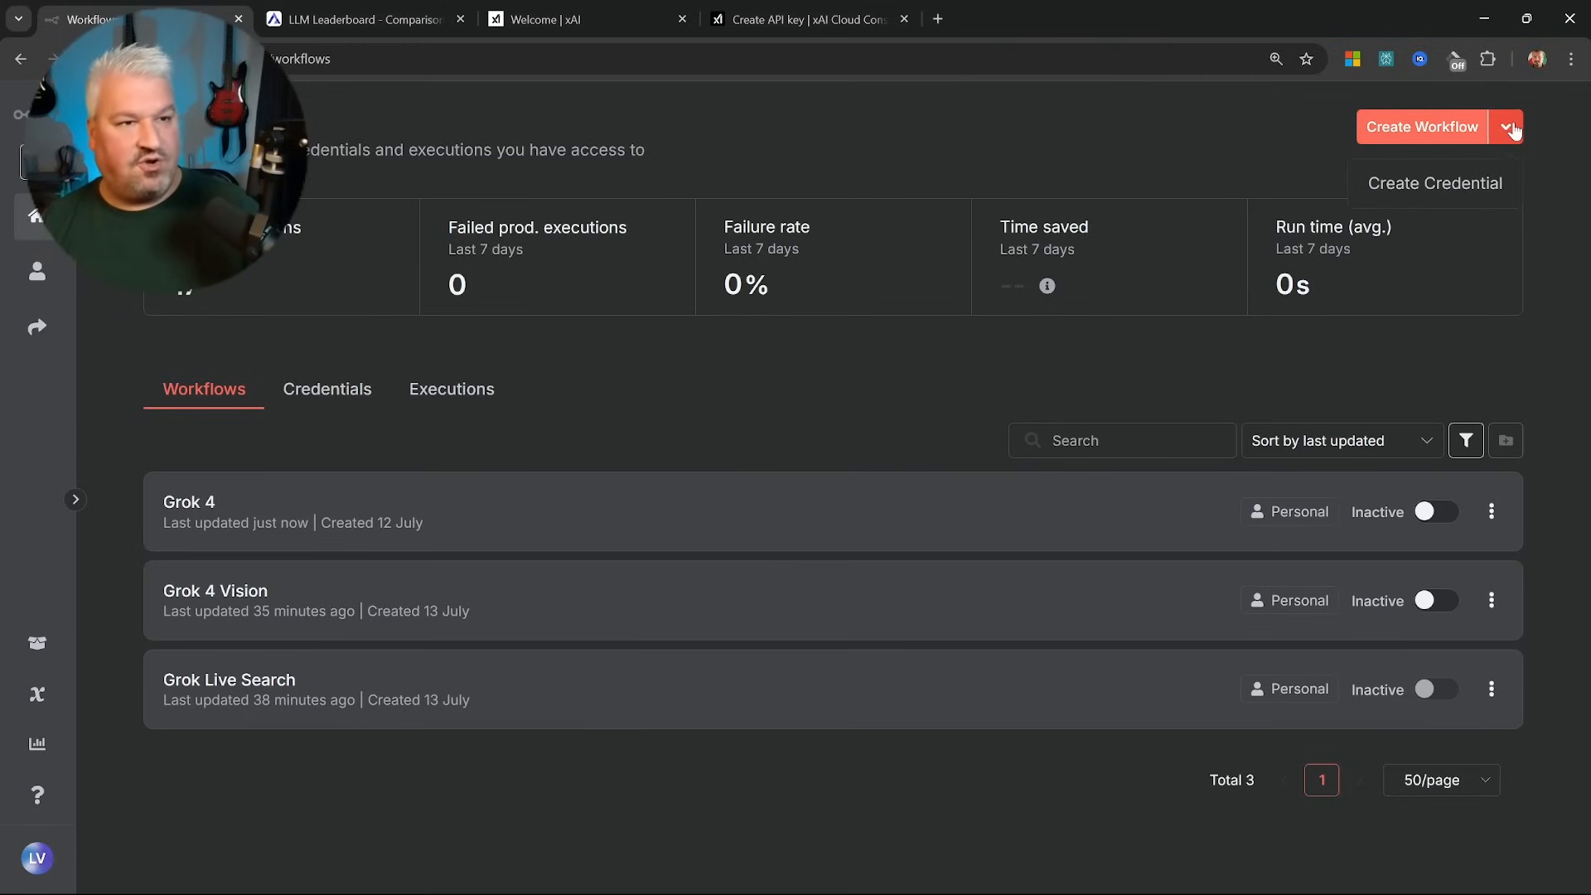
pyautogui.moveTo(1434, 182)
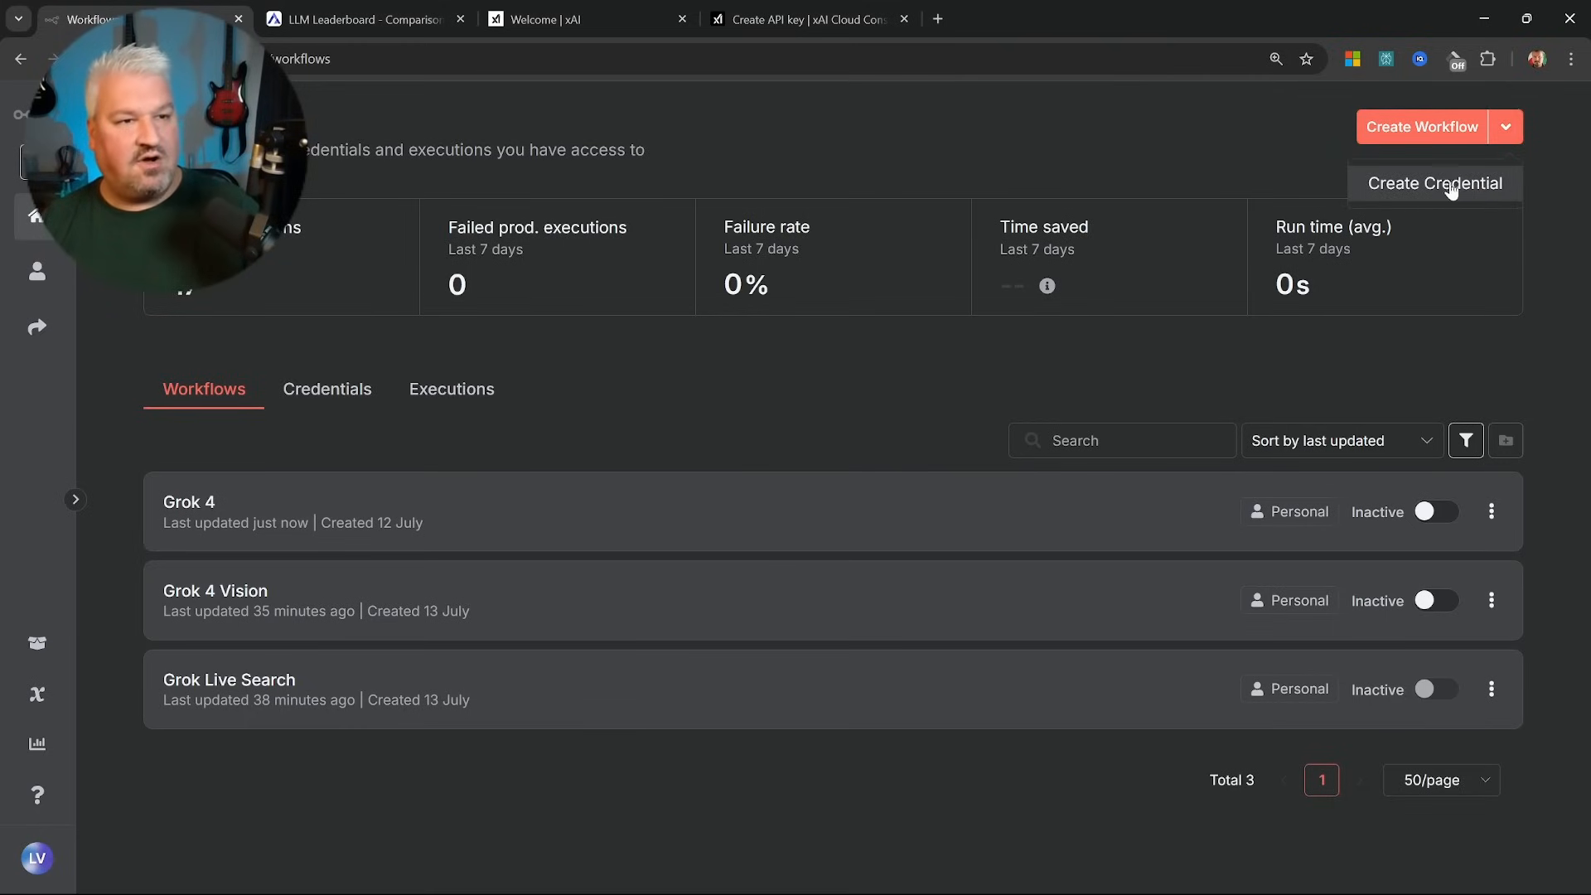
pyautogui.click(1434, 184)
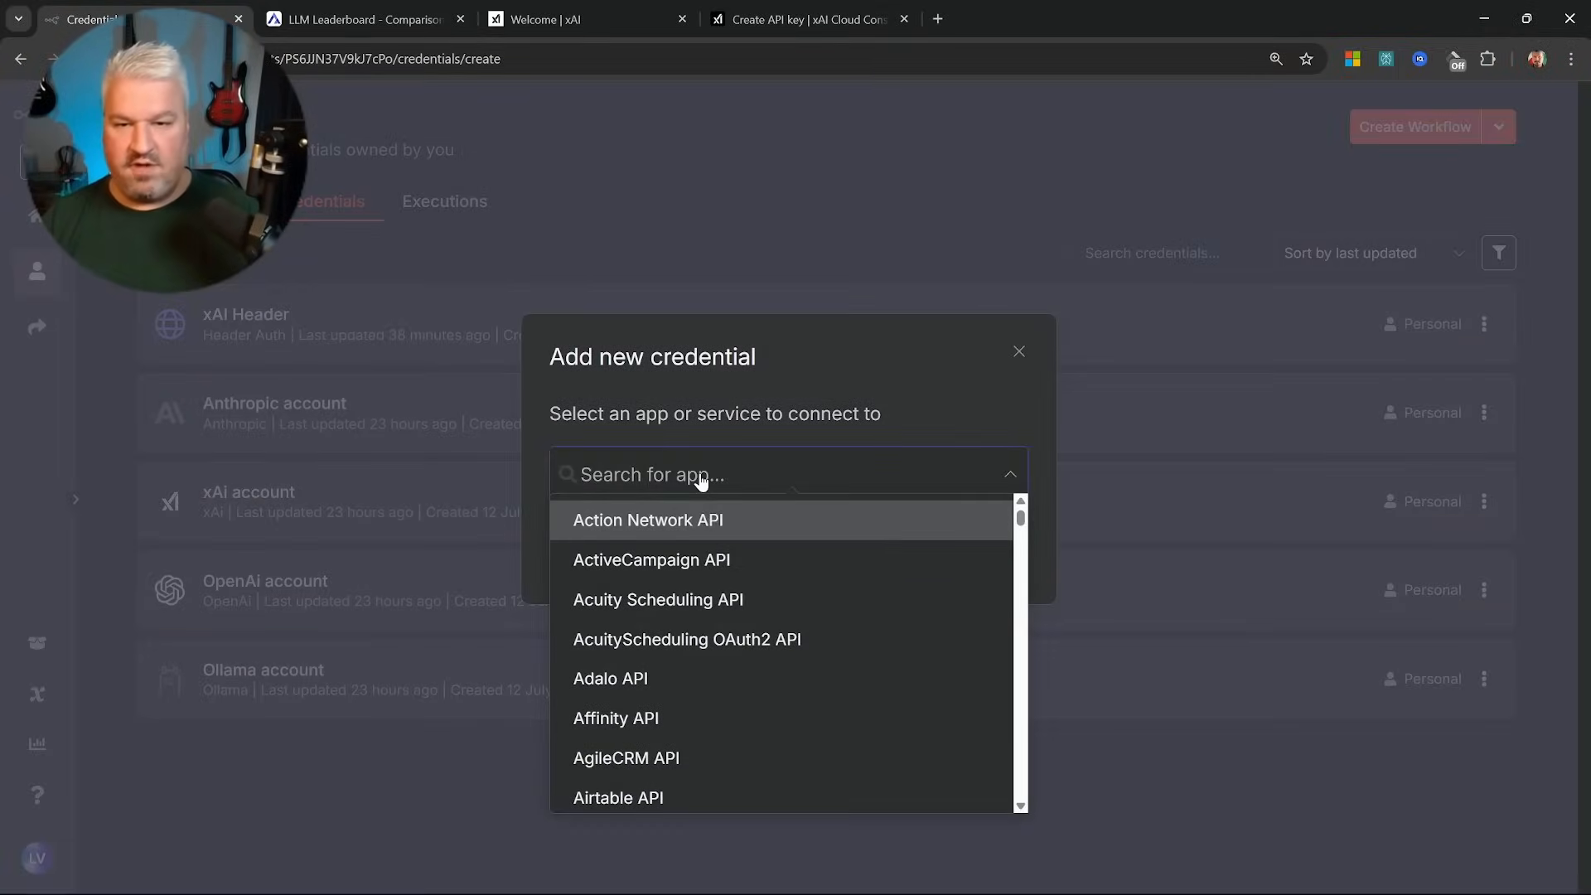
pyautogui.write('xai')
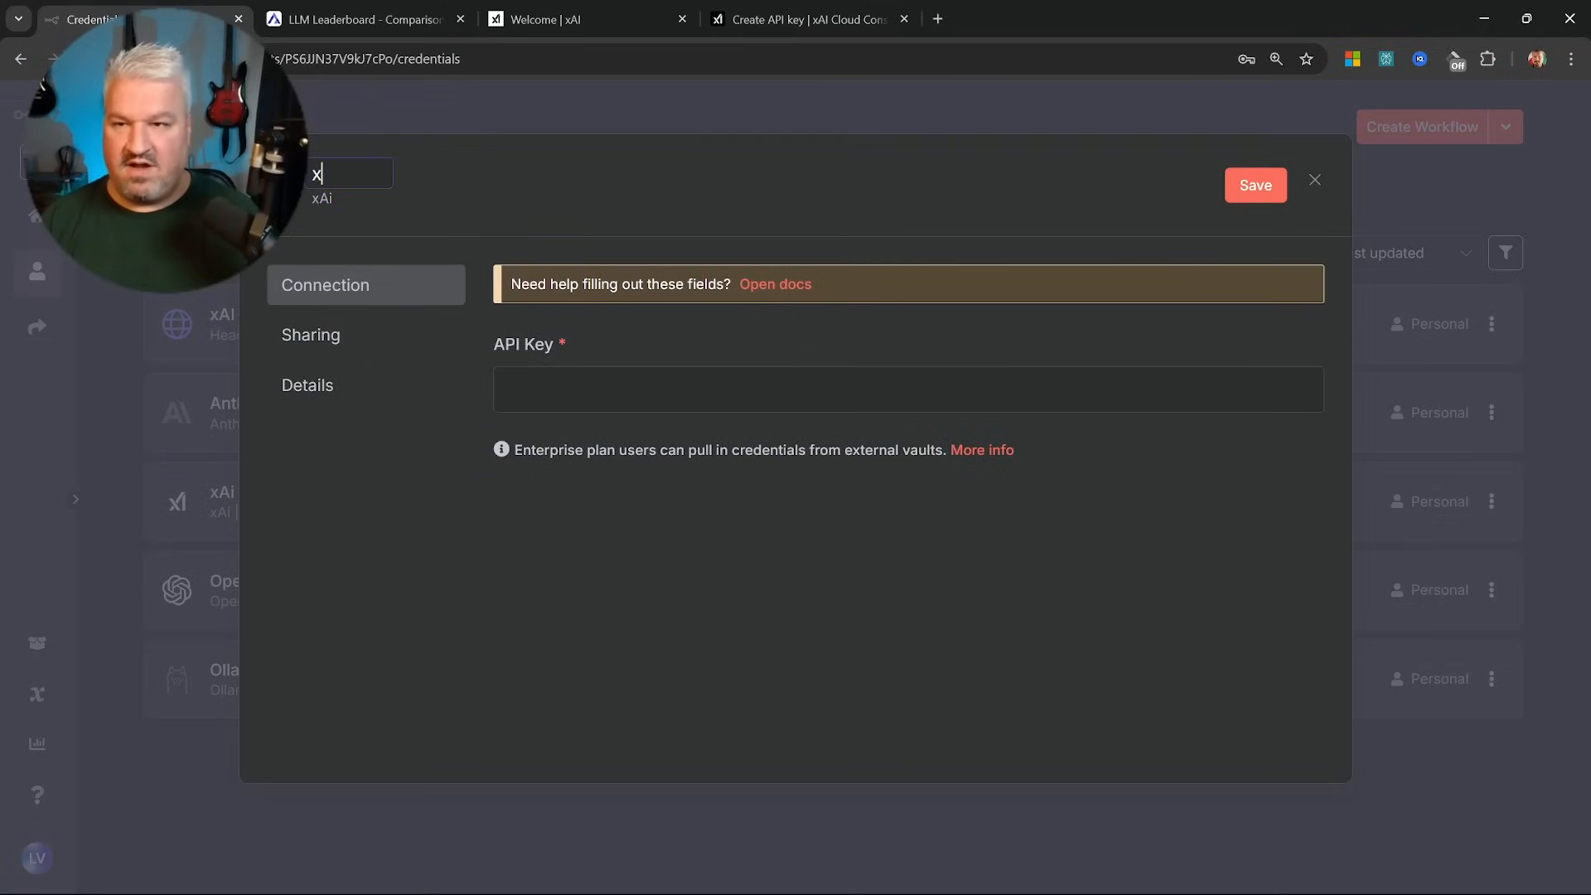
pyautogui.write('AI YouTube')
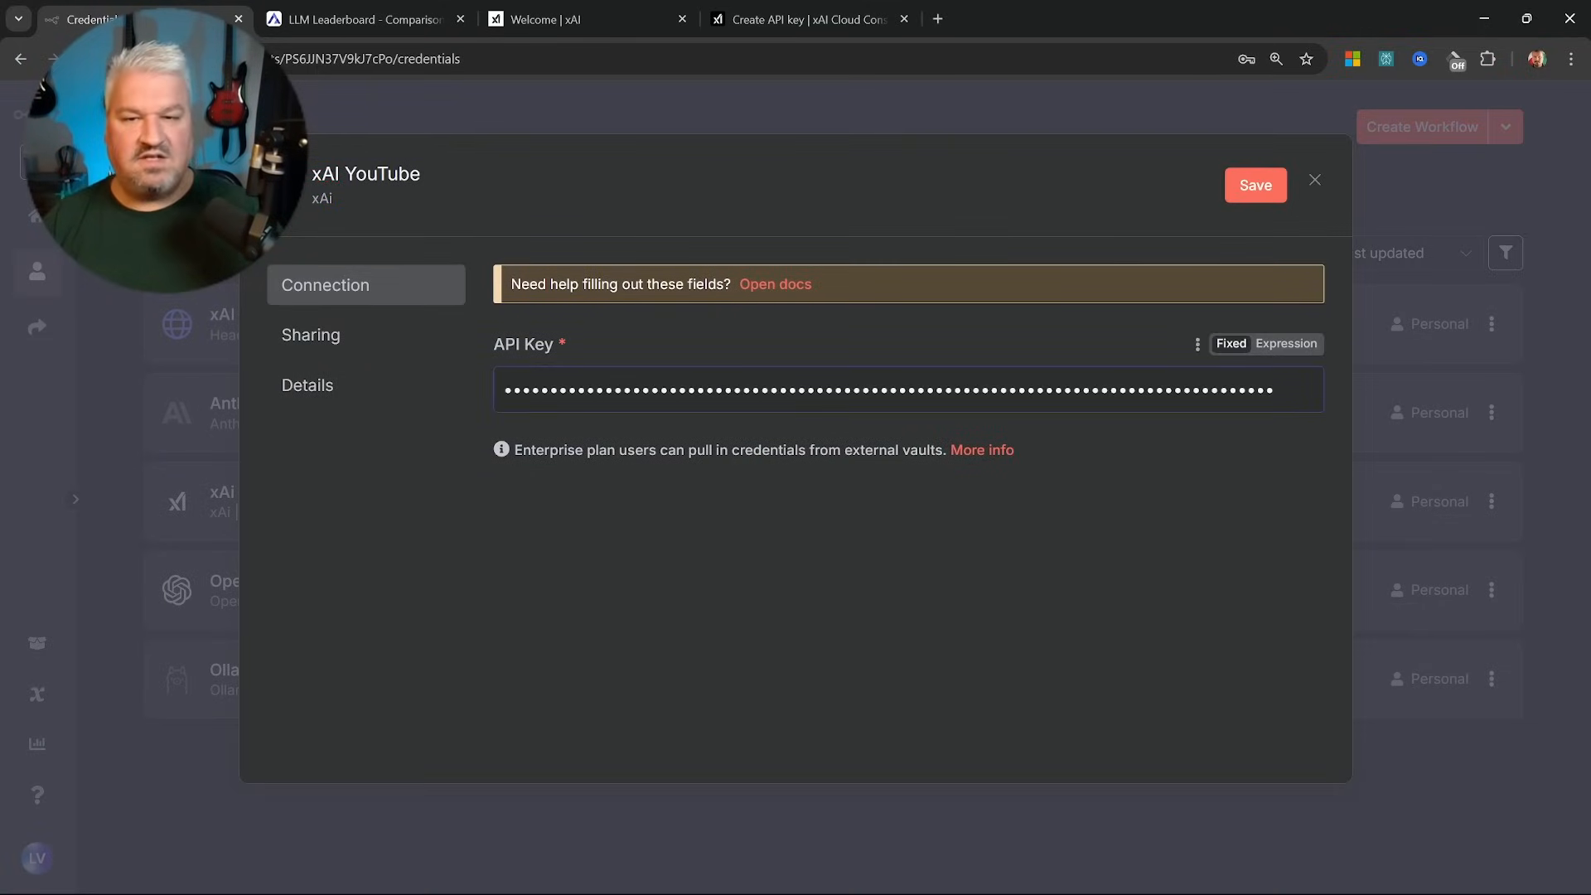
pyautogui.moveTo(1229, 208)
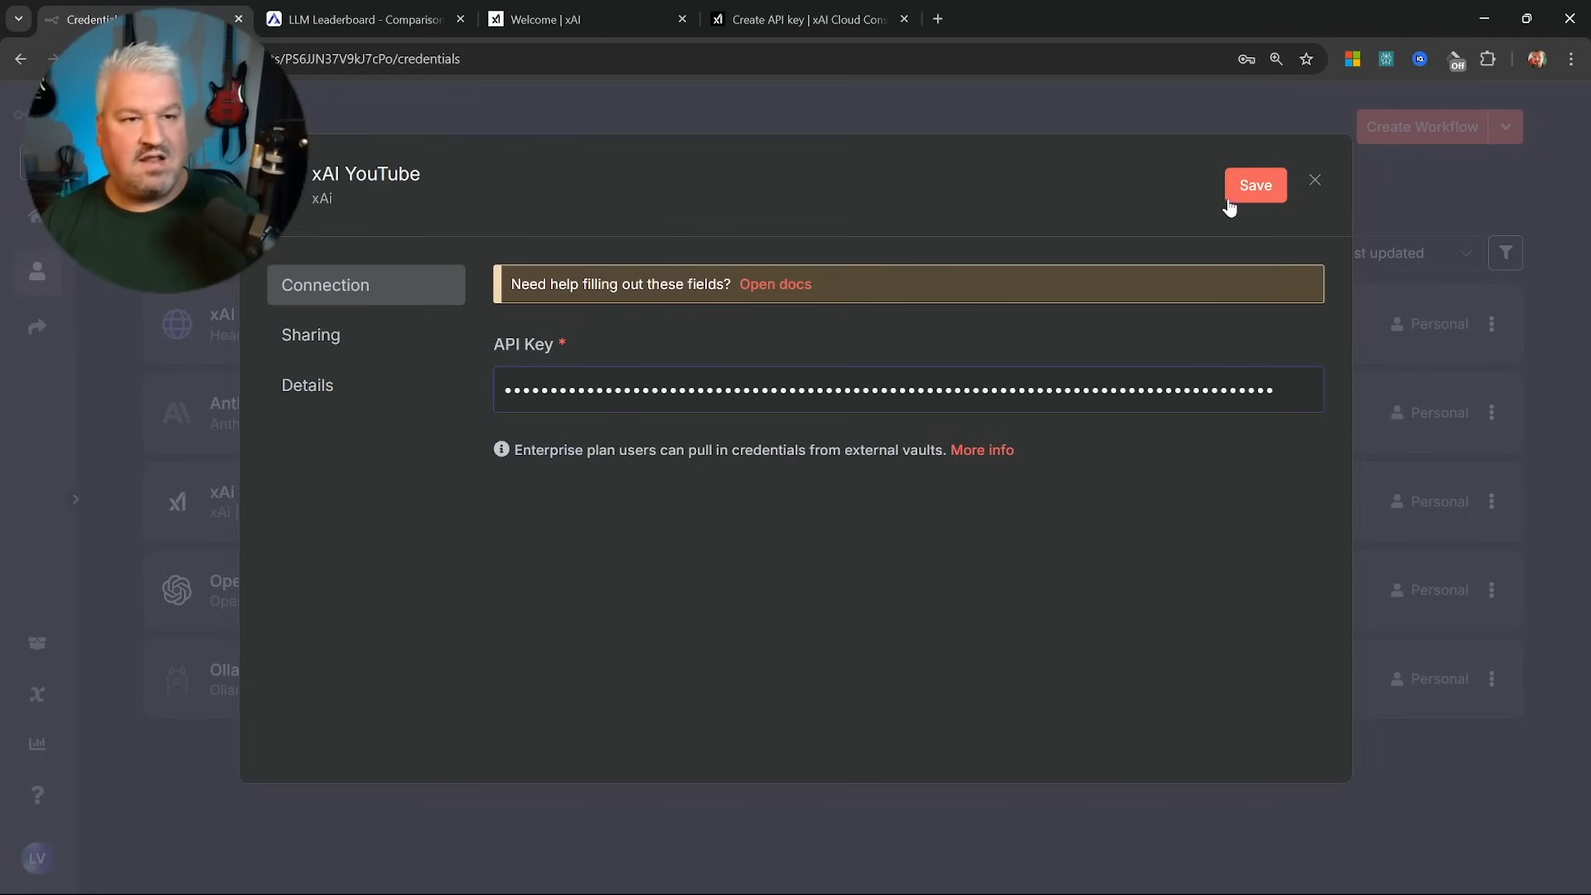
pyautogui.click(1255, 184)
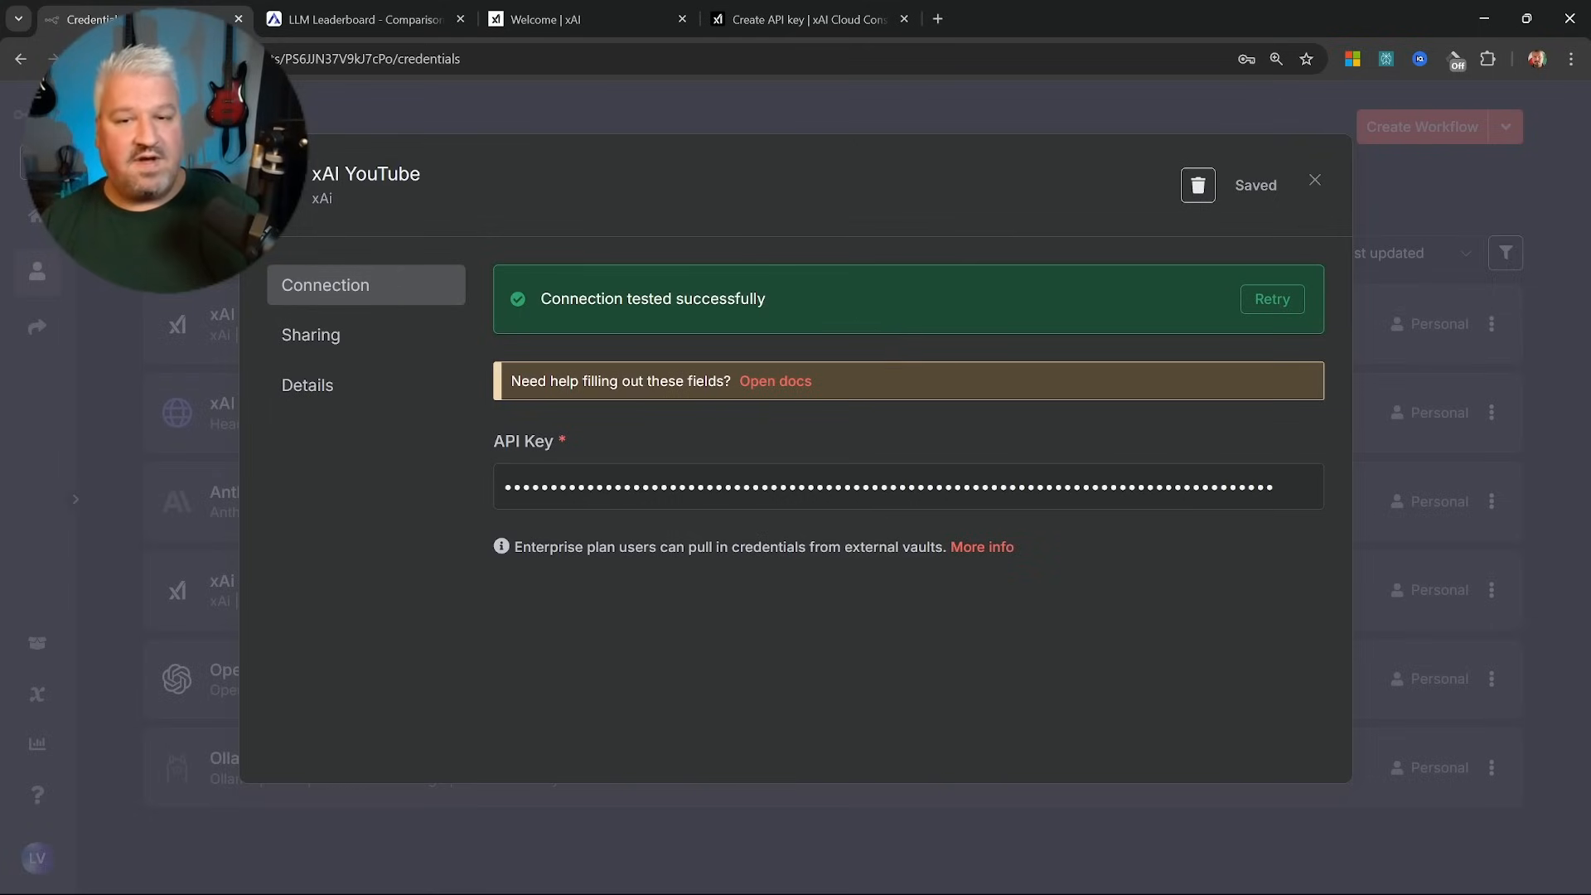
pyautogui.moveTo(853, 310)
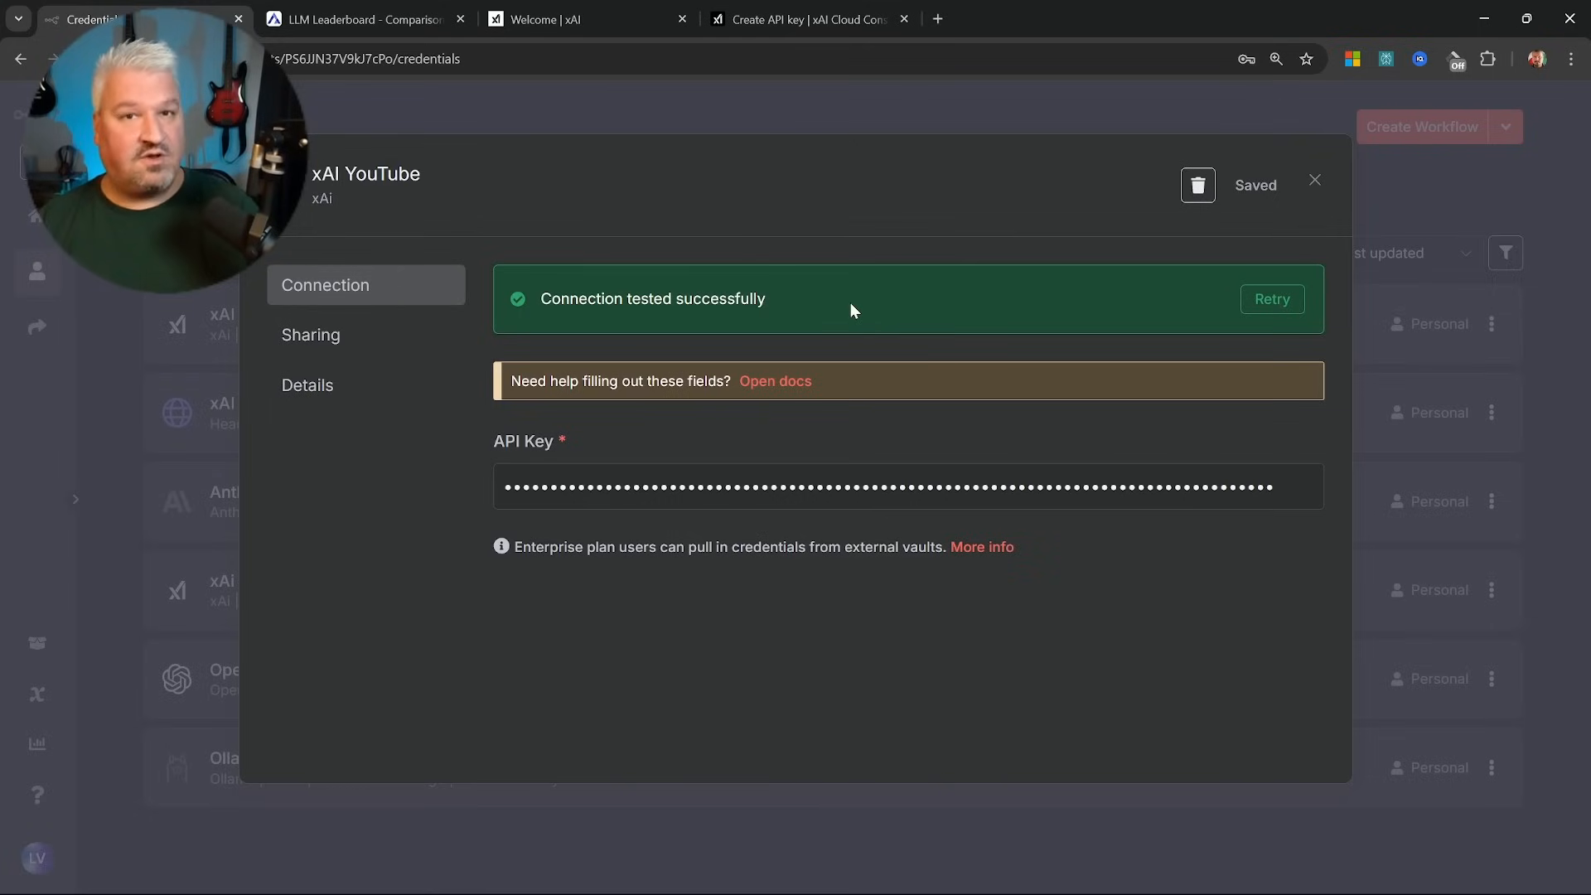
pyautogui.click(1315, 181)
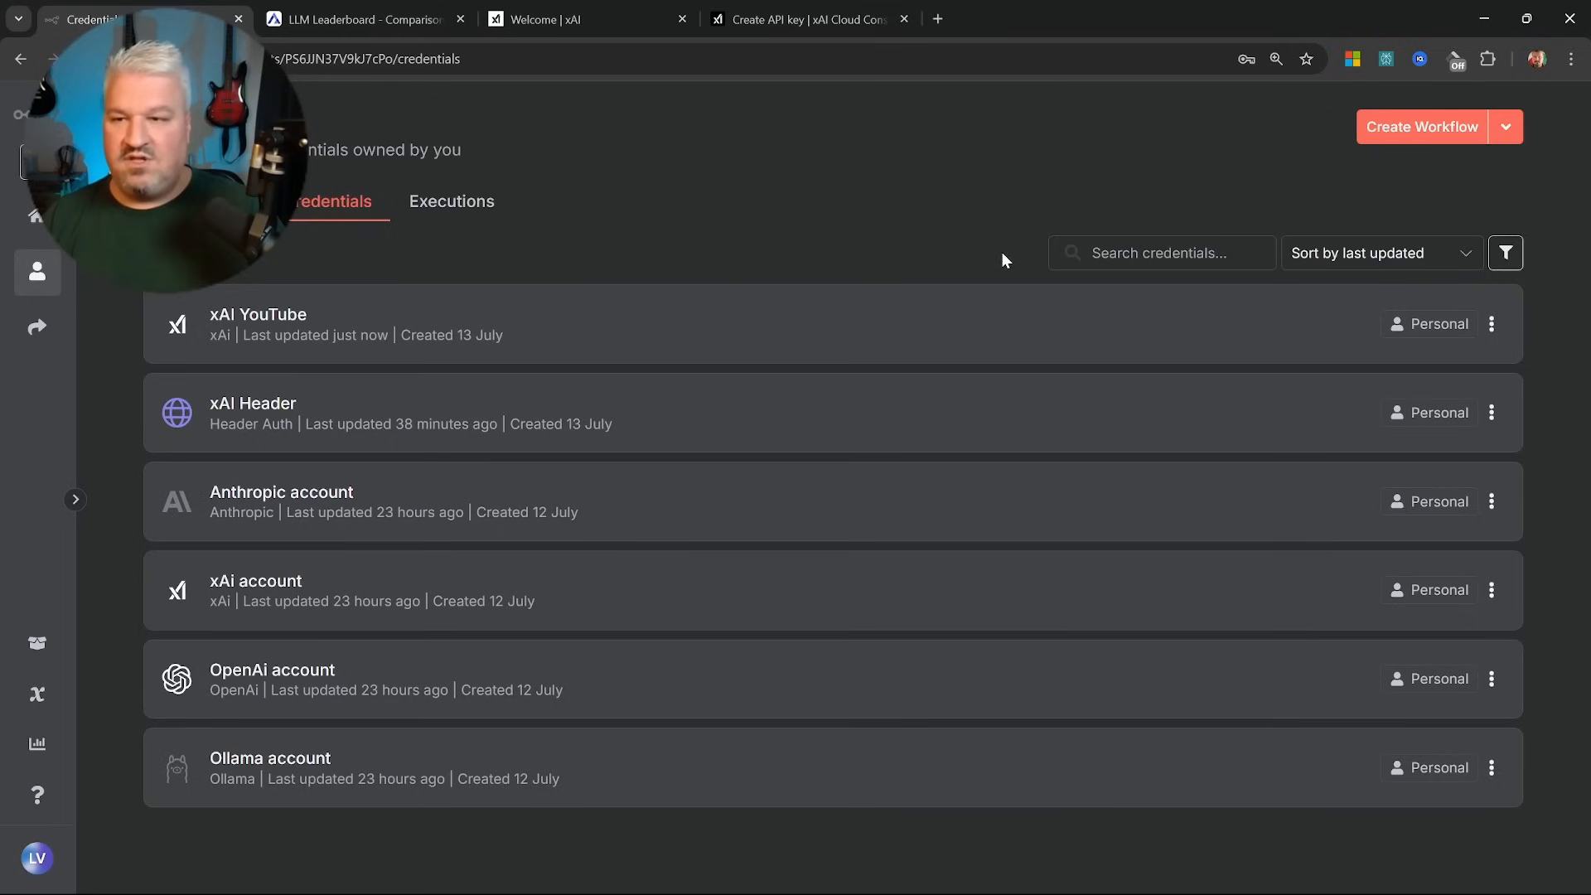
# Create a new workflow with an 'On chat message' trigger feeding an AI Agent.
pyautogui.click(36, 216)
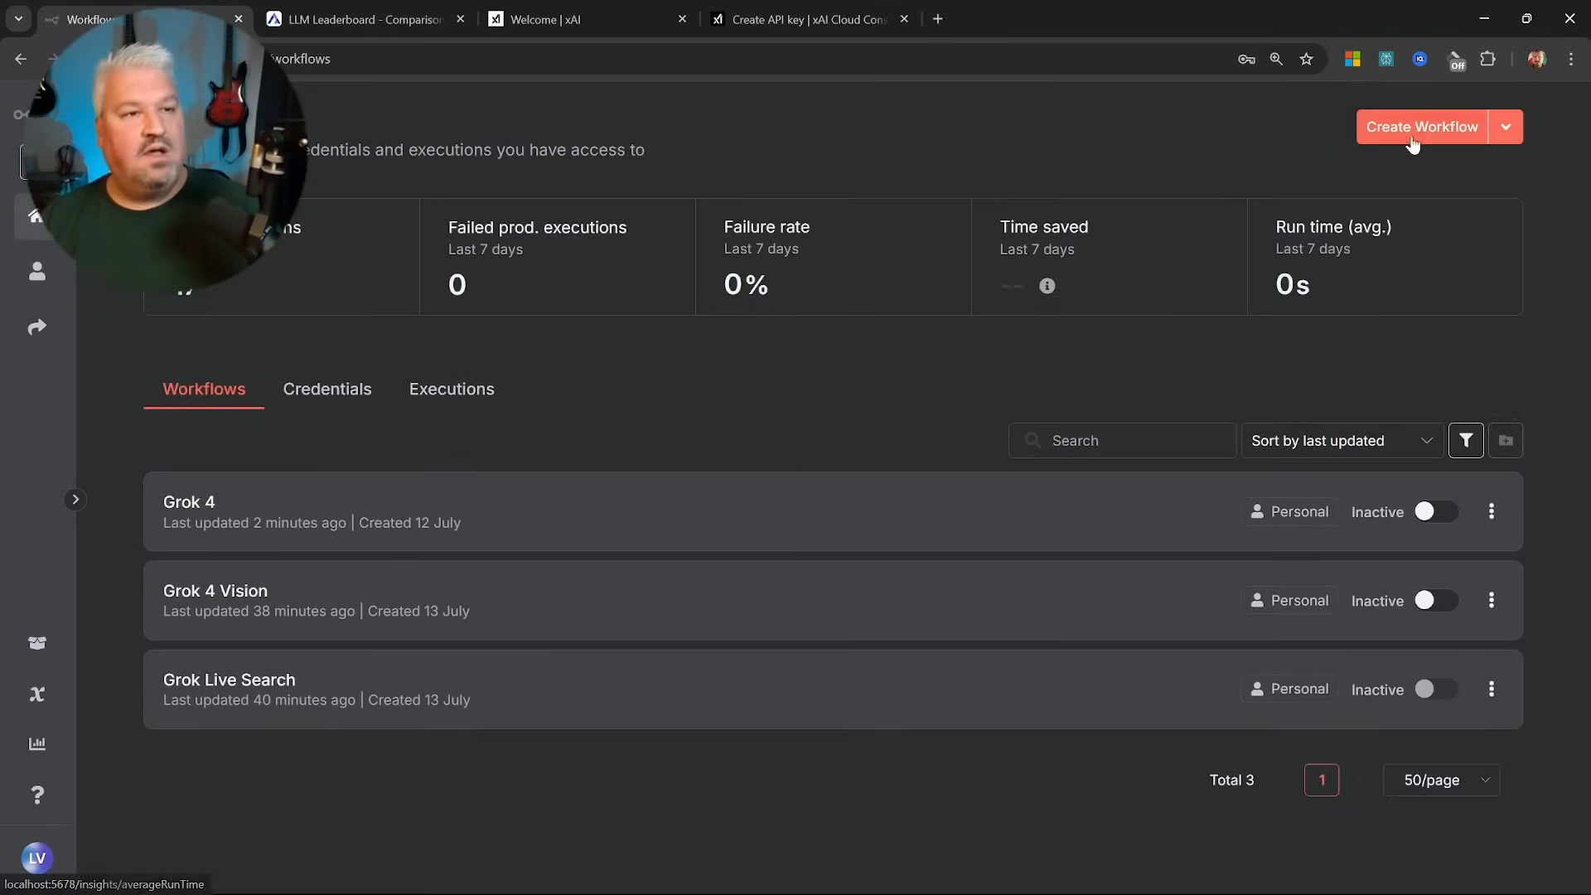
pyautogui.click(1423, 126)
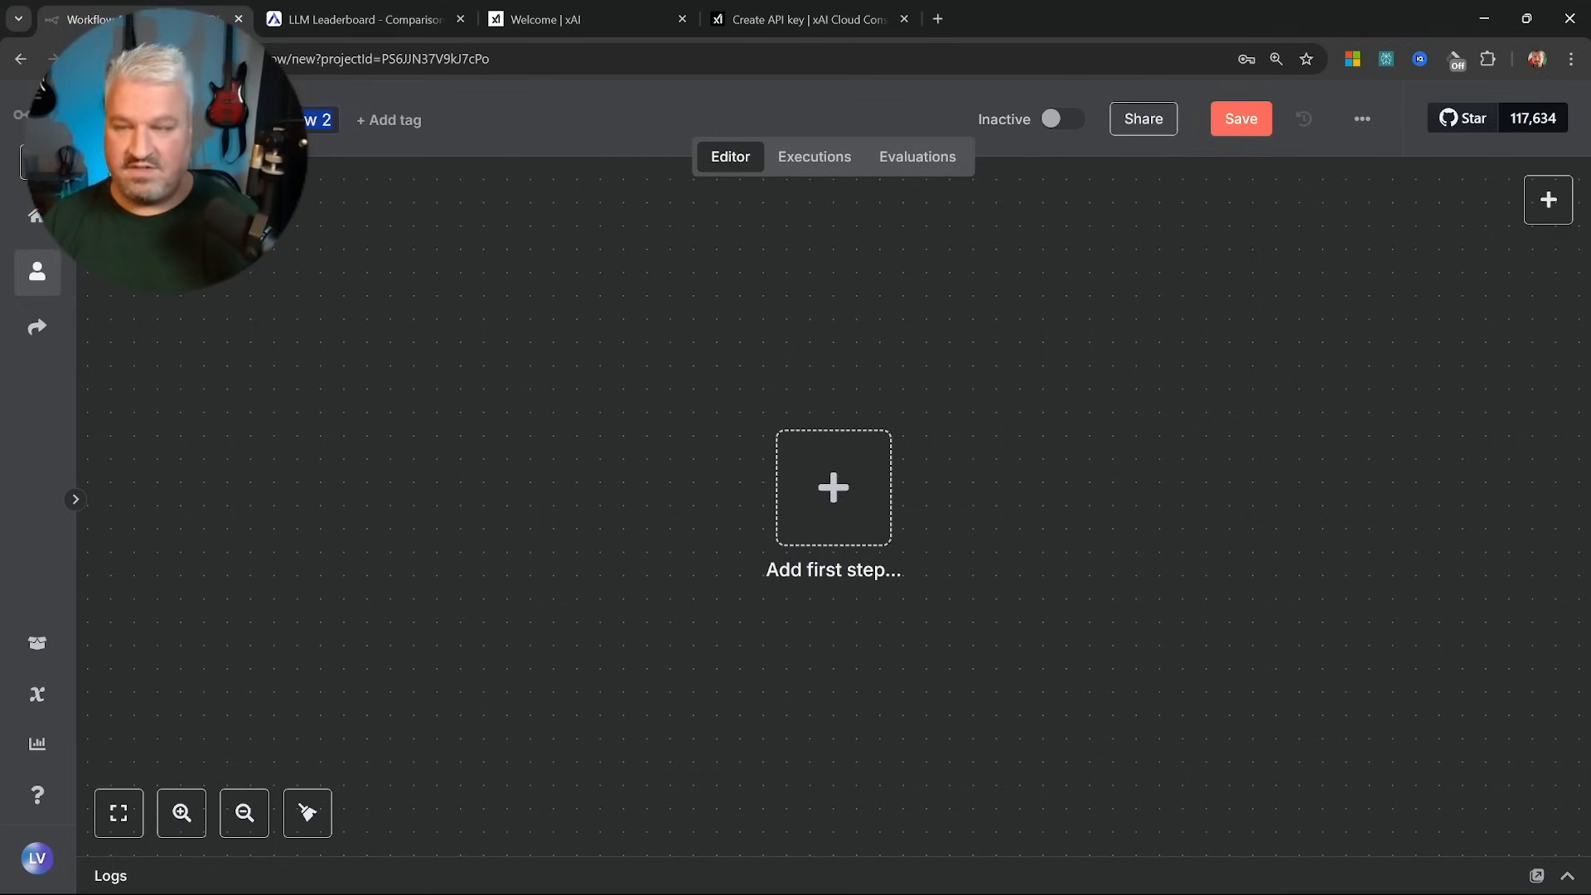
pyautogui.click(1240, 118)
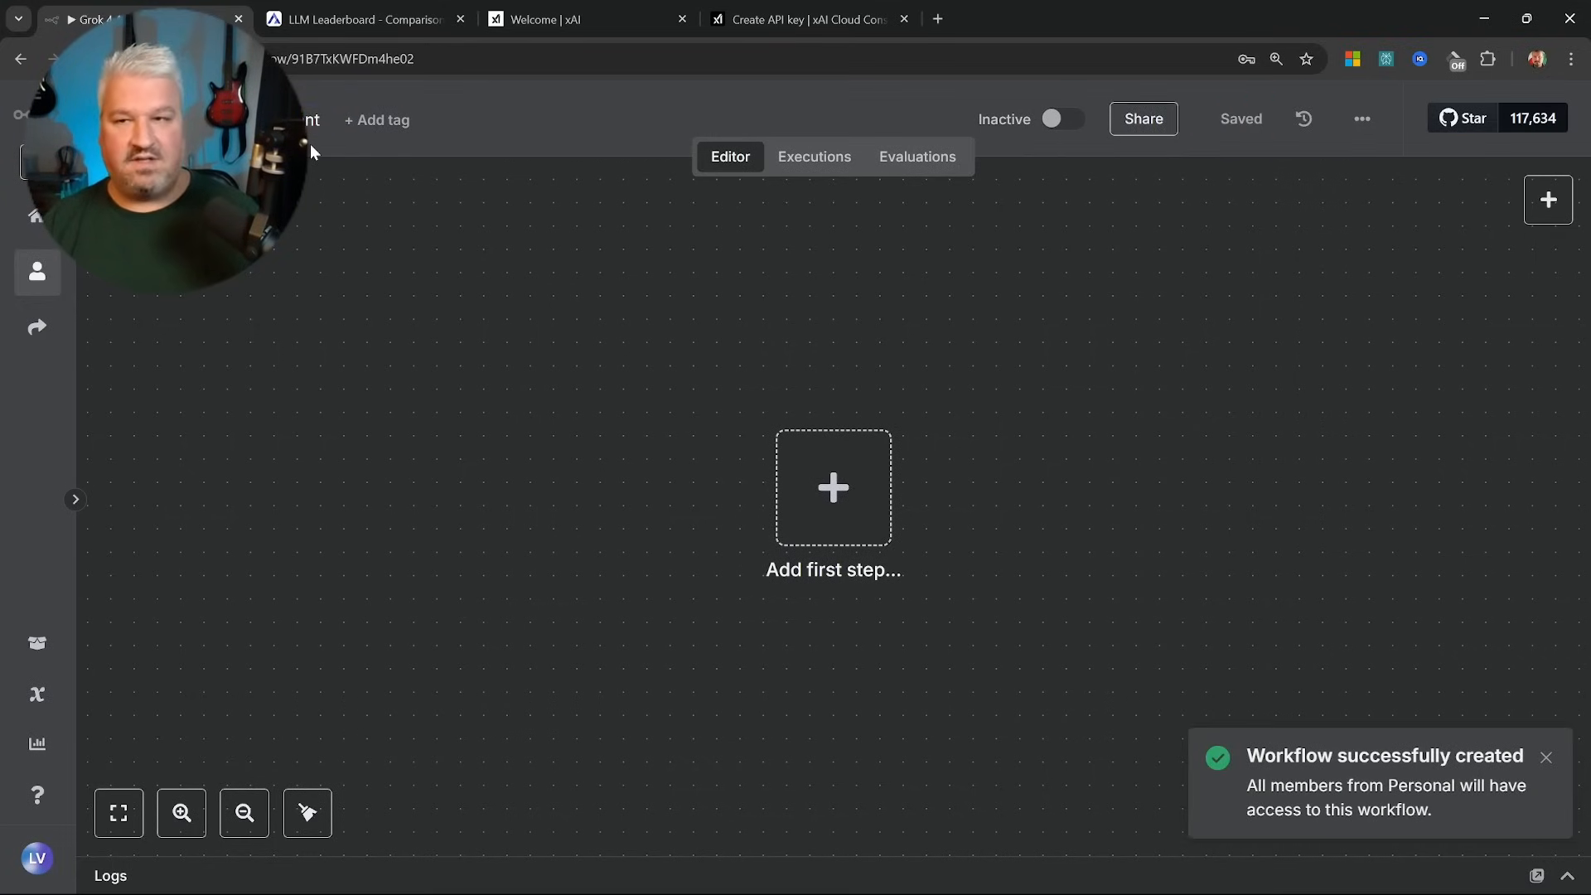
pyautogui.click(832, 487)
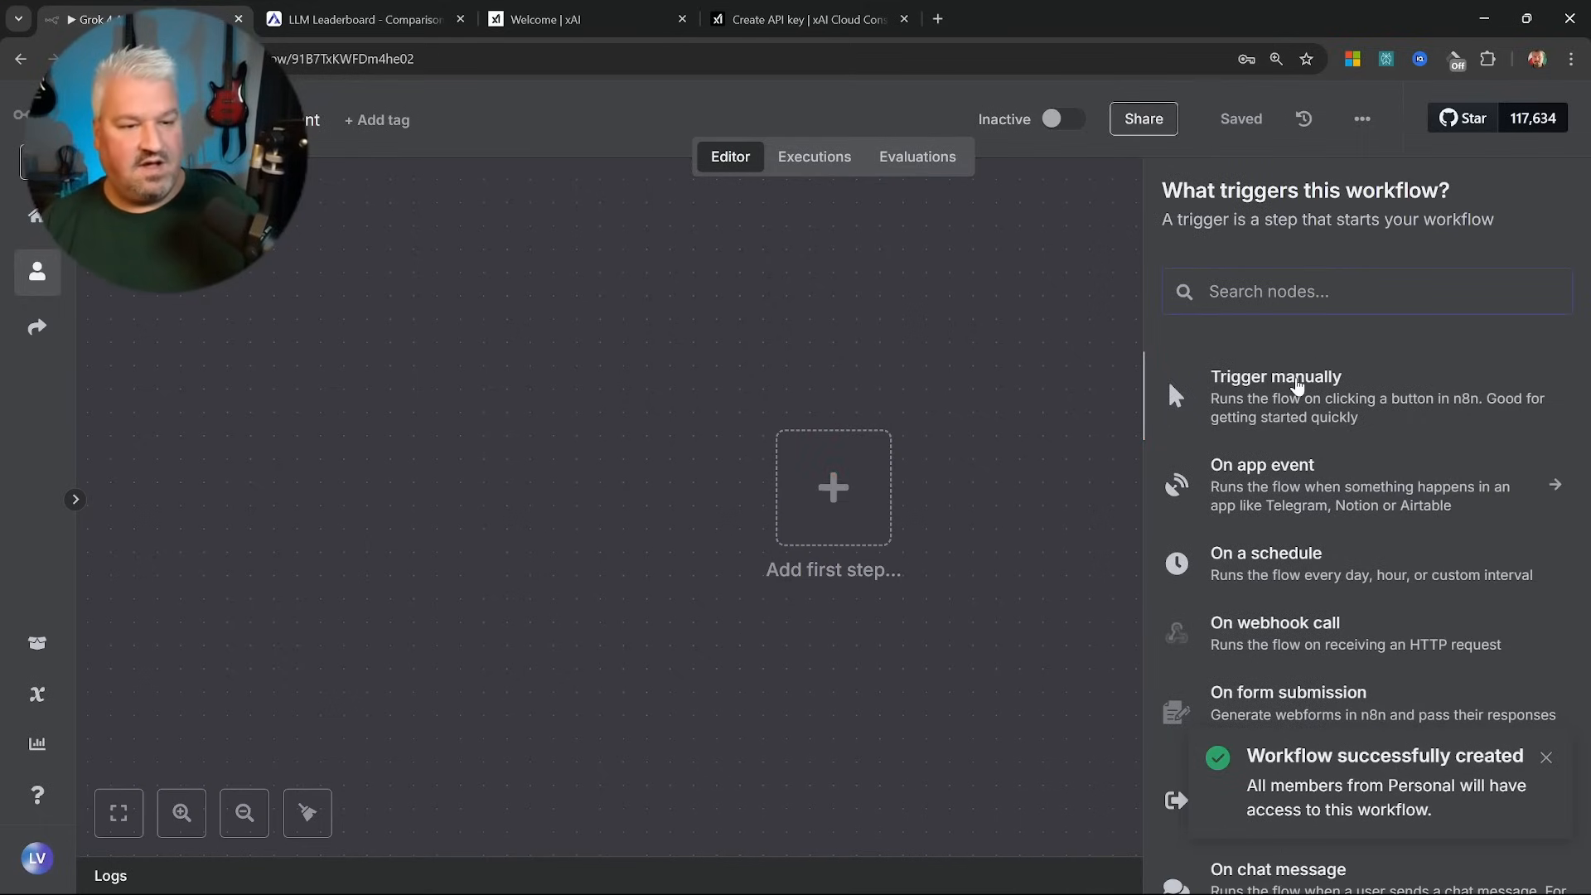
pyautogui.click(1278, 870)
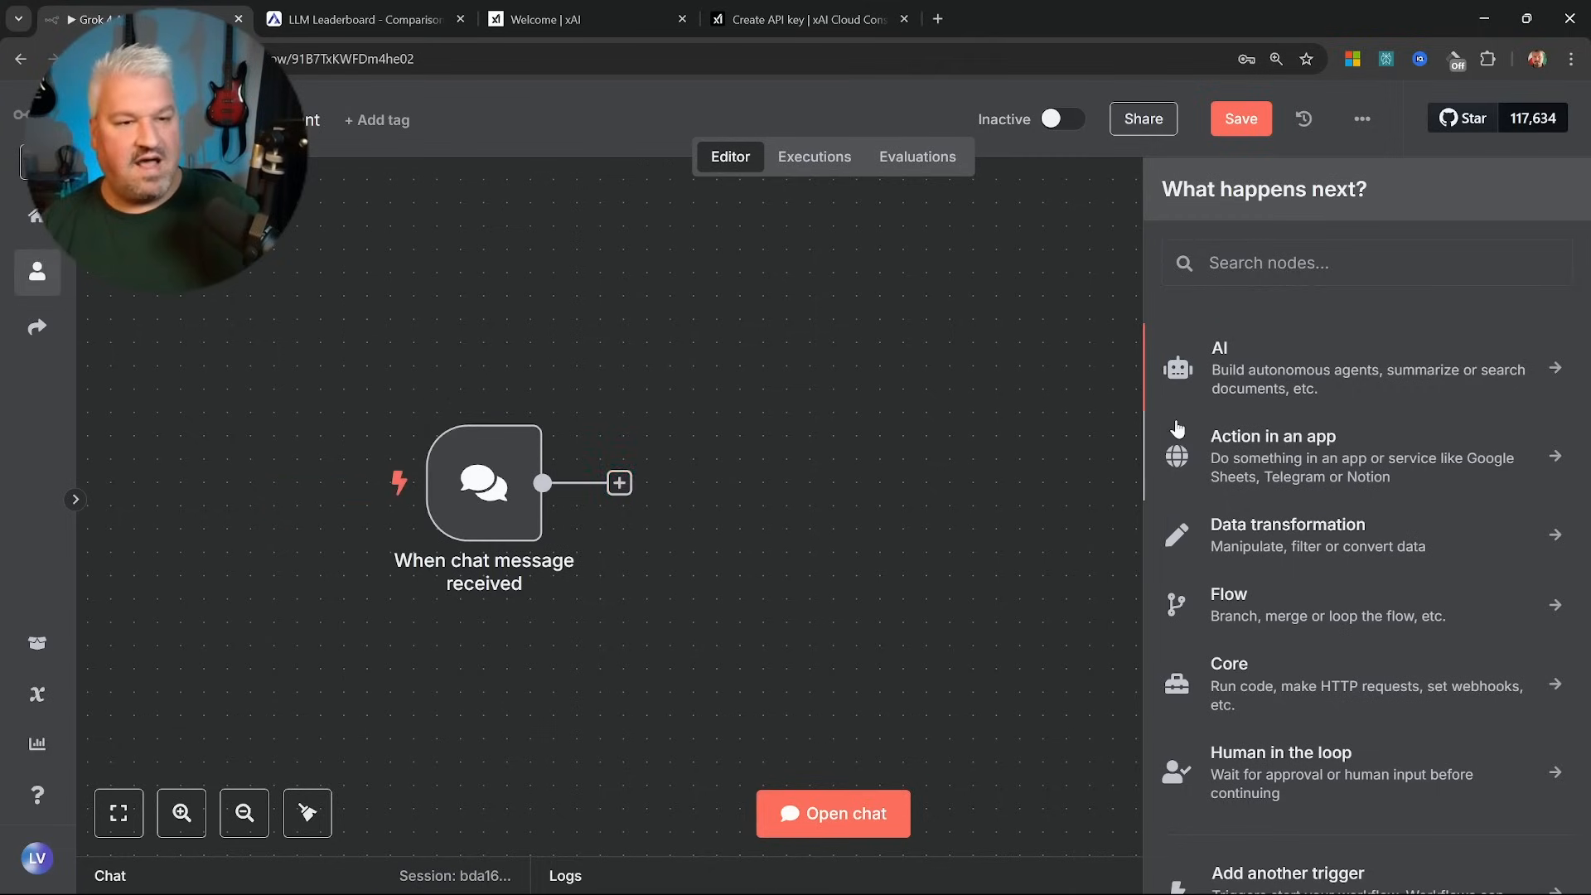
pyautogui.click(1366, 367)
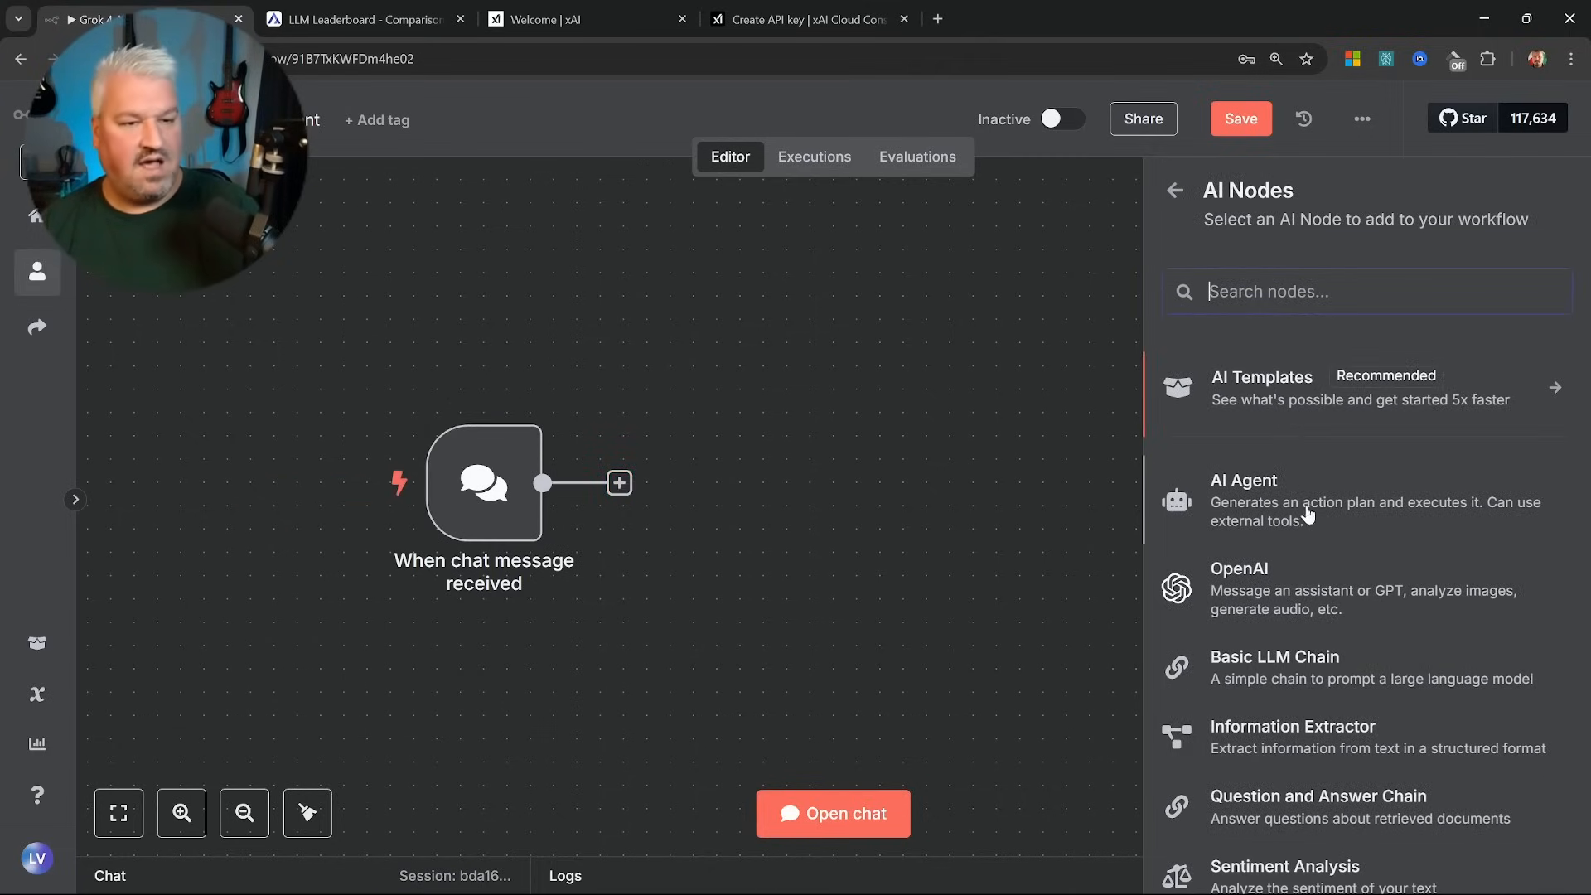
pyautogui.click(1244, 480)
pyautogui.write('xai')
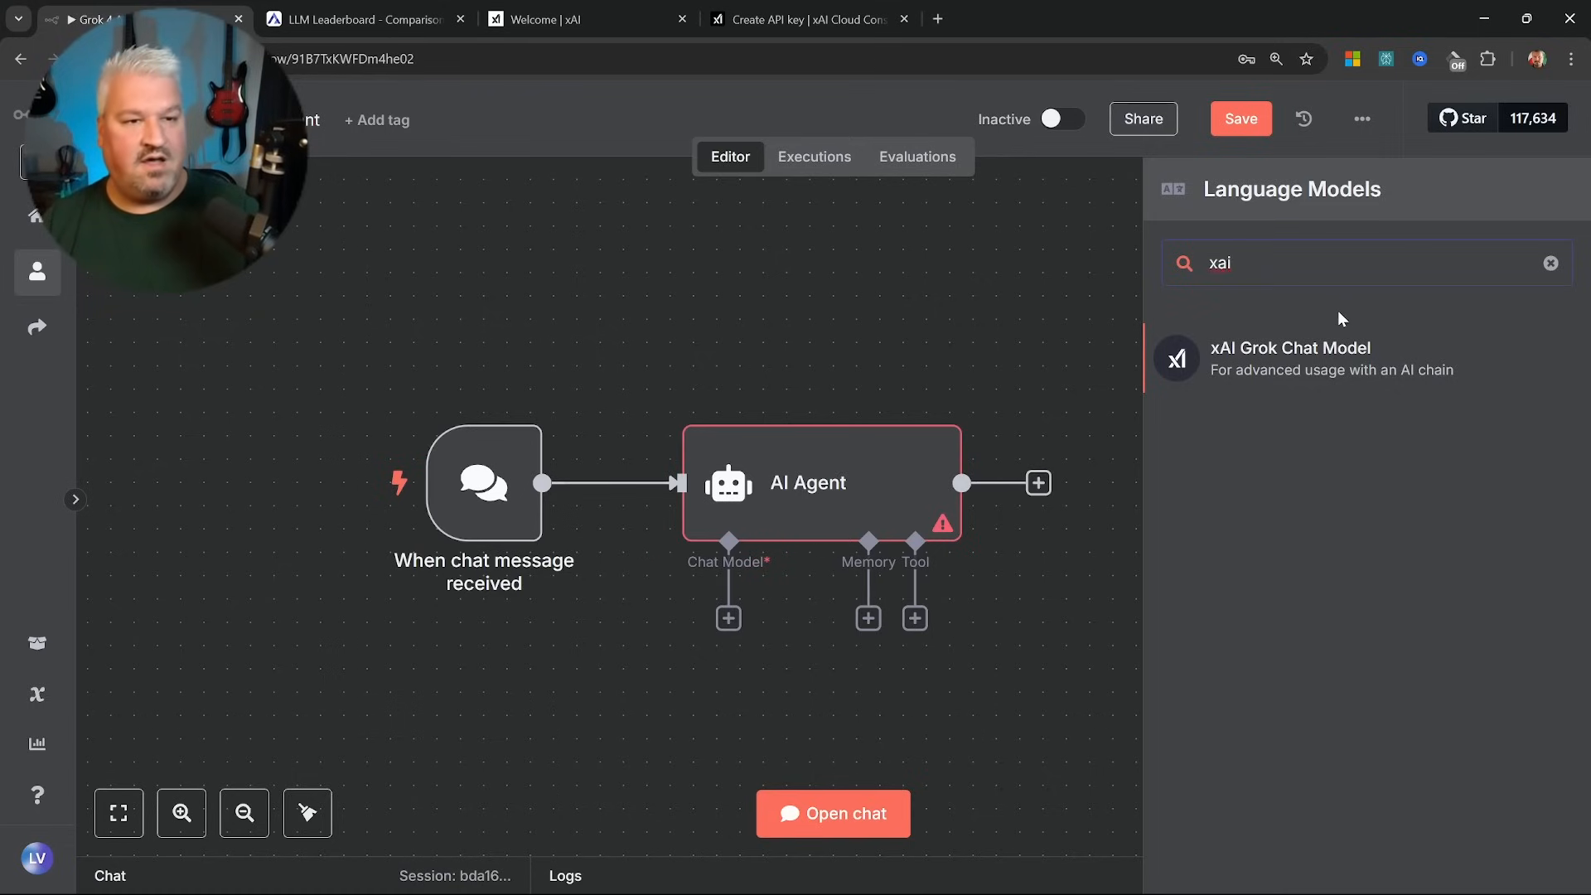
# Attach an xAI Grok Chat Model set to grok-4-0709 plus Simple Memory, and bring up the test chat.
pyautogui.click(1291, 357)
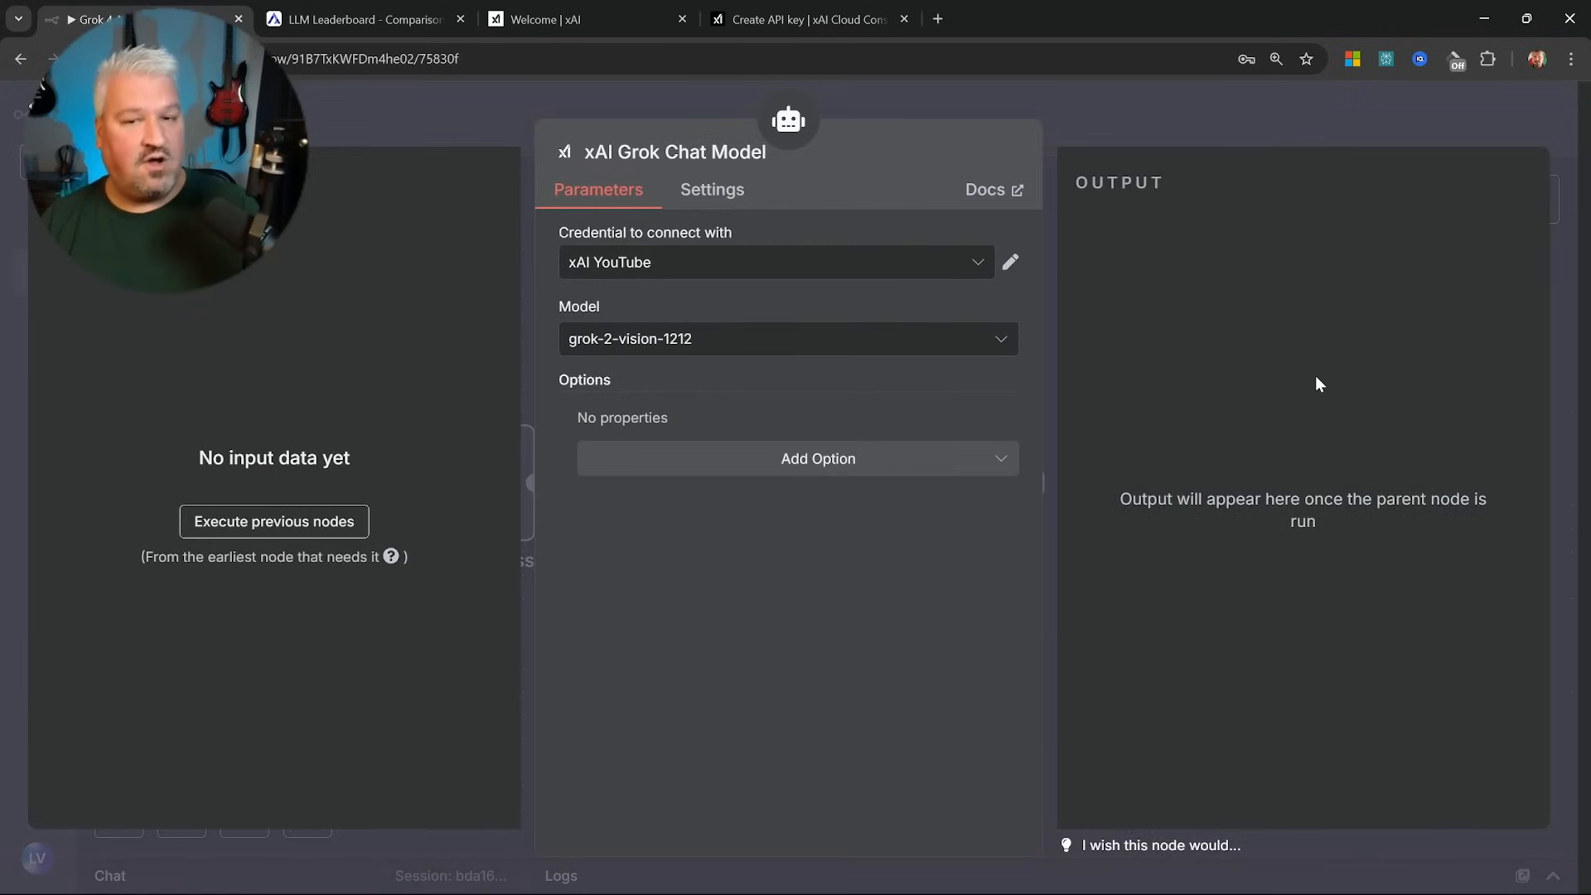
pyautogui.click(776, 262)
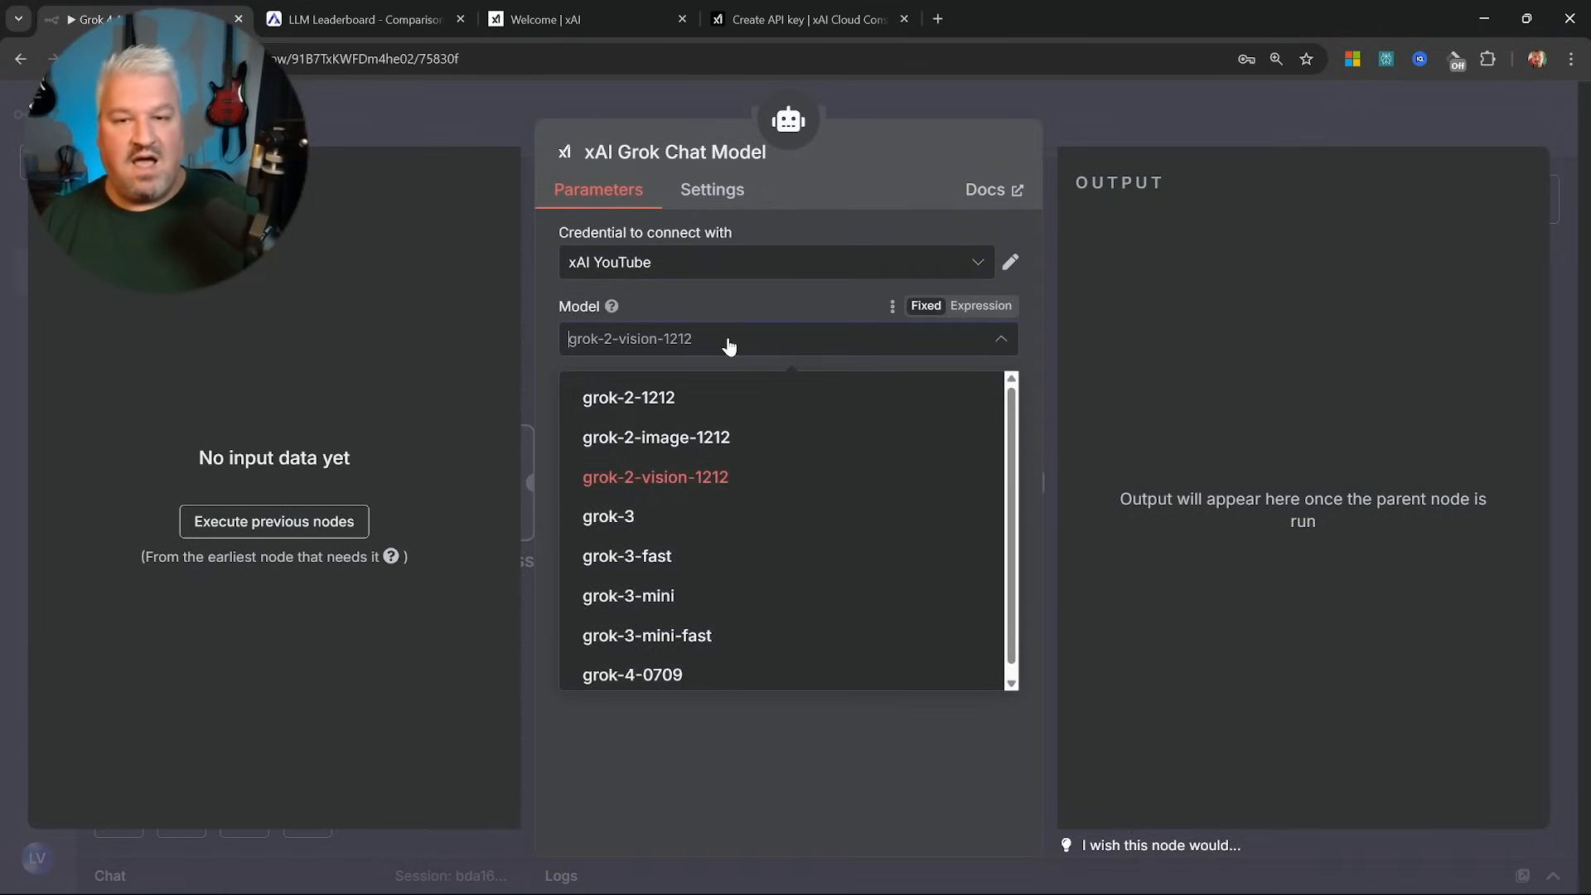
pyautogui.moveTo(679, 465)
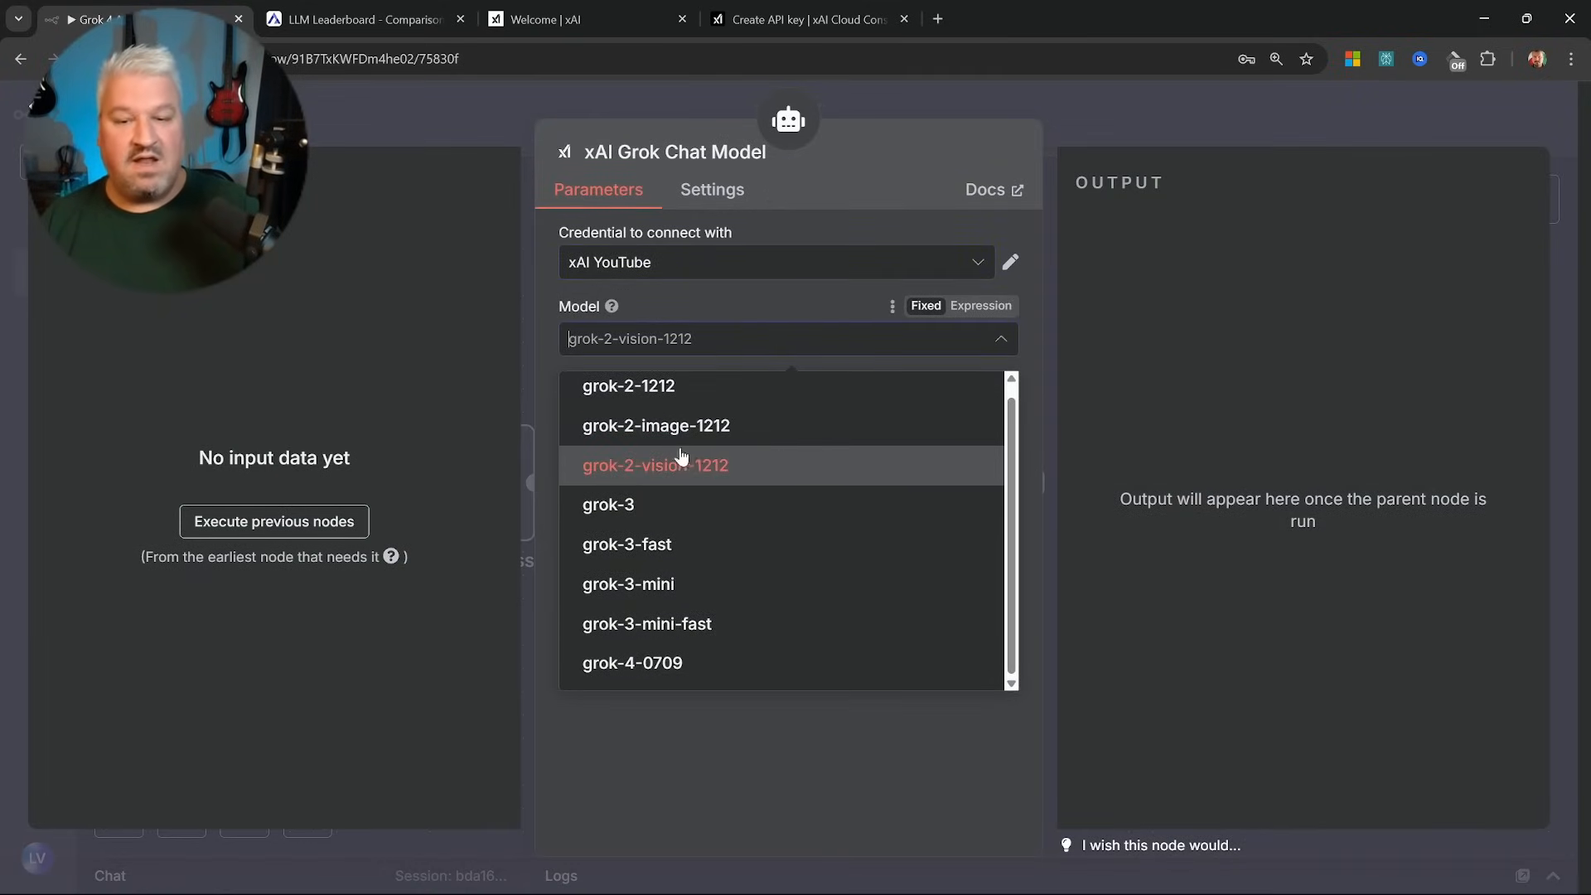
pyautogui.moveTo(633, 663)
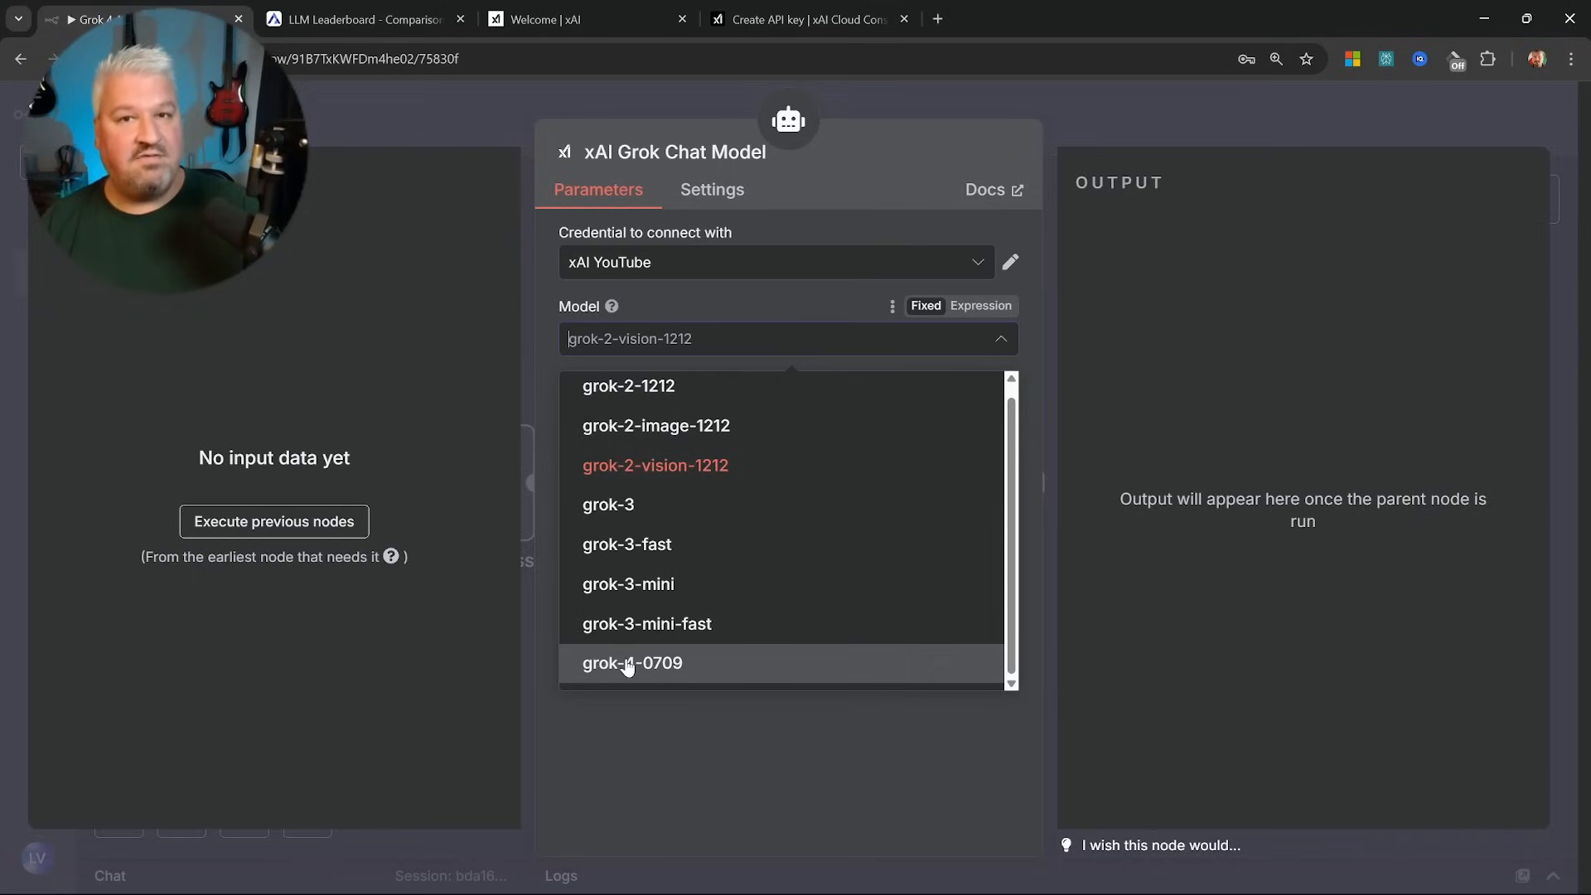
pyautogui.click(632, 663)
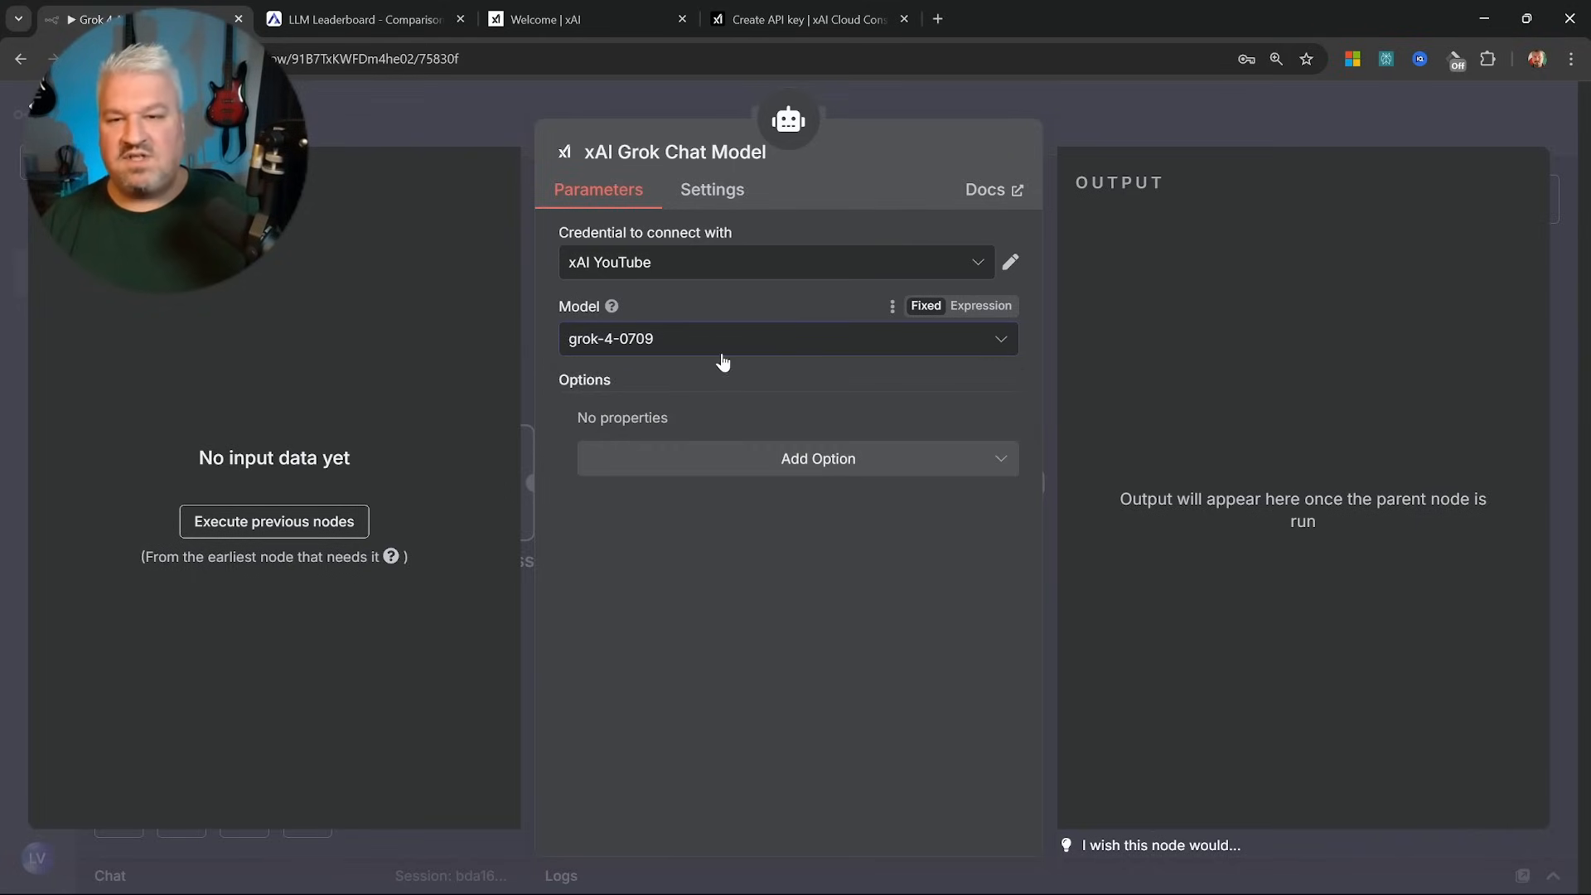
pyautogui.moveTo(638, 348)
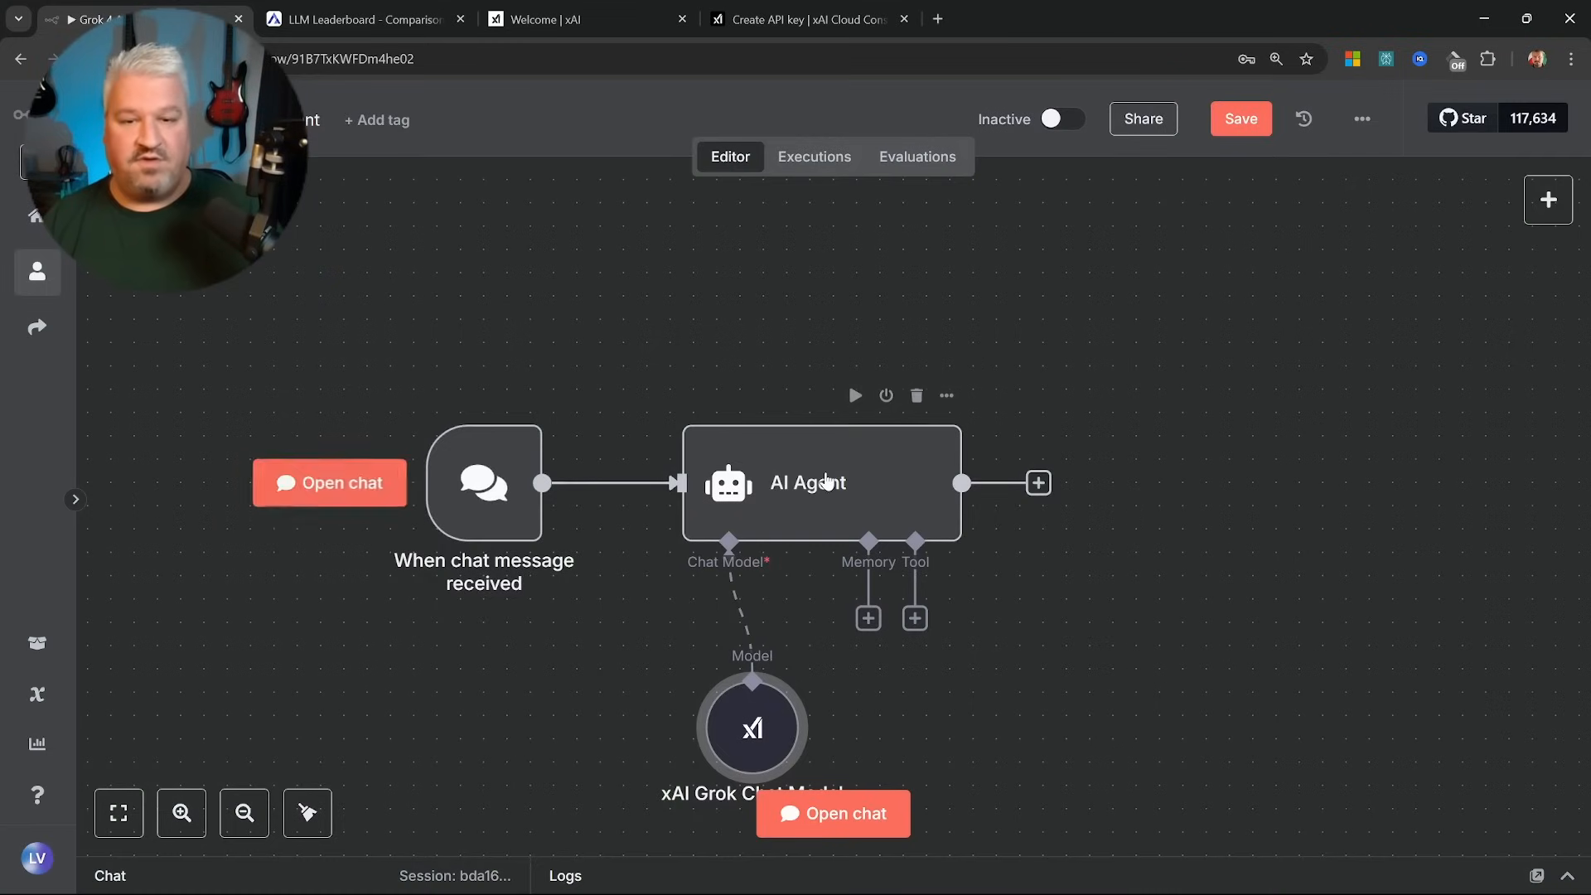
pyautogui.click(867, 617)
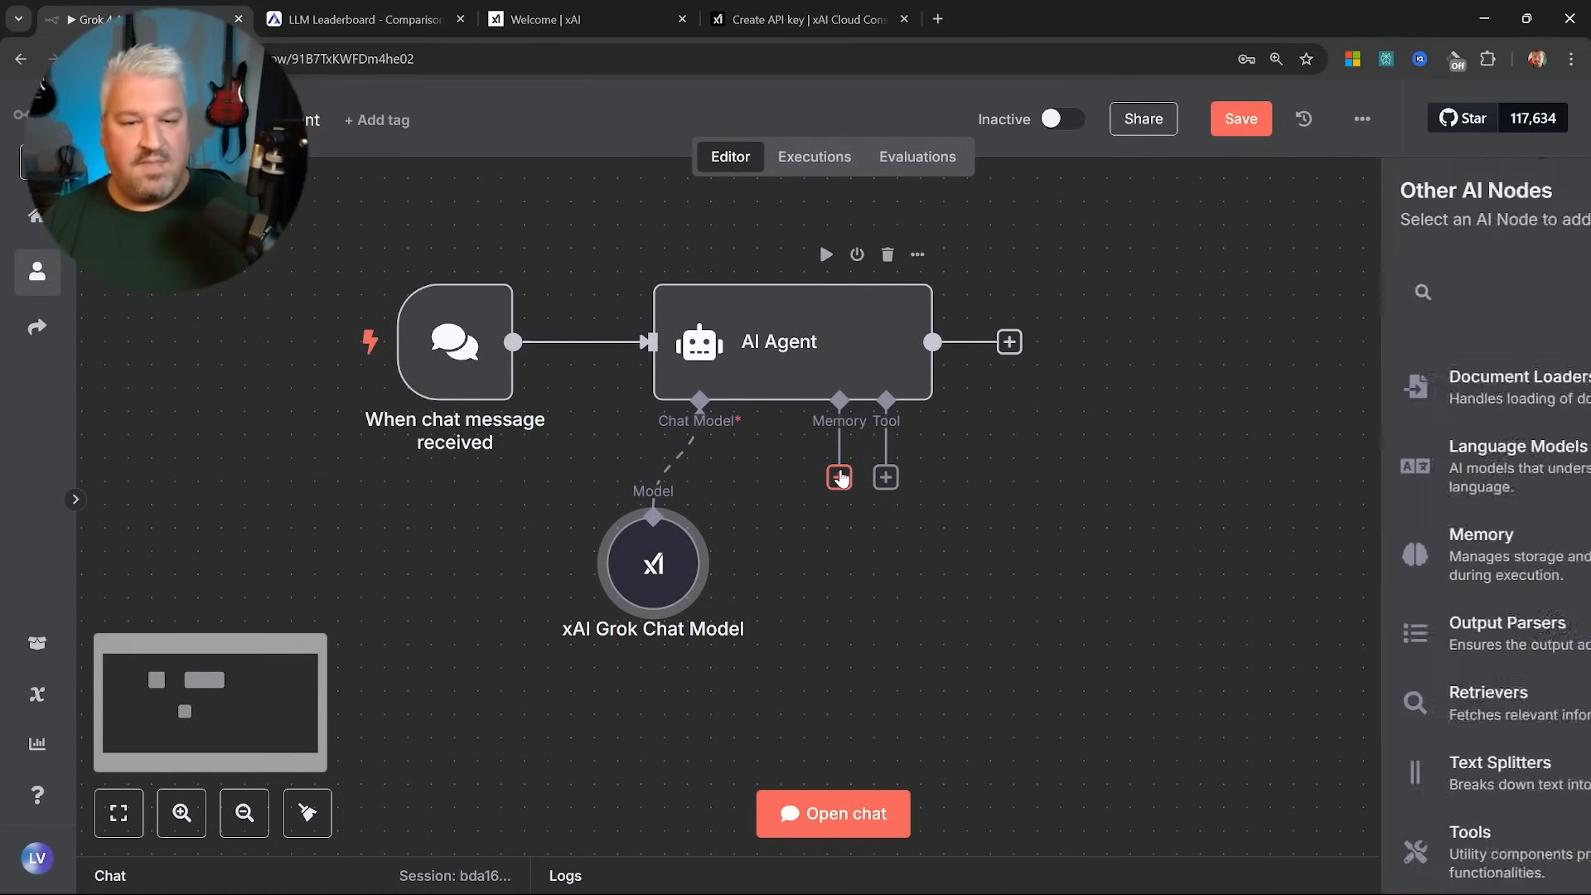
pyautogui.click(840, 478)
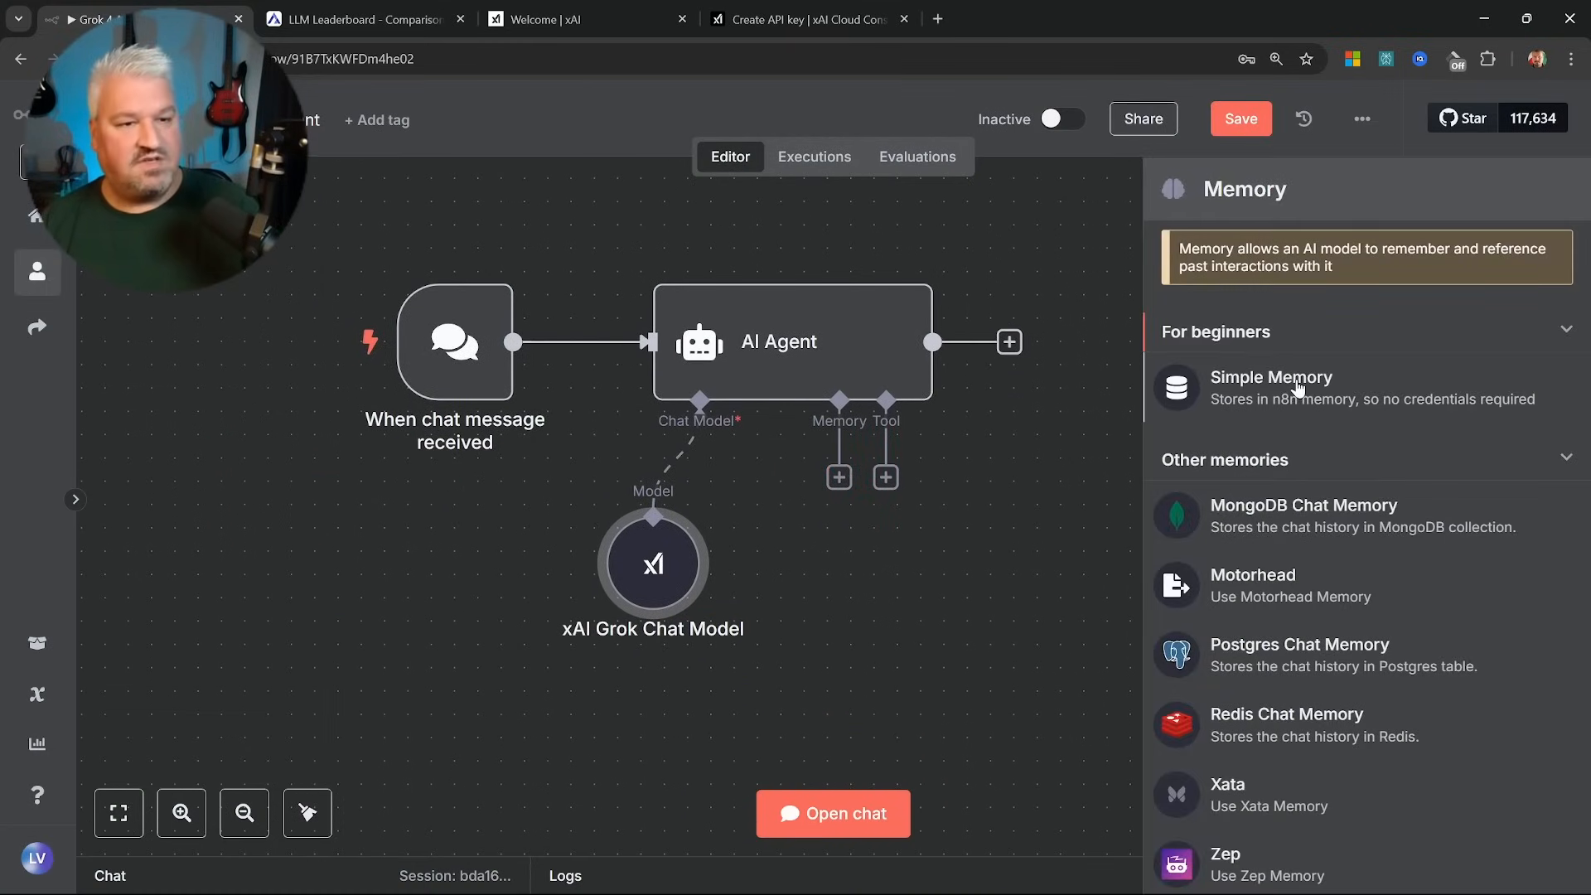
pyautogui.click(1270, 388)
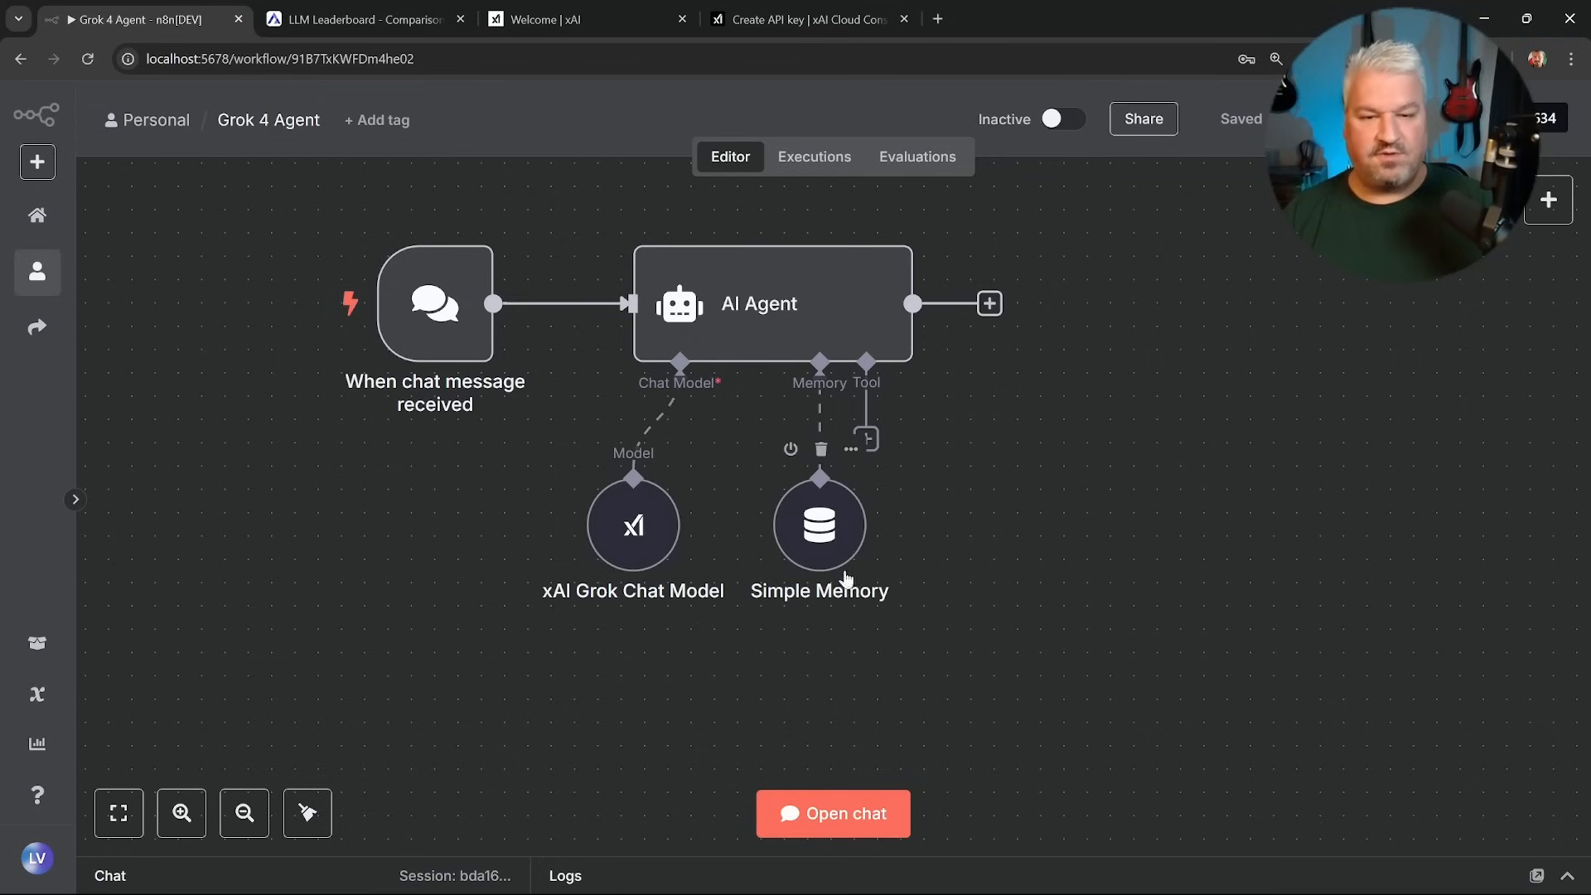
pyautogui.click(832, 813)
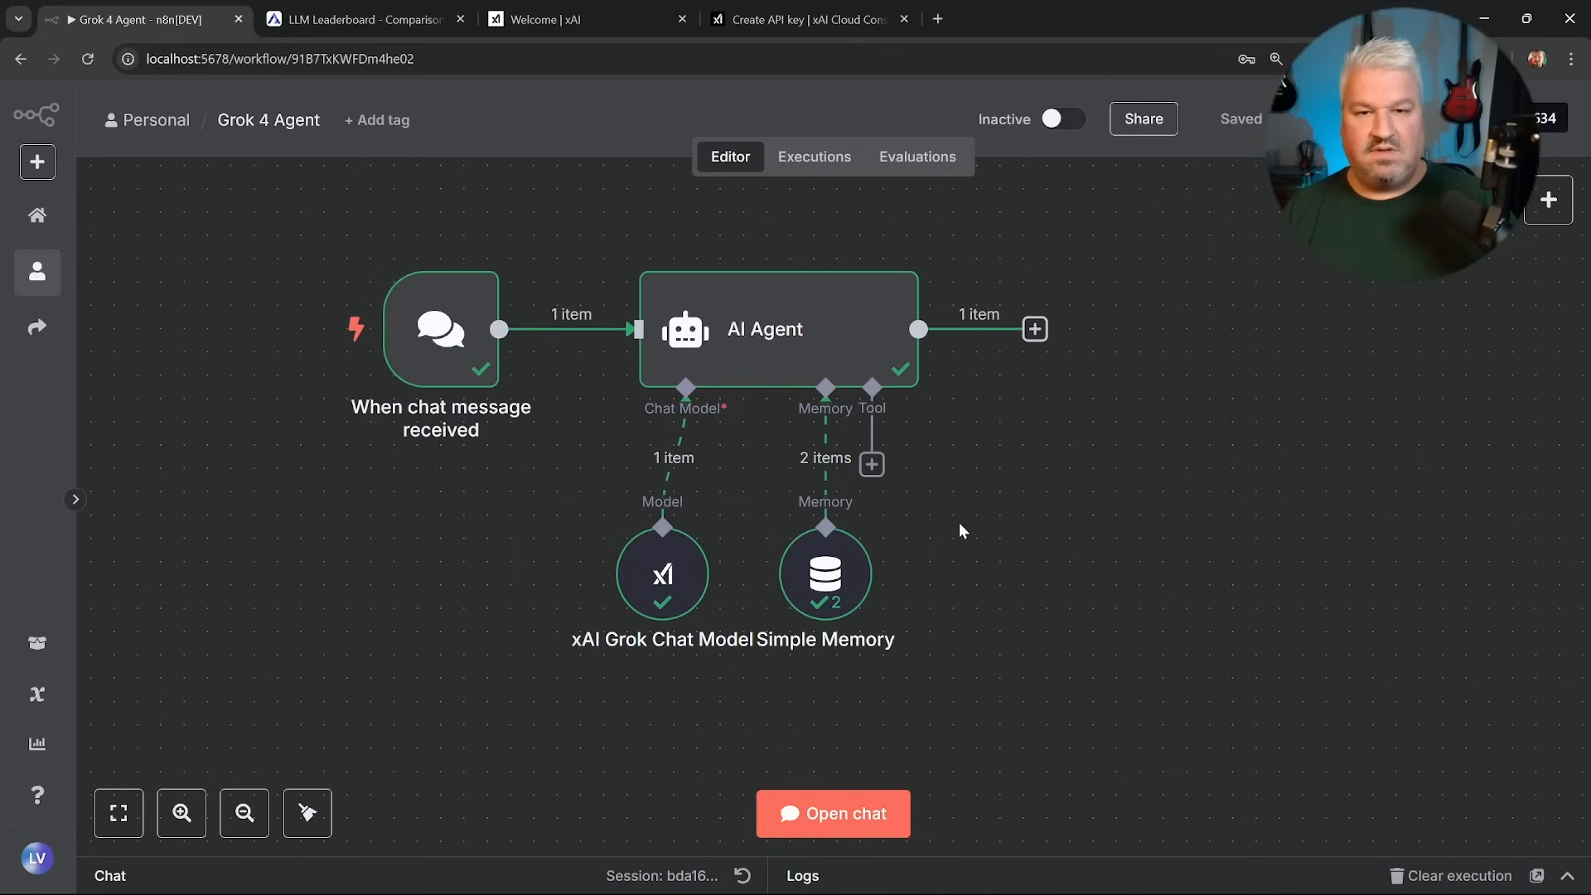
pyautogui.moveTo(944, 530)
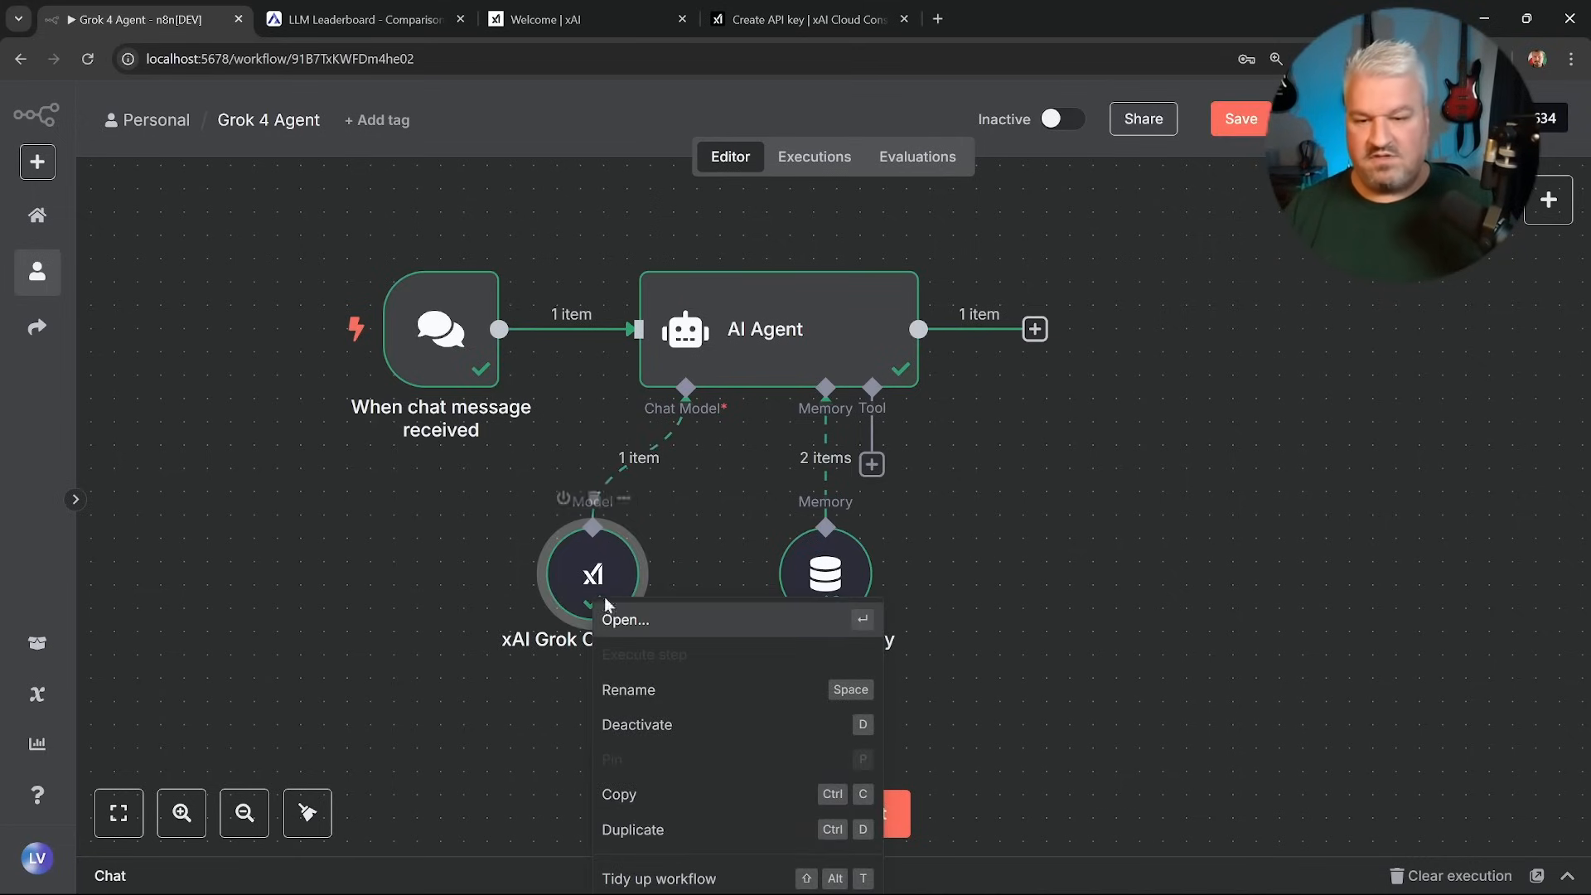
# Rename the xAI model node to Grok 4 and attach an Anthropic Chat Model to the agent.
pyautogui.click(628, 689)
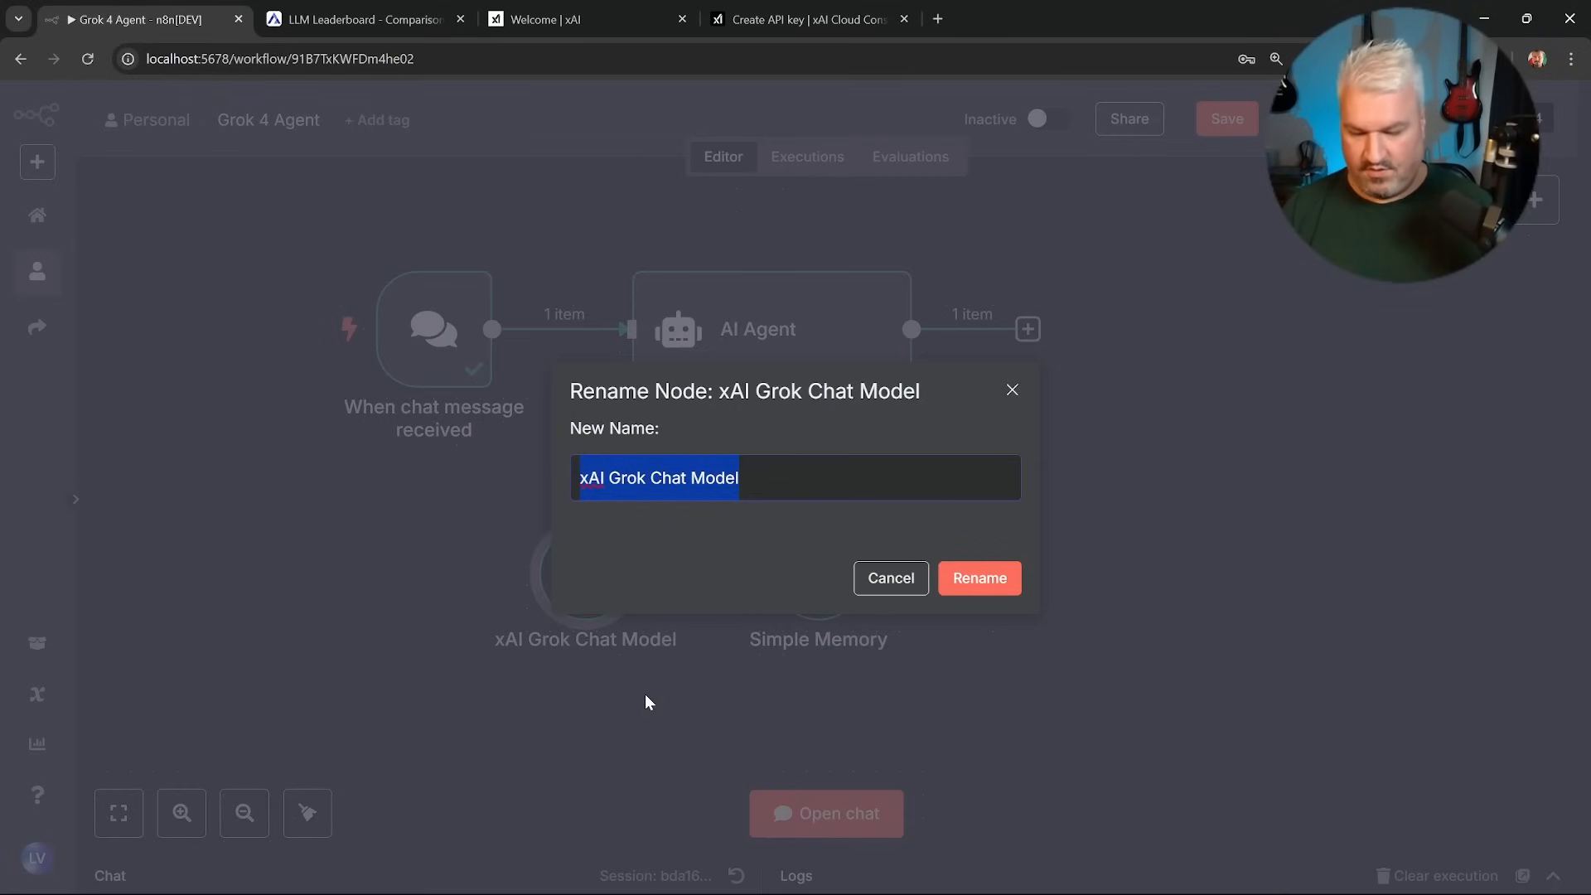
pyautogui.write('Grok 4')
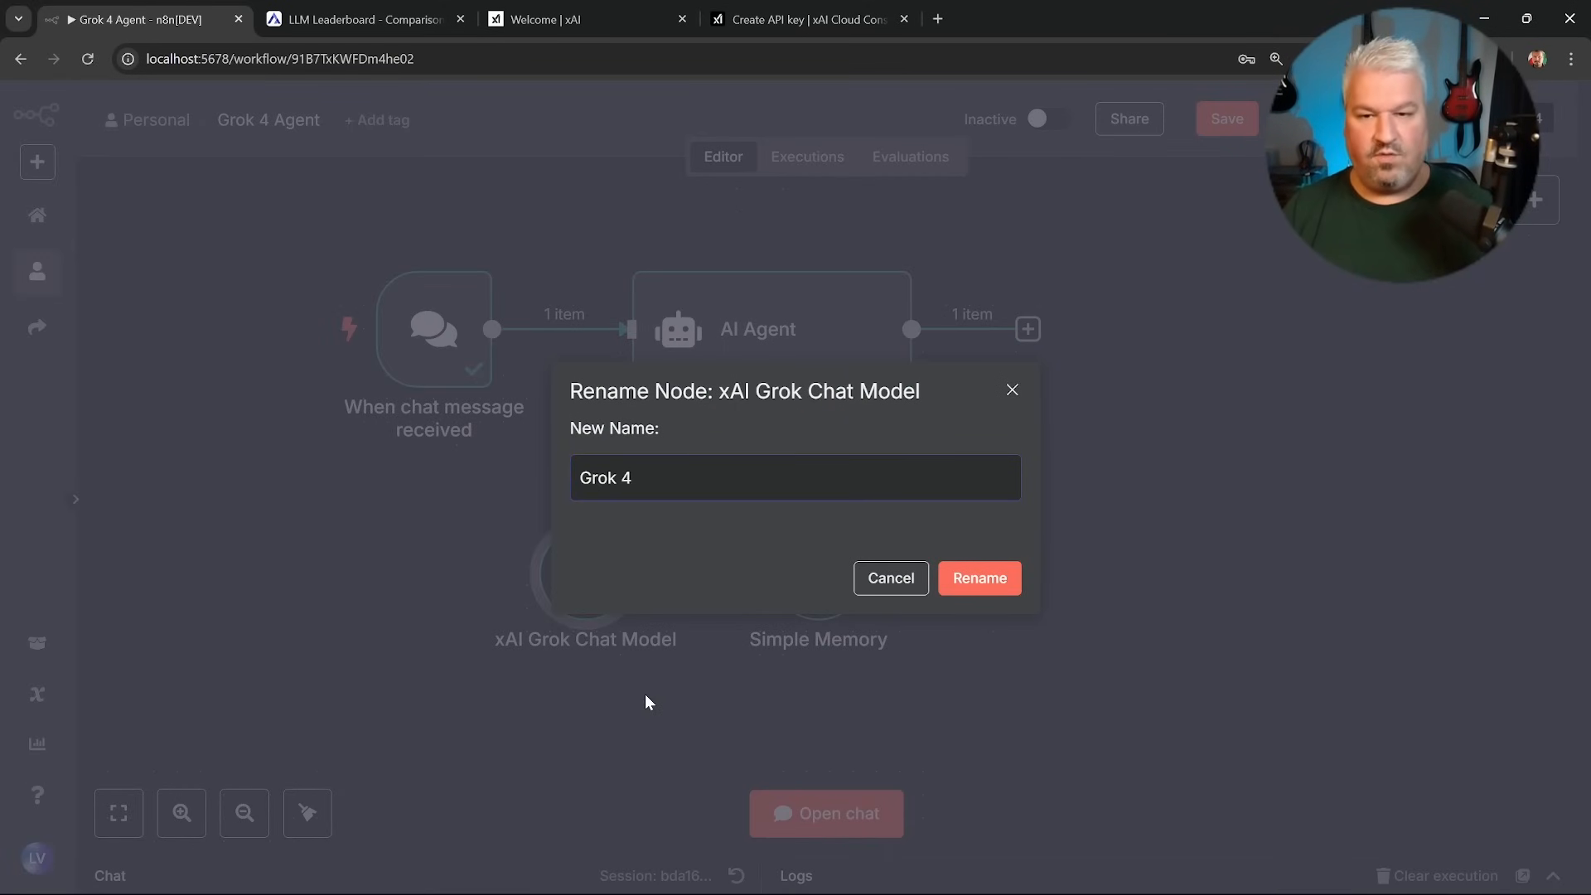
pyautogui.click(977, 578)
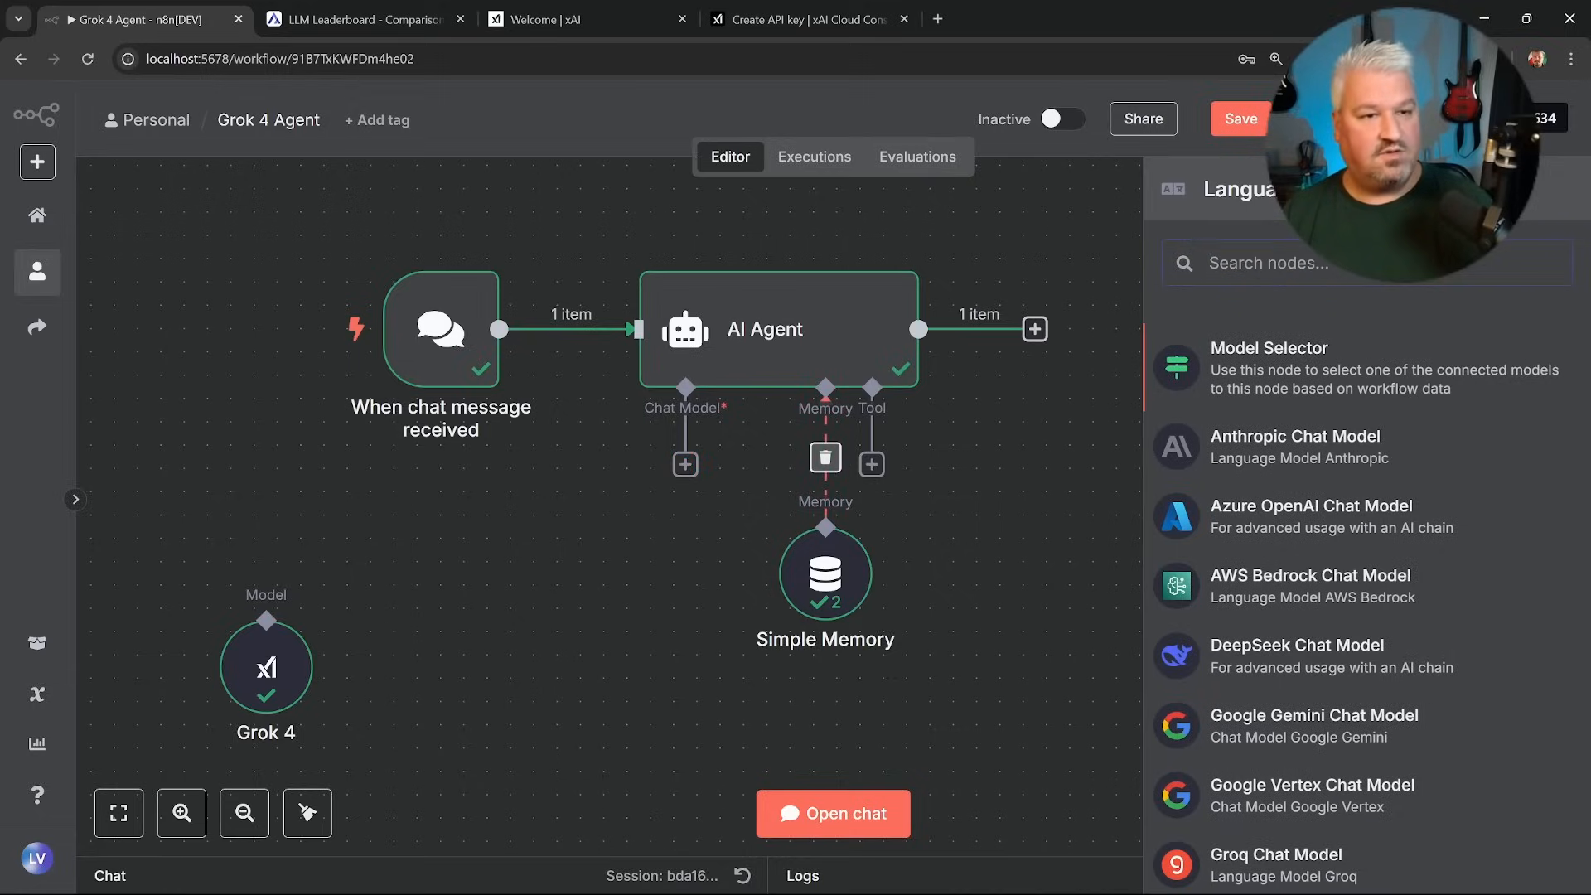
pyautogui.write('ant')
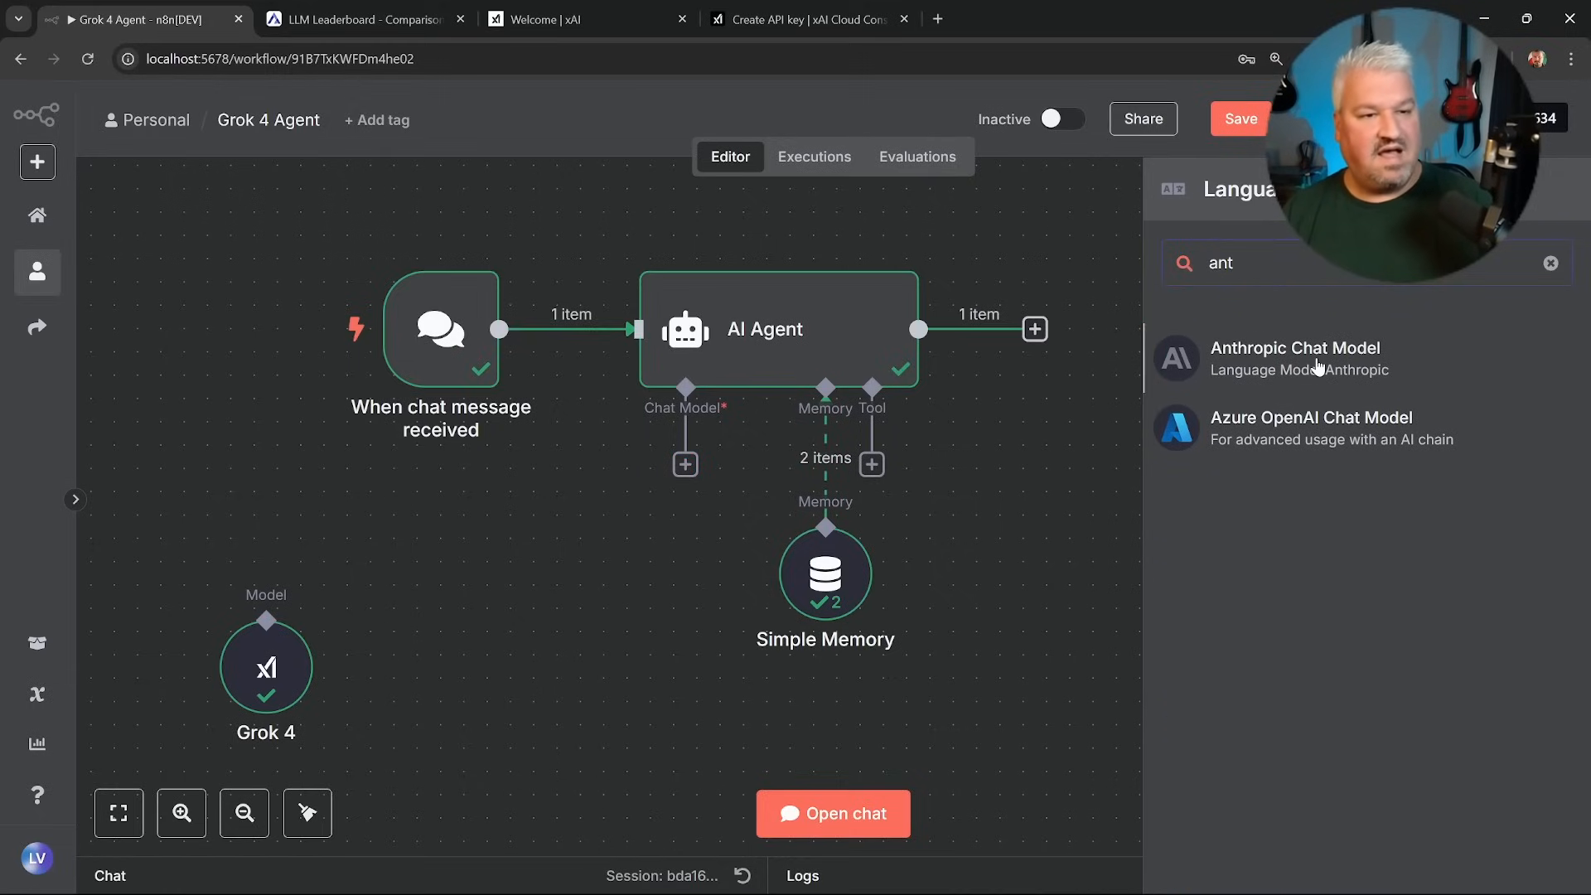
pyautogui.click(1295, 357)
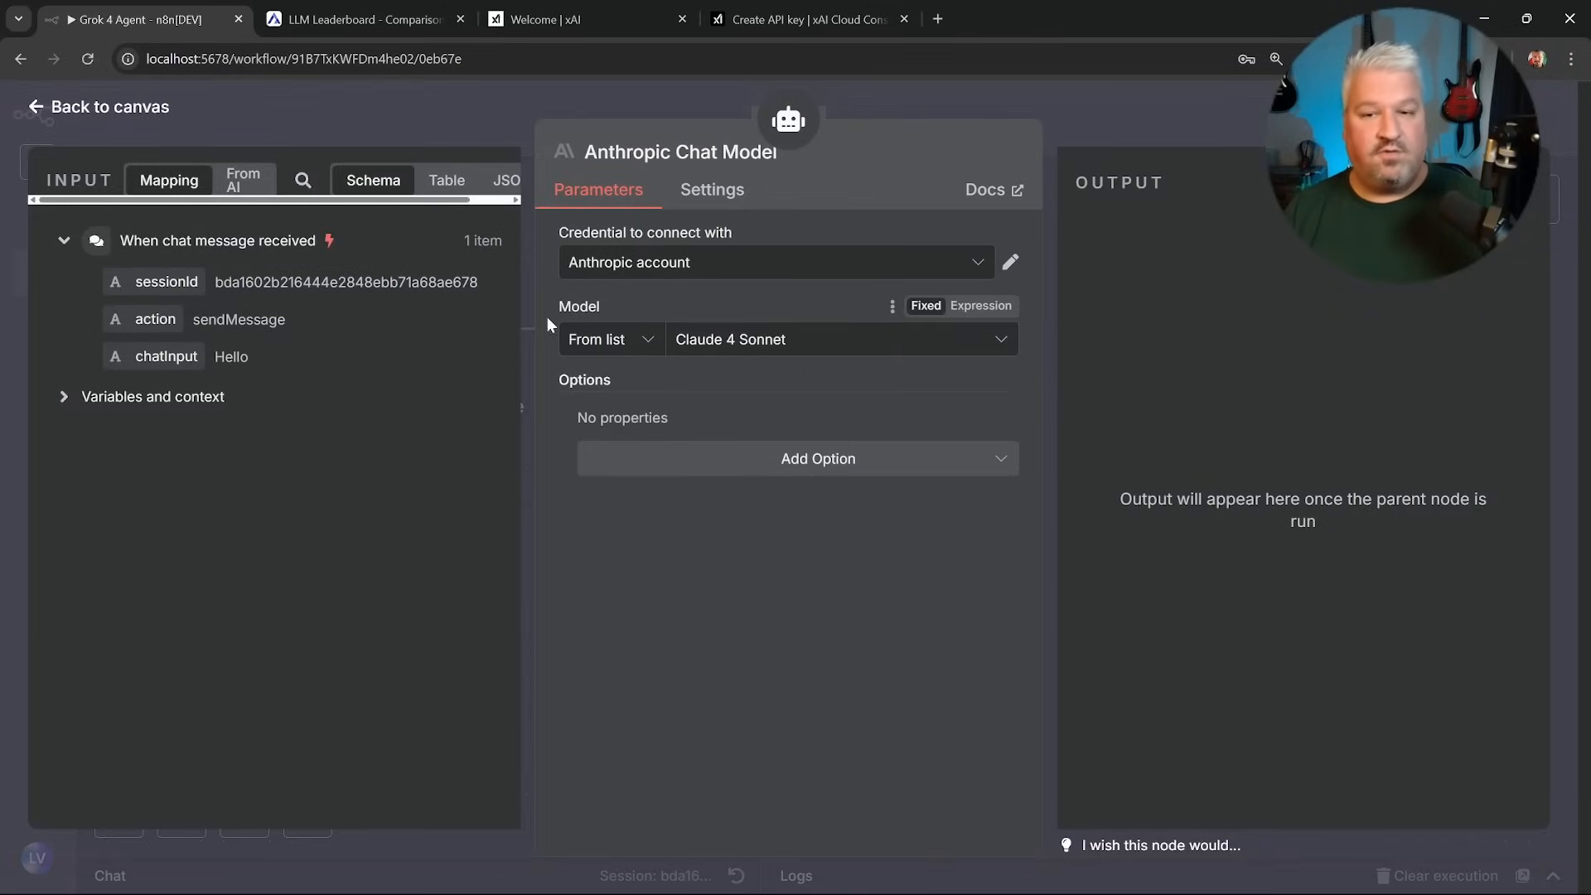
# Rename the Anthropic node to Claude 4 Sonnet and bring up the workflow's chat panel.
pyautogui.rightClick(614, 573)
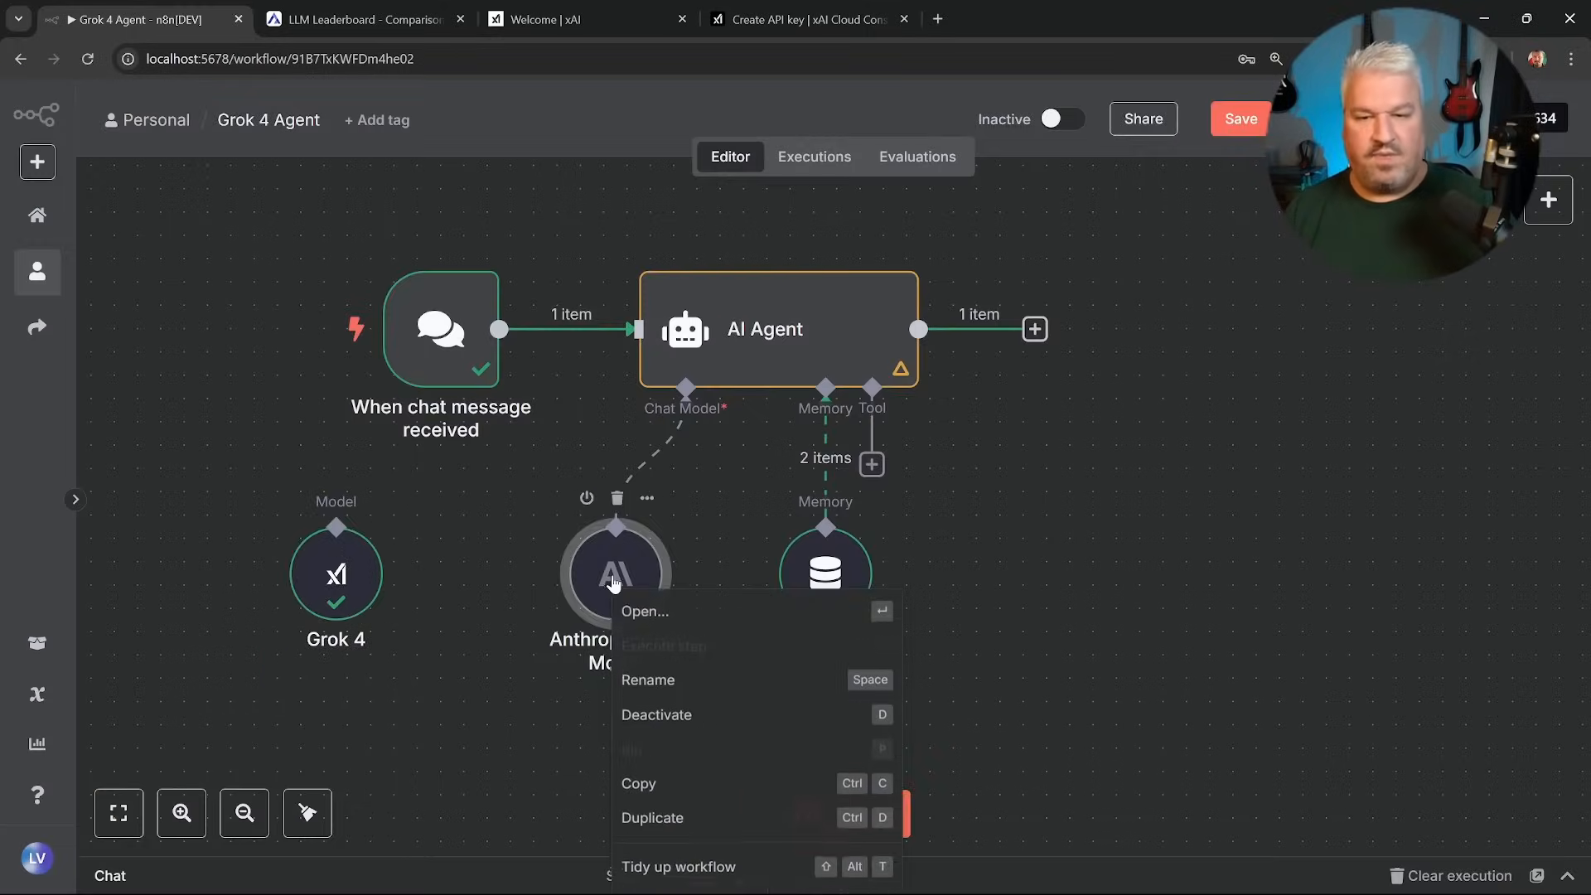
pyautogui.click(647, 679)
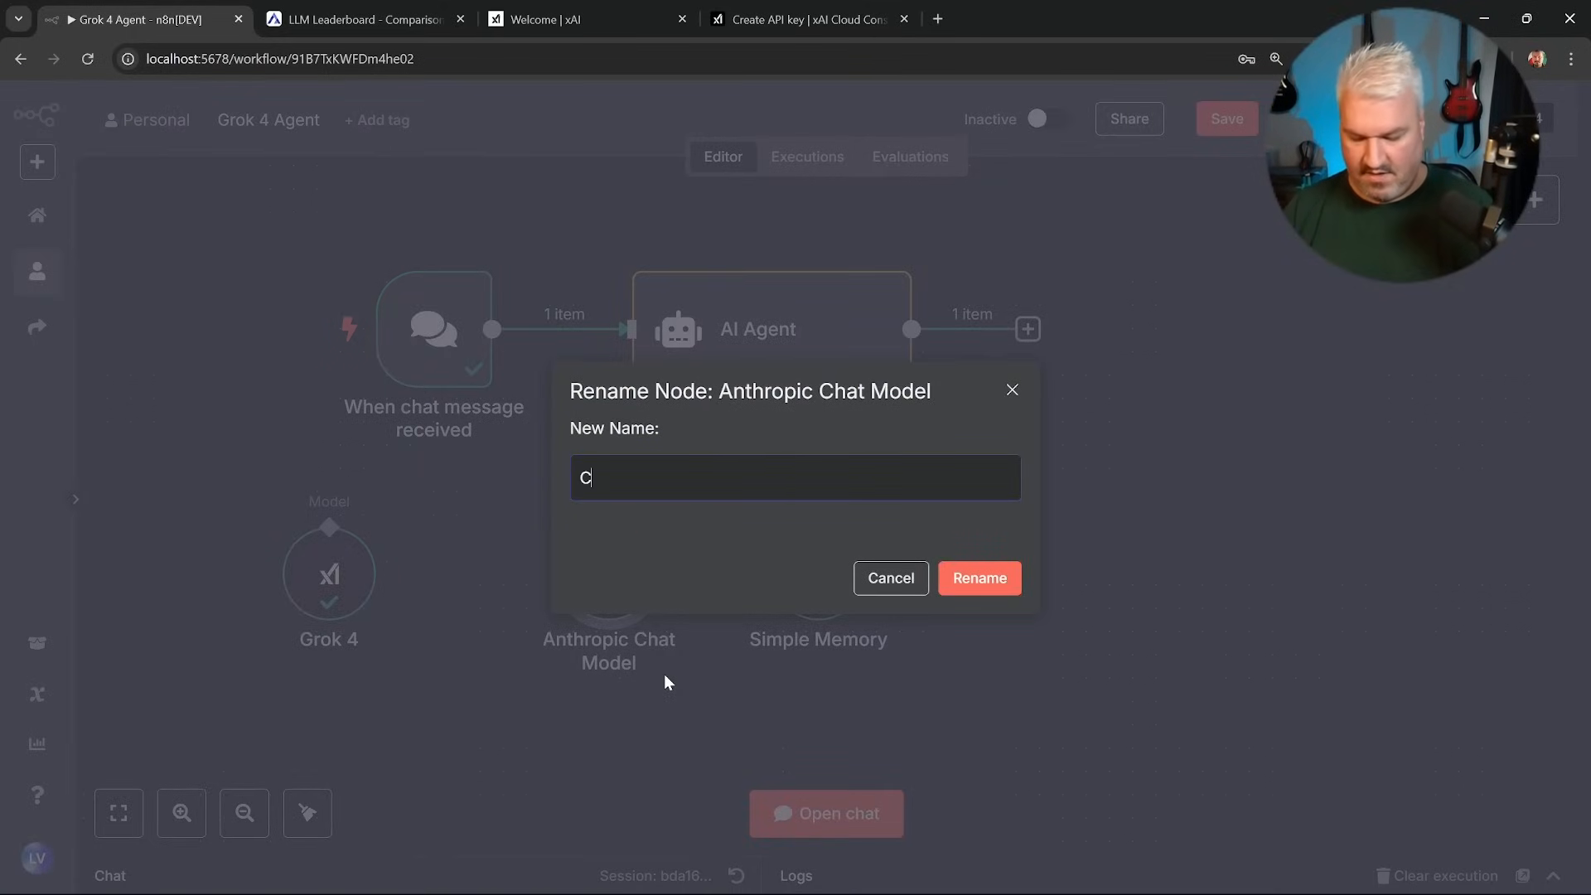
pyautogui.write('laude 4 Son')
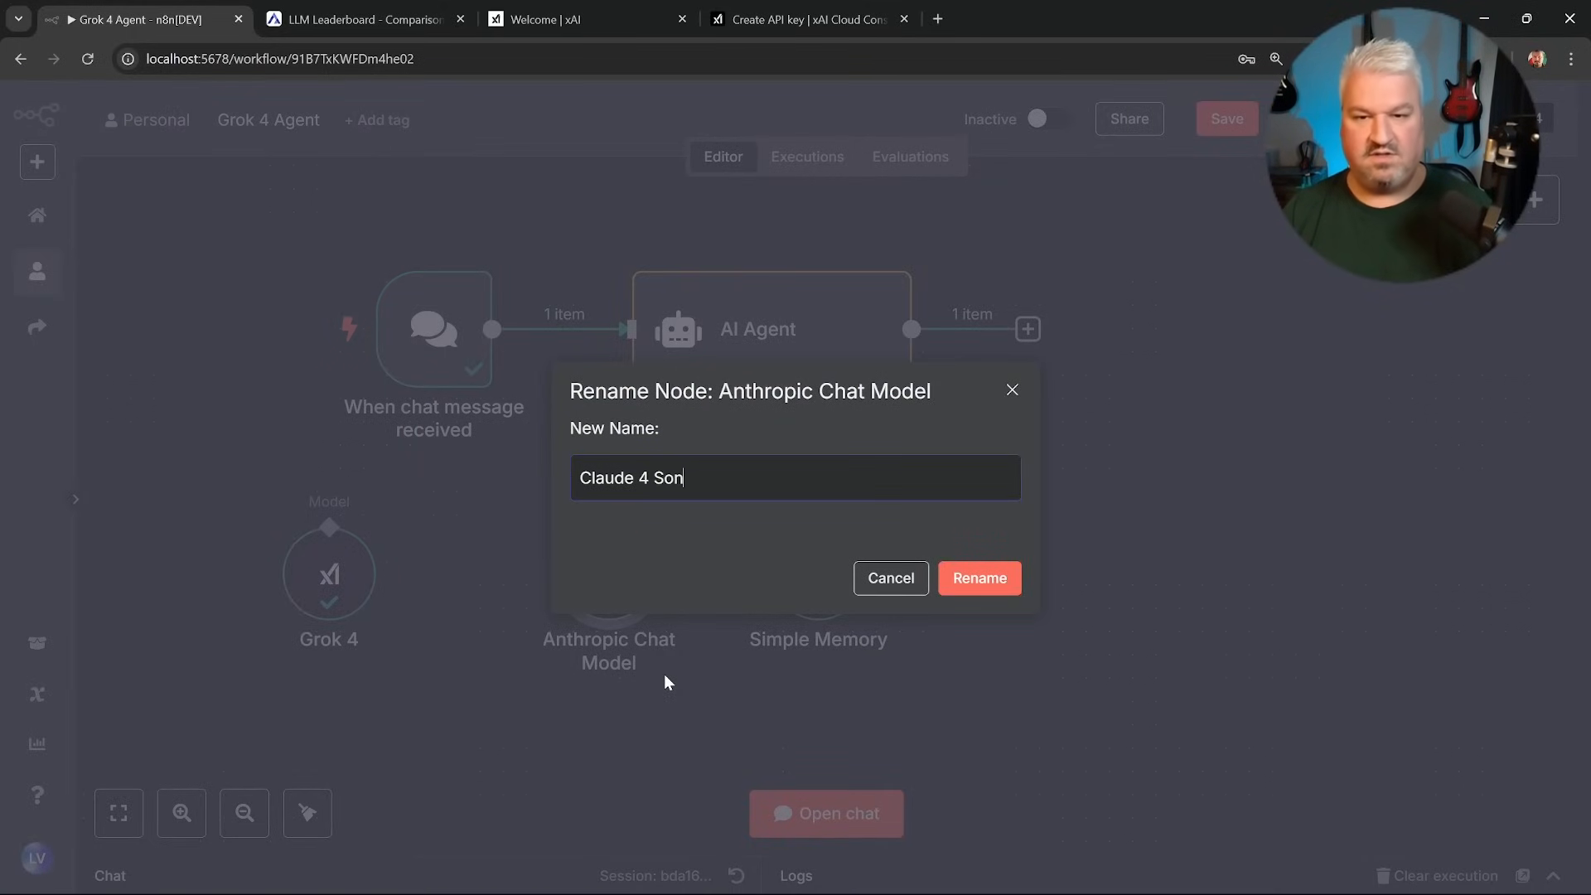
pyautogui.click(977, 578)
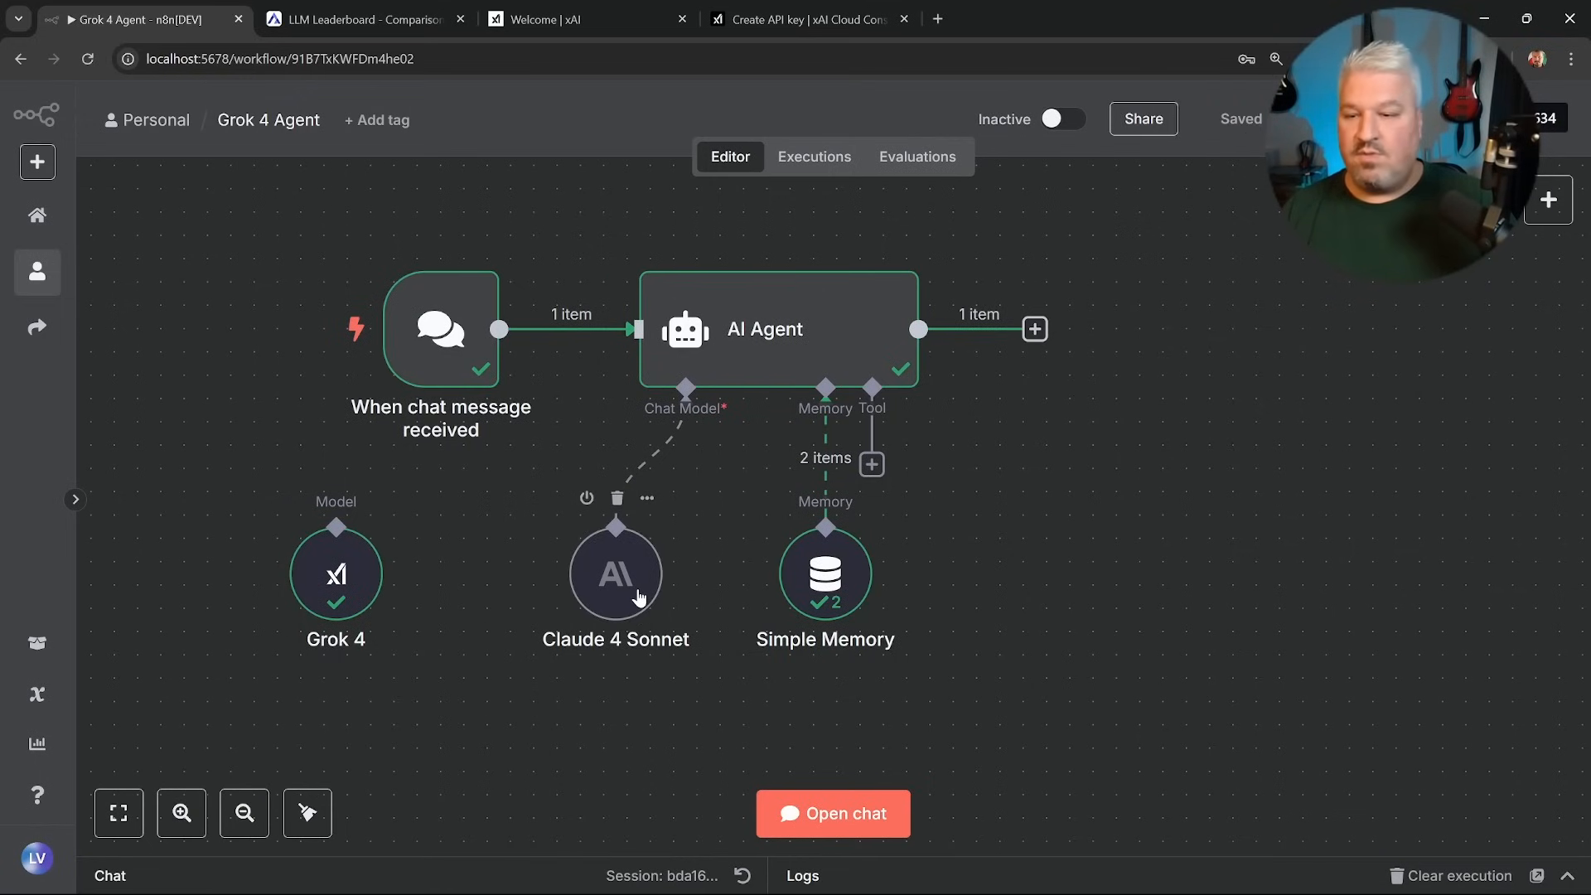
pyautogui.moveTo(438, 602)
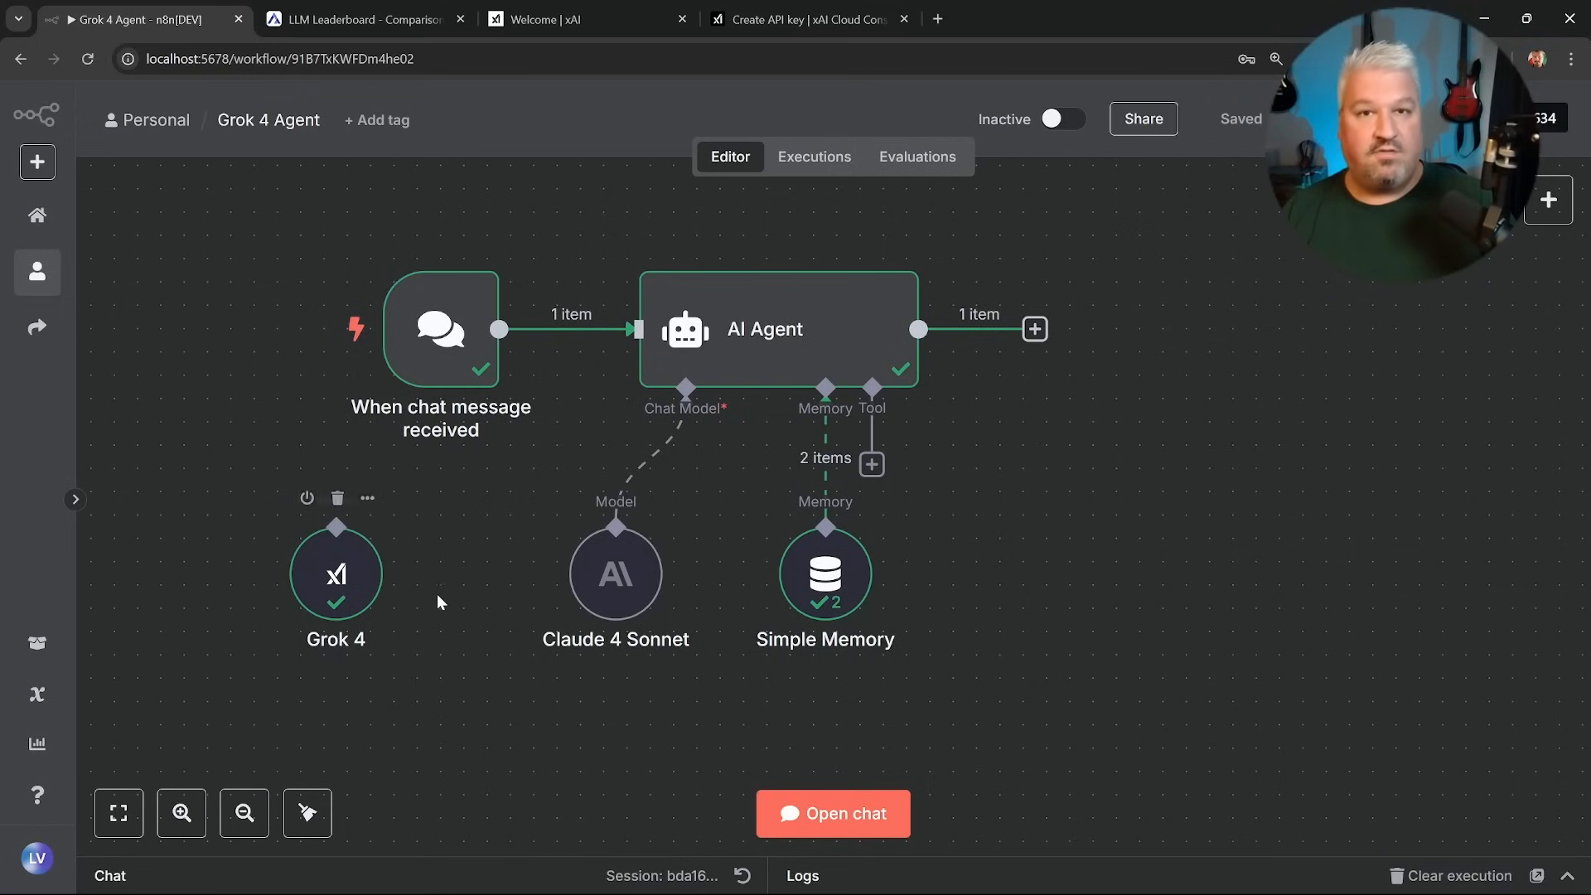
pyautogui.click(833, 813)
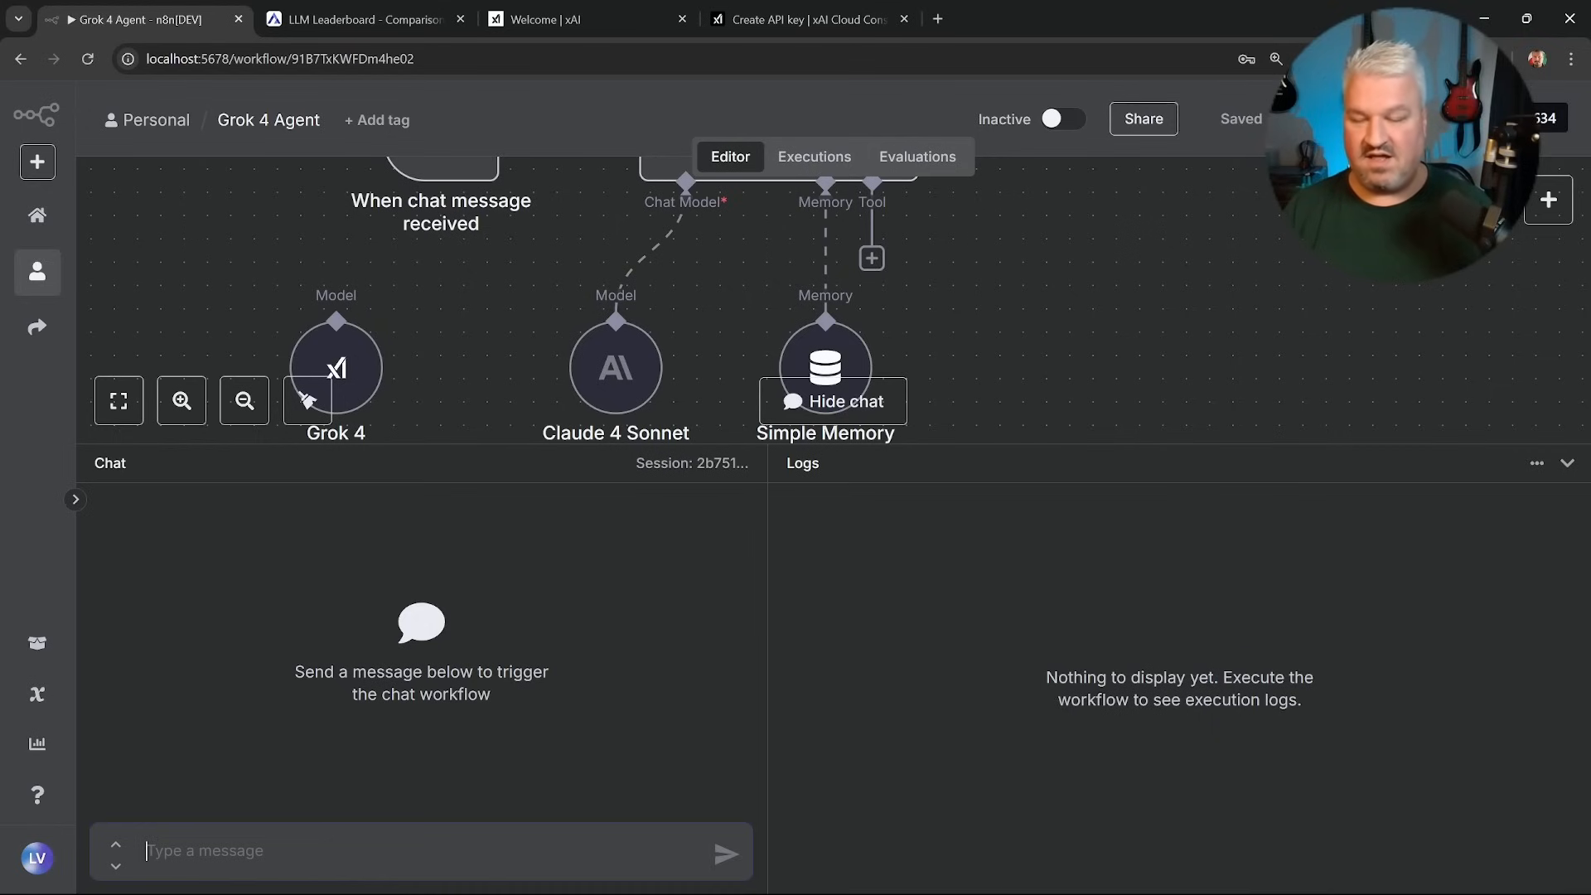
# Send a prompt for a simple Next.js 15, React 19, Tailwind fitness tracker with local SQLite, no user auth.
pyautogui.write('Build a fitness')
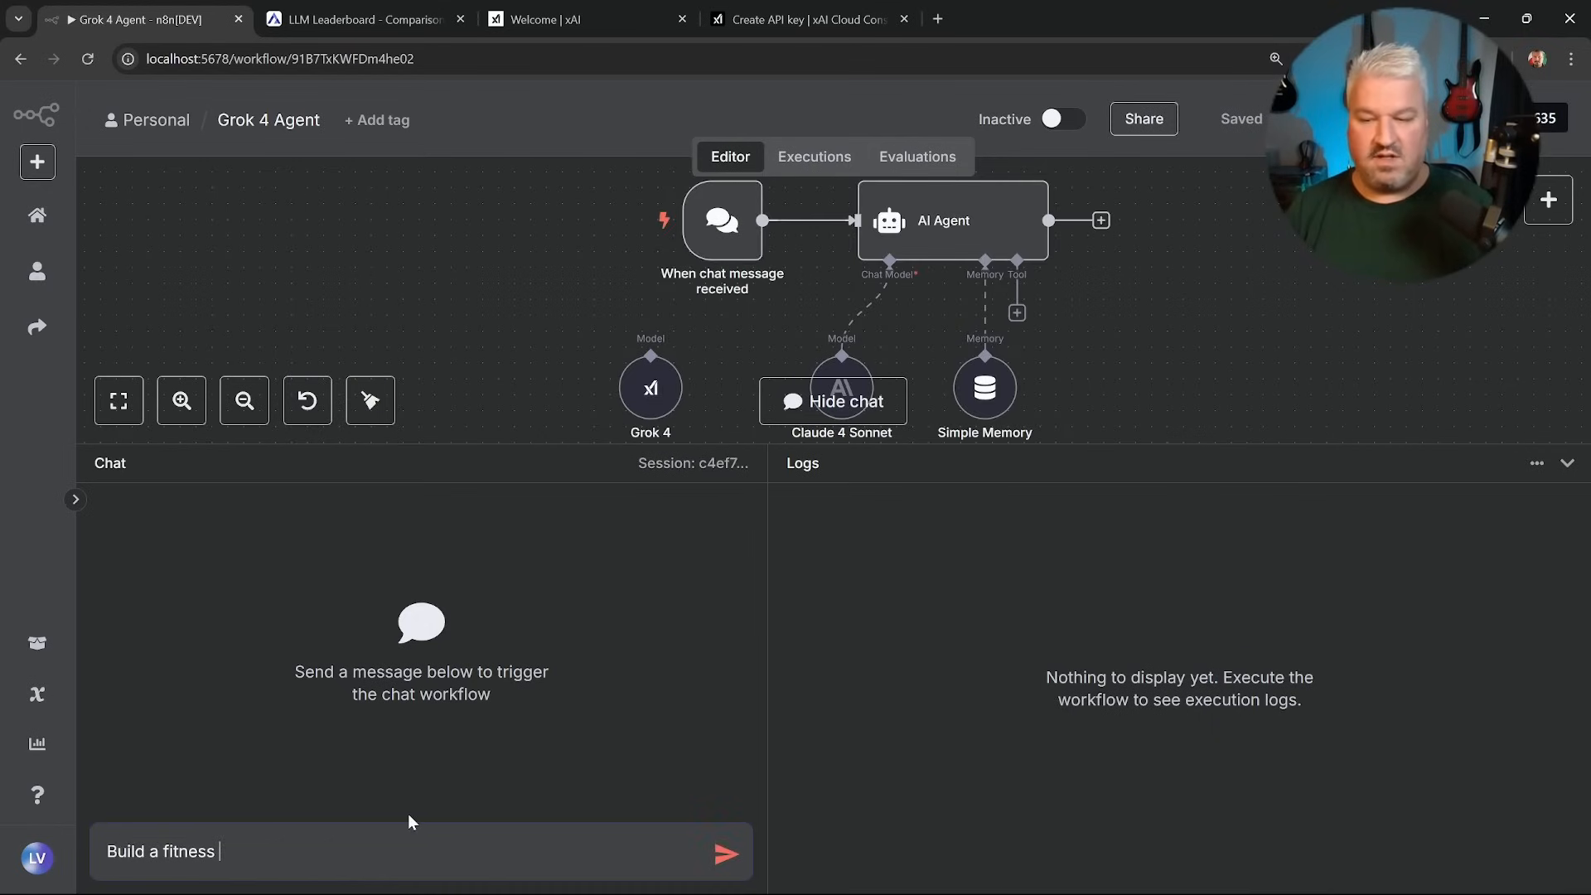
pyautogui.write('tracker ap')
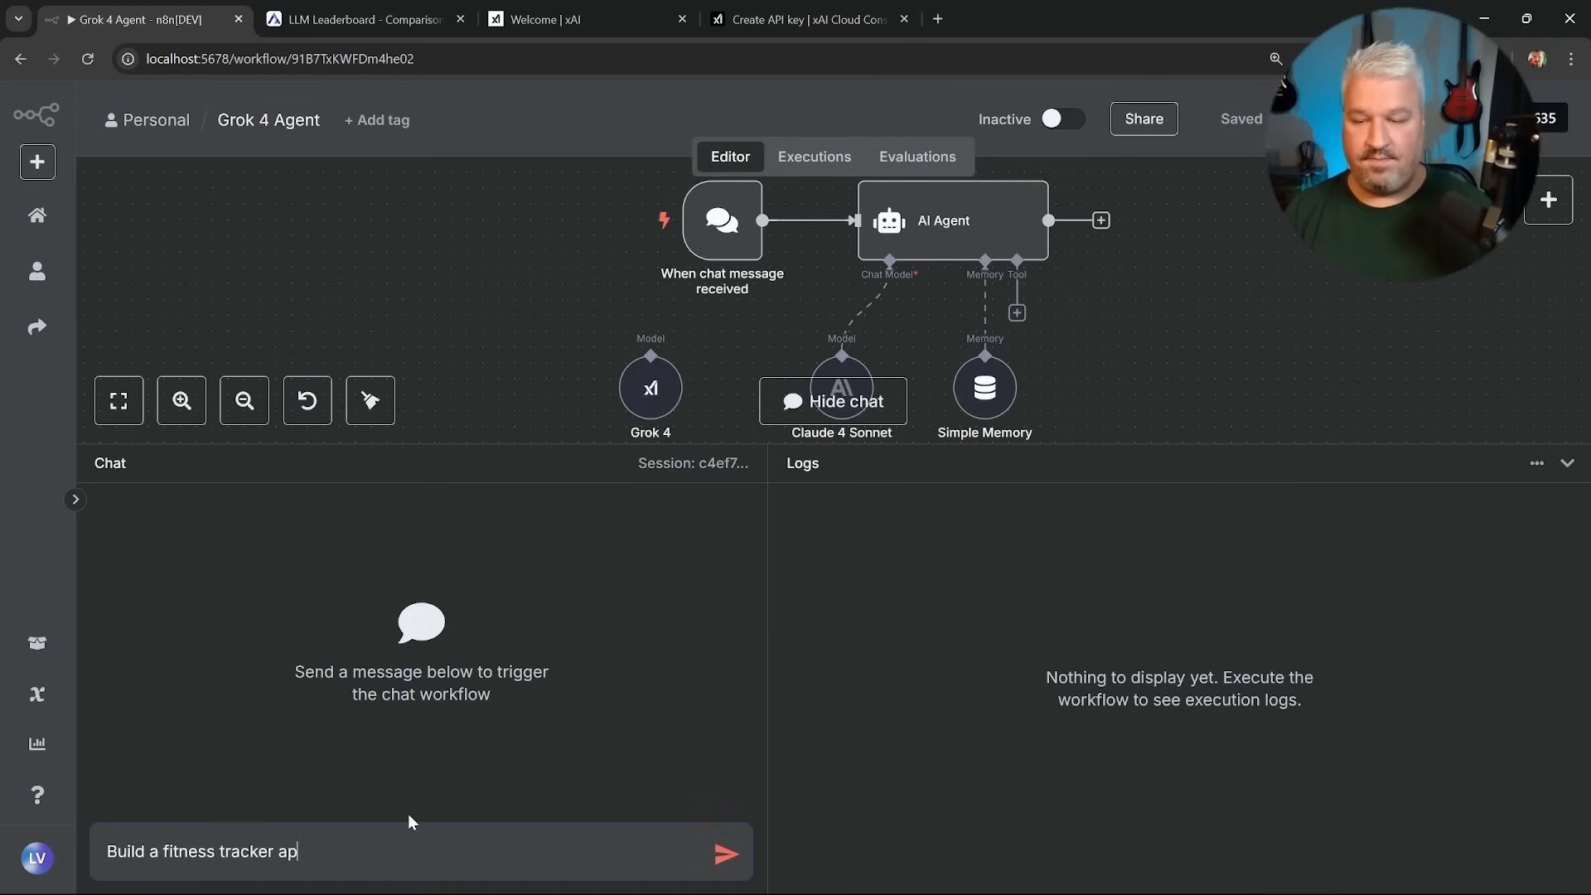
pyautogui.write('p using Nextjs 15')
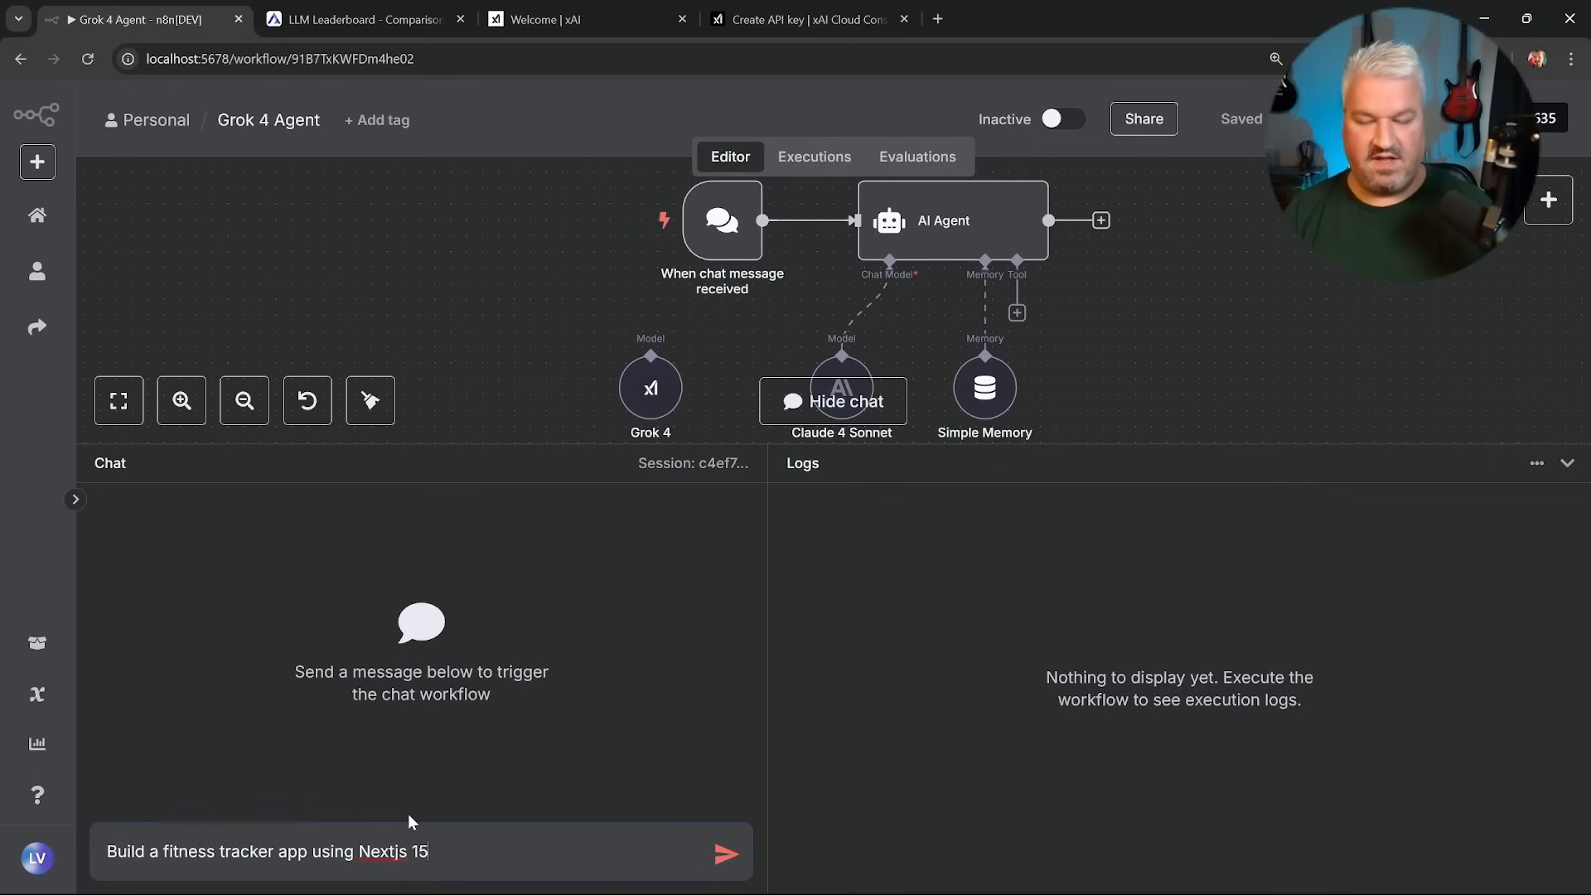
pyautogui.write(', React 19 a')
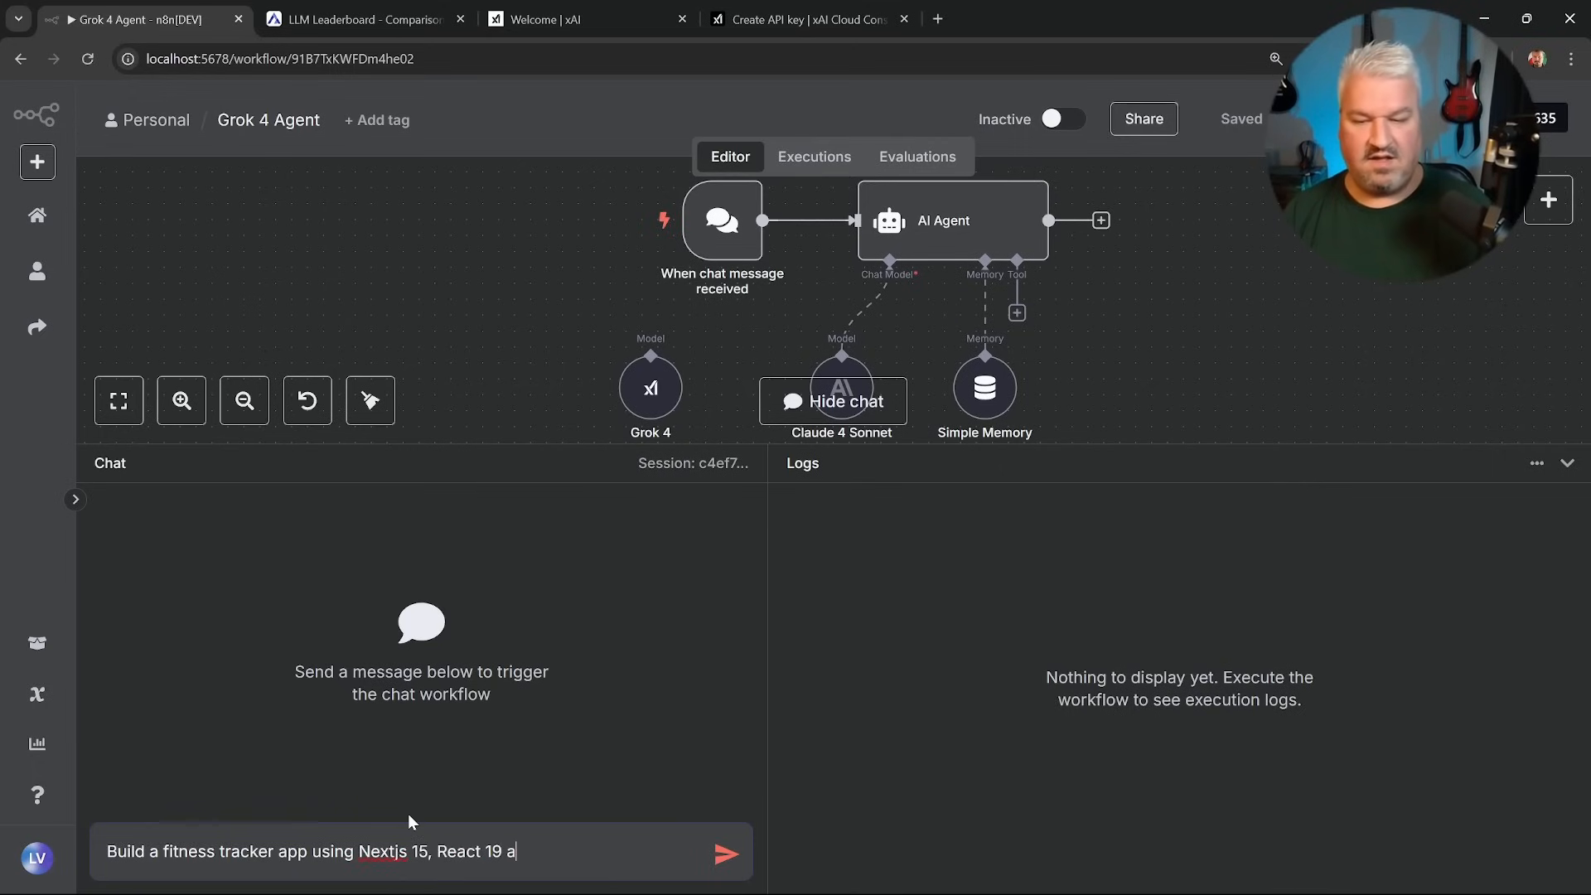
pyautogui.write(', Tailwind CSS and Shadcn for styling and components.')
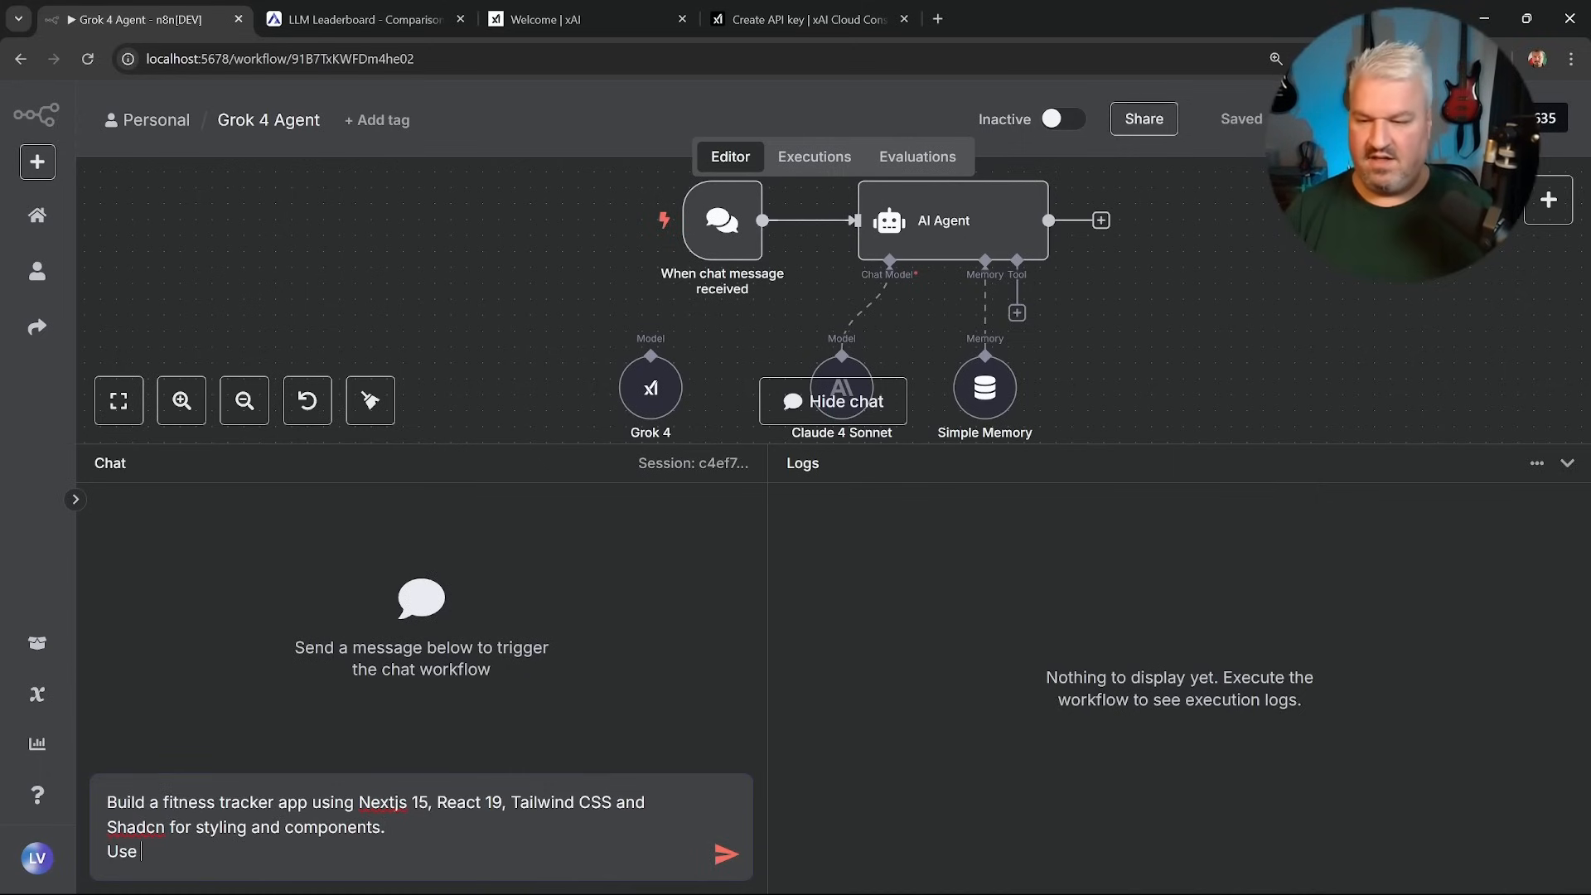
pyautogui.write('a sqlite')
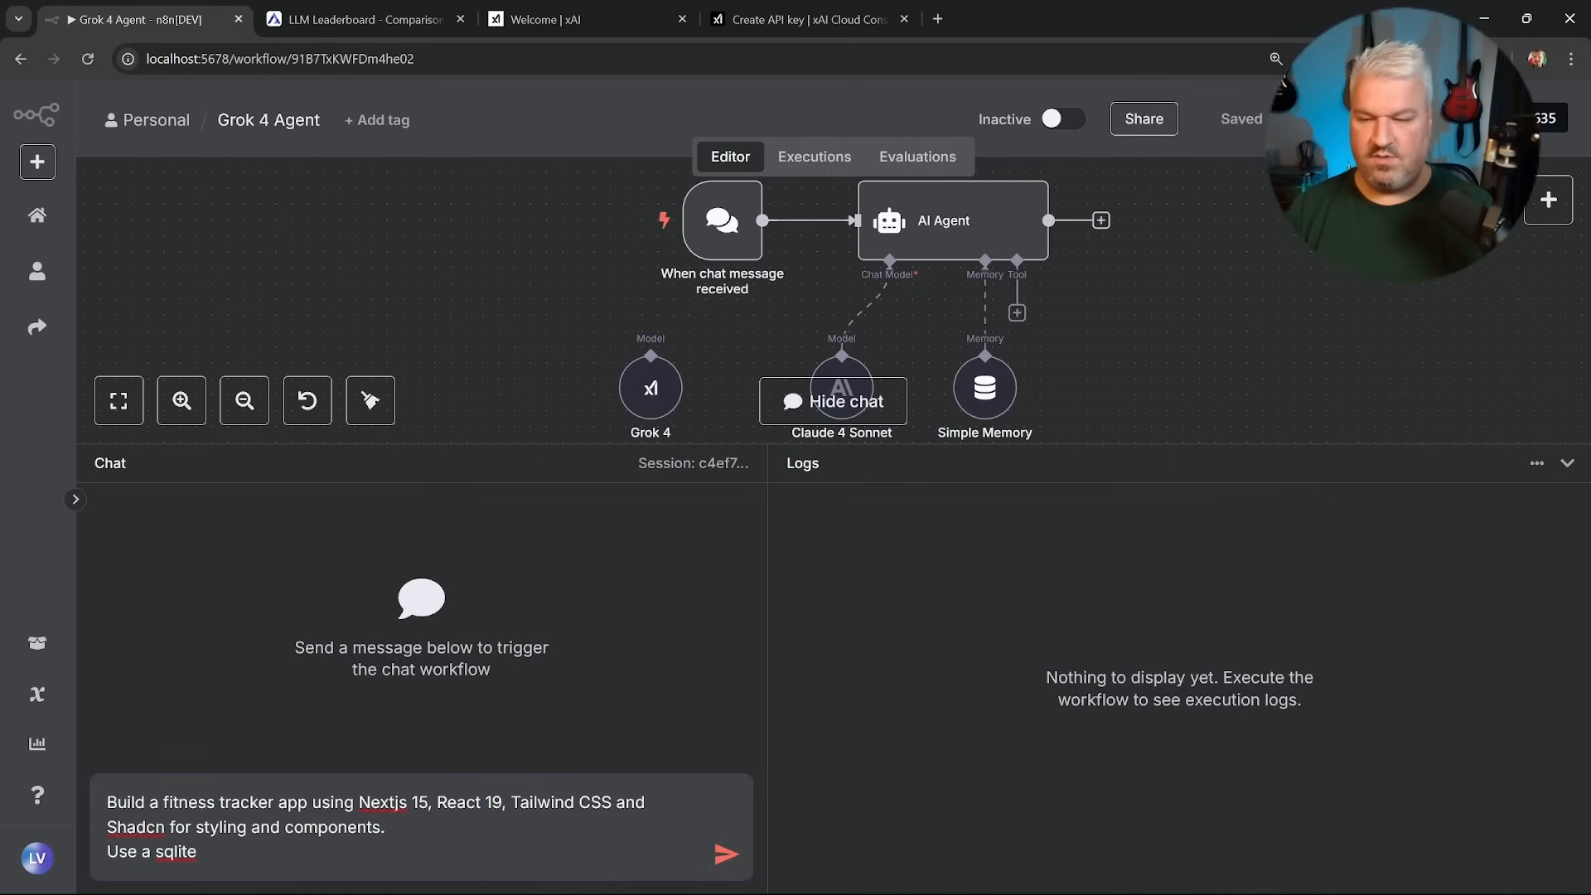
pyautogui.write('database')
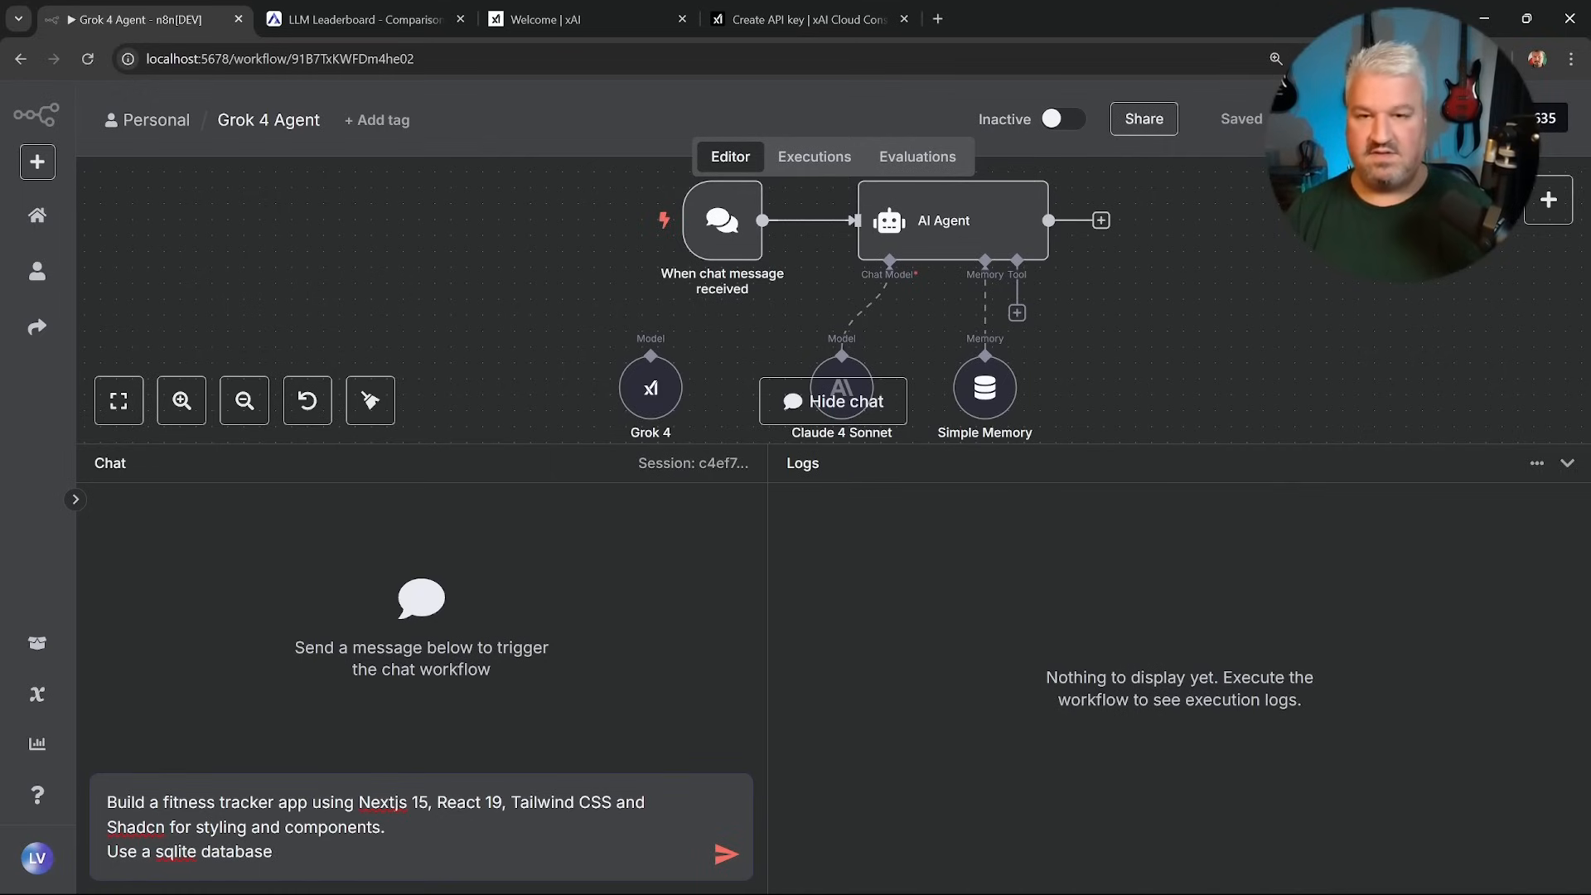
pyautogui.write('to store the data')
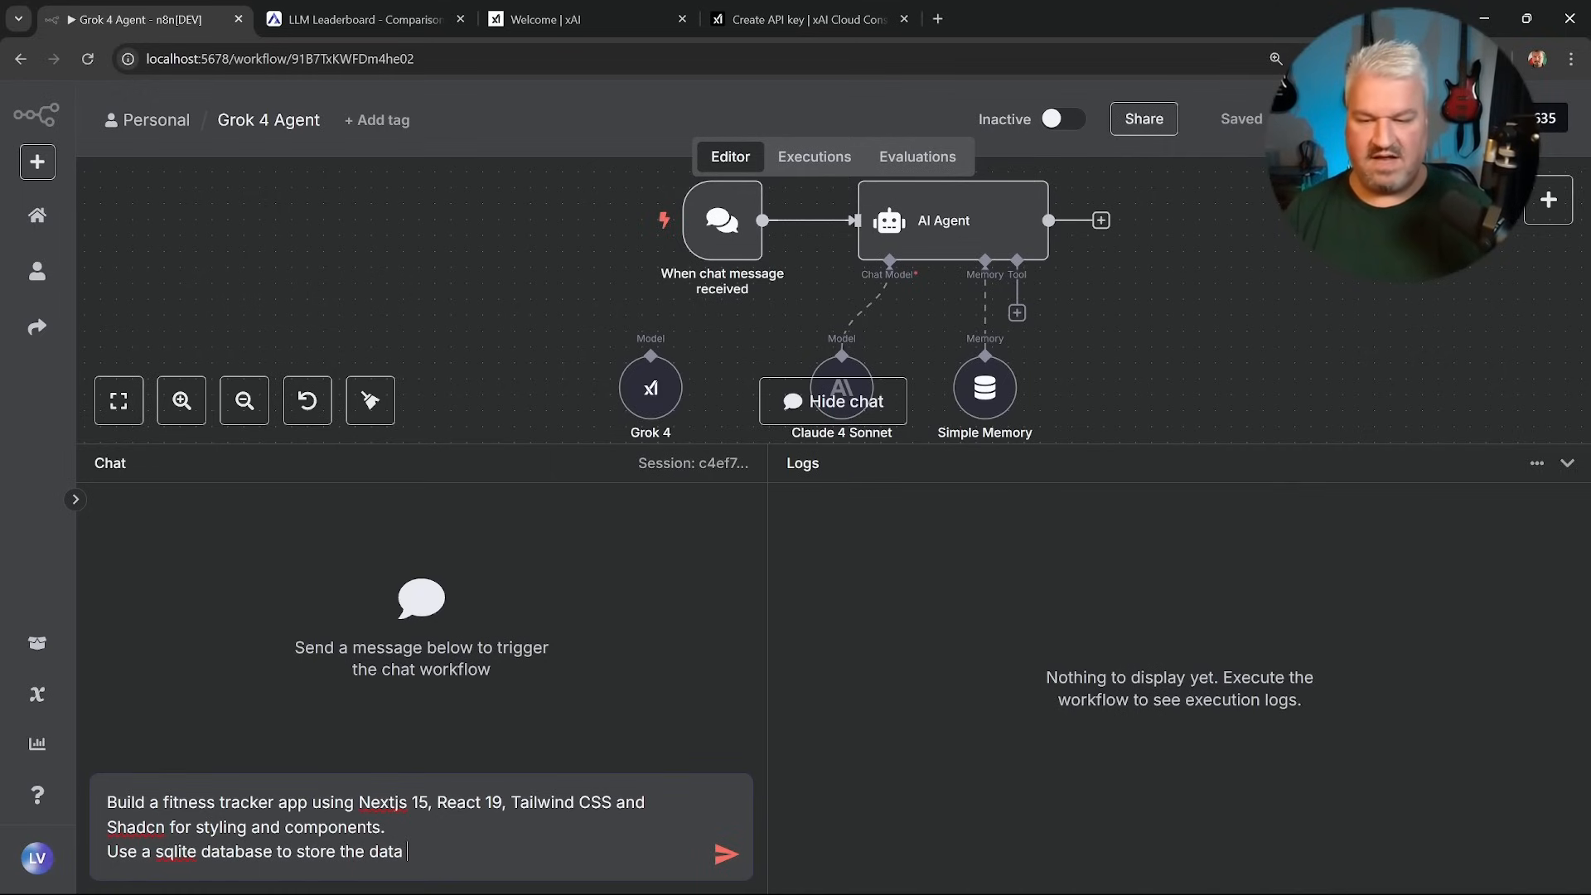
pyautogui.write('locally.  Create t')
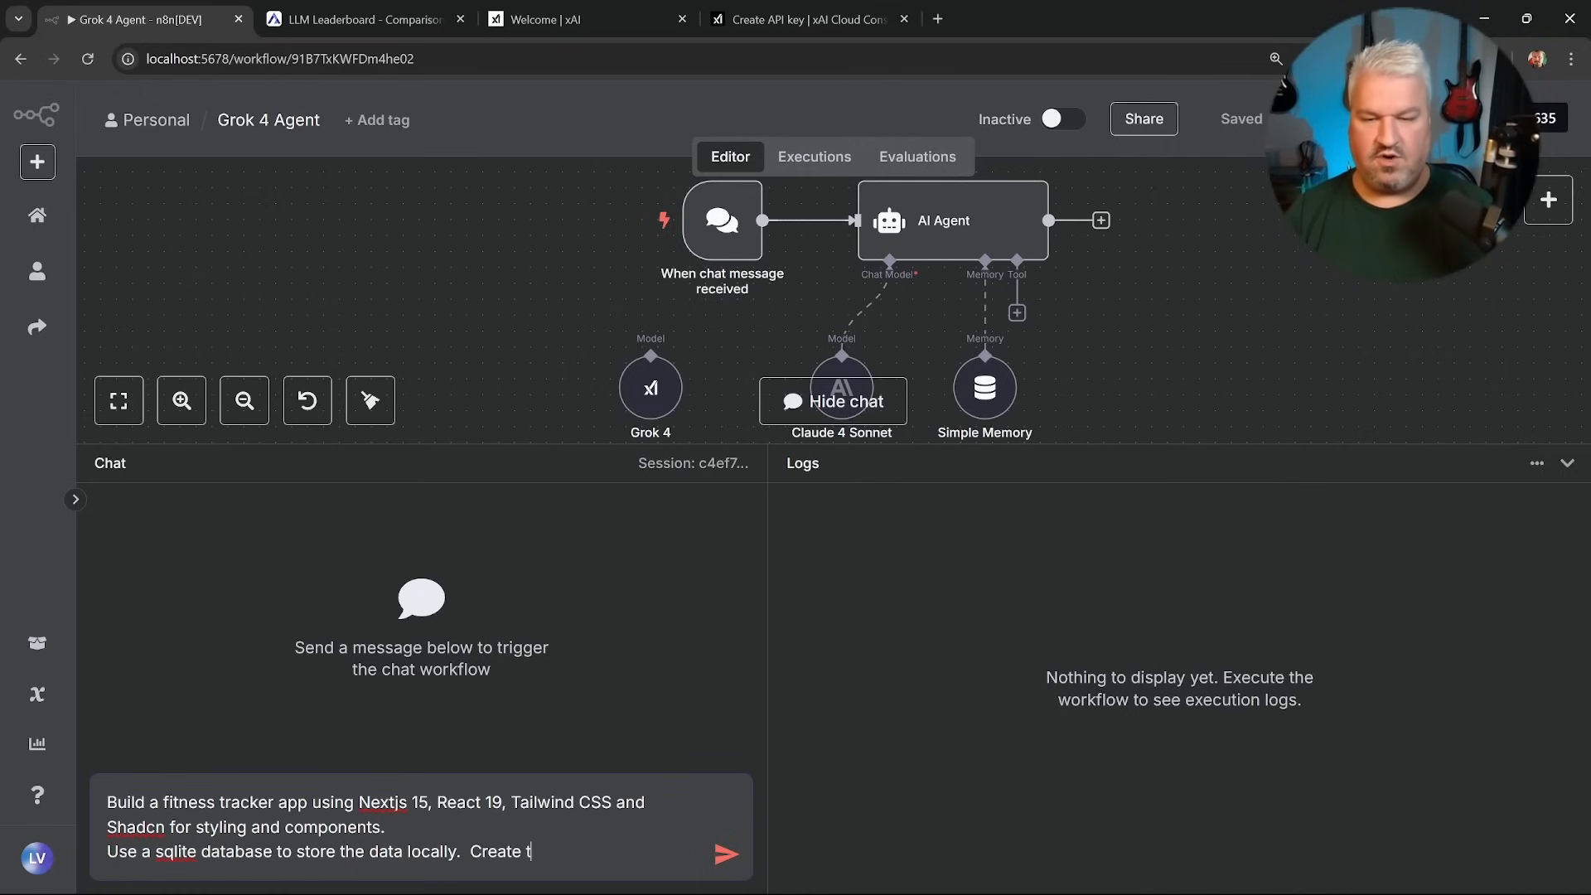
pyautogui.write('he database and ta')
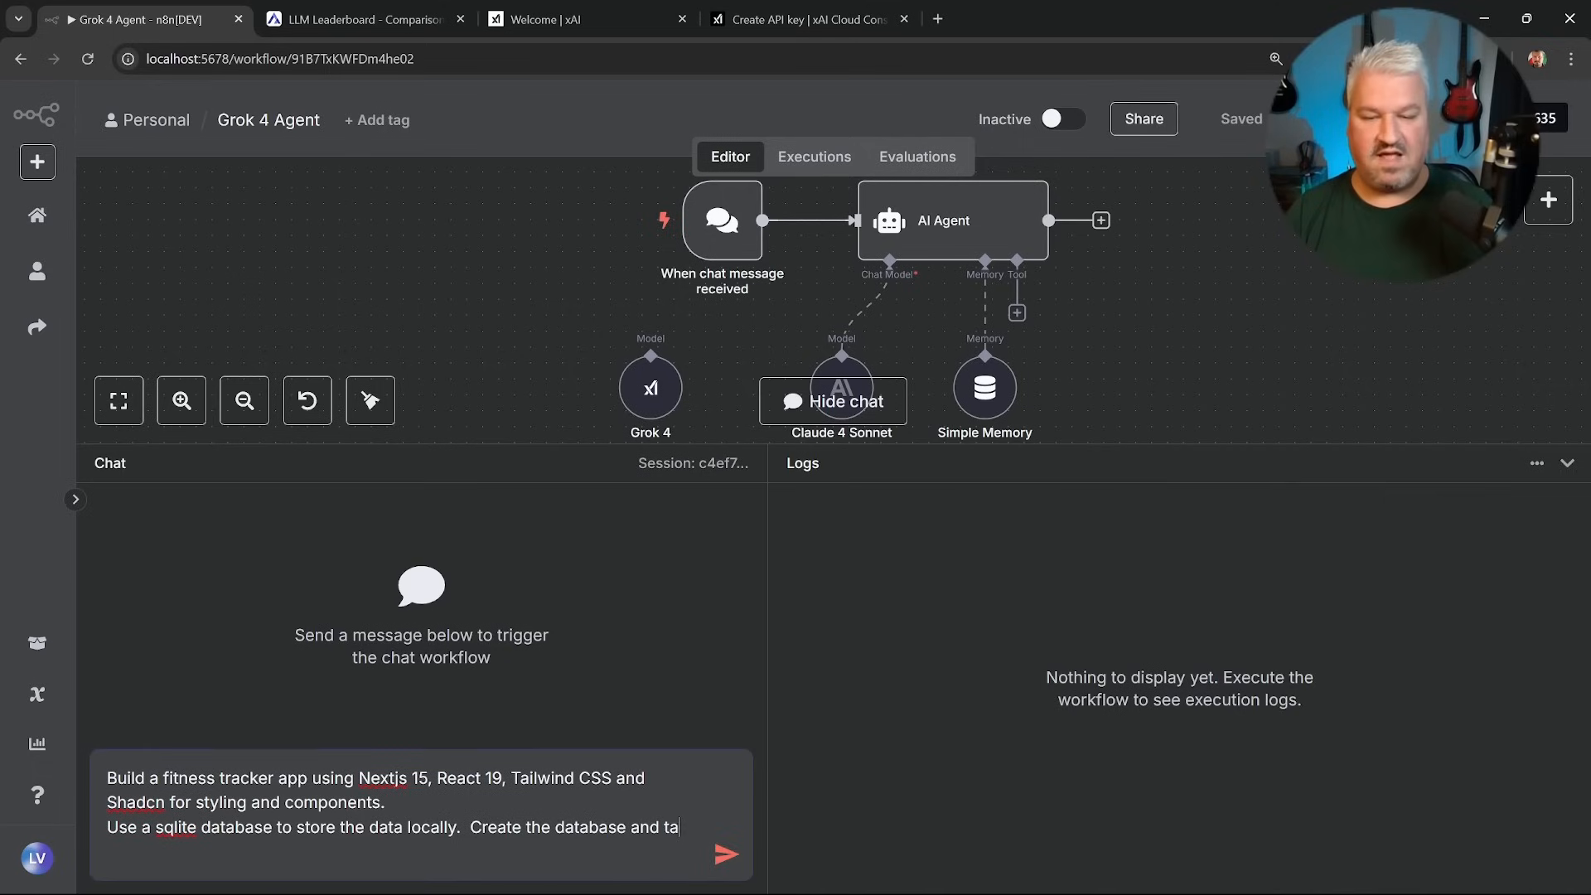
pyautogui.write('bles if they do n')
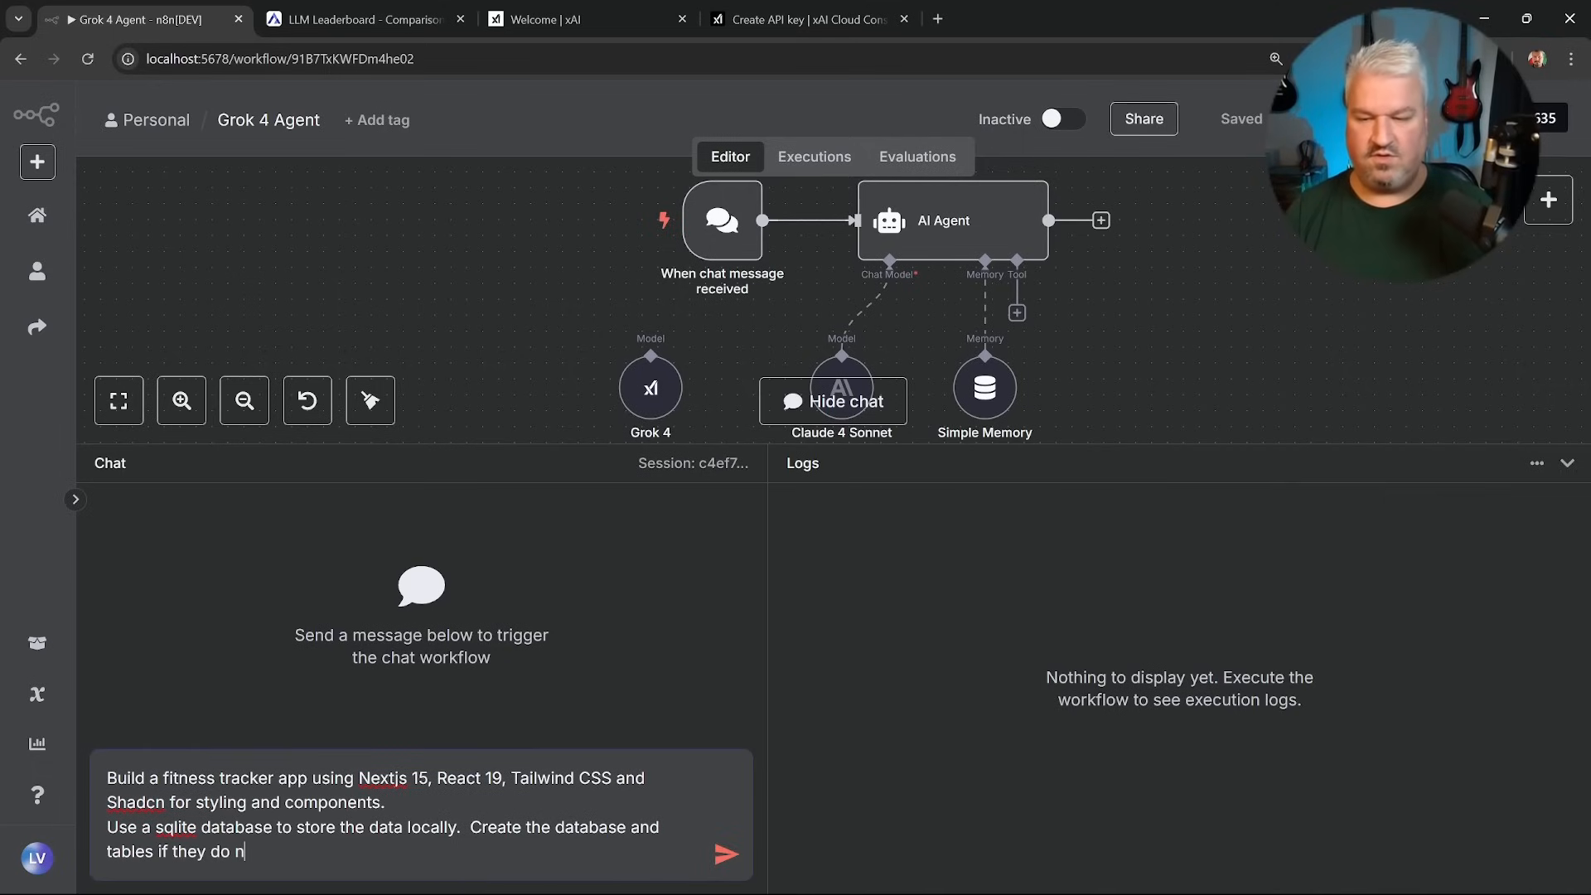
pyautogui.write('ot yet exist.')
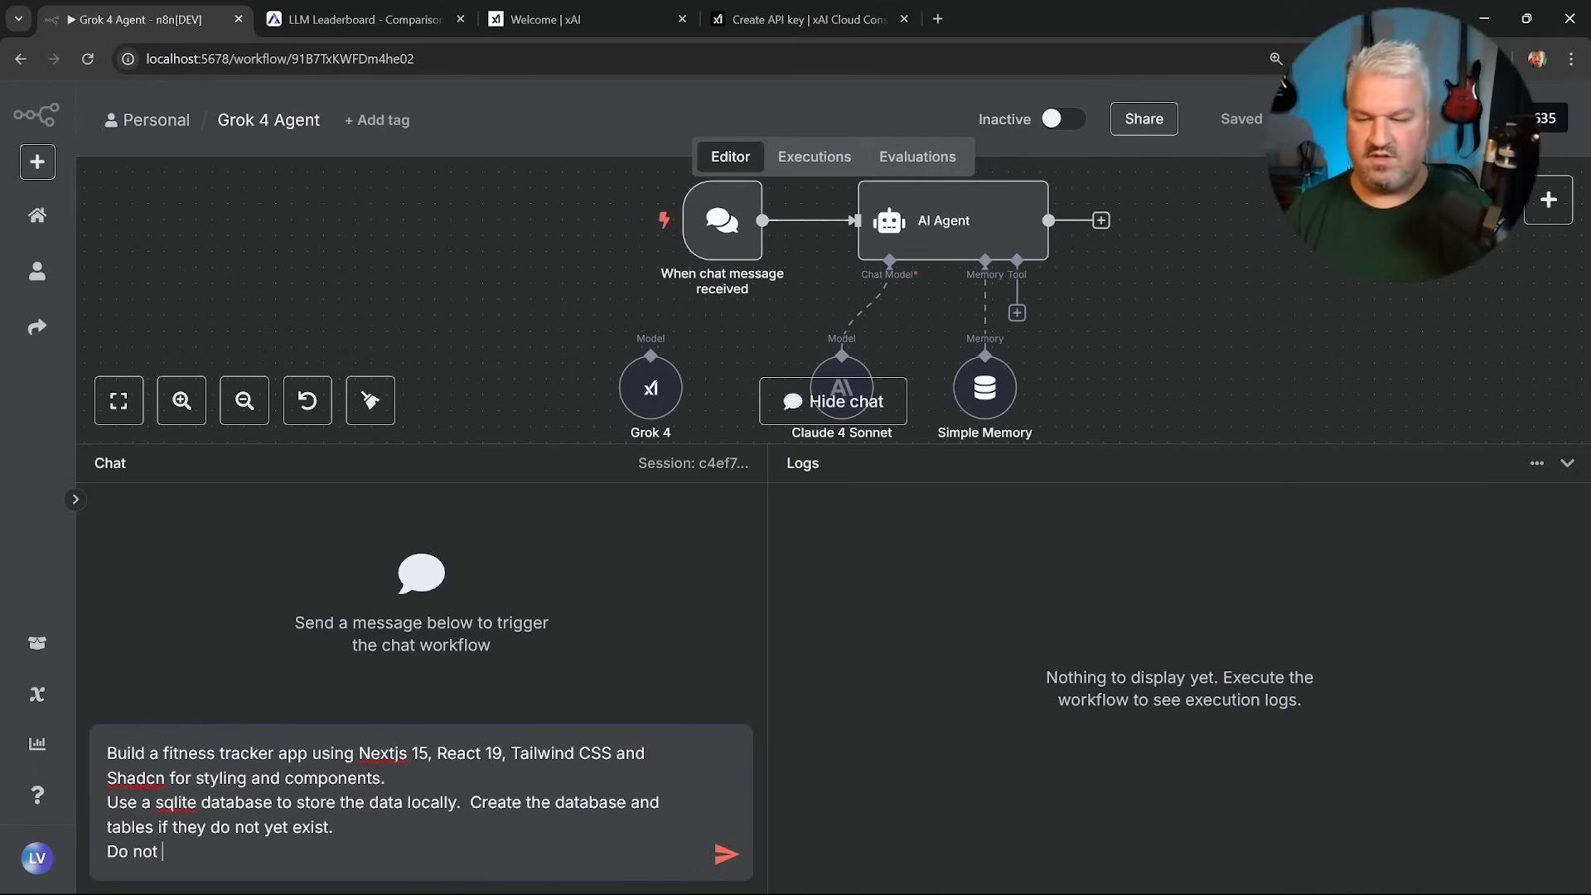
pyautogui.write('add user auth')
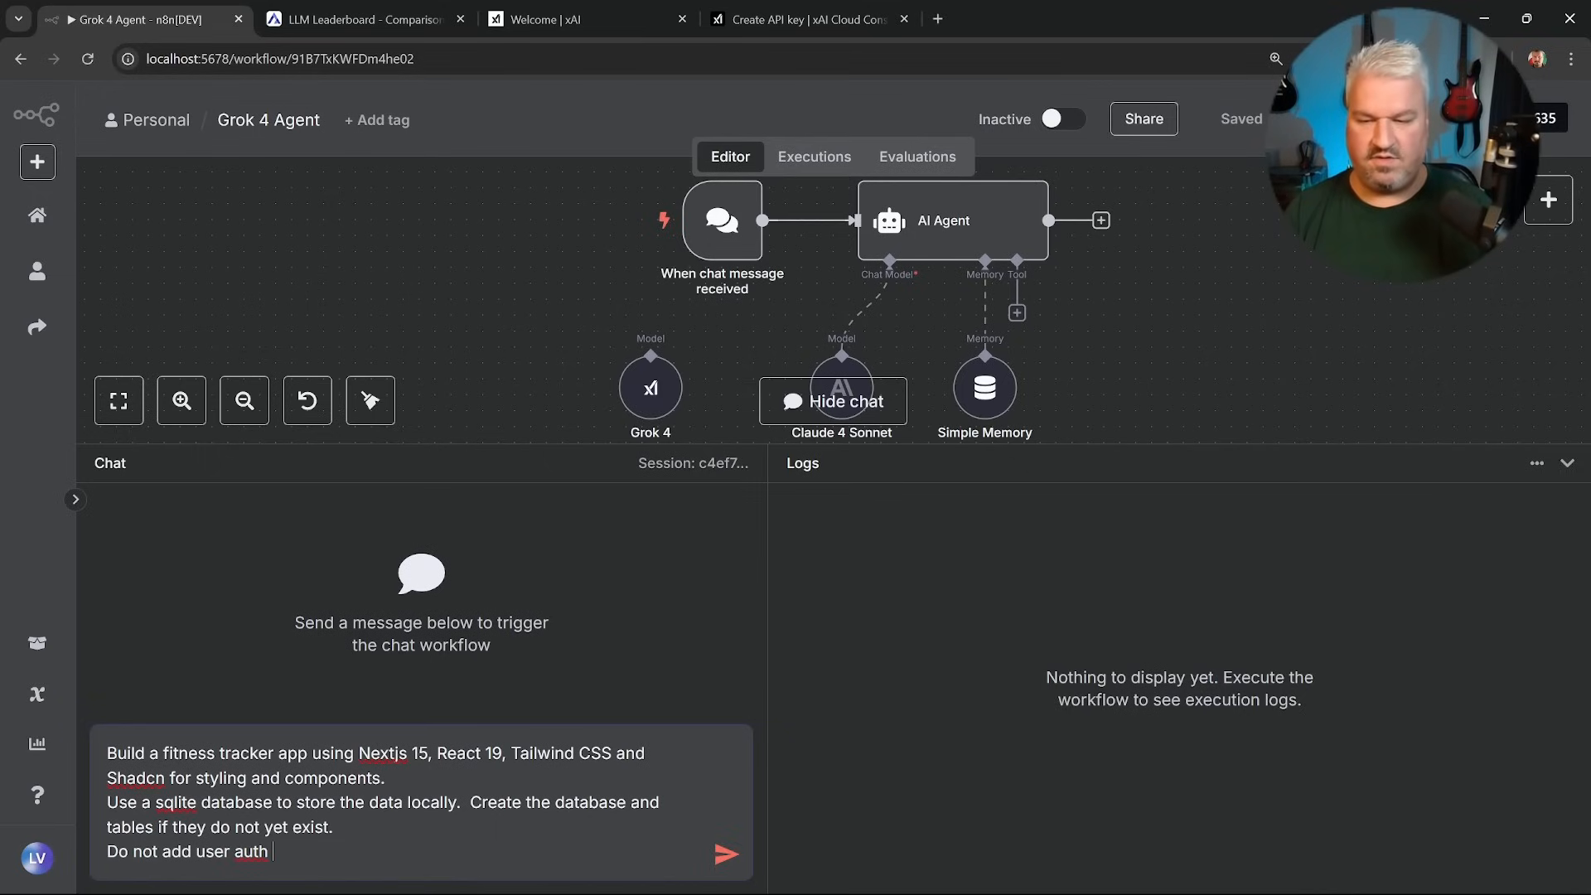
pyautogui.write('at this stage')
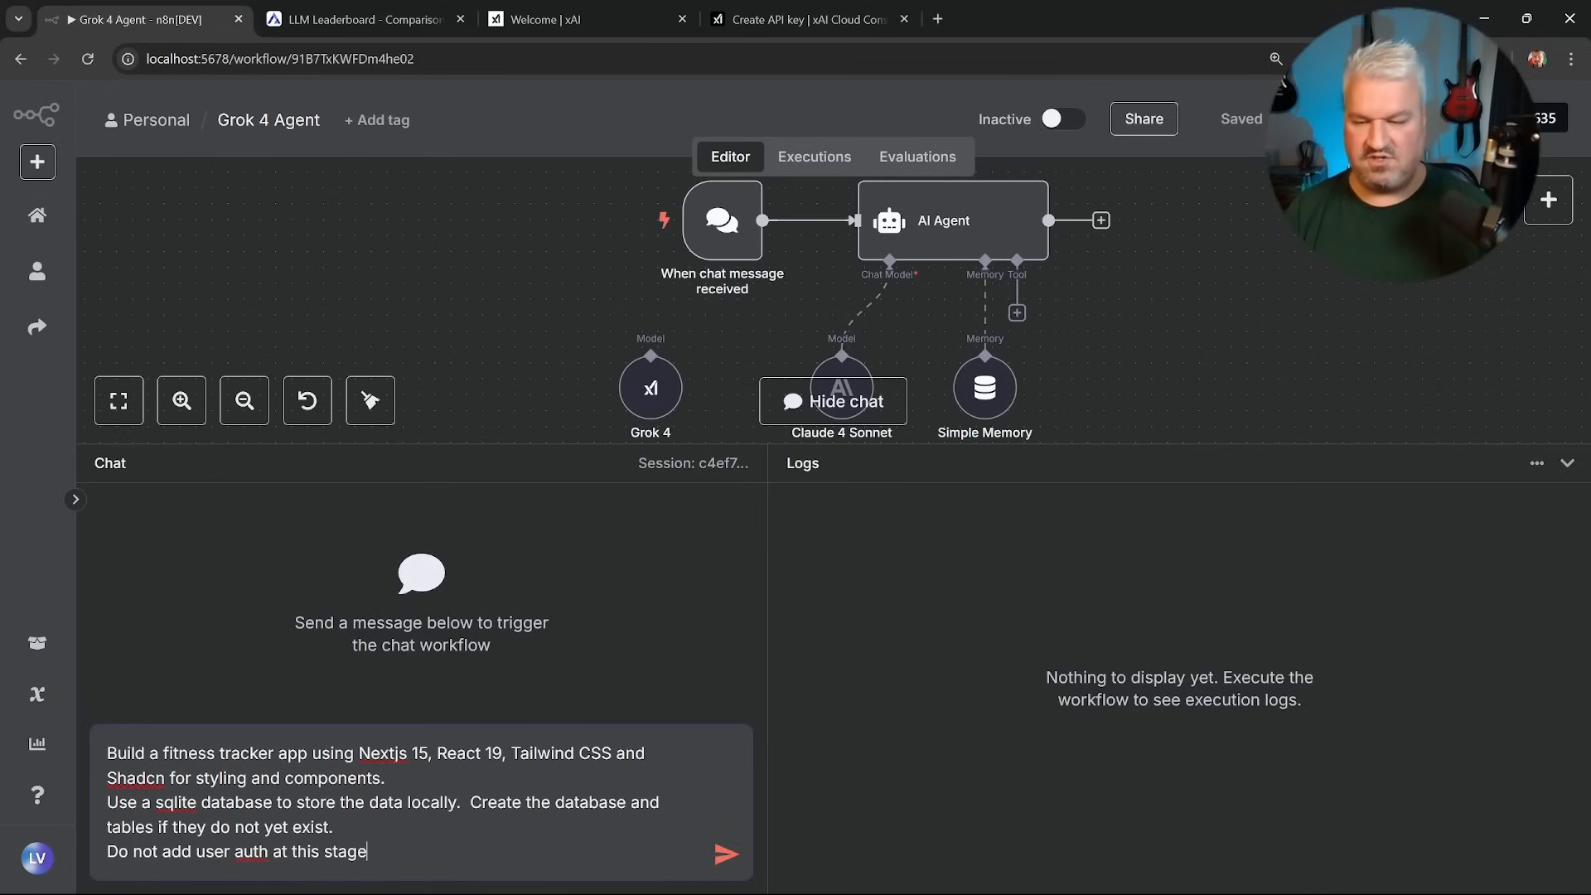
pyautogui.write(", as I'll be the o")
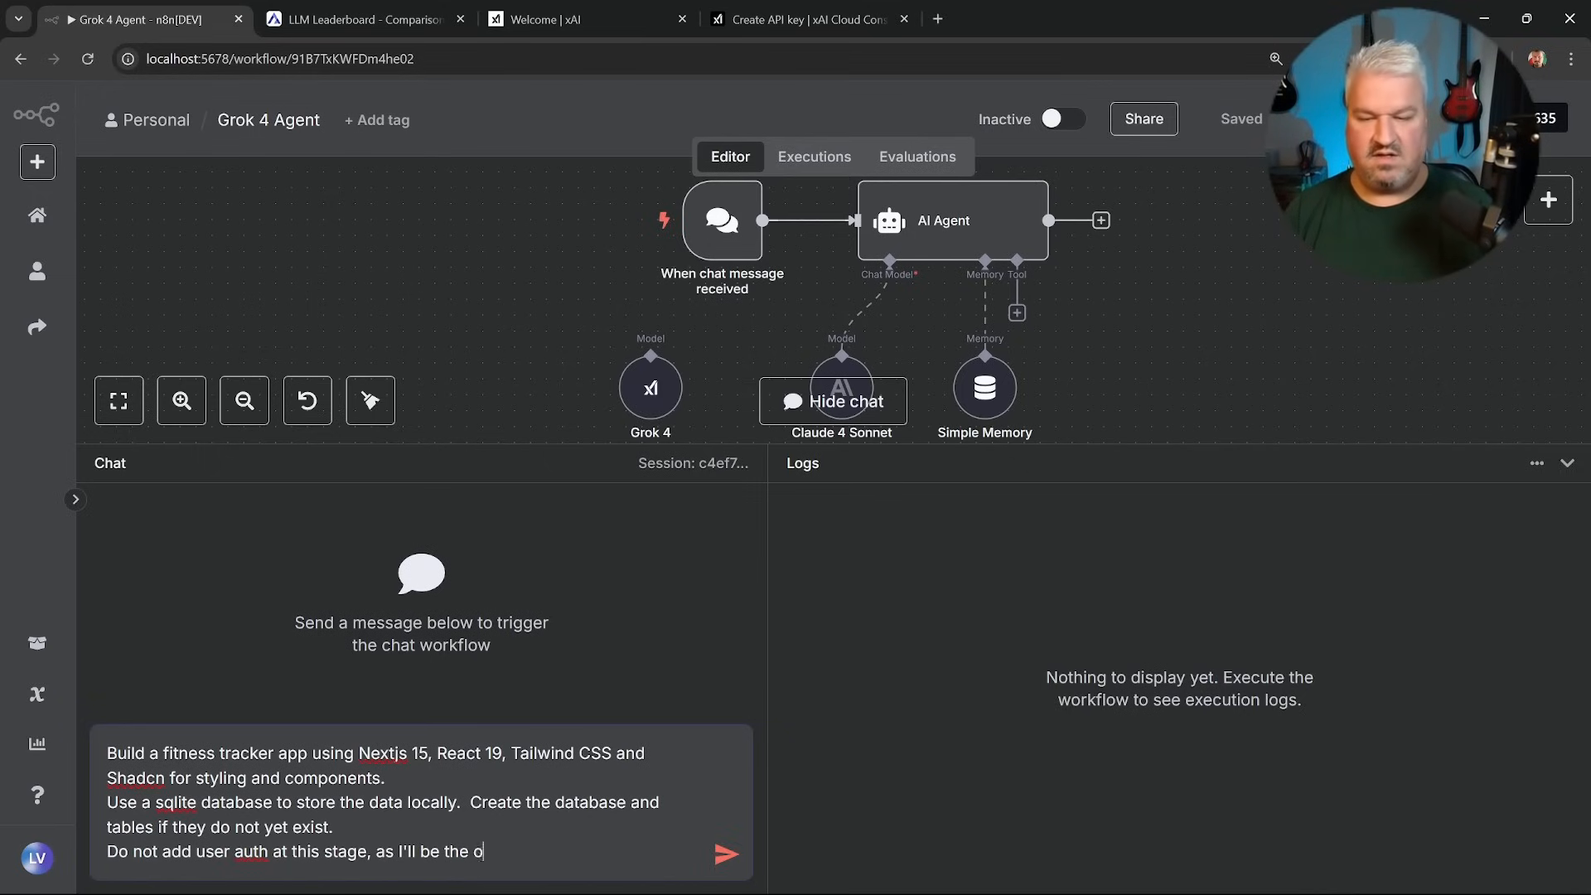
pyautogui.write('nly user.')
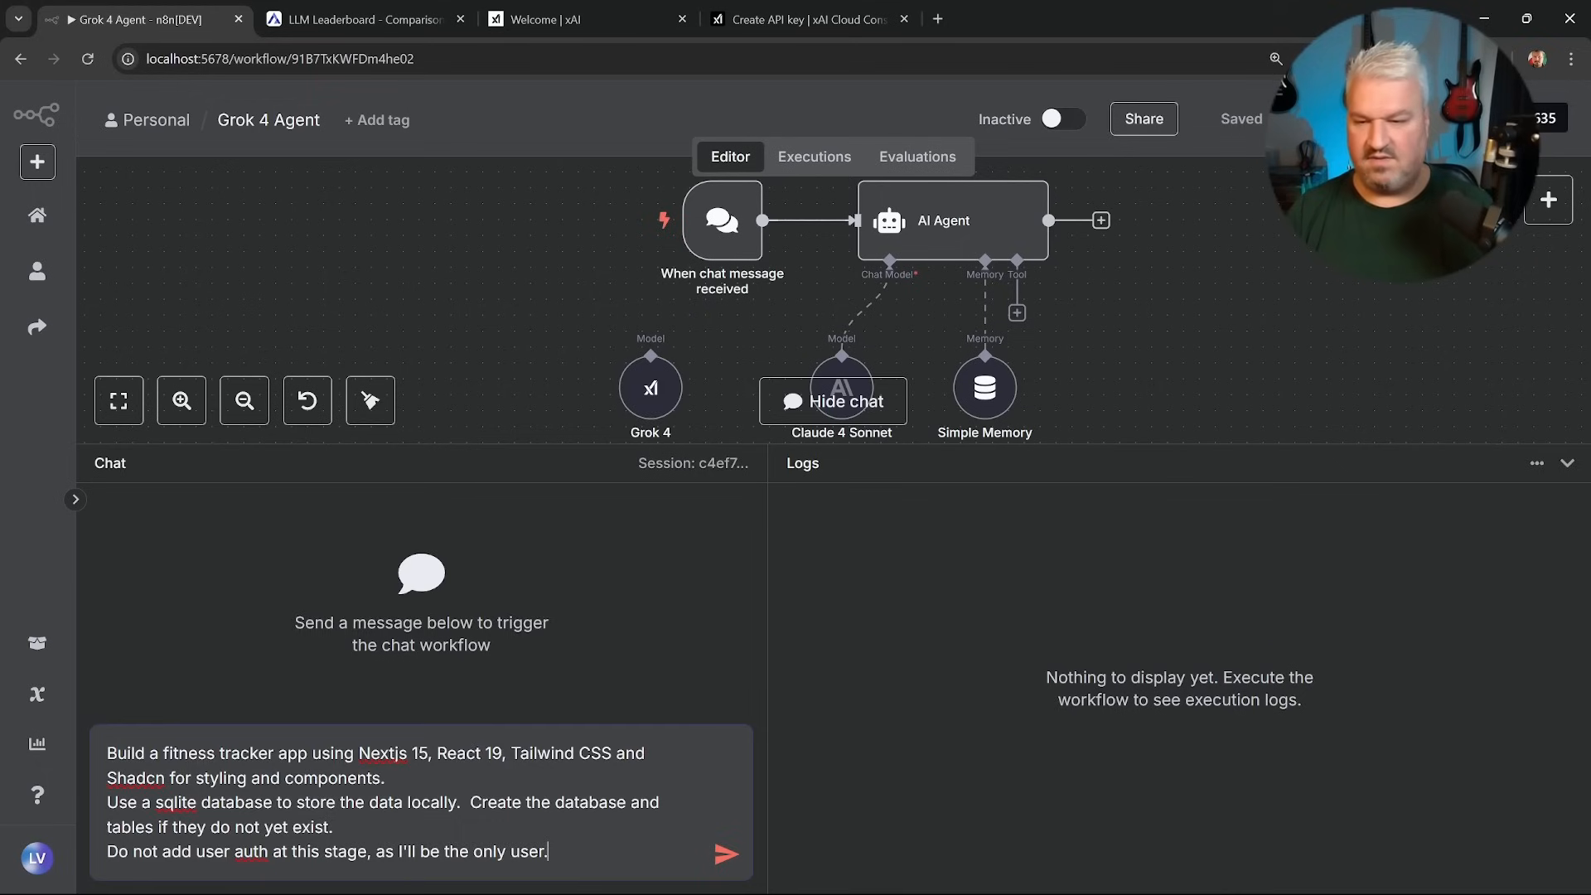
pyautogui.write('Keep the app simple and only add the minimum amount of features to make the app useful.')
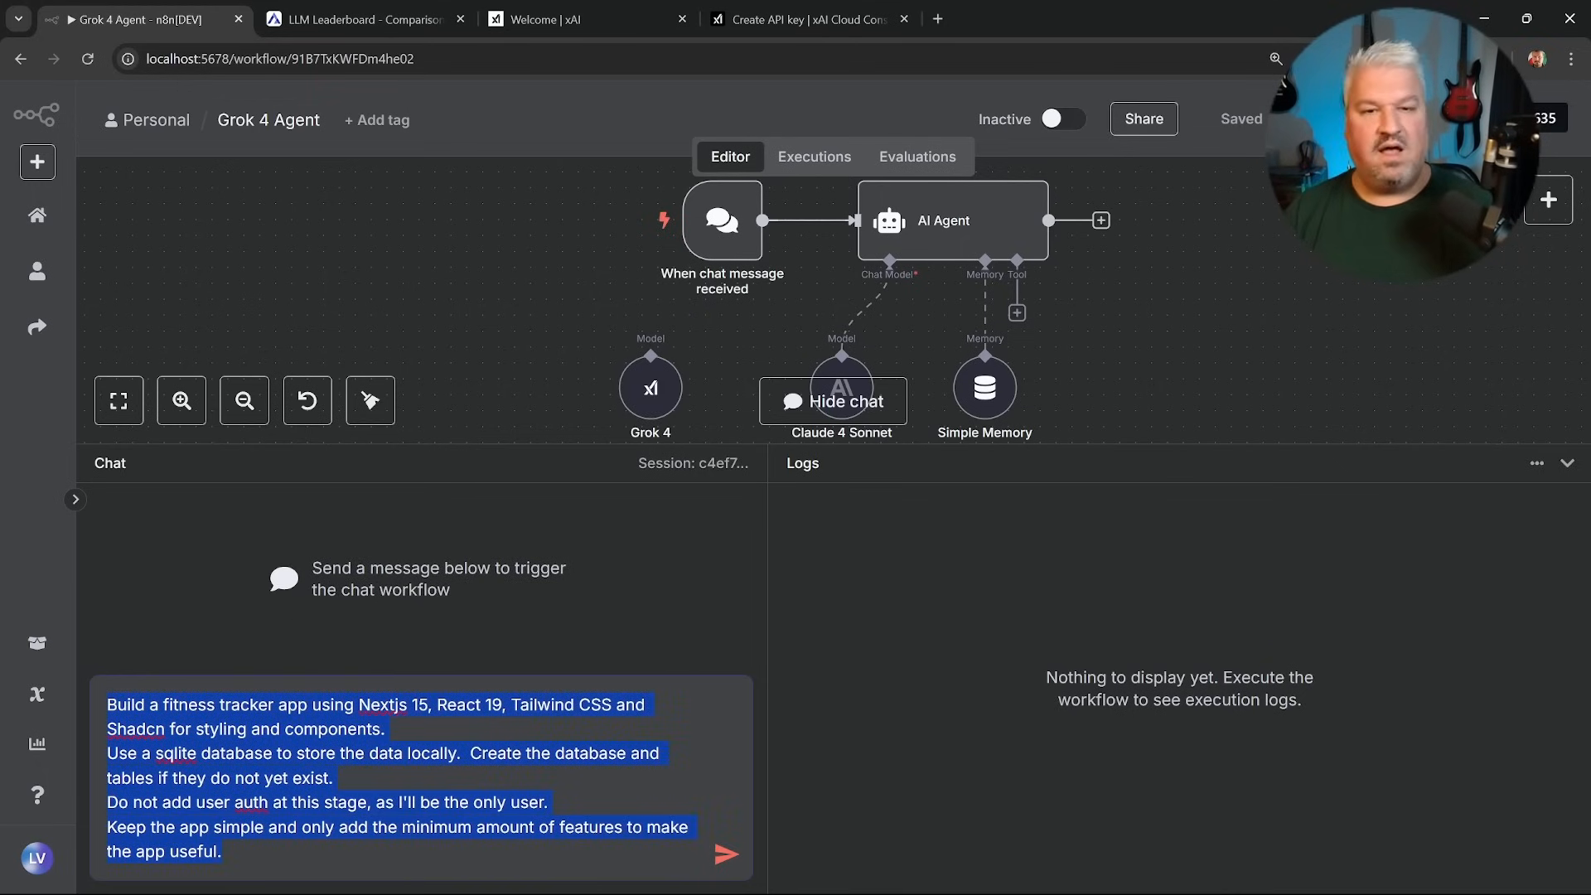
pyautogui.click(724, 855)
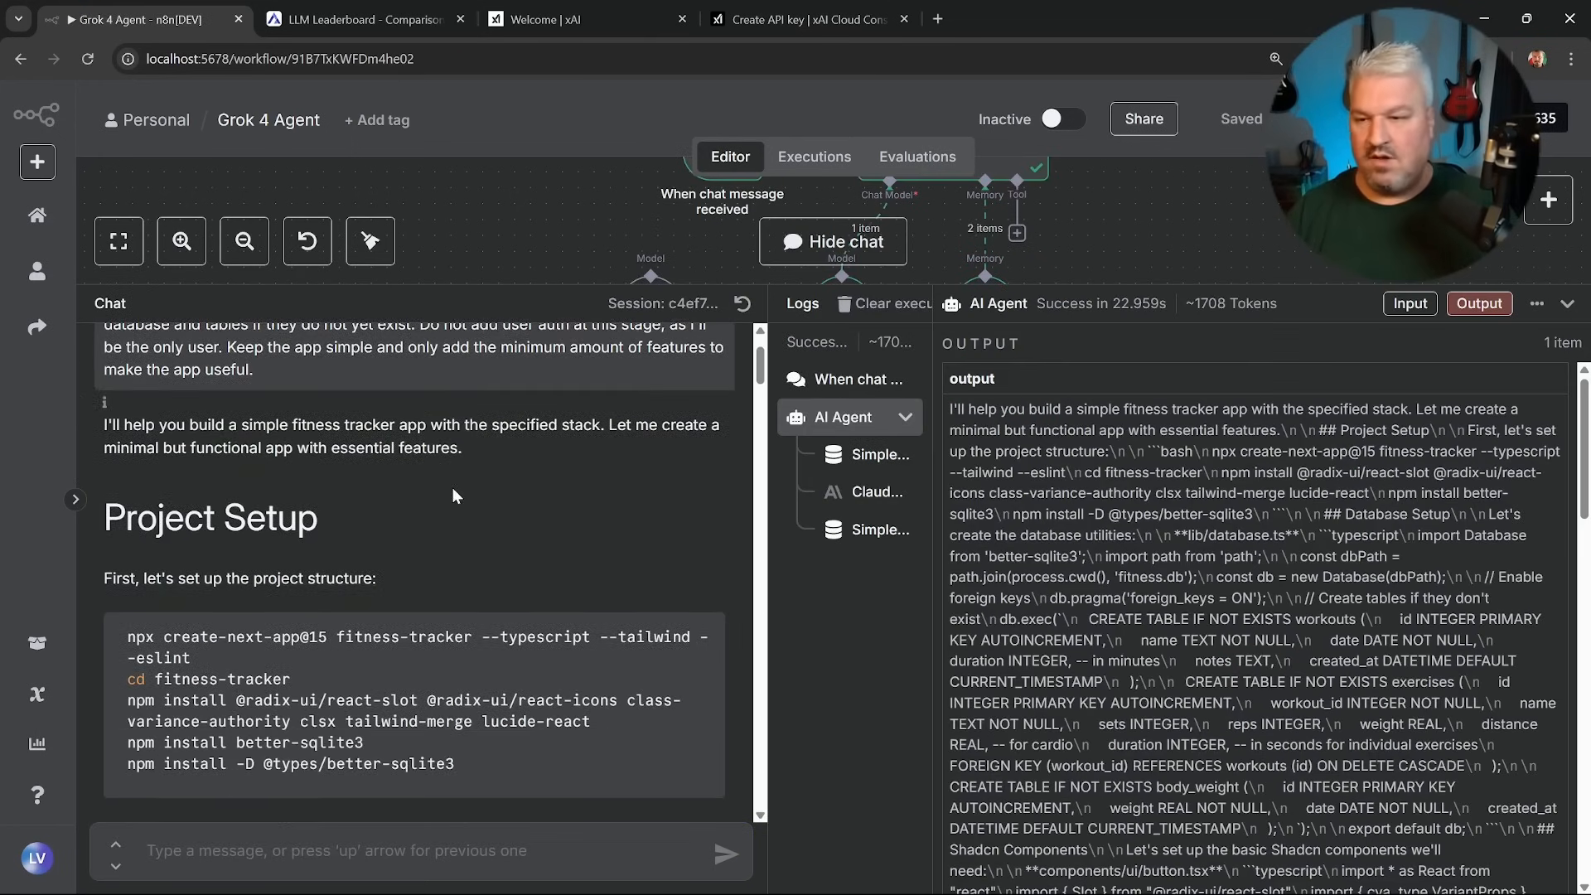
pyautogui.scroll(-3)
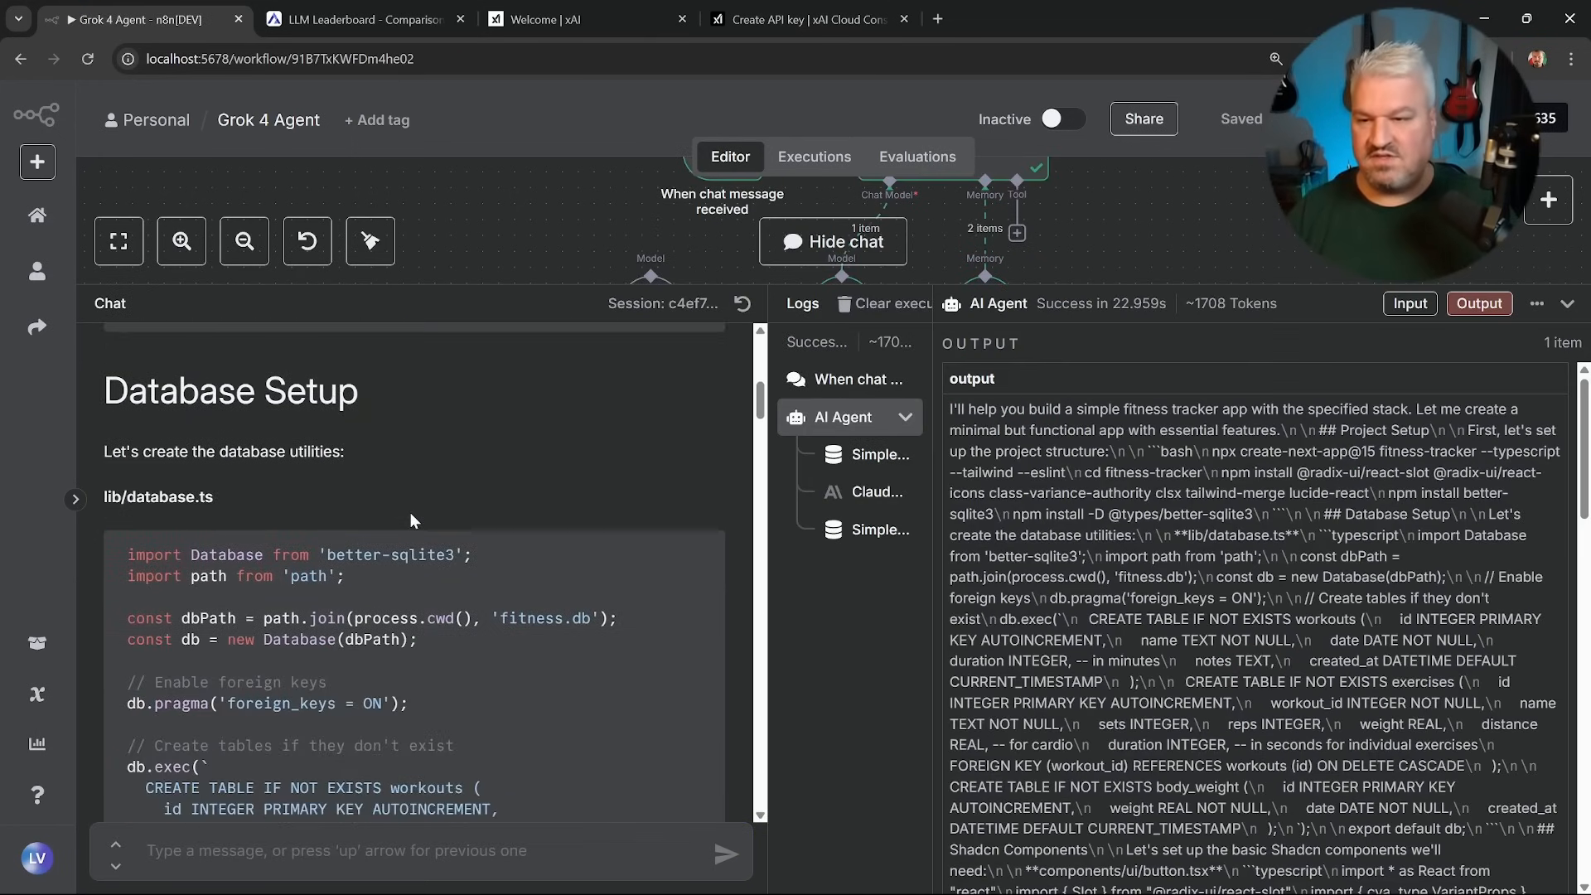
pyautogui.scroll(-3)
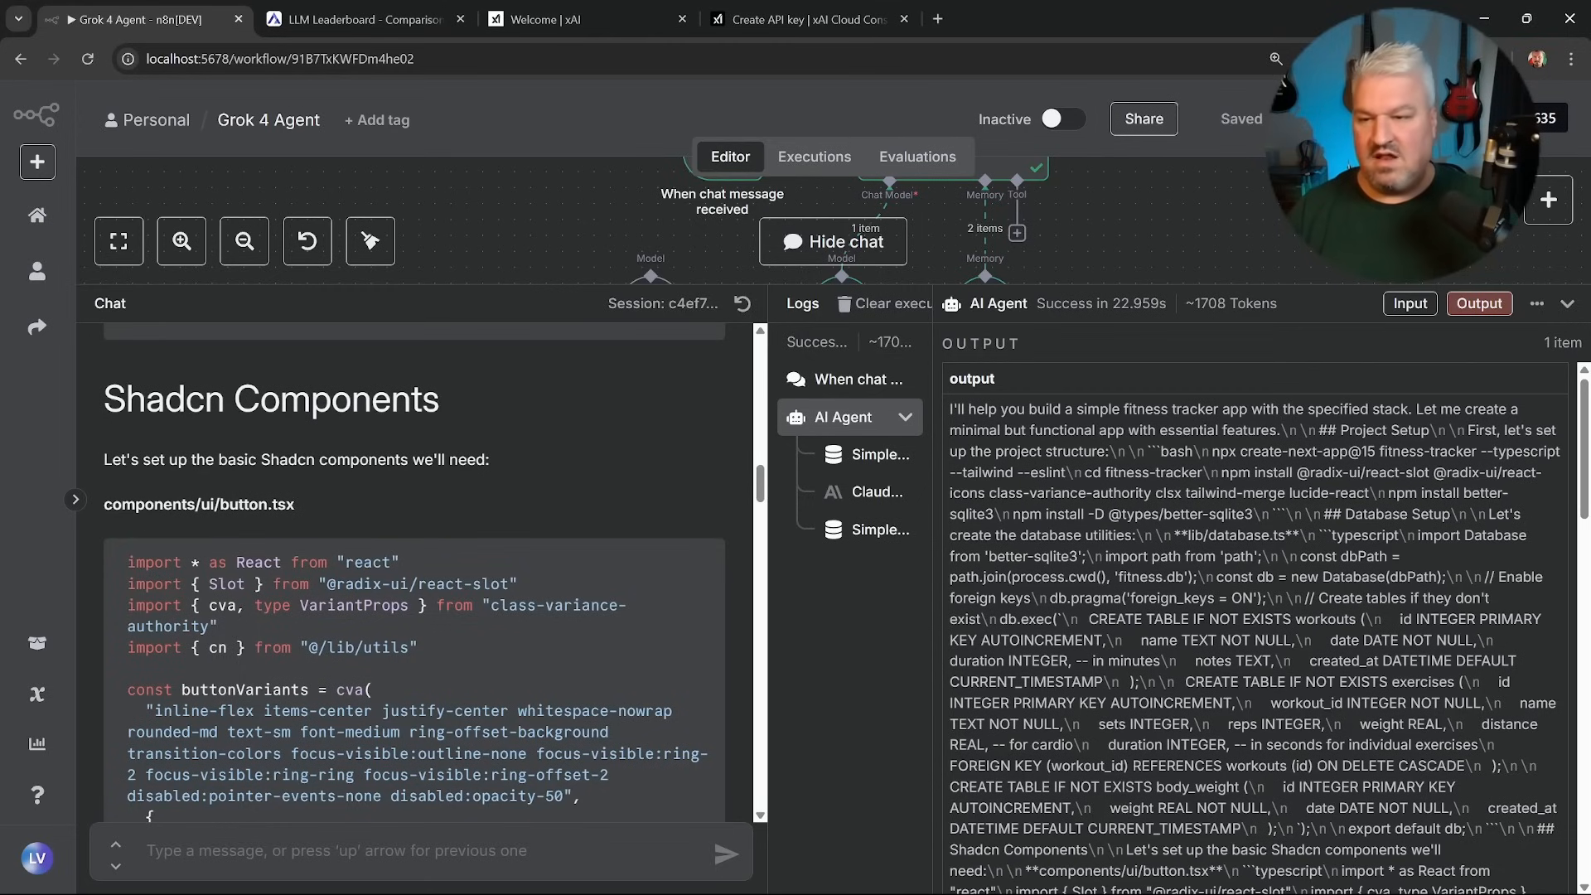
pyautogui.scroll(-3)
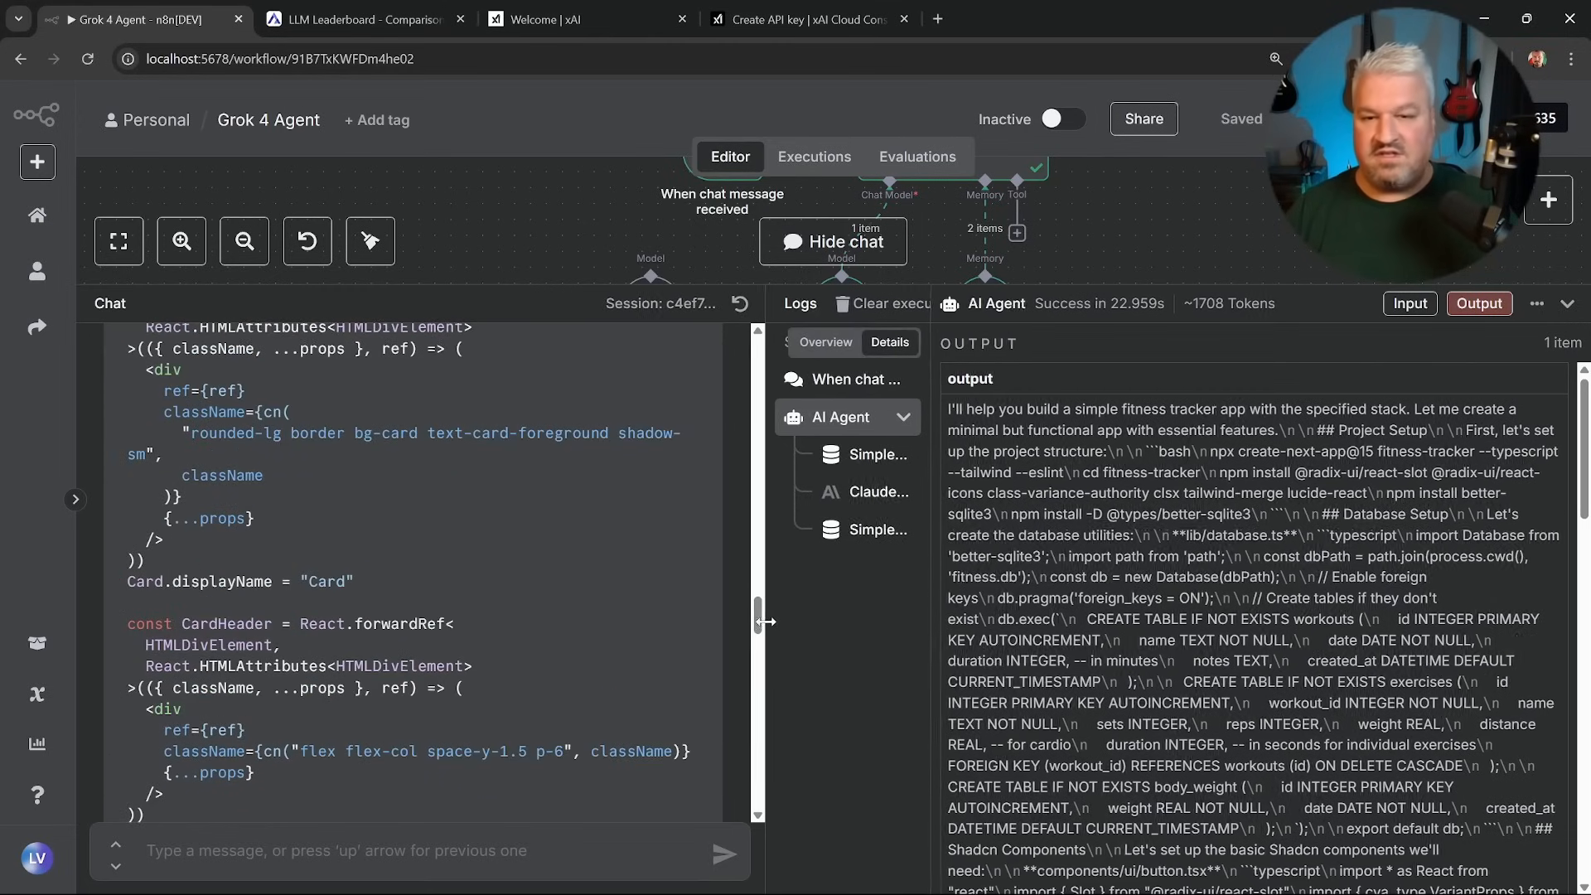
pyautogui.scroll(-3)
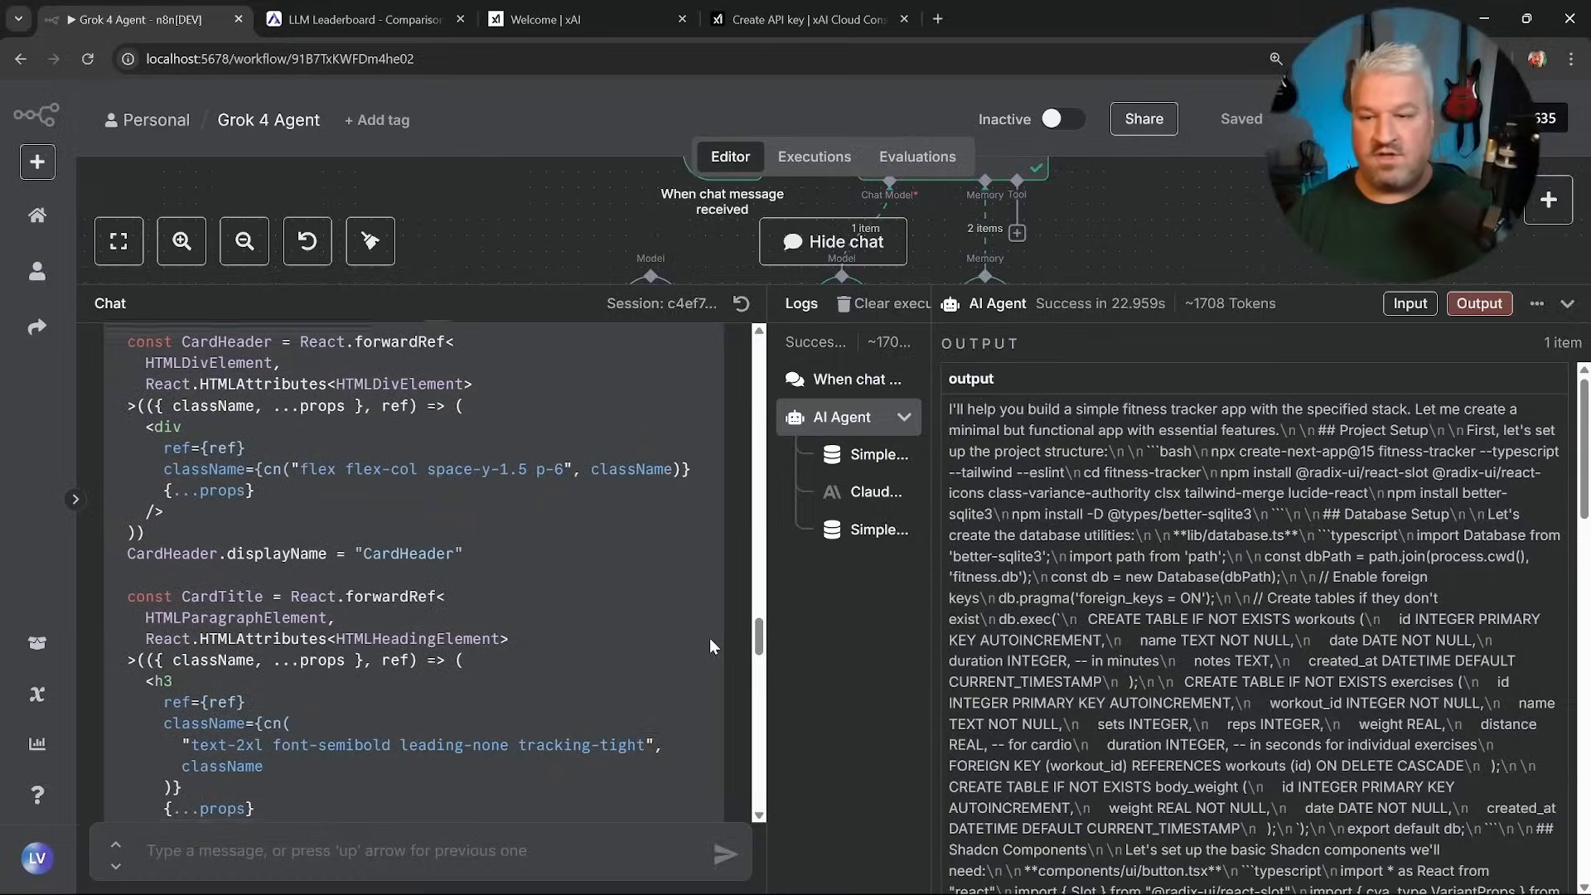
pyautogui.scroll(-3)
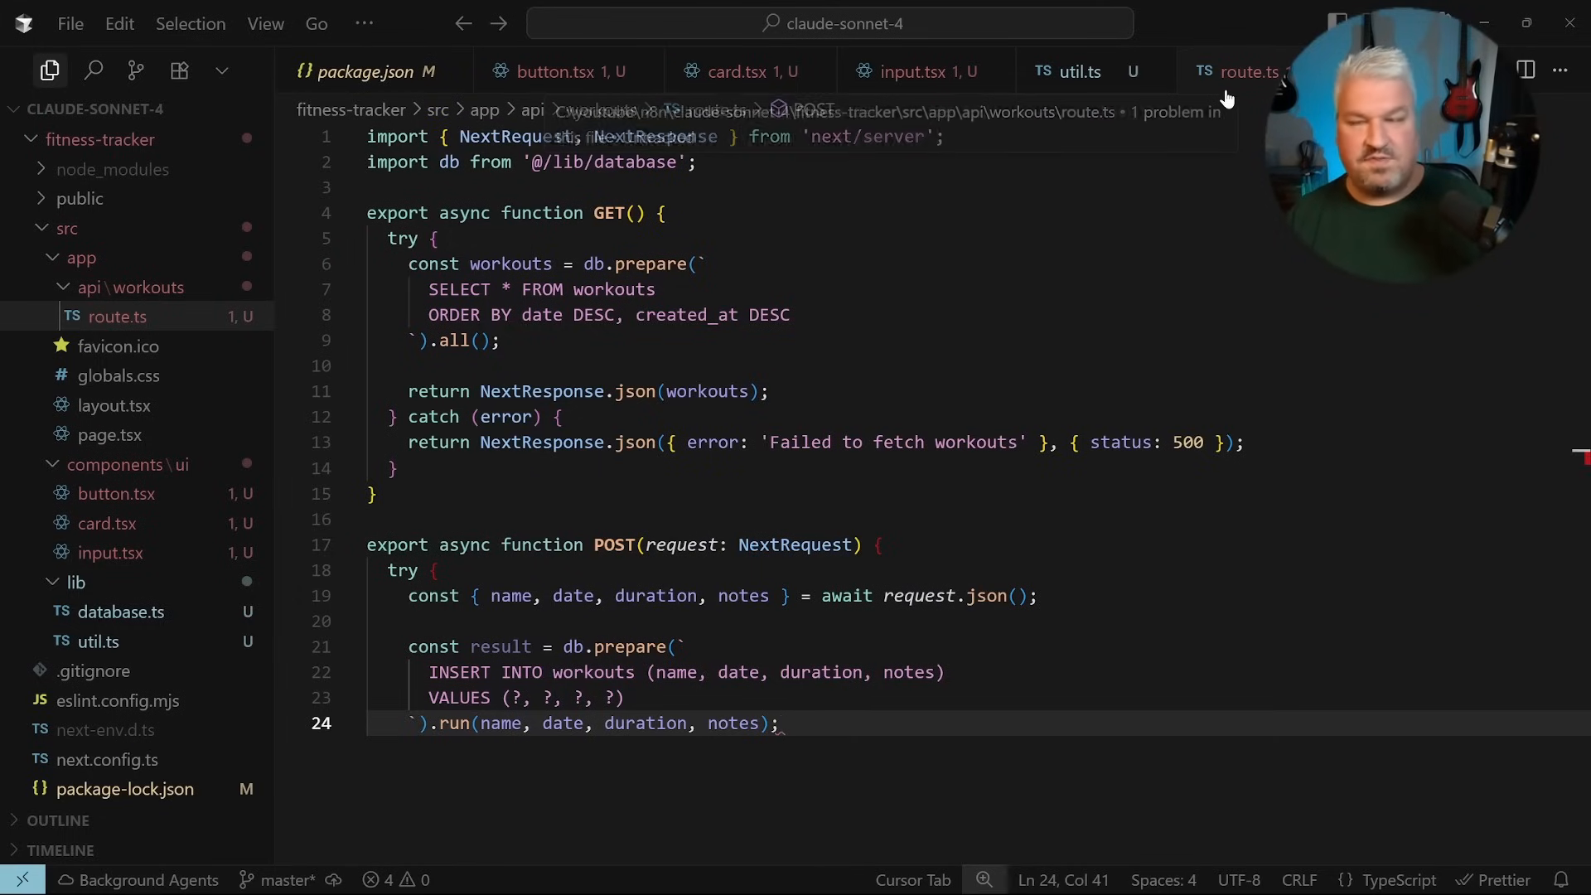
pyautogui.scroll(-3)
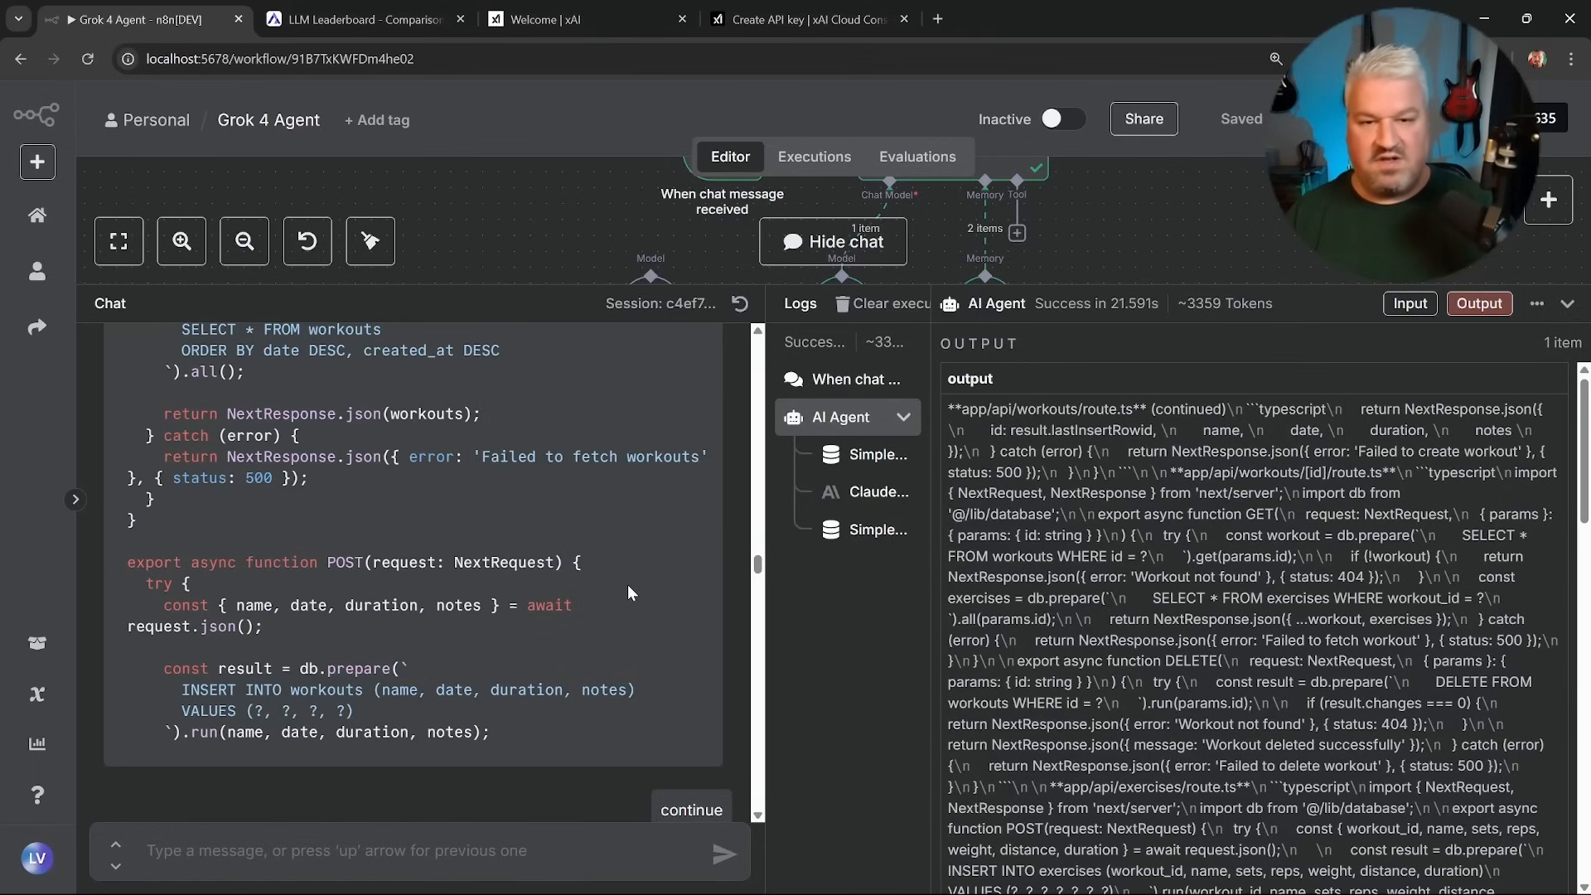
pyautogui.scroll(-3)
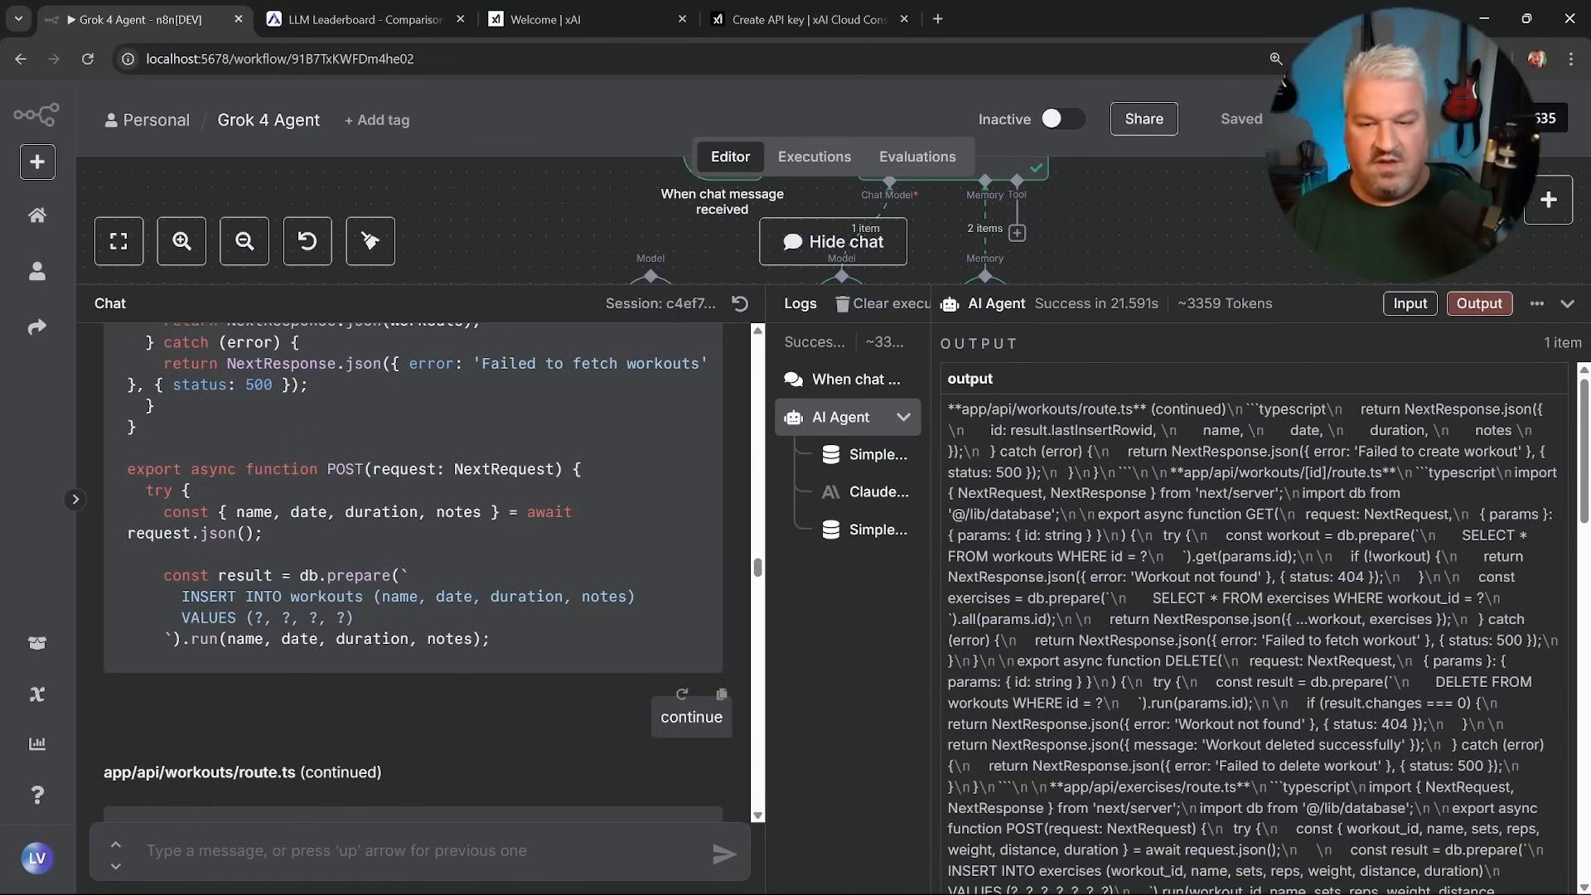
pyautogui.scroll(-3)
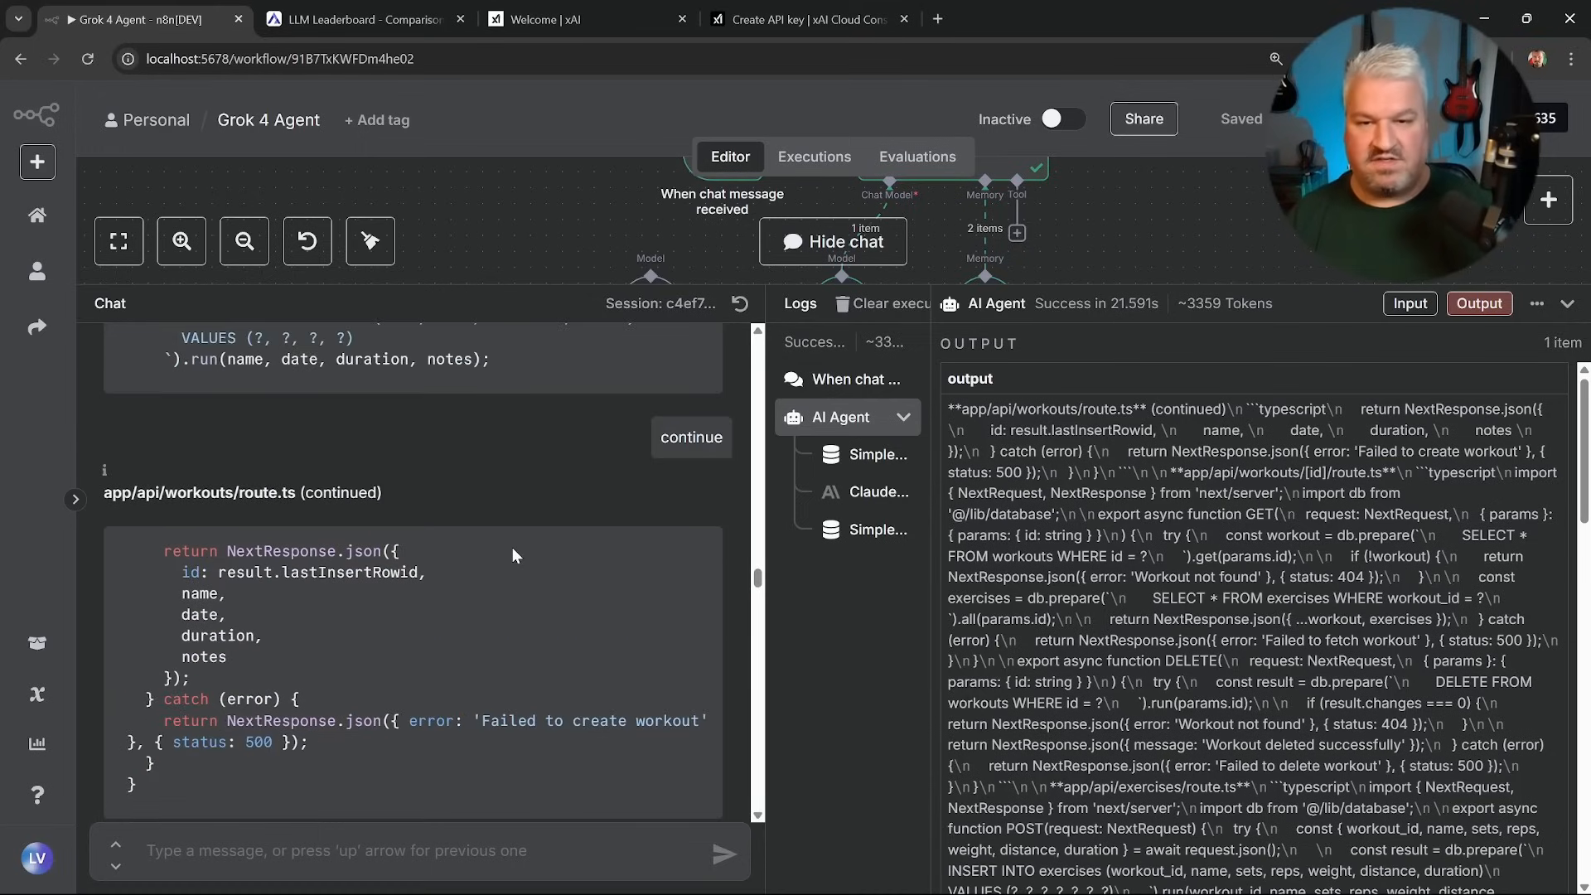
pyautogui.moveTo(485, 529)
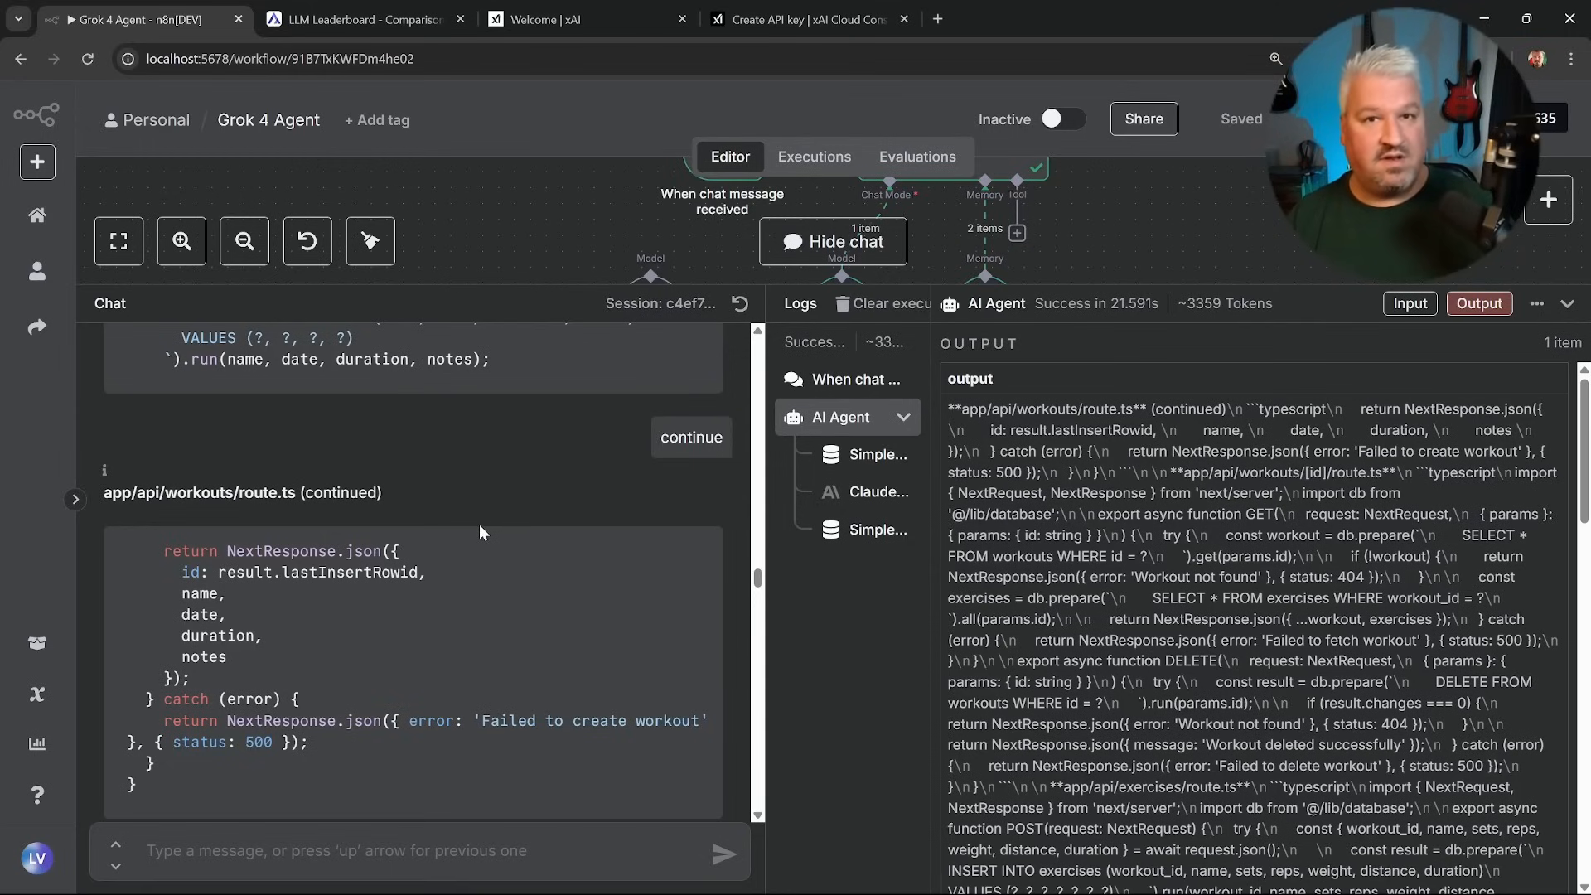
pyautogui.moveTo(488, 512)
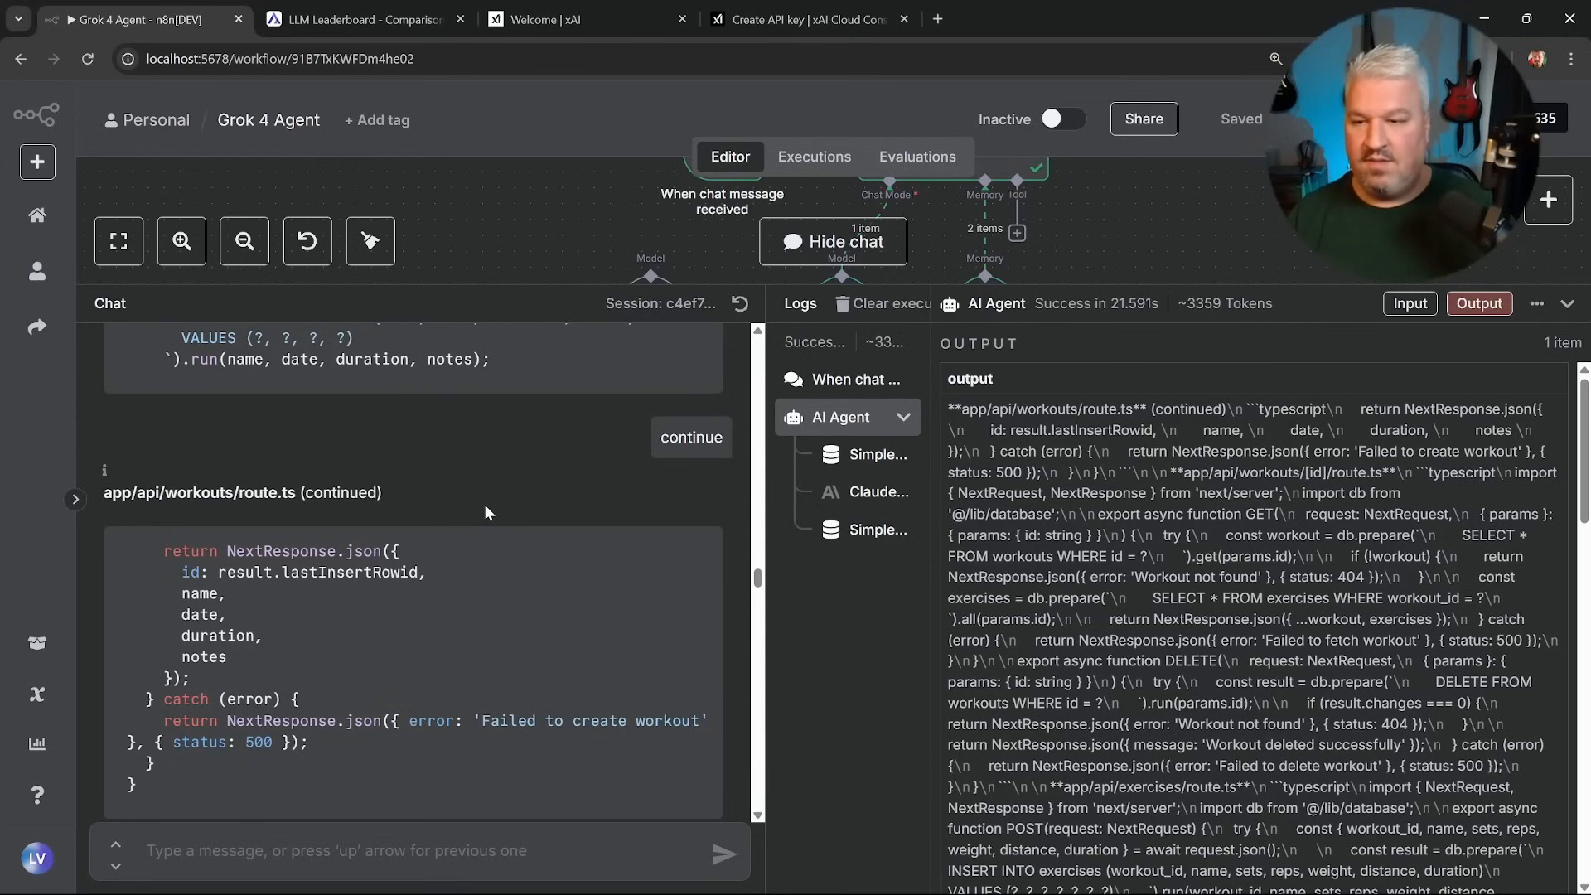
pyautogui.moveTo(157, 542)
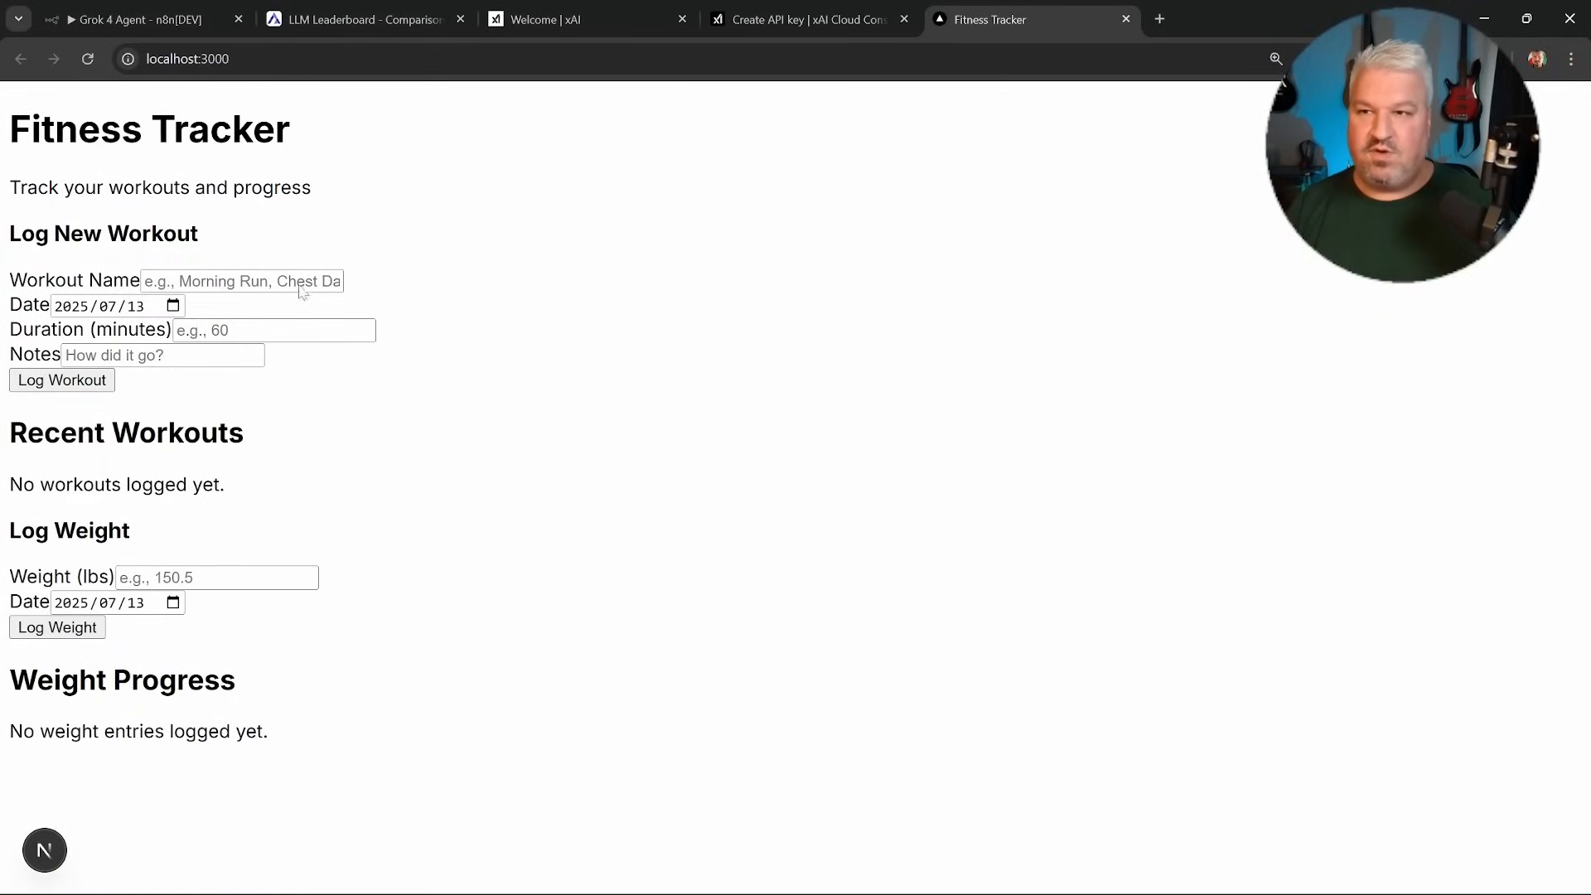
pyautogui.moveTo(543, 559)
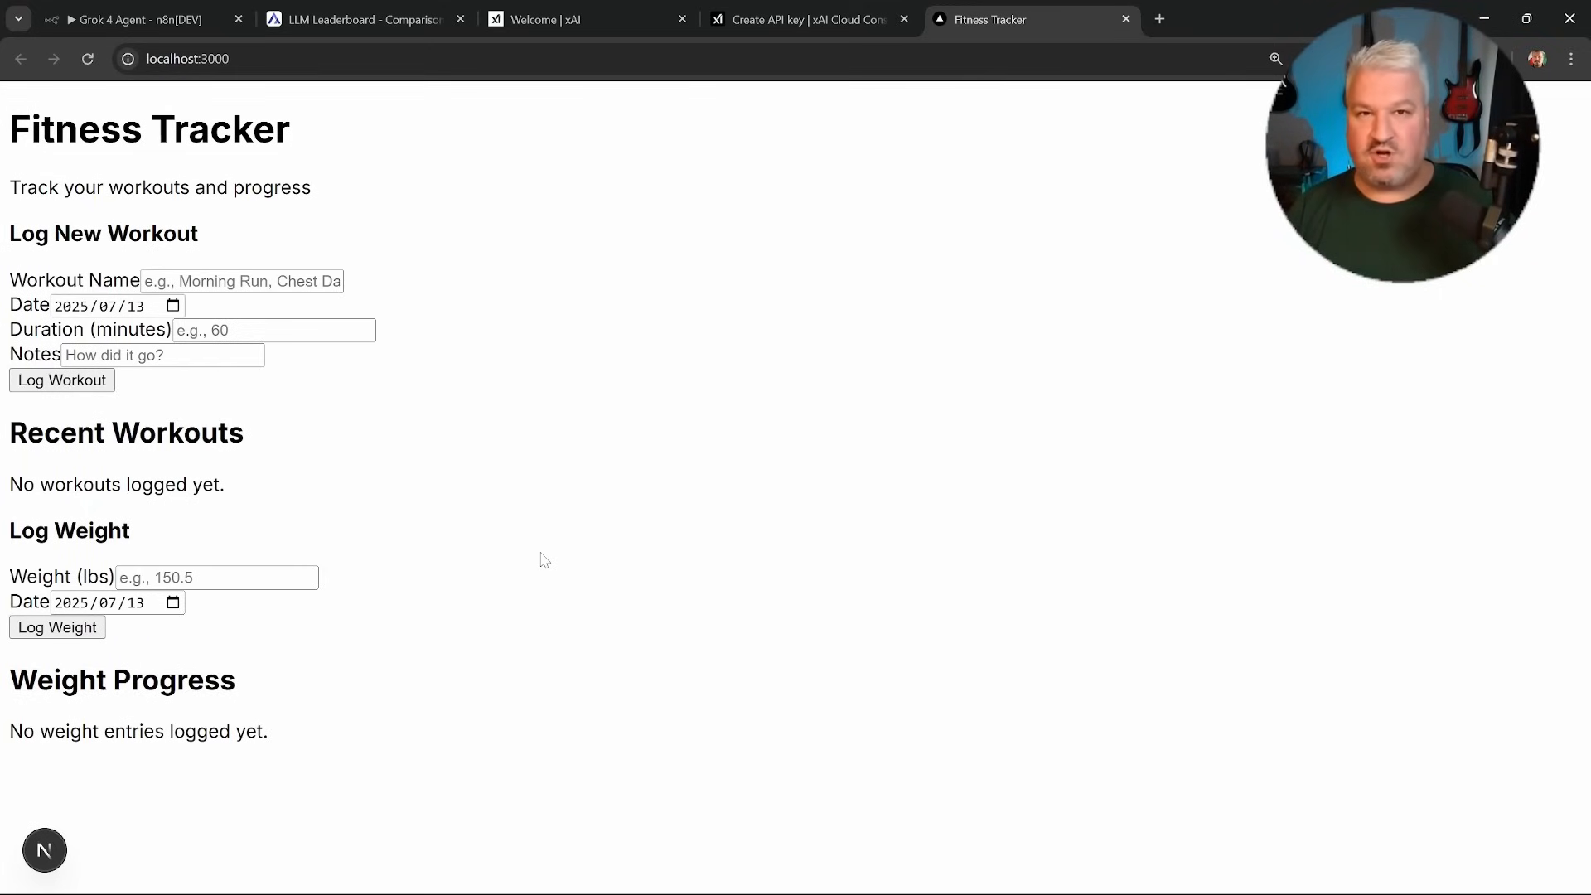
# Log a workout named Run, 30 minutes, with notes 'Was tiring'.
pyautogui.write('Riun')
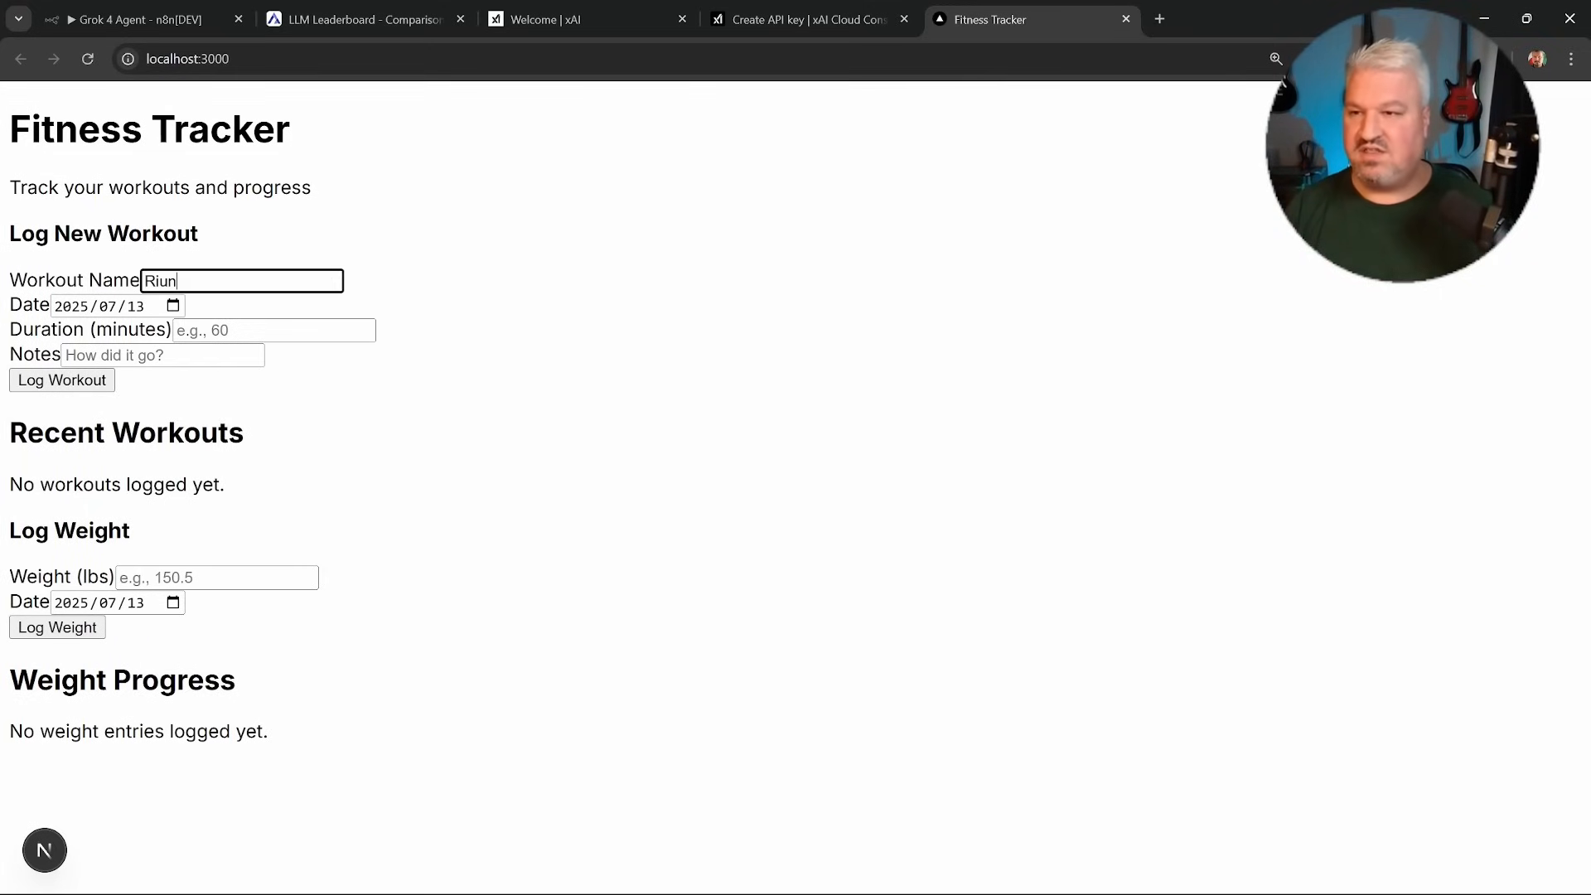
pyautogui.press('Backspace')
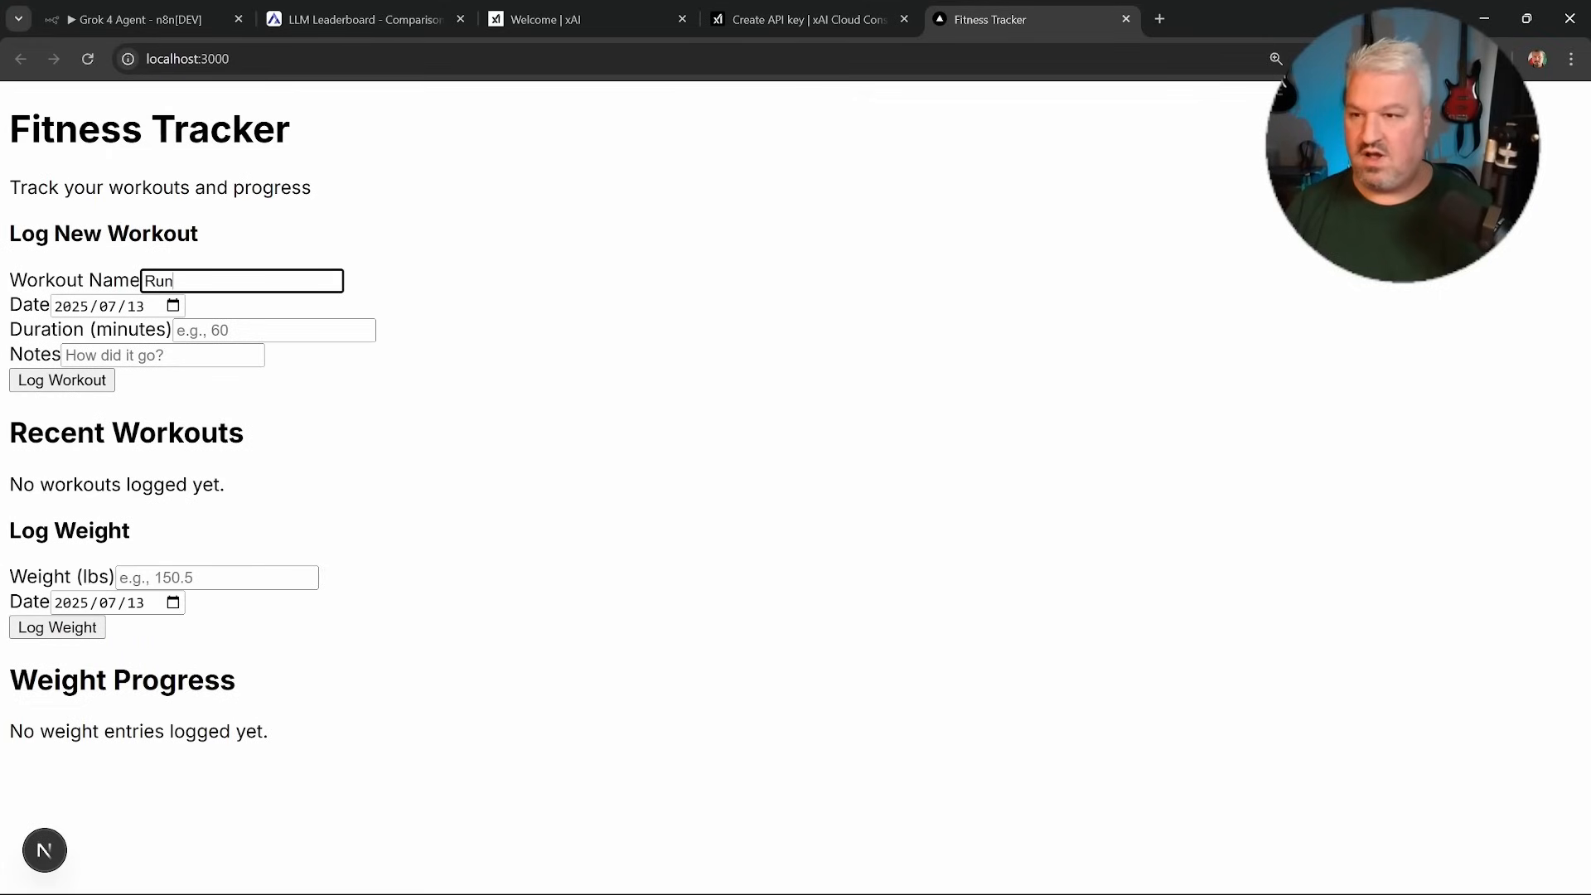
pyautogui.click(274, 330)
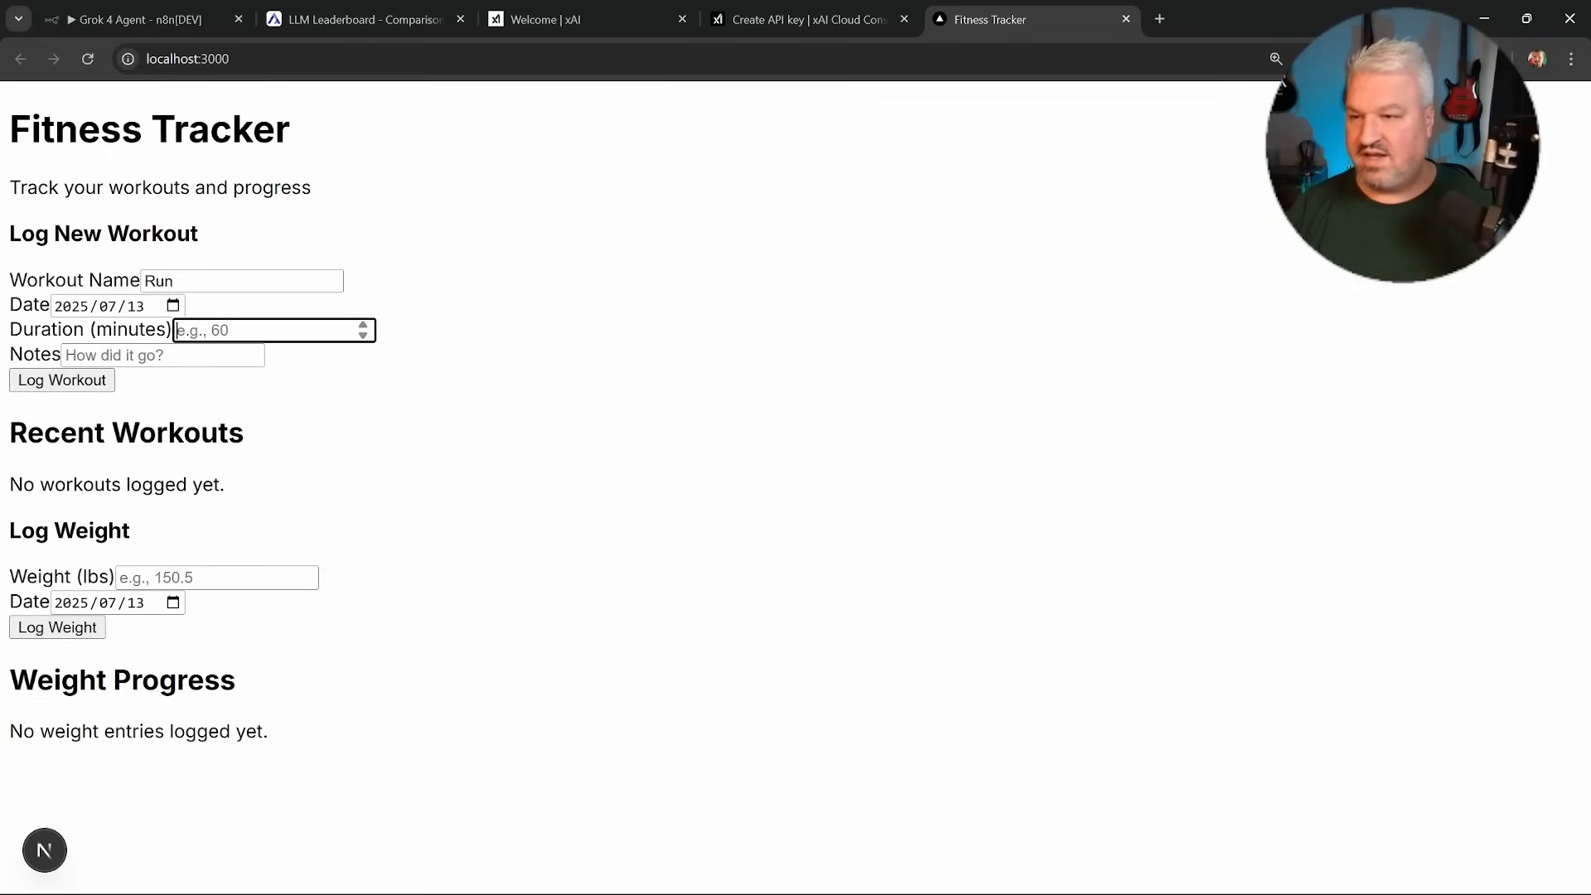
pyautogui.write('3')
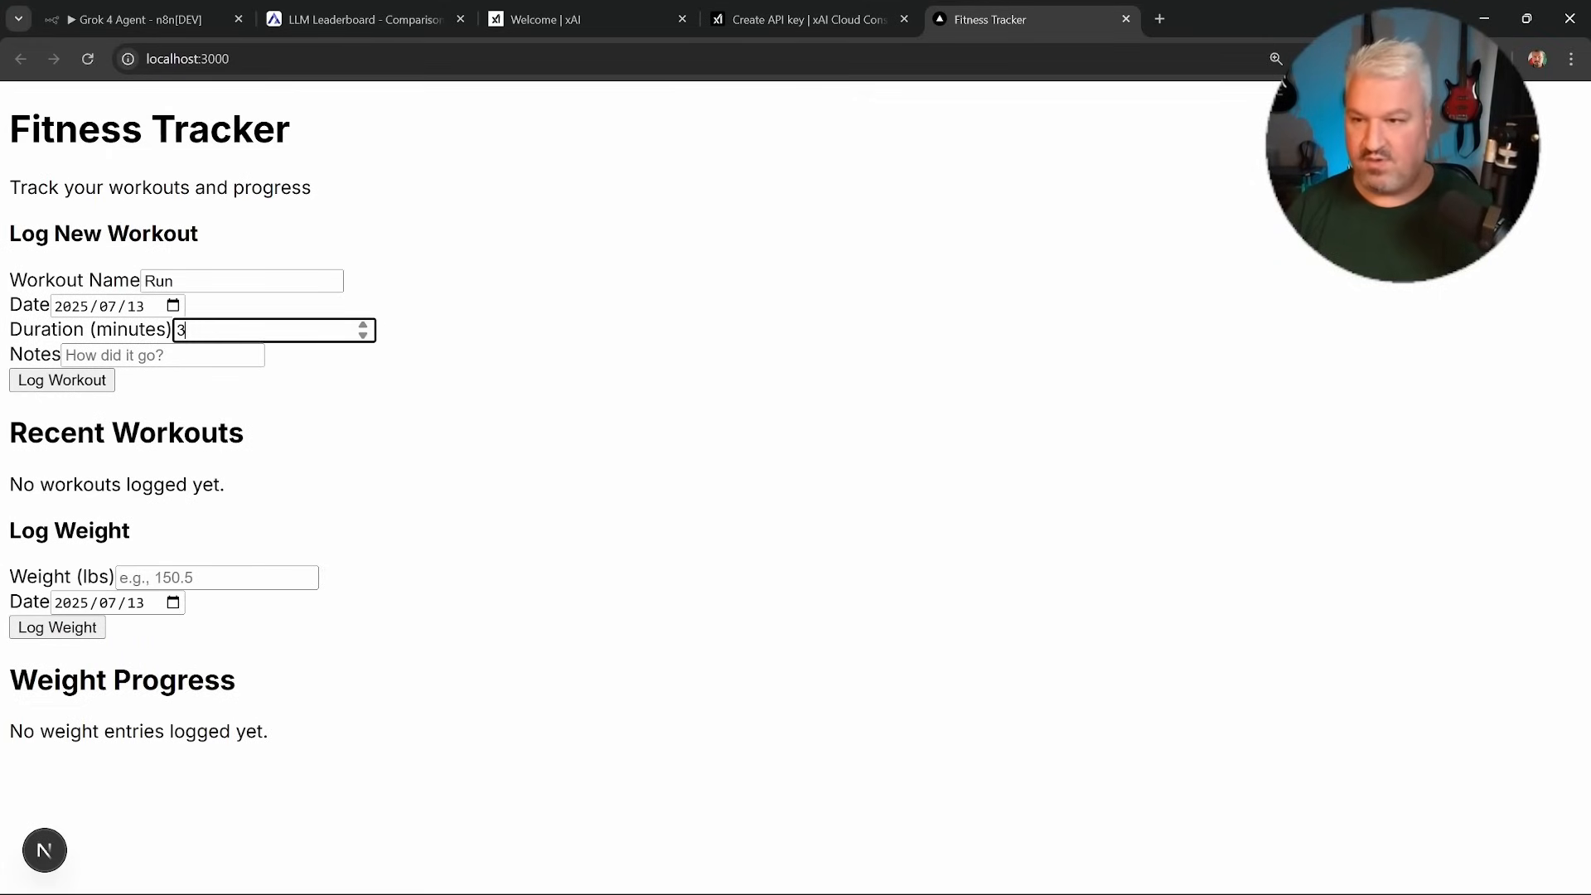
pyautogui.write('Was')
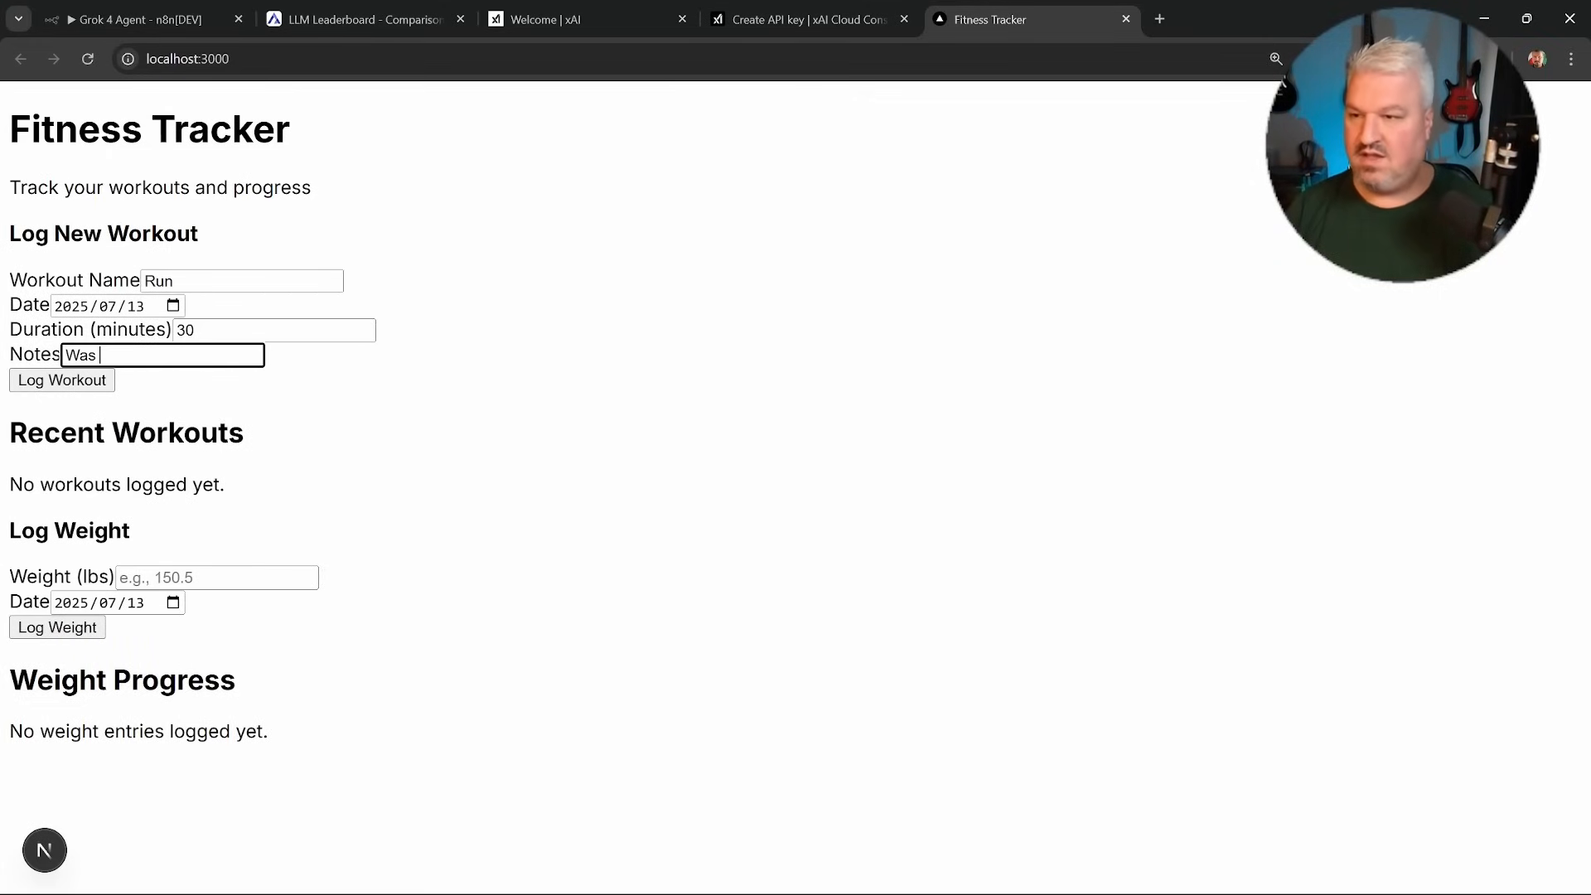
pyautogui.write('tiring')
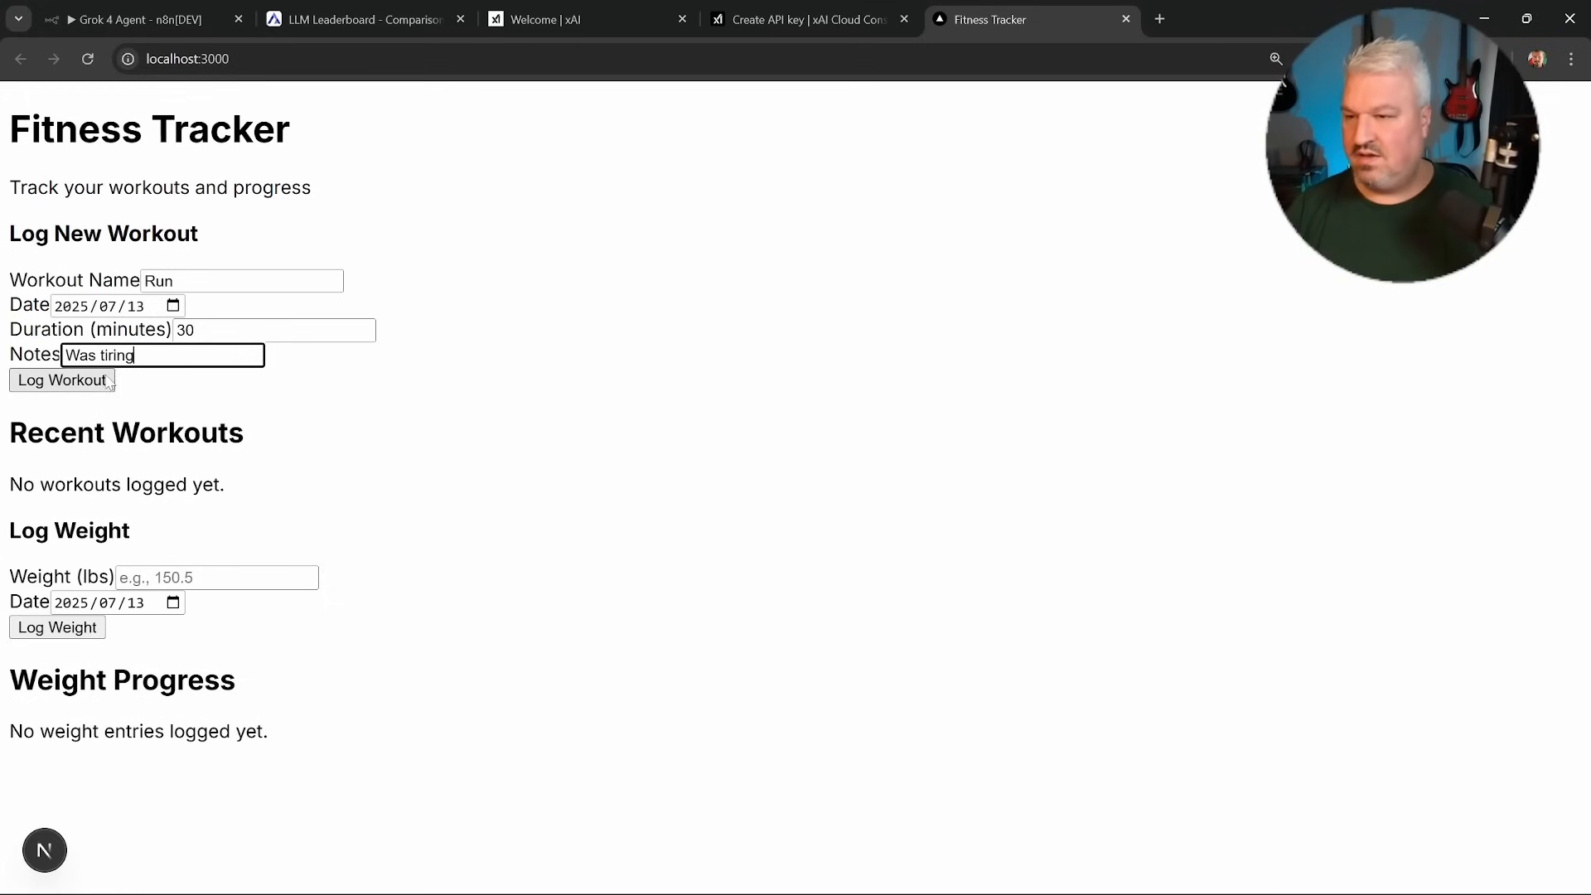
pyautogui.click(61, 379)
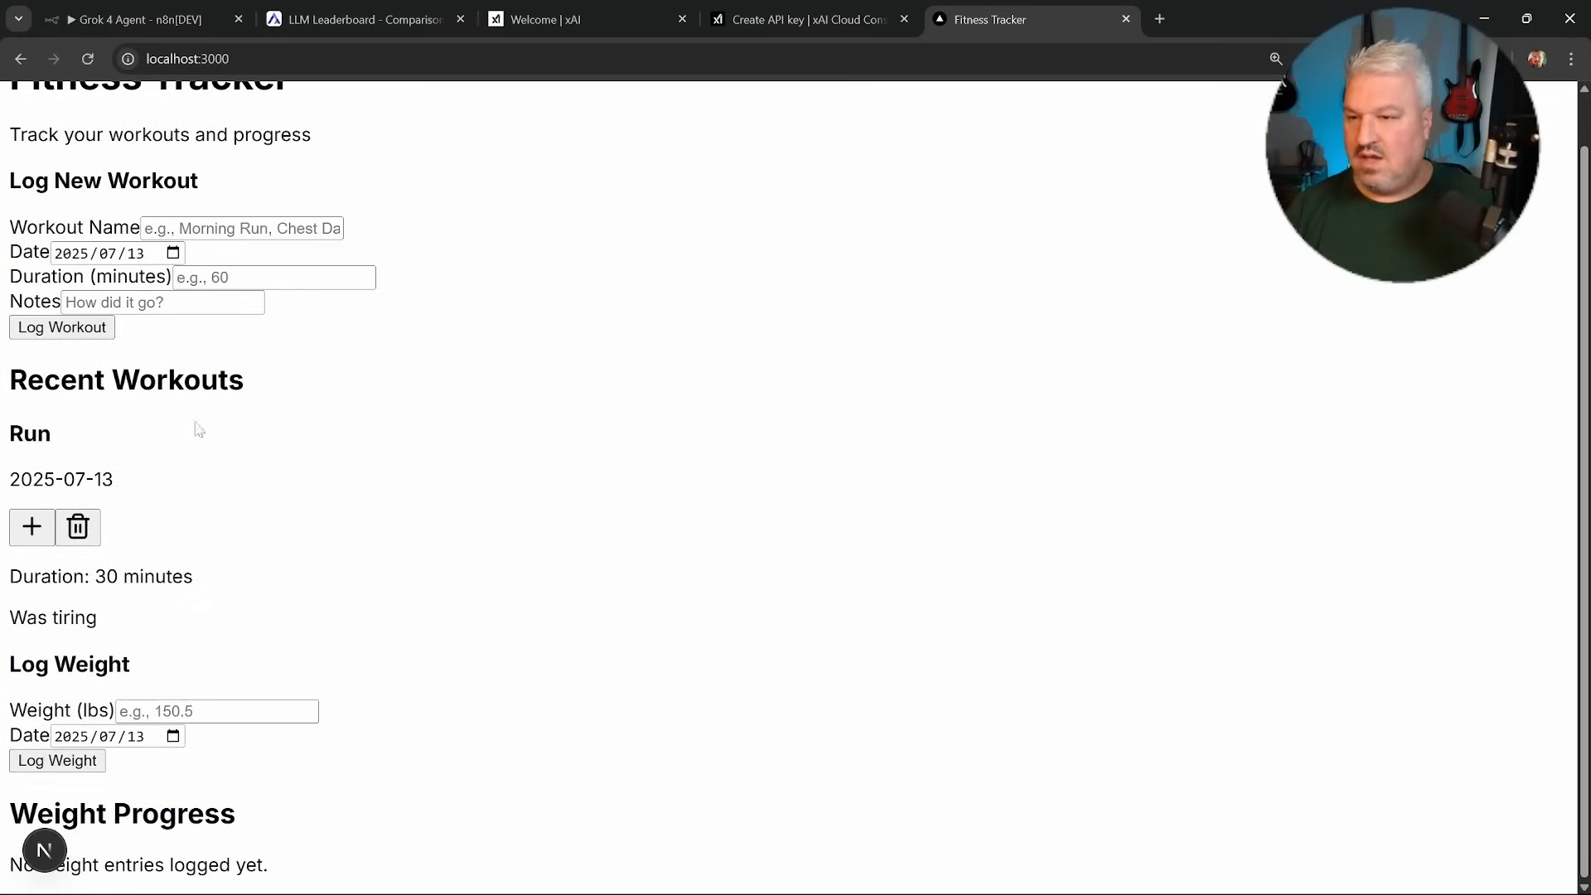
pyautogui.moveTo(190, 535)
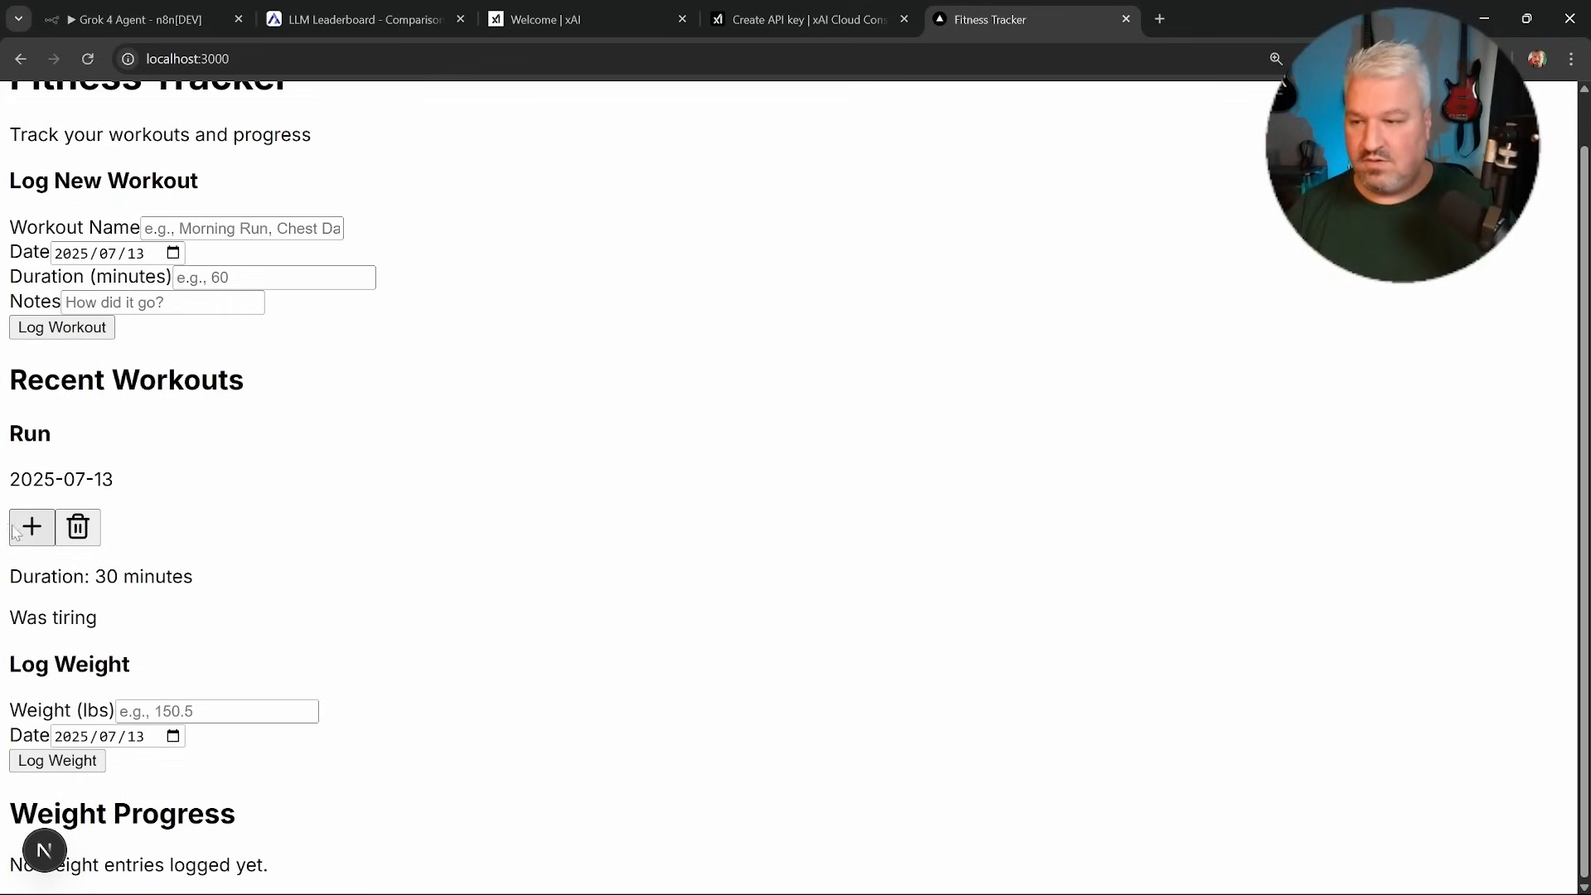
# View the Run workout's detail page, then return to the dashboard.
pyautogui.click(30, 527)
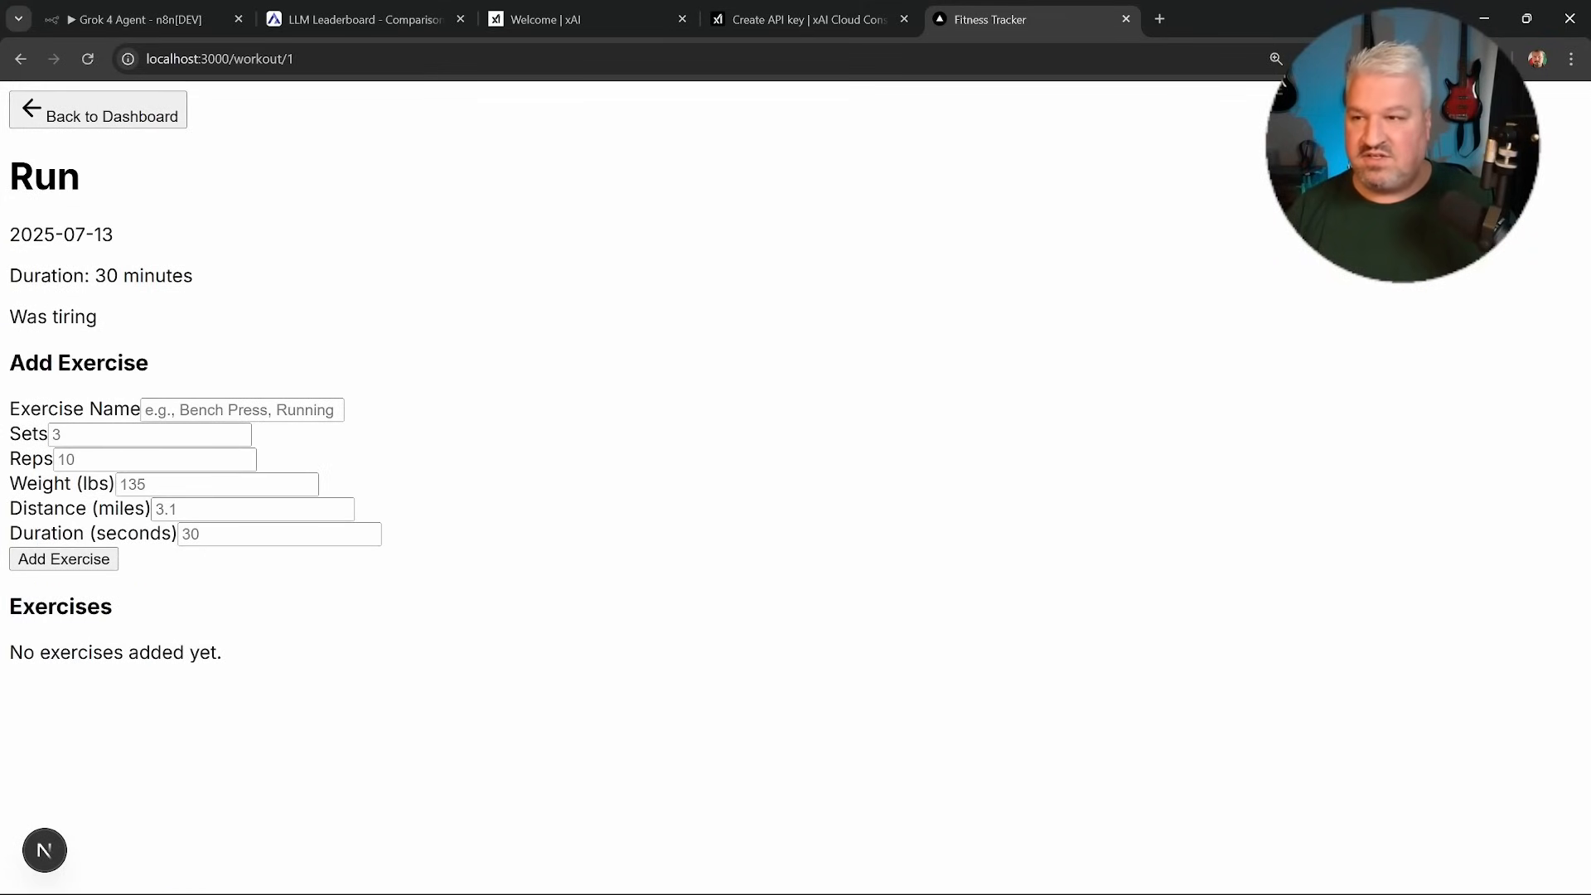
pyautogui.click(98, 109)
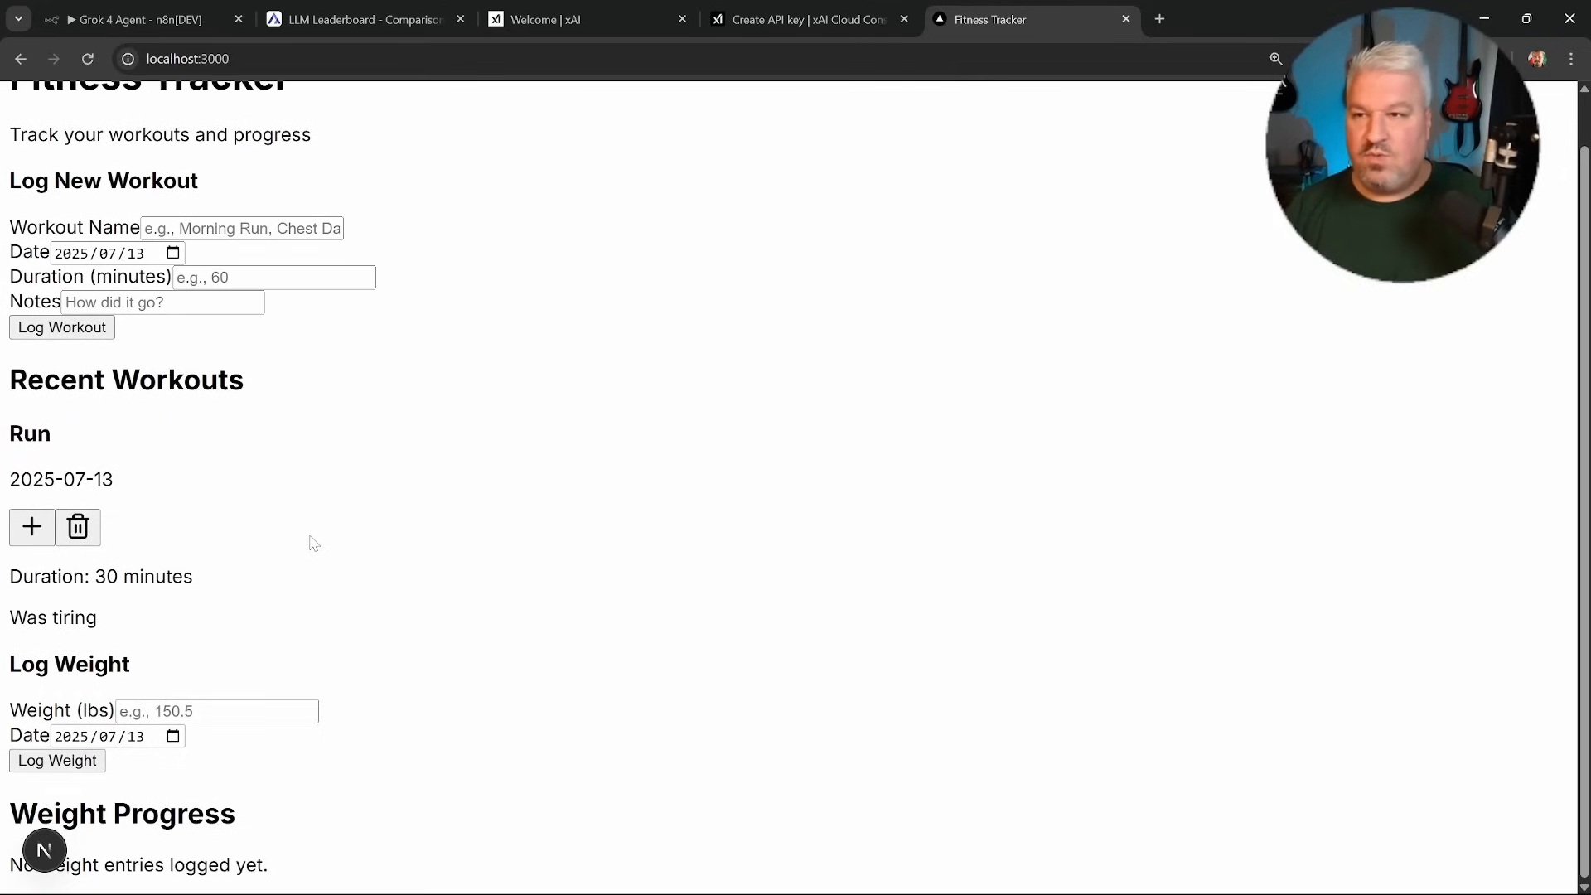
pyautogui.scroll(3)
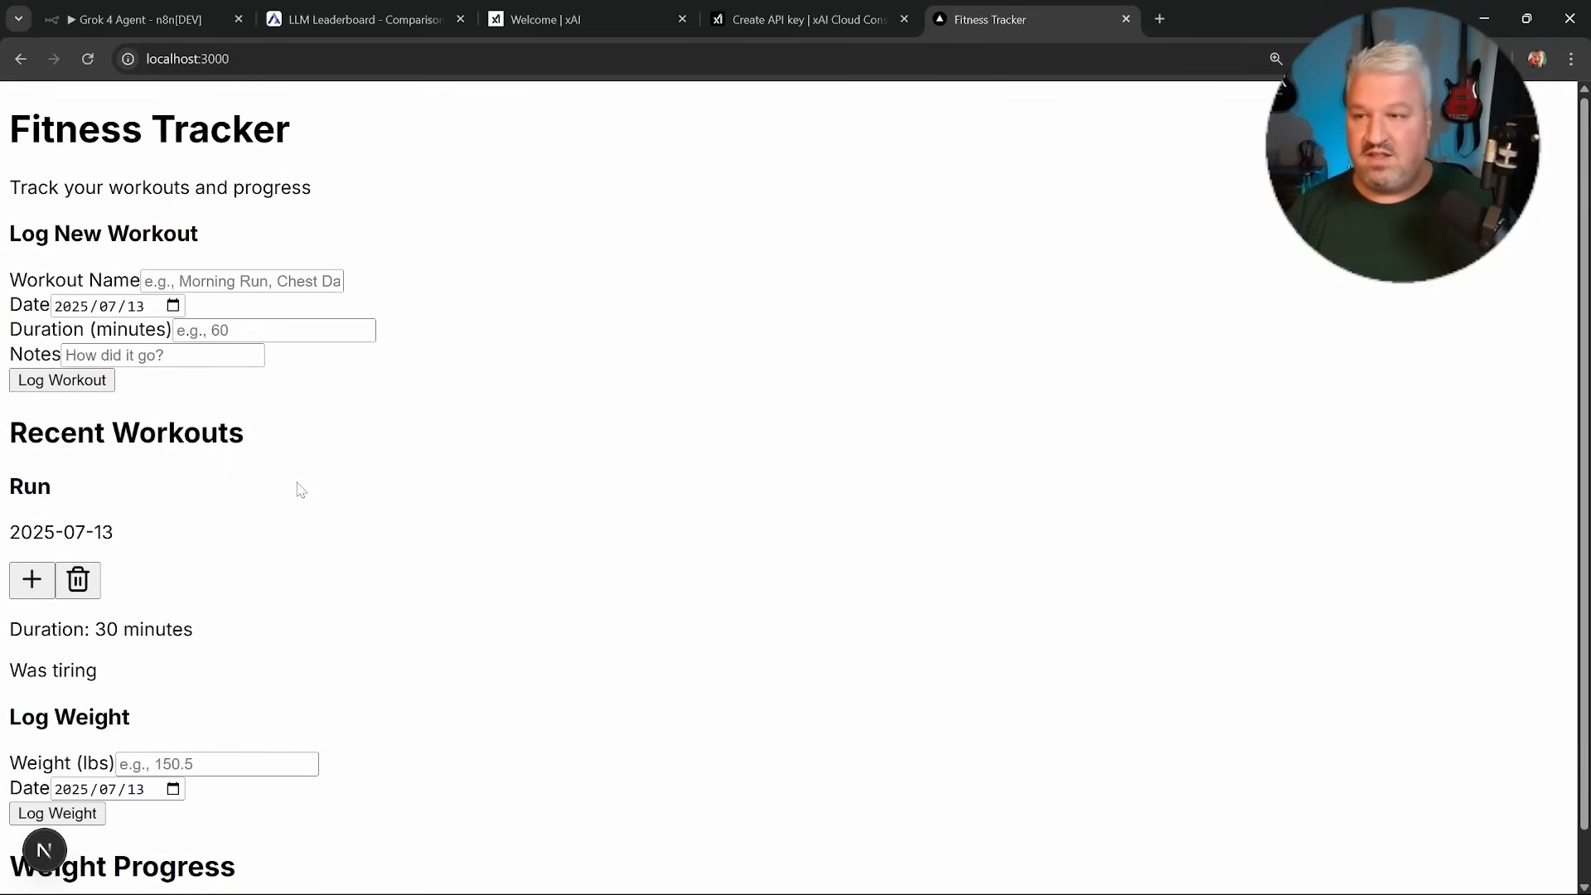
pyautogui.moveTo(87, 59)
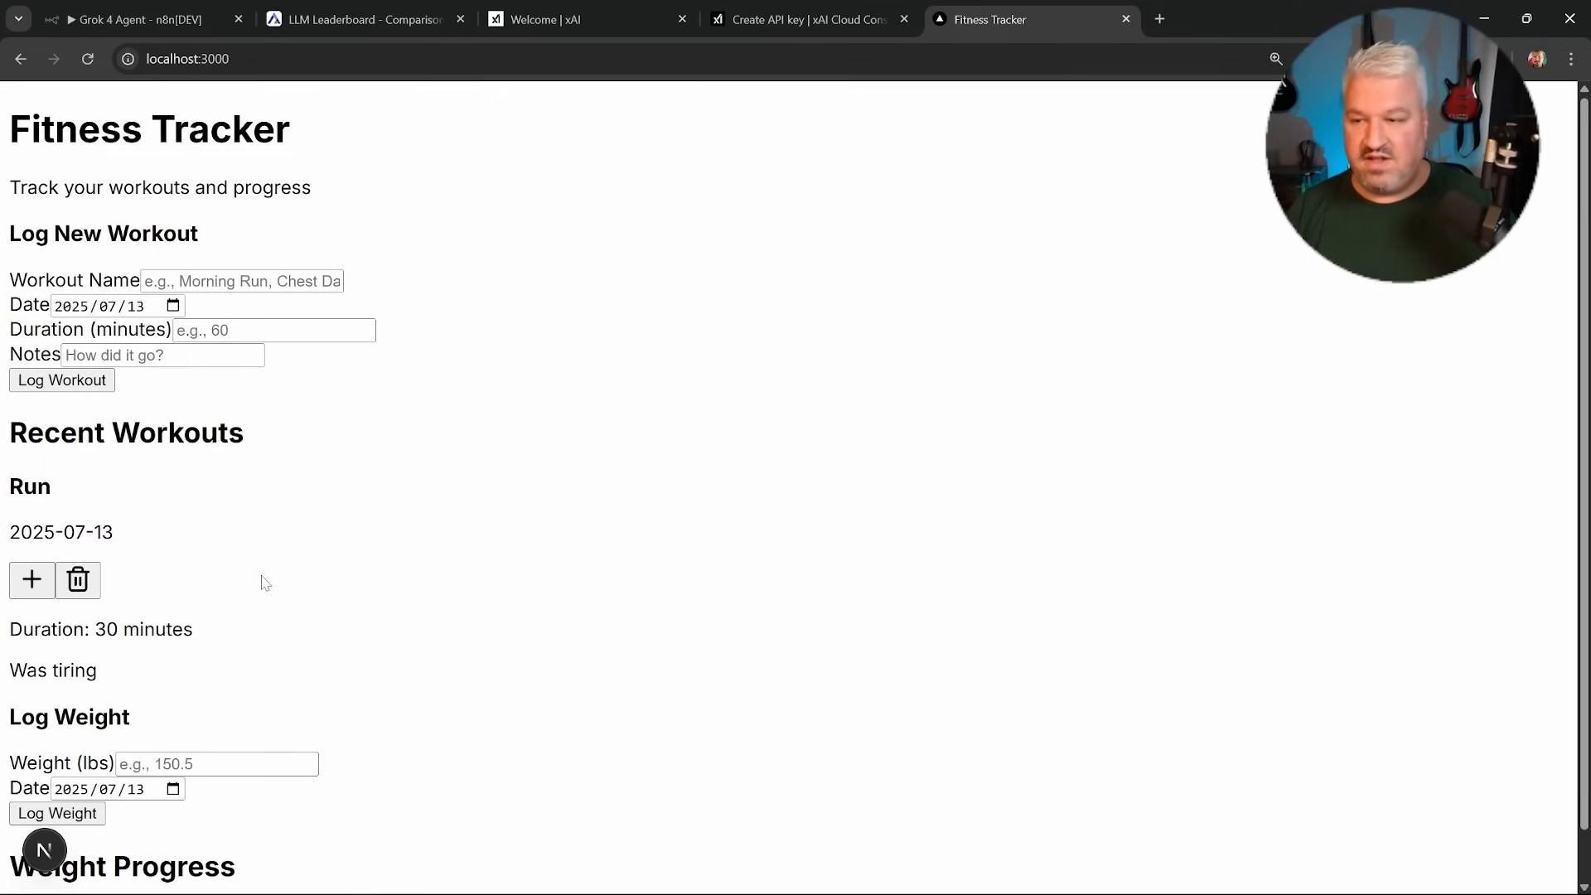
pyautogui.moveTo(112, 523)
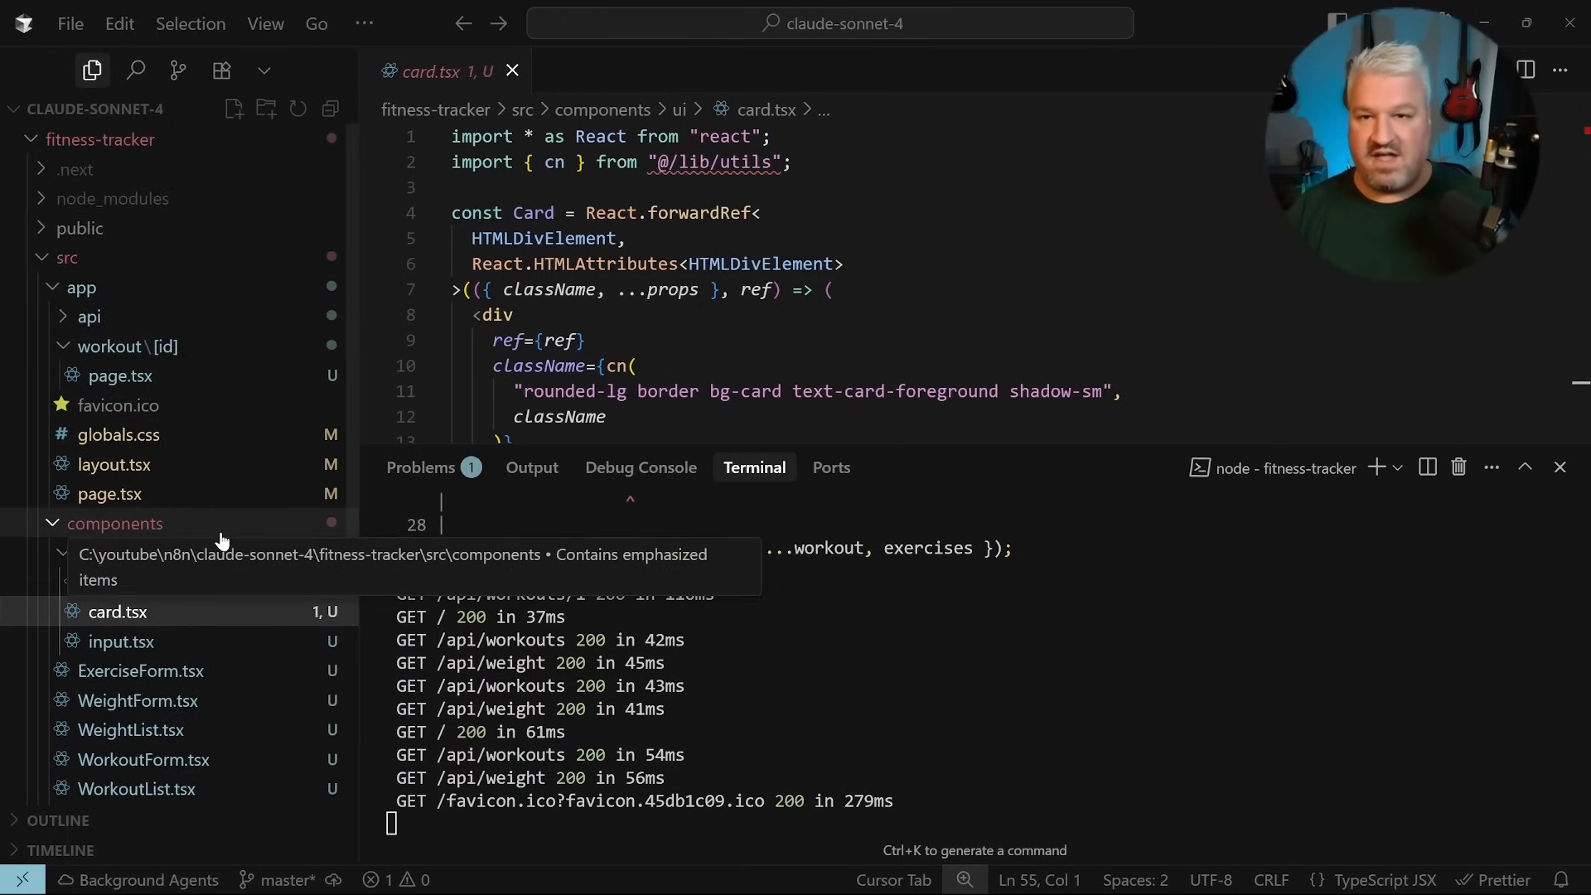
# View components/ui/card.tsx and its missing '@/lib/utils' import error.
pyautogui.click(85, 552)
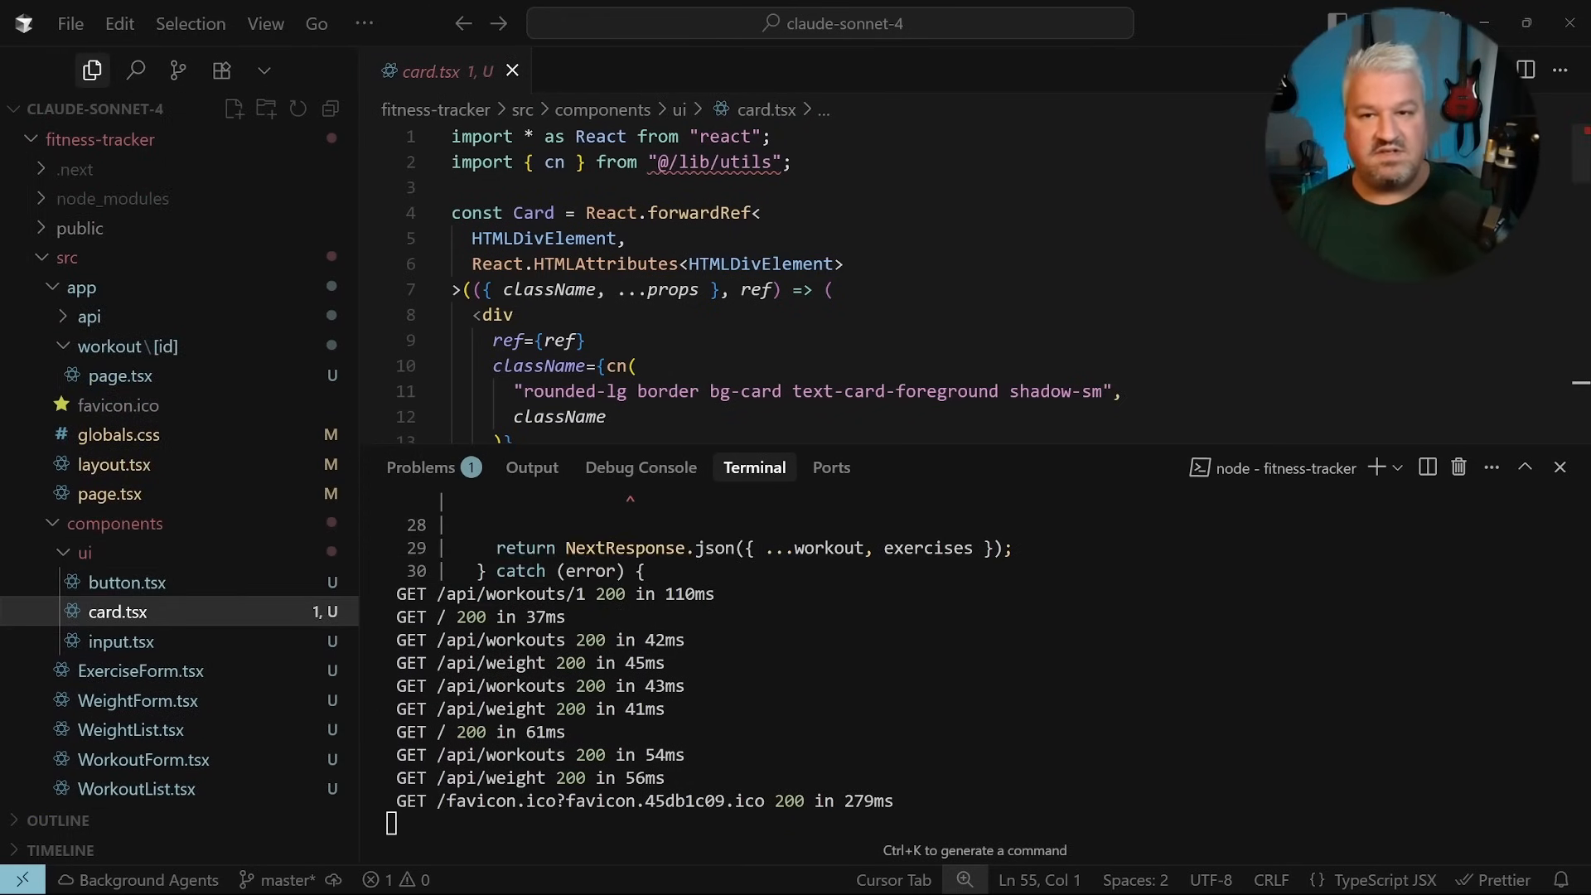
pyautogui.moveTo(715, 163)
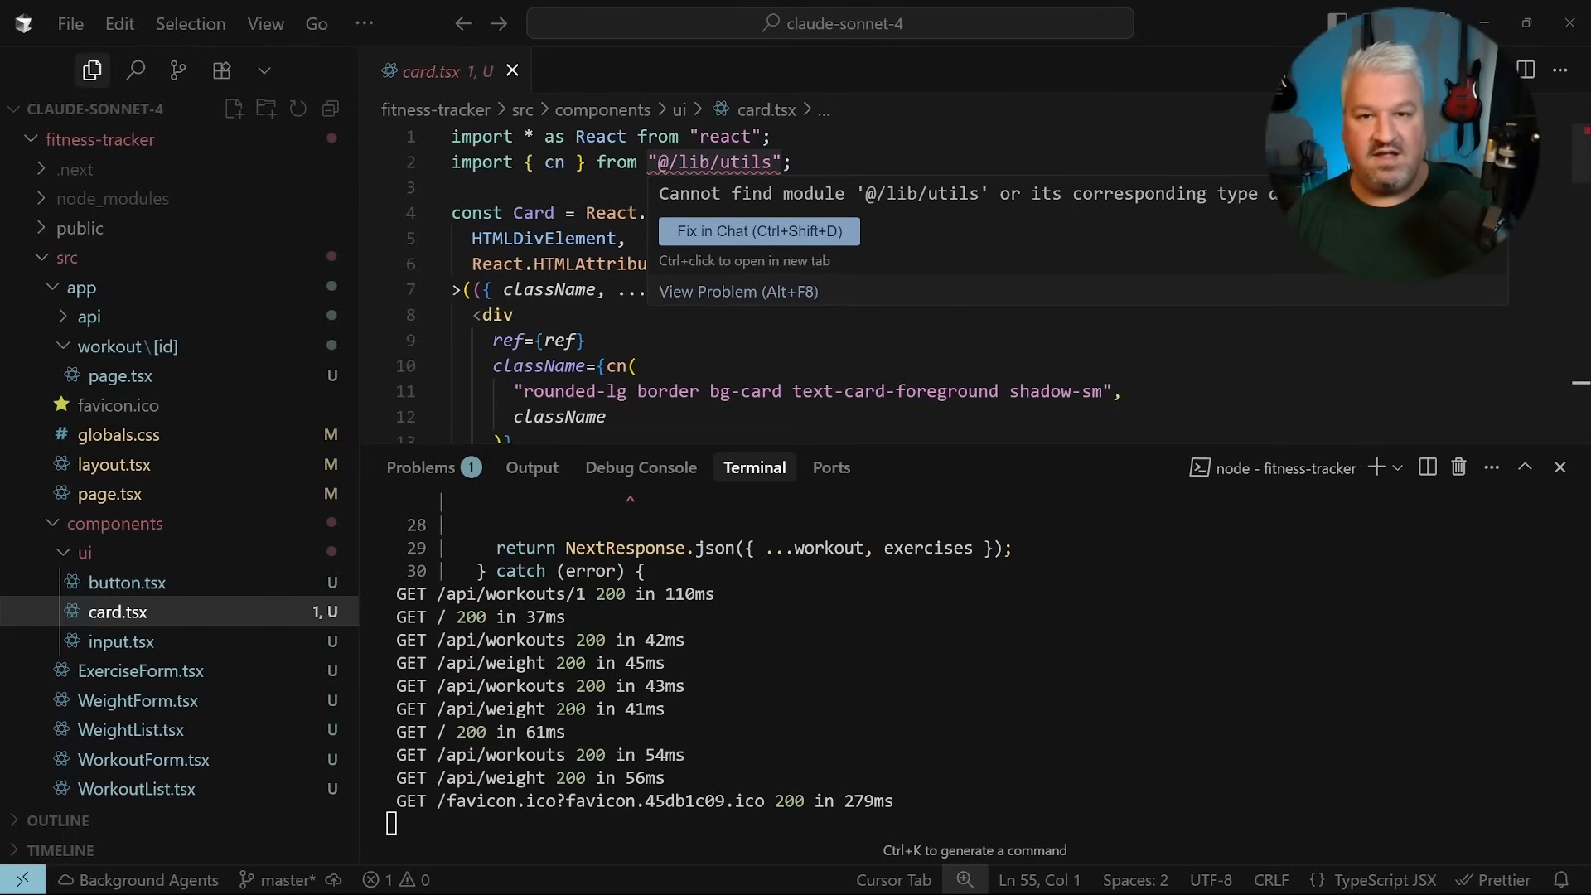
pyautogui.click(119, 434)
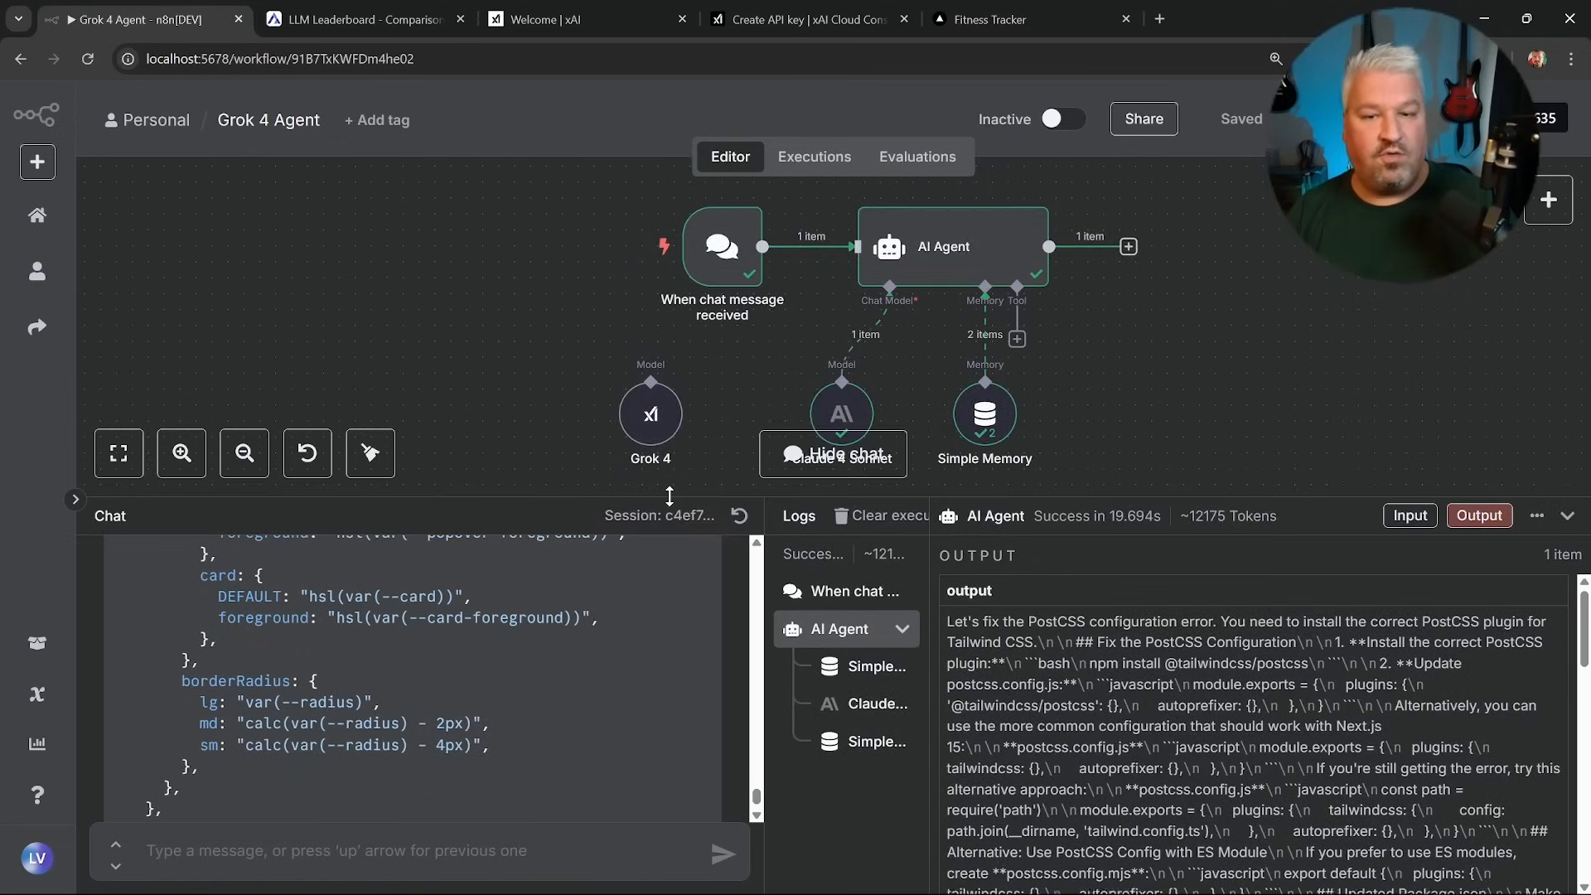
pyautogui.moveTo(740, 516)
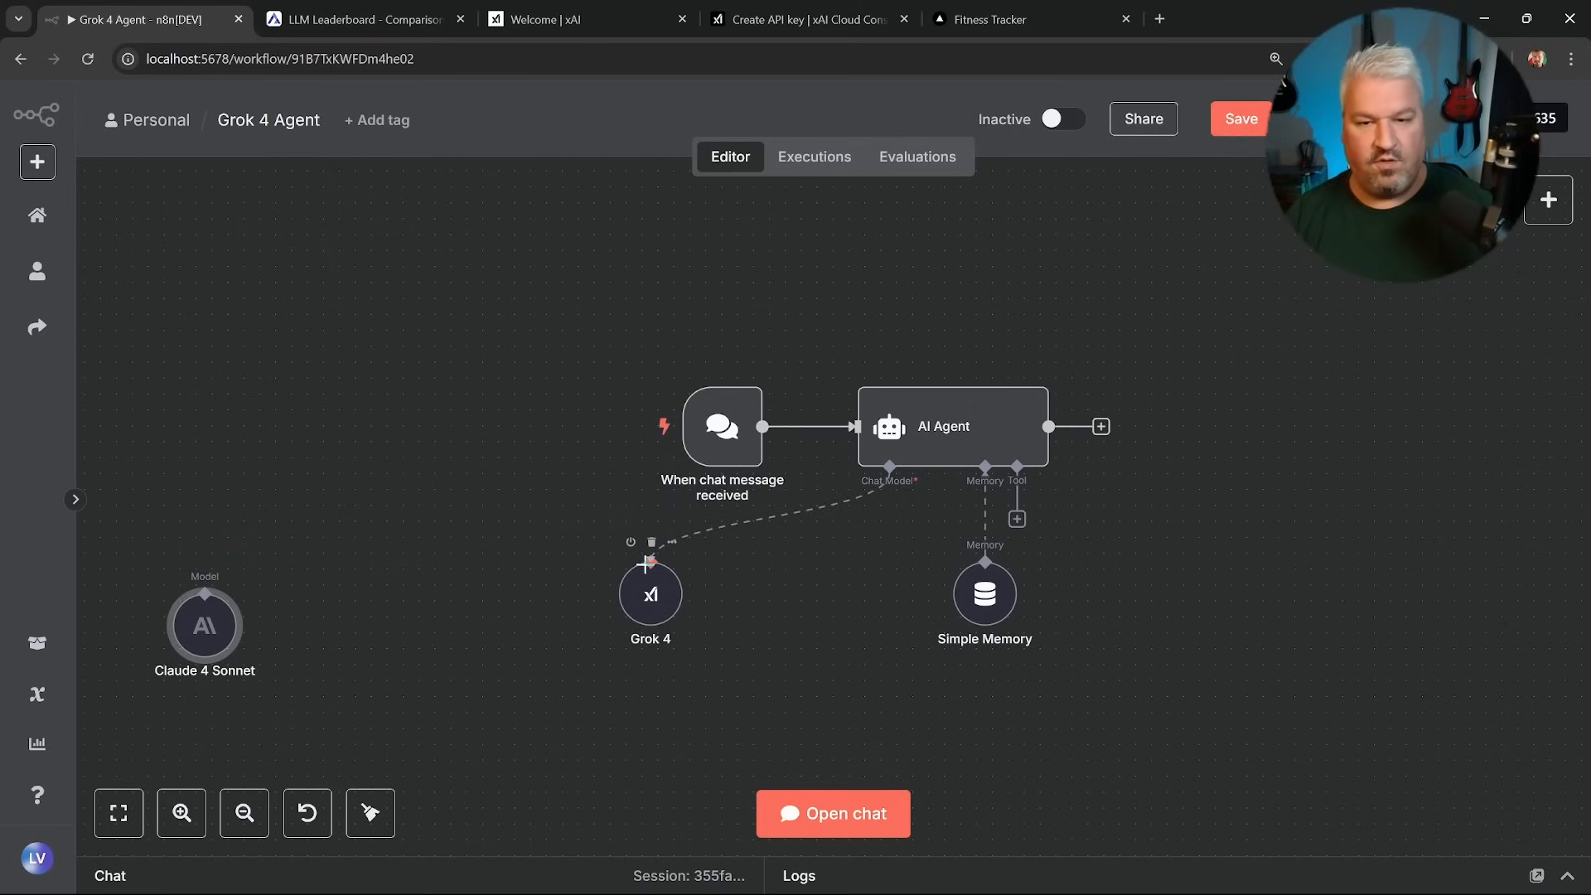
# Start a fresh chat and send the fitness tracker build prompt to the Grok 4 agent.
pyautogui.click(832, 814)
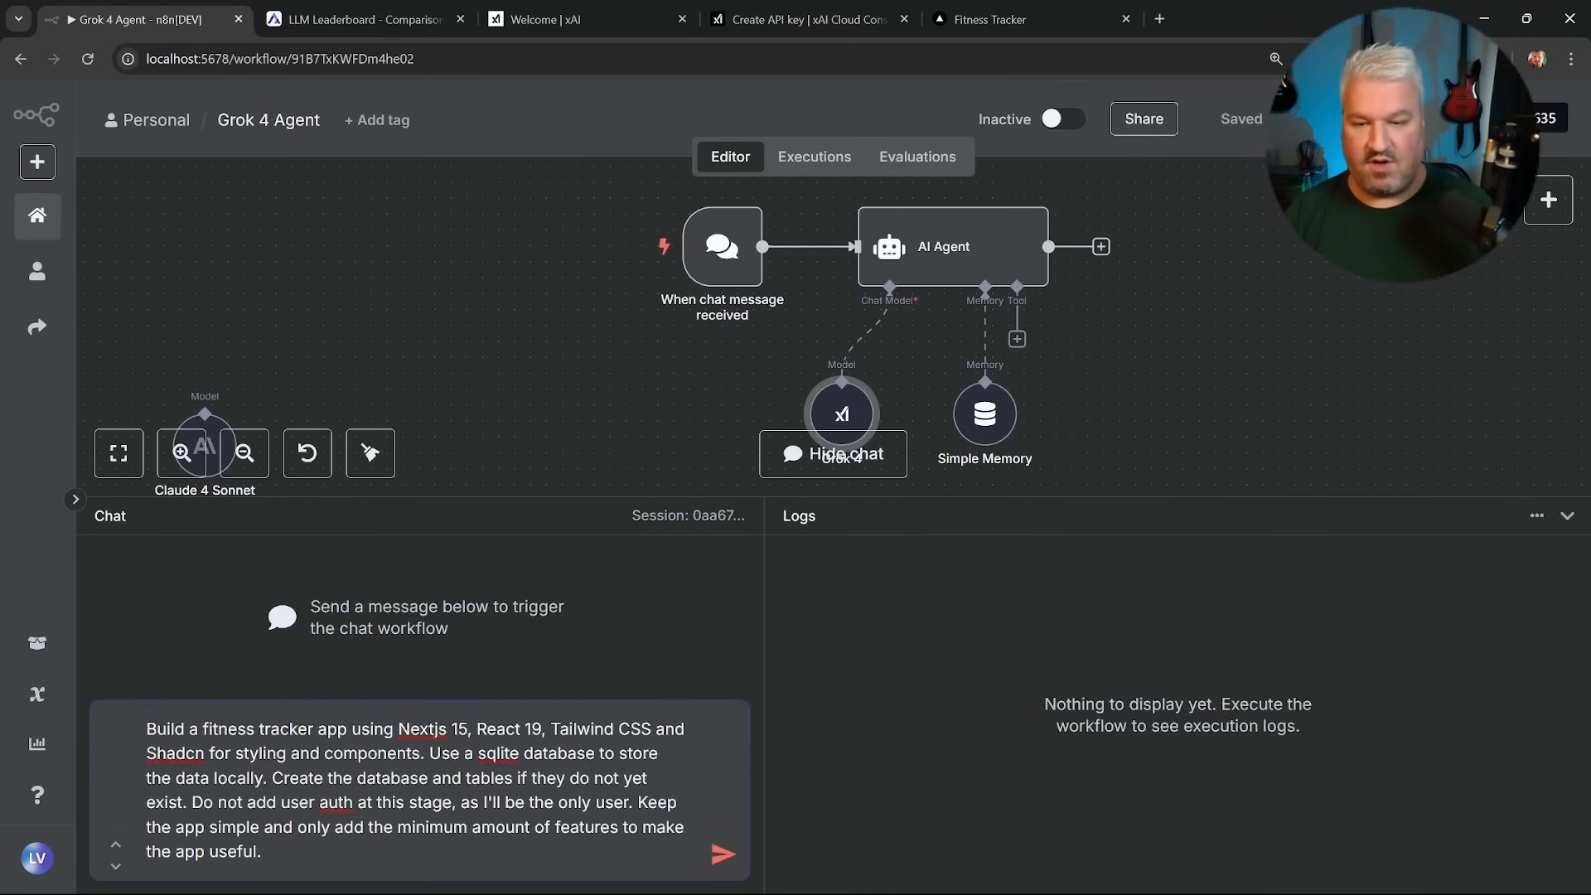
pyautogui.click(723, 853)
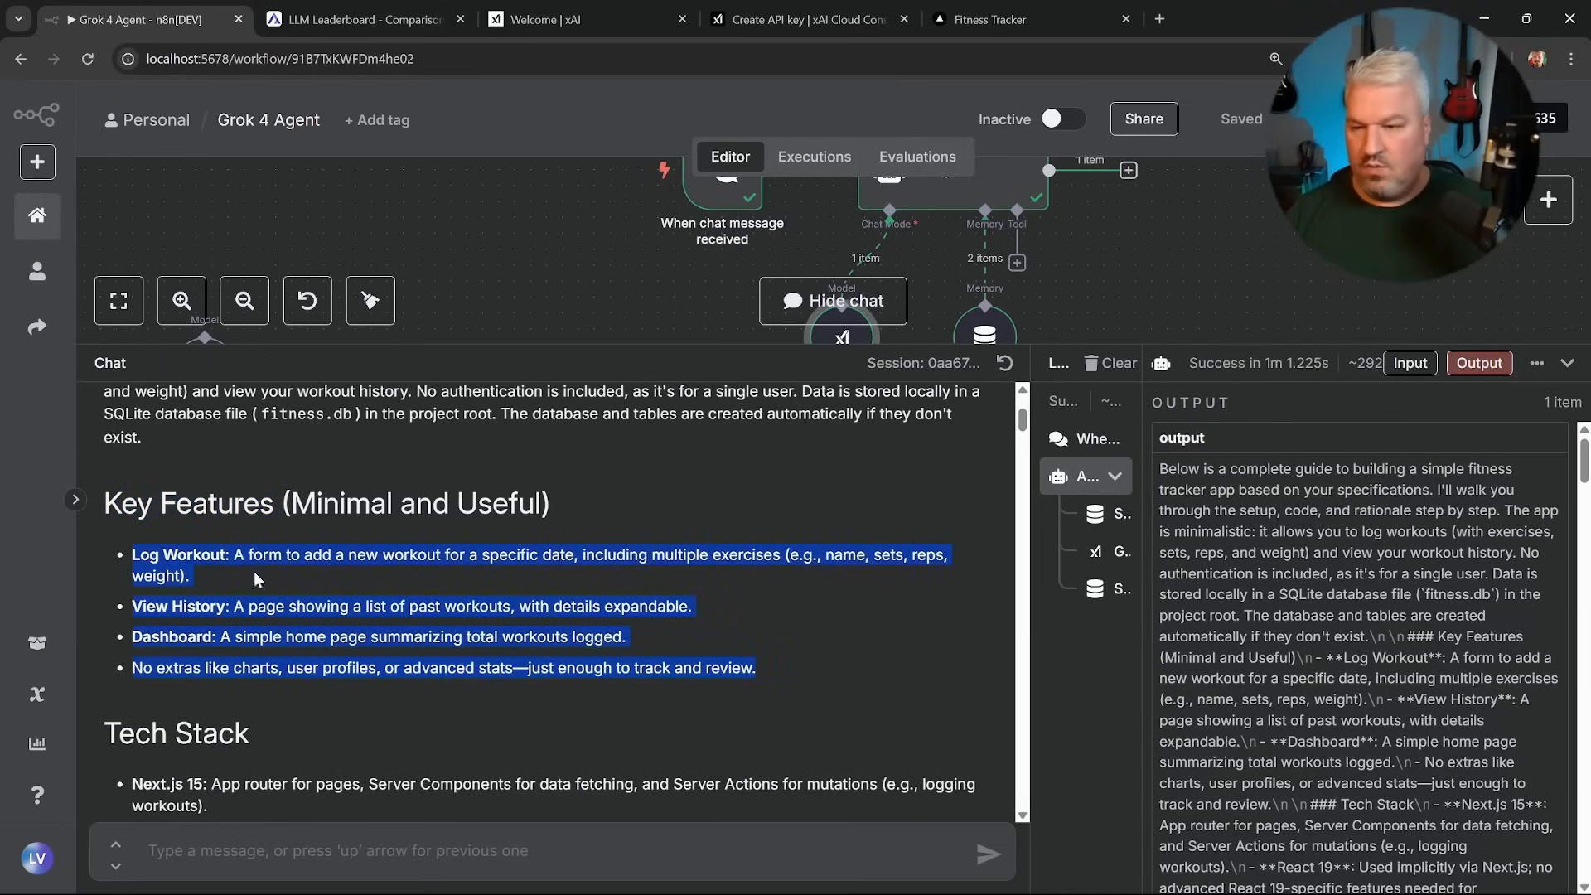
pyautogui.moveTo(479, 579)
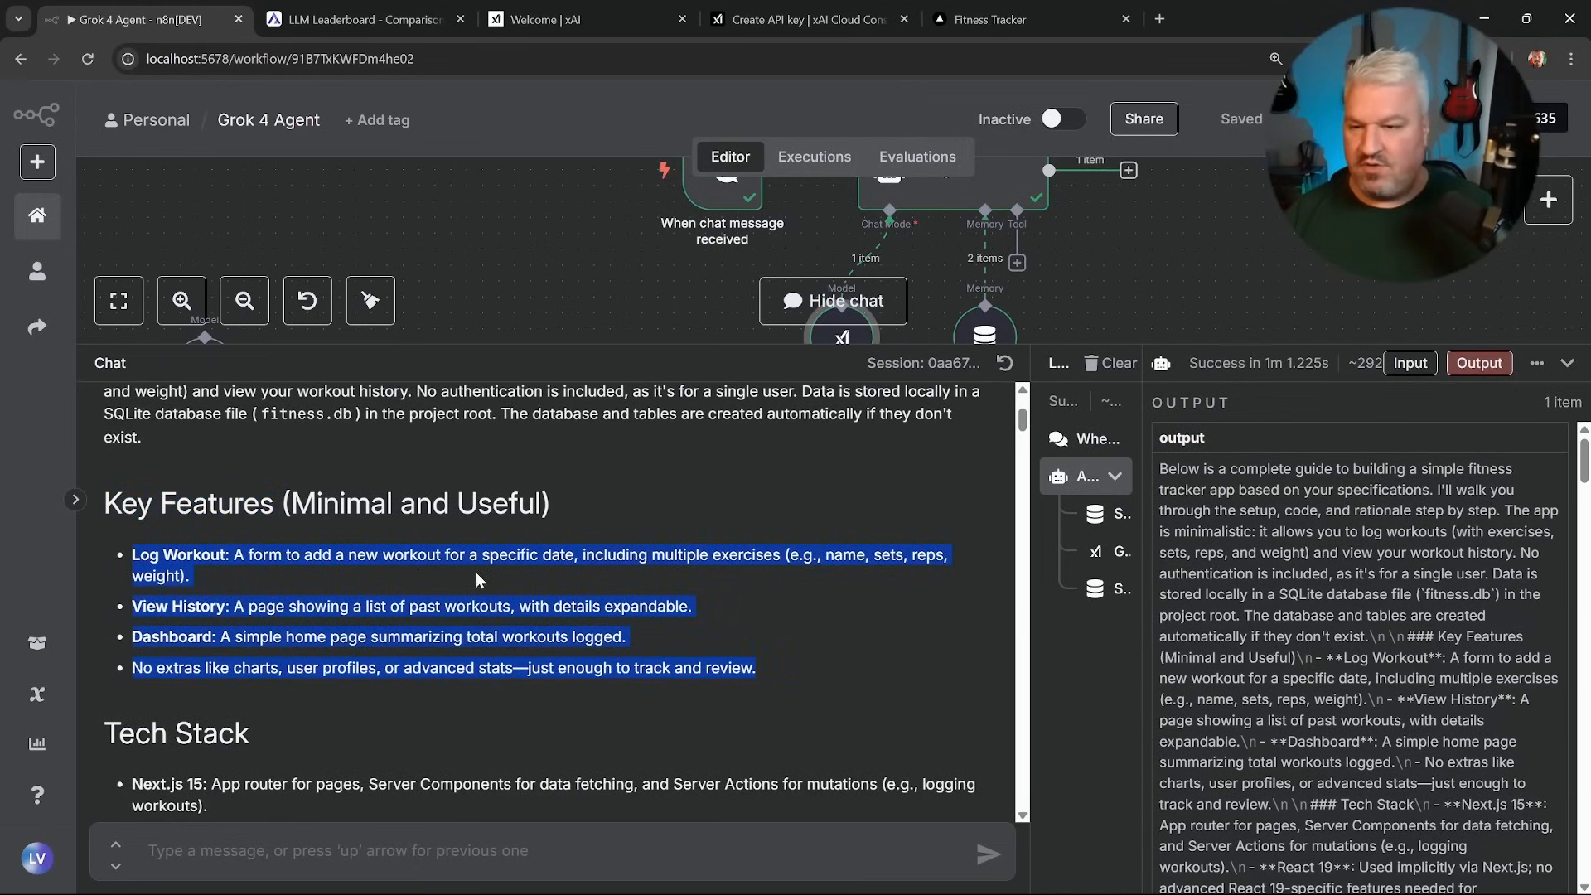
# Scroll through Grok 4's generated fitness tracker guide in the chat panel to read it.
pyautogui.scroll(-3)
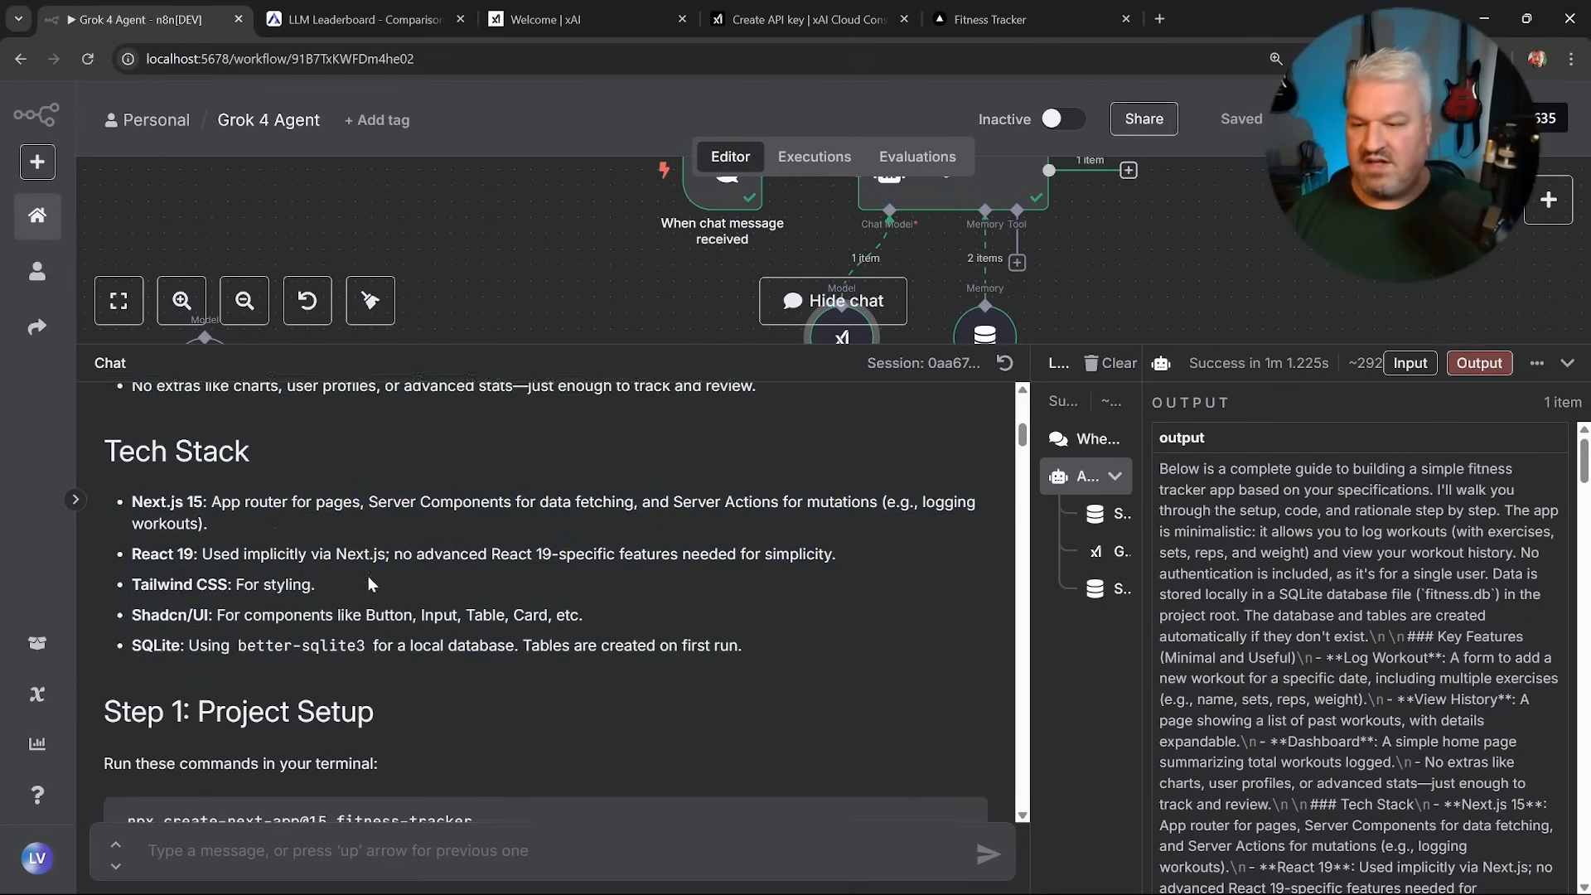
pyautogui.scroll(-3)
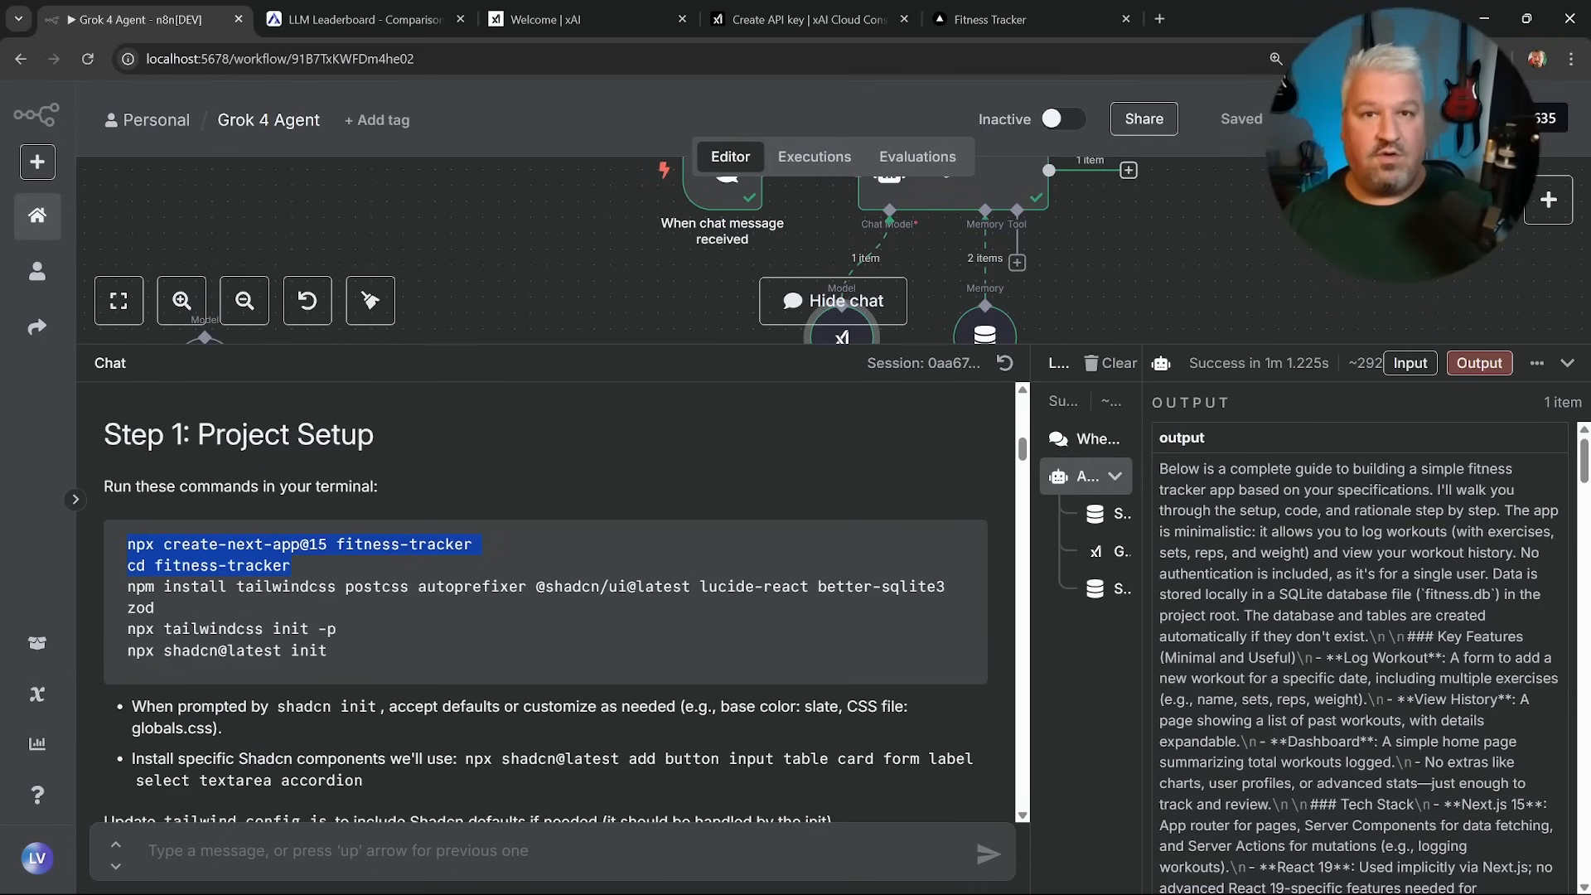
pyautogui.scroll(-3)
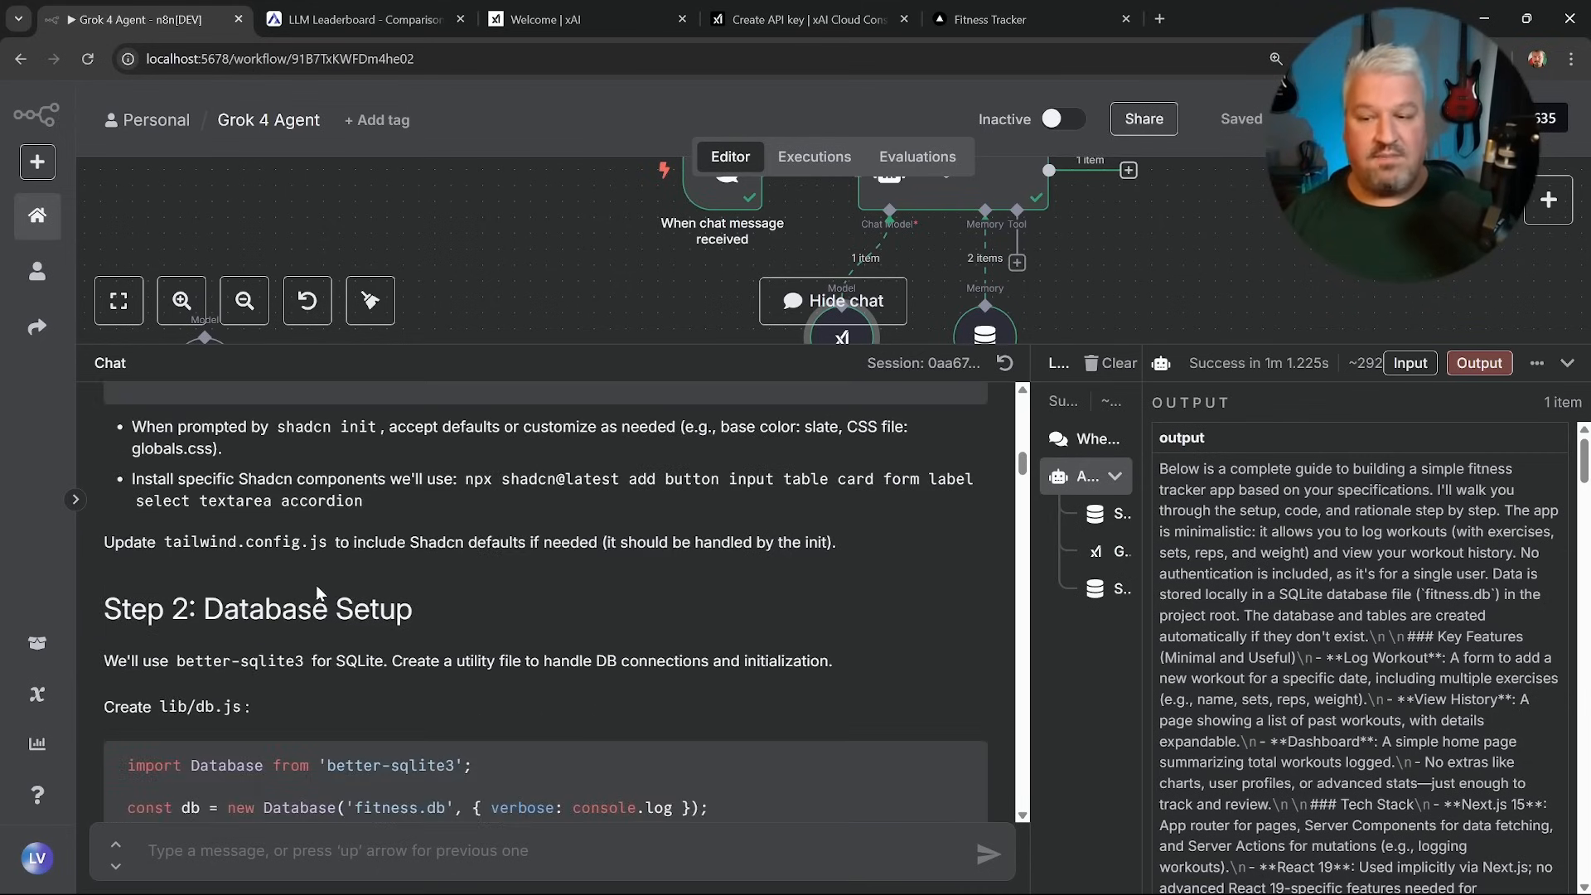
pyautogui.scroll(-3)
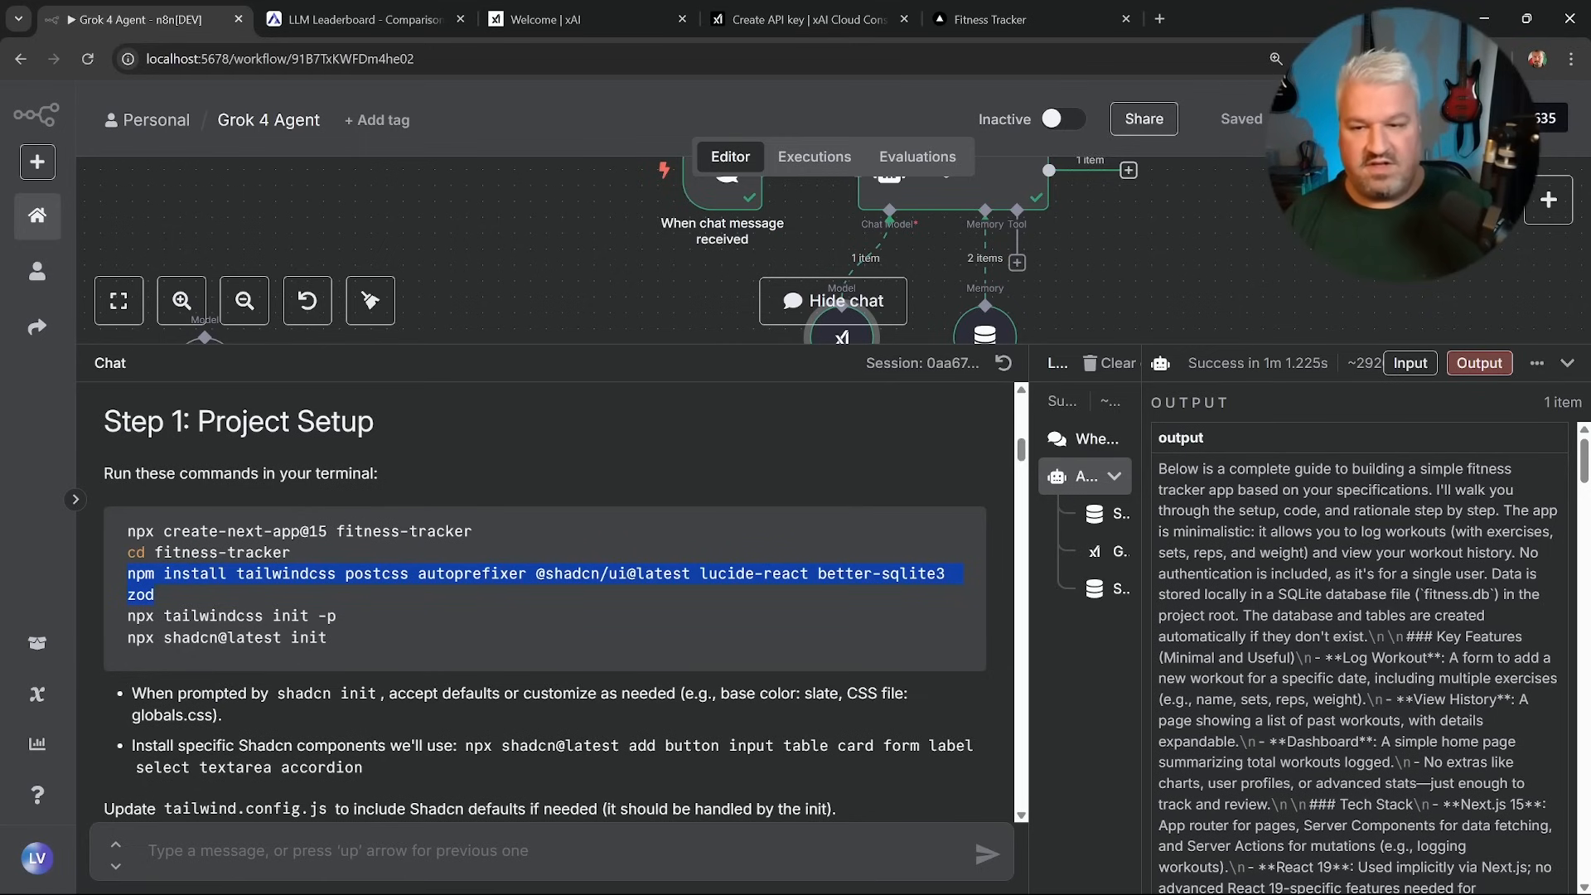
pyautogui.scroll(-3)
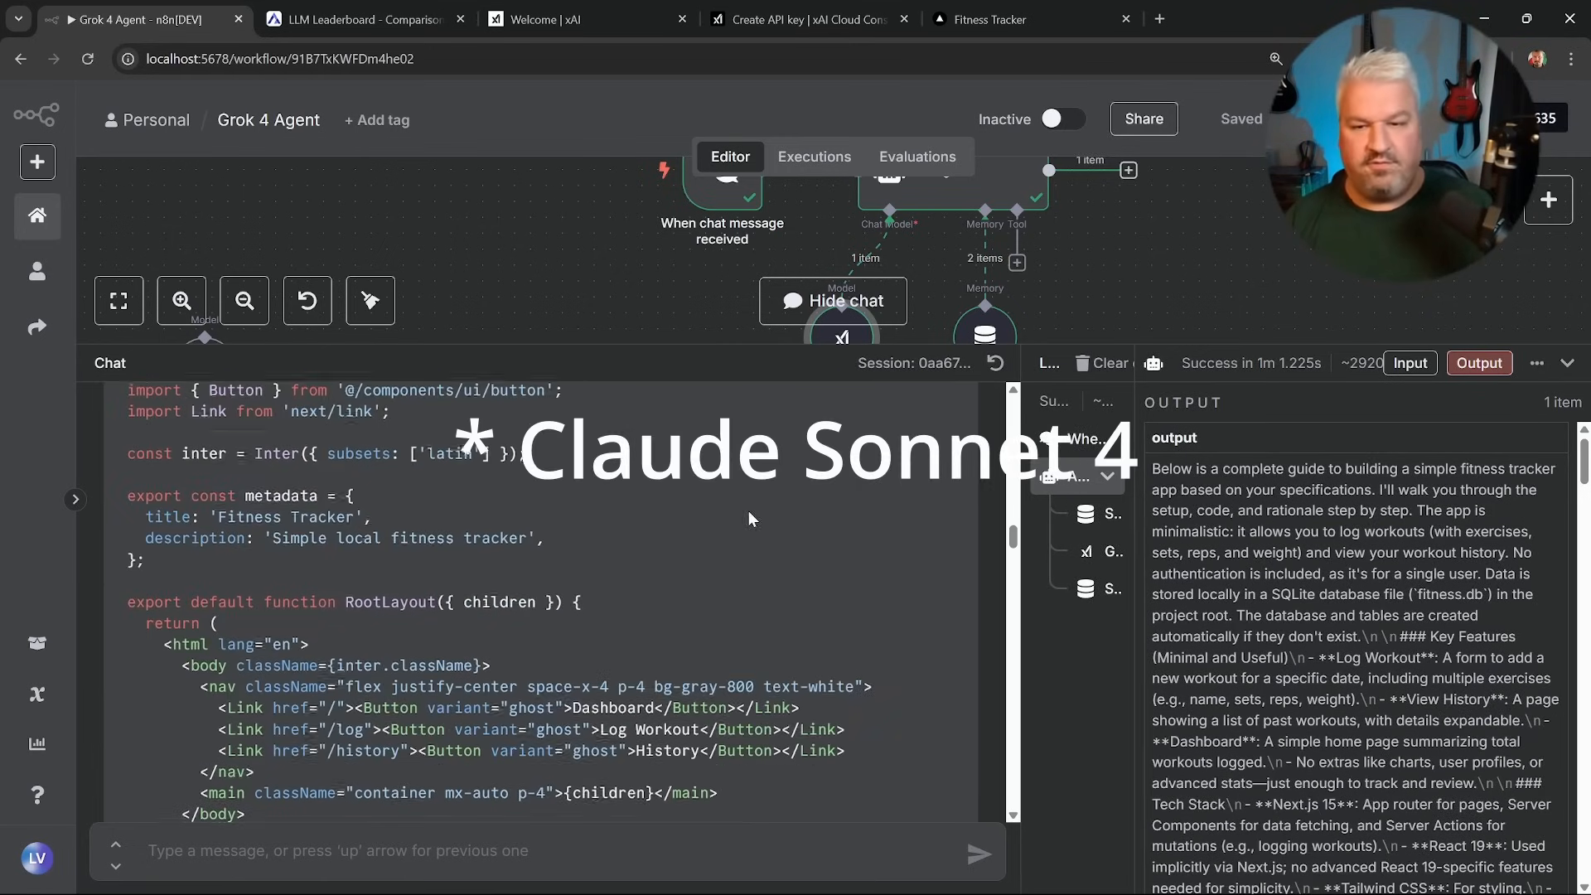
pyautogui.scroll(-3)
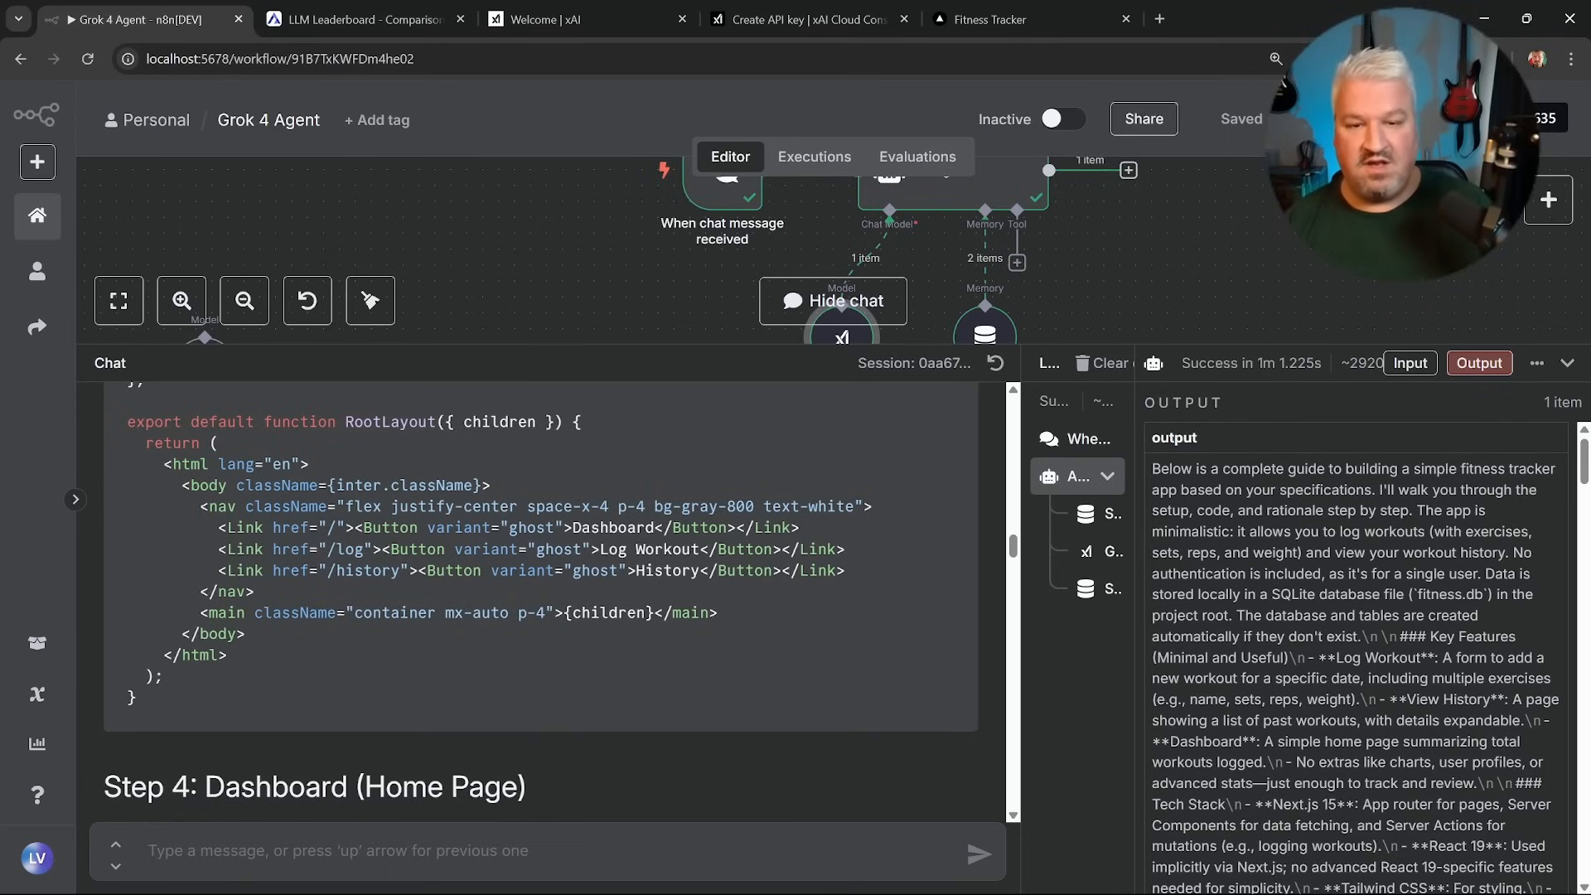
pyautogui.moveTo(661, 597)
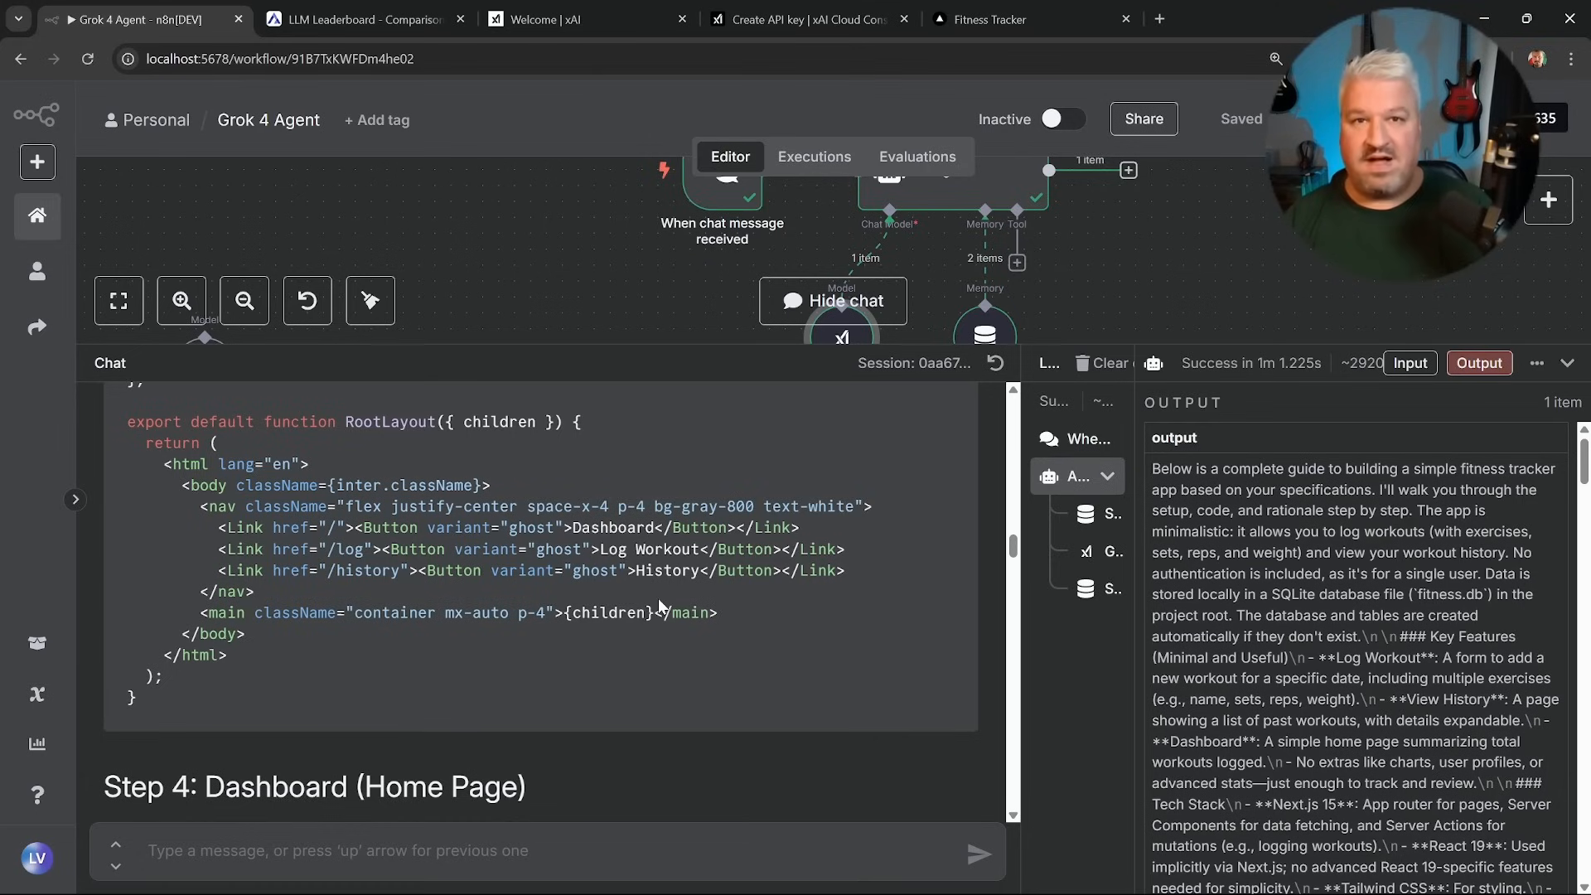
pyautogui.scroll(-3)
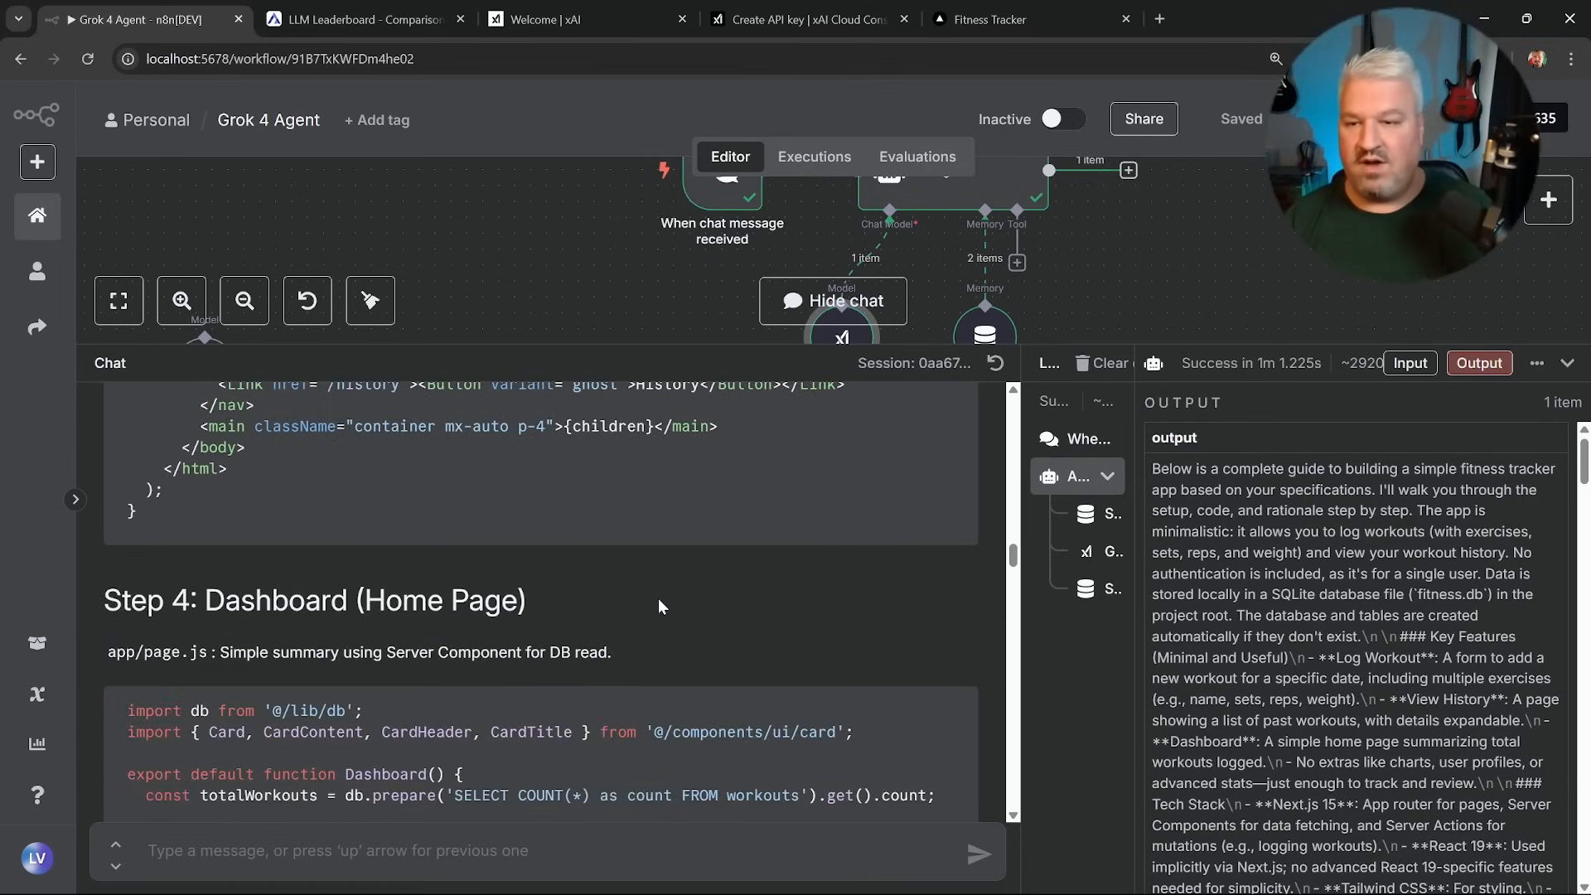
pyautogui.scroll(-3)
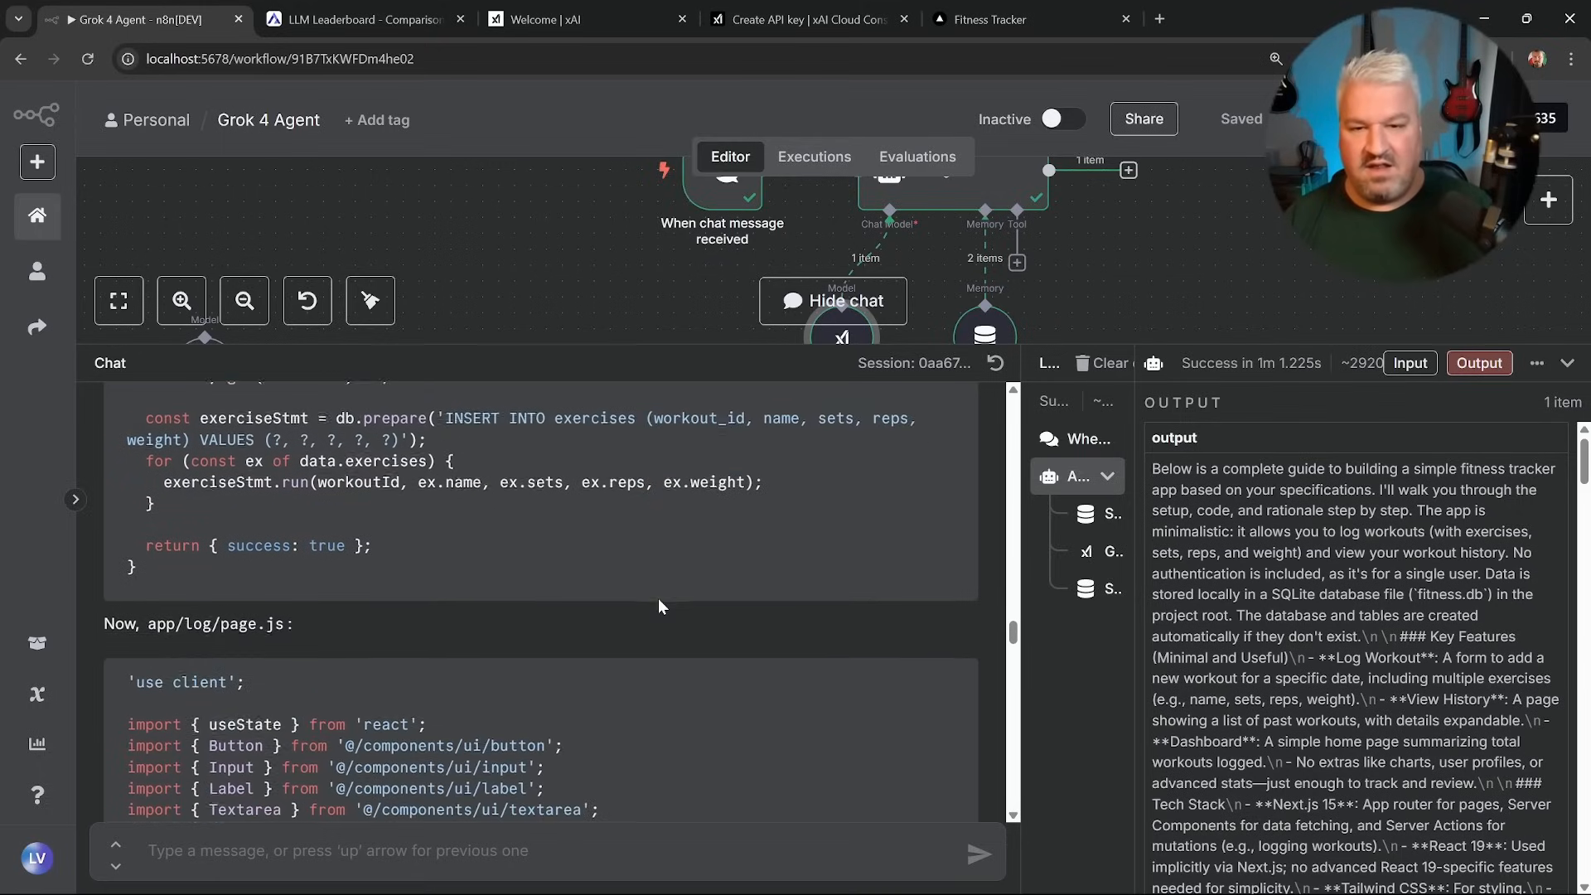
pyautogui.scroll(-3)
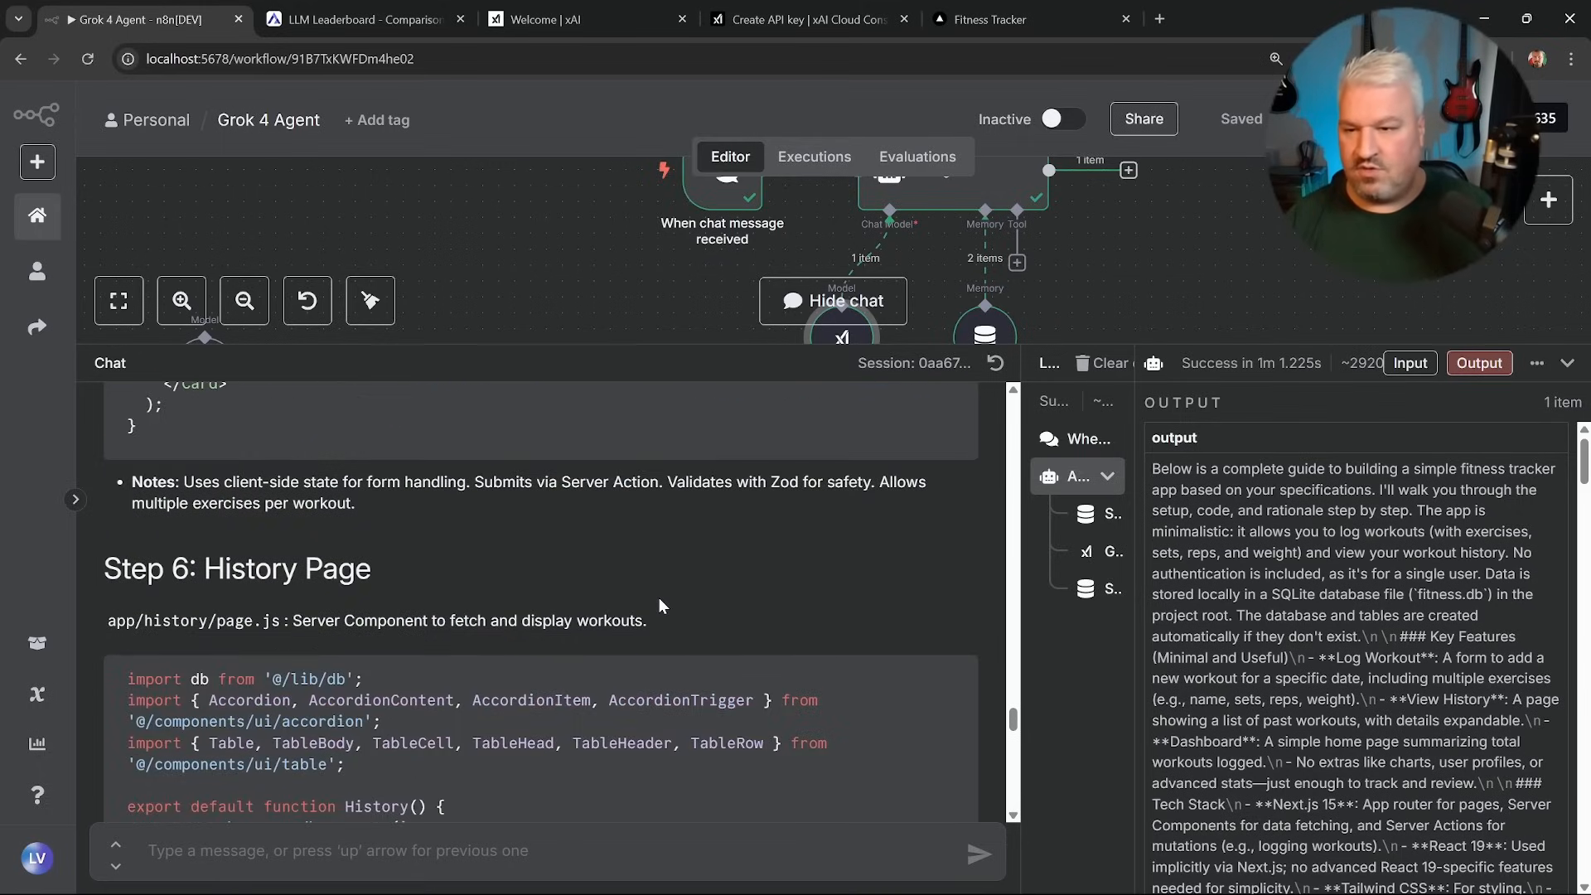
pyautogui.scroll(-3)
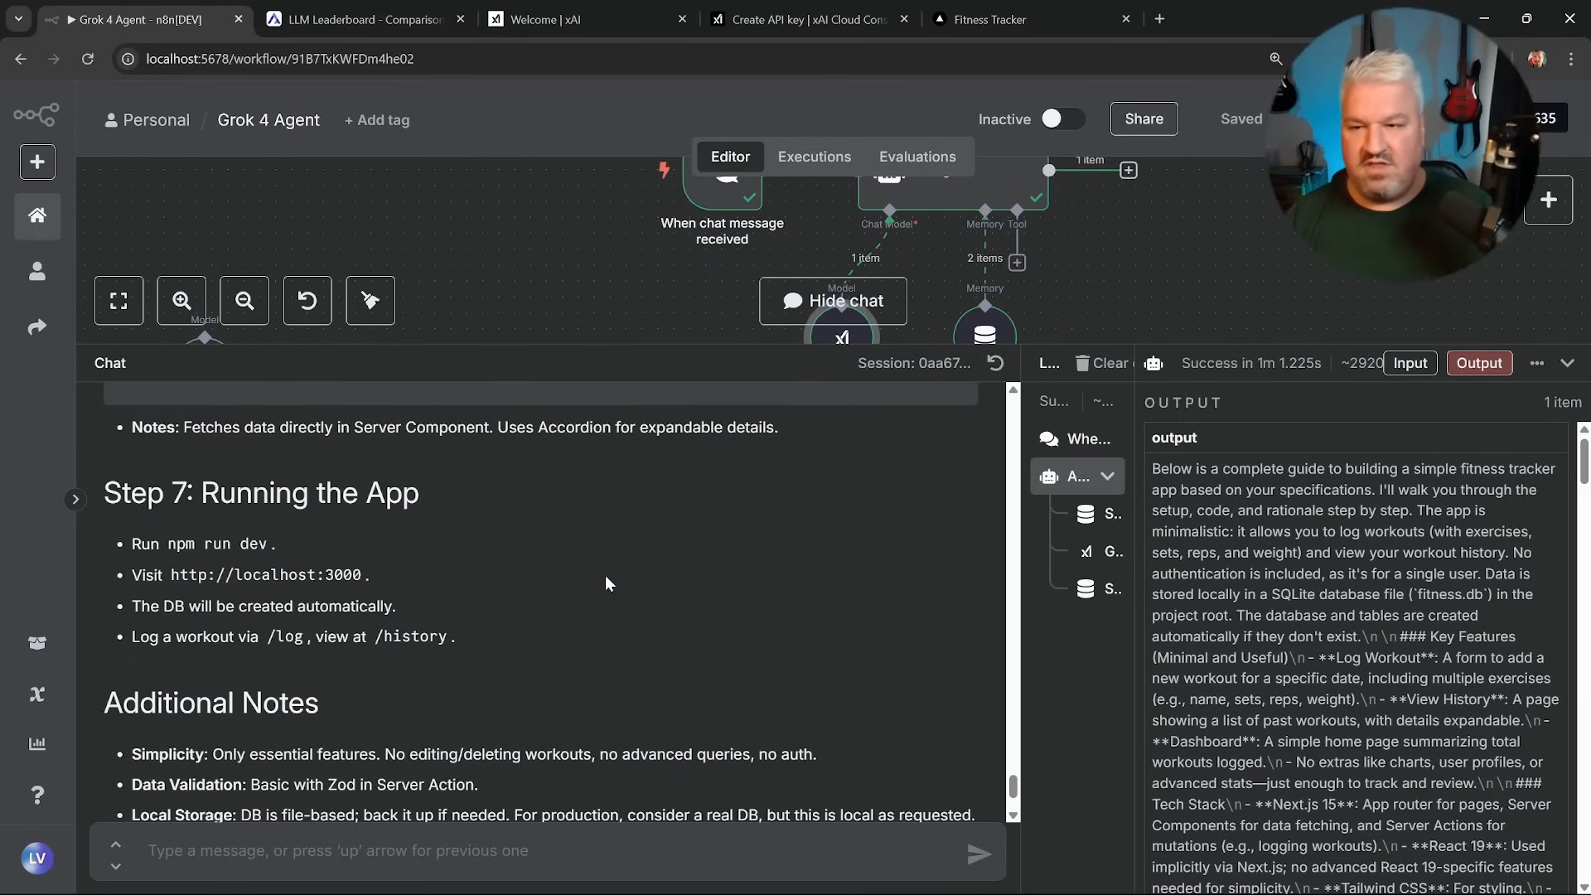
pyautogui.scroll(-3)
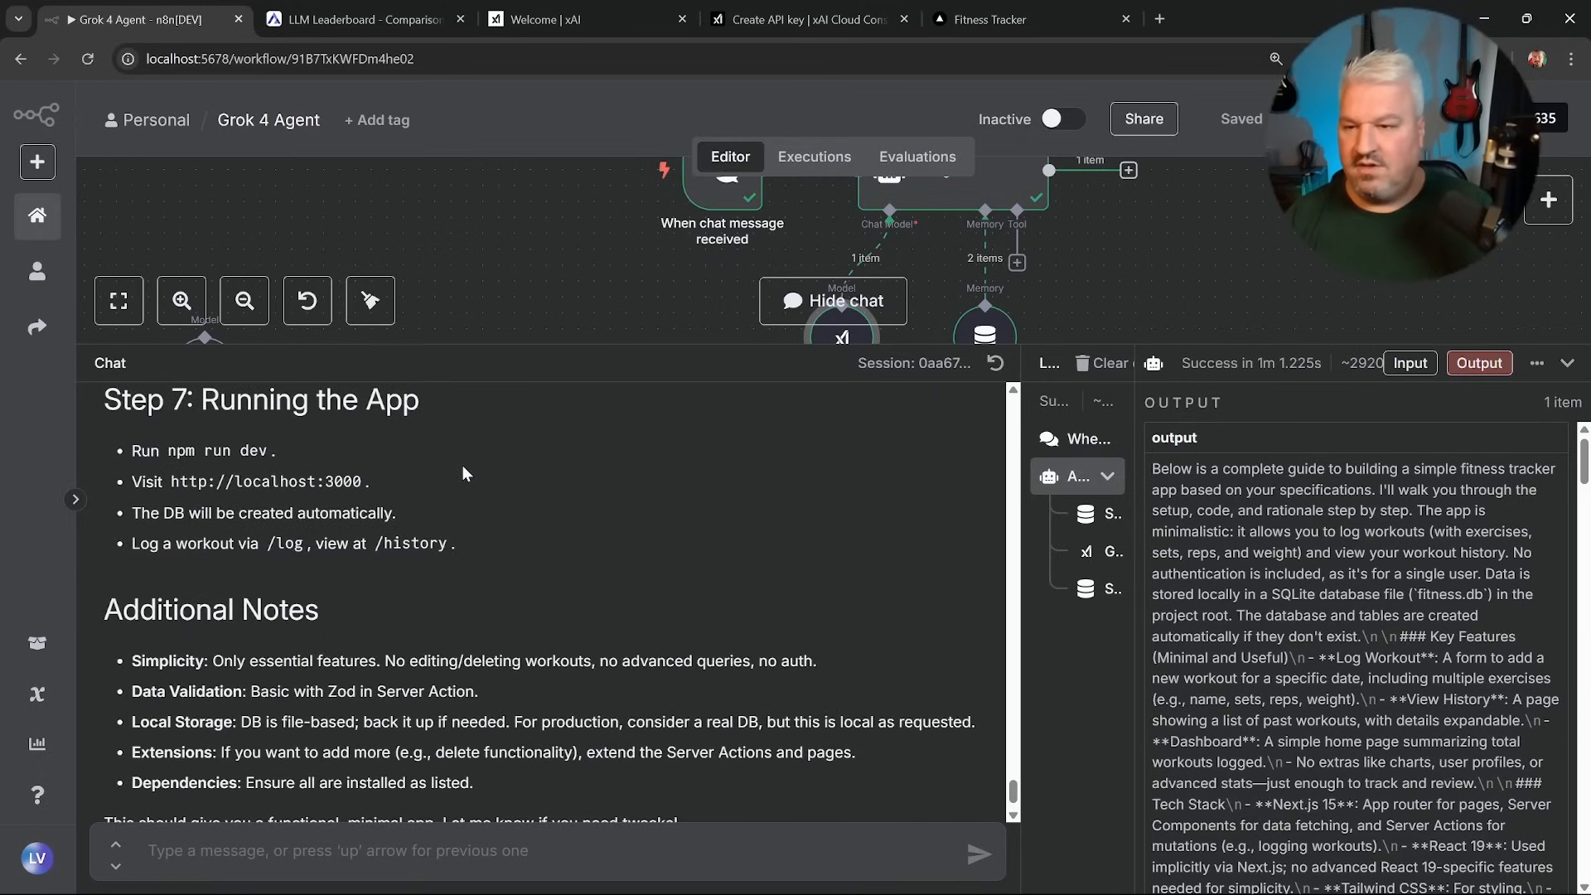
pyautogui.moveTo(452, 427)
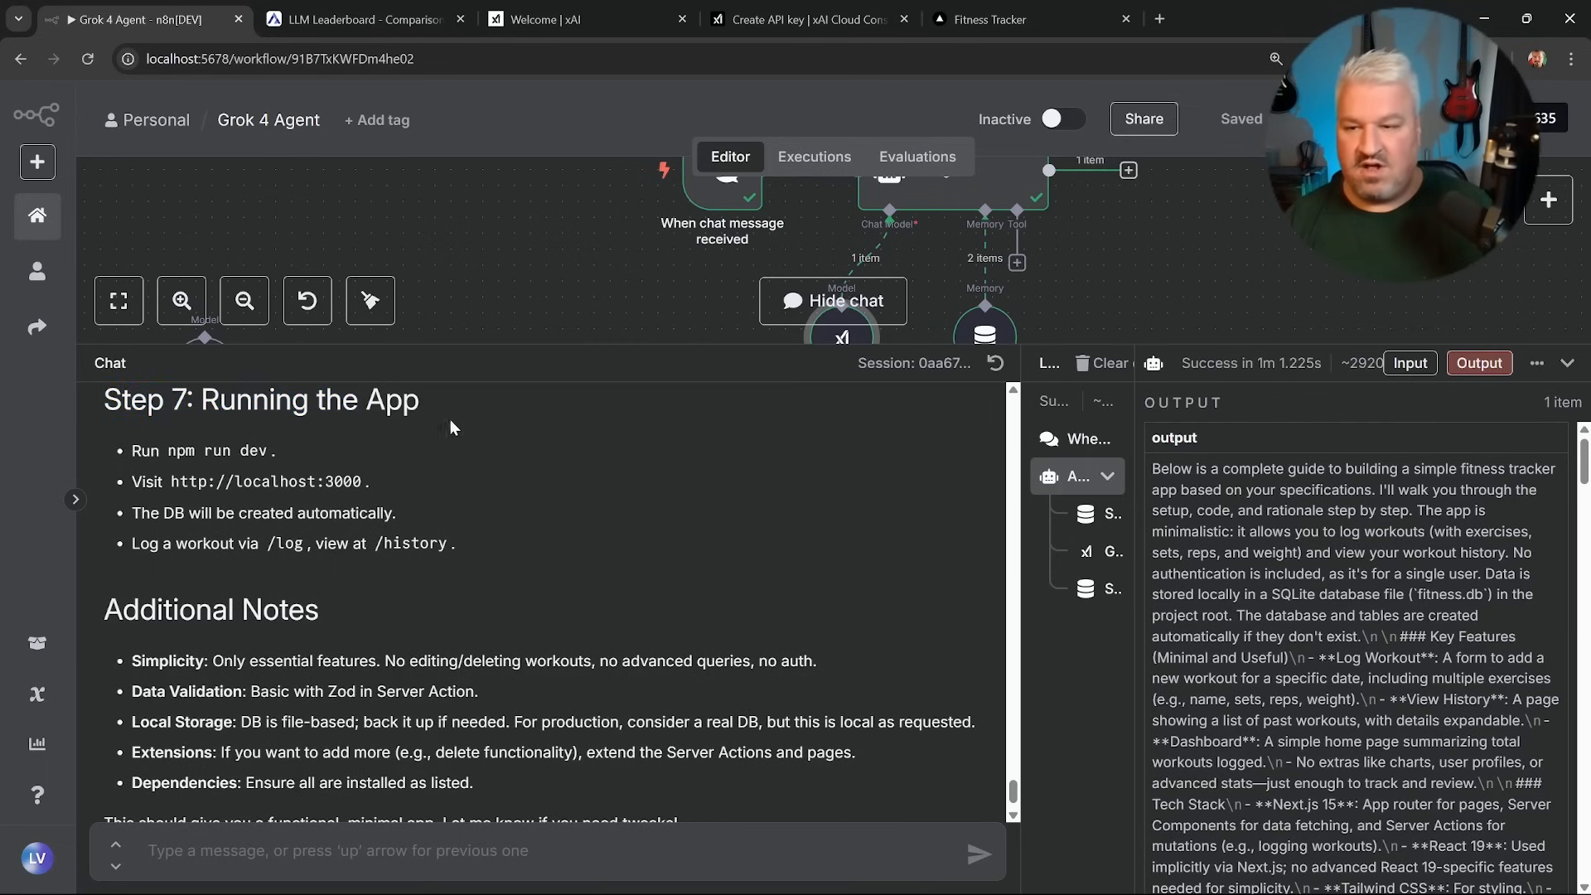
pyautogui.scroll(-3)
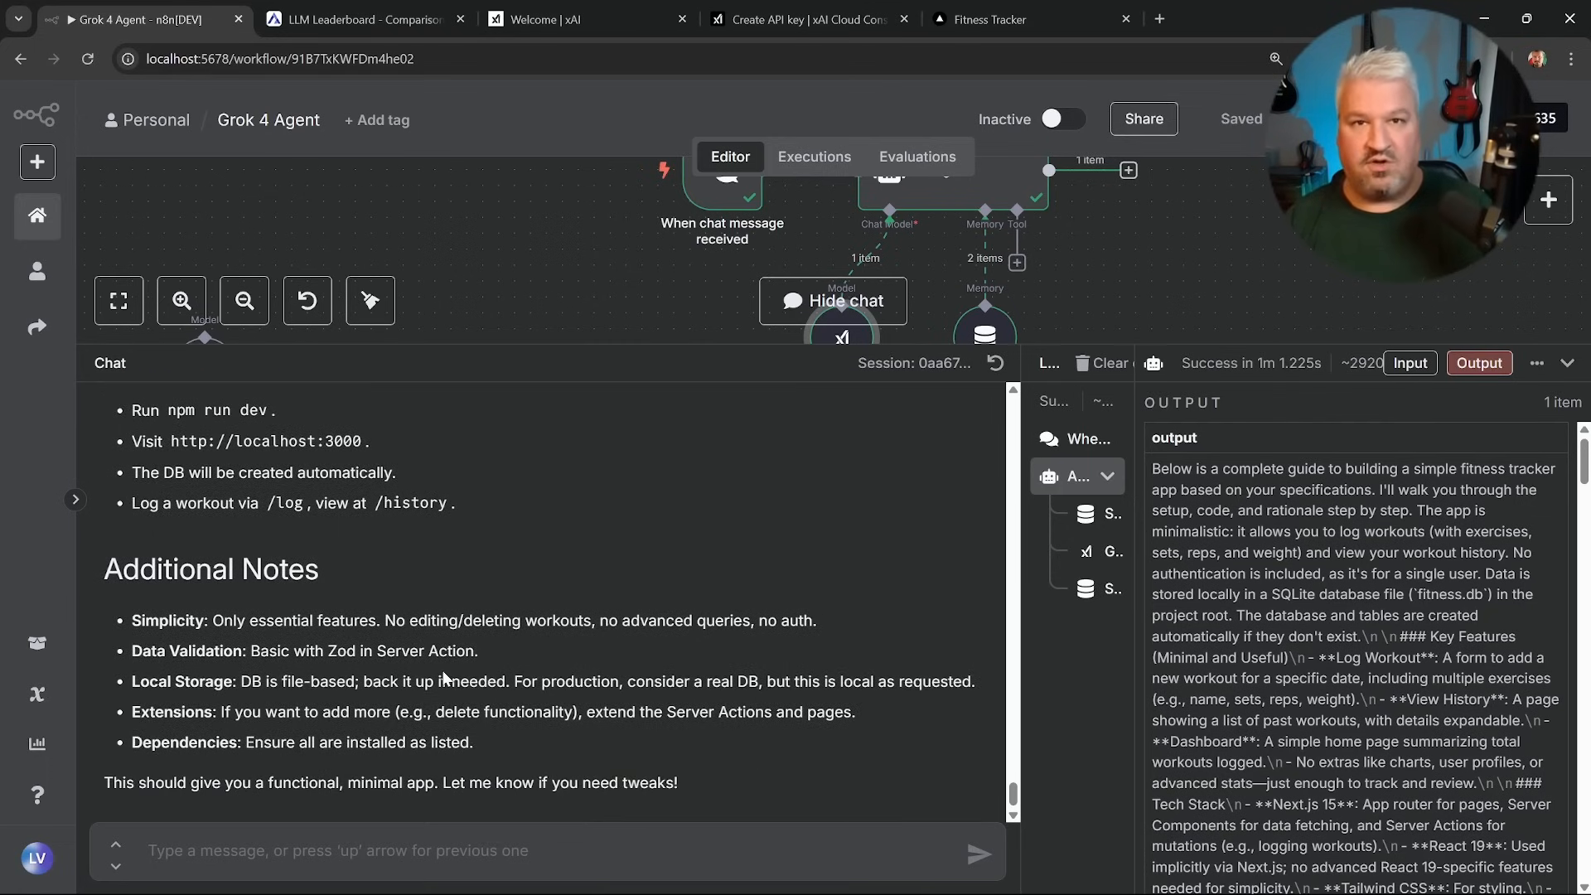
pyautogui.scroll(3)
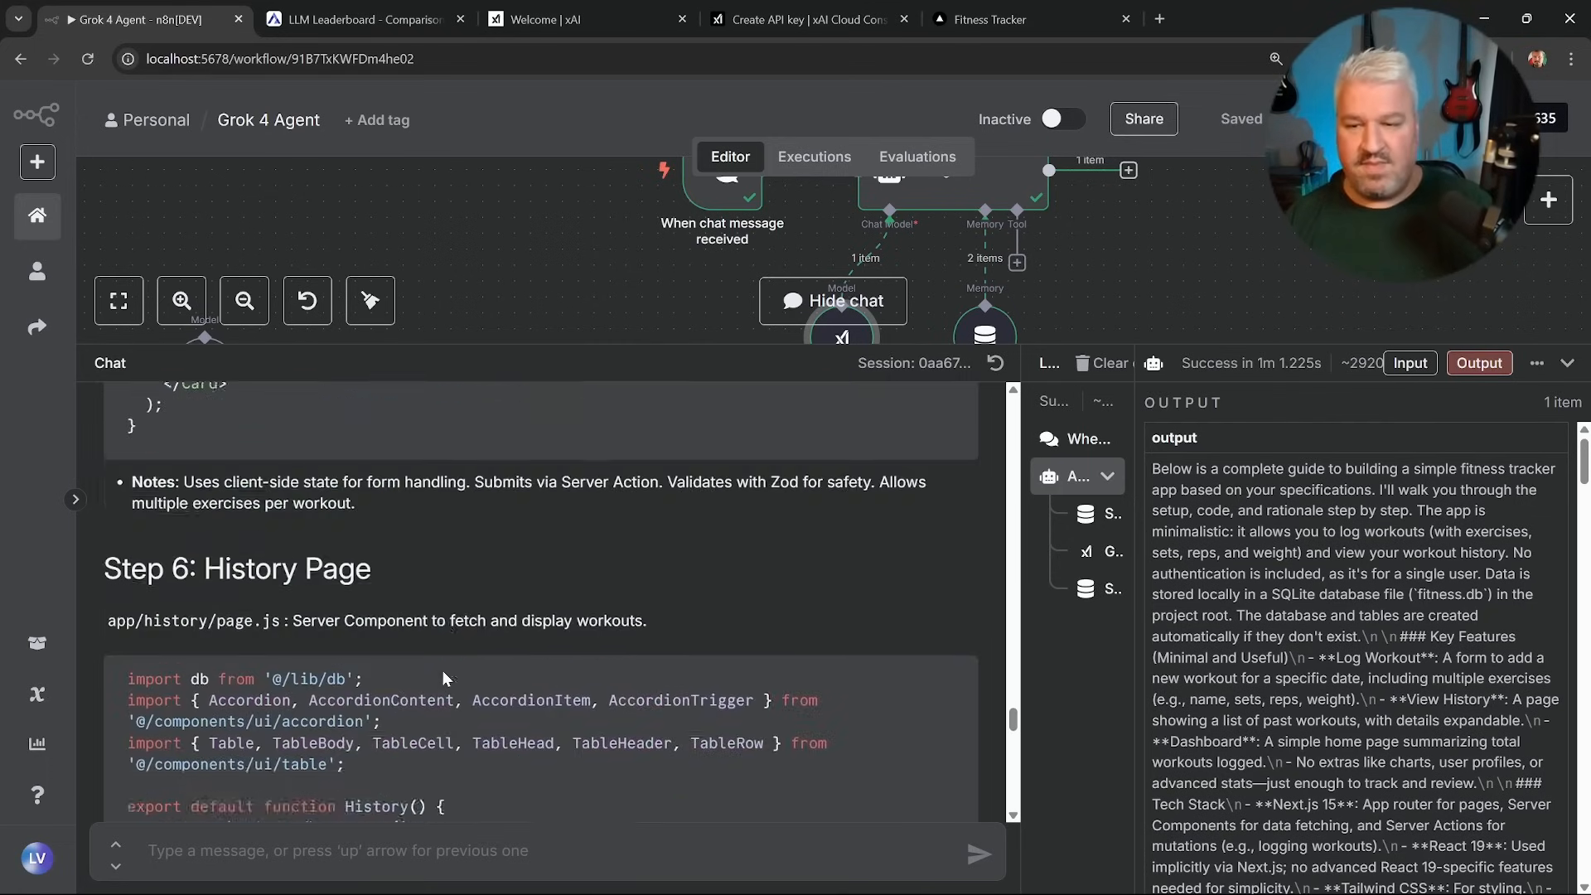
pyautogui.scroll(3)
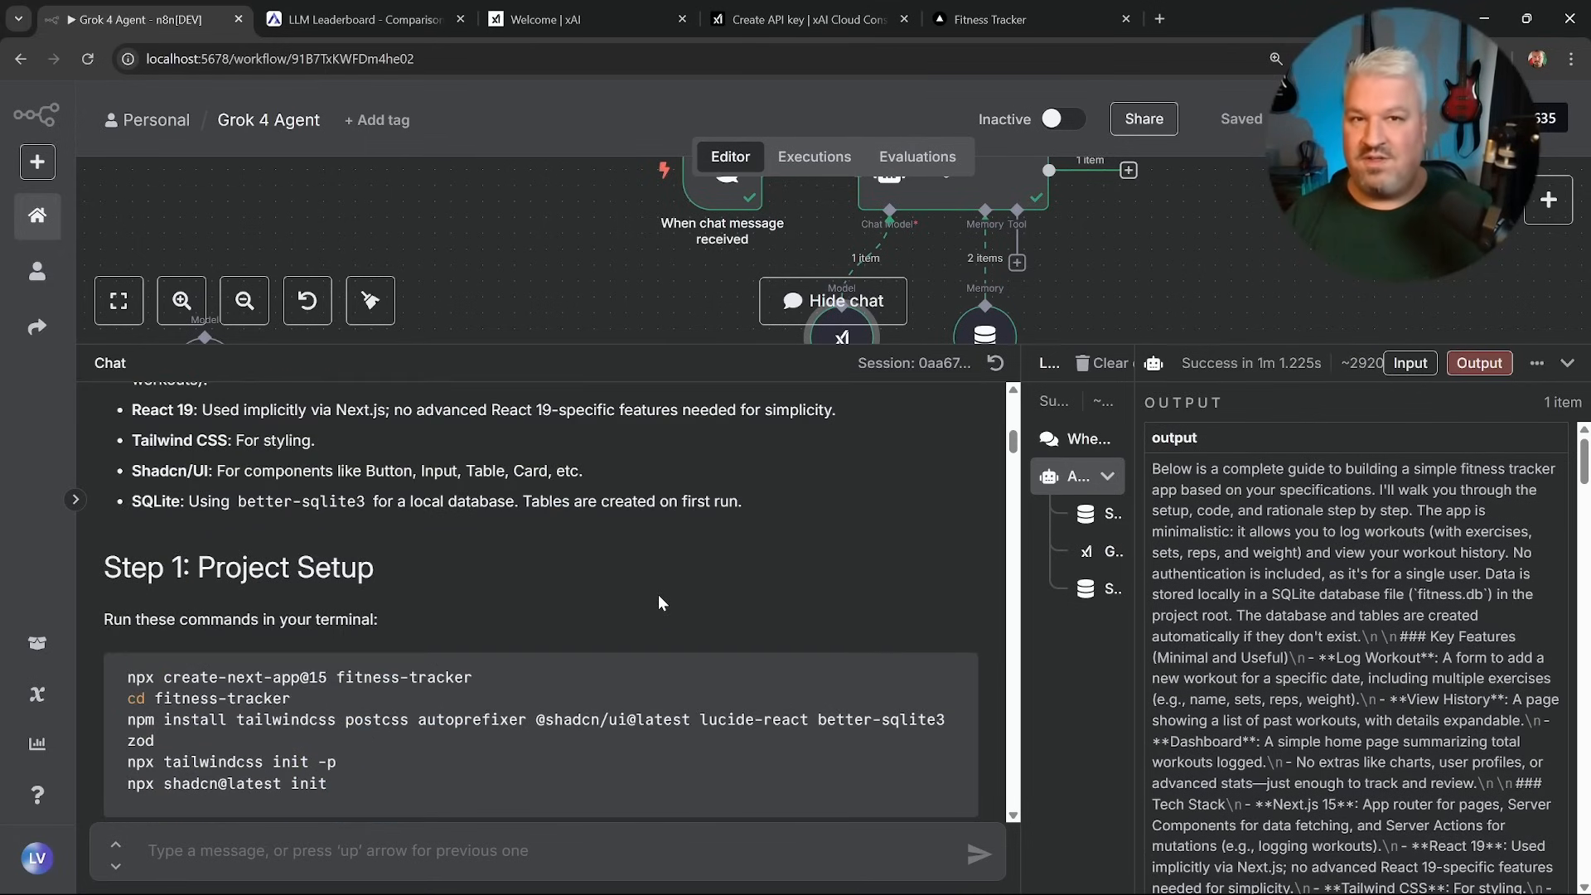
pyautogui.scroll(-3)
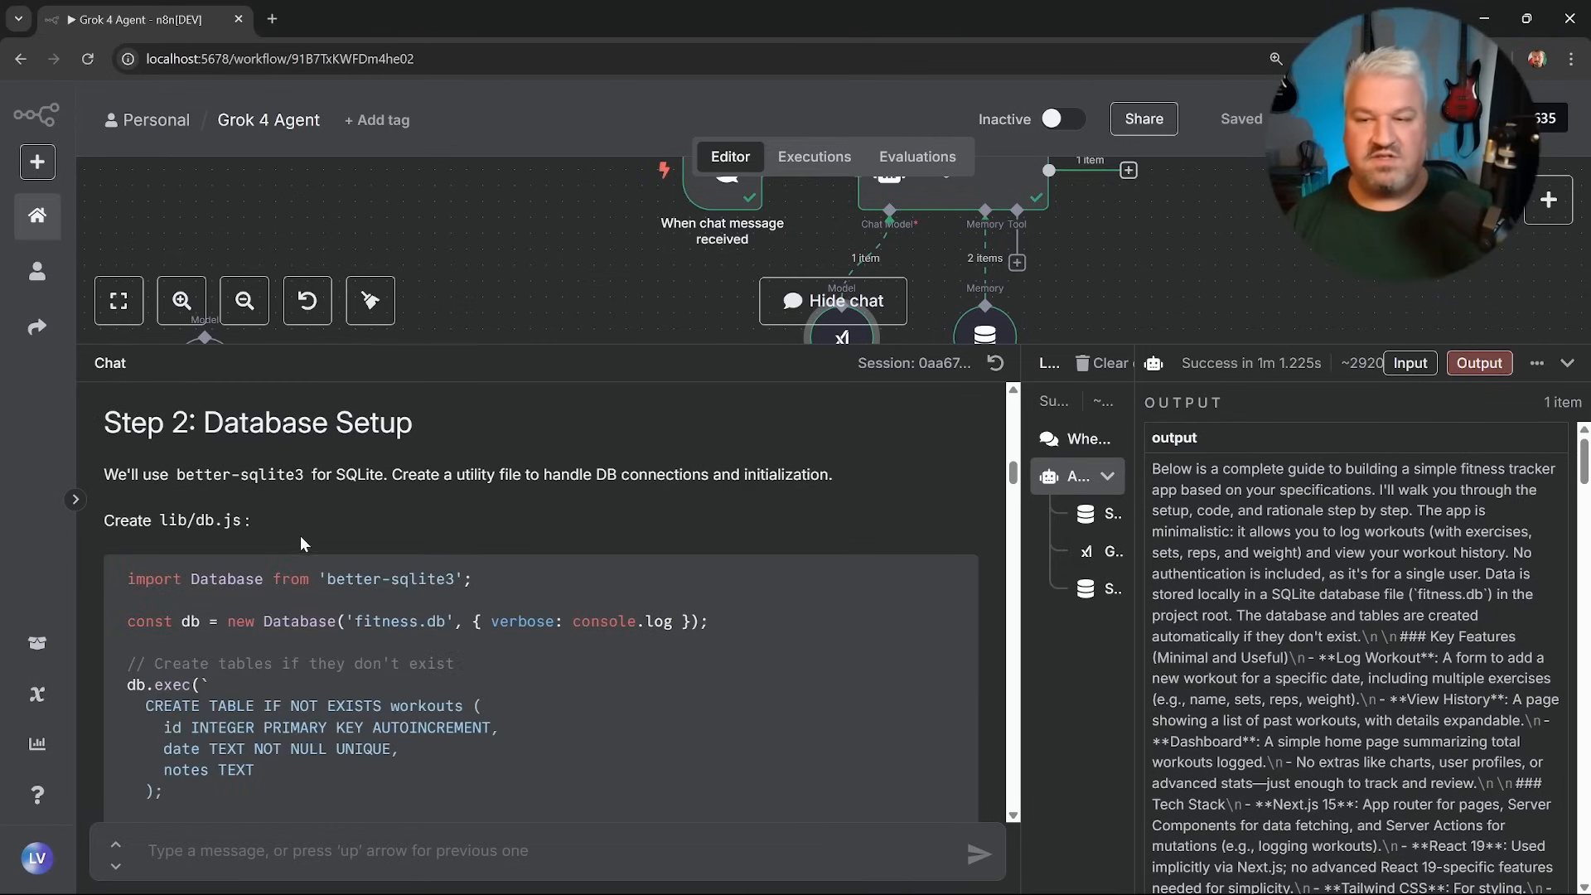
pyautogui.moveTo(216, 538)
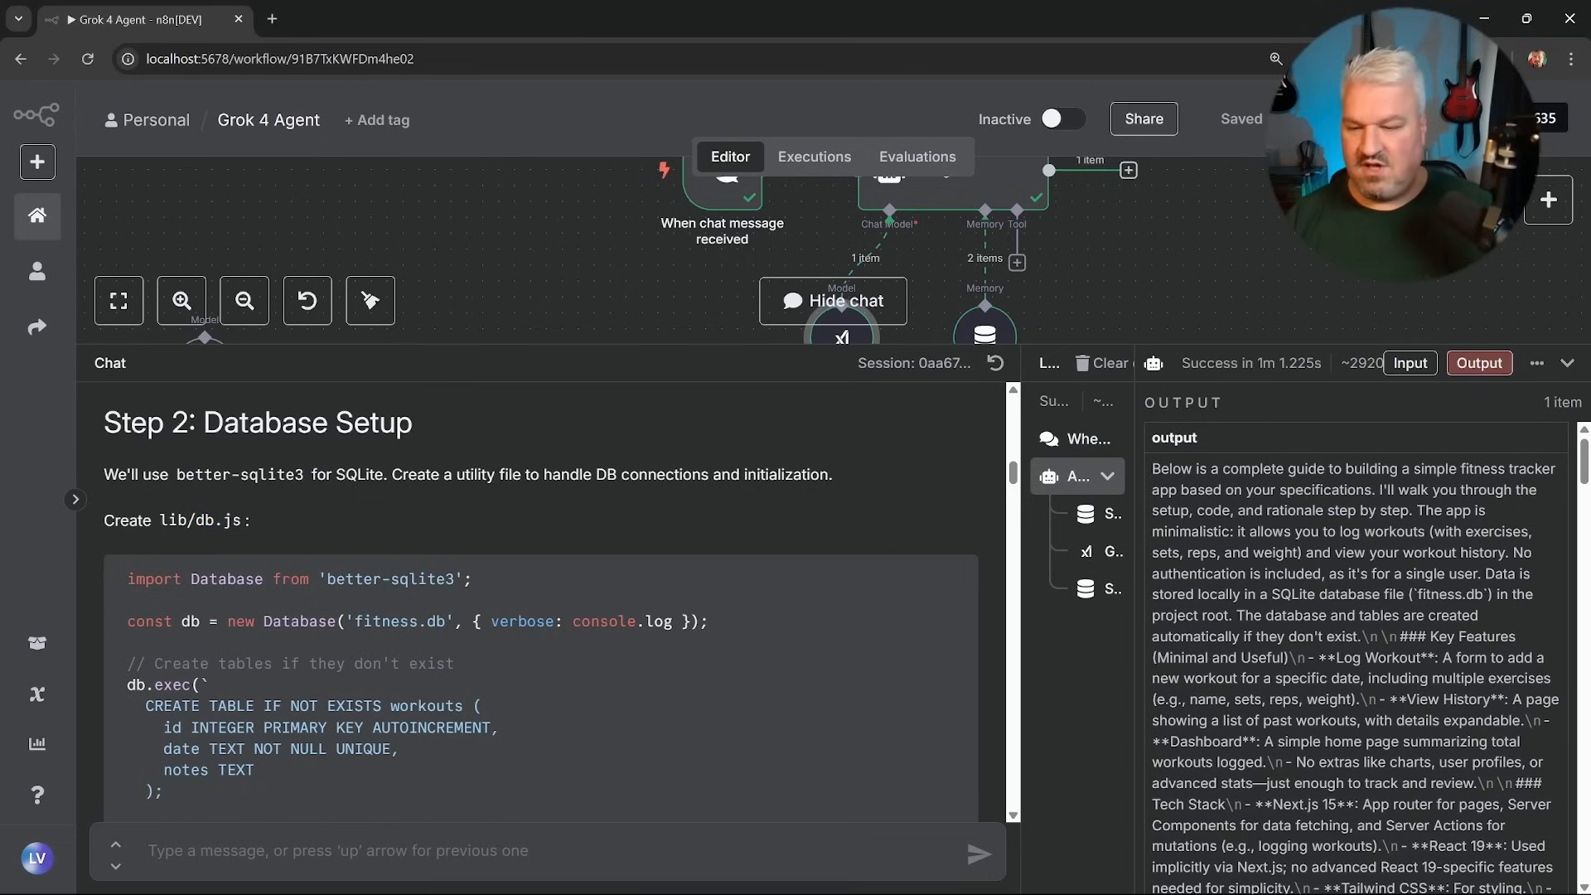
# Send the follow-up 'Please use typescript instead' to the agent.
pyautogui.write('Please u')
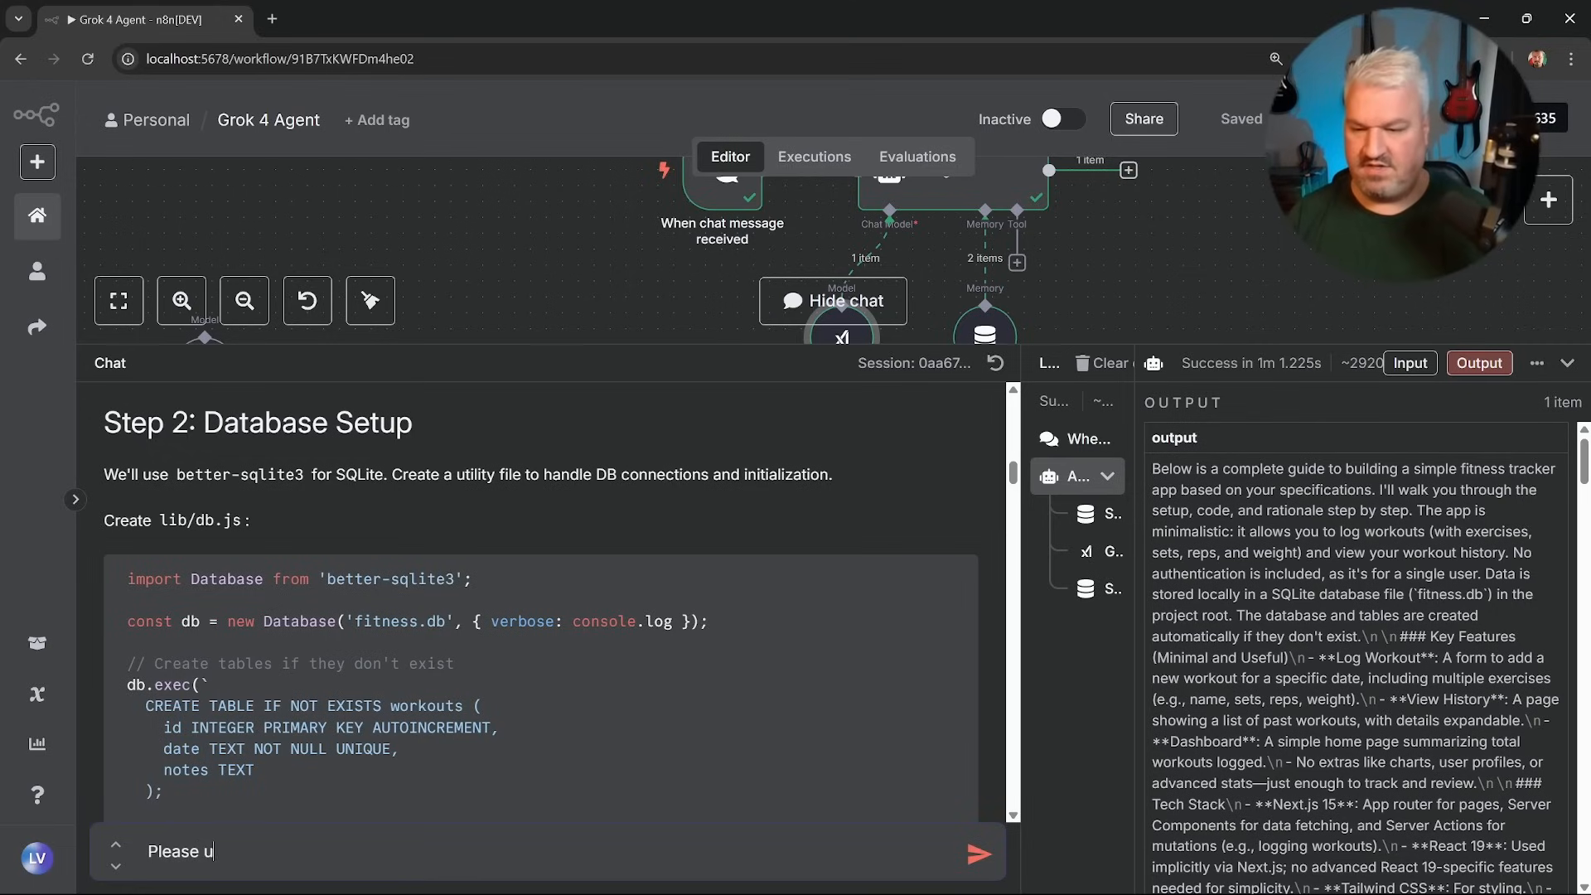
pyautogui.write('se typescript instead')
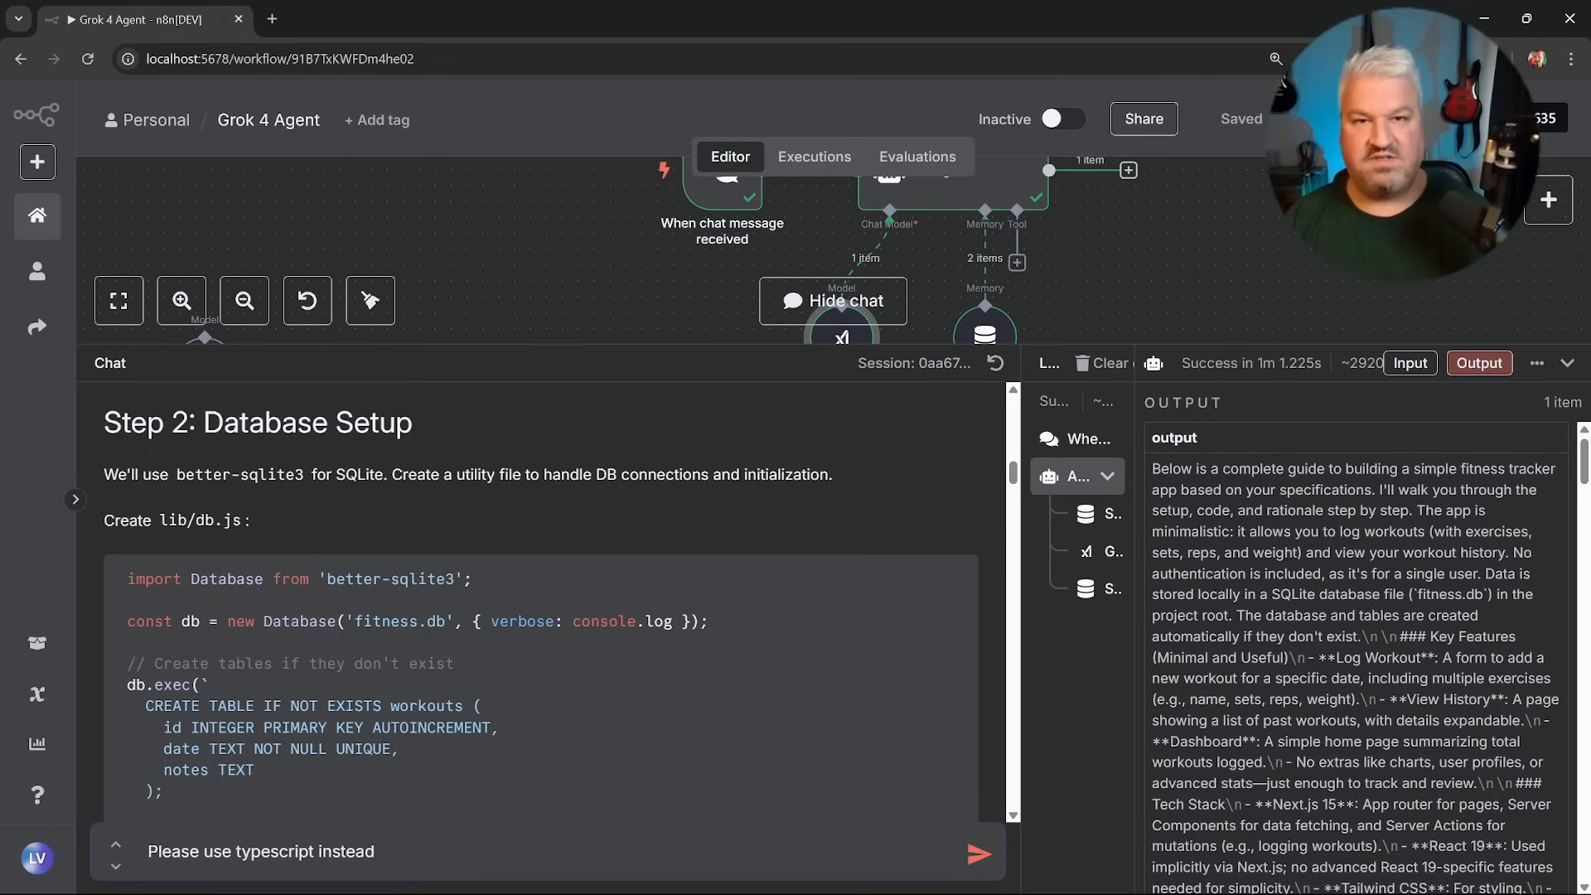
pyautogui.click(976, 853)
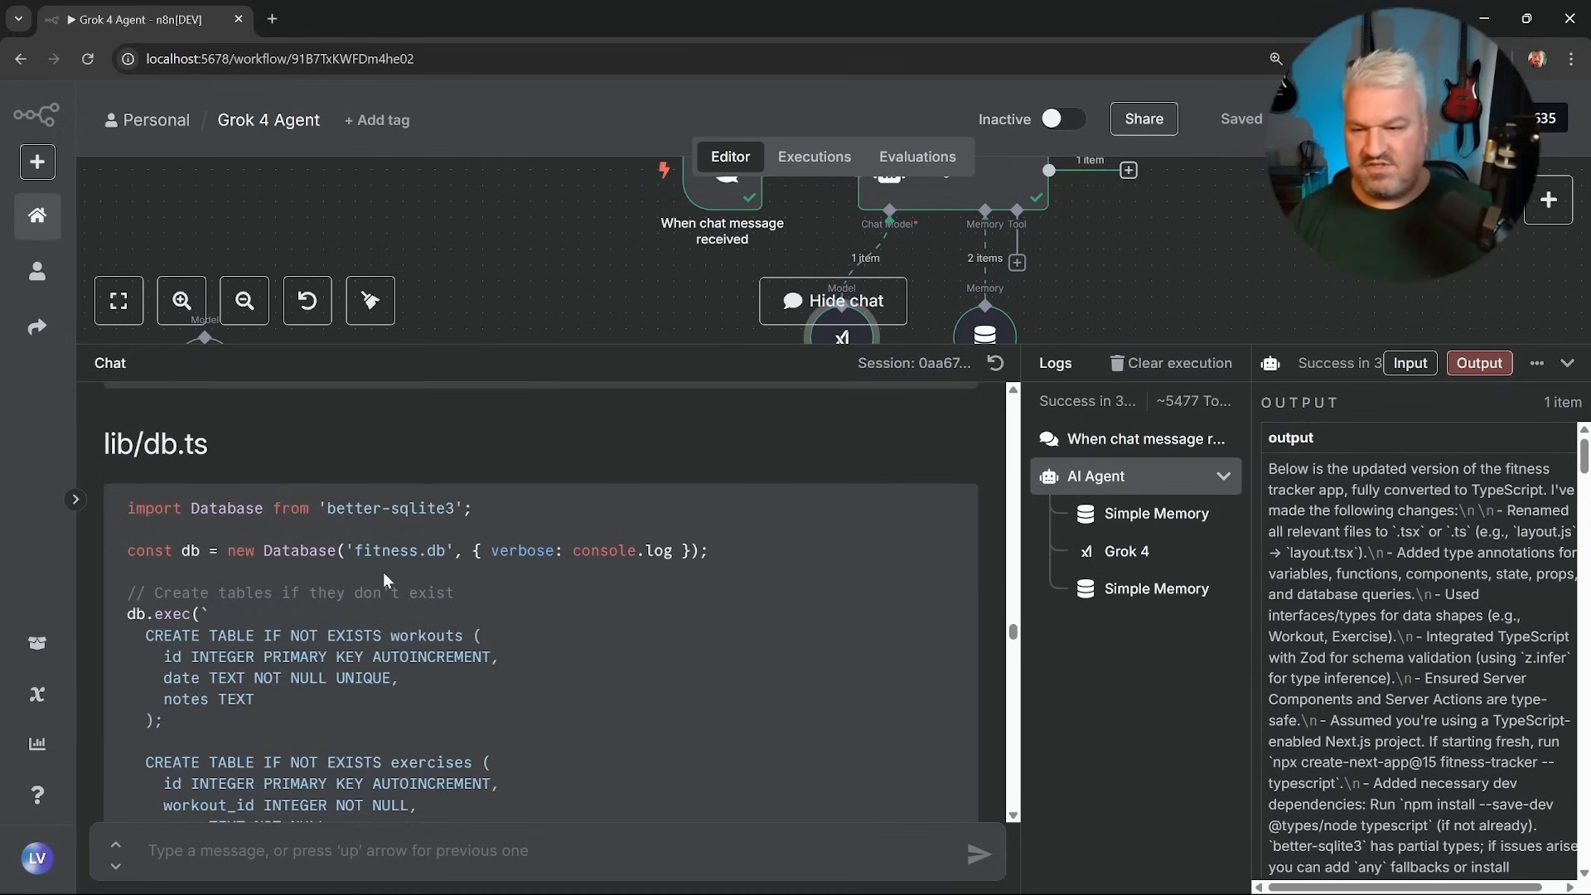
# Skim the TypeScript rewrite, switch to Cursor and start the app with 'npm run dev'.
pyautogui.scroll(3)
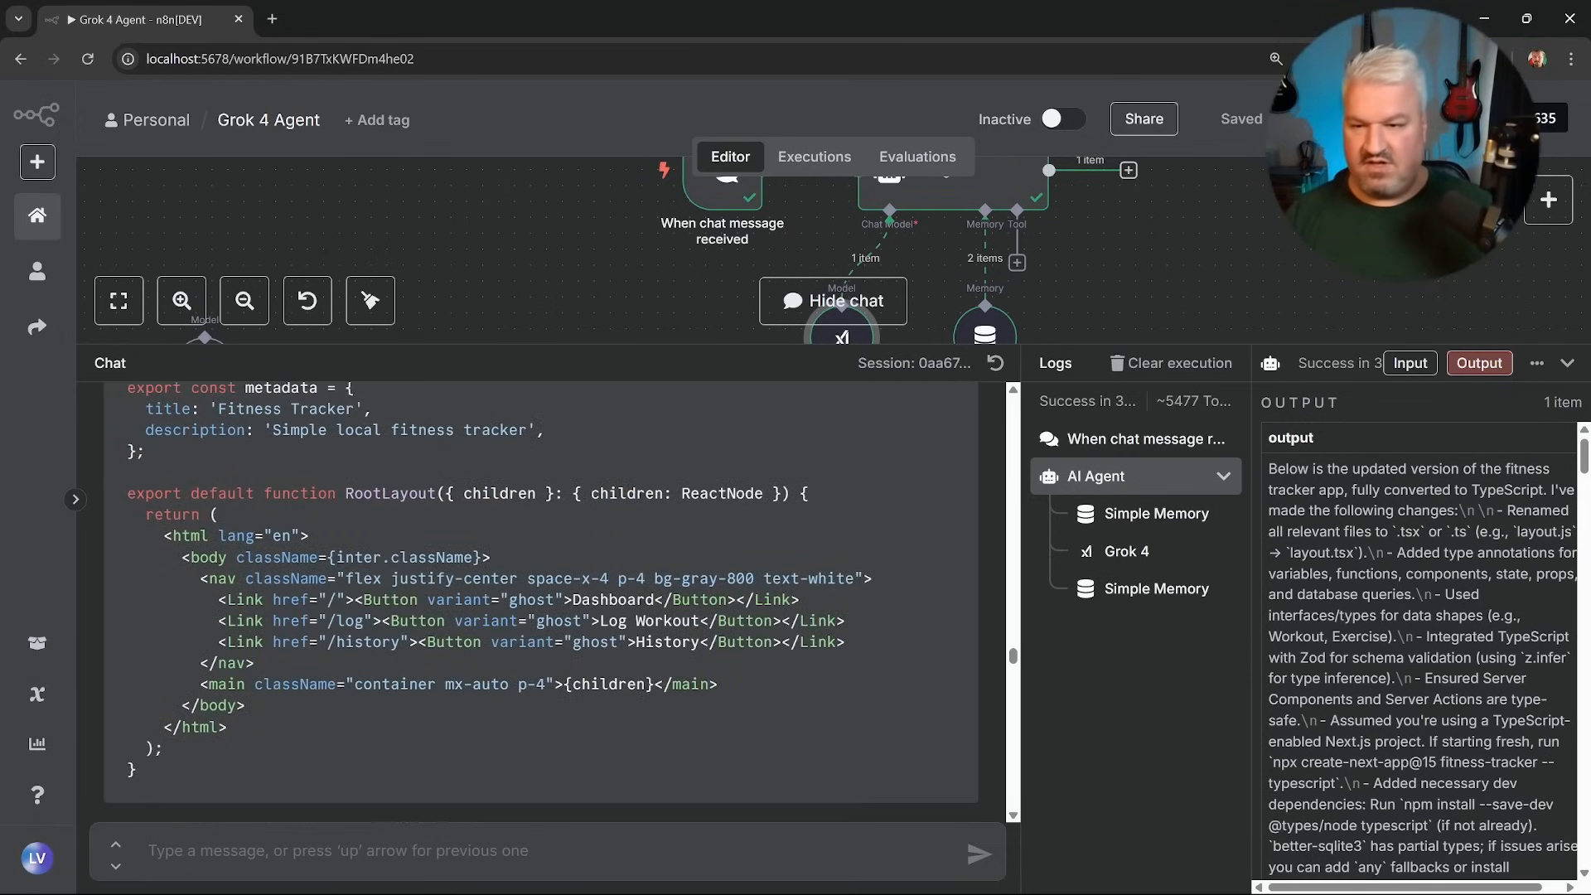
pyautogui.scroll(-3)
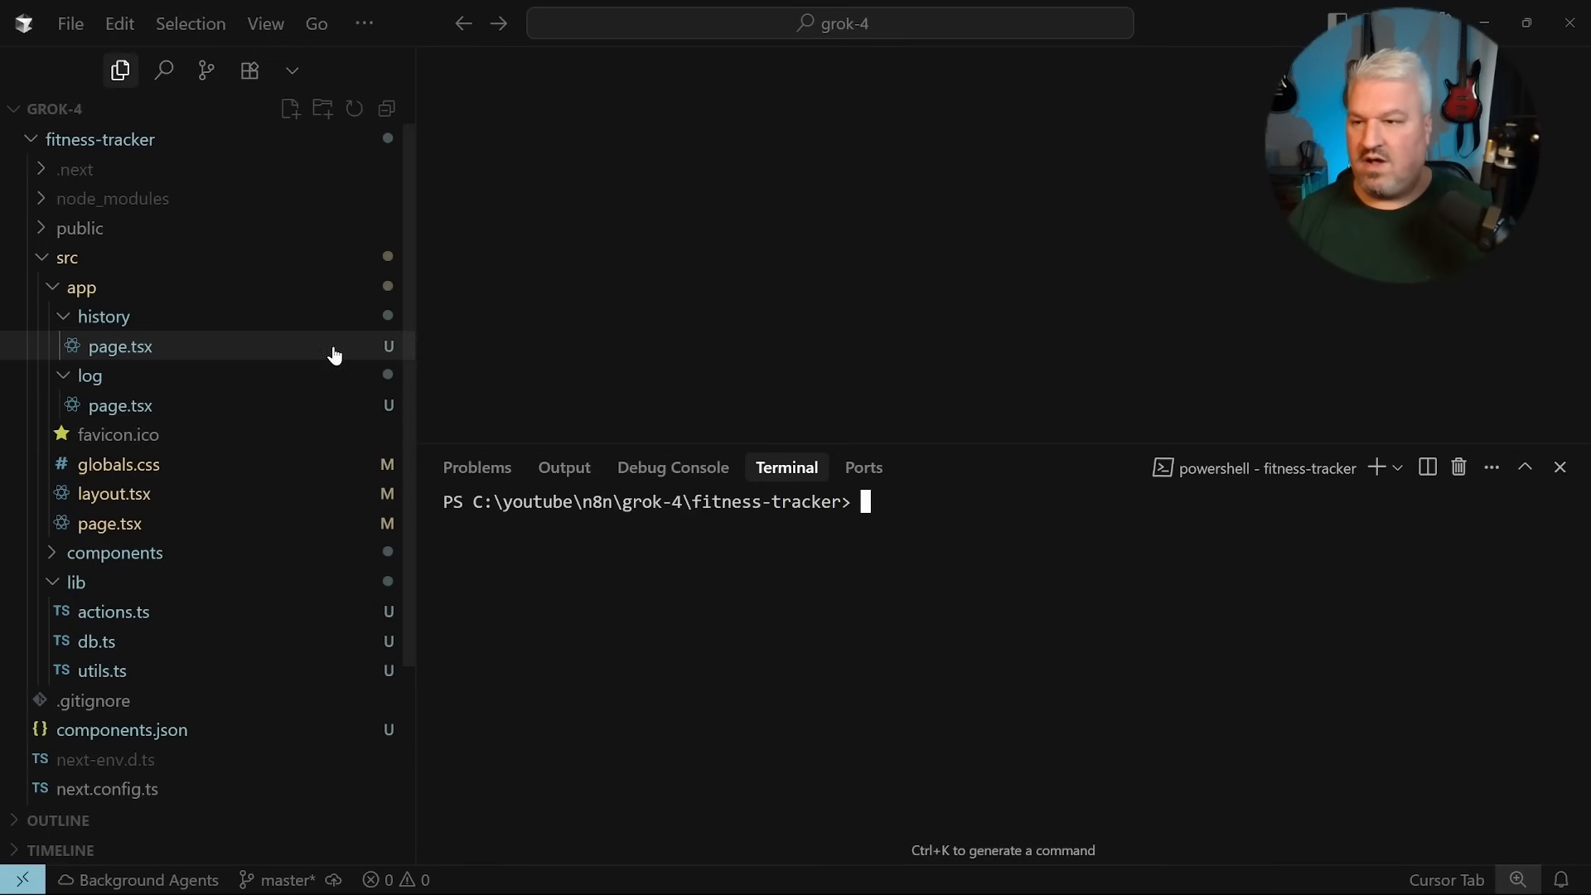
pyautogui.press('alt+tab')
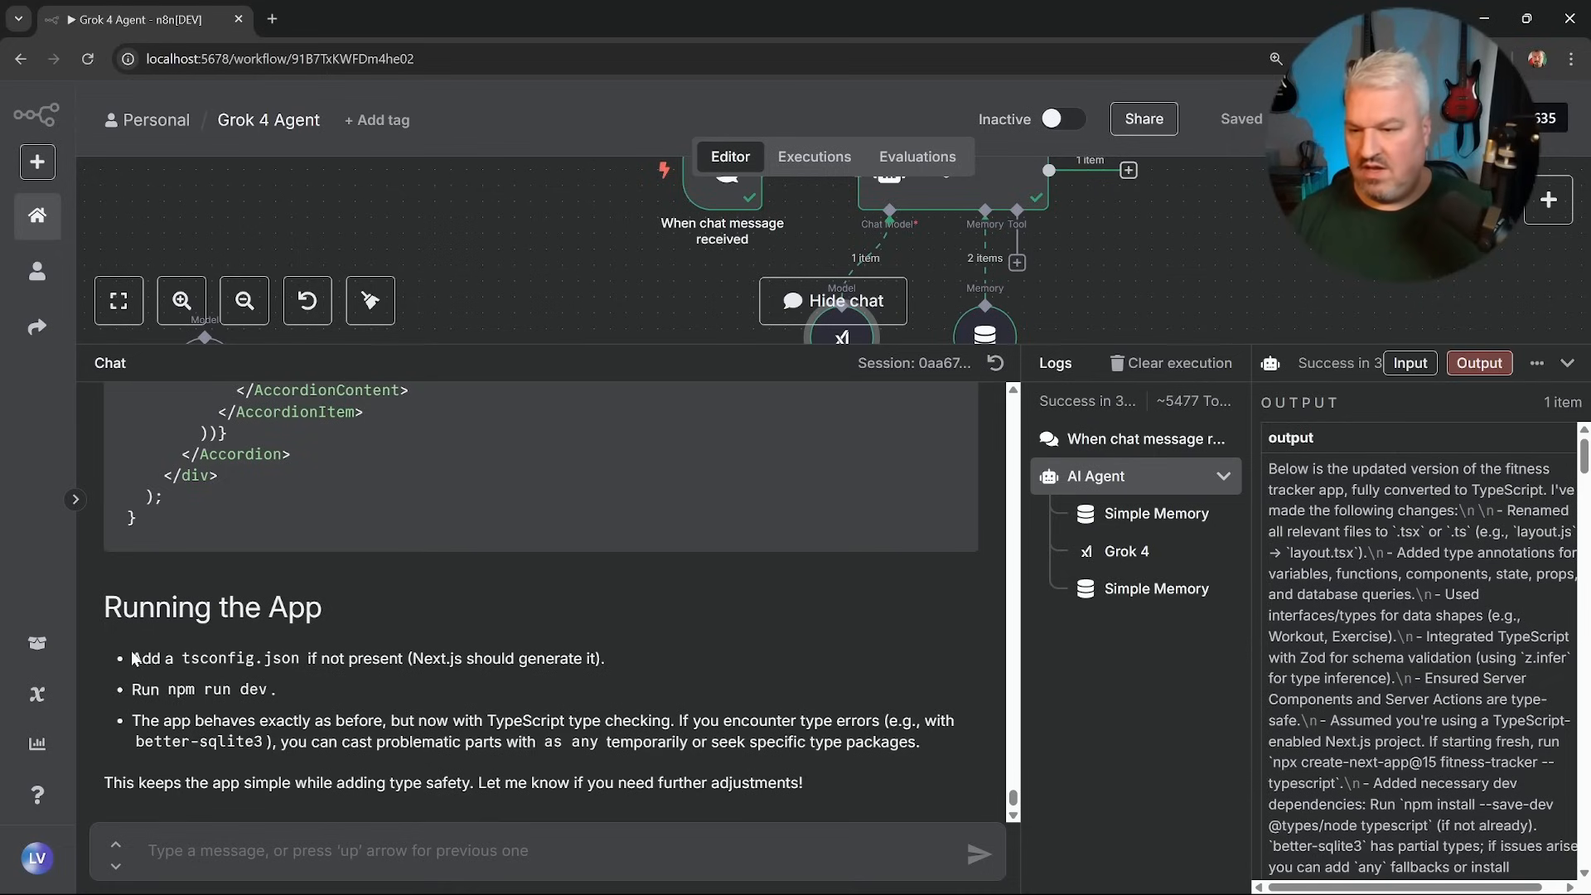
pyautogui.doubleClick(214, 657)
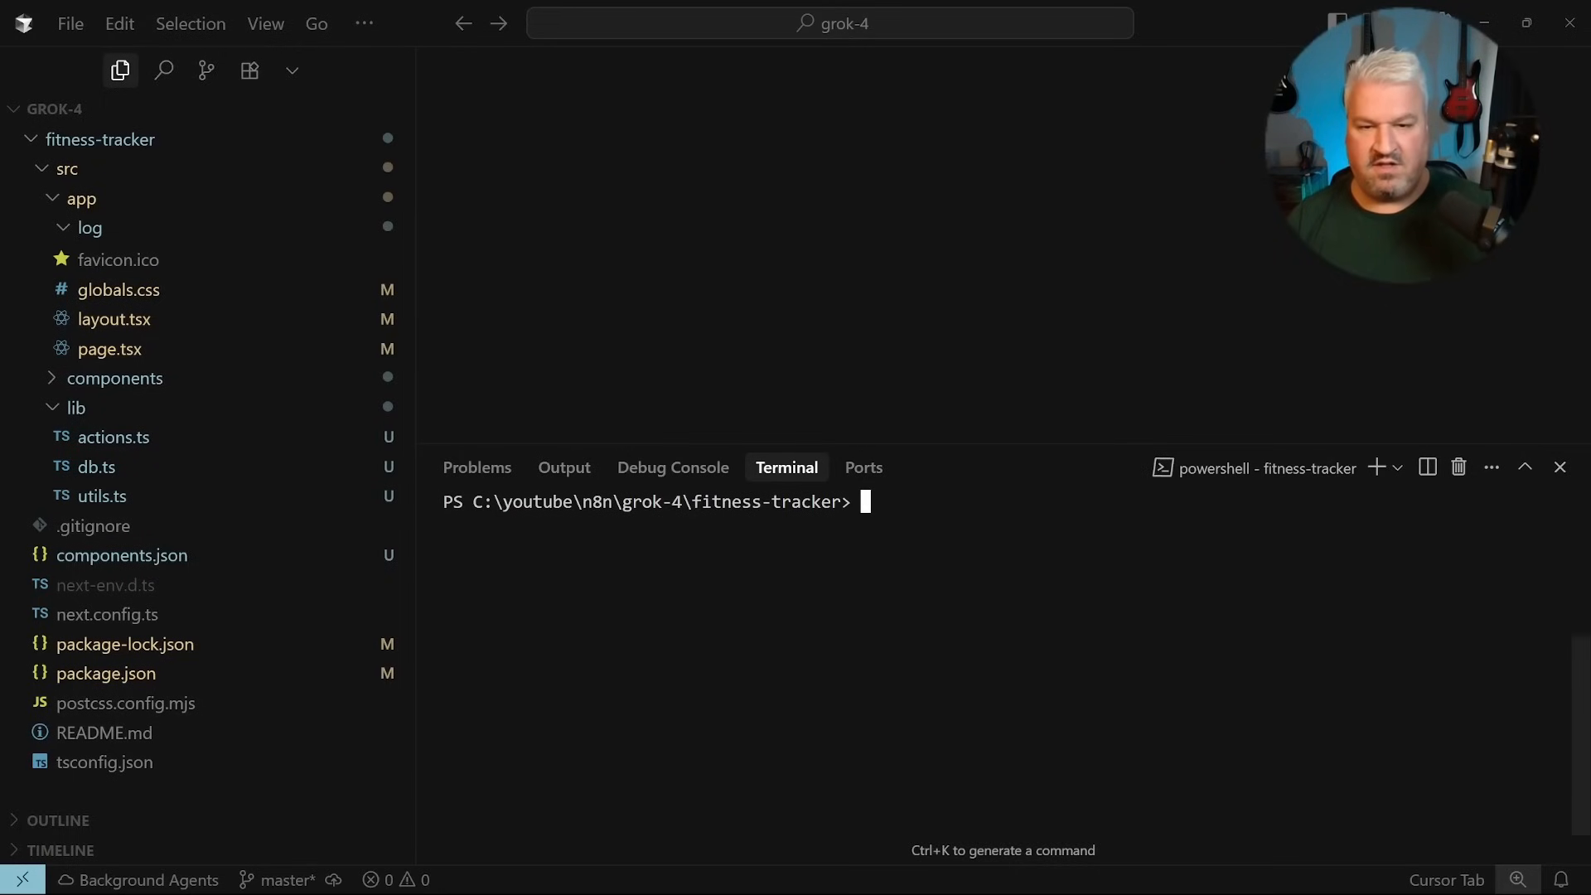
pyautogui.write('npm run dev')
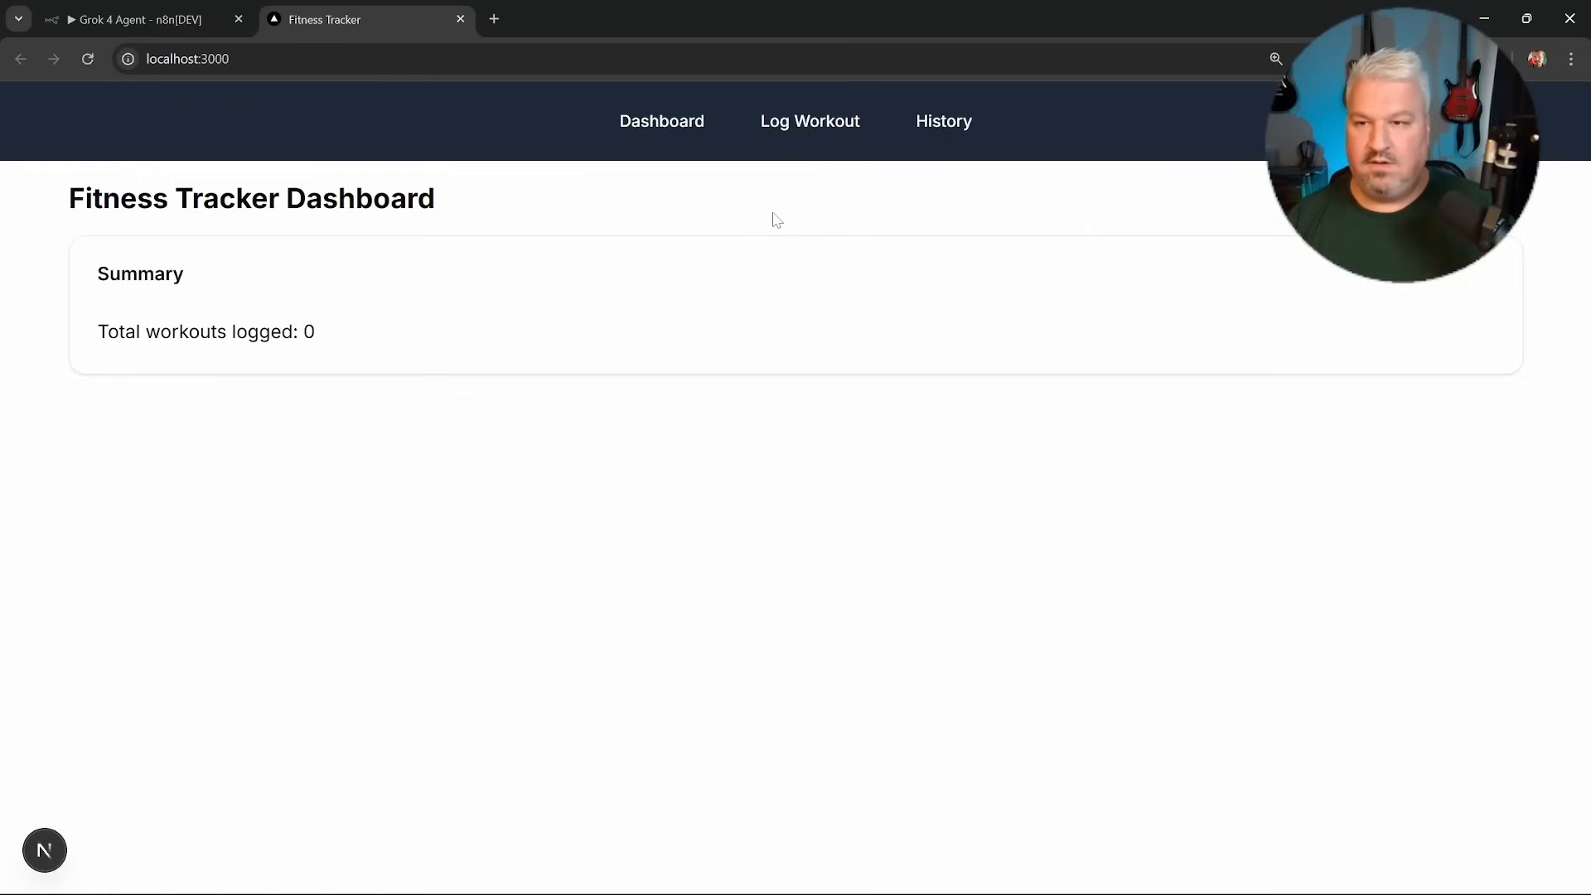
pyautogui.moveTo(960, 383)
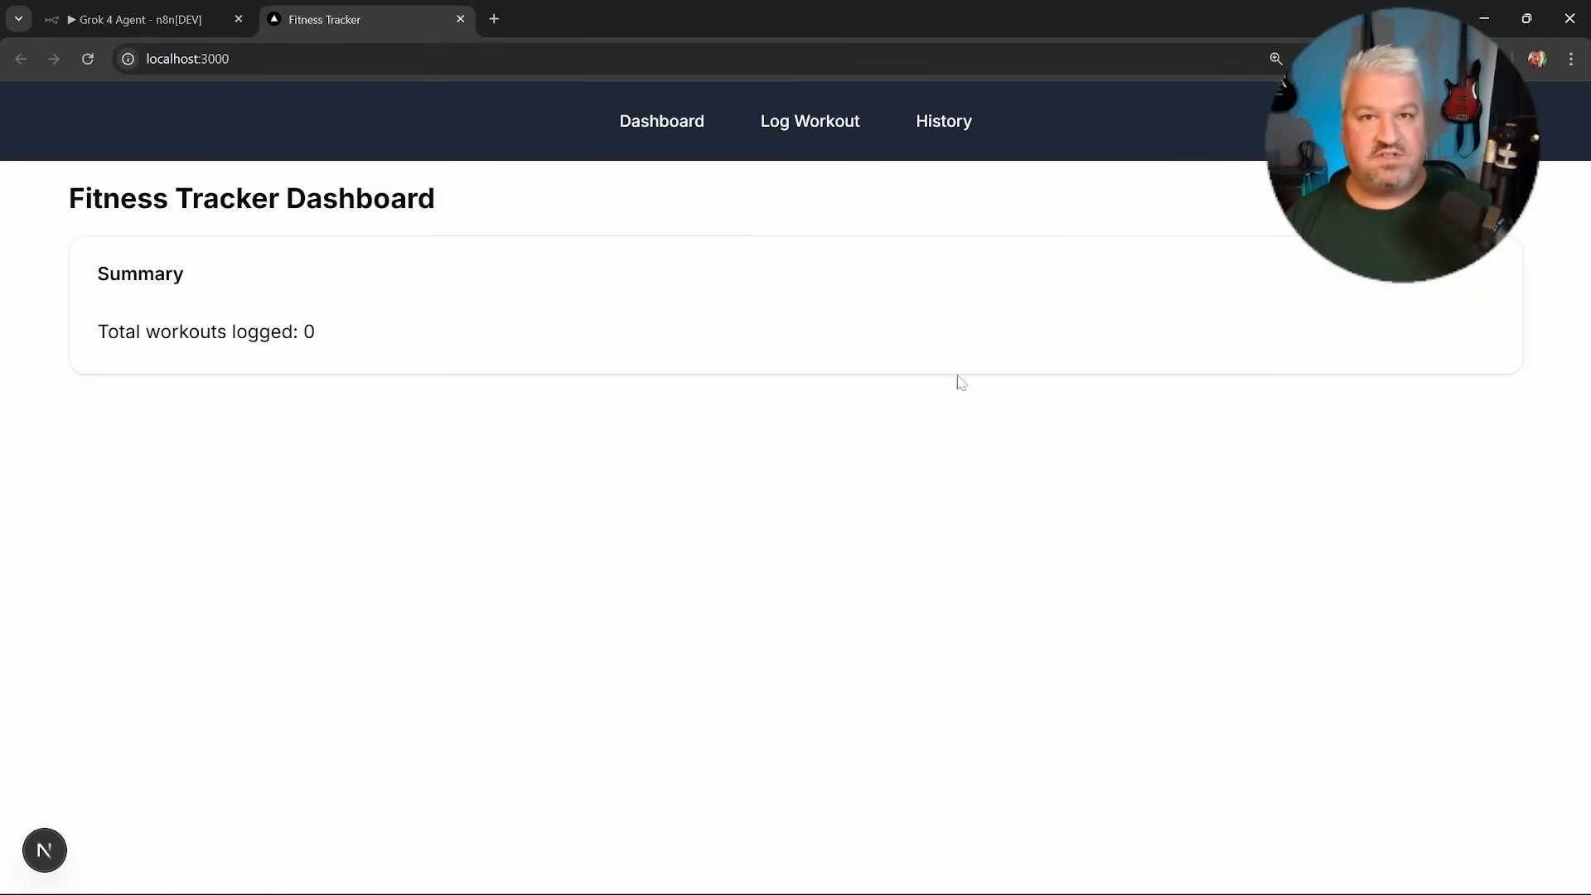
pyautogui.moveTo(810, 121)
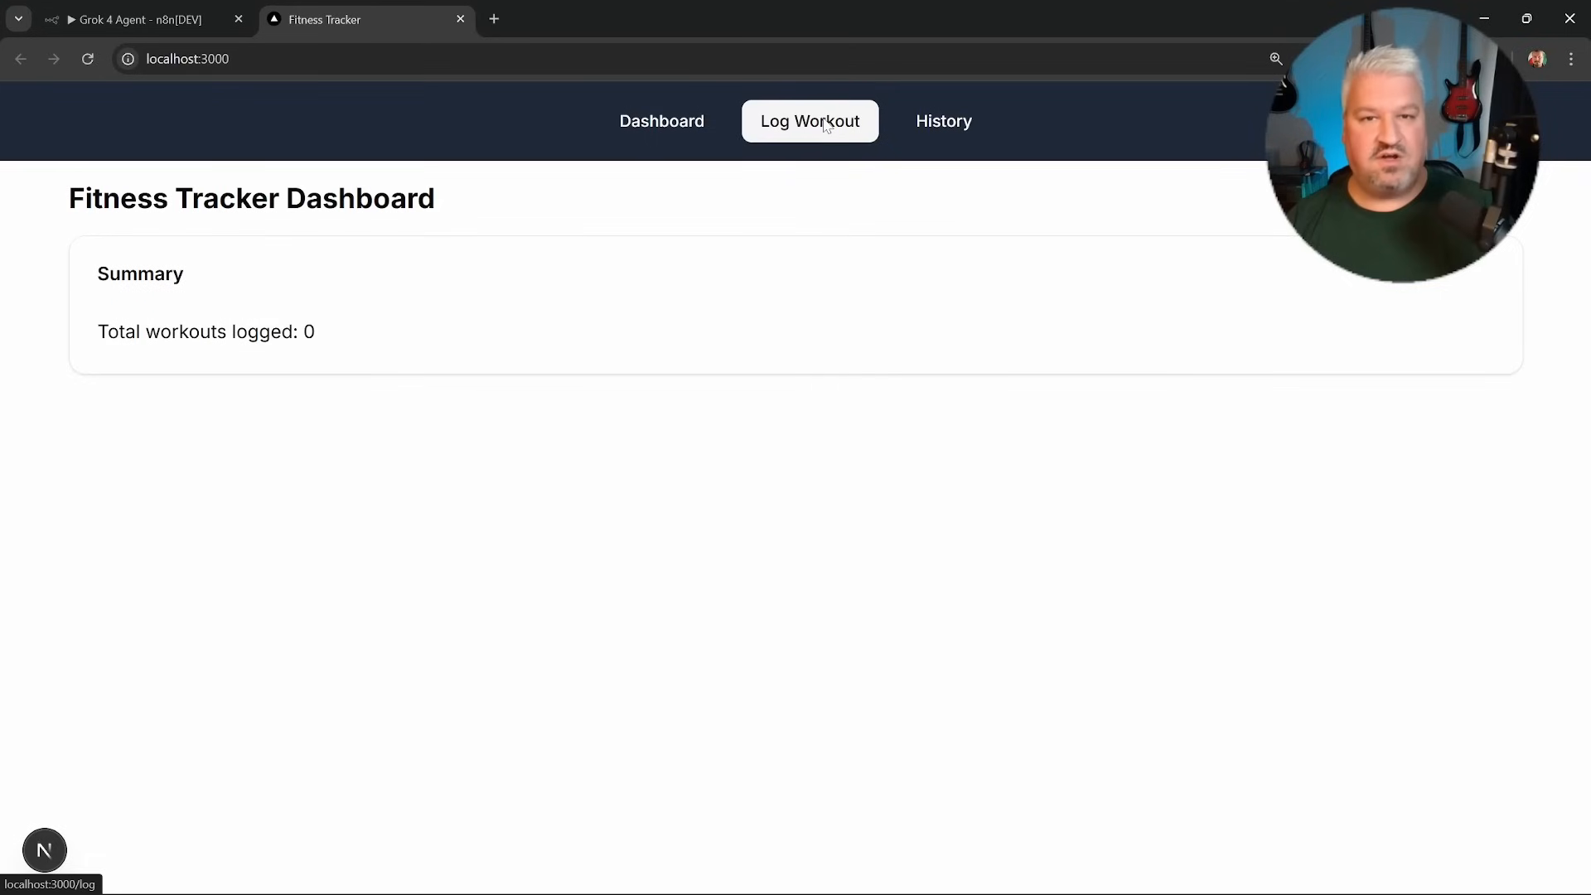
# On Log Workout, enter a Squat exercise and add a second, still unnamed exercise row.
pyautogui.click(809, 121)
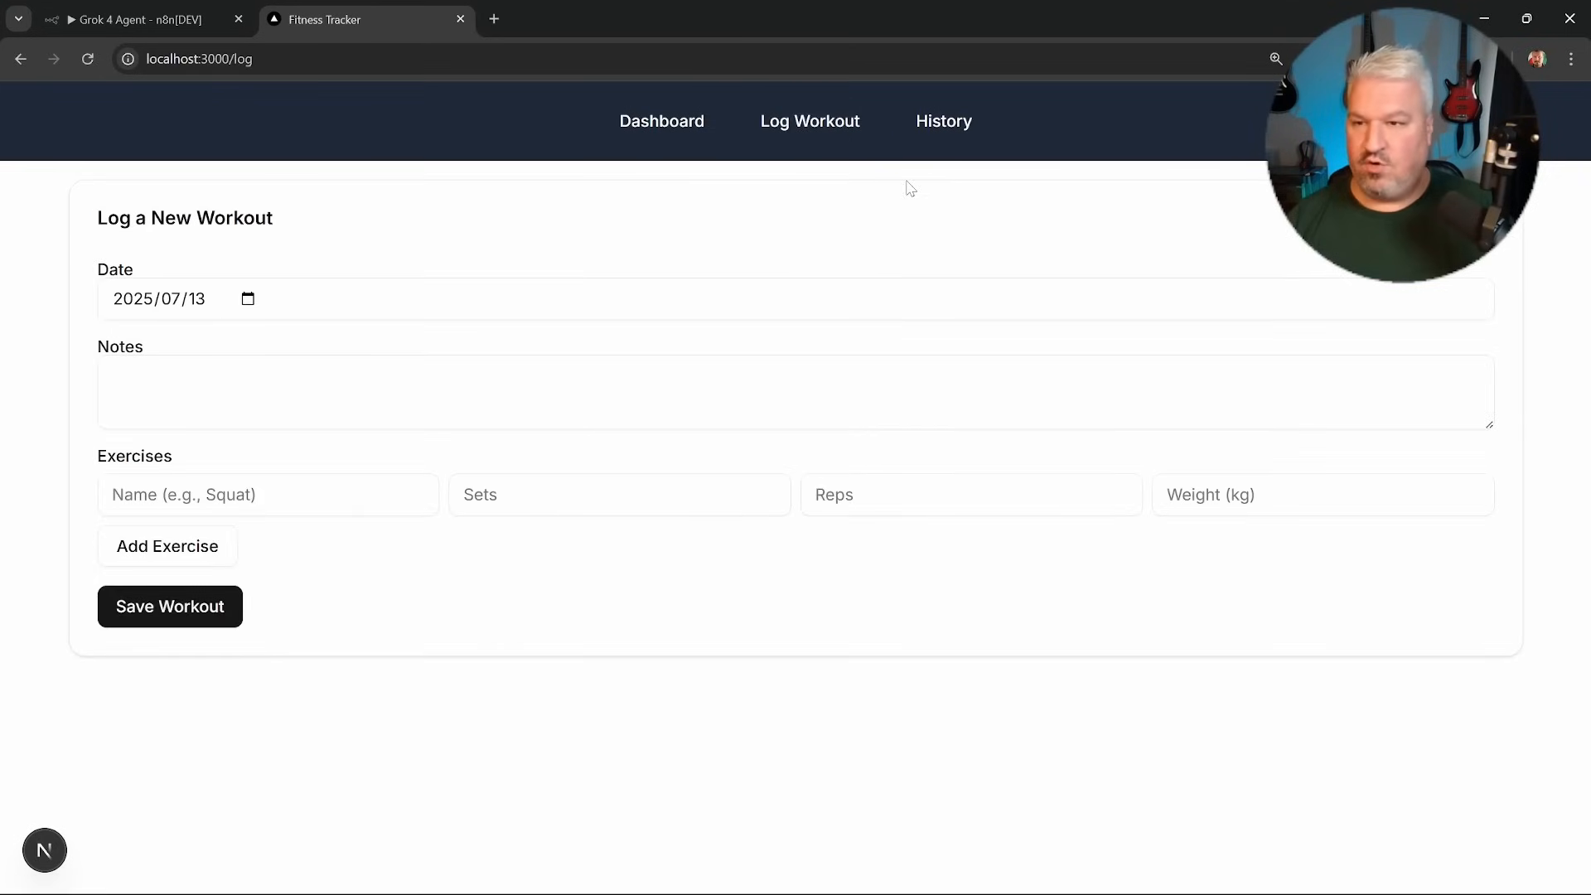
pyautogui.moveTo(829, 199)
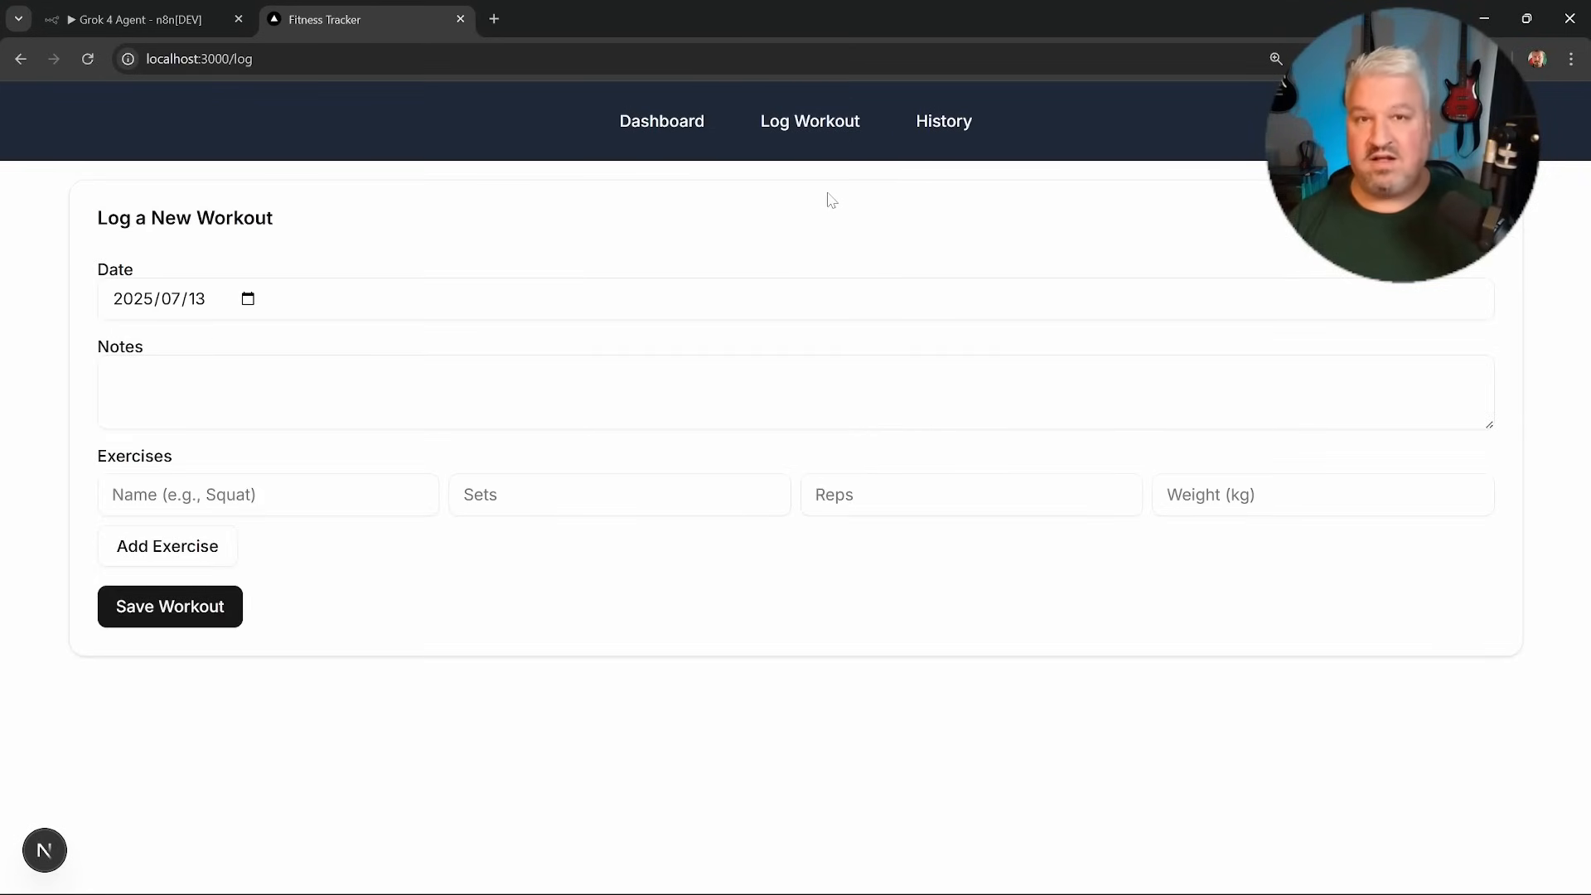
pyautogui.moveTo(655, 288)
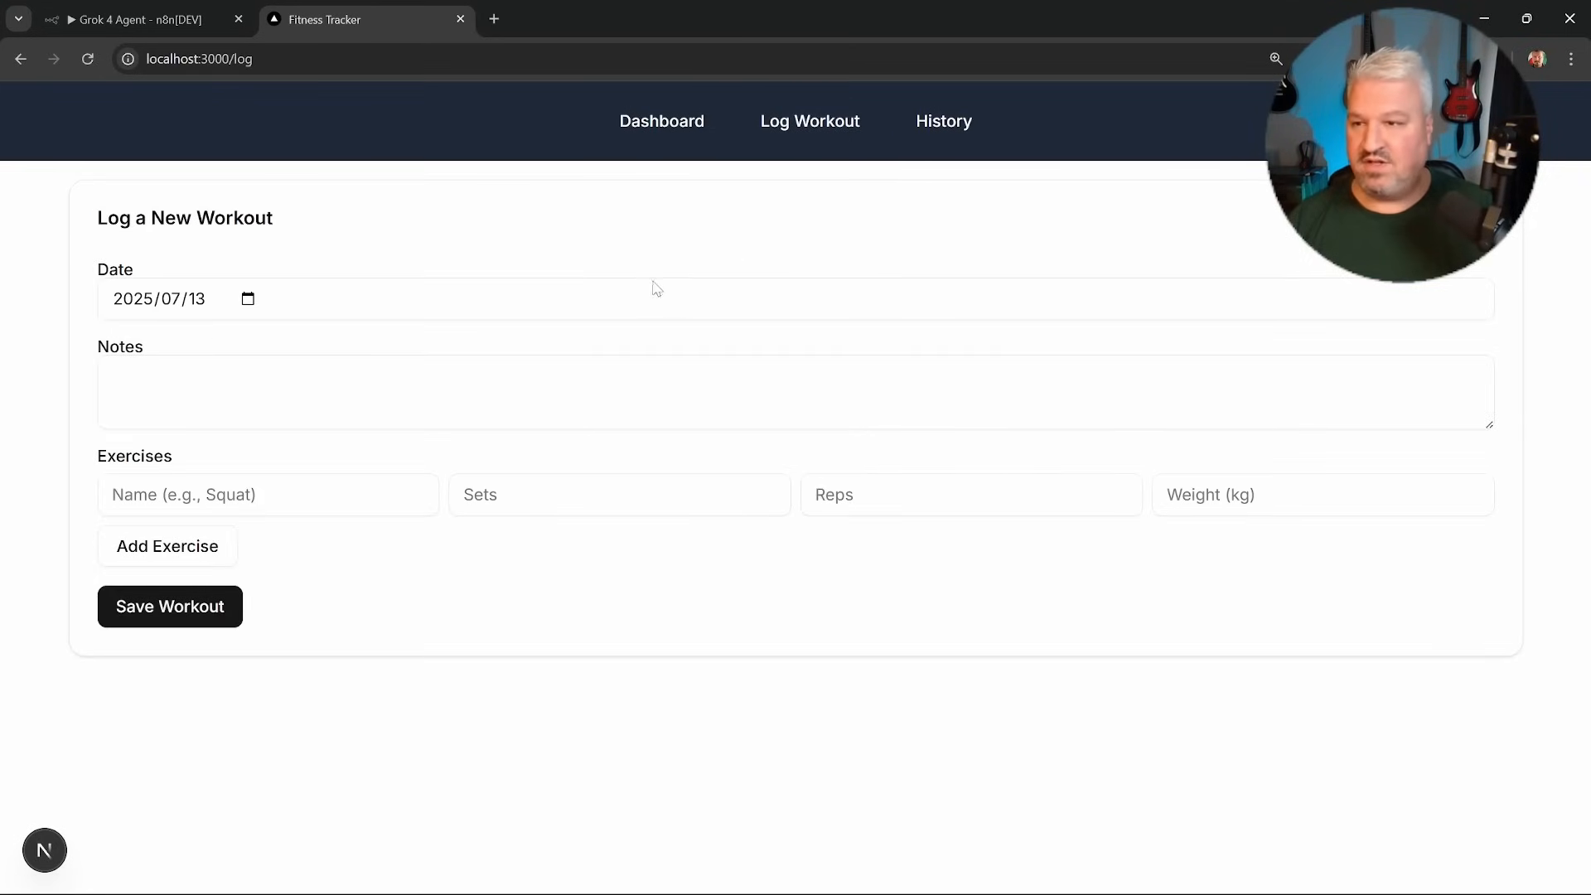
pyautogui.click(267, 494)
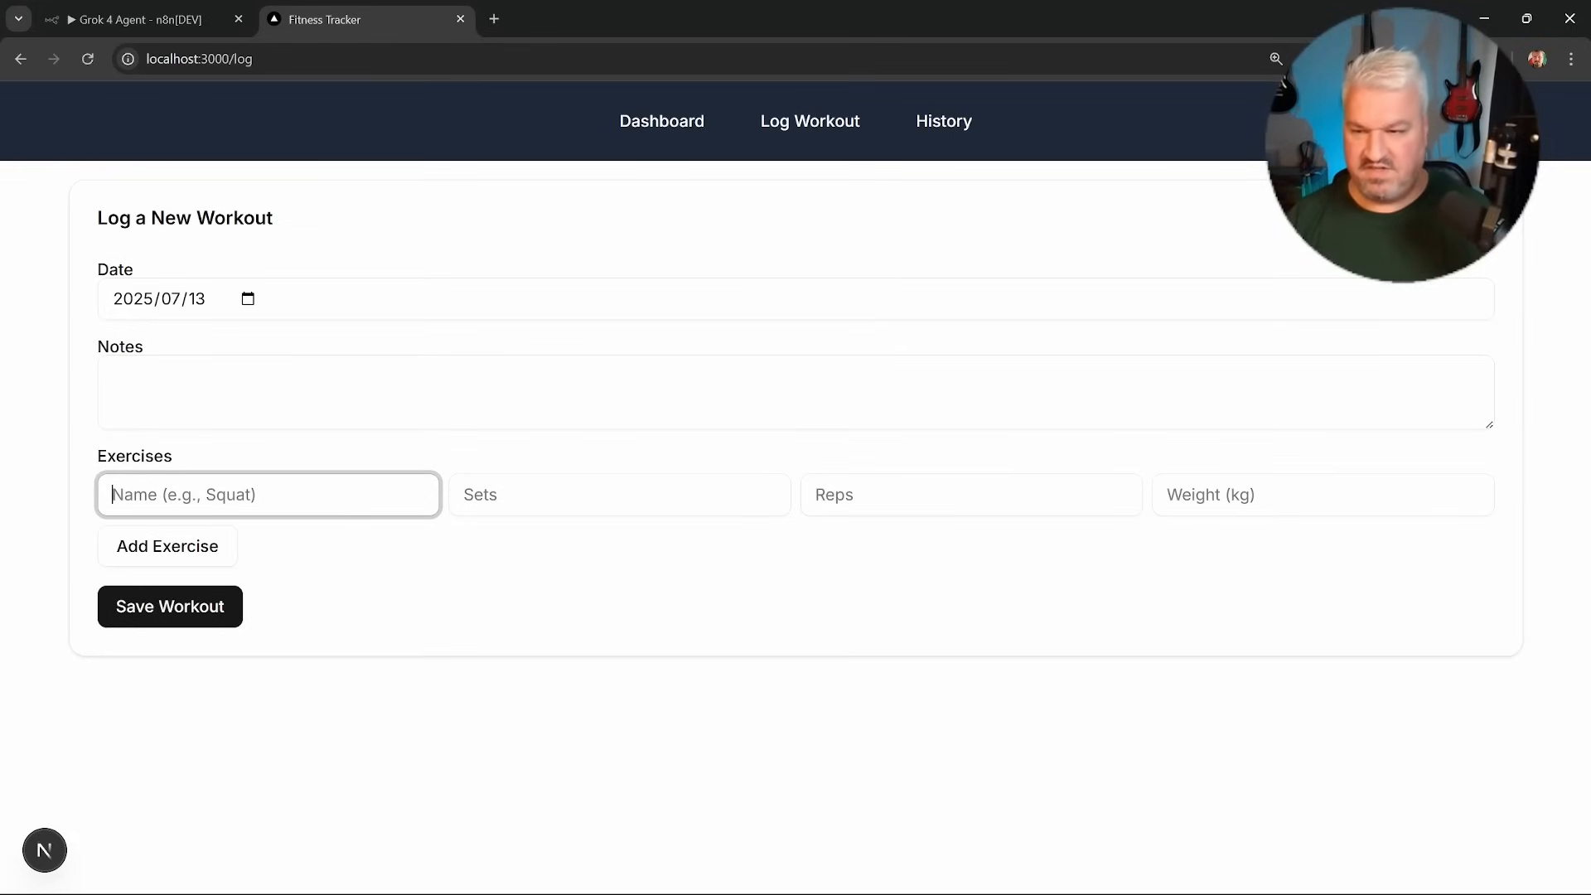
pyautogui.write('Squat')
pyautogui.click(971, 494)
pyautogui.write('10')
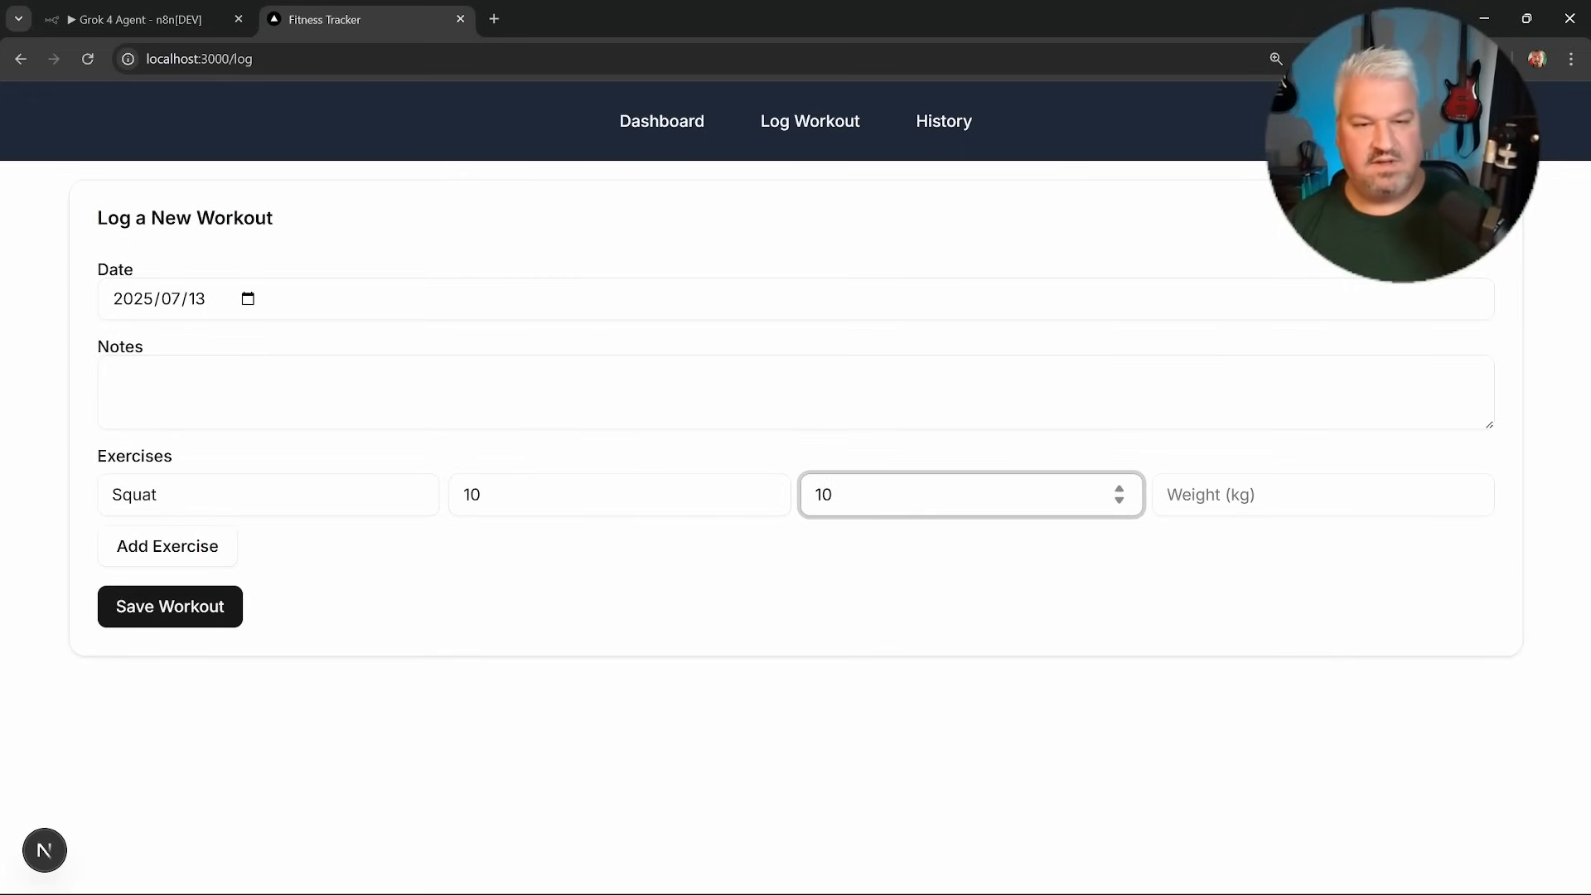
pyautogui.click(167, 546)
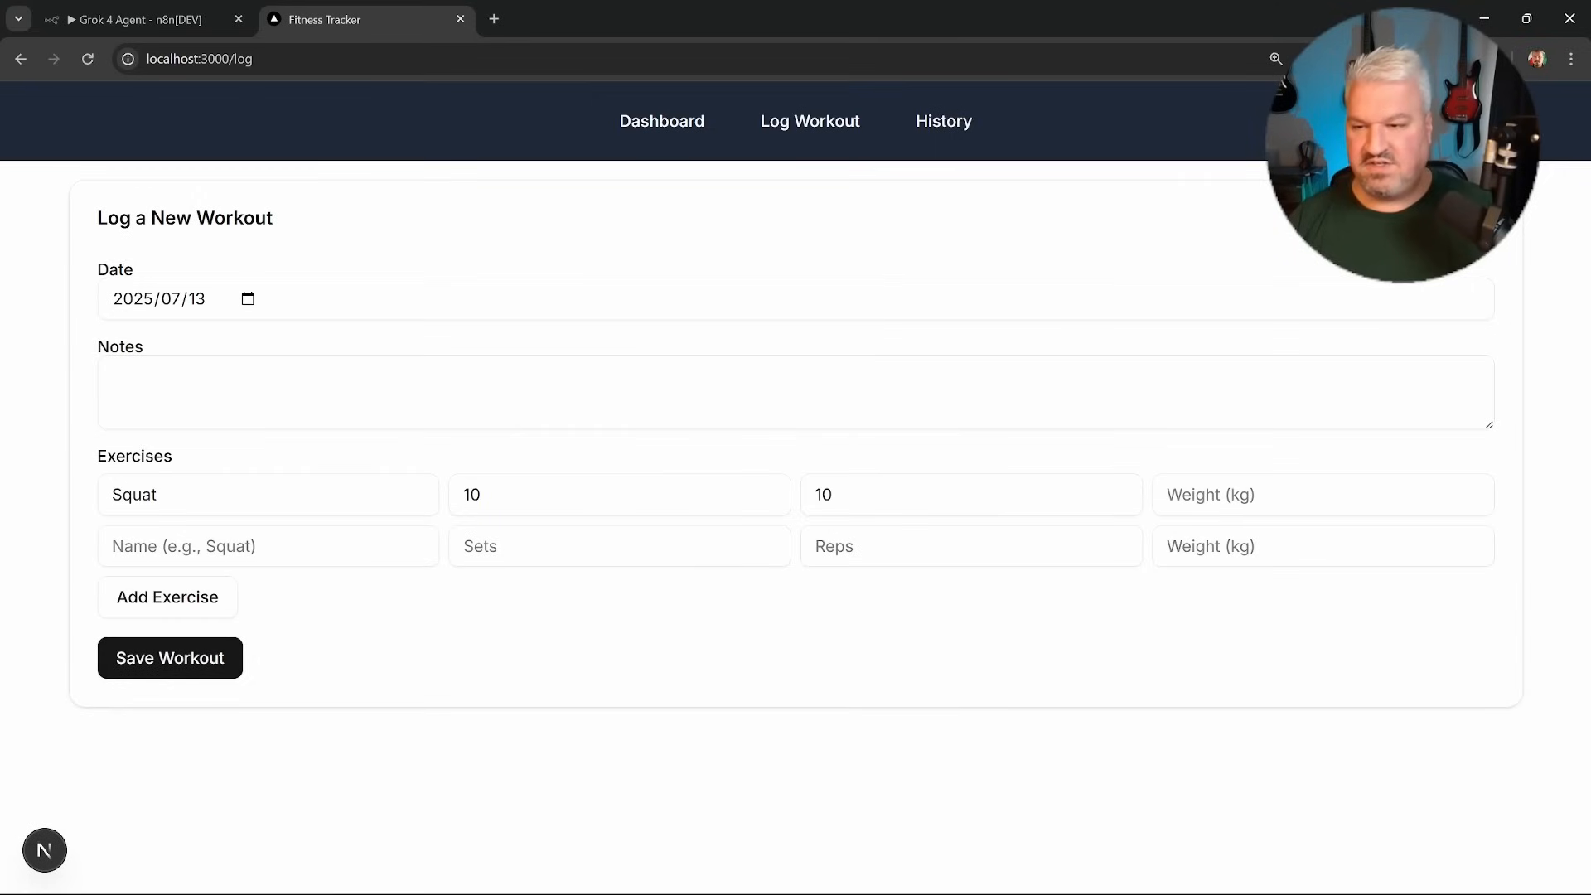
pyautogui.click(267, 546)
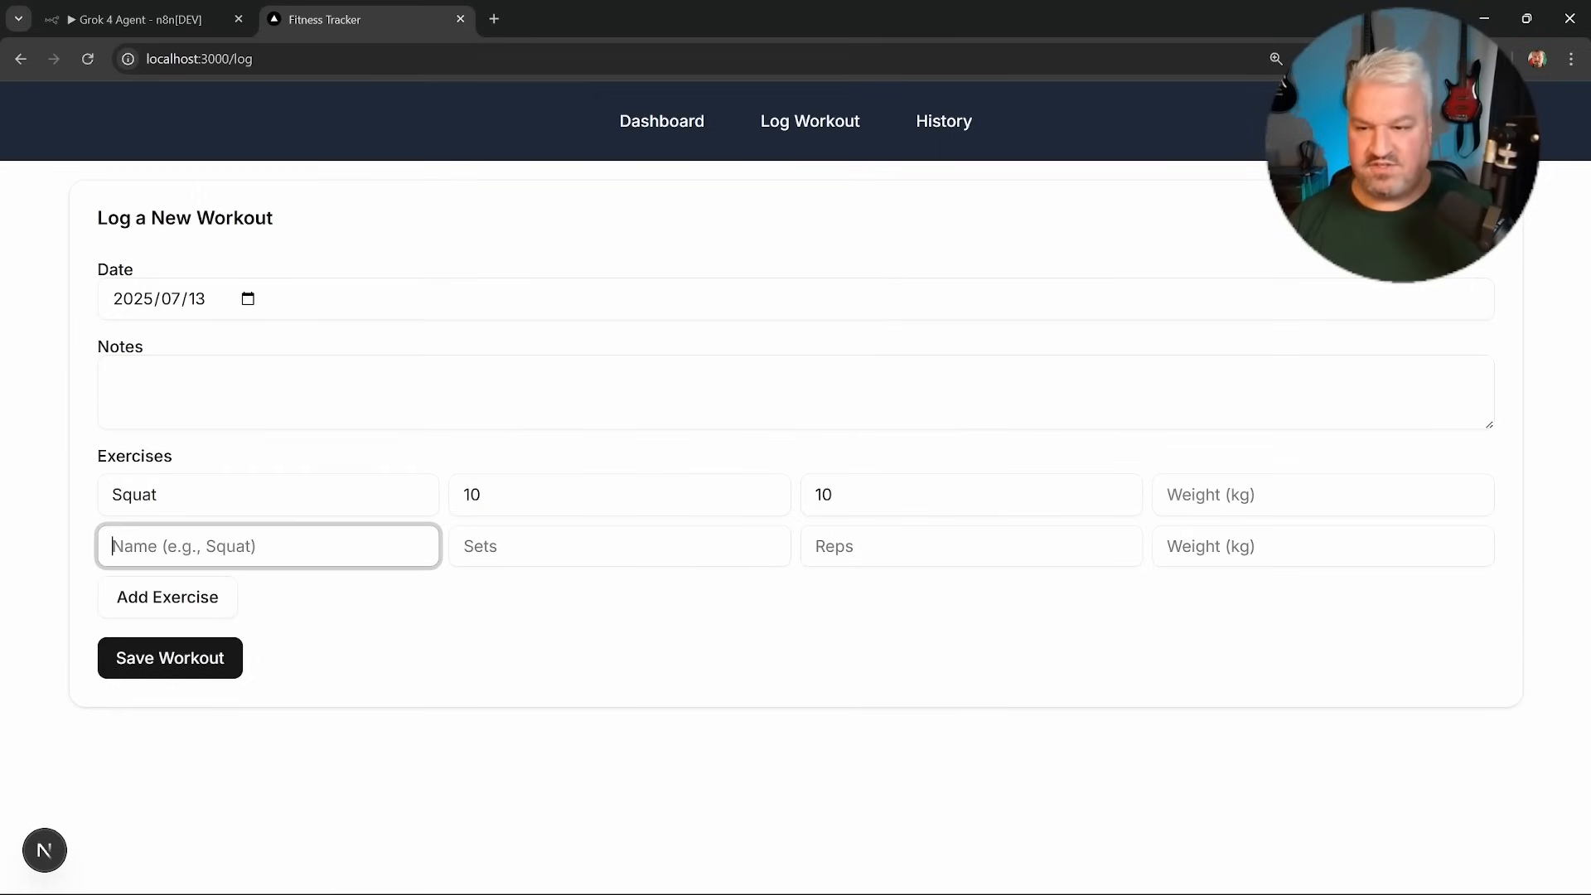
pyautogui.moveTo(169, 657)
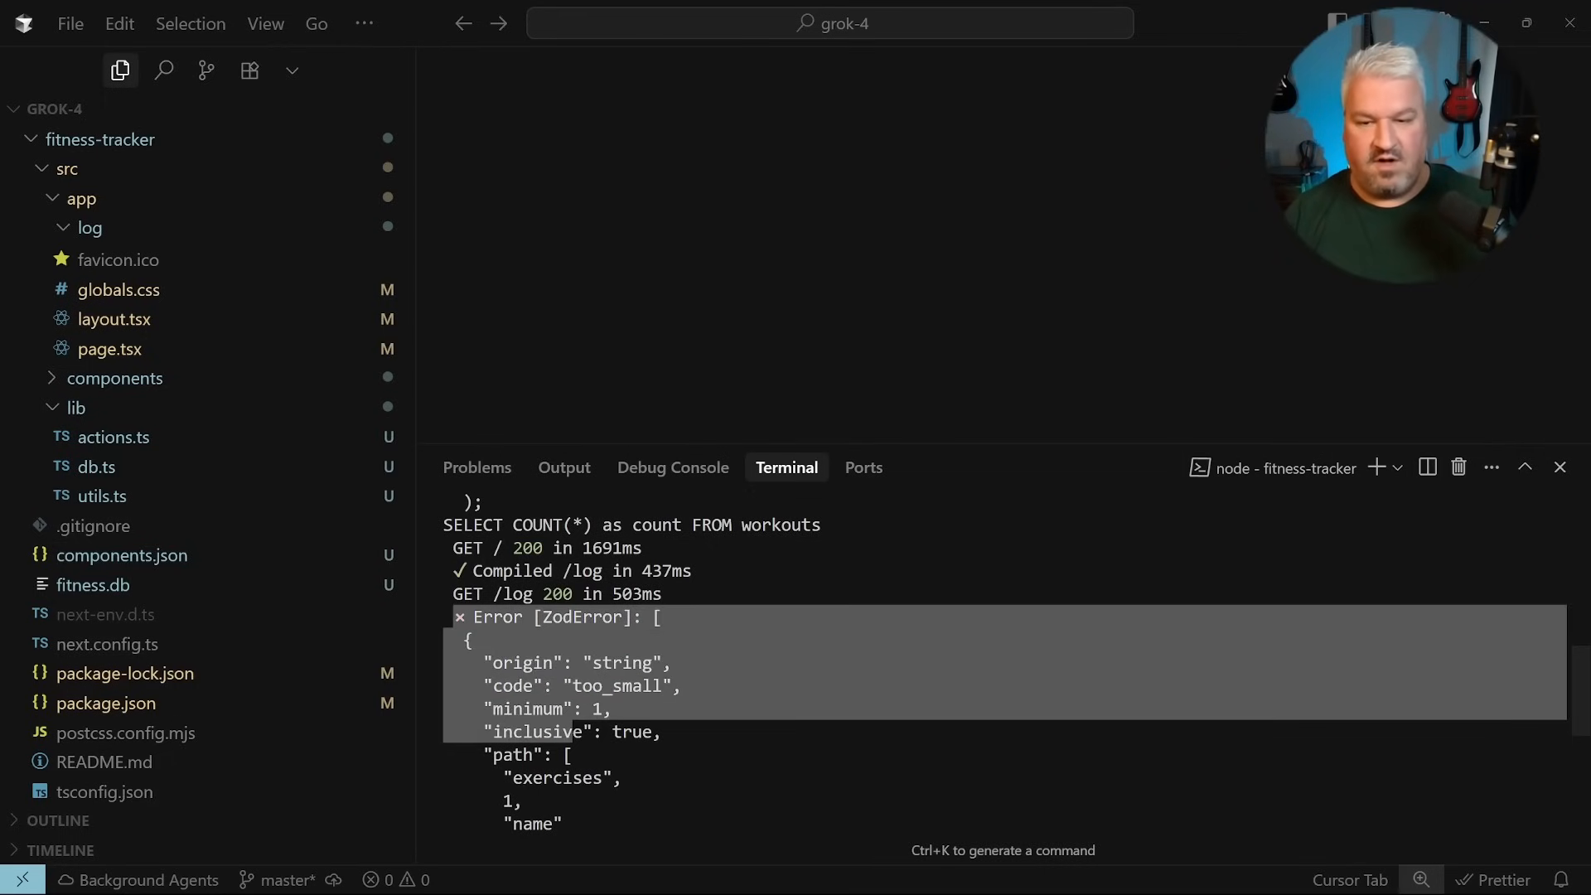
# Send the ZodError to the Grok 4 agent in n8n, review its actions.ts fix, and return to the app.
pyautogui.scroll(-3)
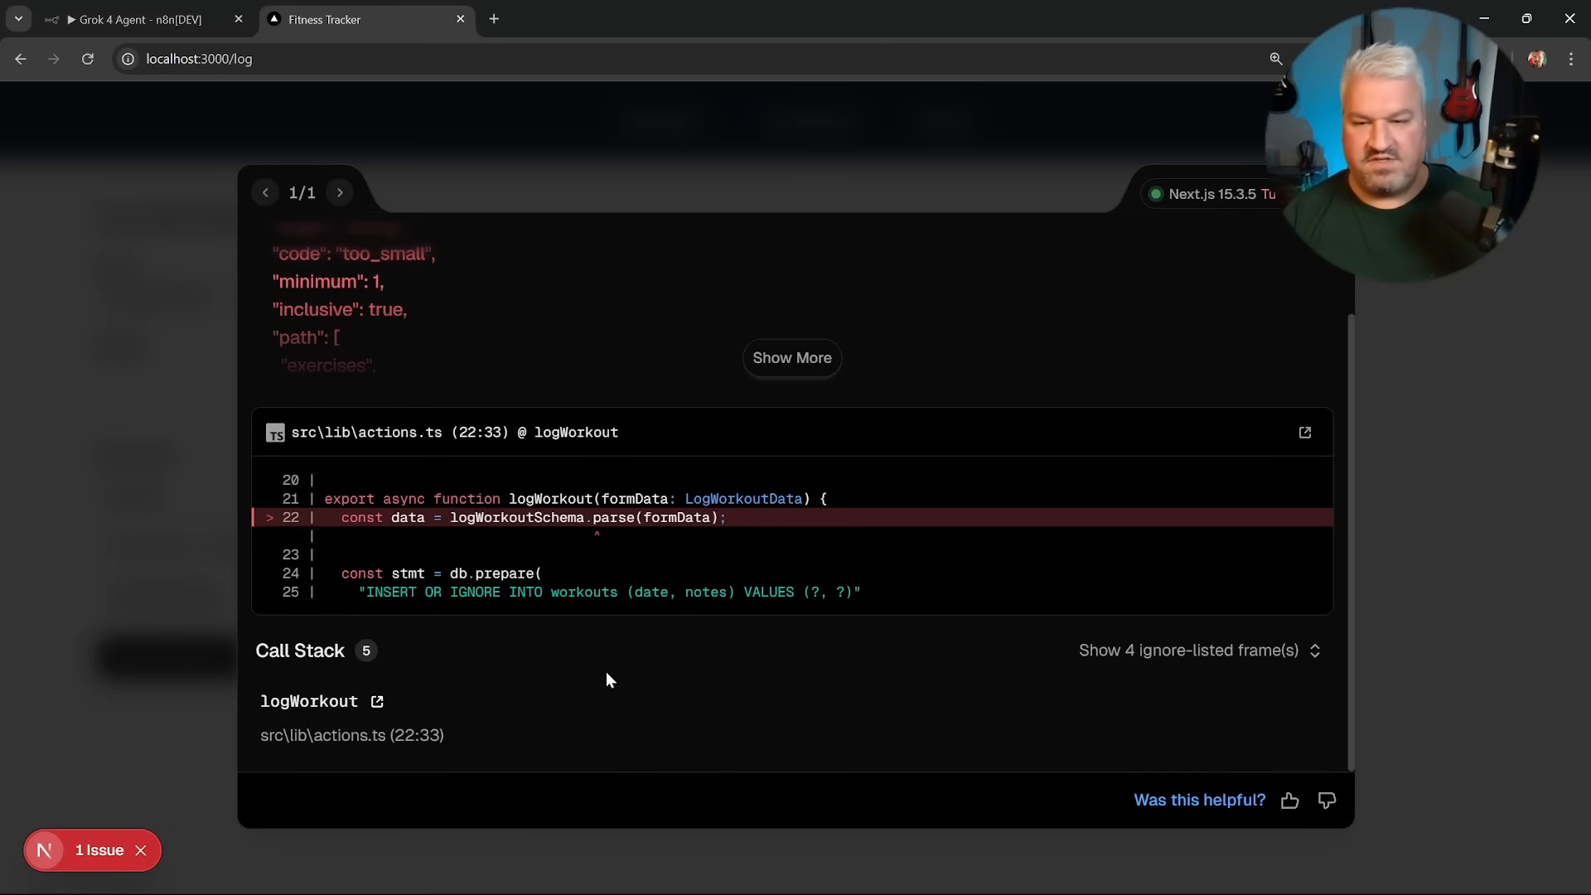
pyautogui.click(132, 19)
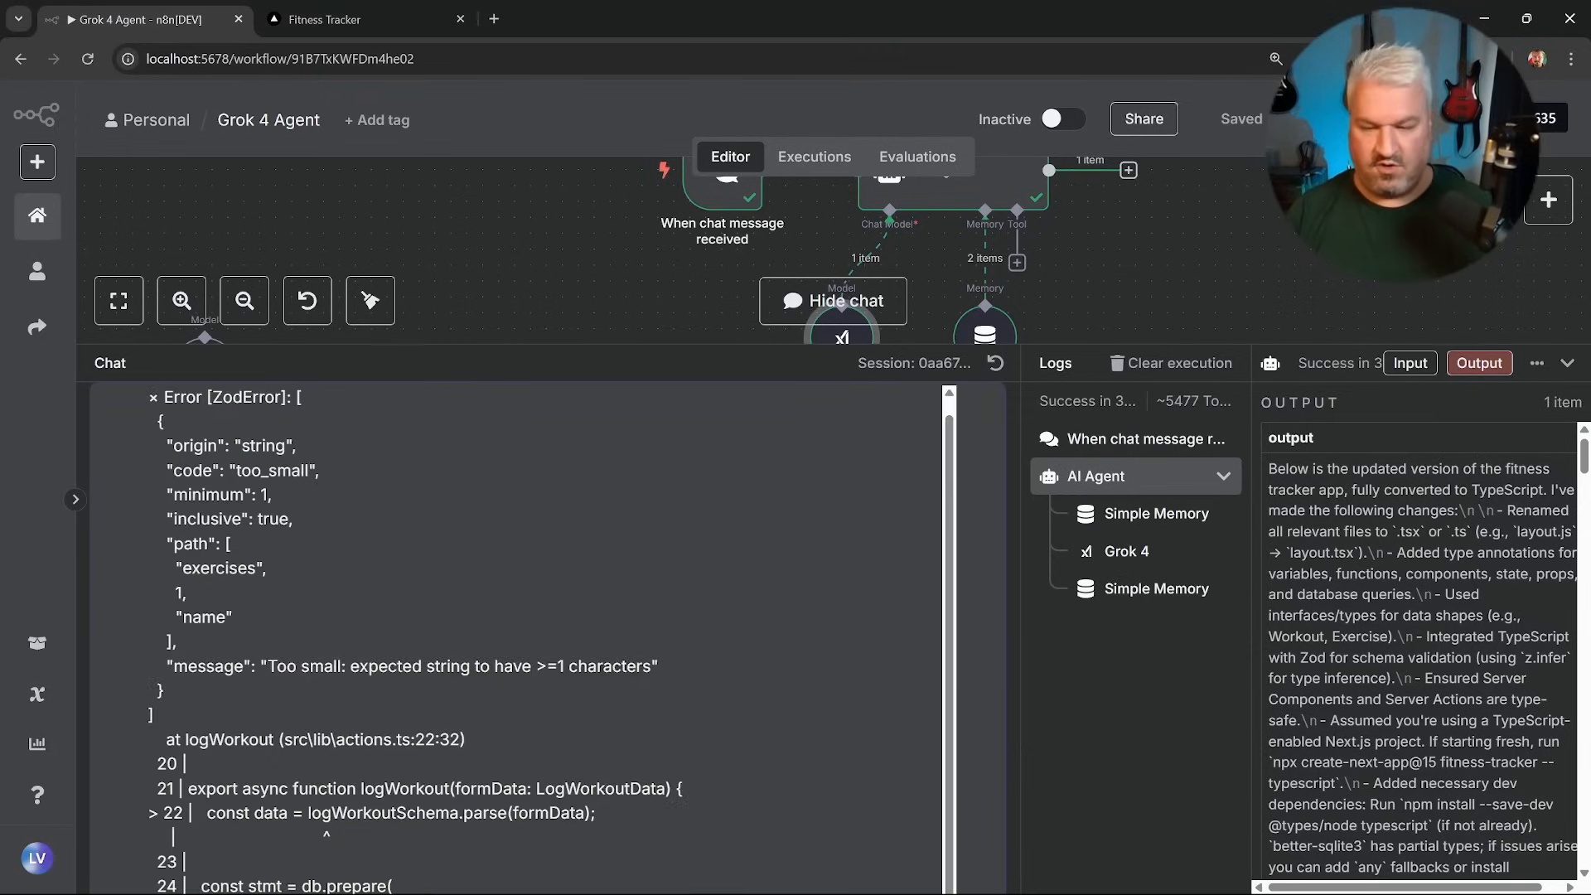
pyautogui.click(977, 850)
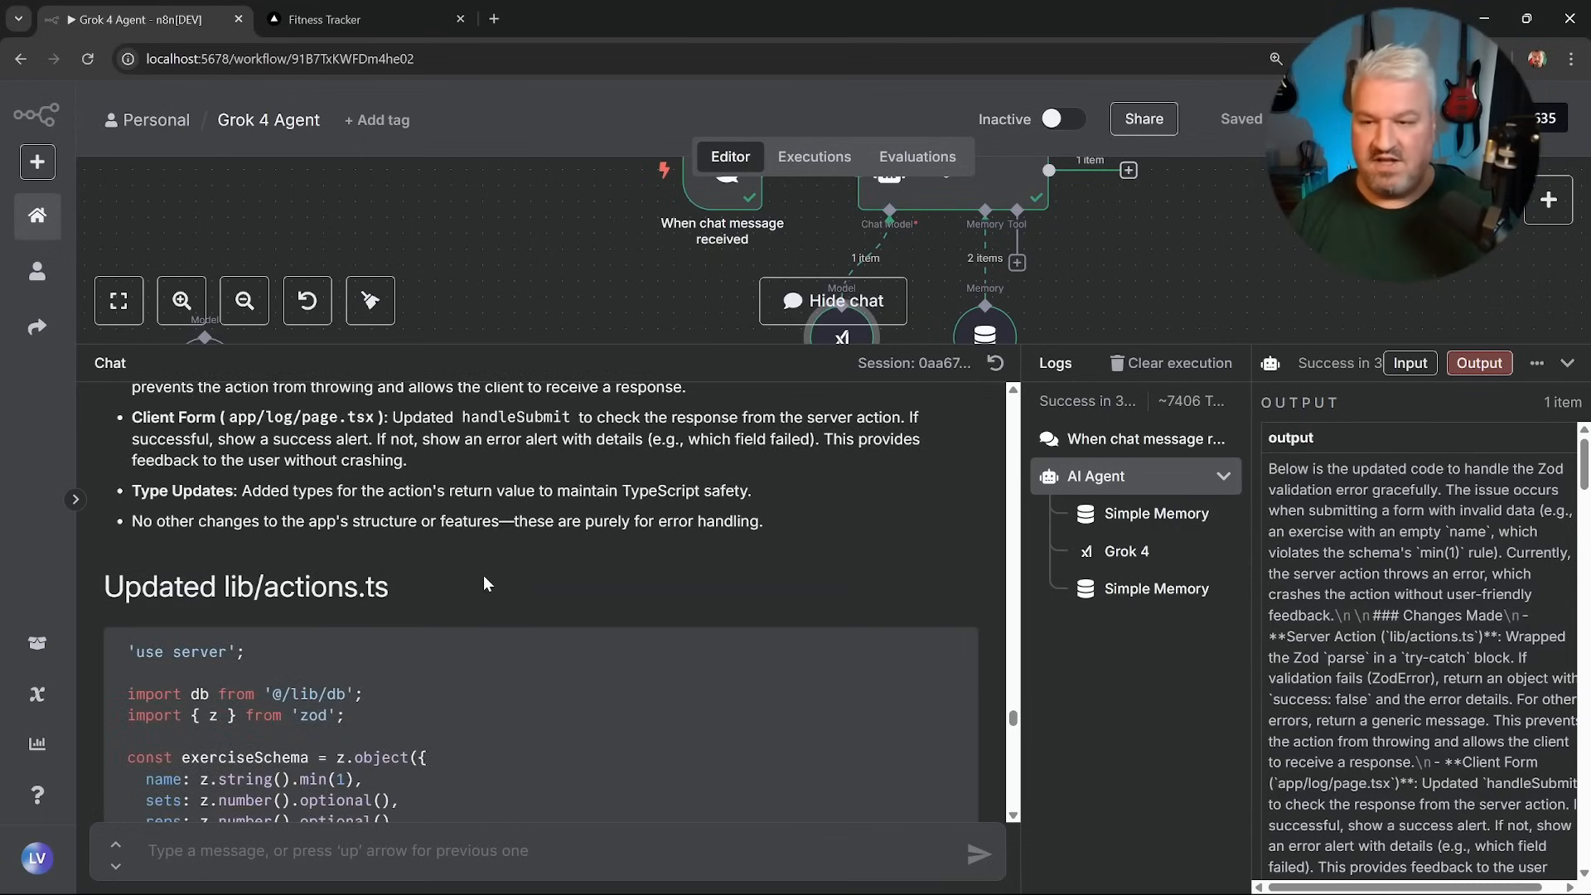
pyautogui.scroll(-3)
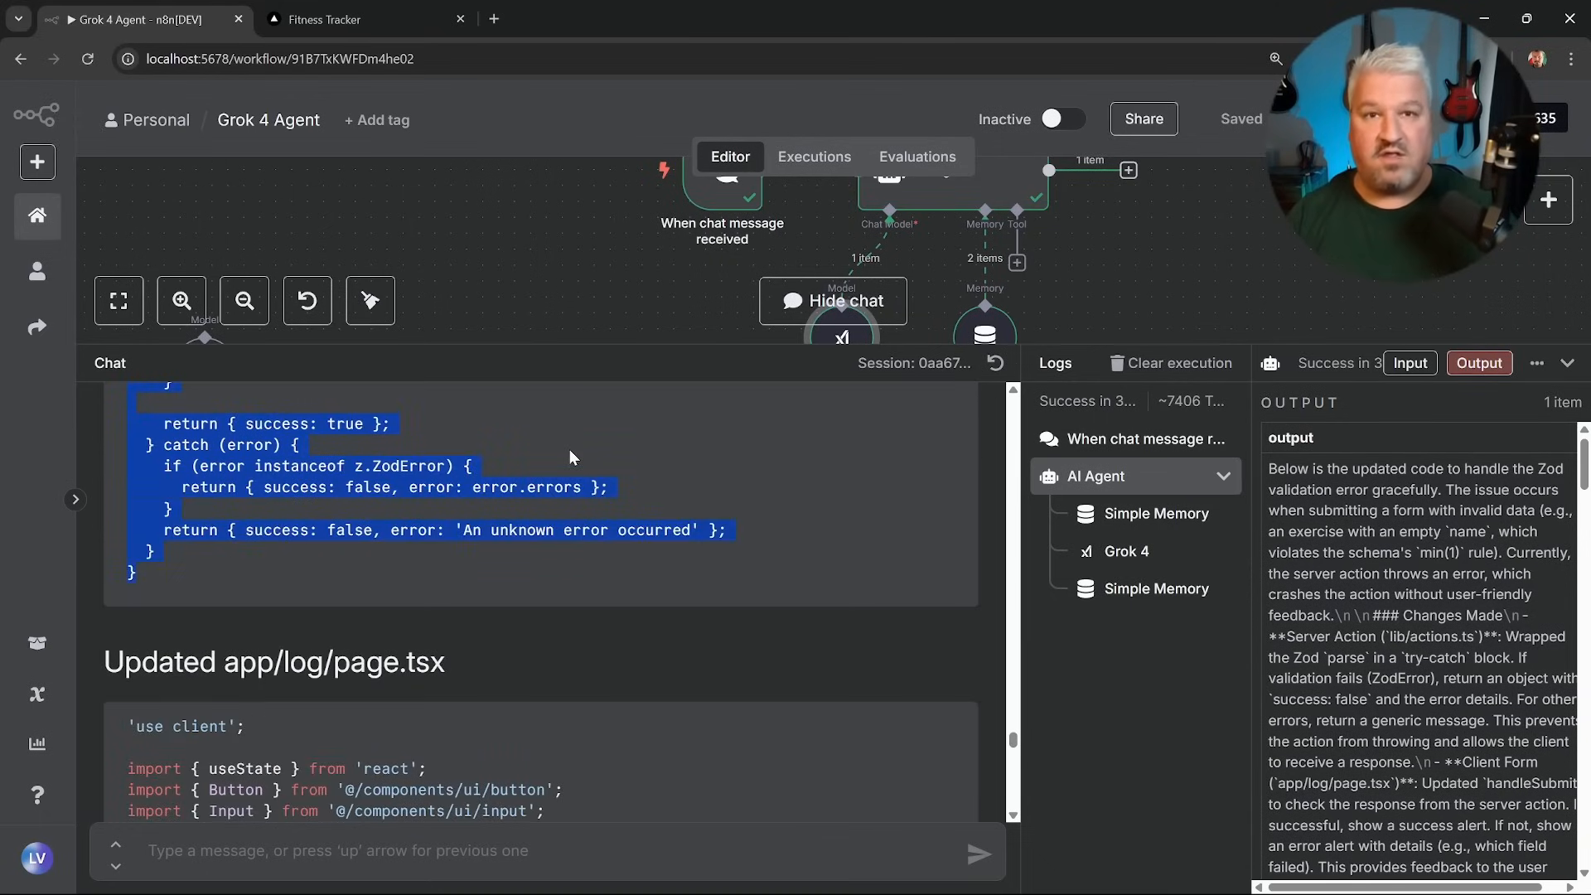
pyautogui.moveTo(565, 468)
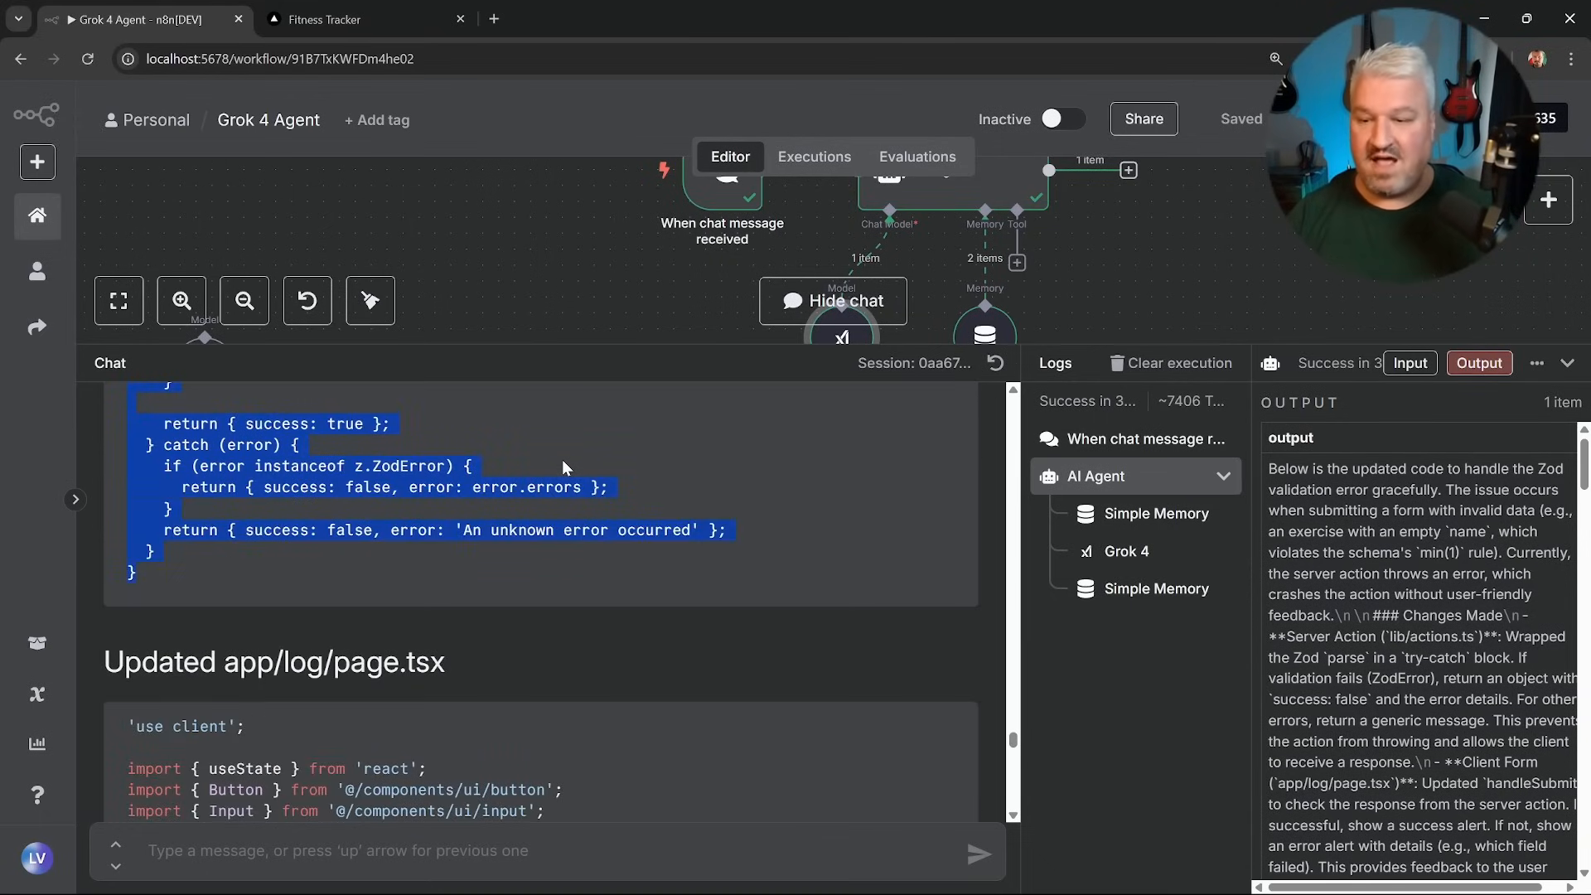
pyautogui.click(366, 19)
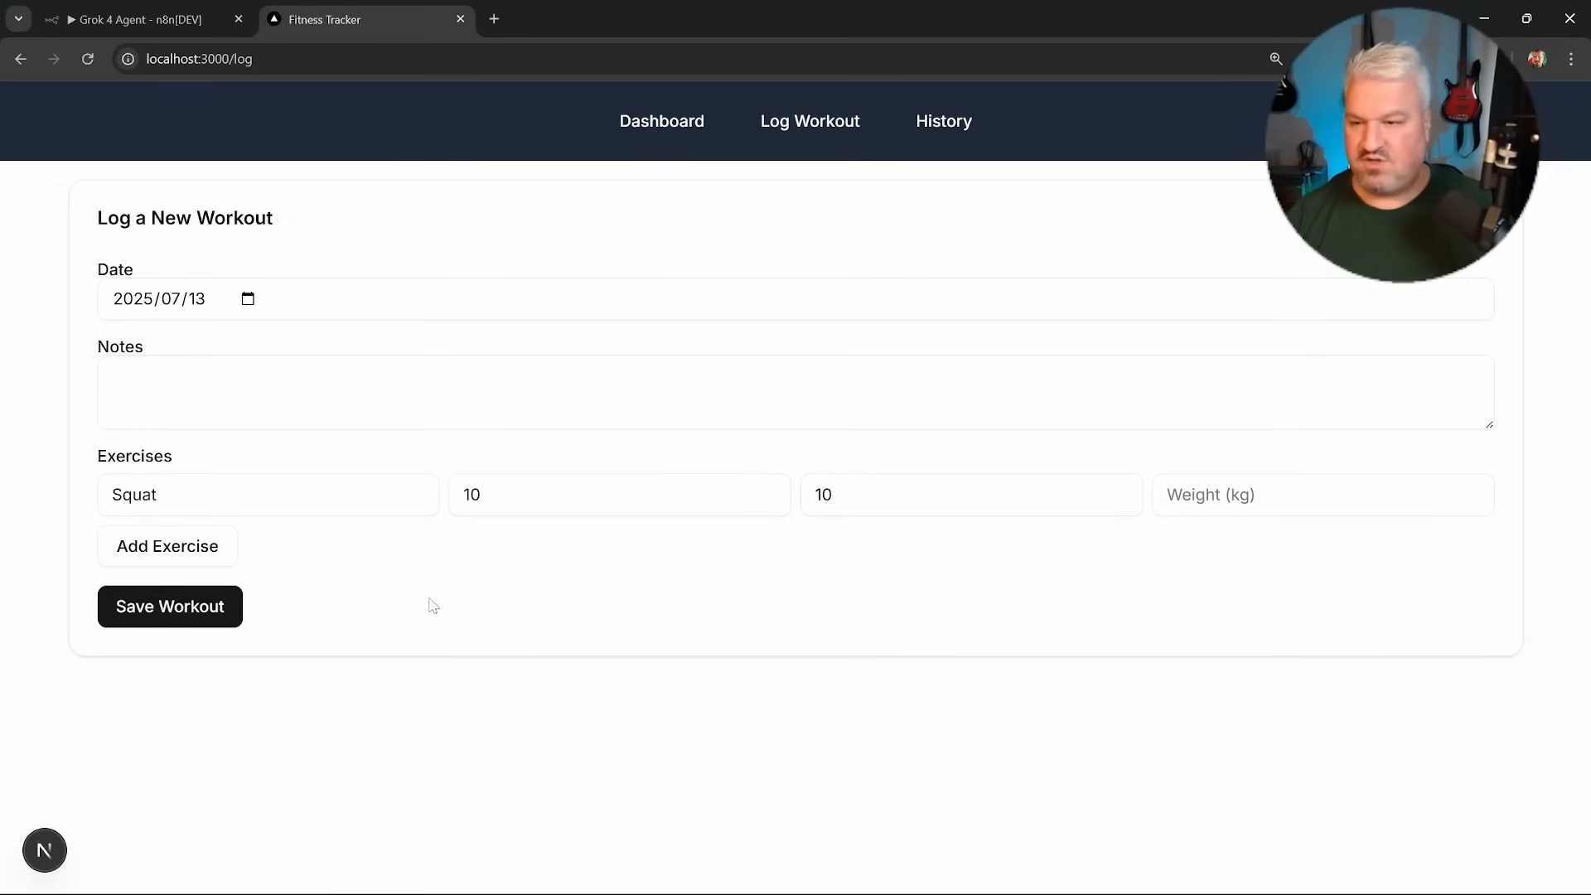
# Save the Squat workout, dismiss the 'Workout logged!' alert and check the dashboard count.
pyautogui.click(169, 606)
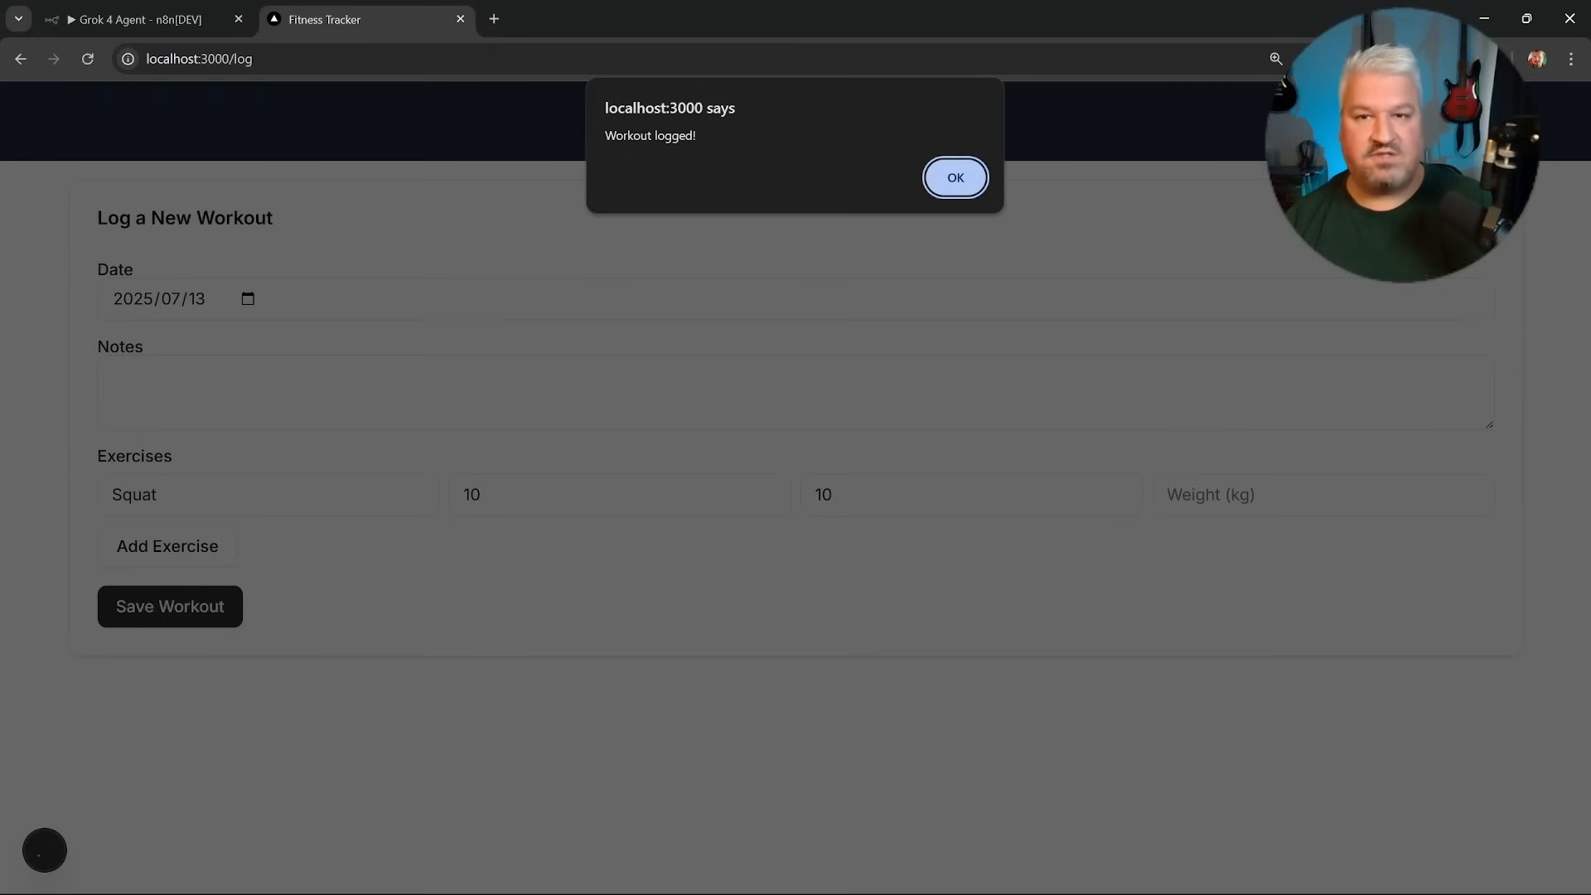
pyautogui.click(953, 177)
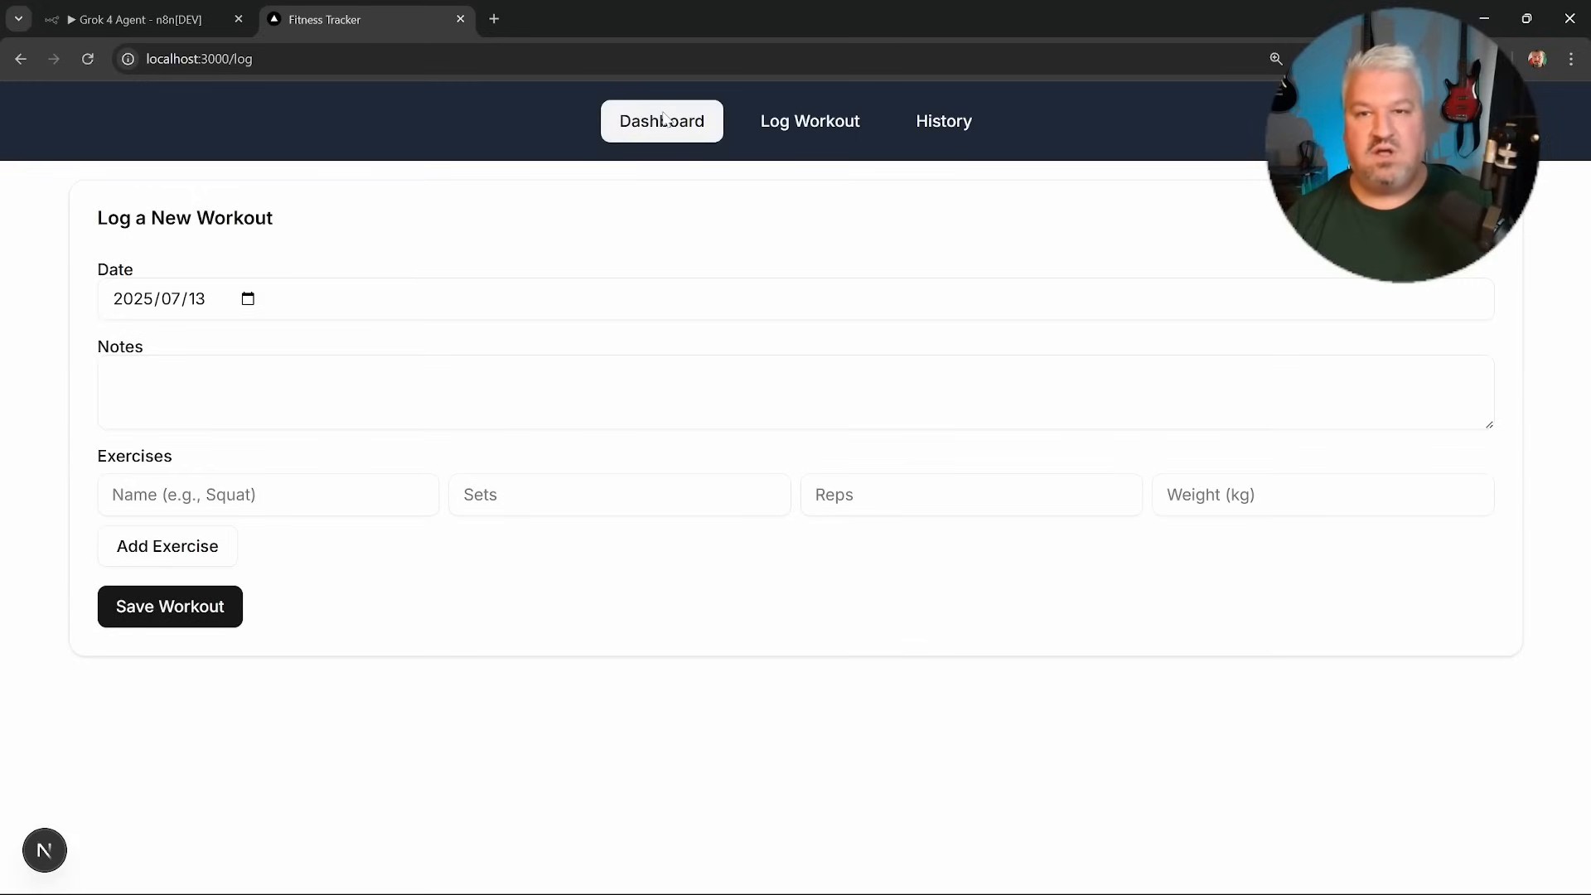
pyautogui.click(661, 121)
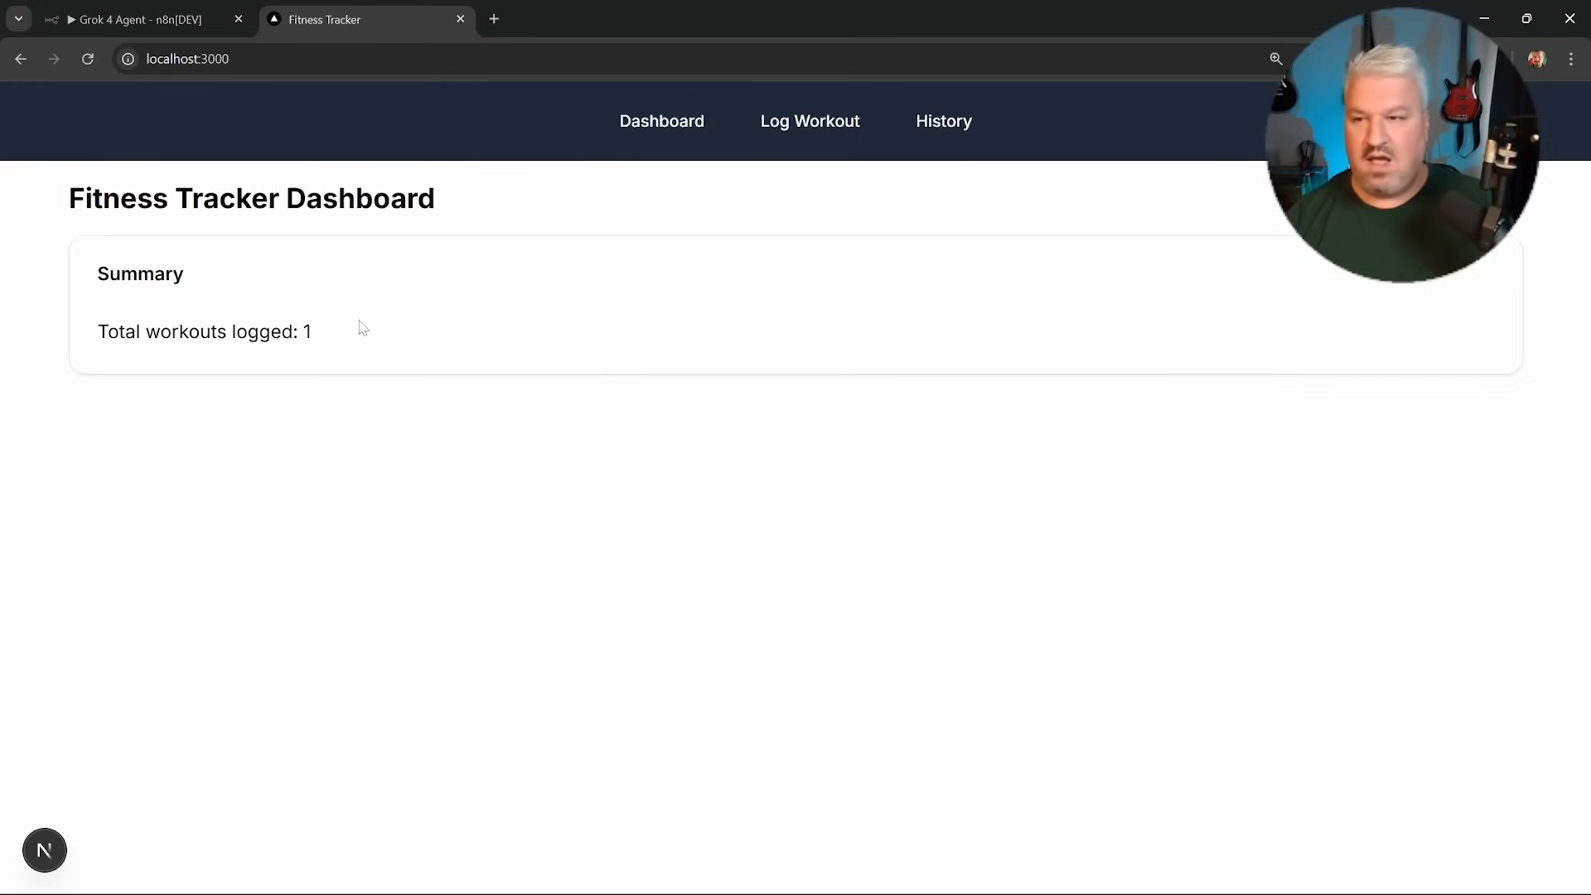
pyautogui.moveTo(315, 339)
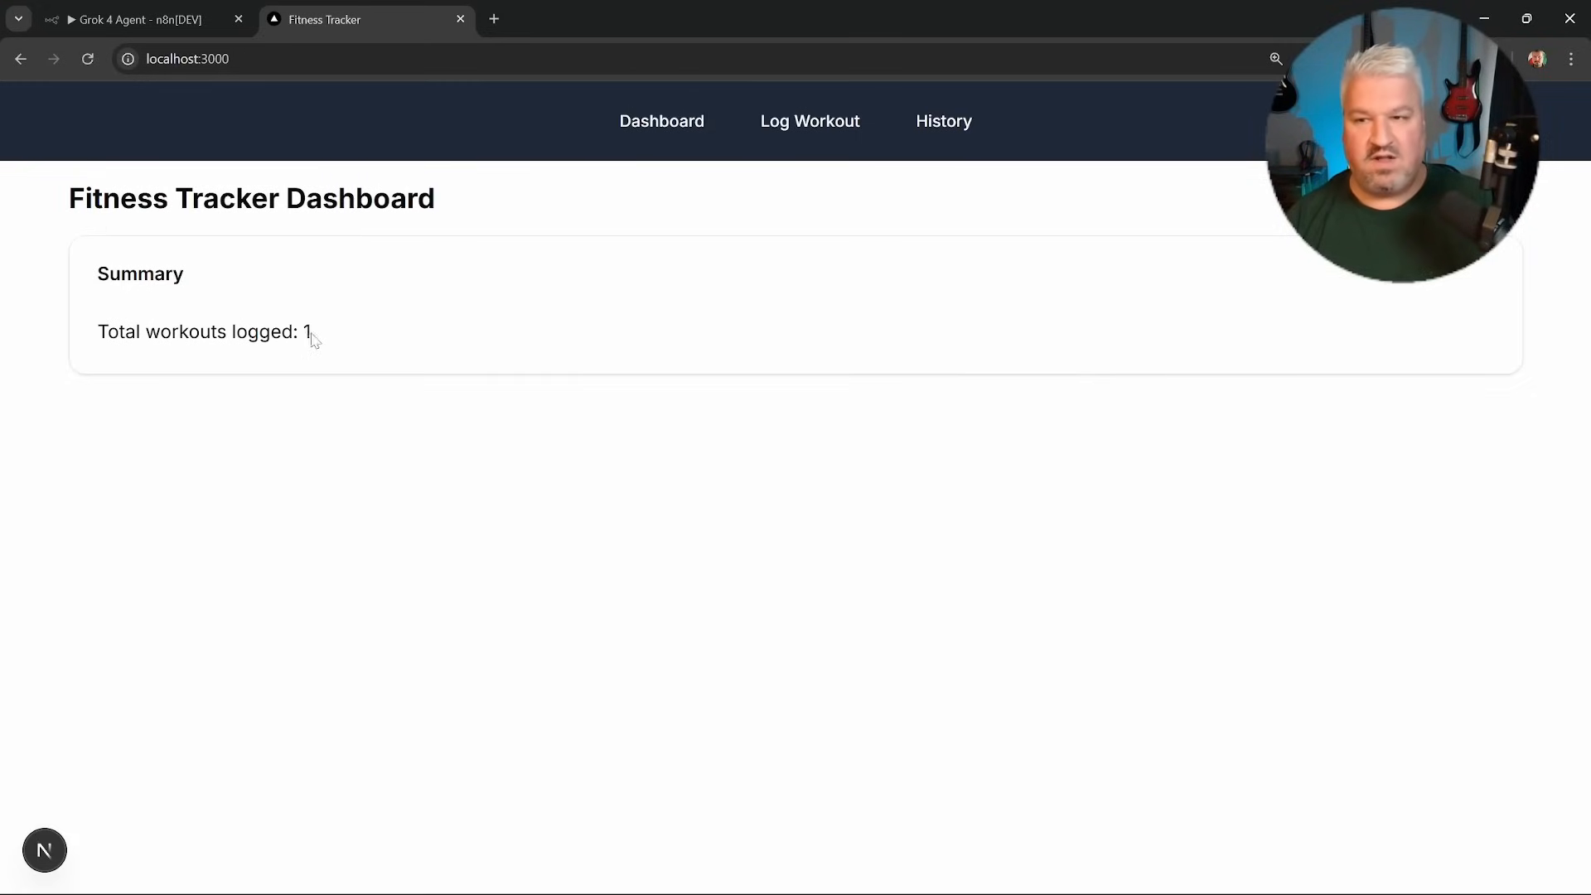
pyautogui.moveTo(941, 121)
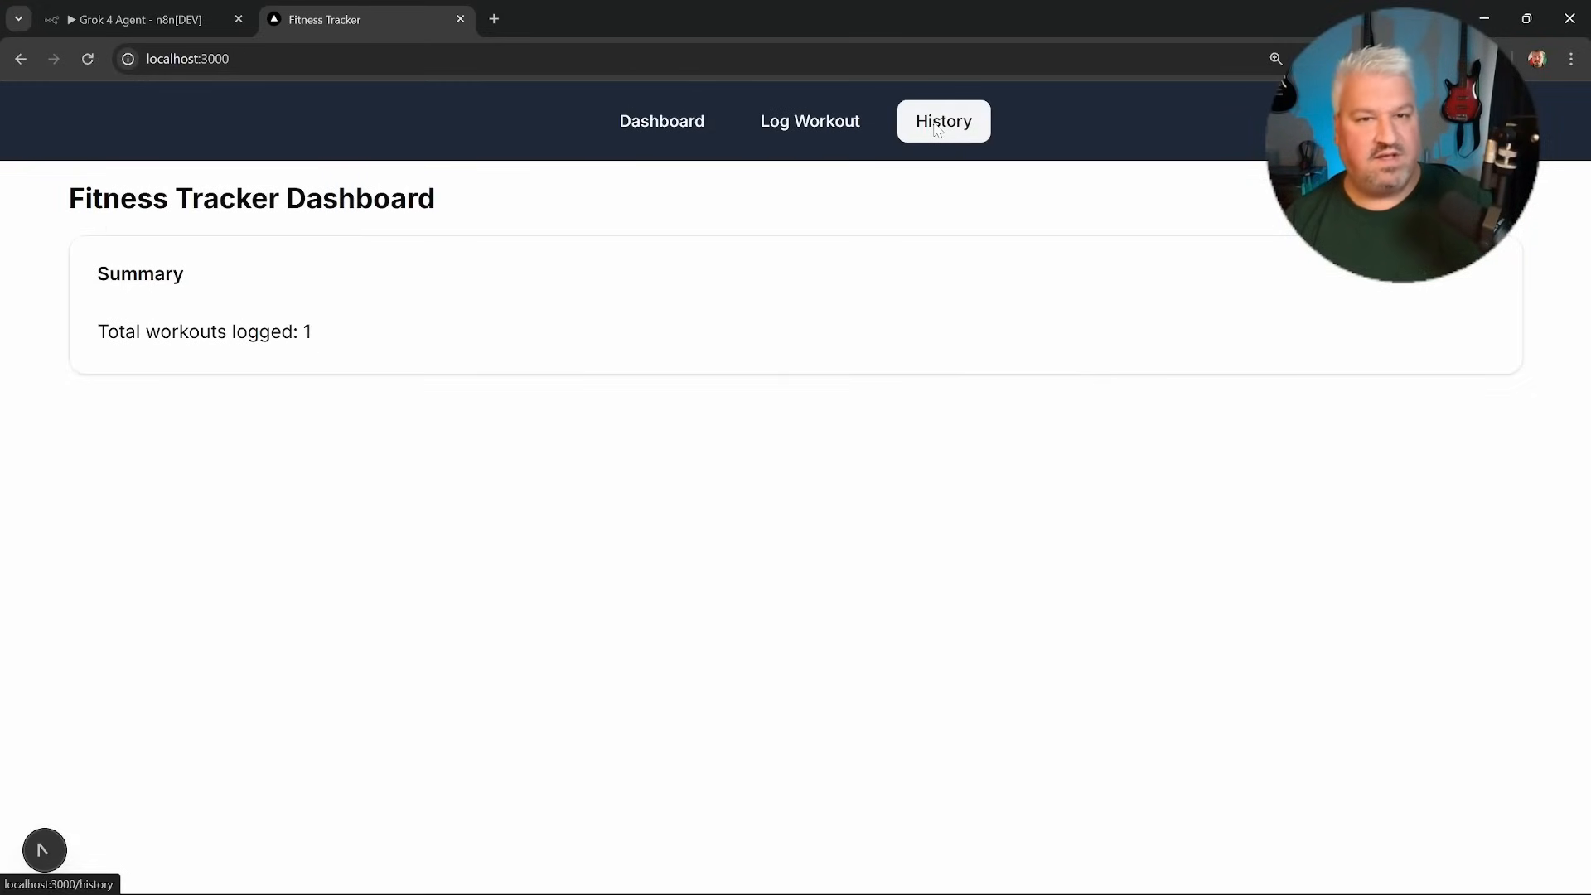
# Expand the 2025-07-13 entry in History, which lists no exercises, then return to the dashboard.
pyautogui.click(942, 121)
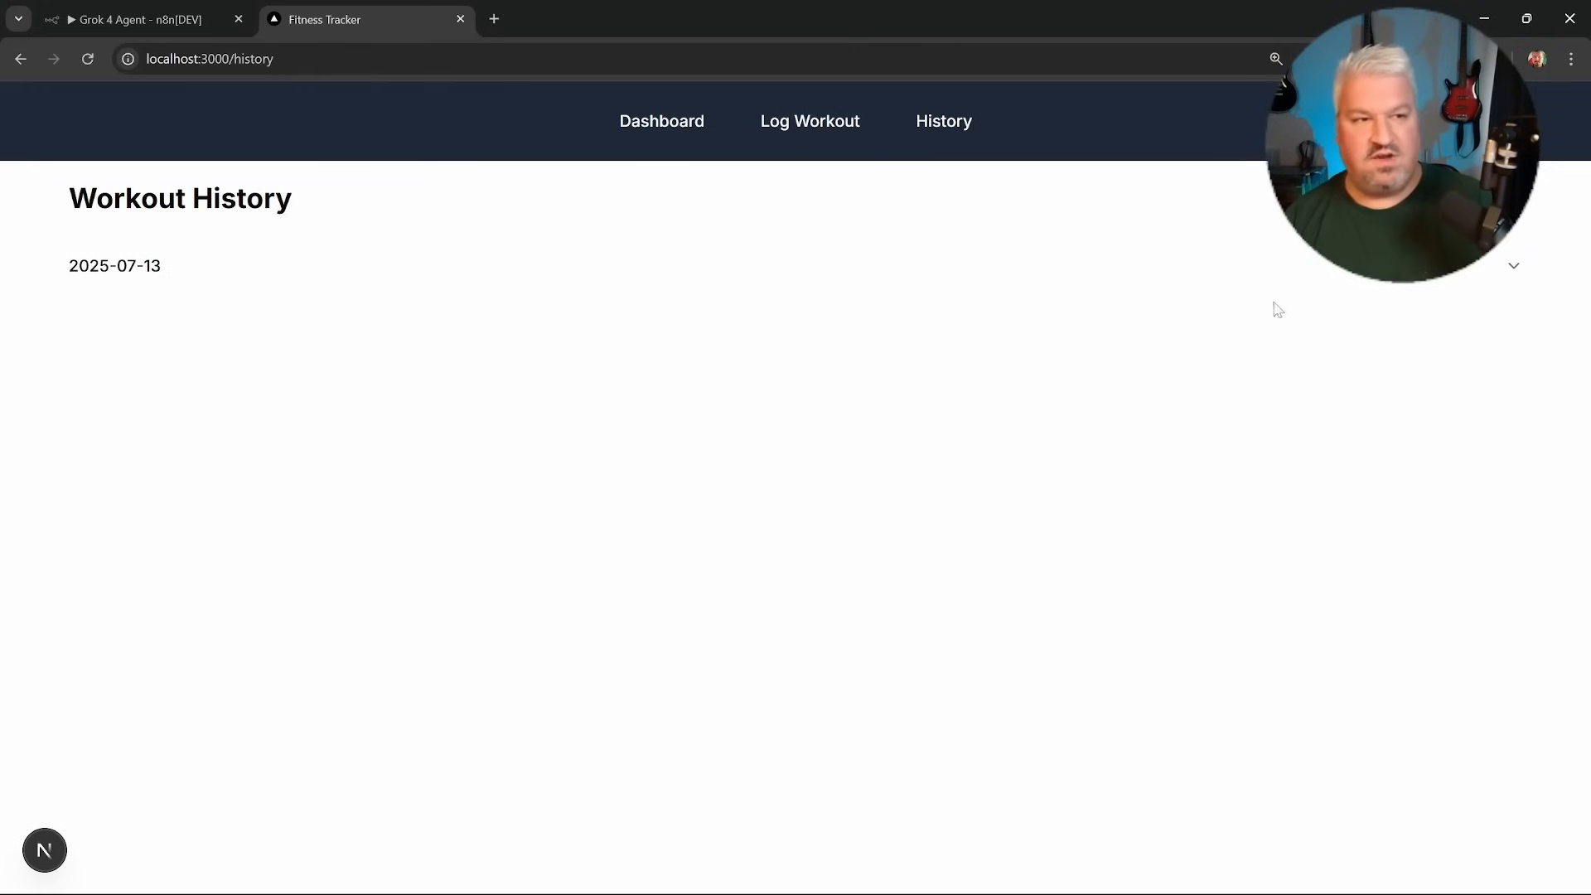
pyautogui.click(114, 265)
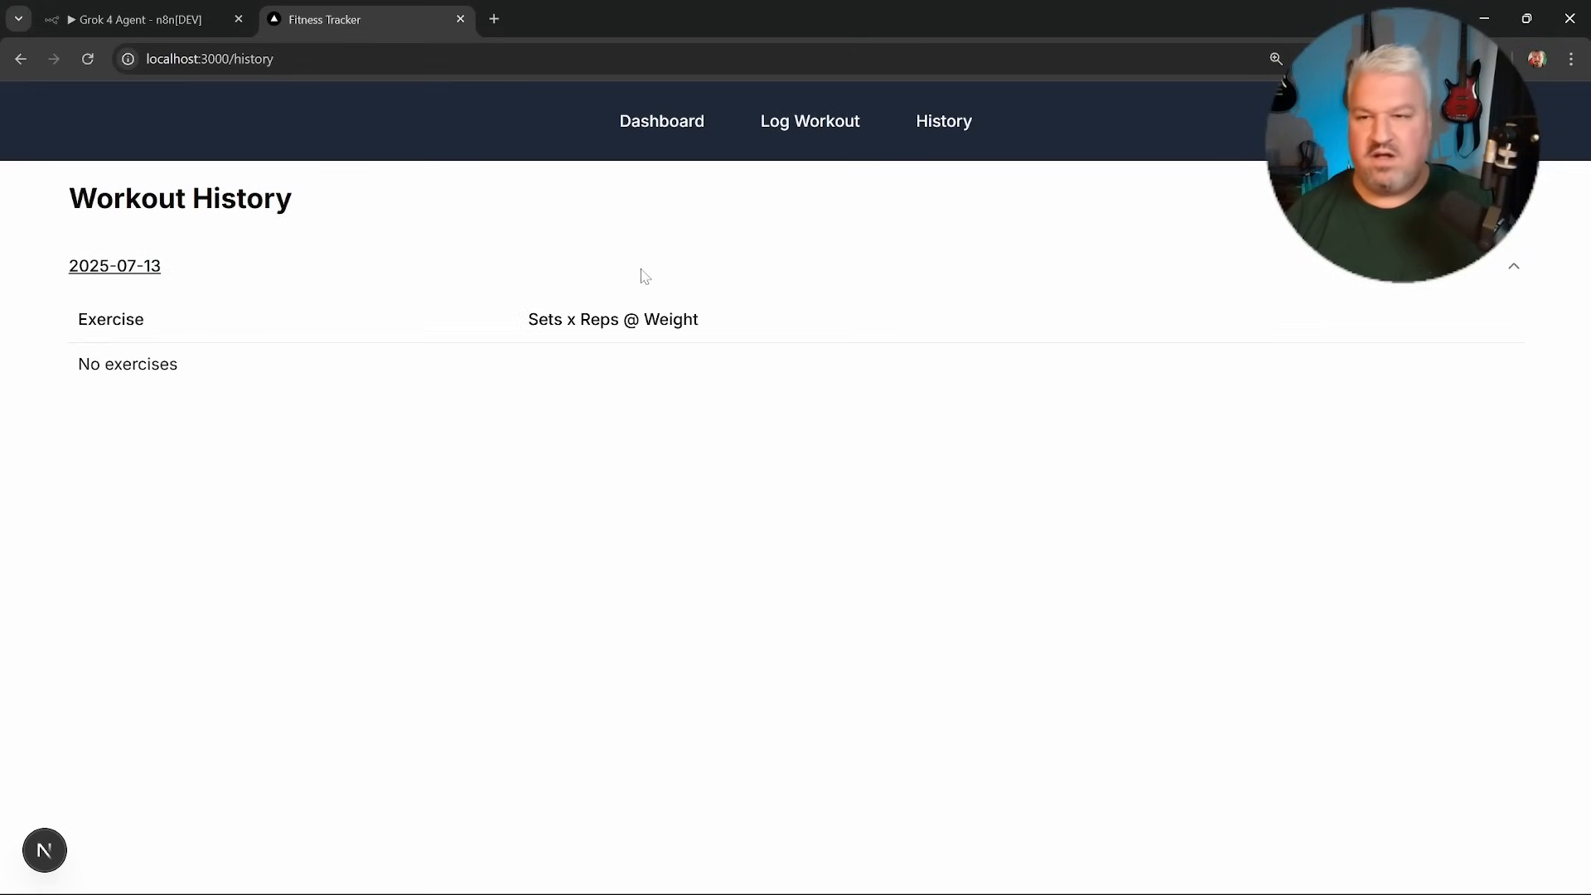
pyautogui.moveTo(53, 348)
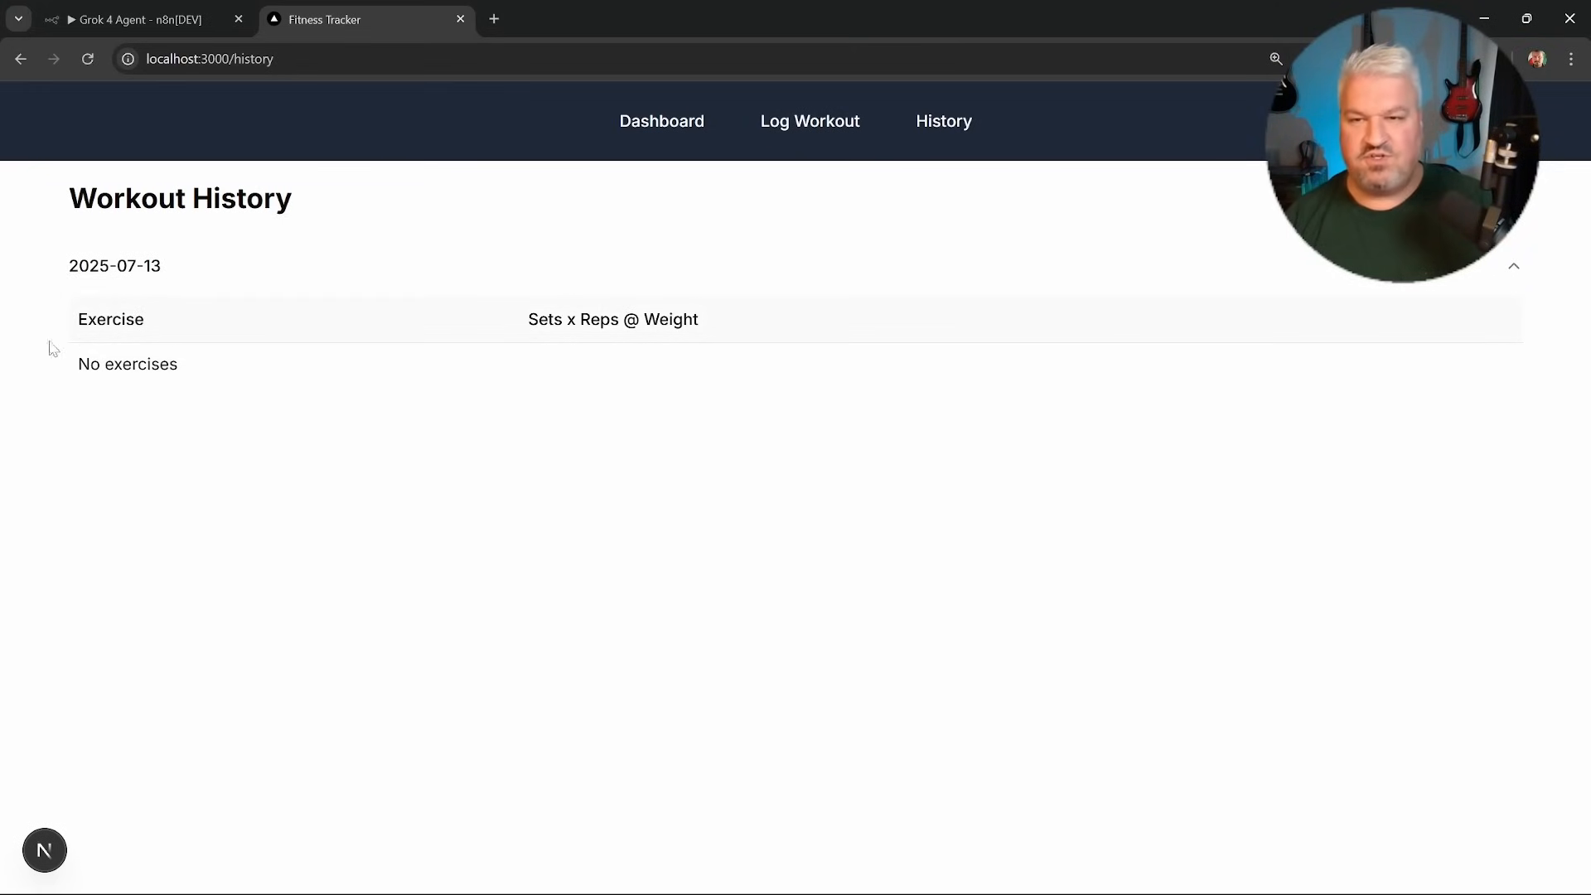
pyautogui.click(661, 121)
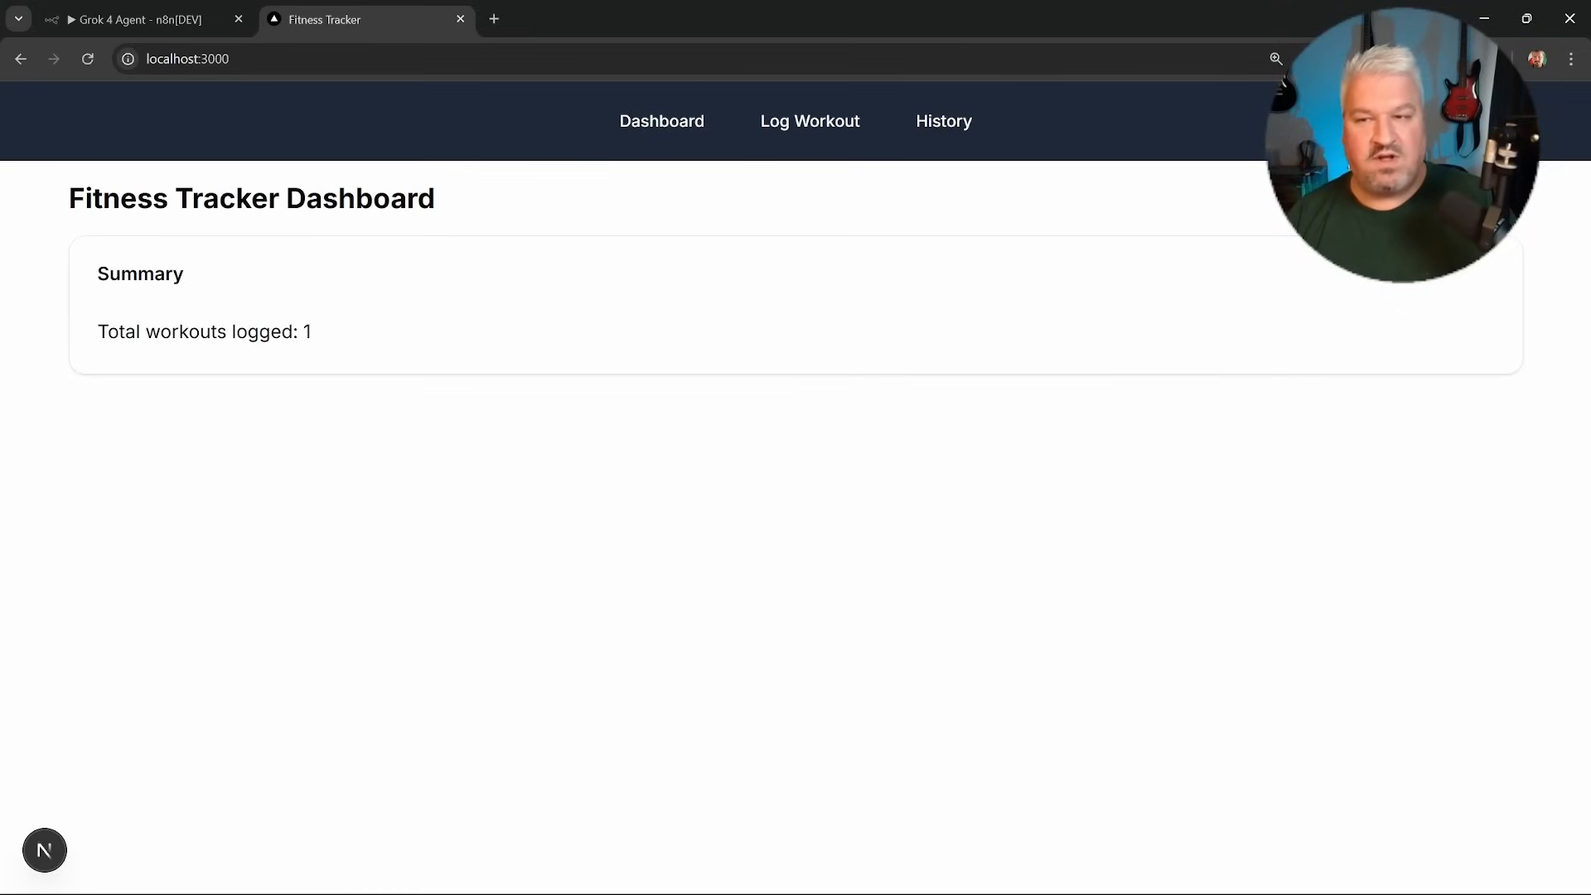
pyautogui.moveTo(345, 325)
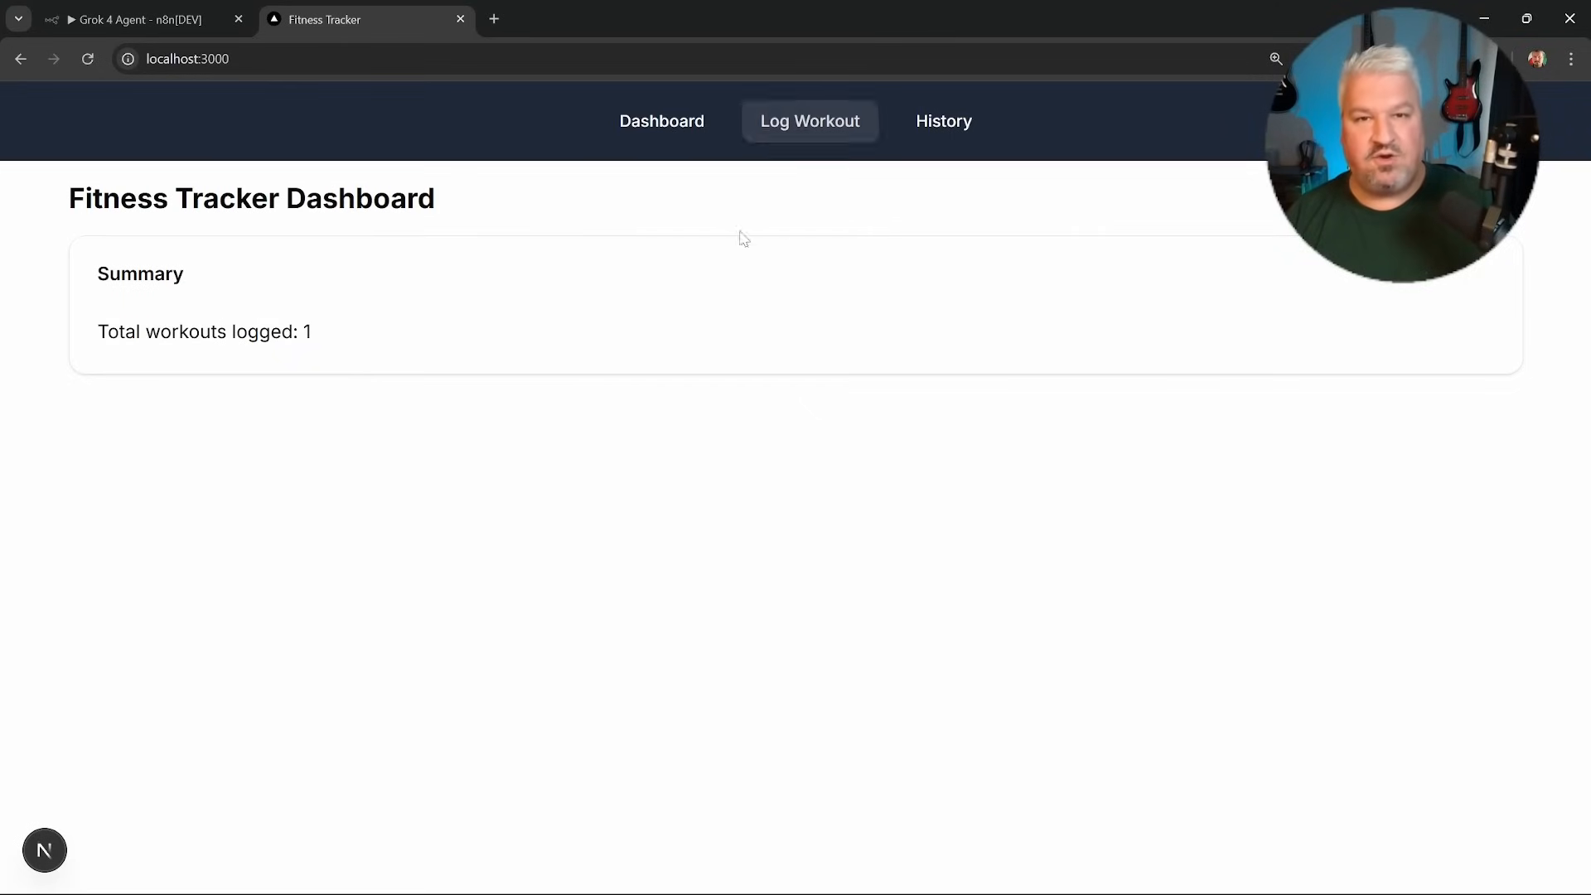
pyautogui.moveTo(121, 122)
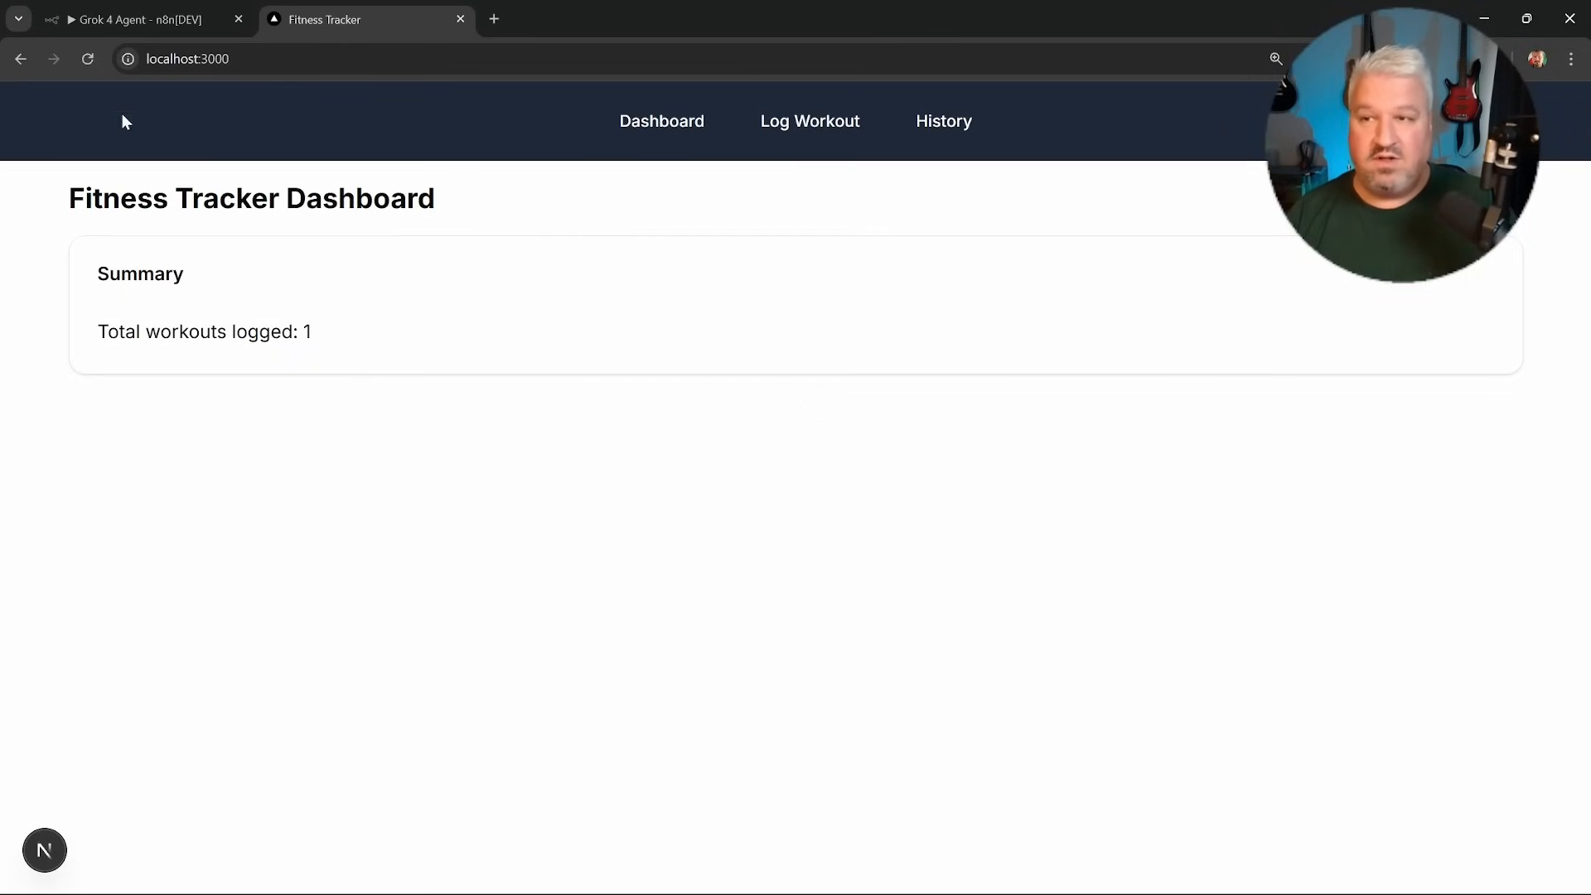
pyautogui.moveTo(87, 59)
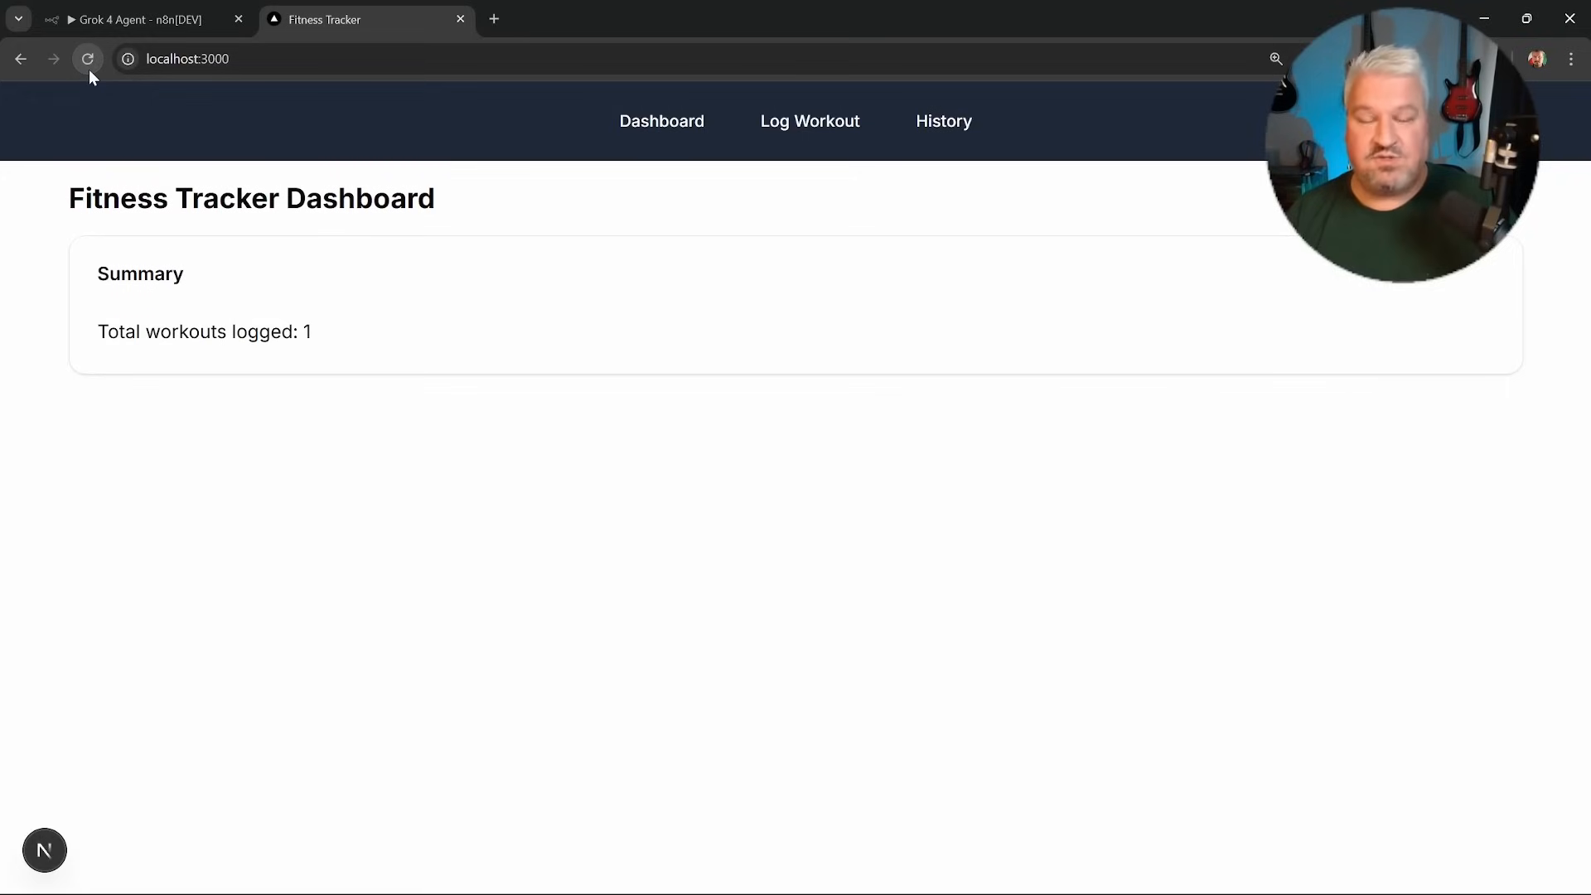
pyautogui.moveTo(320, 343)
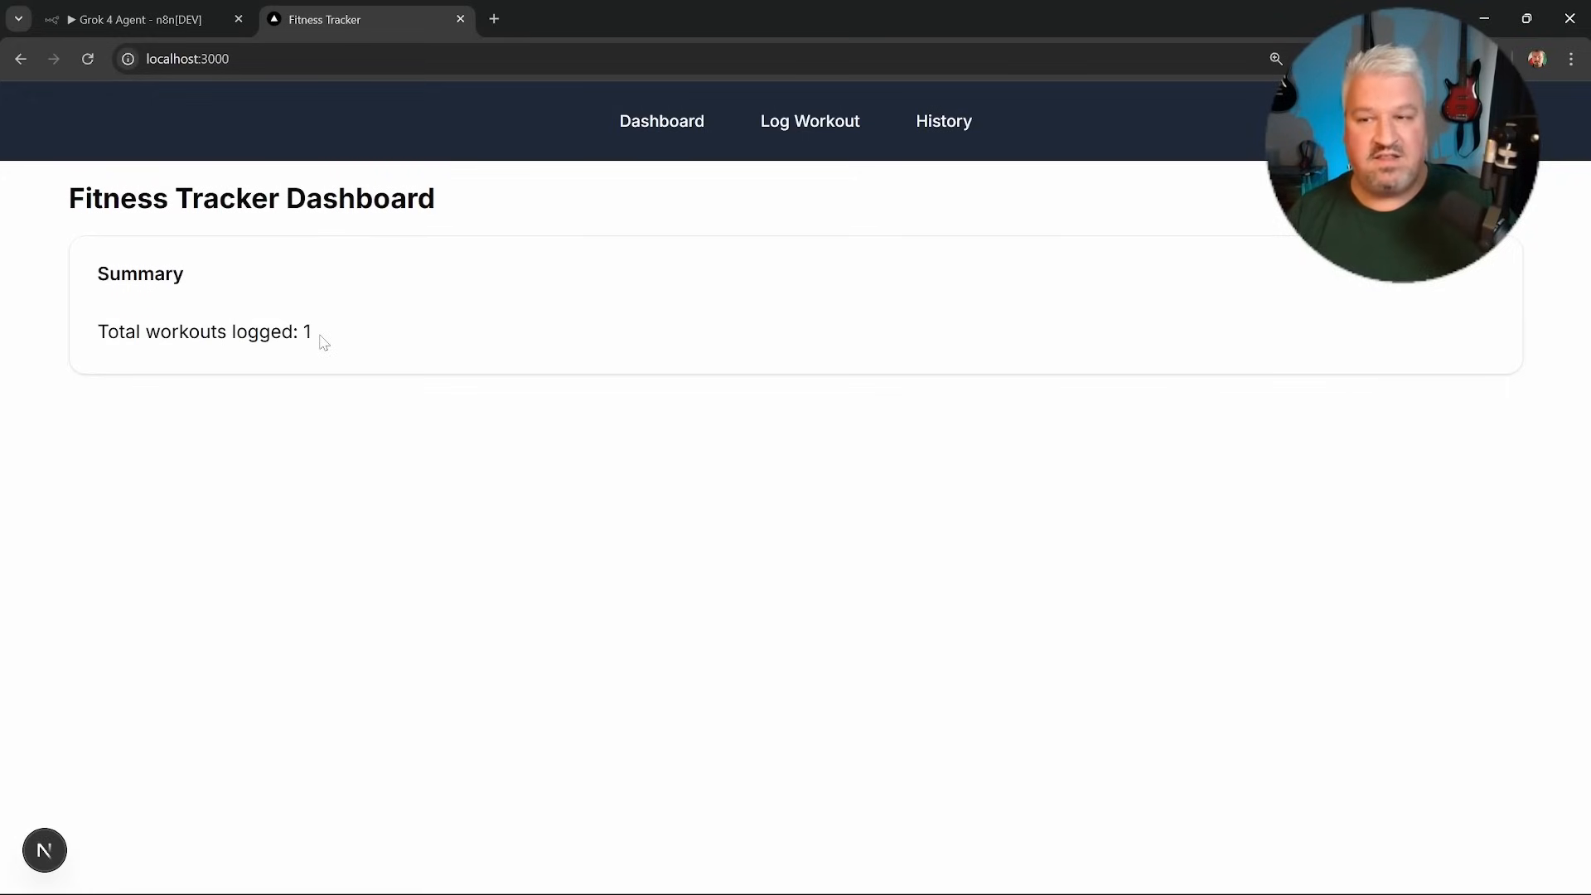
pyautogui.moveTo(591, 313)
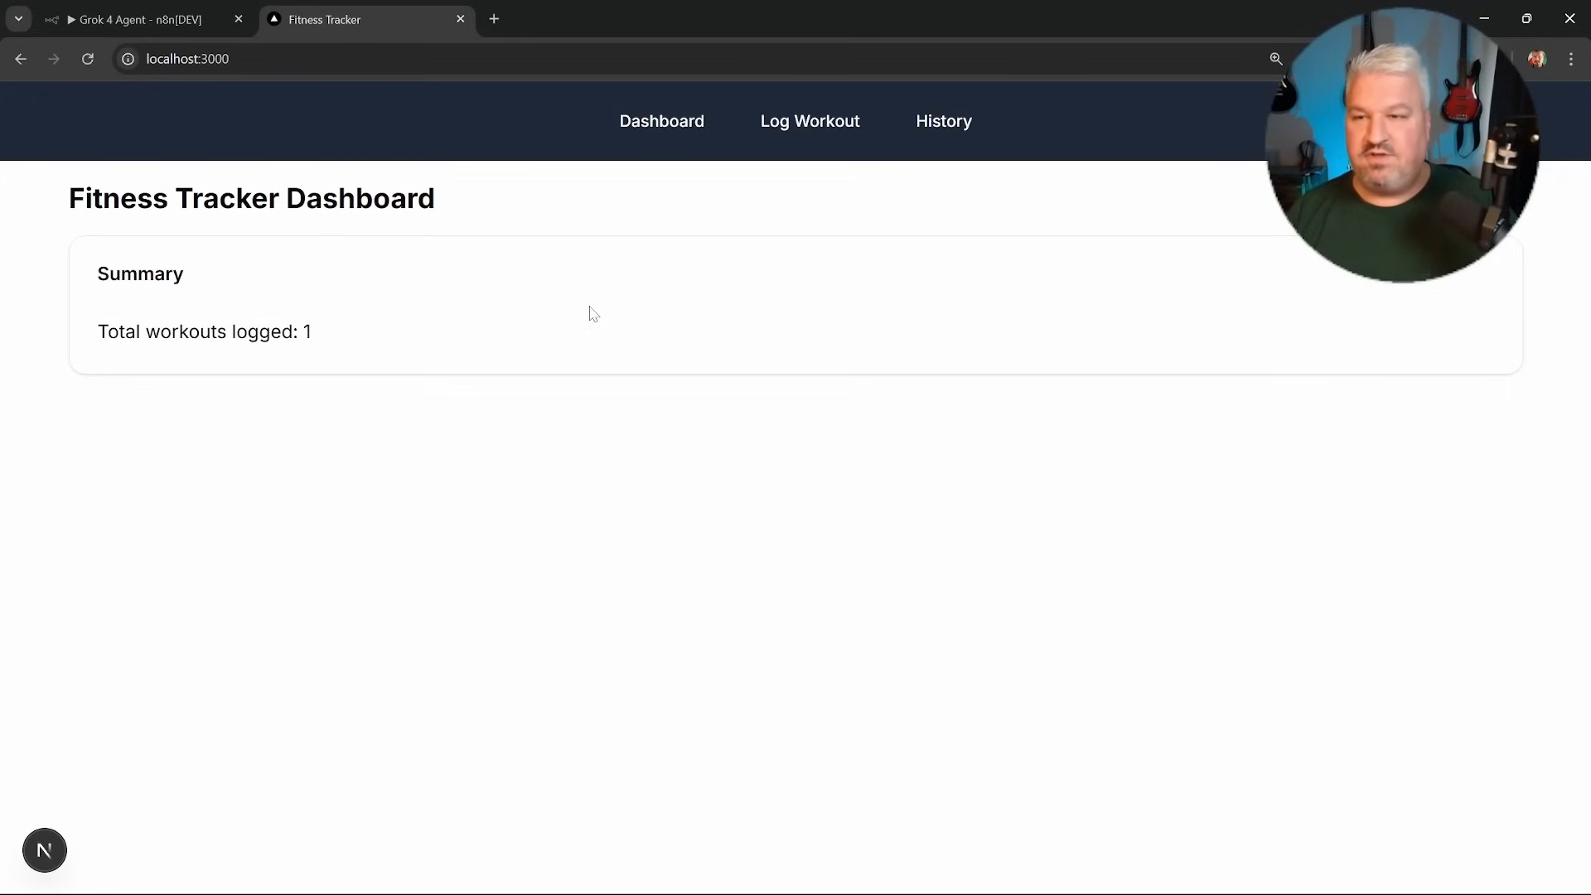
# Report to the agent that the dashboard counts 1 exercise but History says there are none, and read its reply.
pyautogui.click(137, 19)
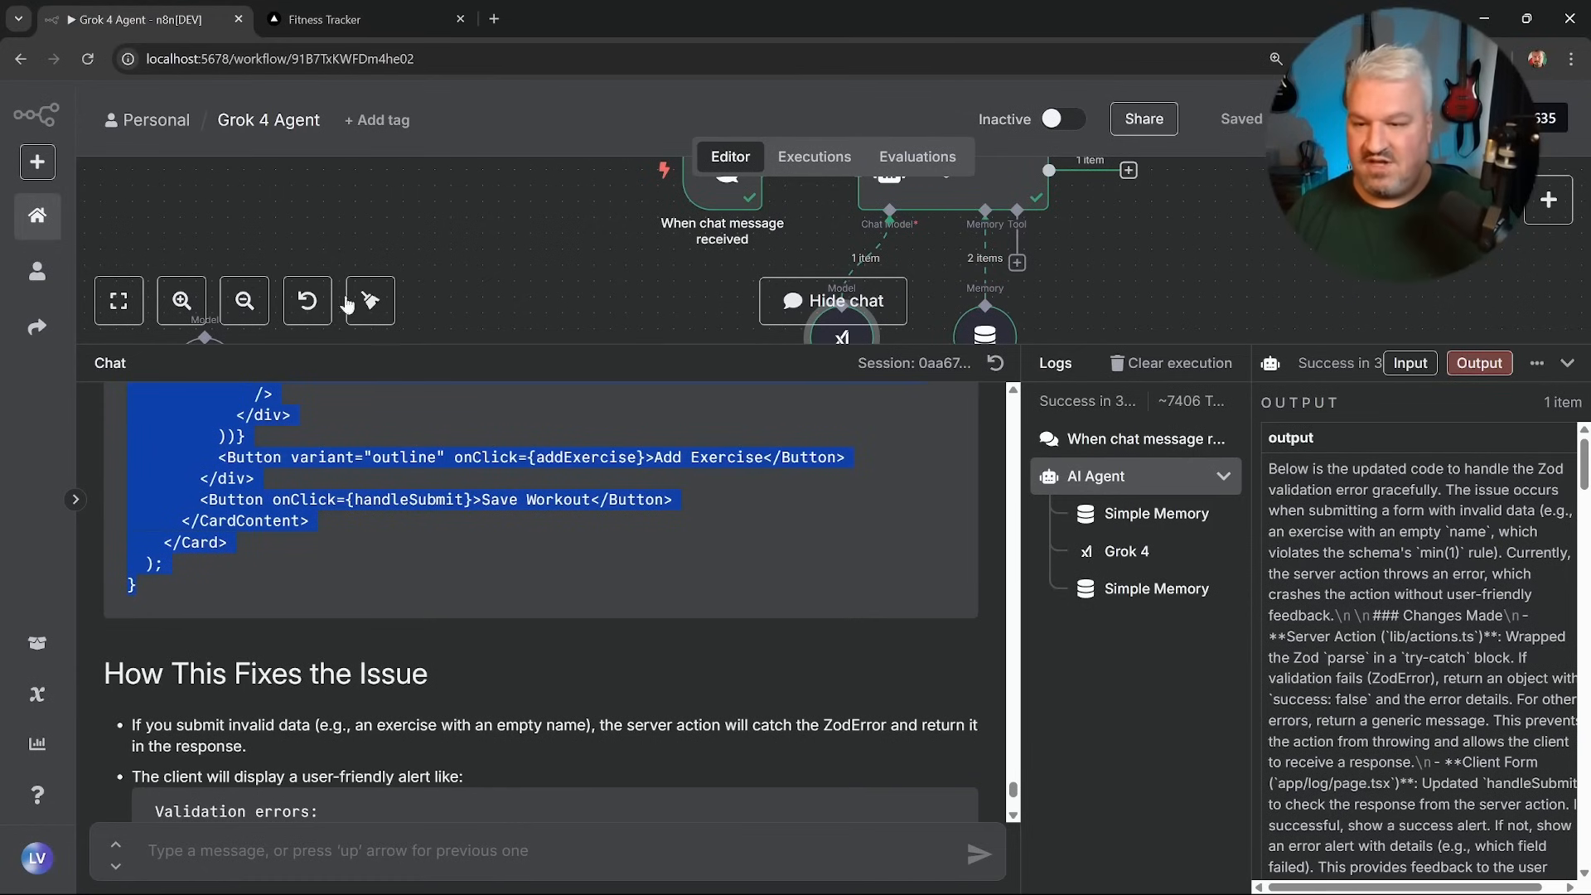
pyautogui.scroll(-3)
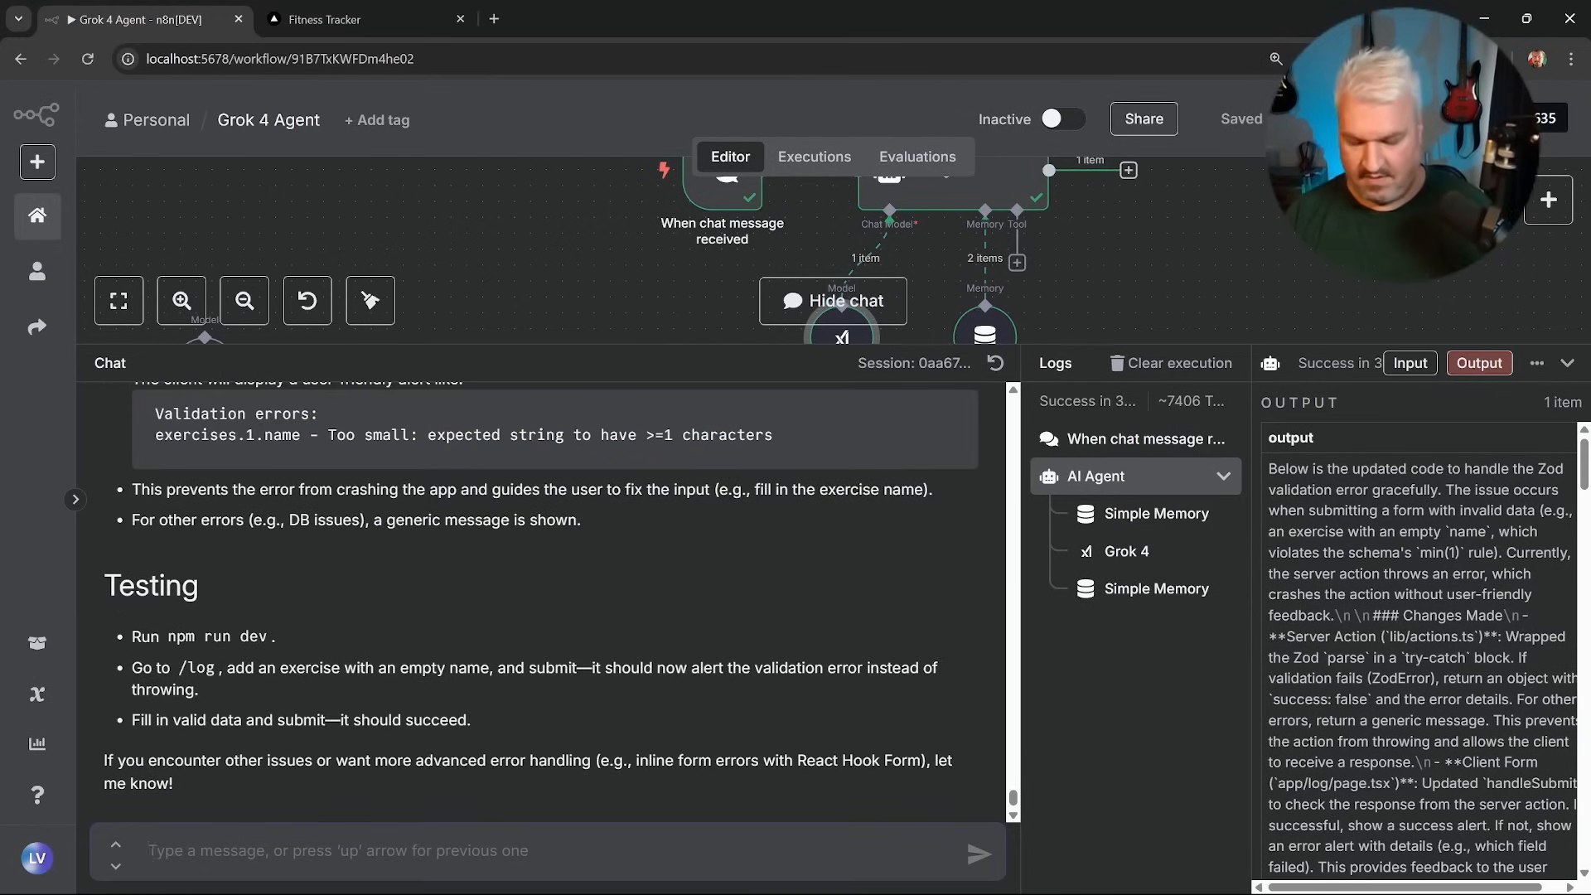
pyautogui.write('After logging the exercise, I can see there i')
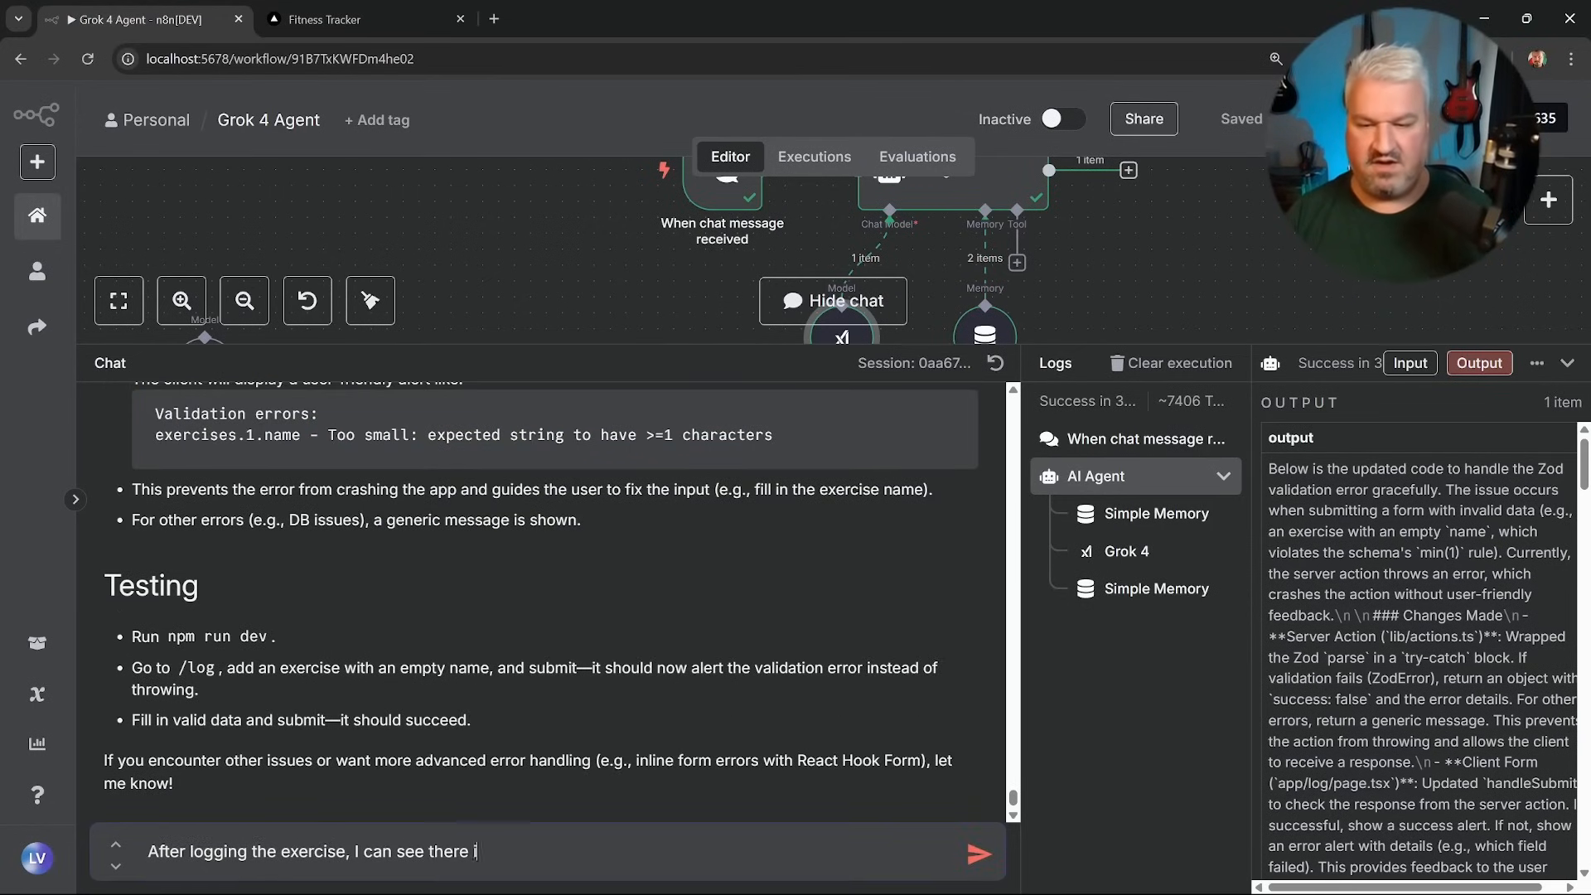
pyautogui.write('s 1 exercise')
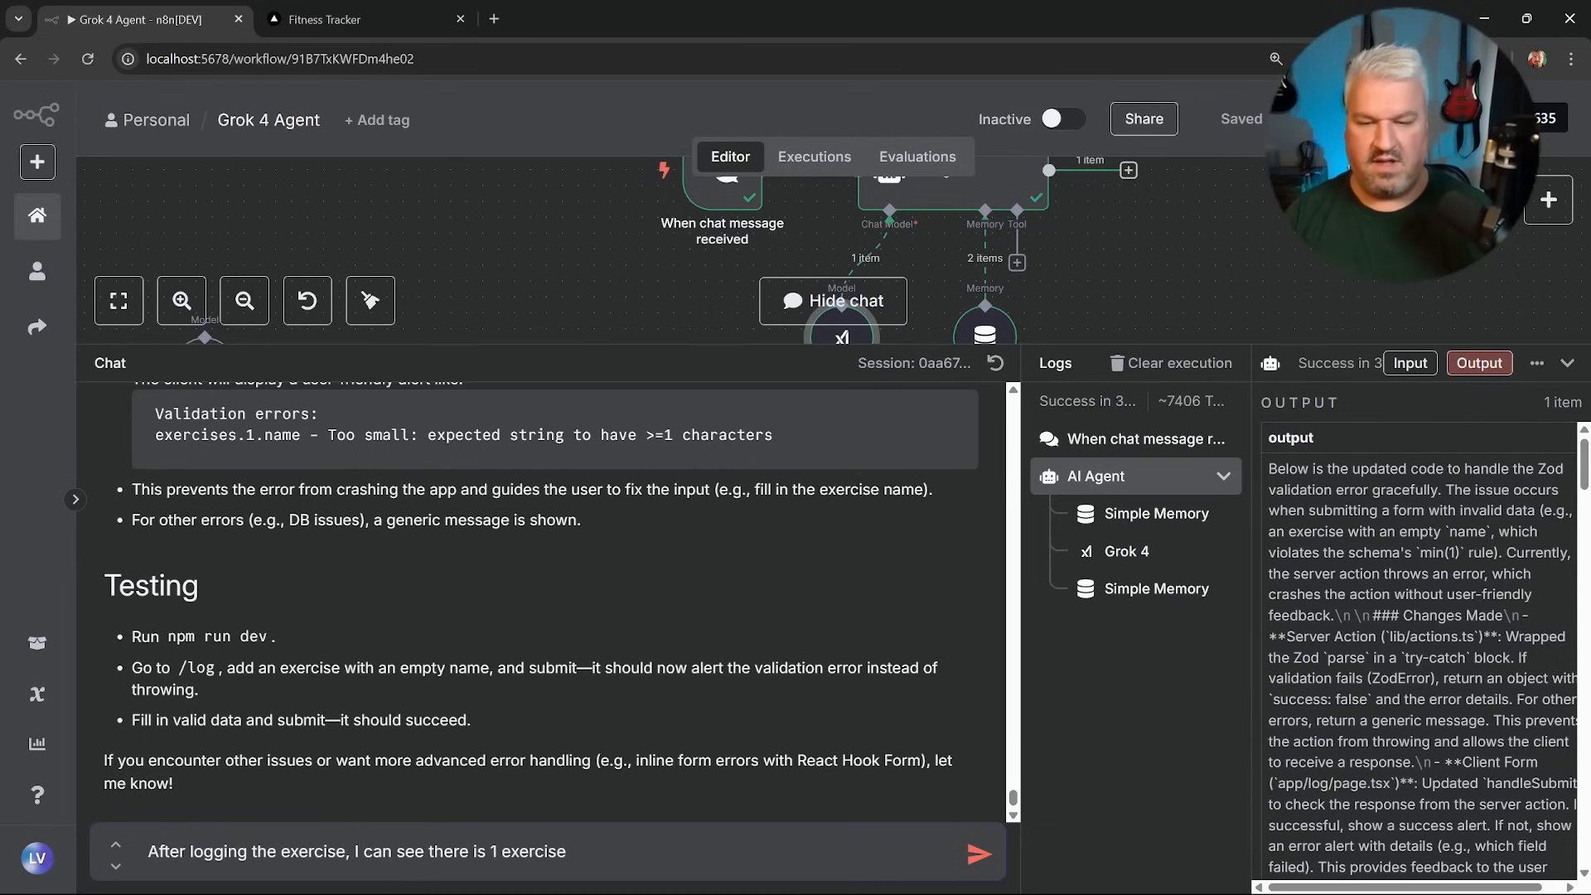
pyautogui.write('in the dashboard')
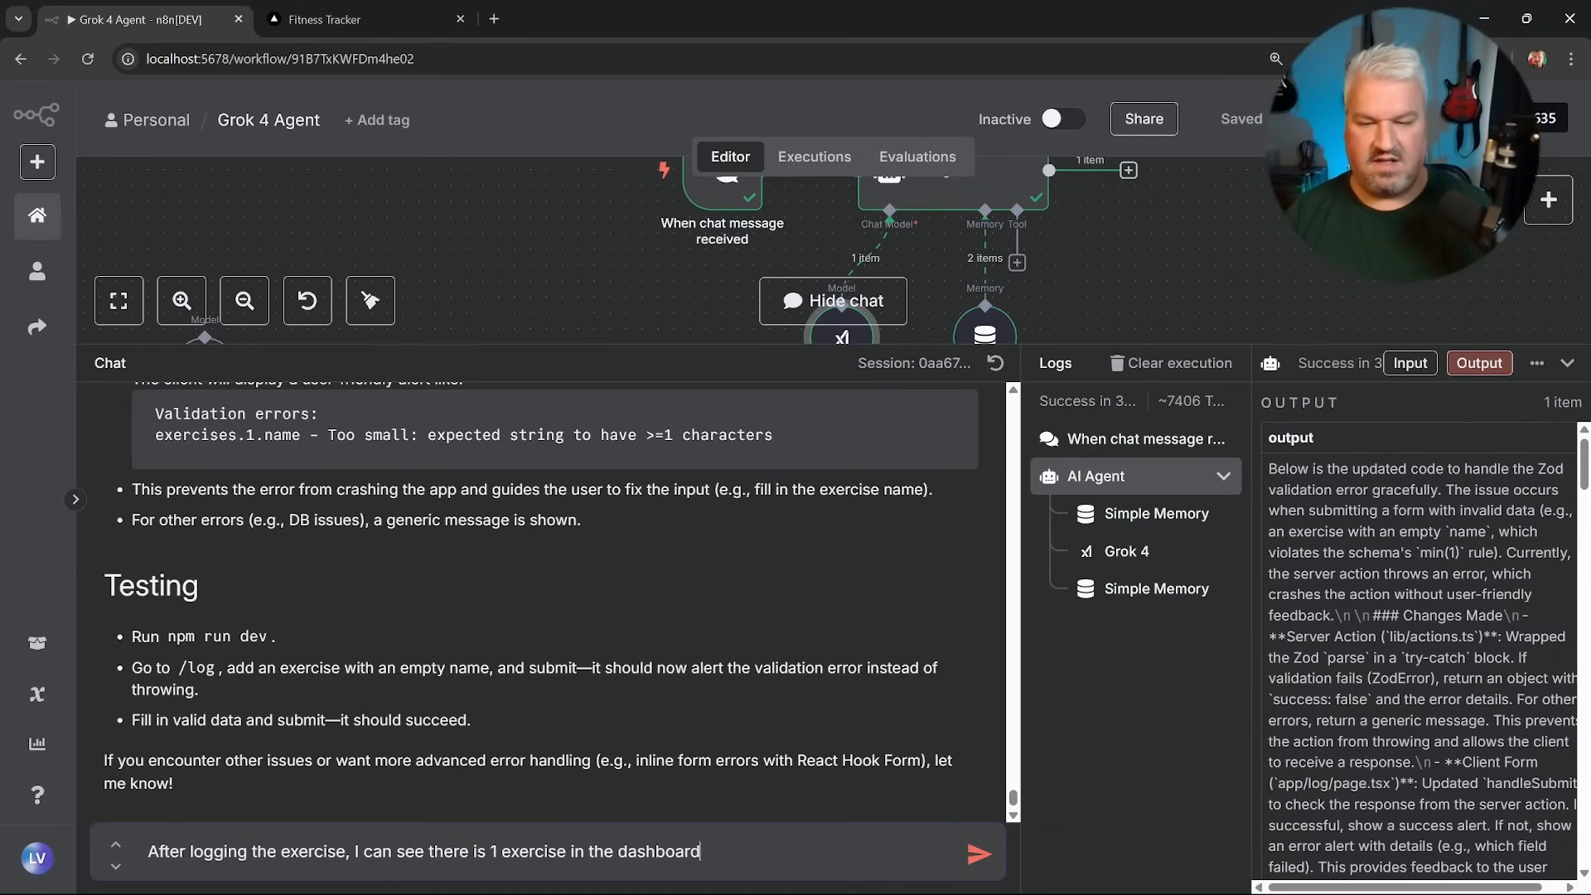
pyautogui.write('(only the counter), but when I')
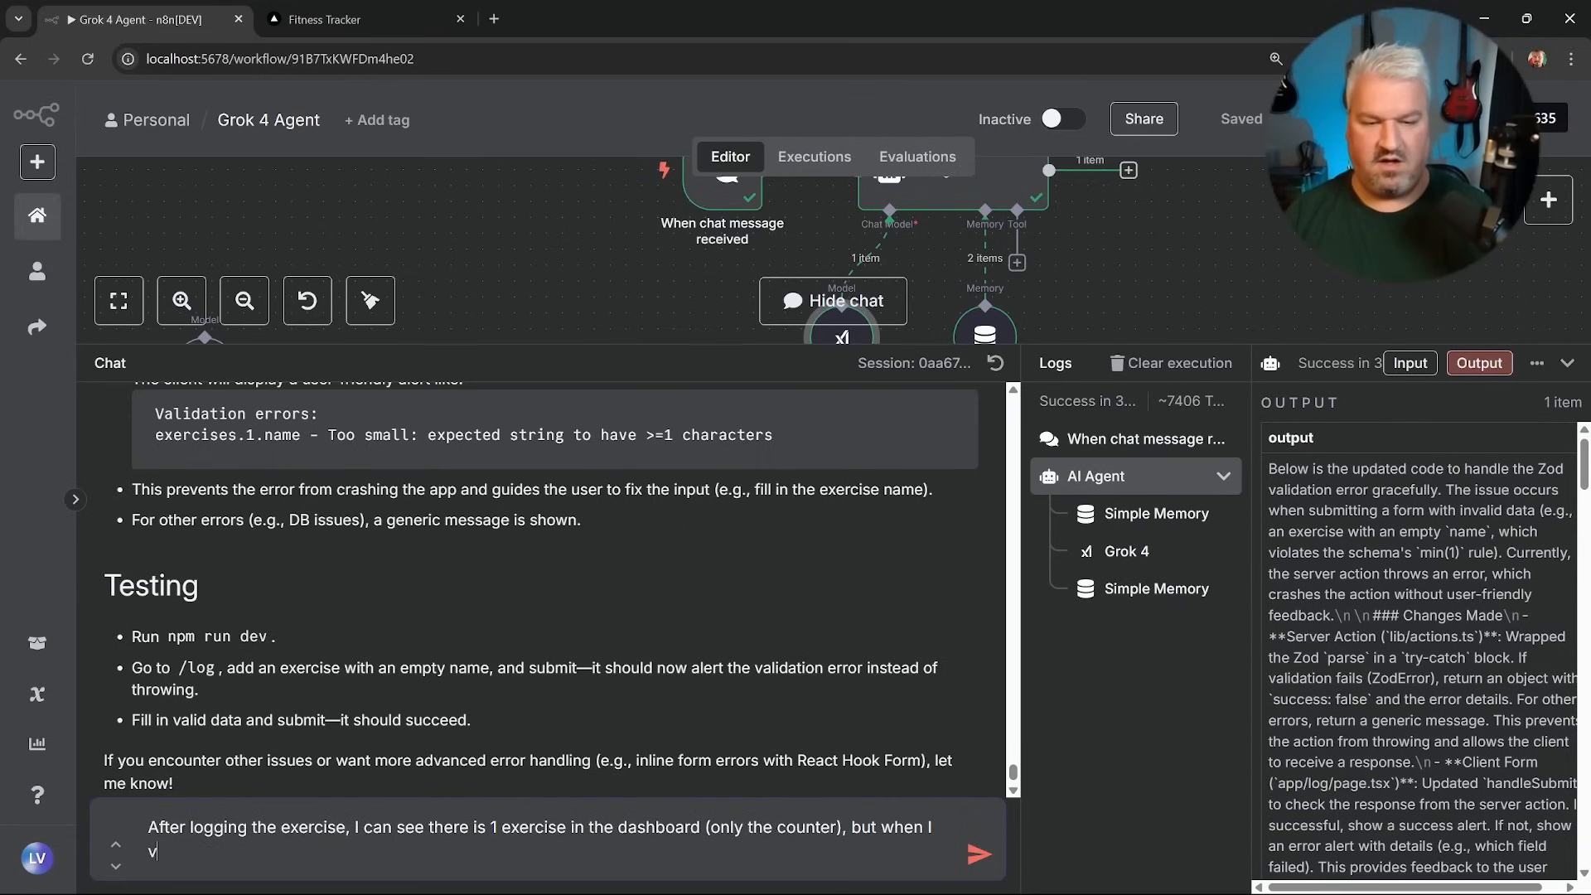
pyautogui.write('isit the history page')
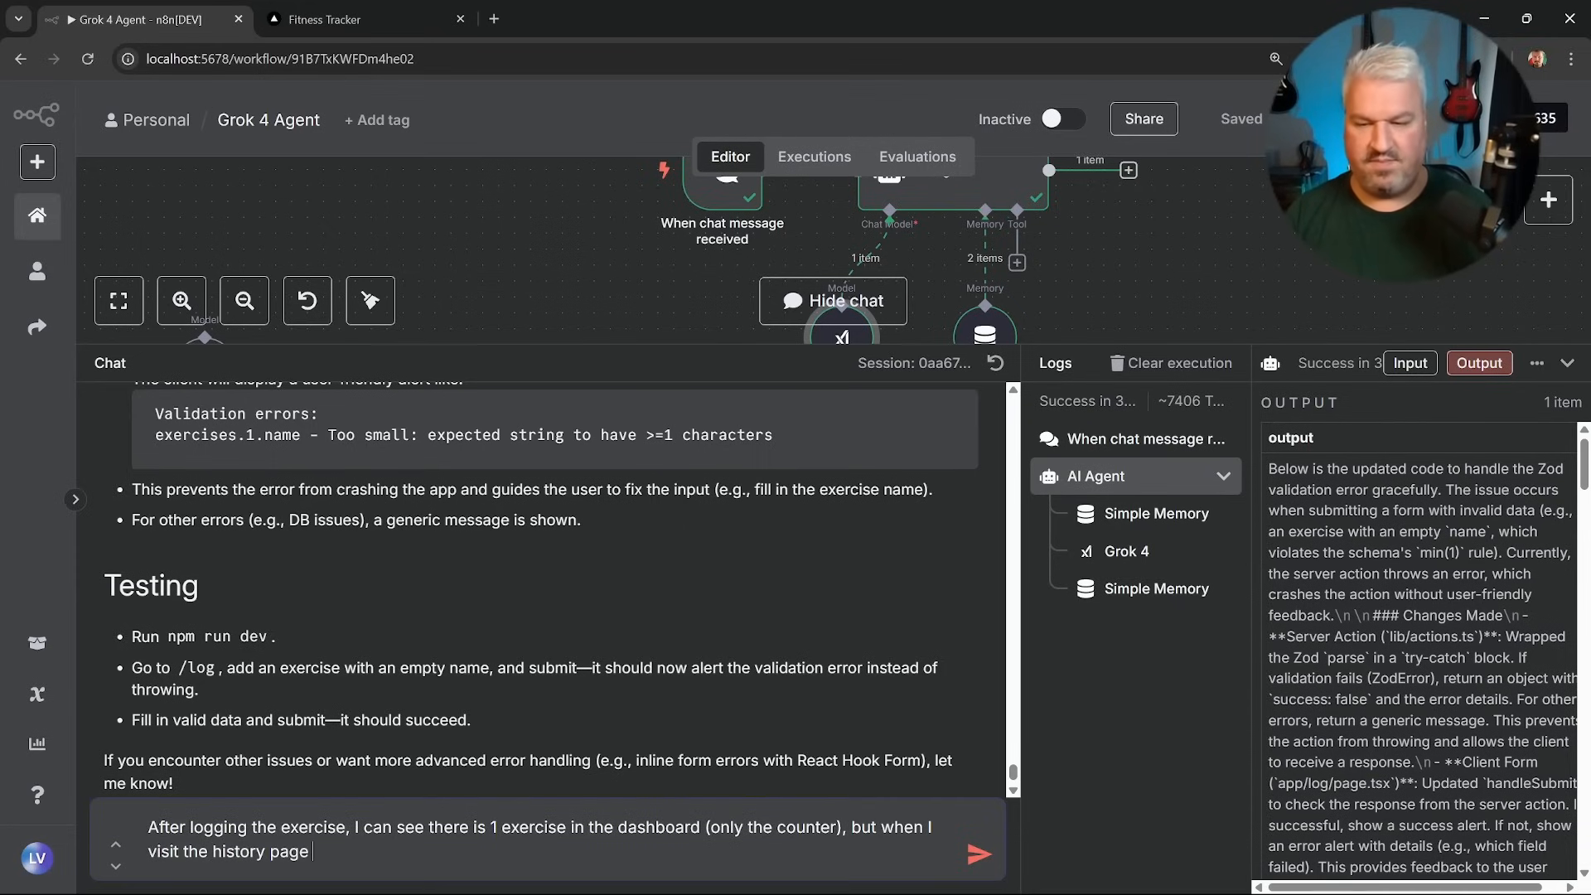
pyautogui.write(', it says there ar')
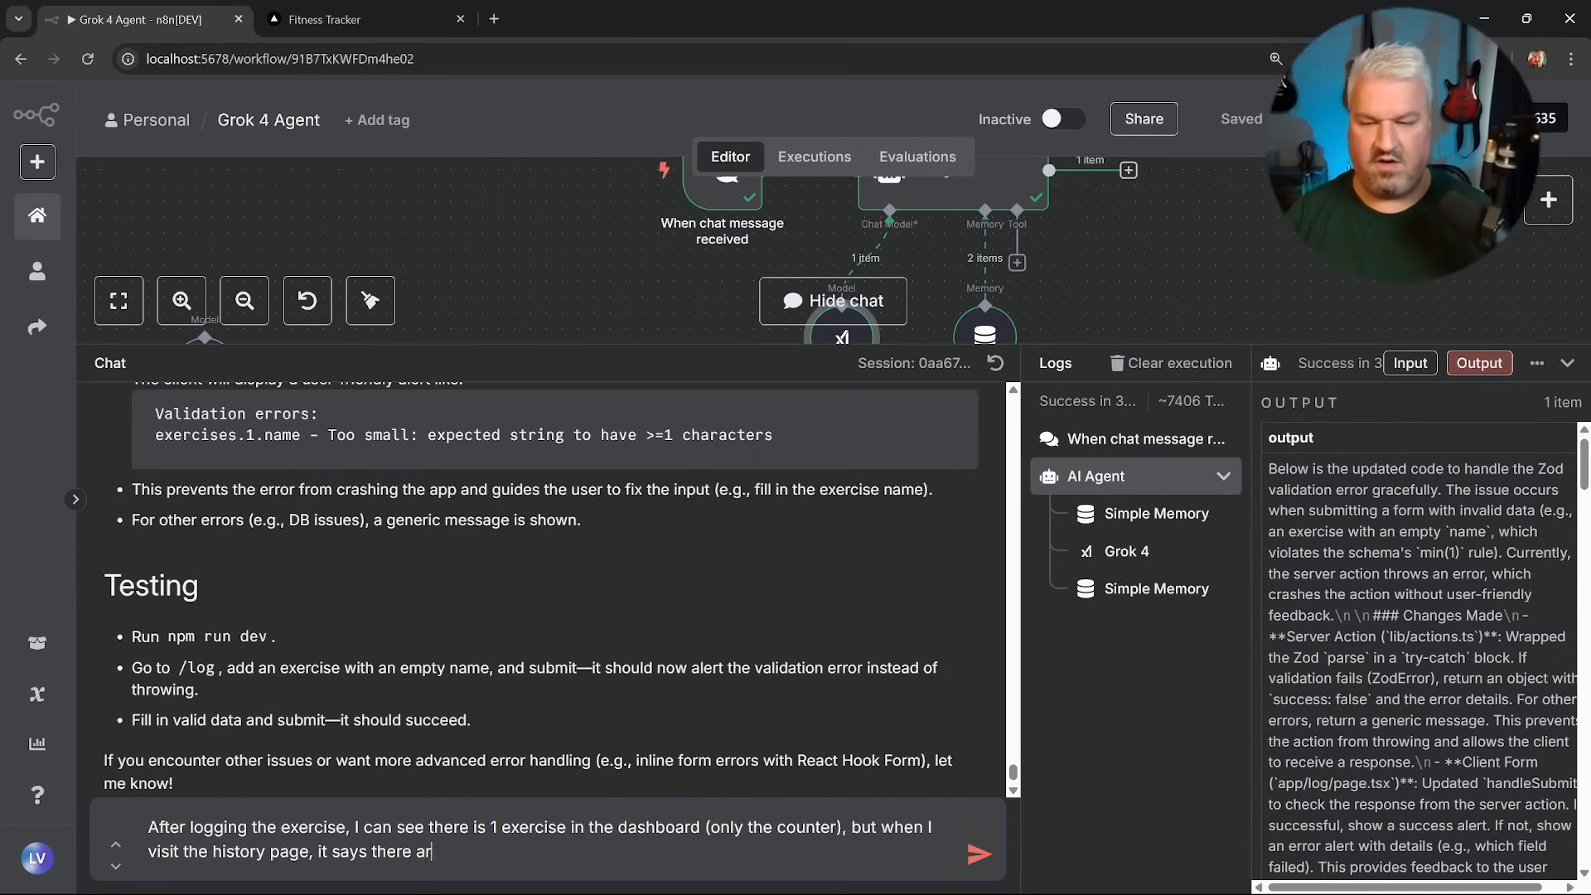
pyautogui.write('e no exercises.')
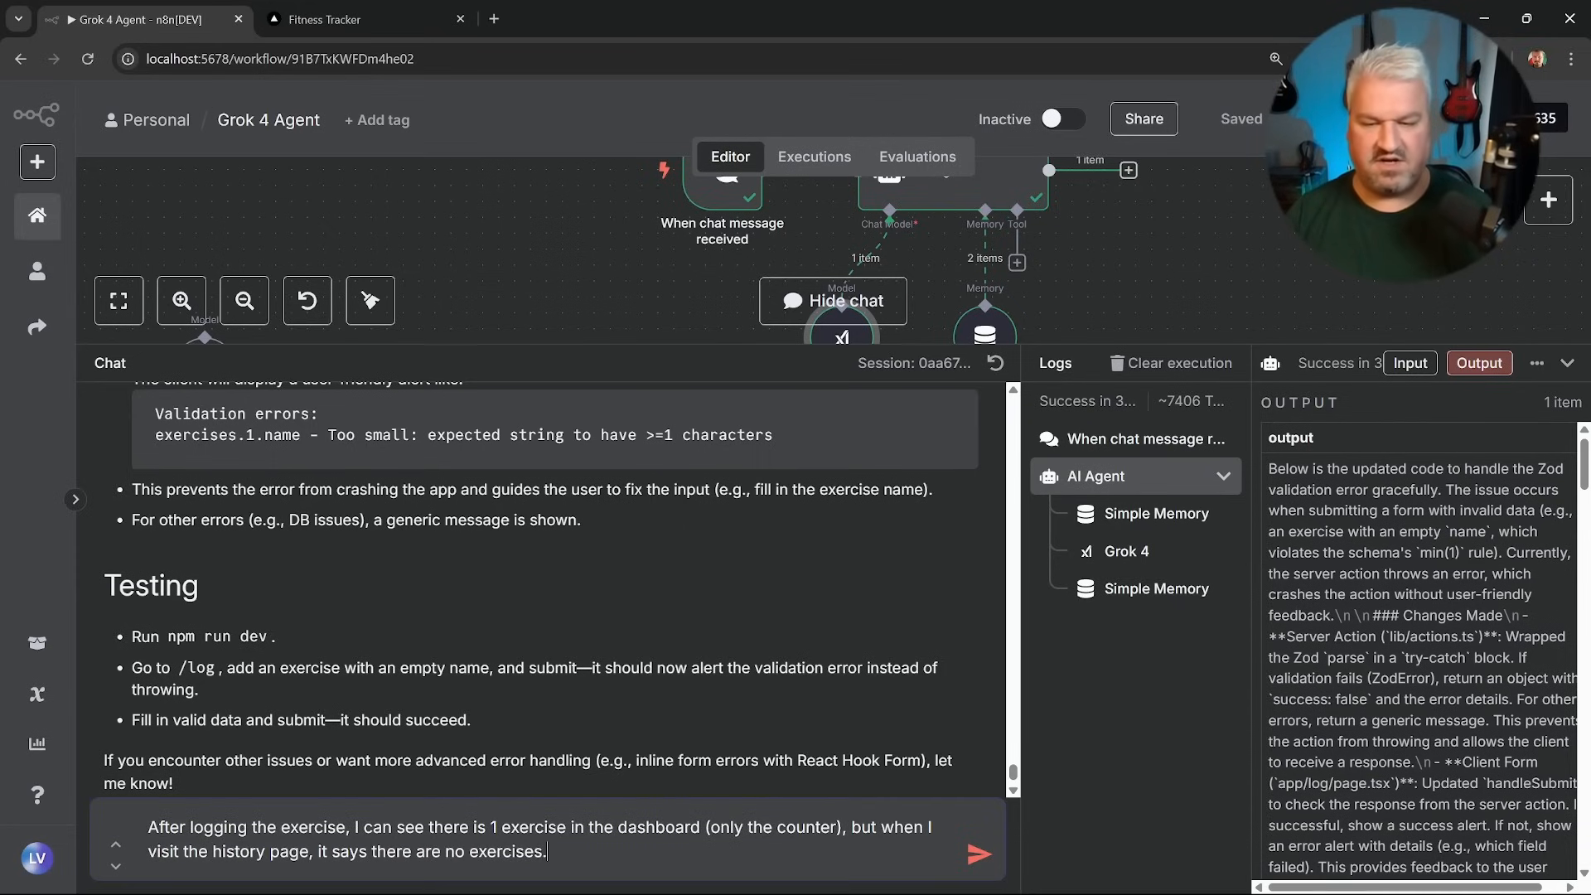
pyautogui.click(978, 854)
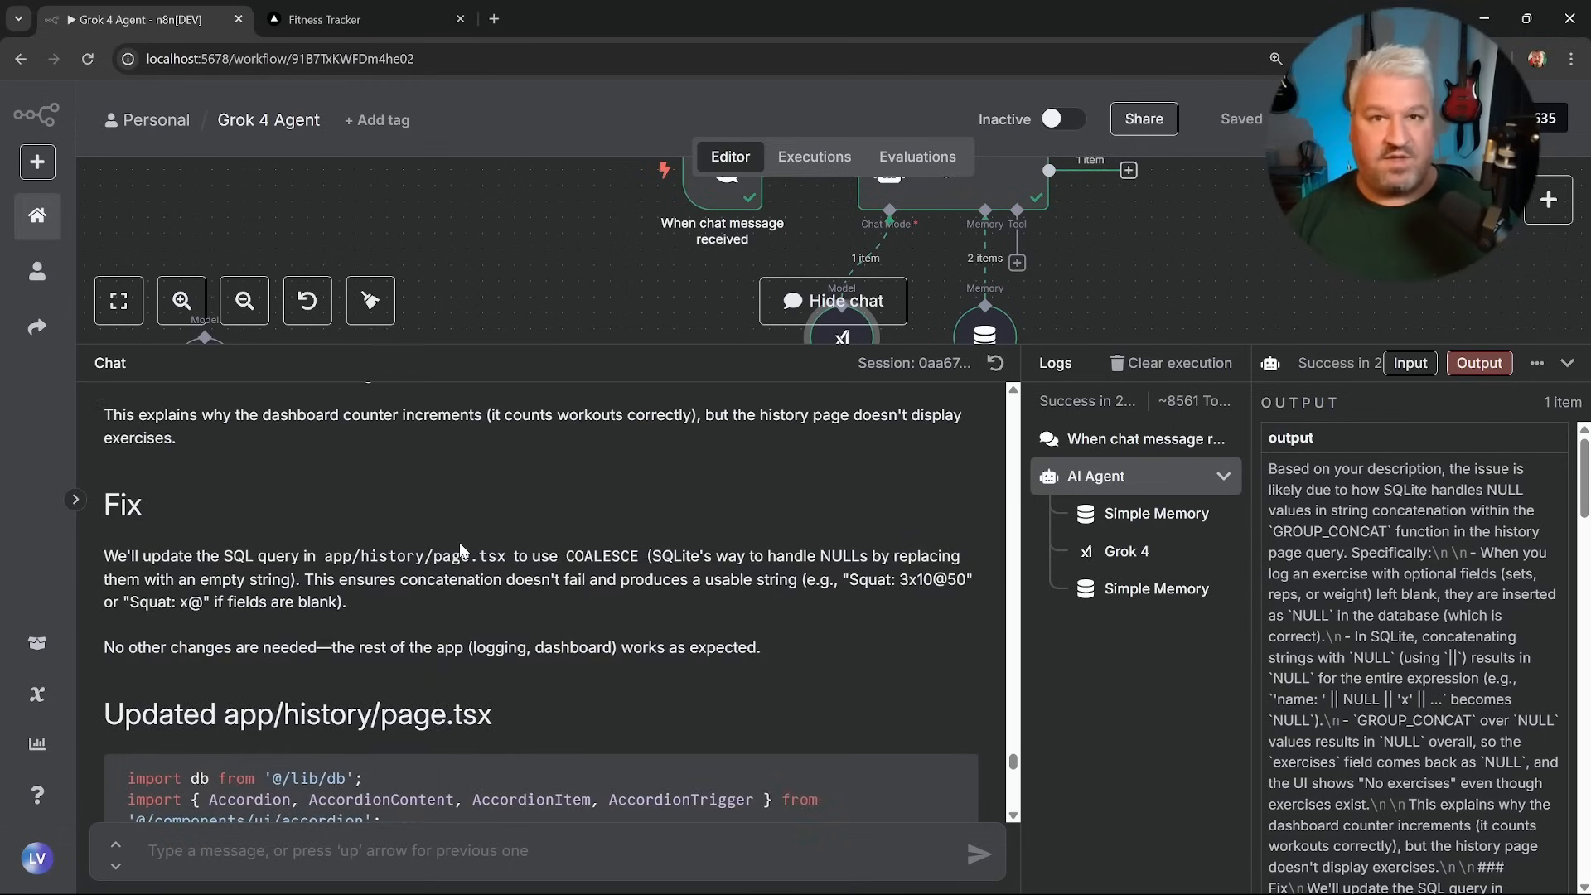
pyautogui.scroll(-3)
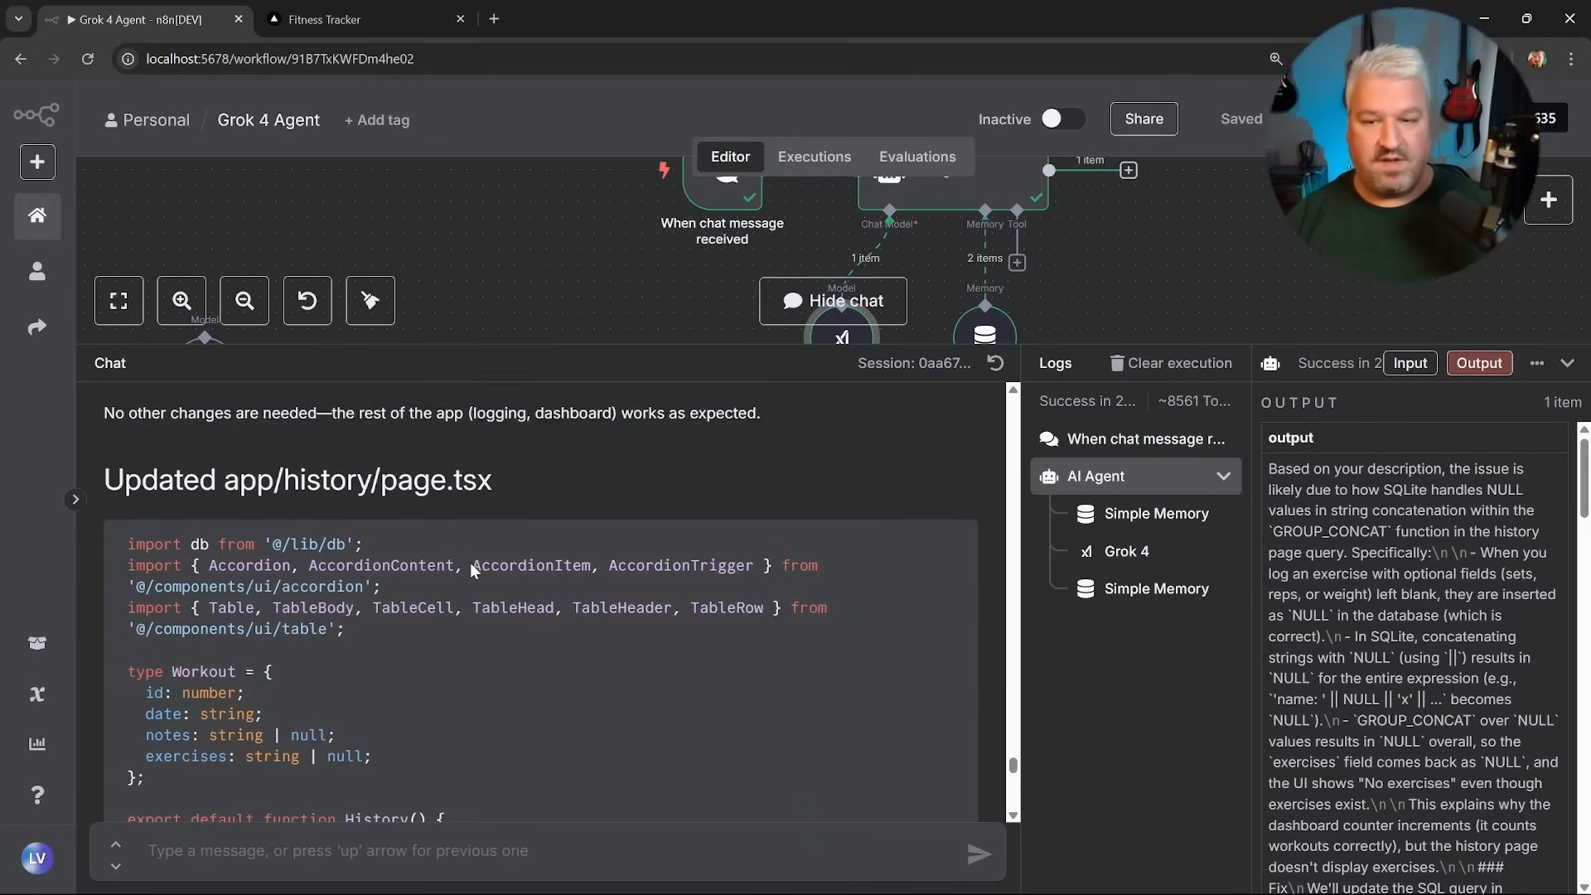
pyautogui.scroll(-3)
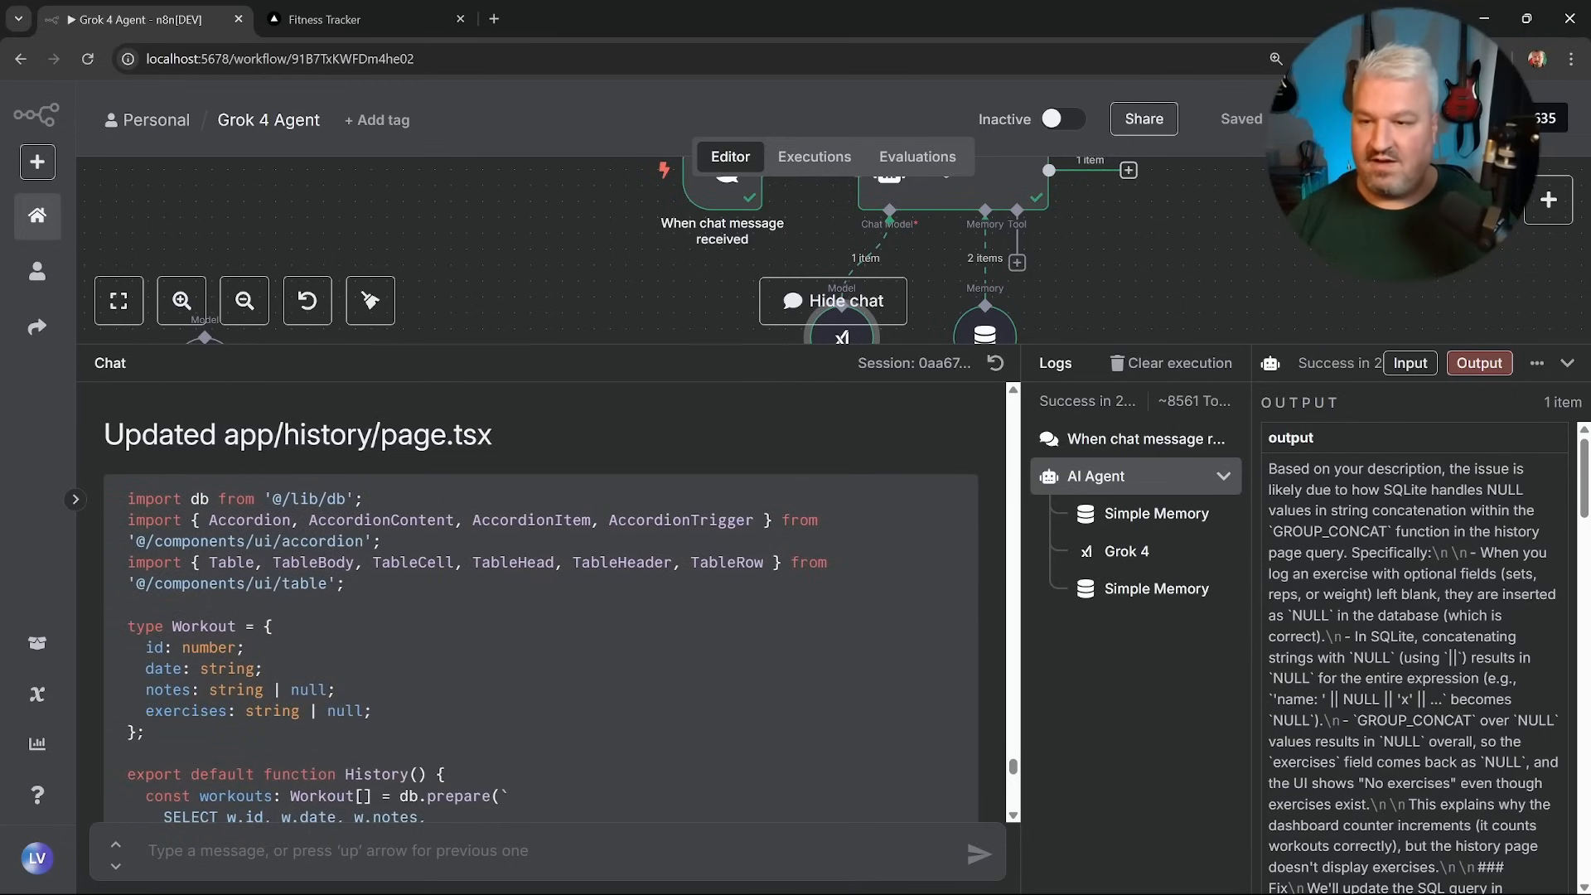
# Expand the 2025-07-13 workout in History, now listing Squat 10×10, then return to n8n.
pyautogui.click(366, 19)
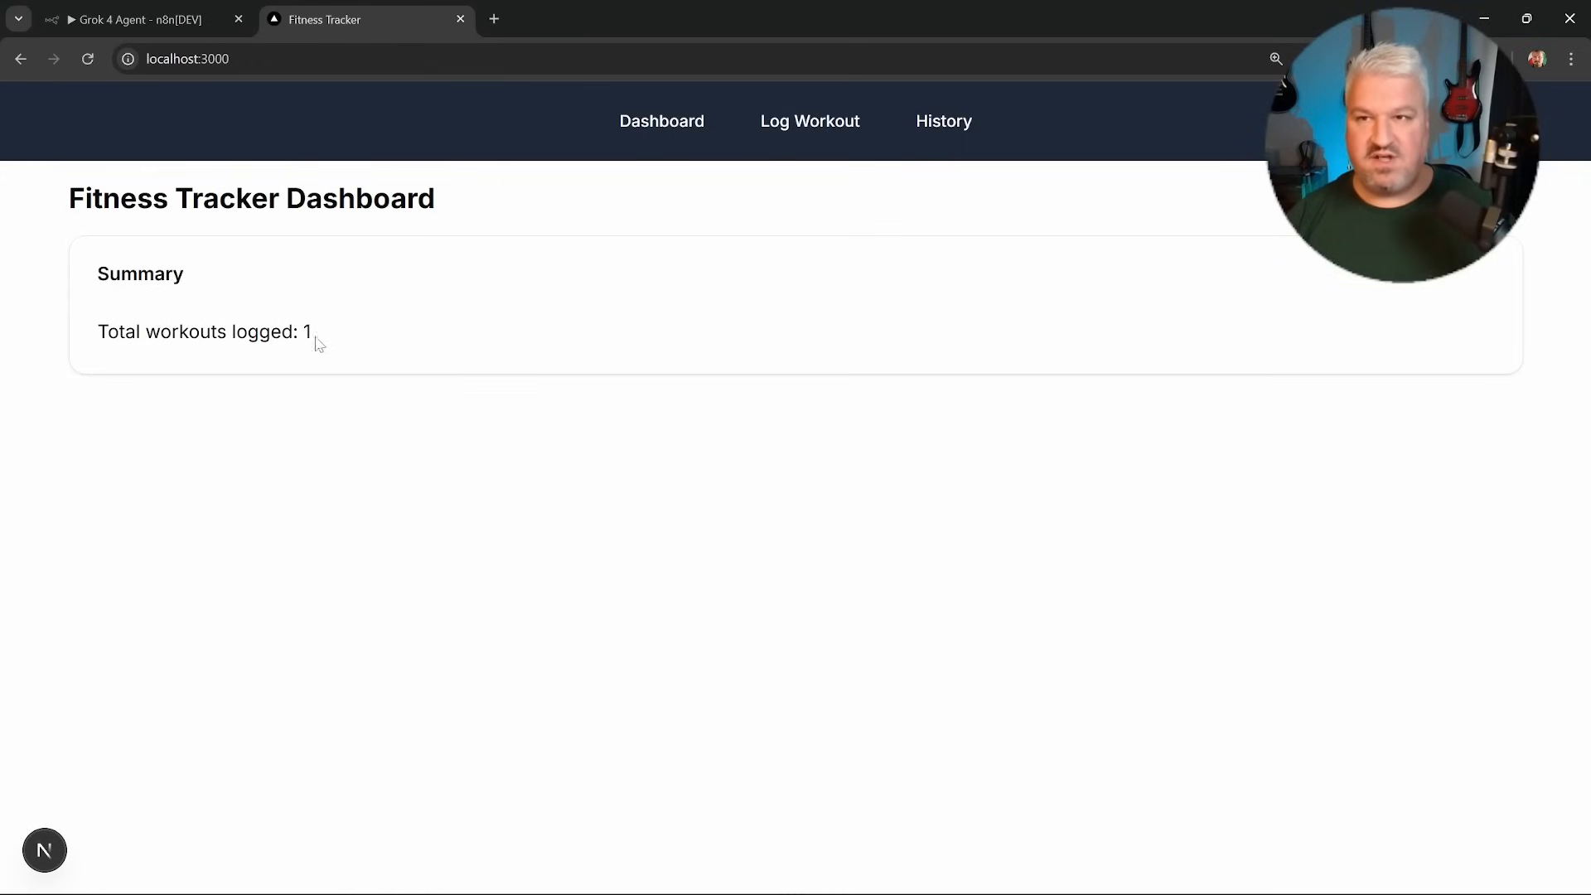
pyautogui.click(943, 121)
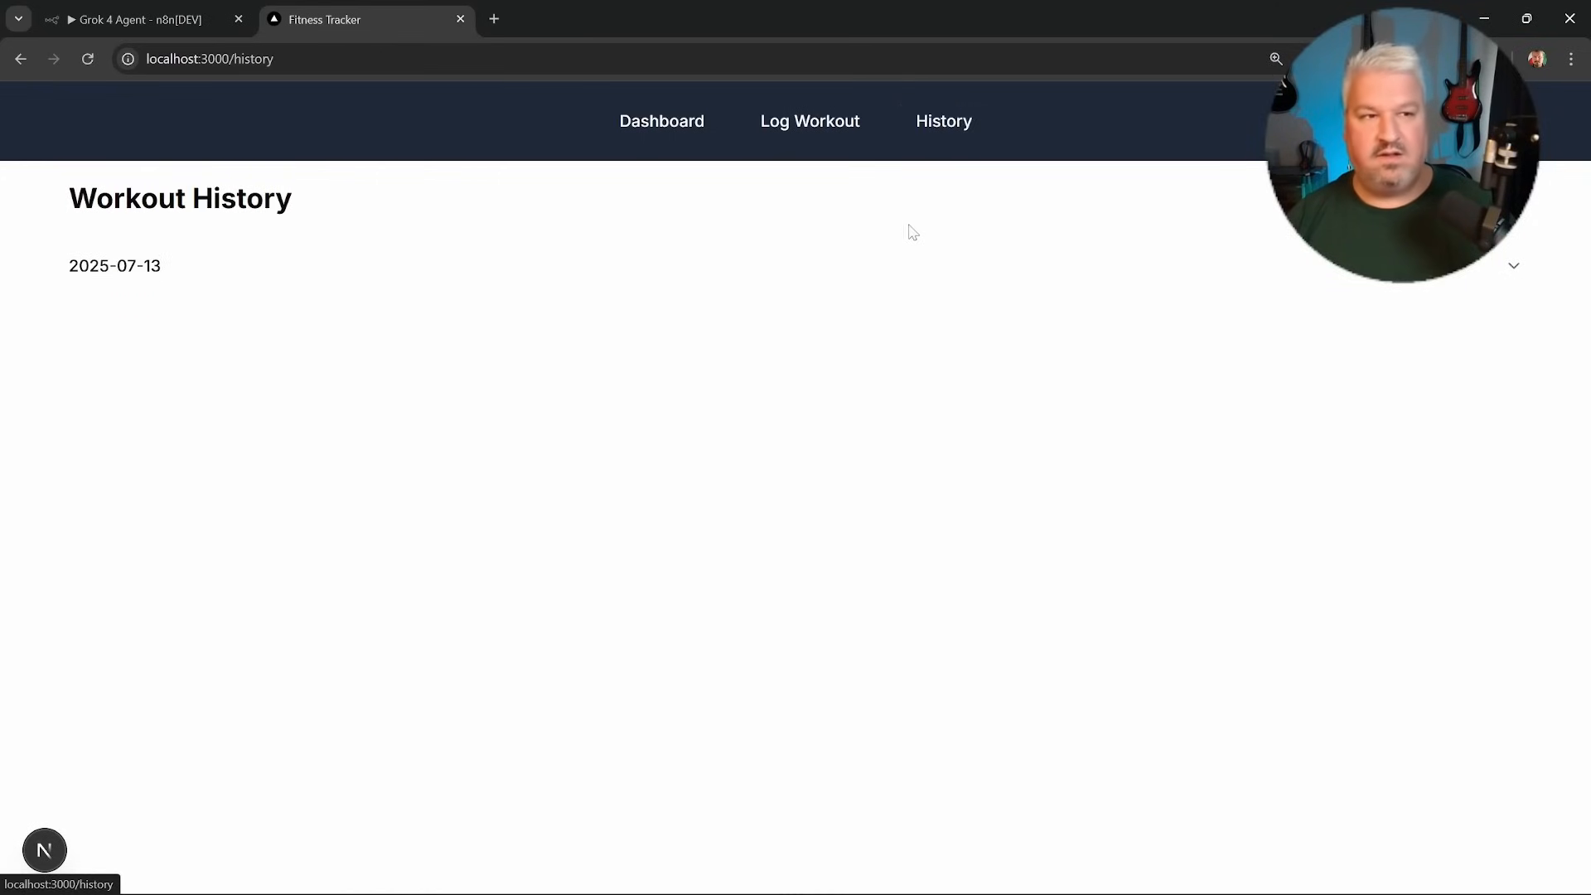
pyautogui.click(1511, 266)
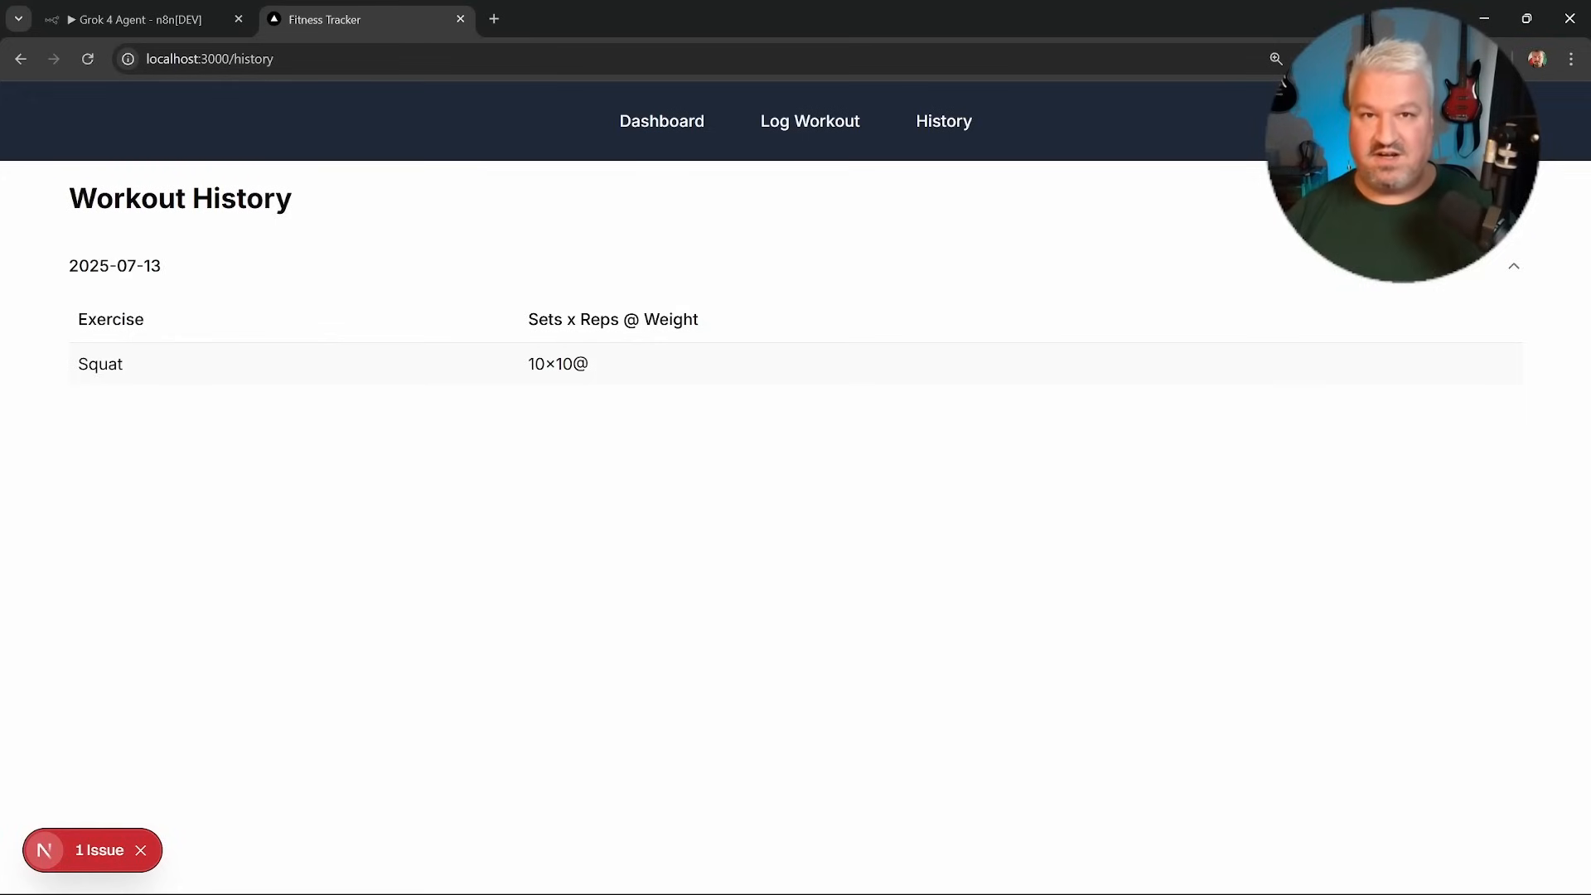
pyautogui.moveTo(335, 313)
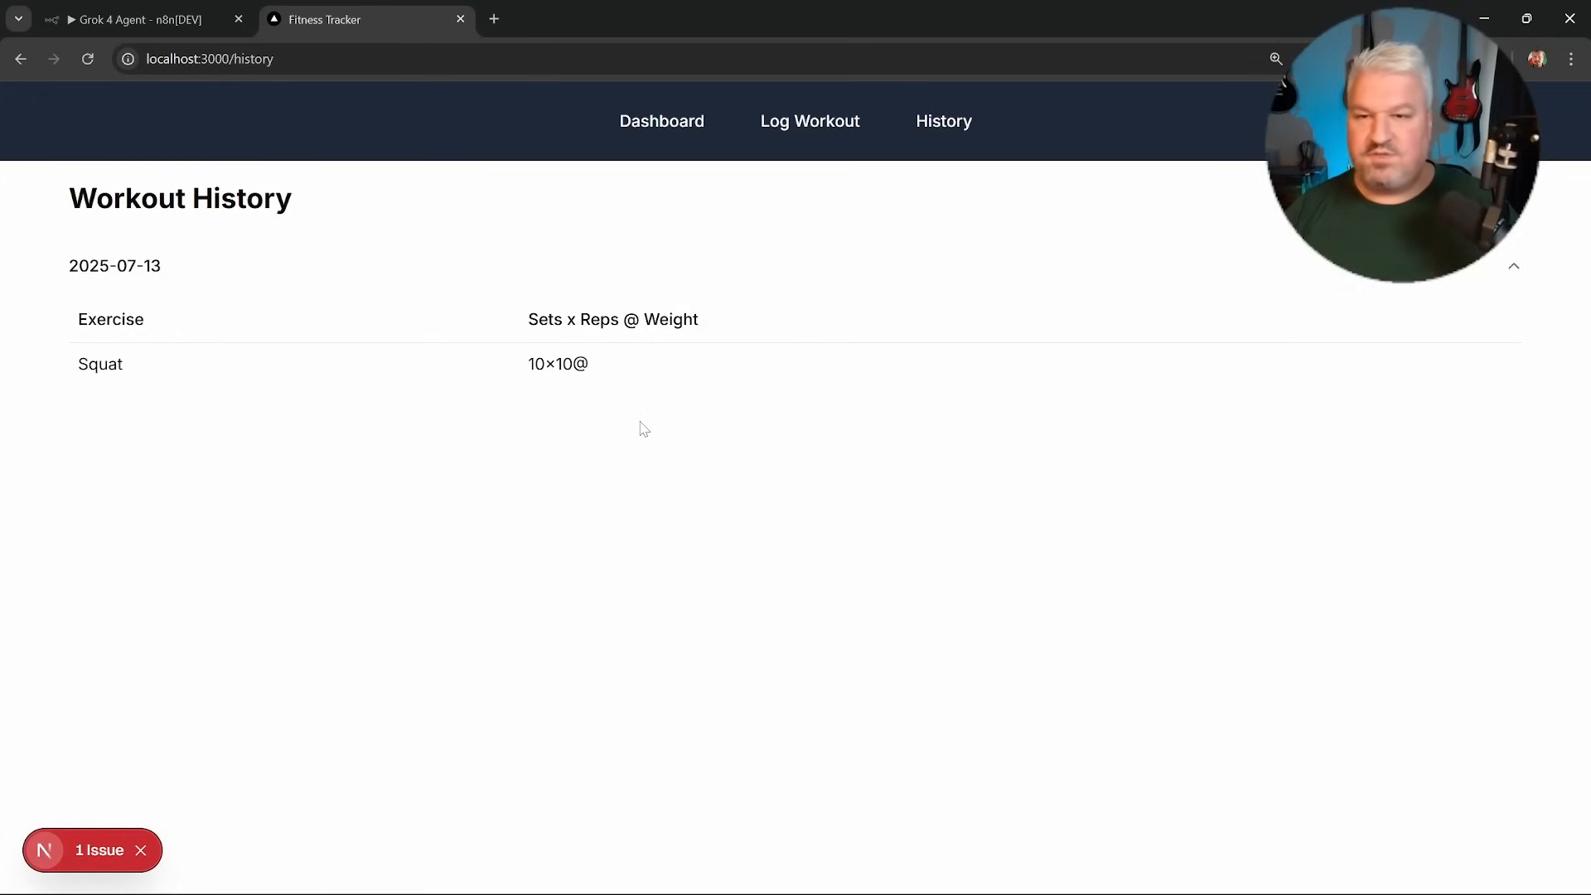
pyautogui.moveTo(647, 419)
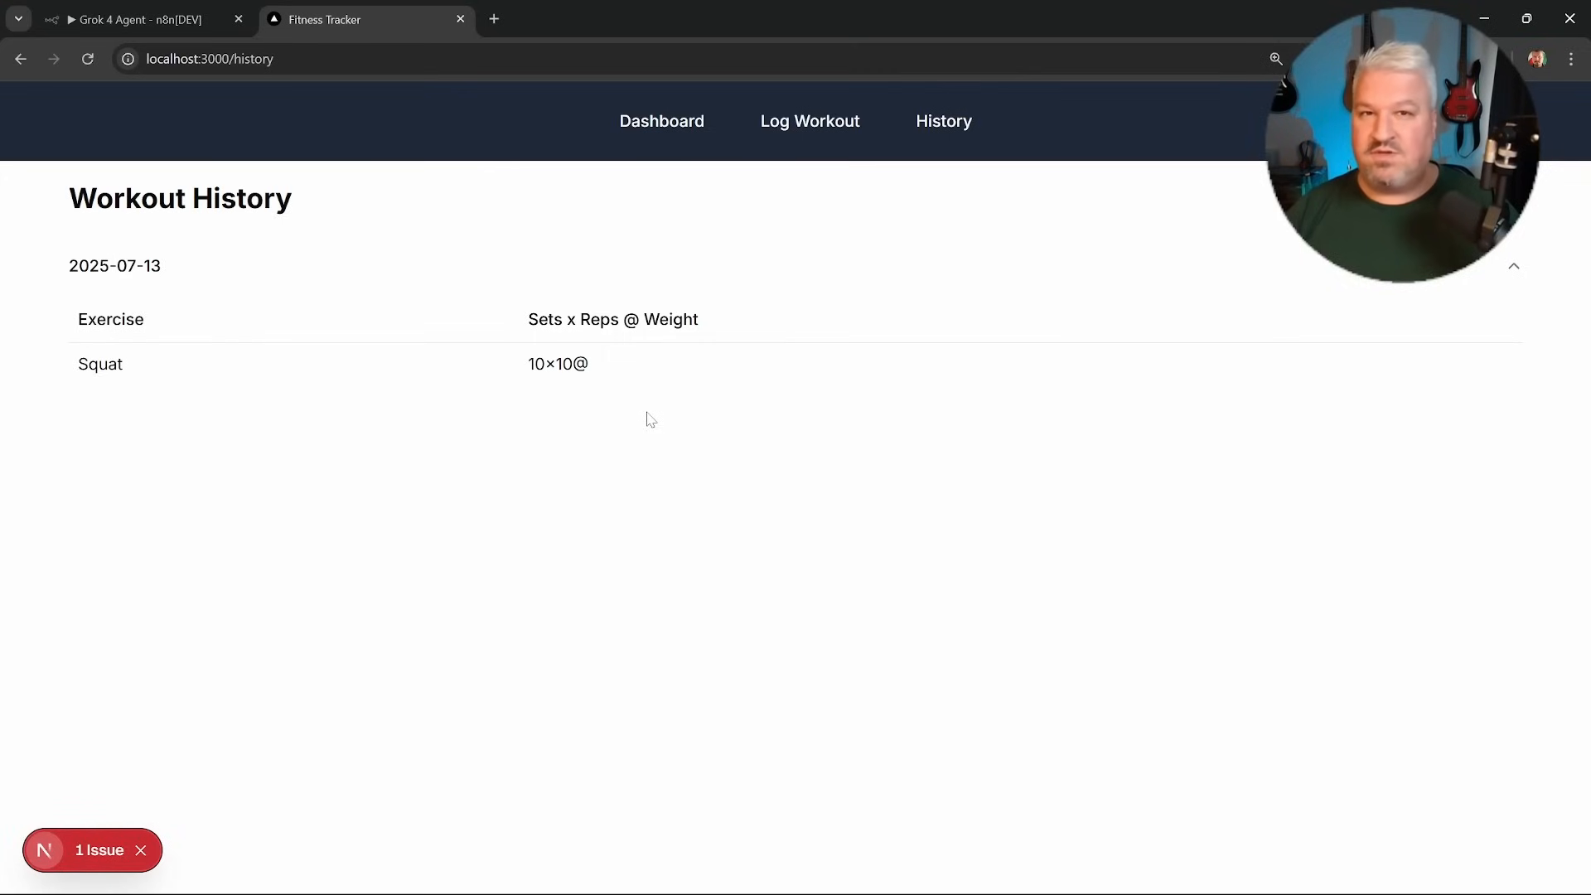
pyautogui.moveTo(620, 410)
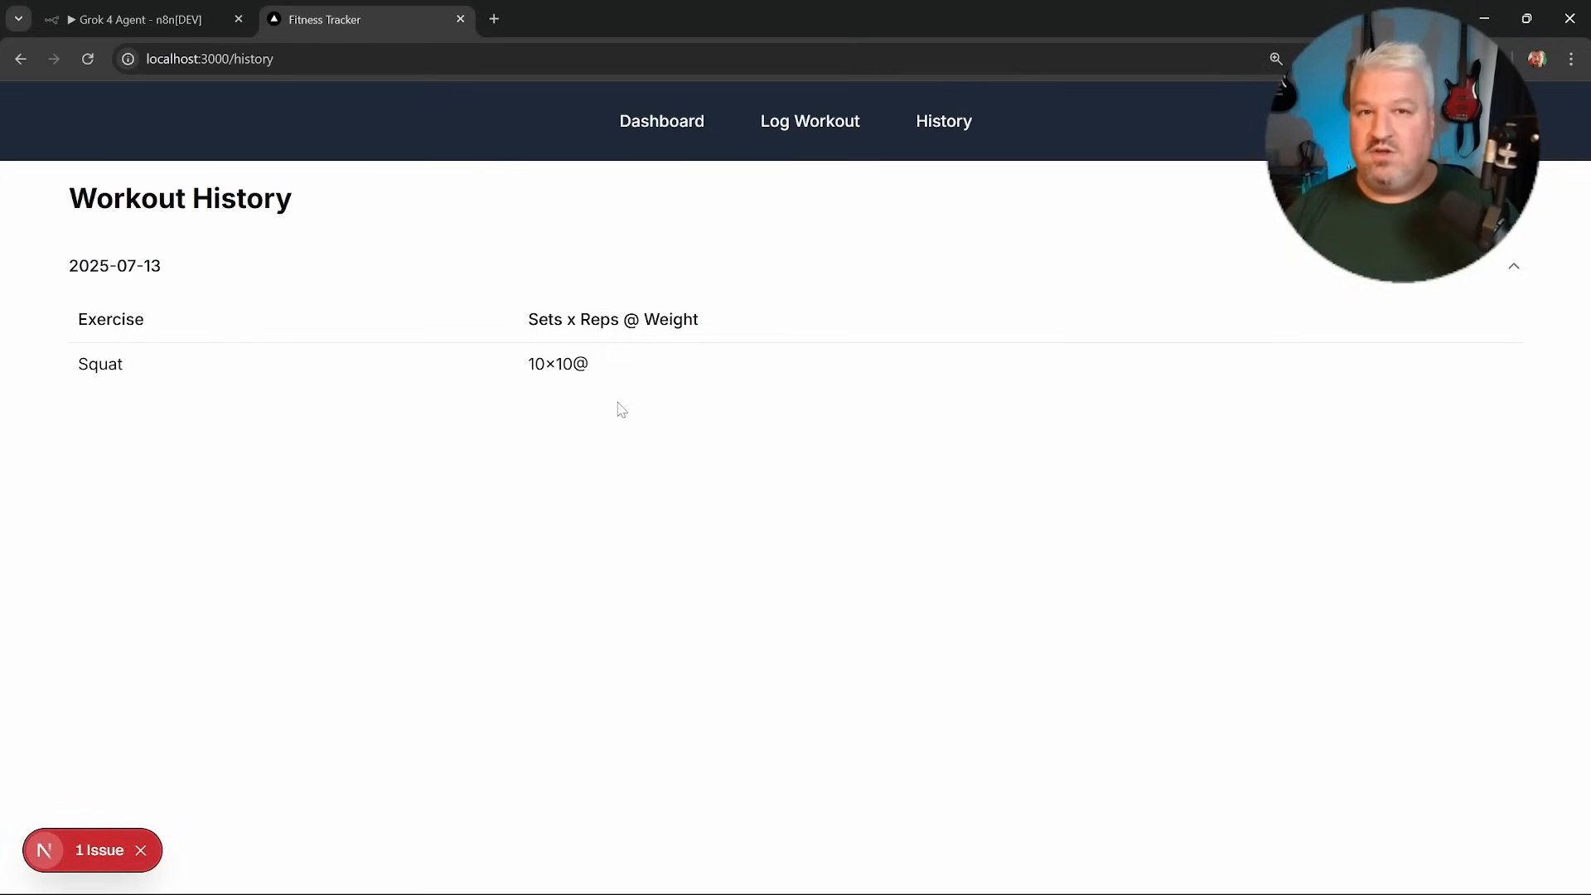
pyautogui.moveTo(677, 418)
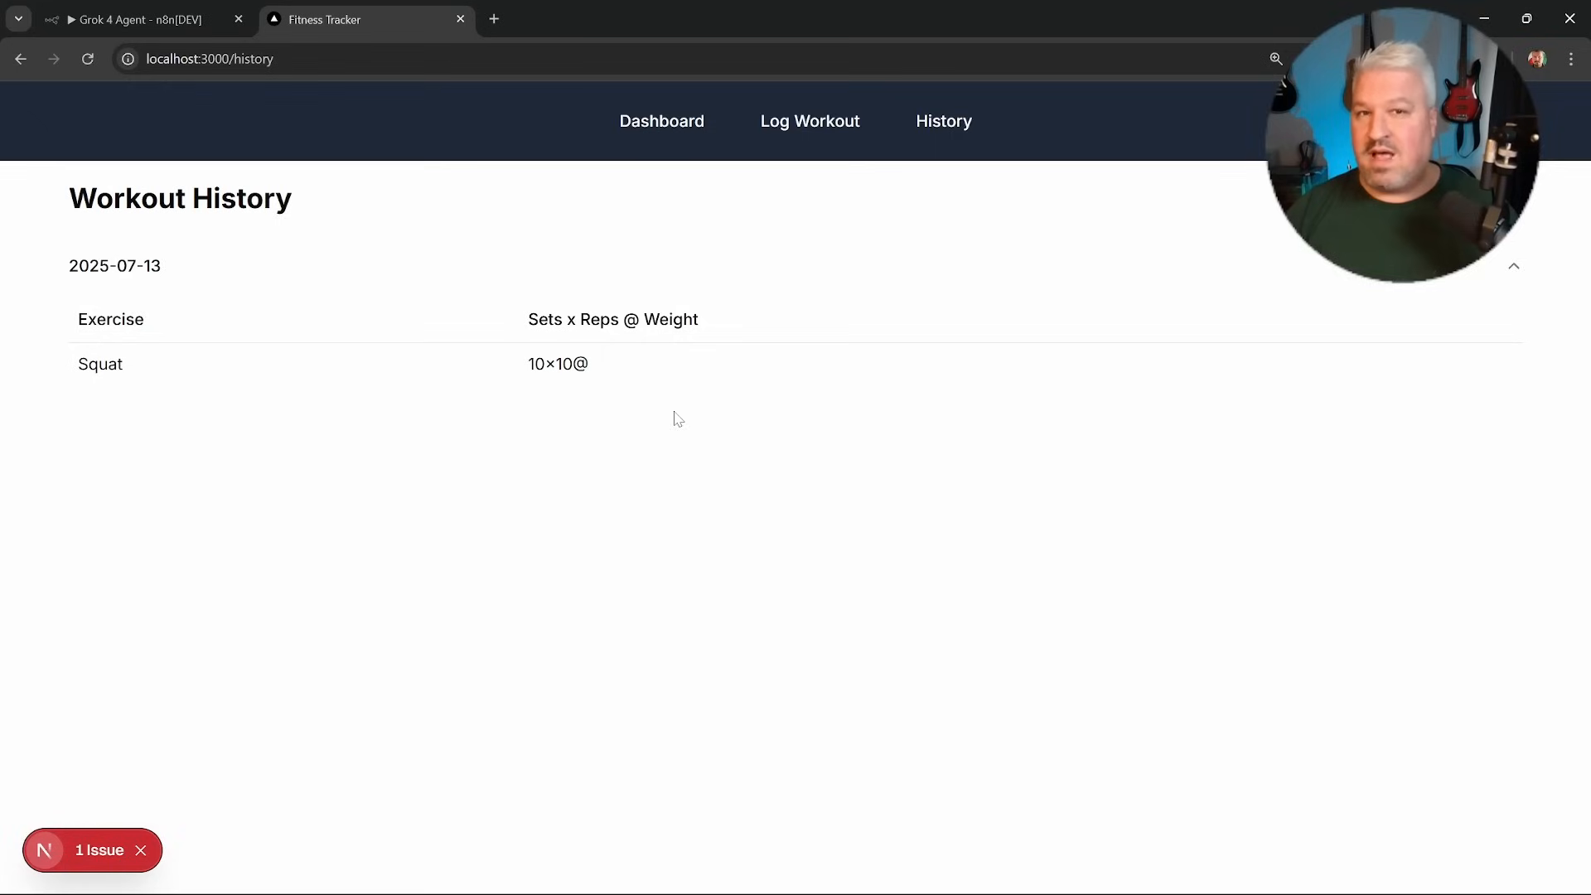
pyautogui.moveTo(704, 417)
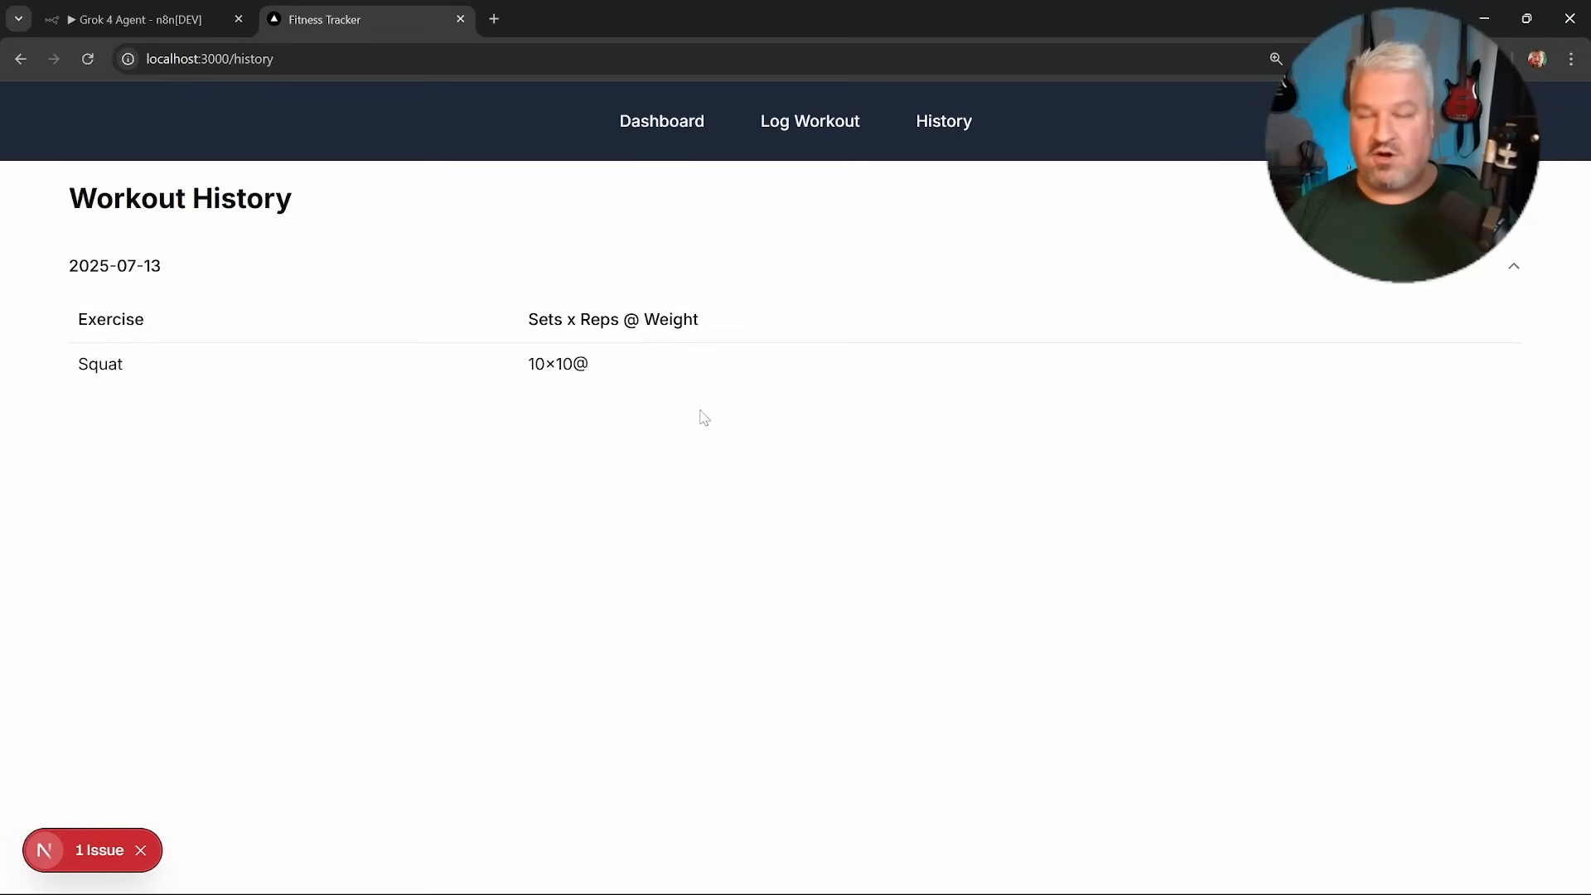
pyautogui.moveTo(697, 213)
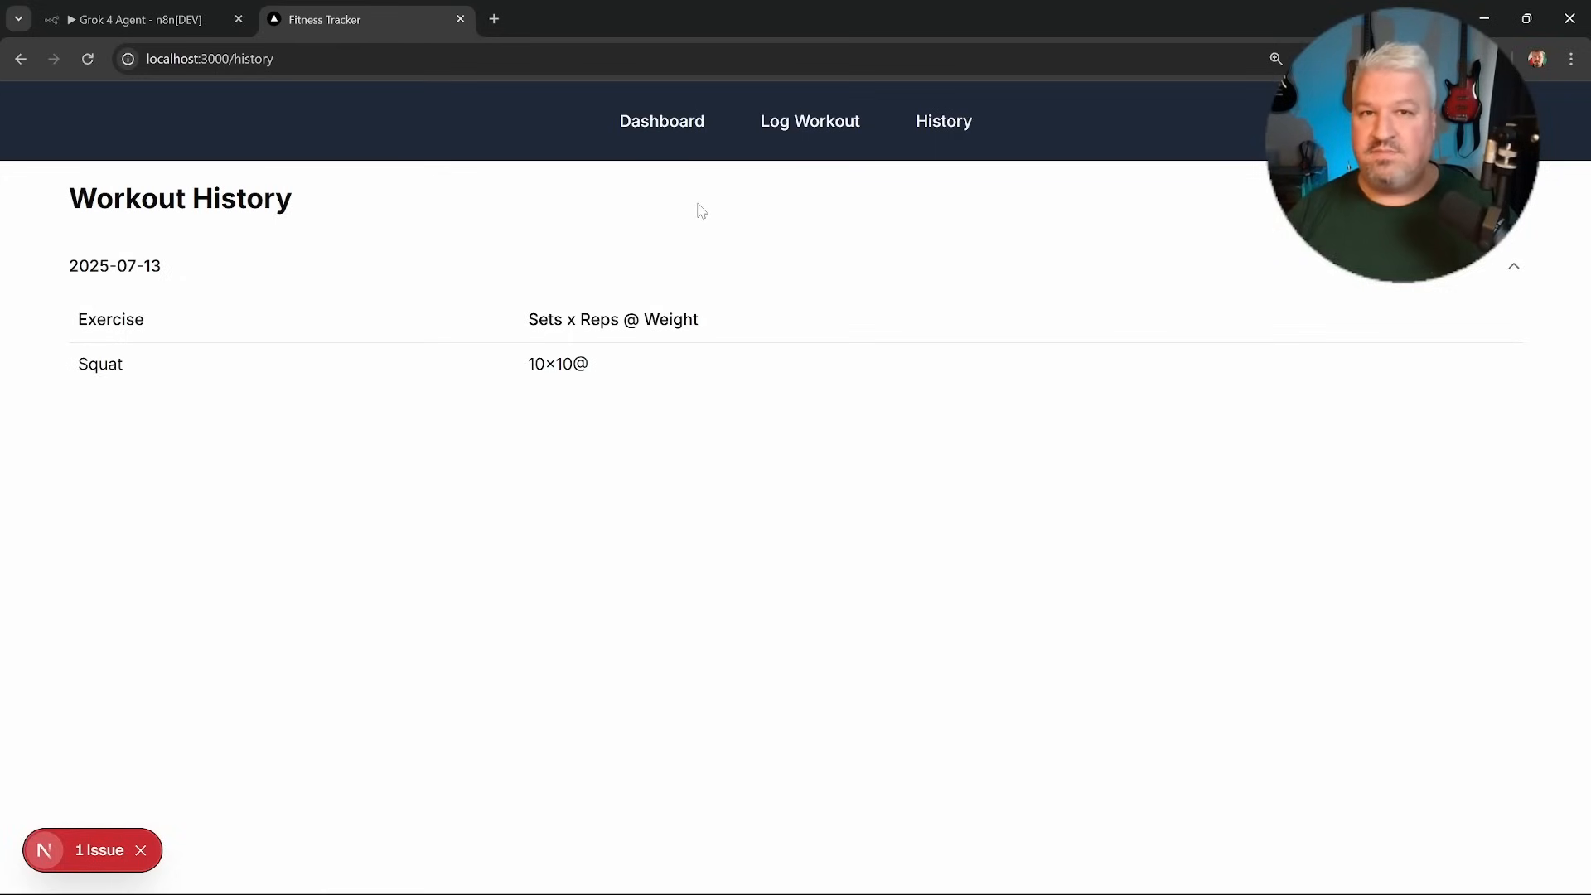
pyautogui.moveTo(781, 172)
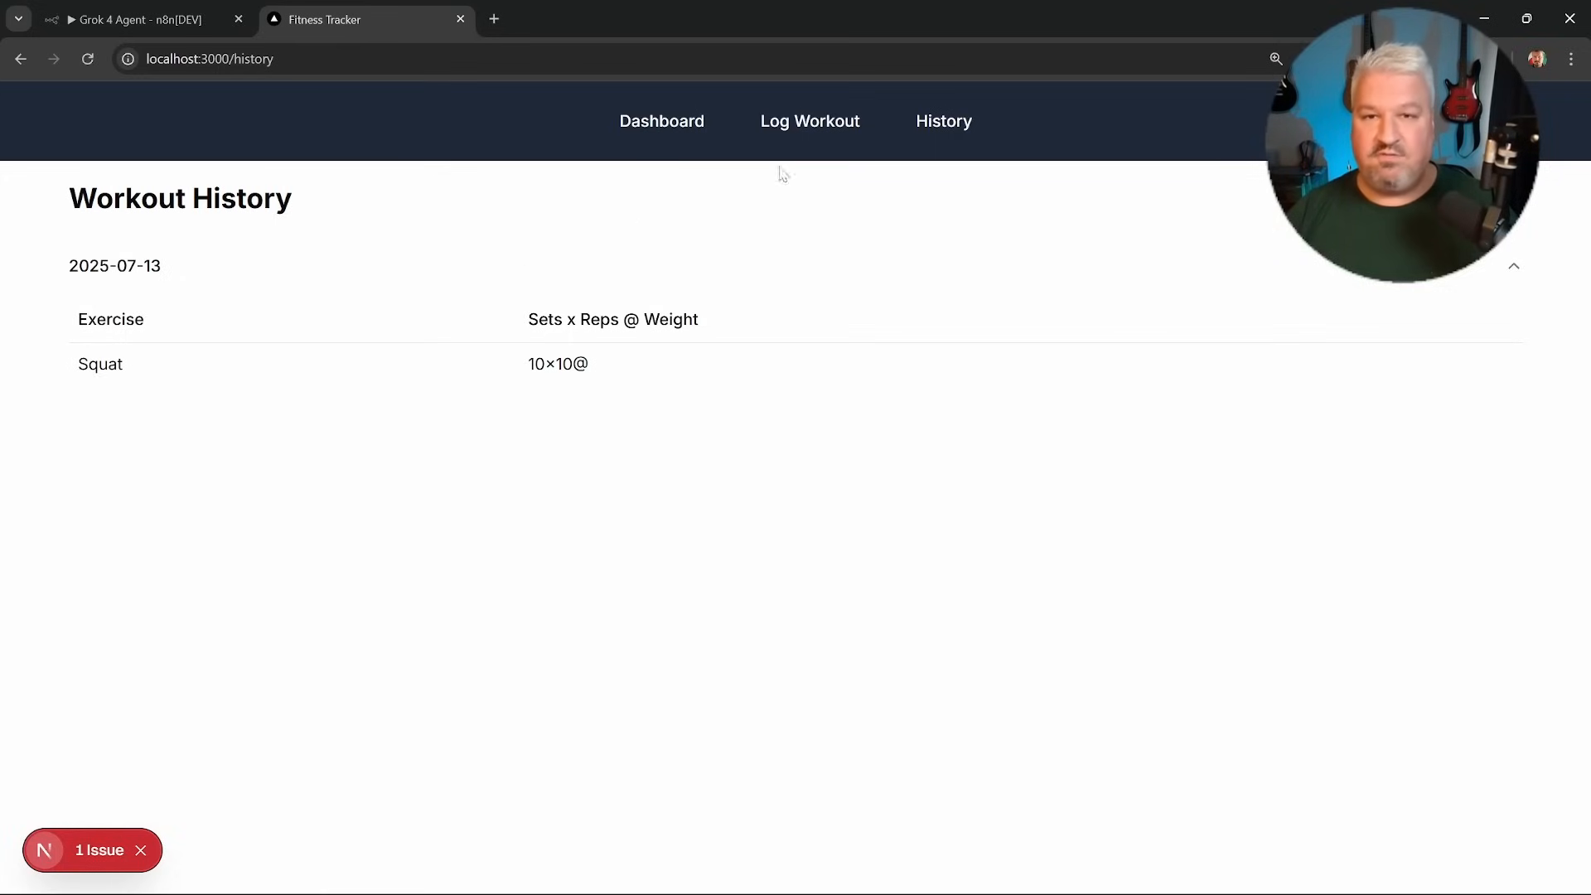
pyautogui.click(137, 18)
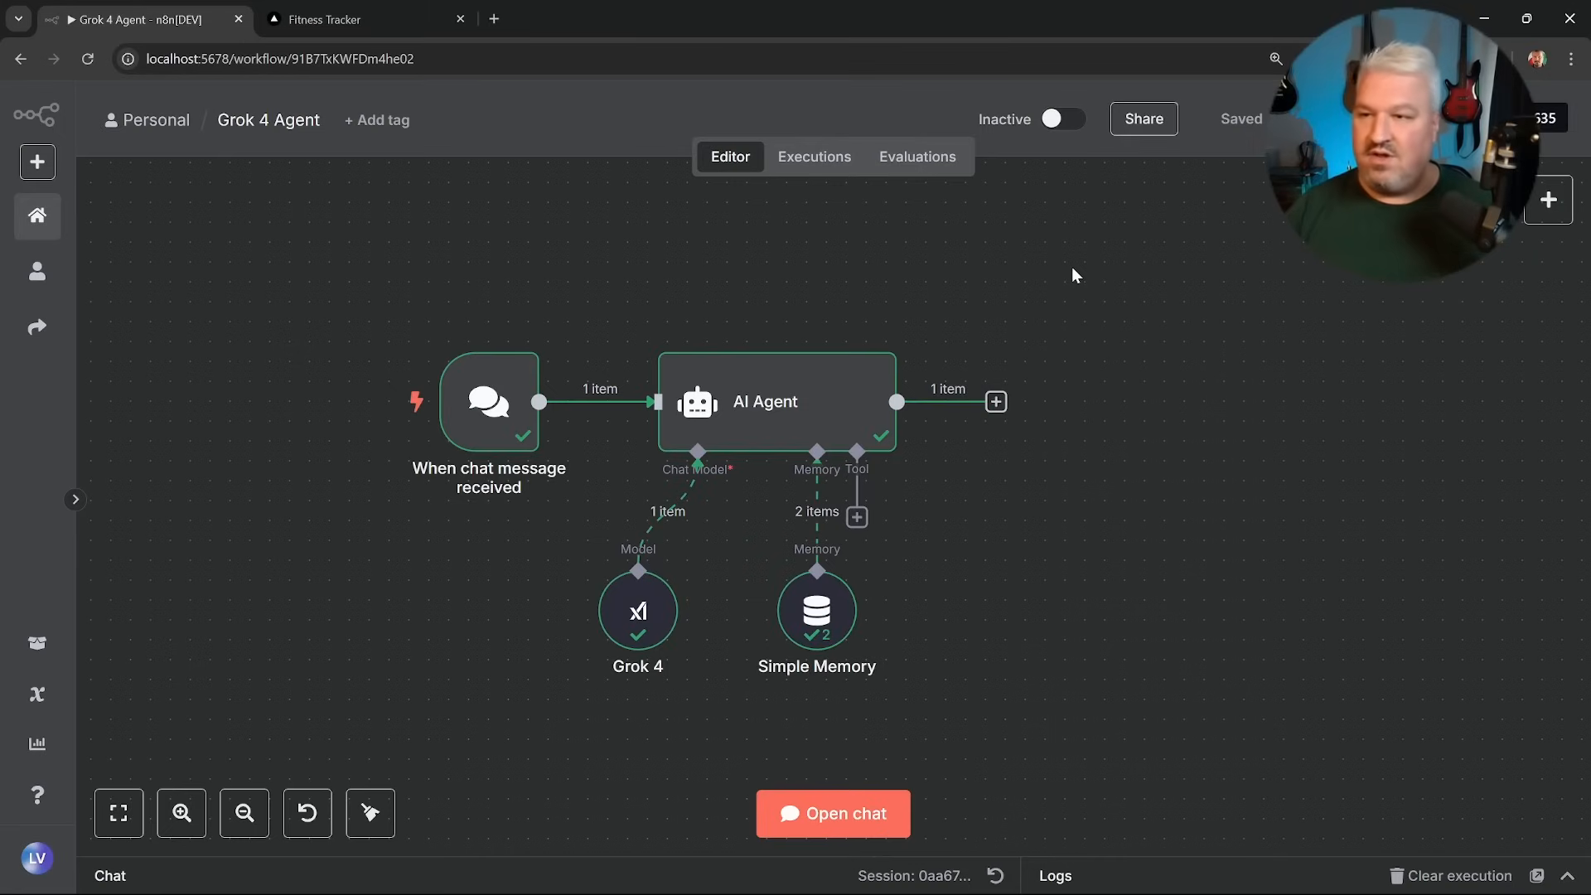
pyautogui.moveTo(912, 288)
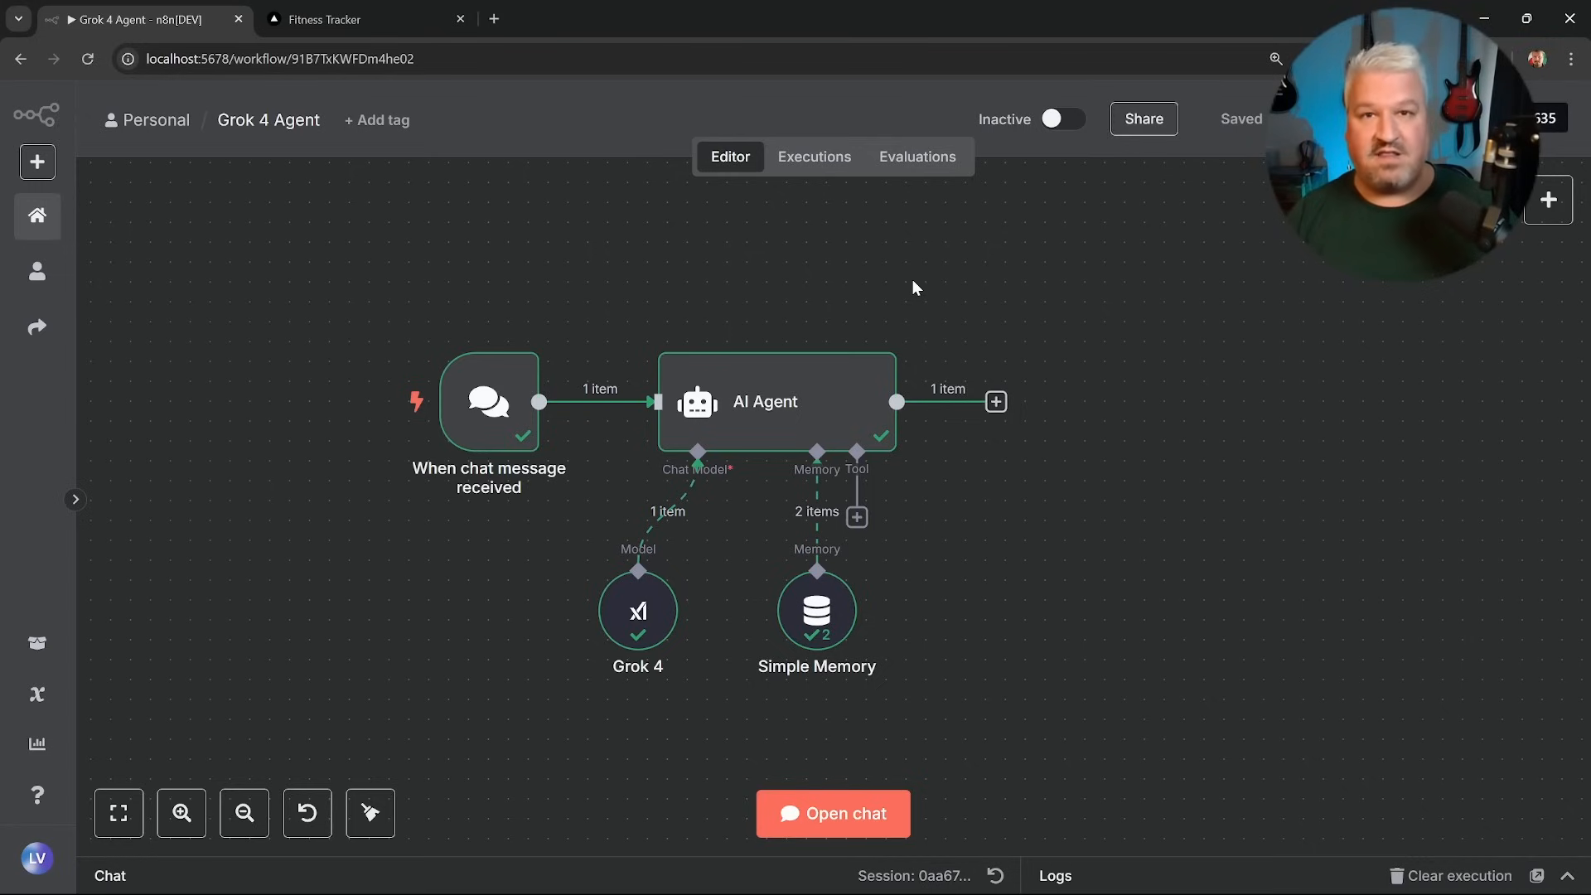
pyautogui.moveTo(923, 290)
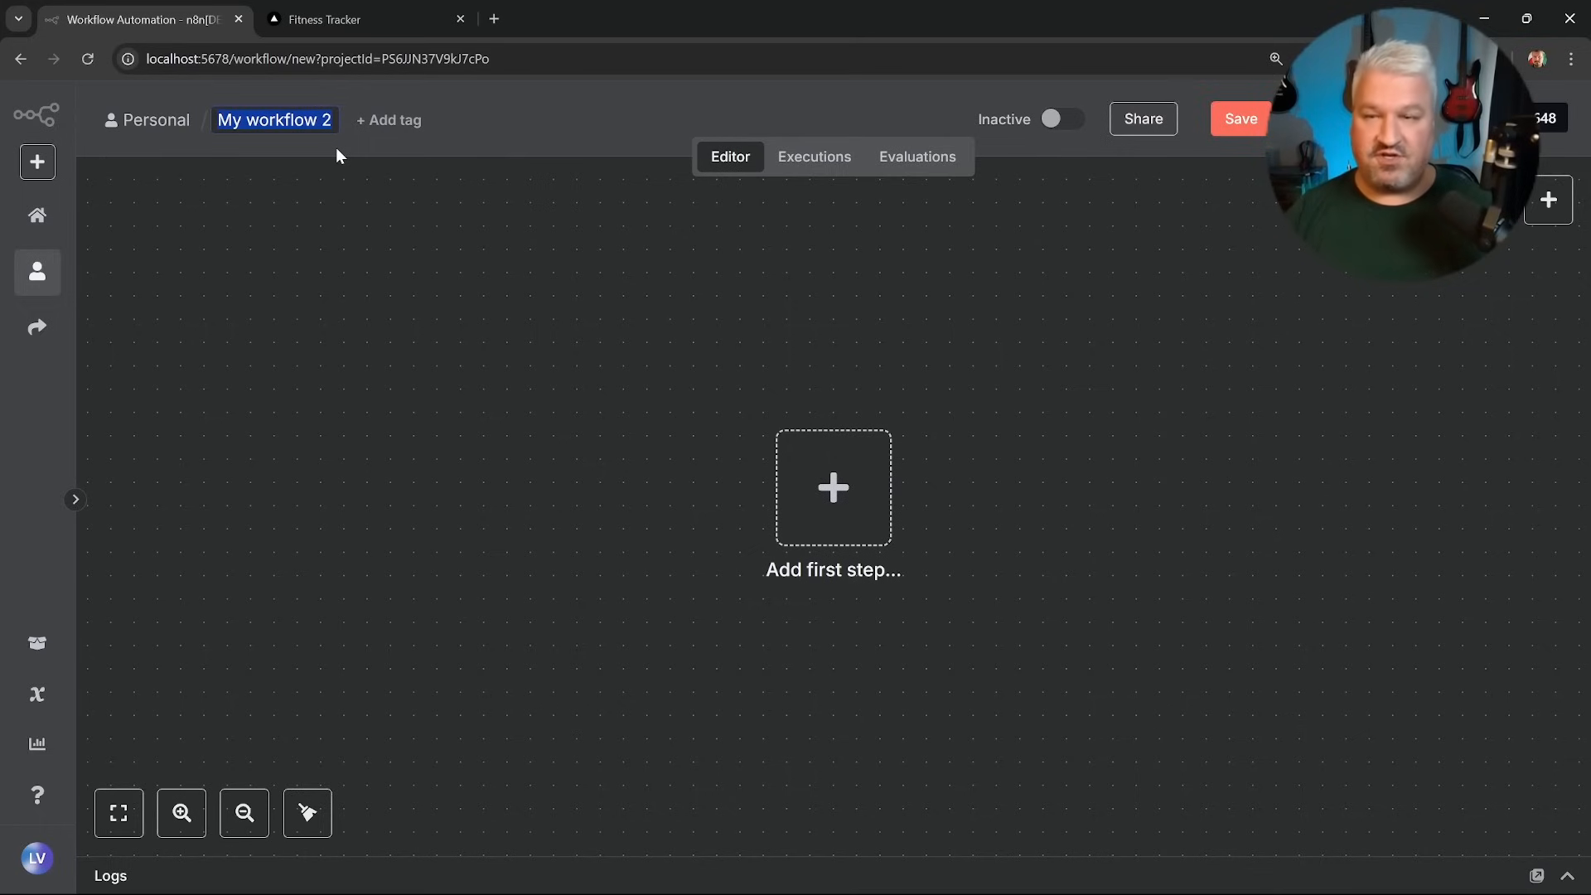
# Name the new workflow 'Grok 4 Vision Demo' and confirm it.
pyautogui.write('Grok')
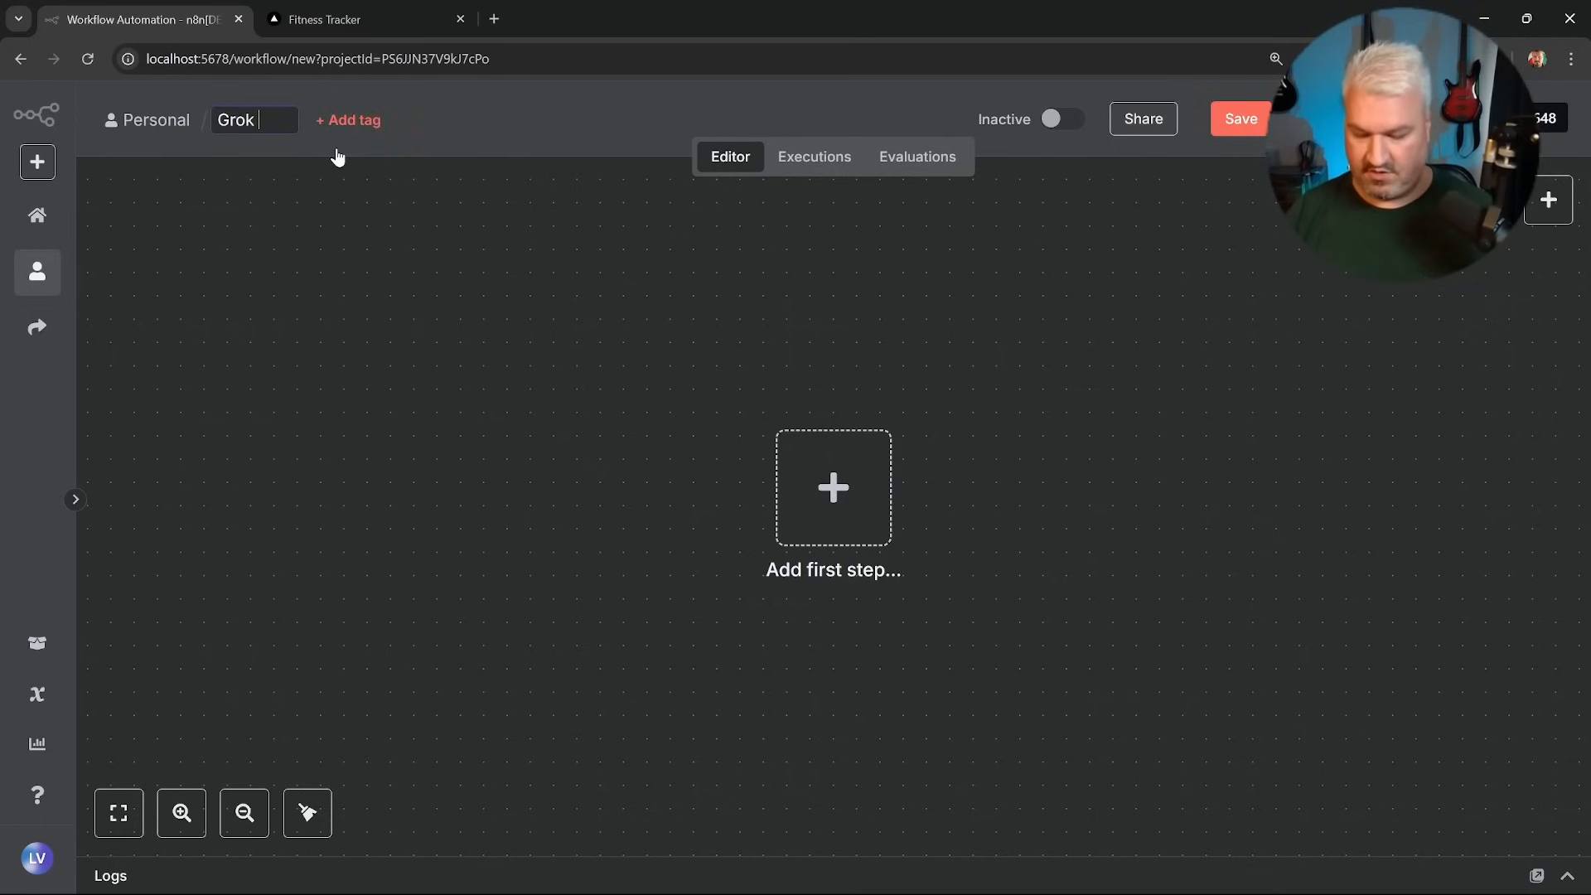
pyautogui.write('4 Vision Dem')
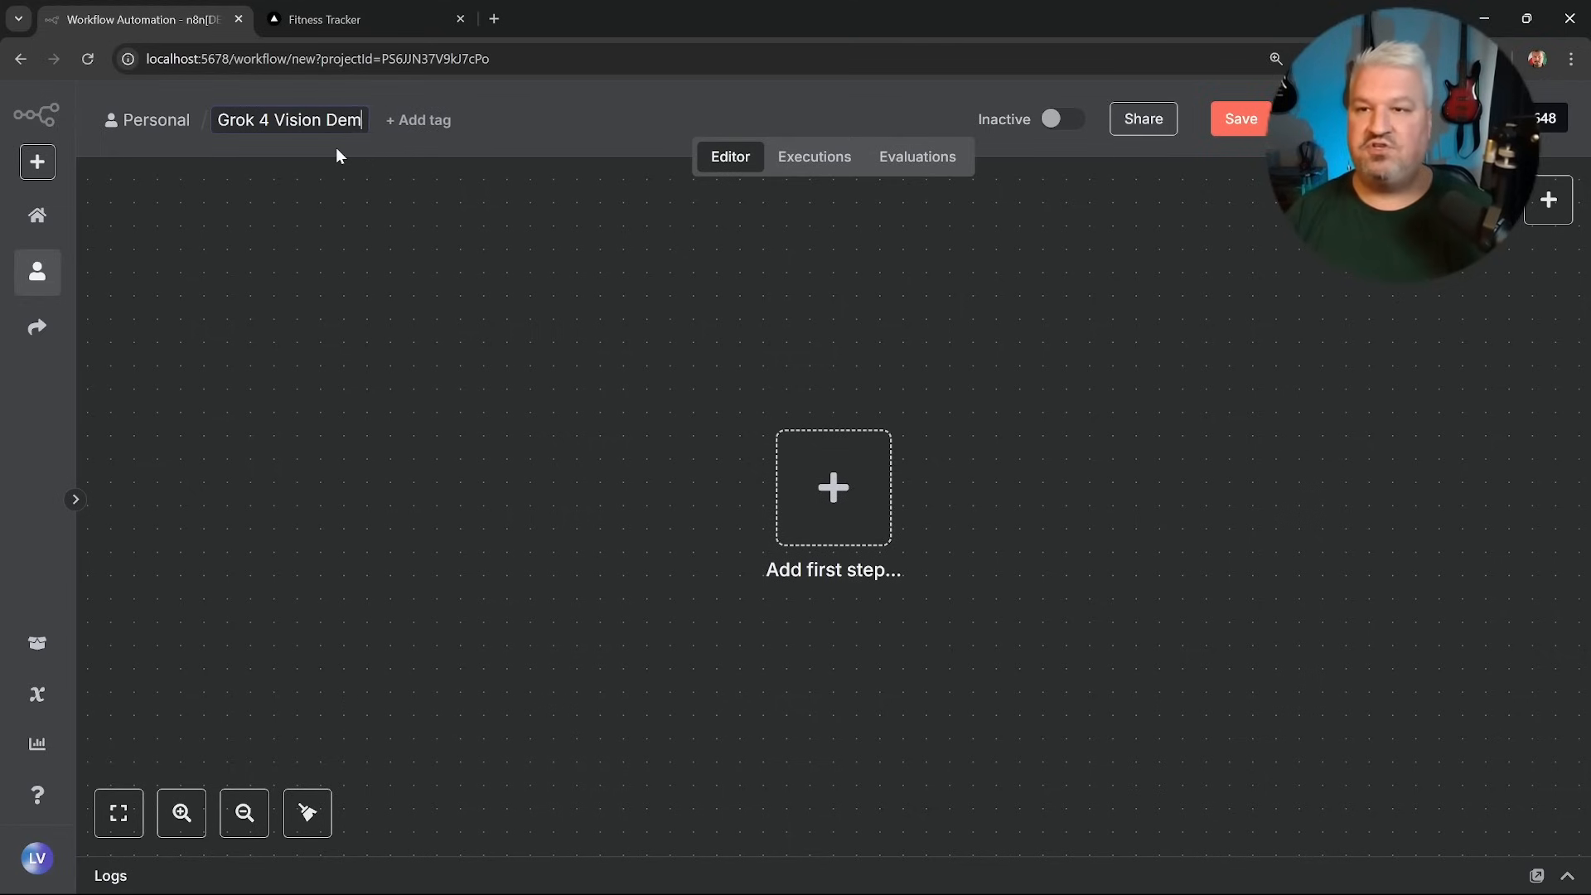
pyautogui.click(1239, 119)
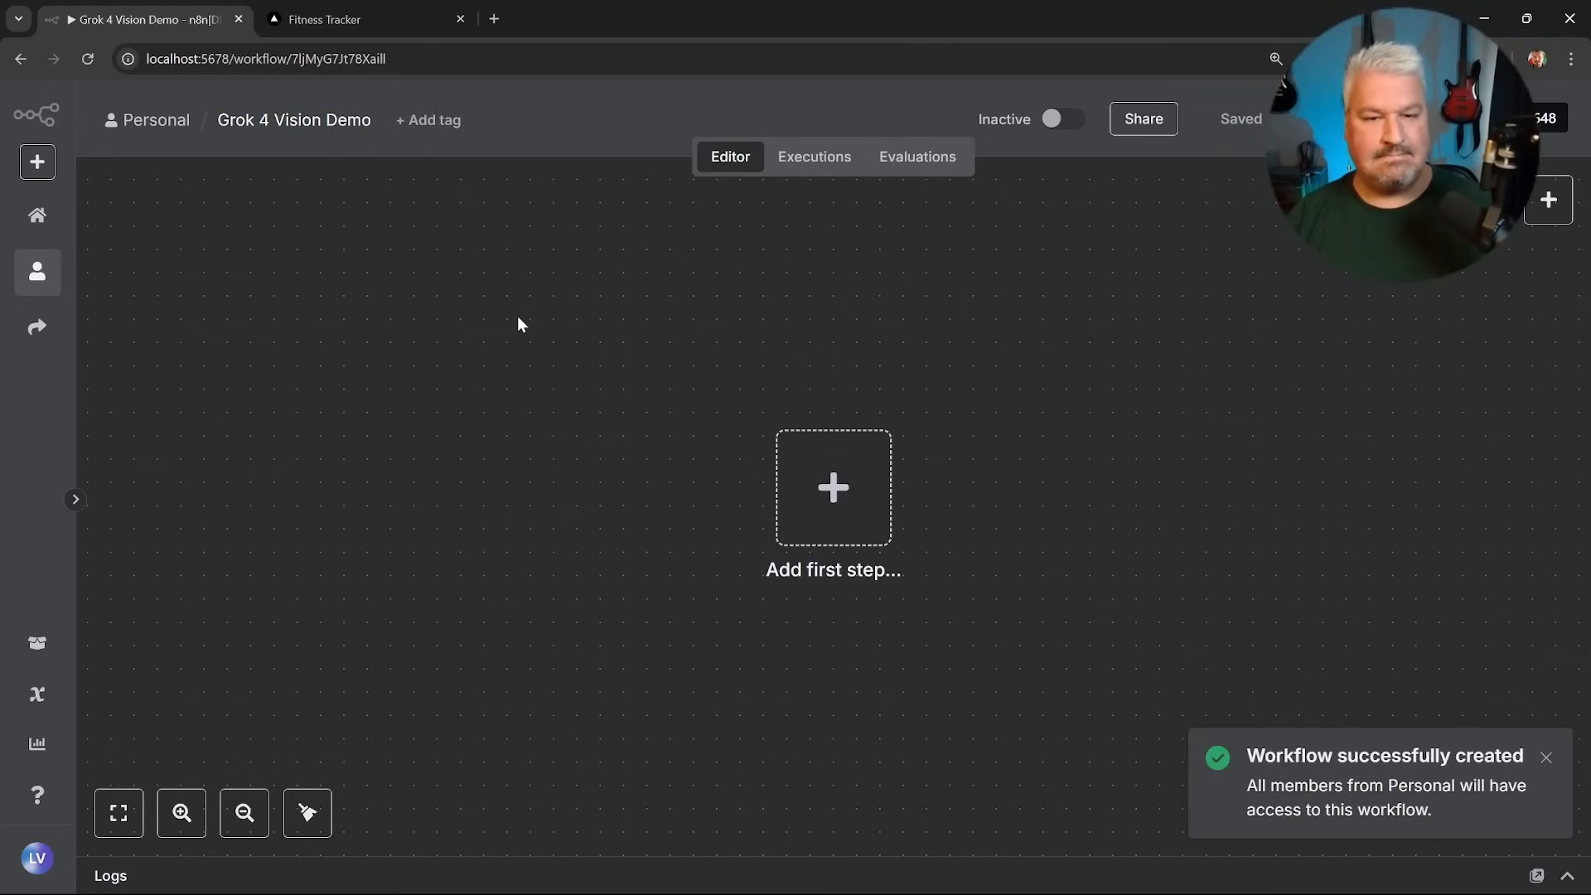
# Start the workflow with a manual trigger and search 'http' for the next node.
pyautogui.click(832, 487)
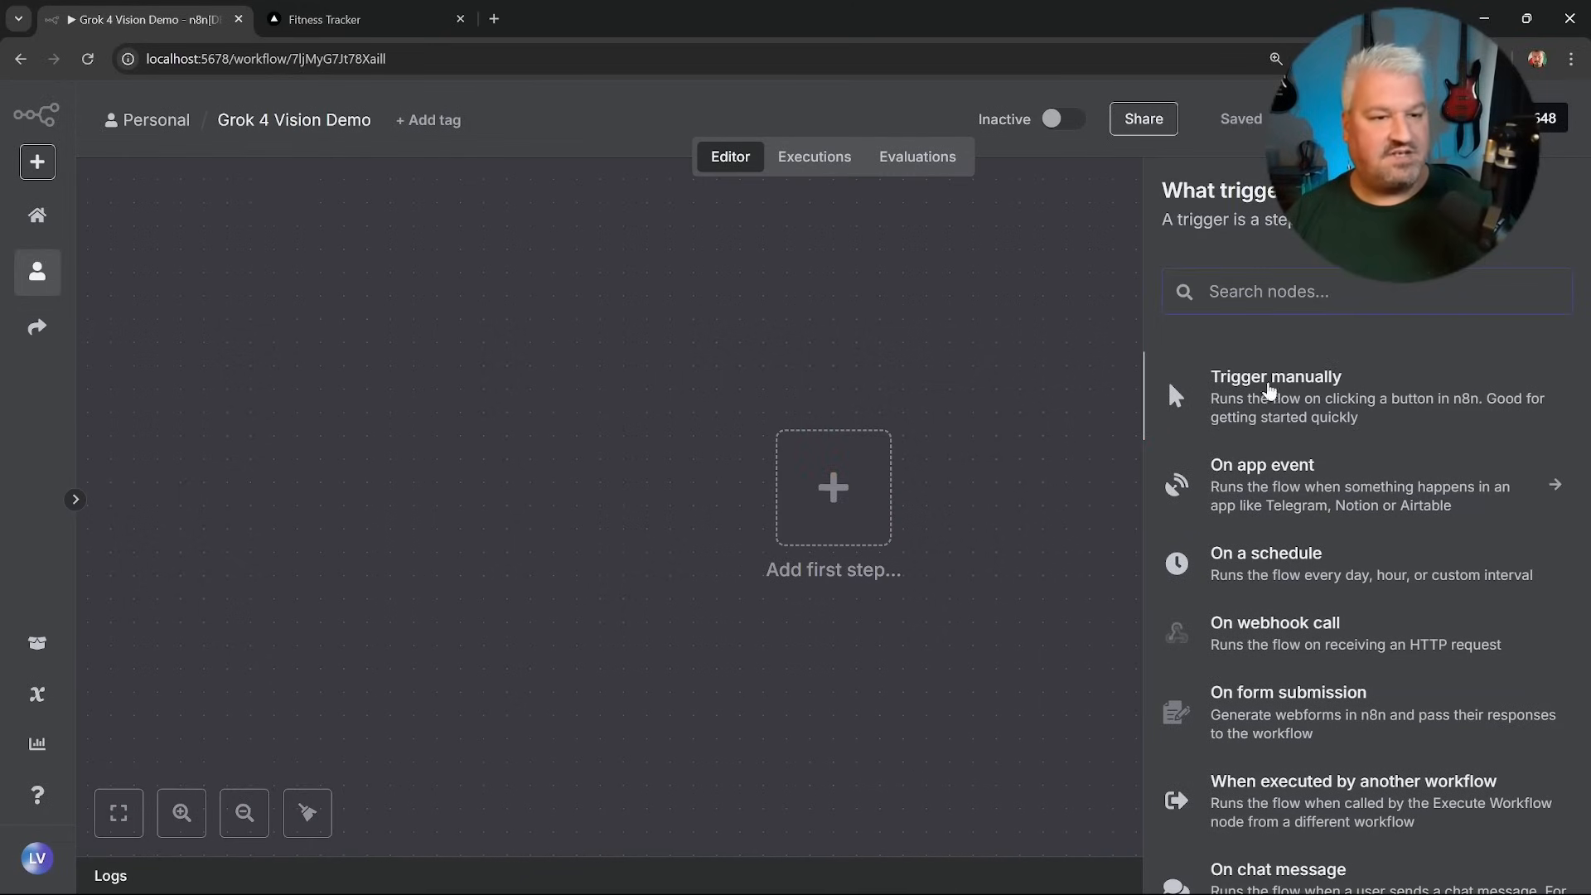
pyautogui.moveTo(1281, 403)
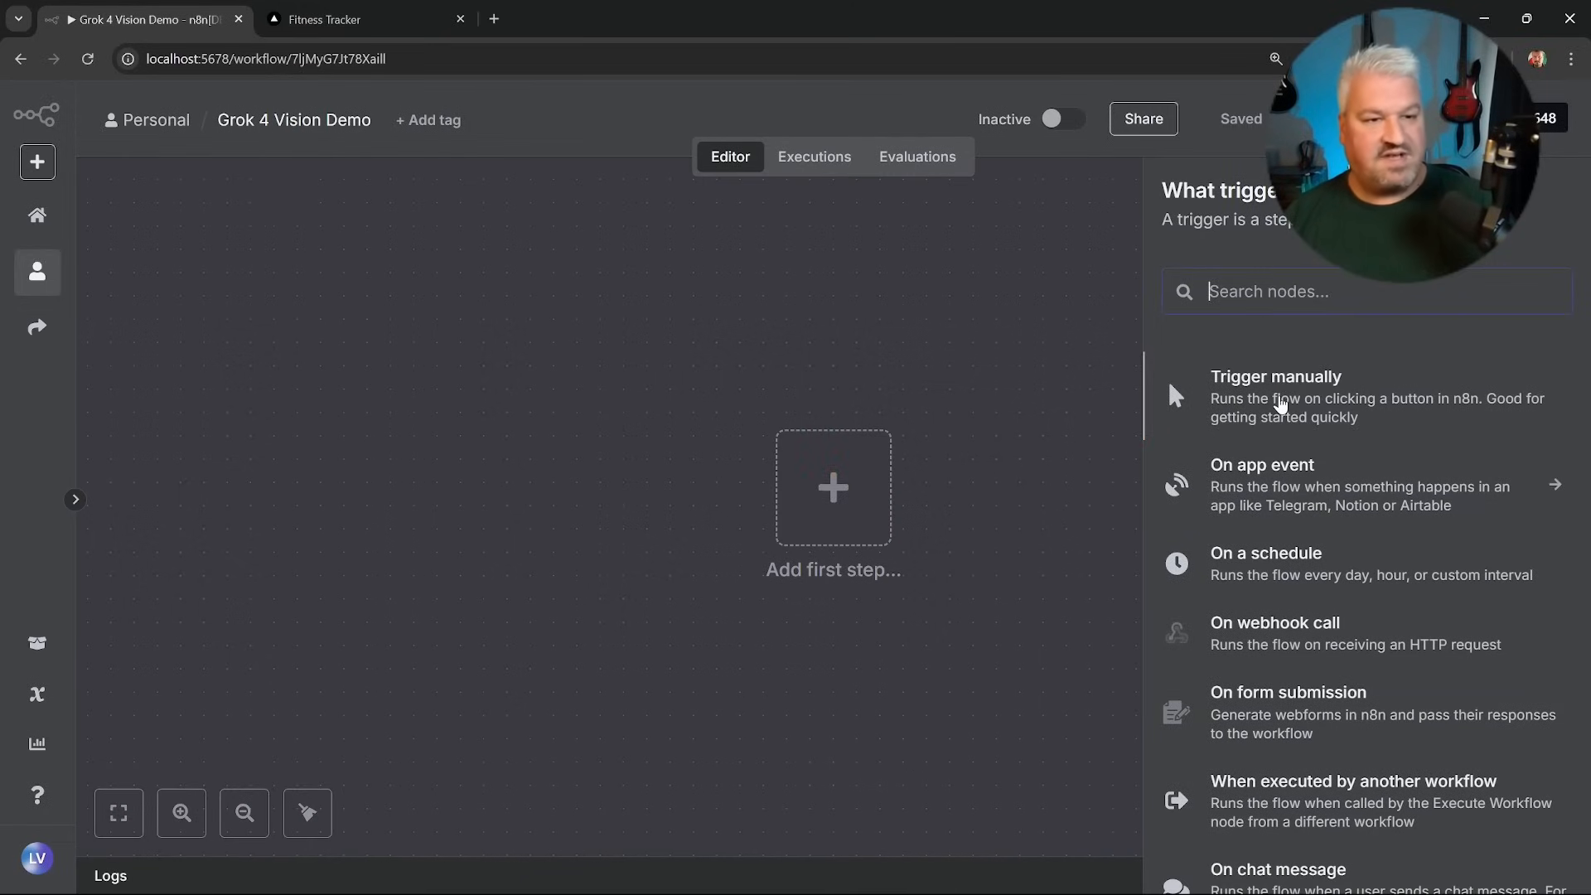
pyautogui.click(1276, 376)
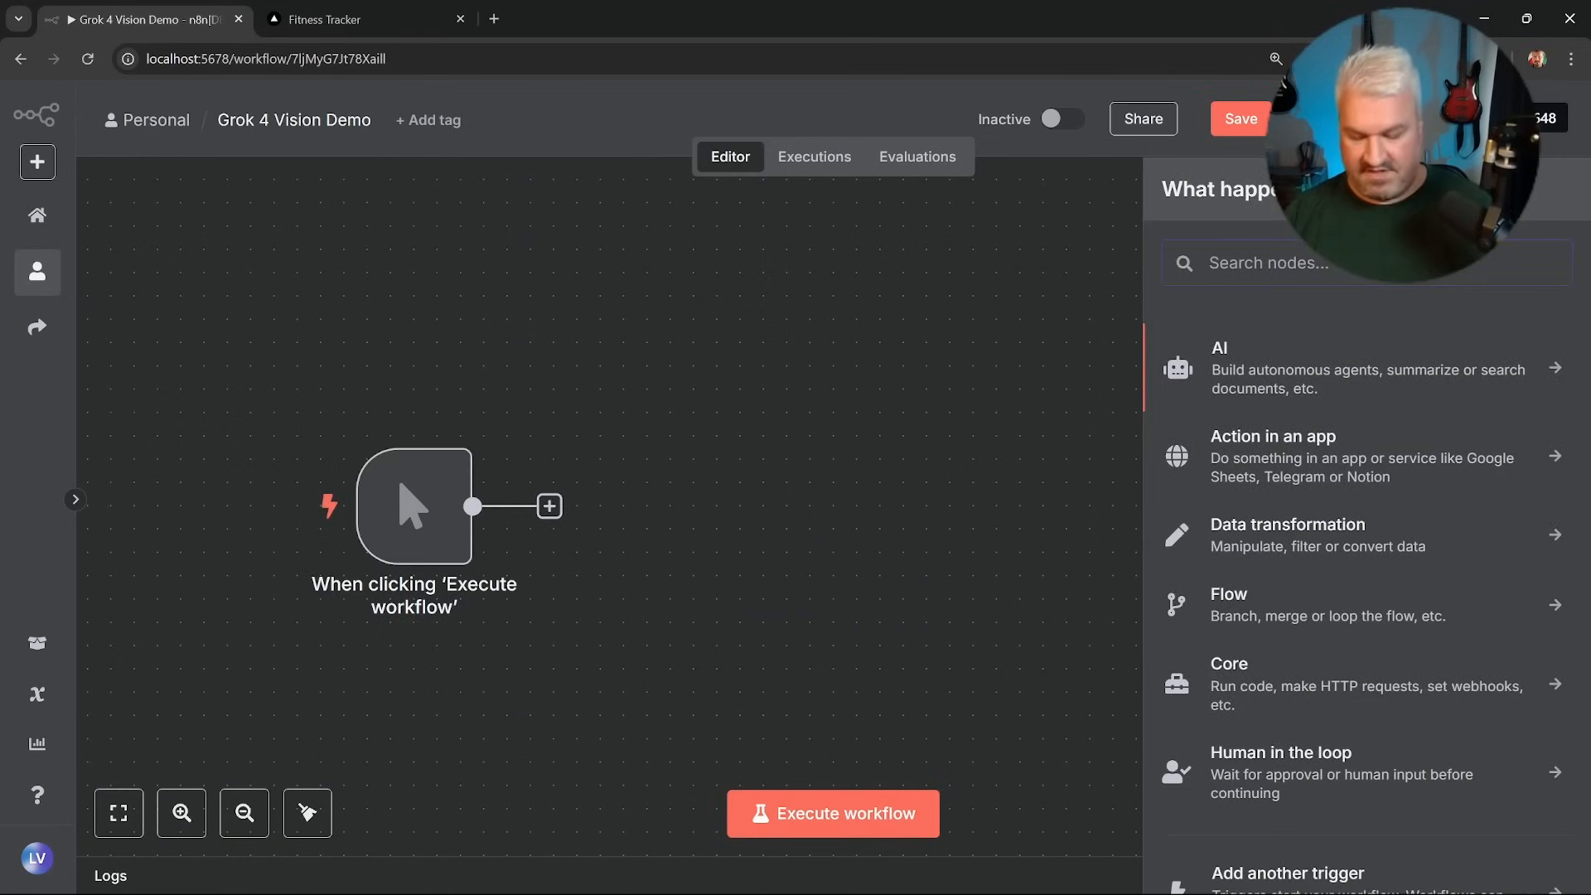
pyautogui.write('http')
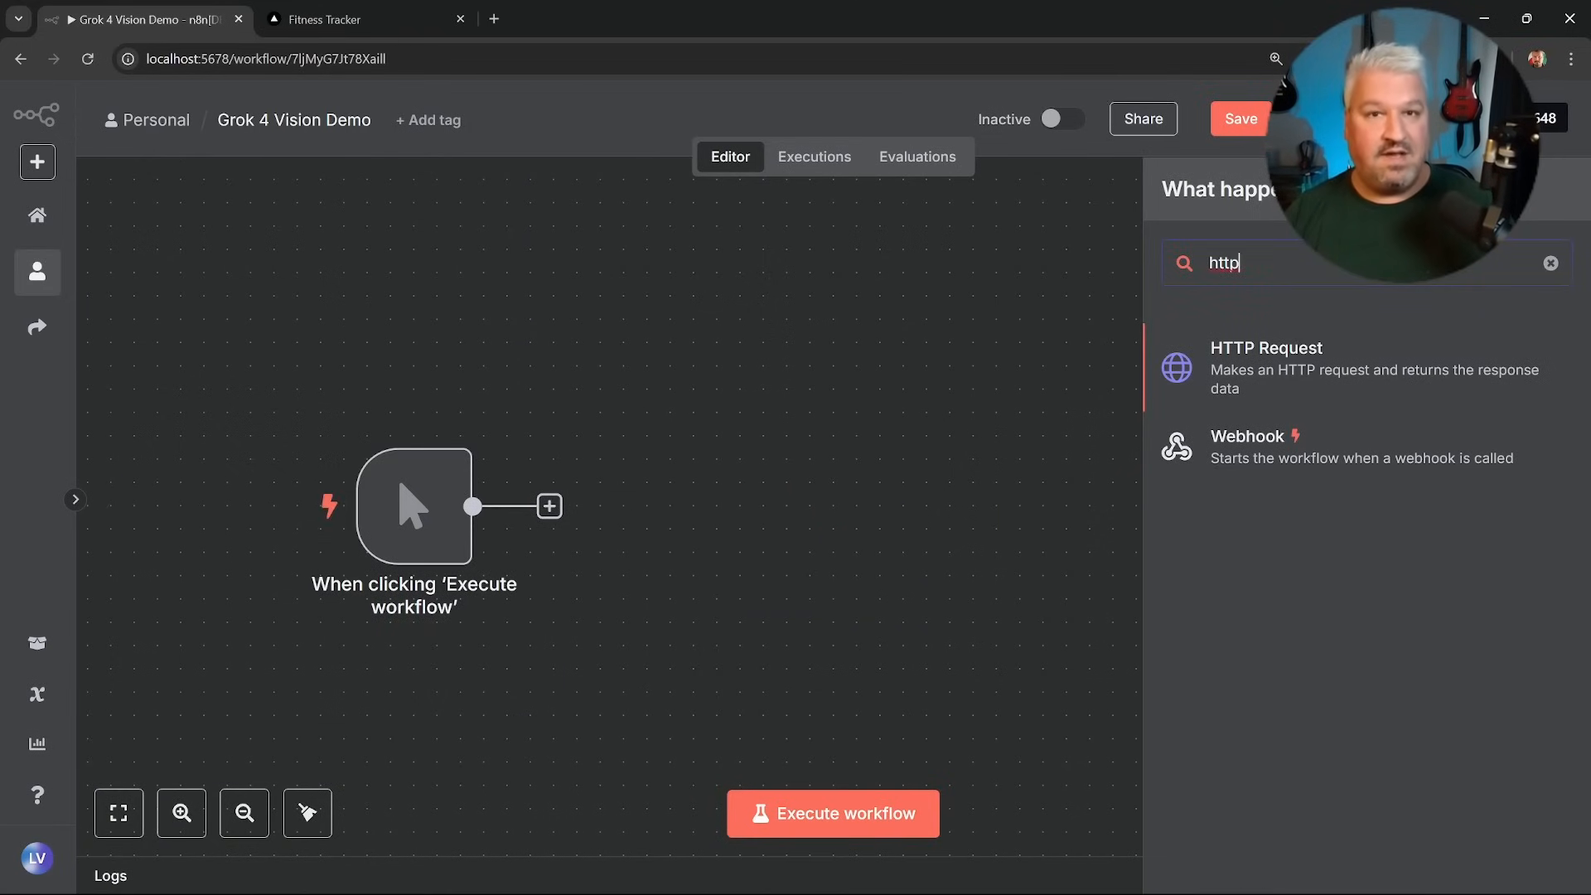
pyautogui.click(1265, 367)
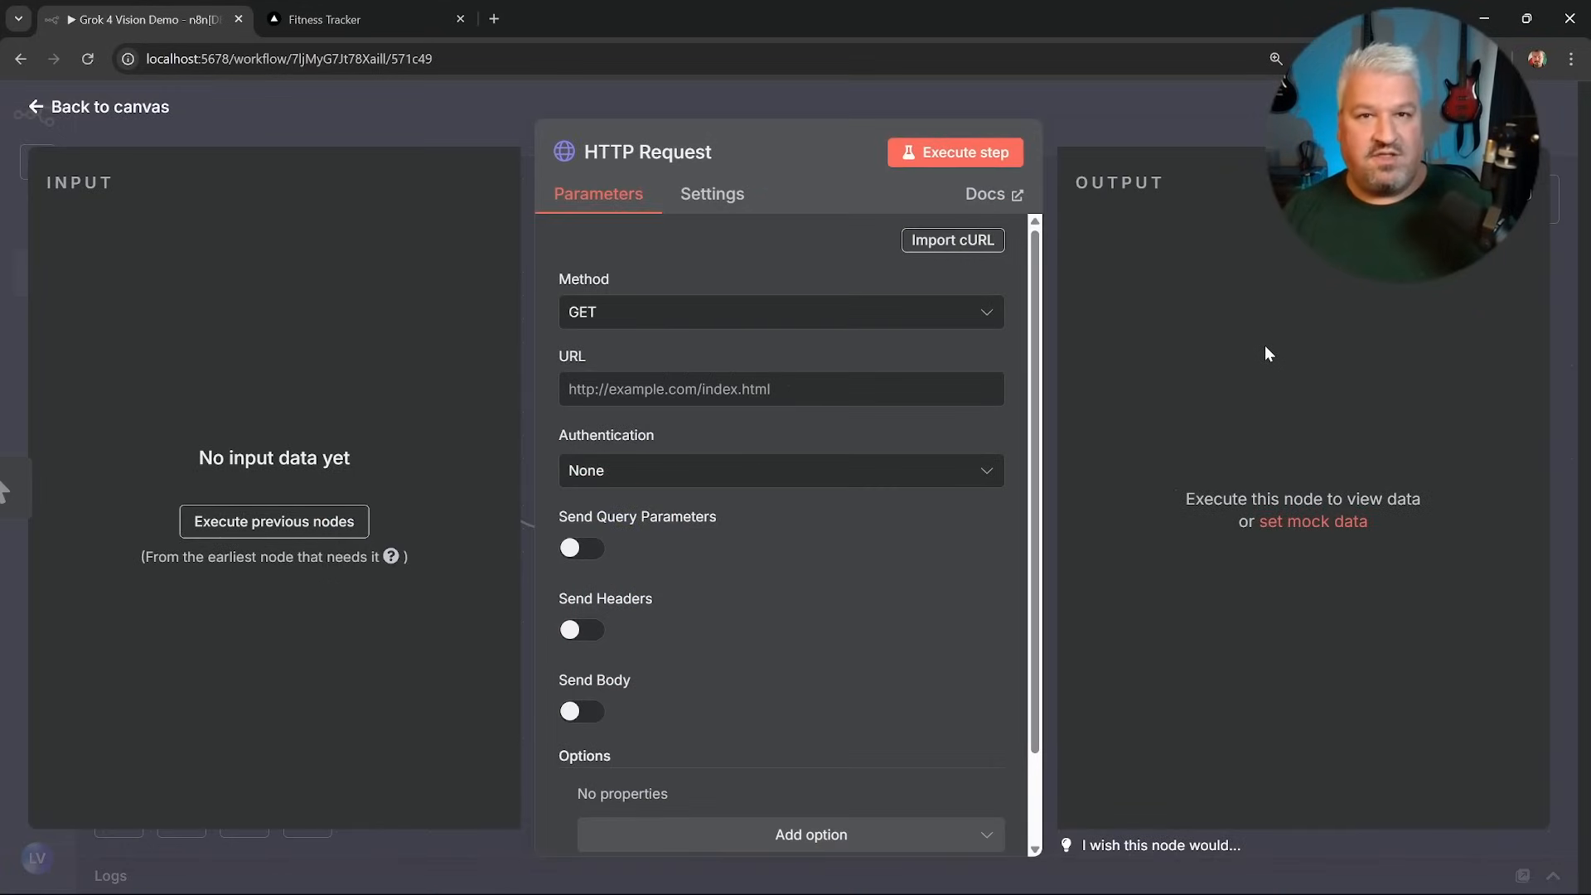
pyautogui.moveTo(1206, 355)
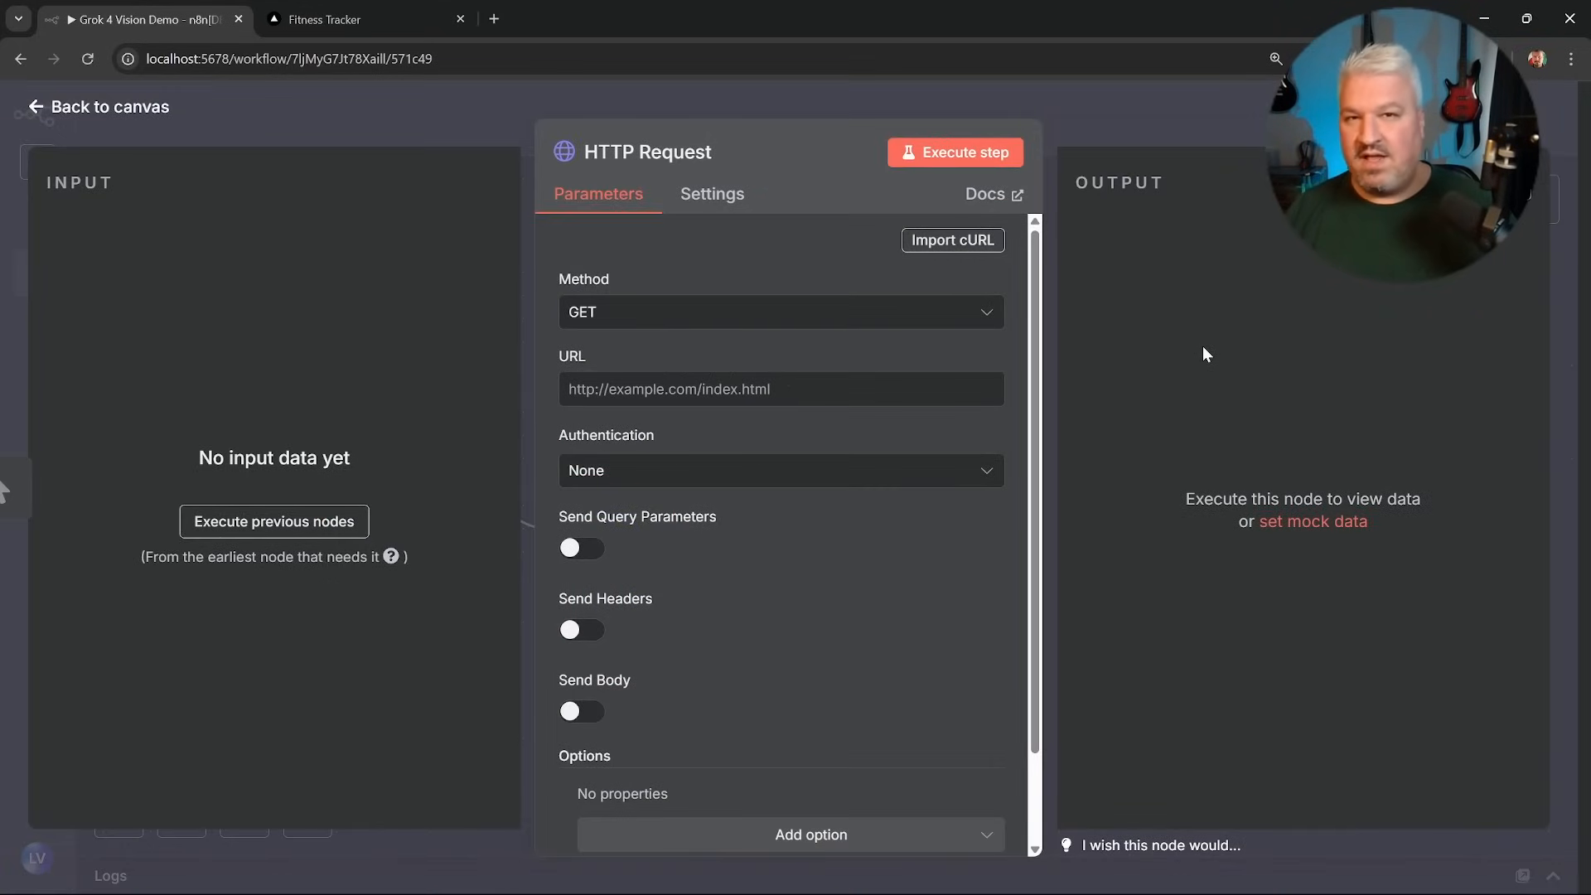
pyautogui.click(781, 311)
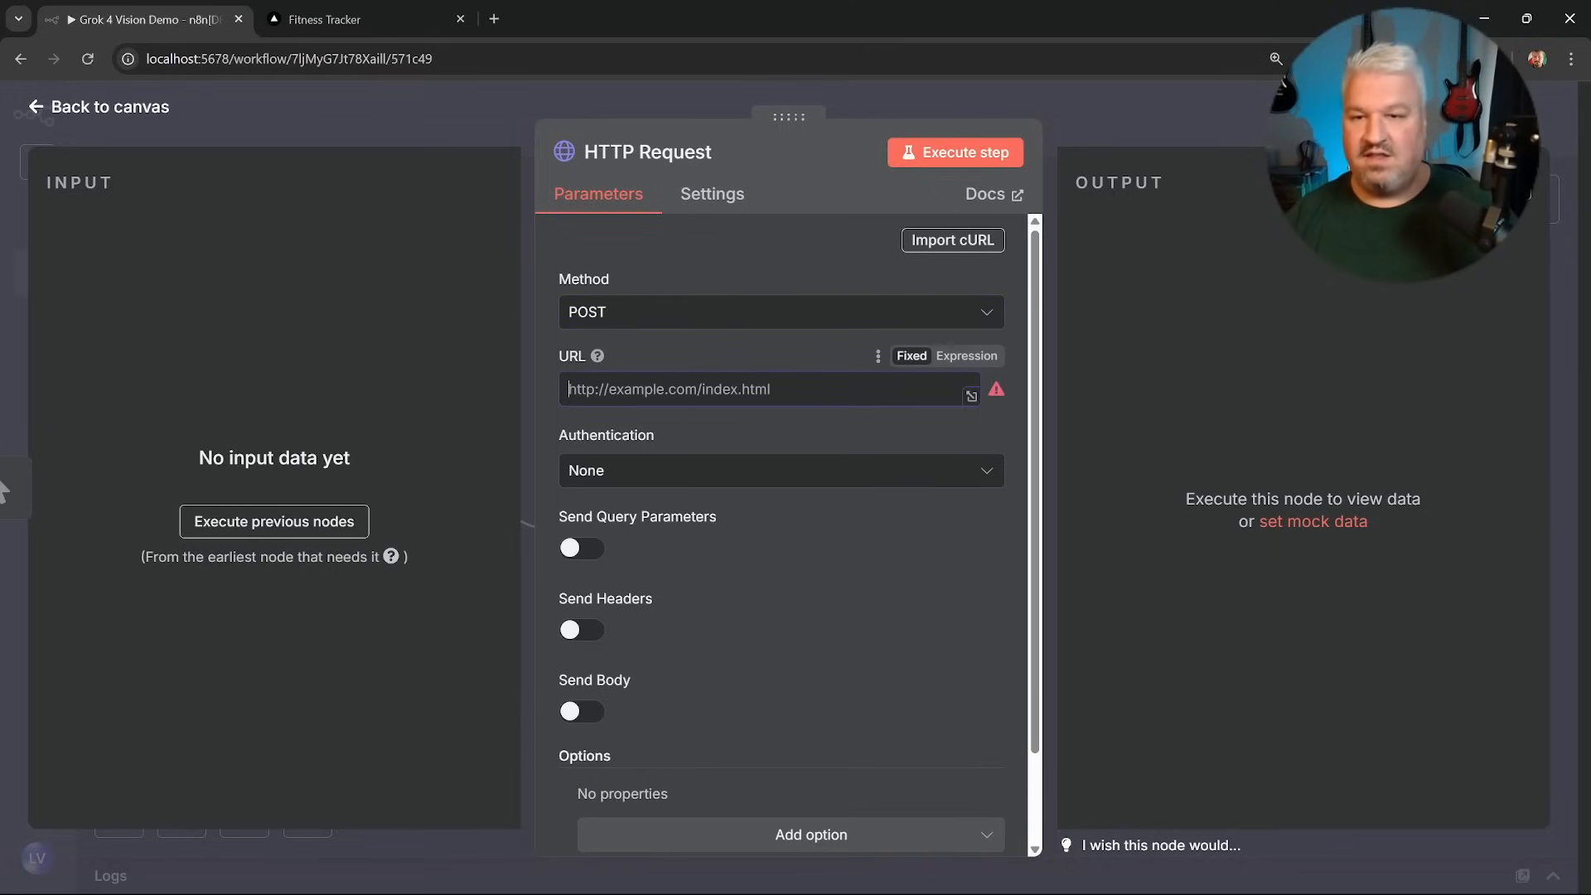
pyautogui.write('https://api.x.ai/v1/chat/completions')
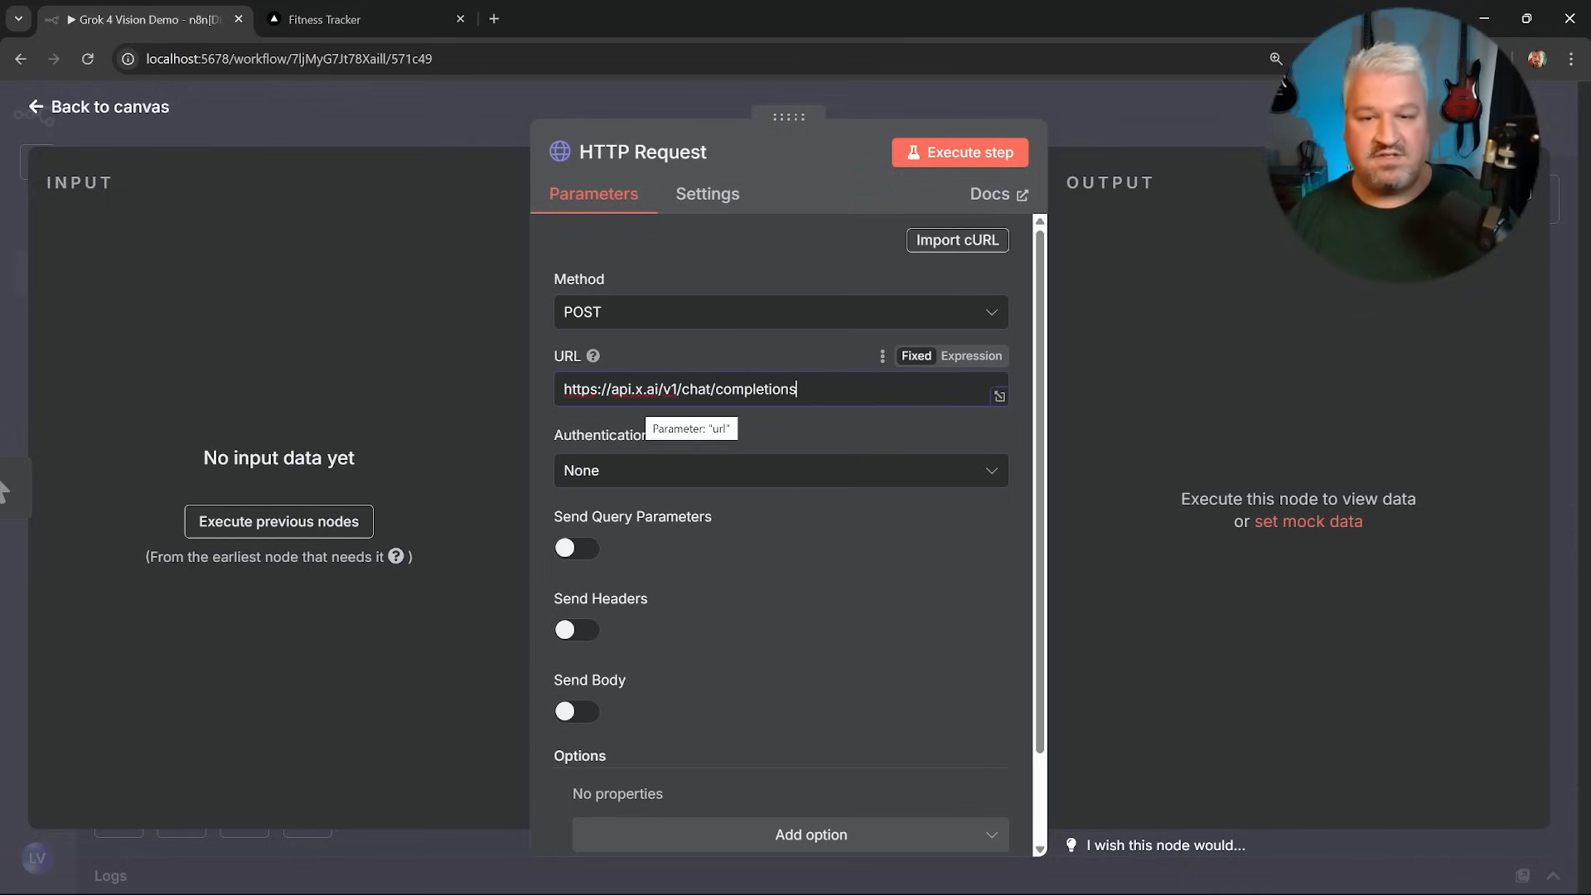
pyautogui.moveTo(685, 416)
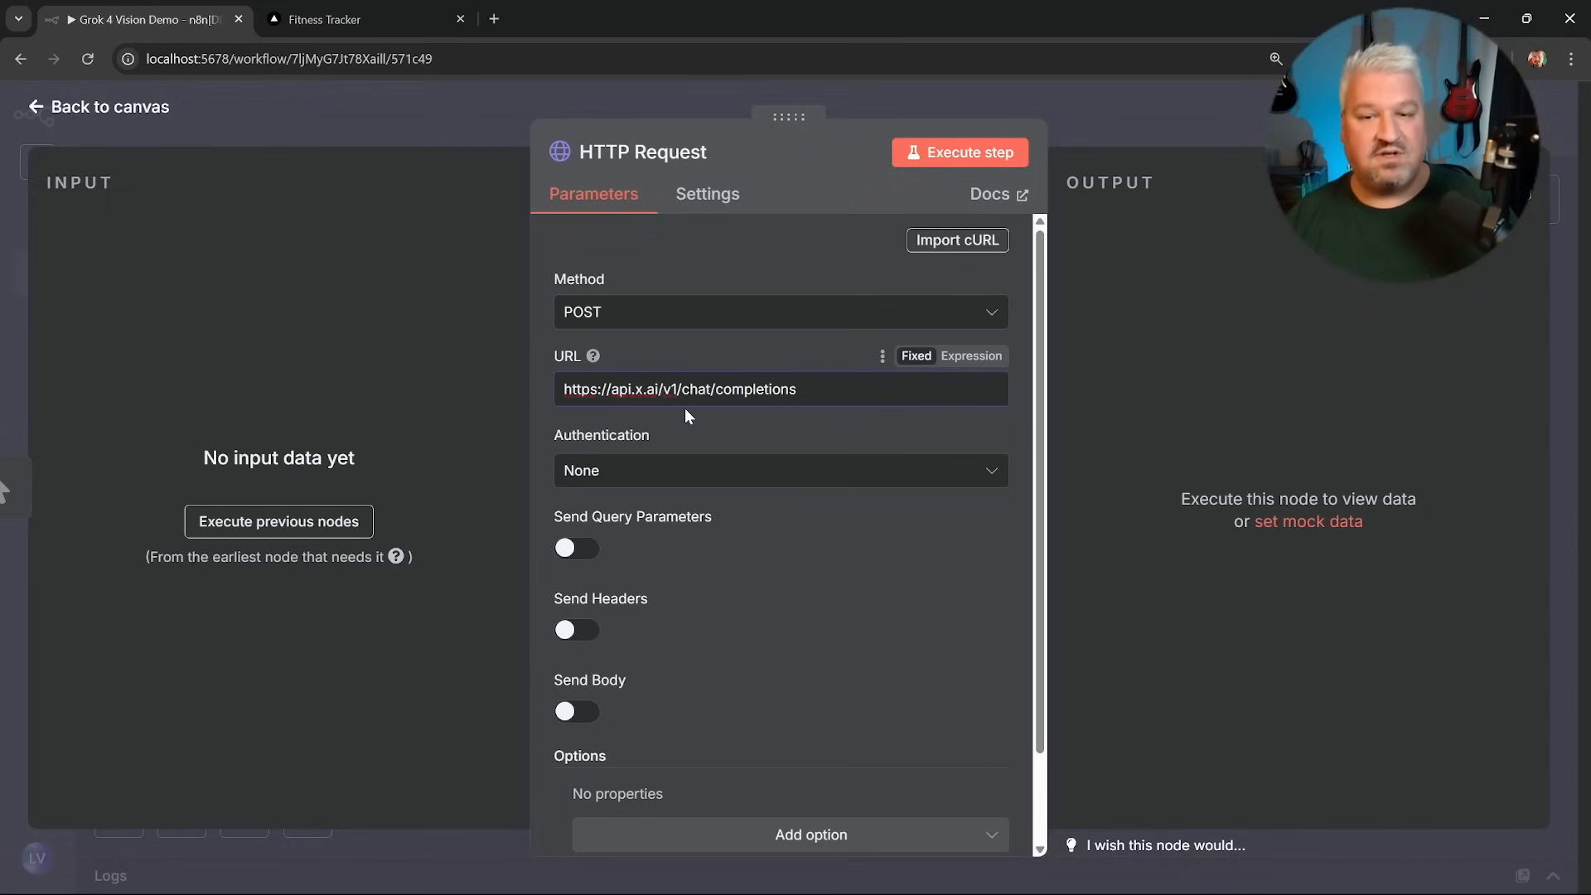
# Set authentication to Generic Credential Type with Header Auth and begin a new credential.
pyautogui.click(780, 389)
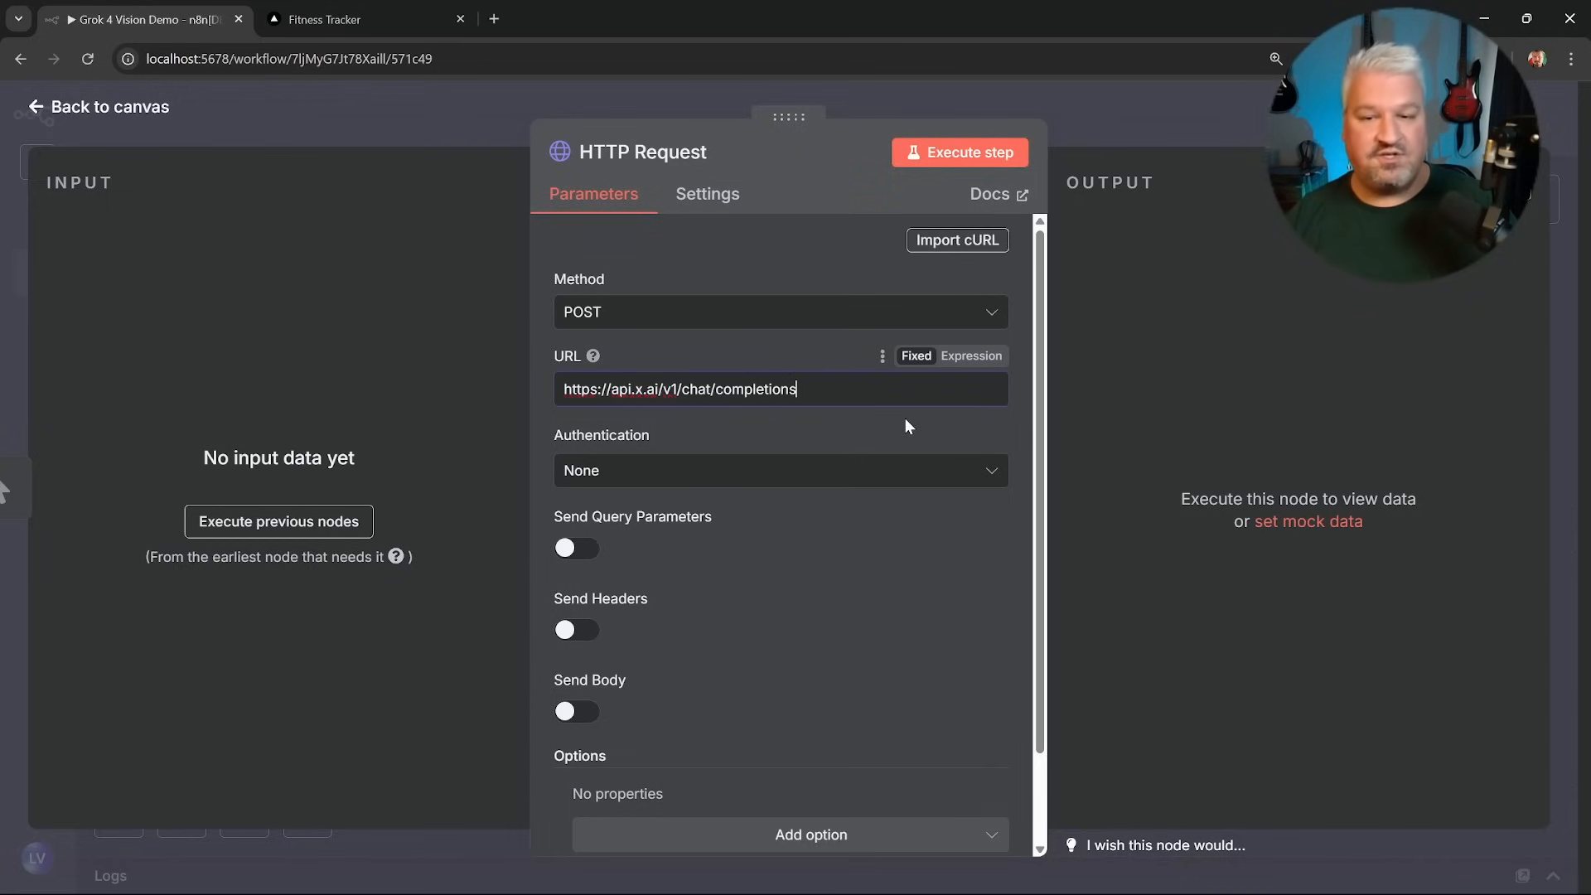
pyautogui.click(779, 470)
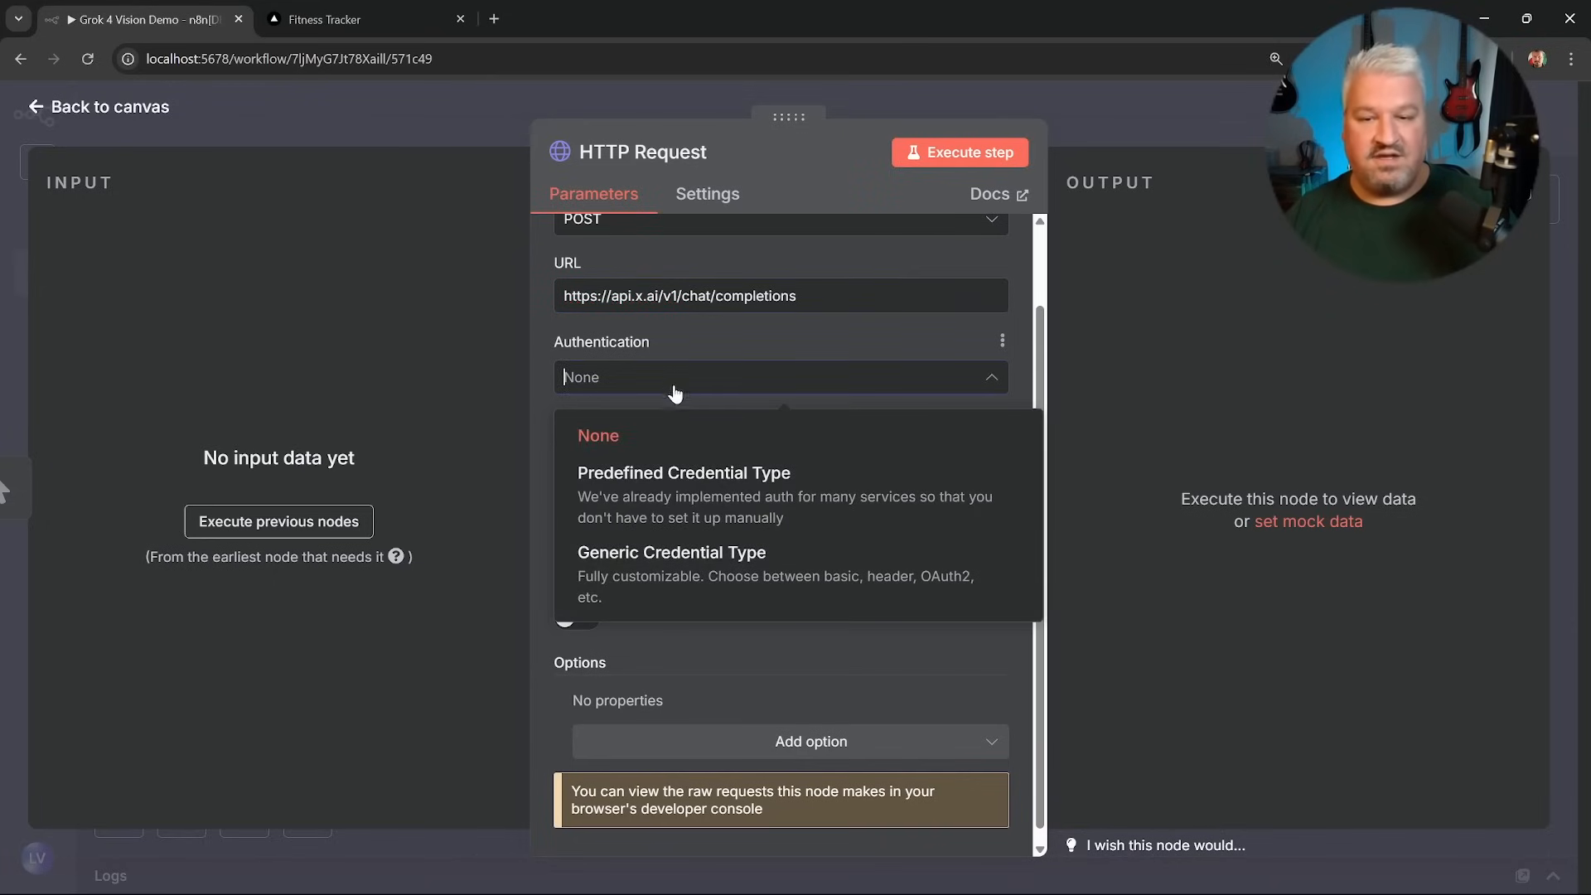
pyautogui.click(669, 552)
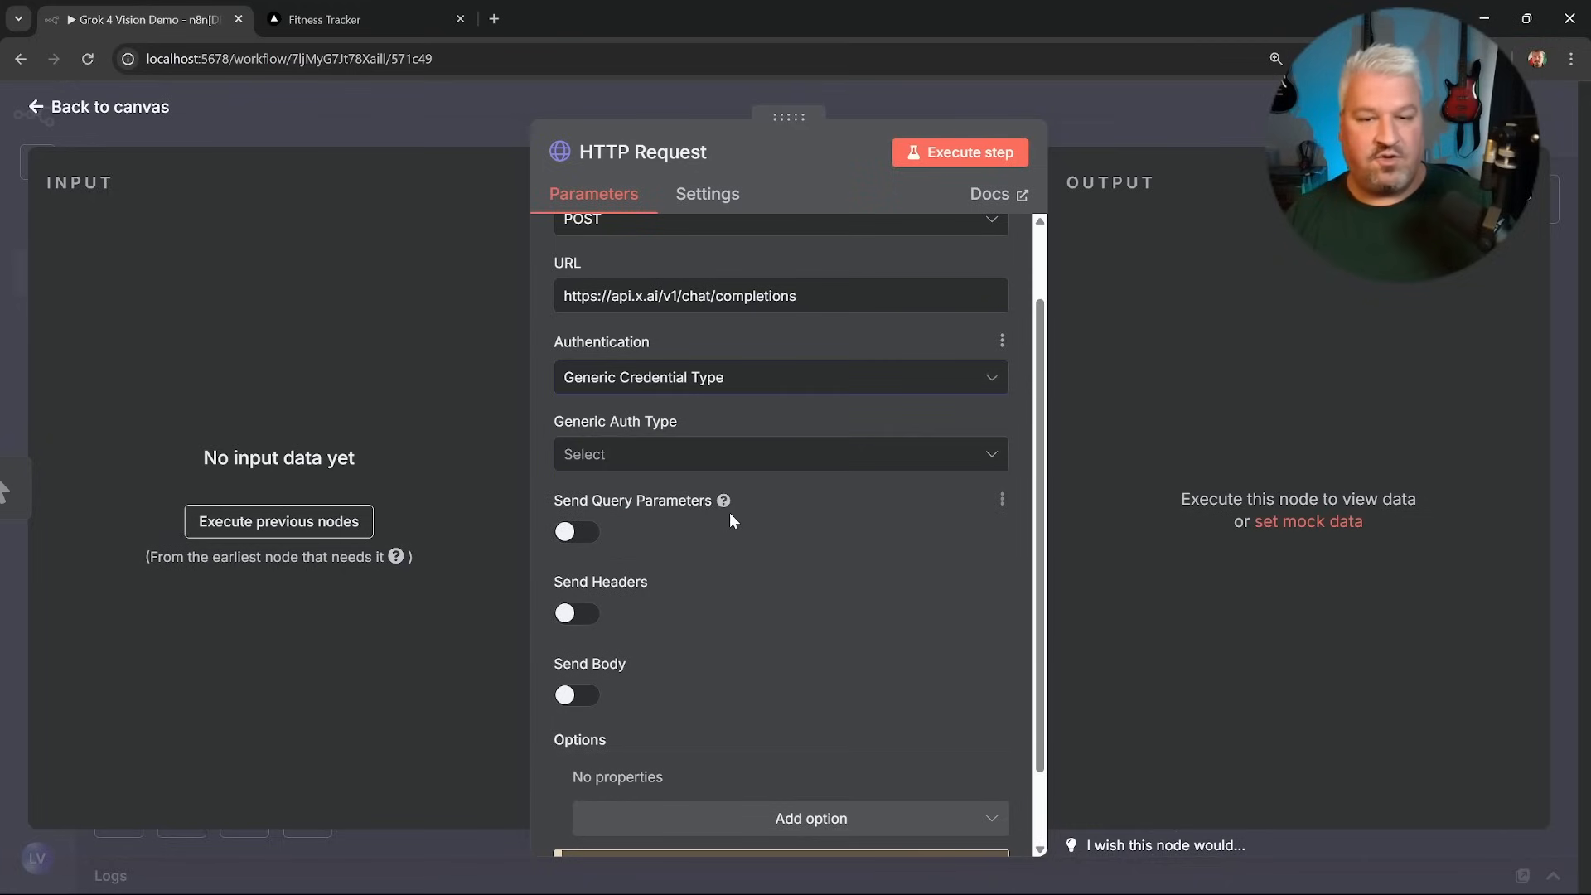
pyautogui.click(779, 454)
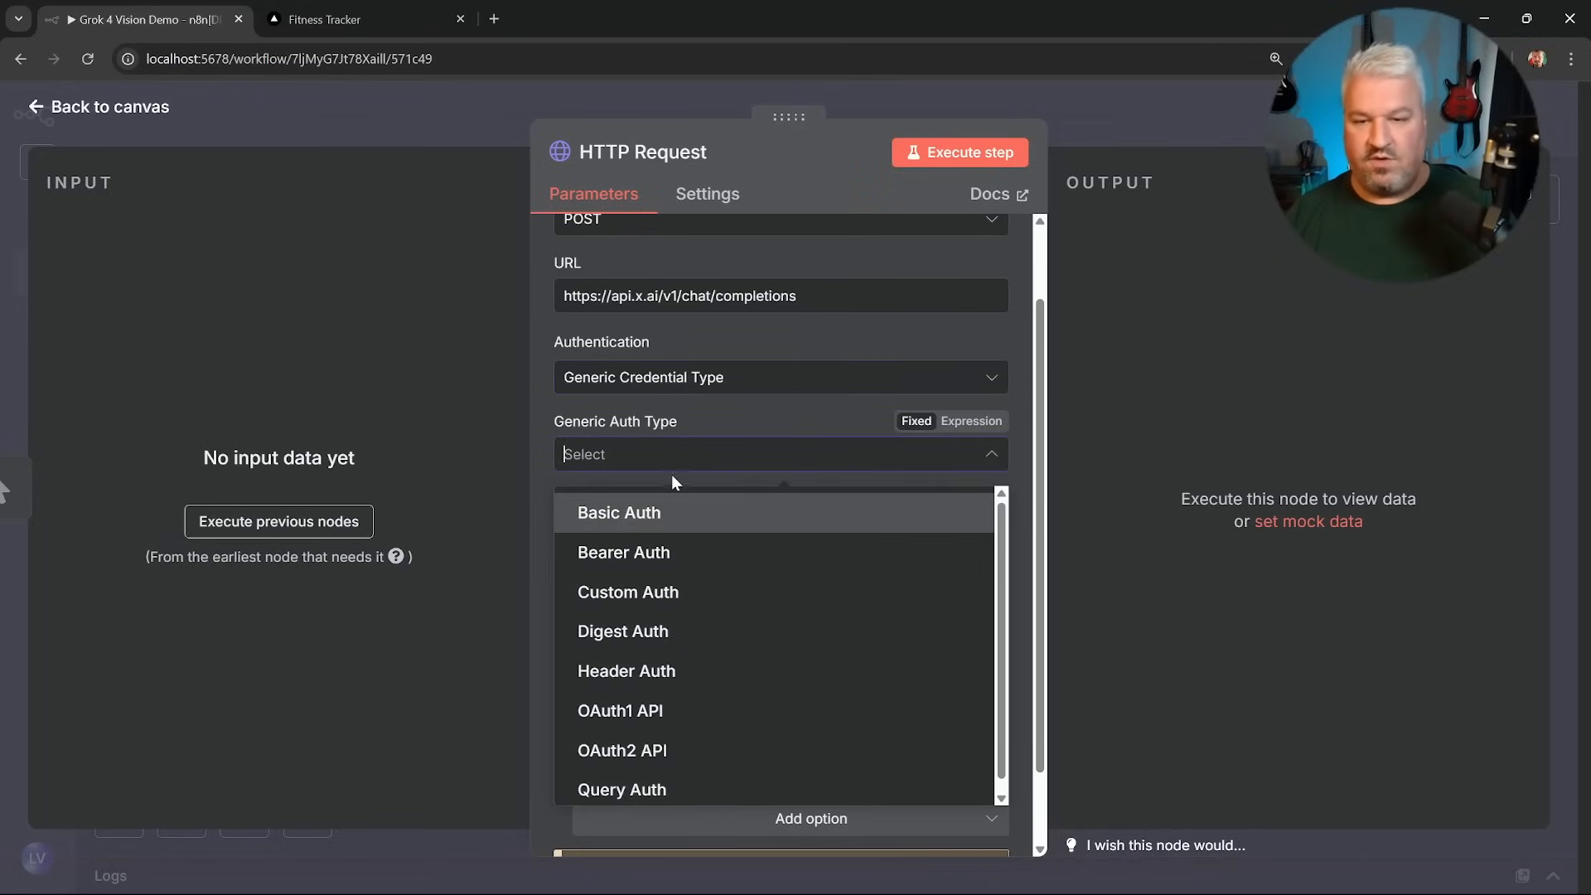
pyautogui.click(626, 670)
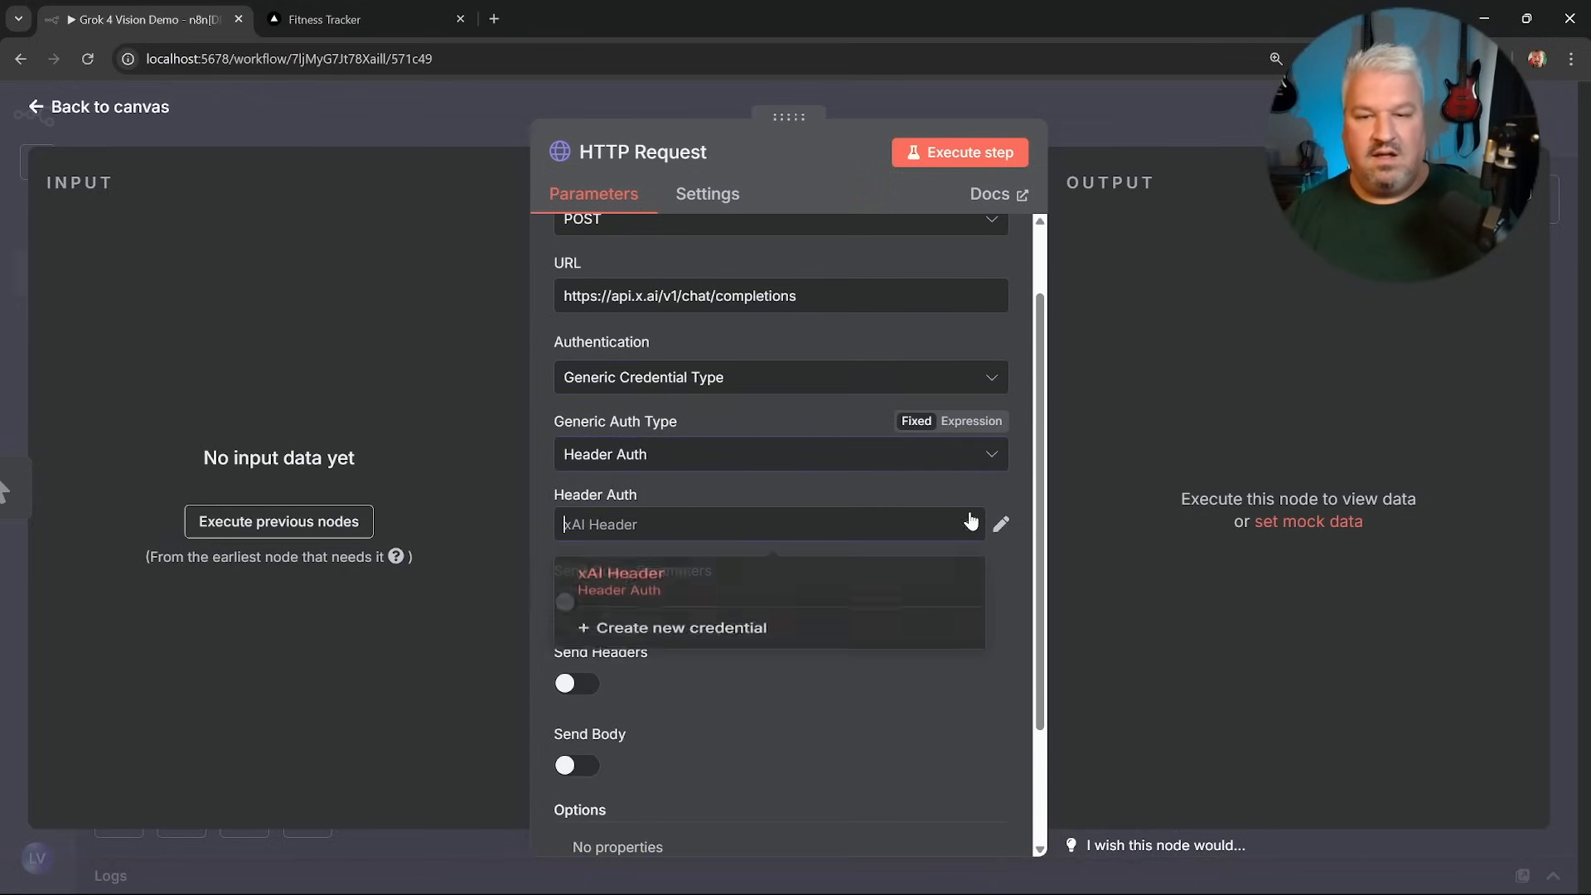
pyautogui.click(1000, 524)
pyautogui.write('x')
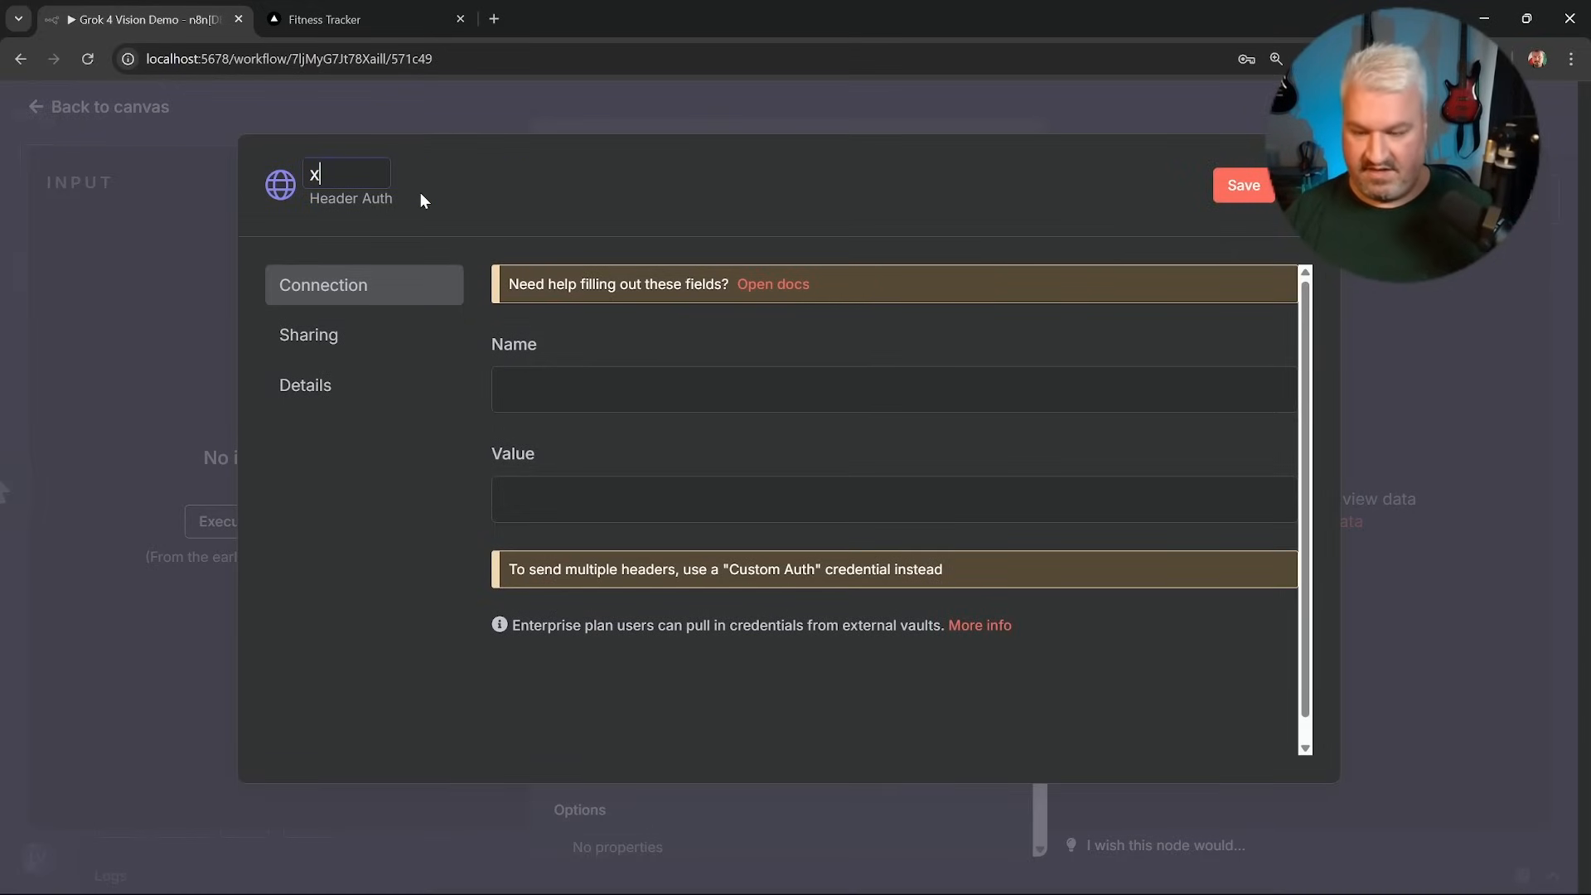
# Name the credential xAI Auth Demo with header name Authorization.
pyautogui.write('AI Auth Demo')
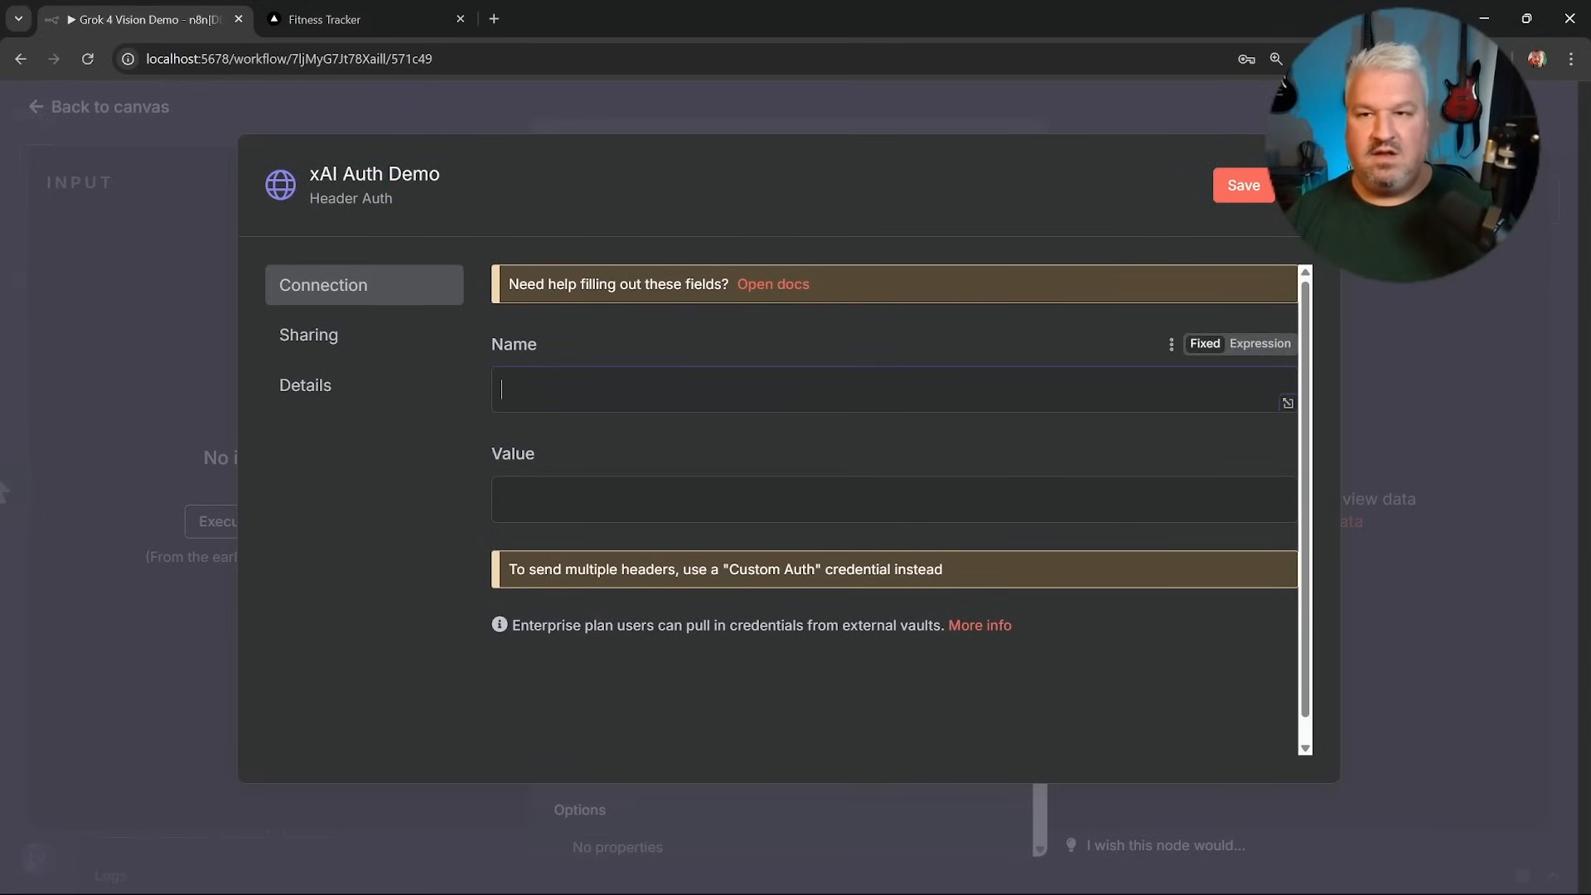
pyautogui.write('Authorization')
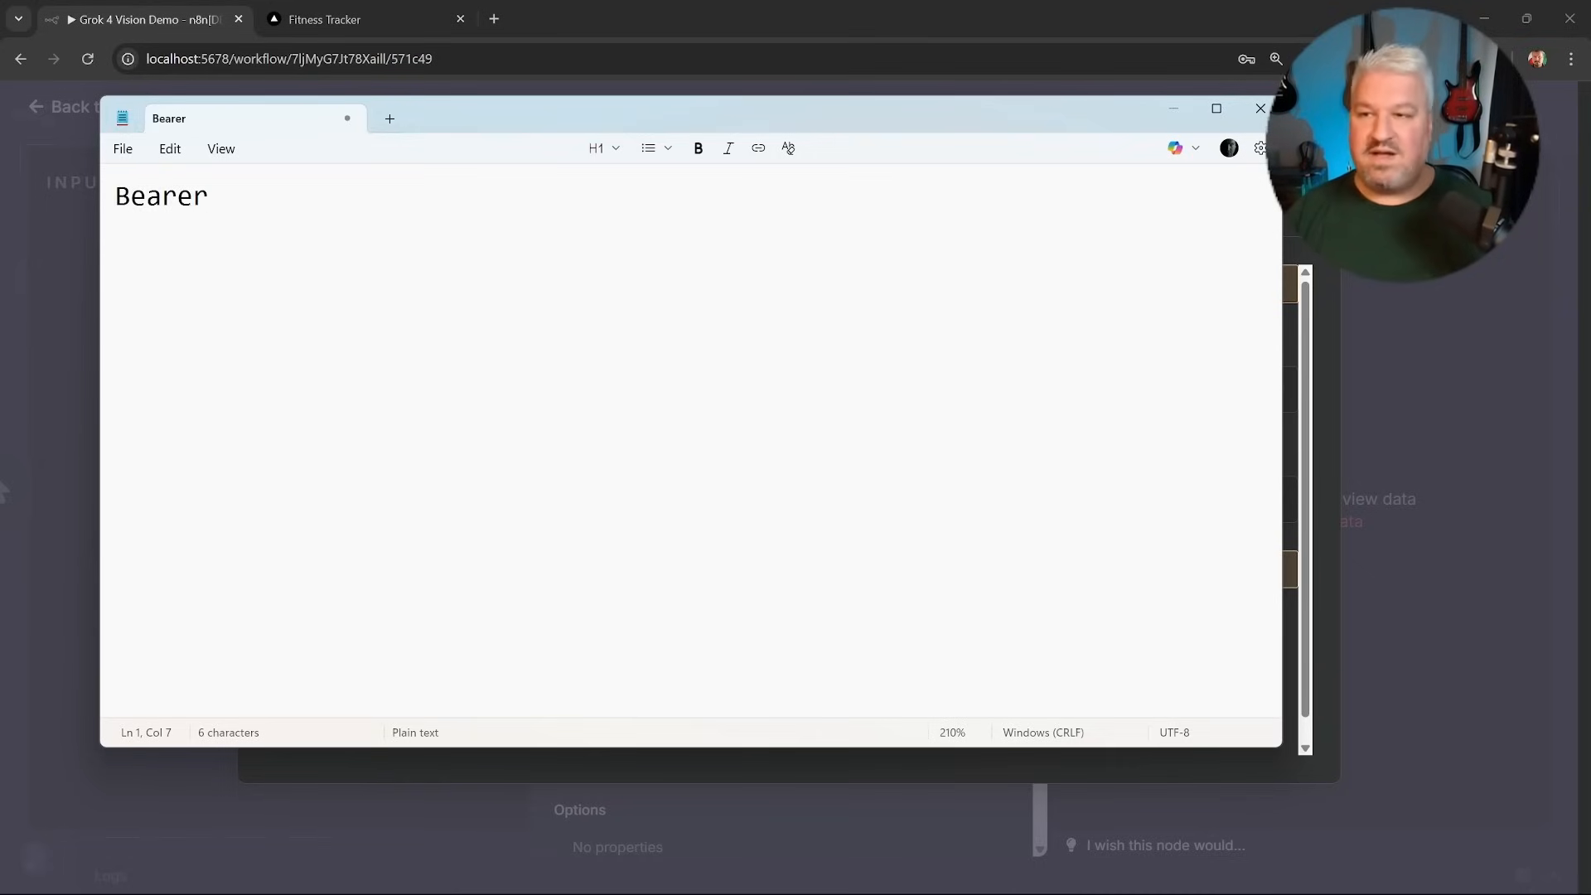
# Draft "Bearer [x]" in Notepad as the authorization header value.
pyautogui.press('ctrl+a')
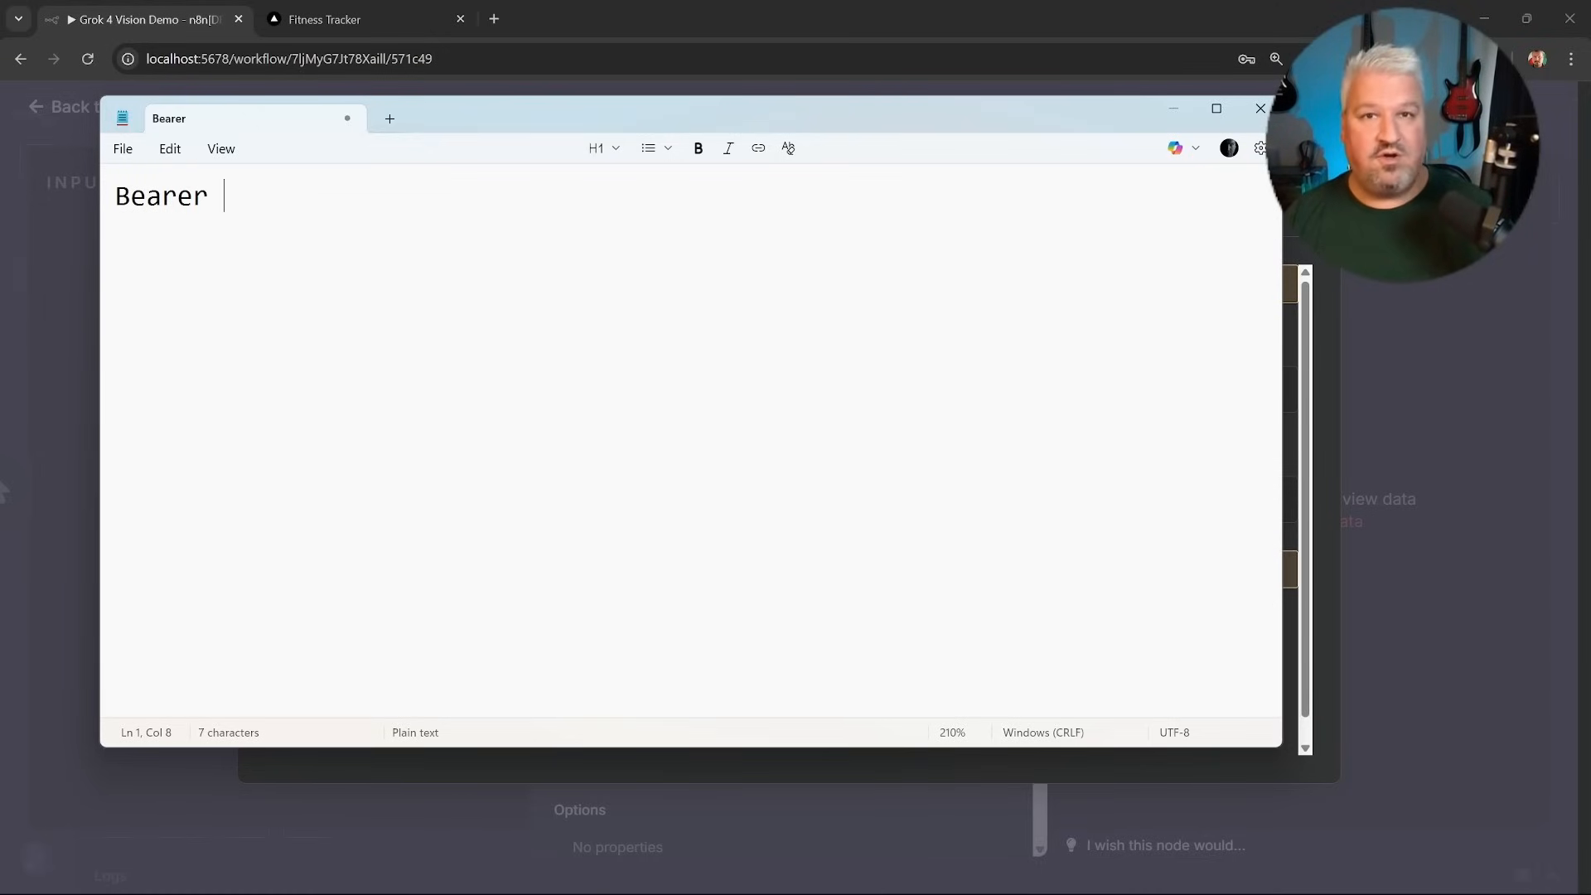
pyautogui.write('[x]')
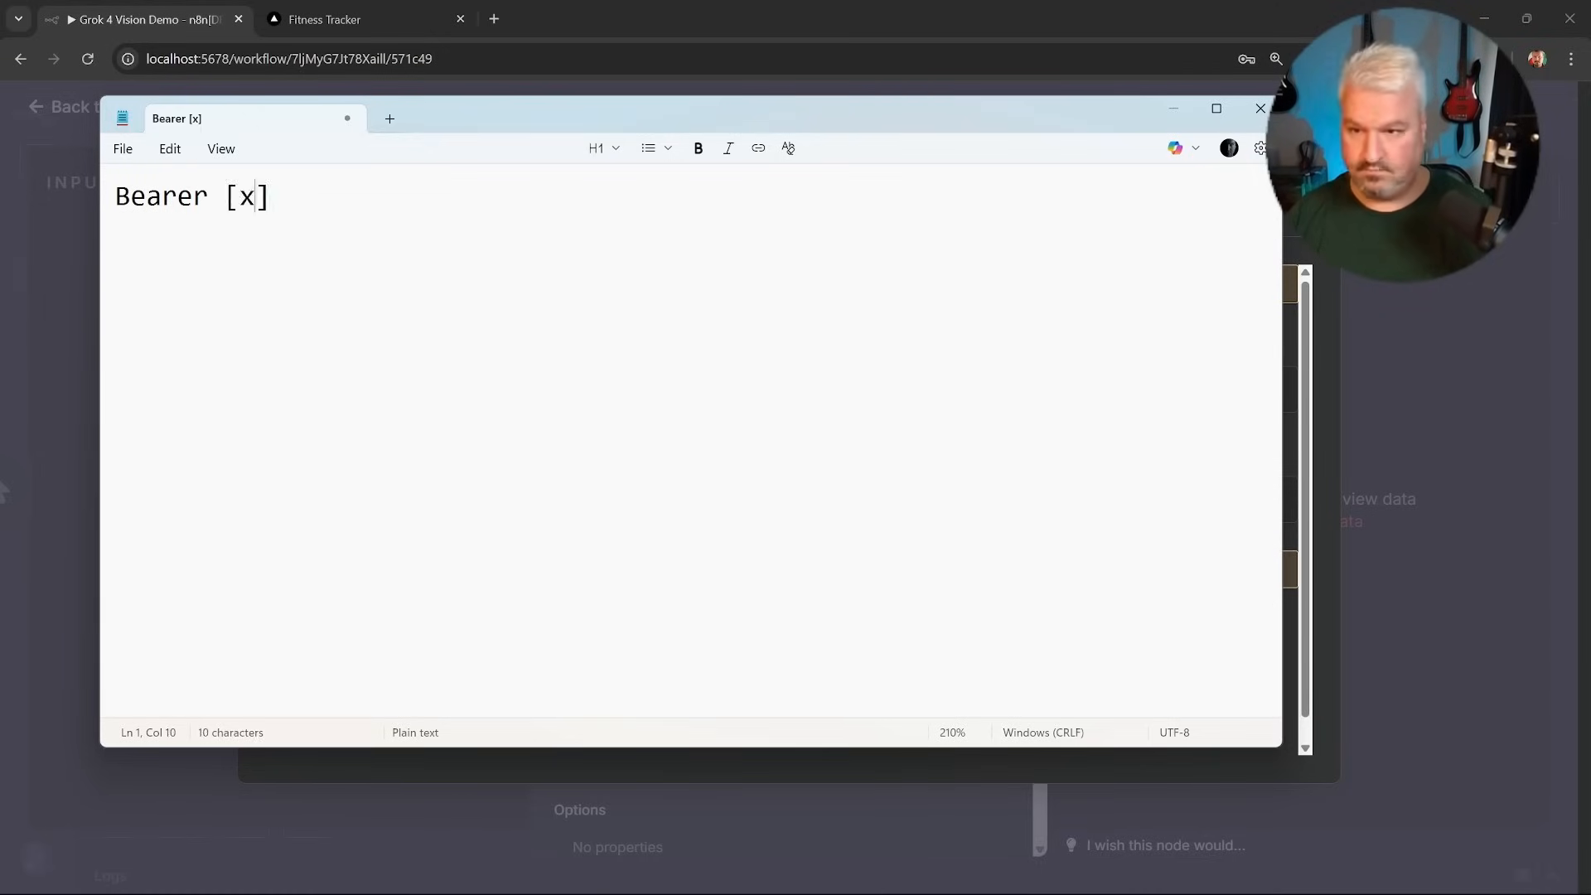
pyautogui.write('AI to')
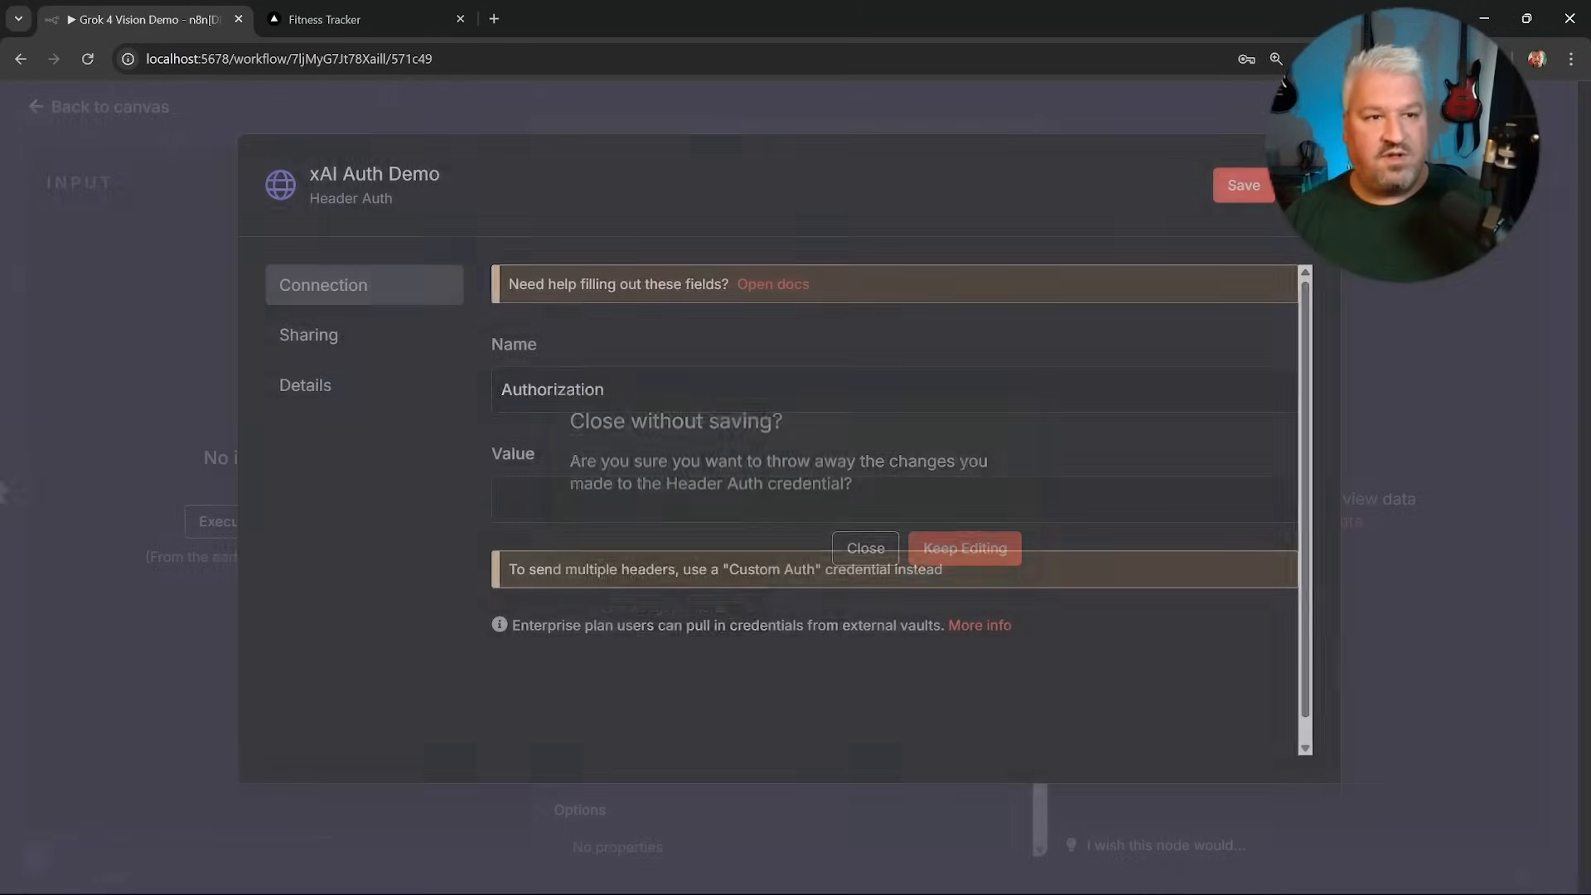
# Discard the unsaved credential, keep xAI Header, and enable Send Body.
pyautogui.click(963, 548)
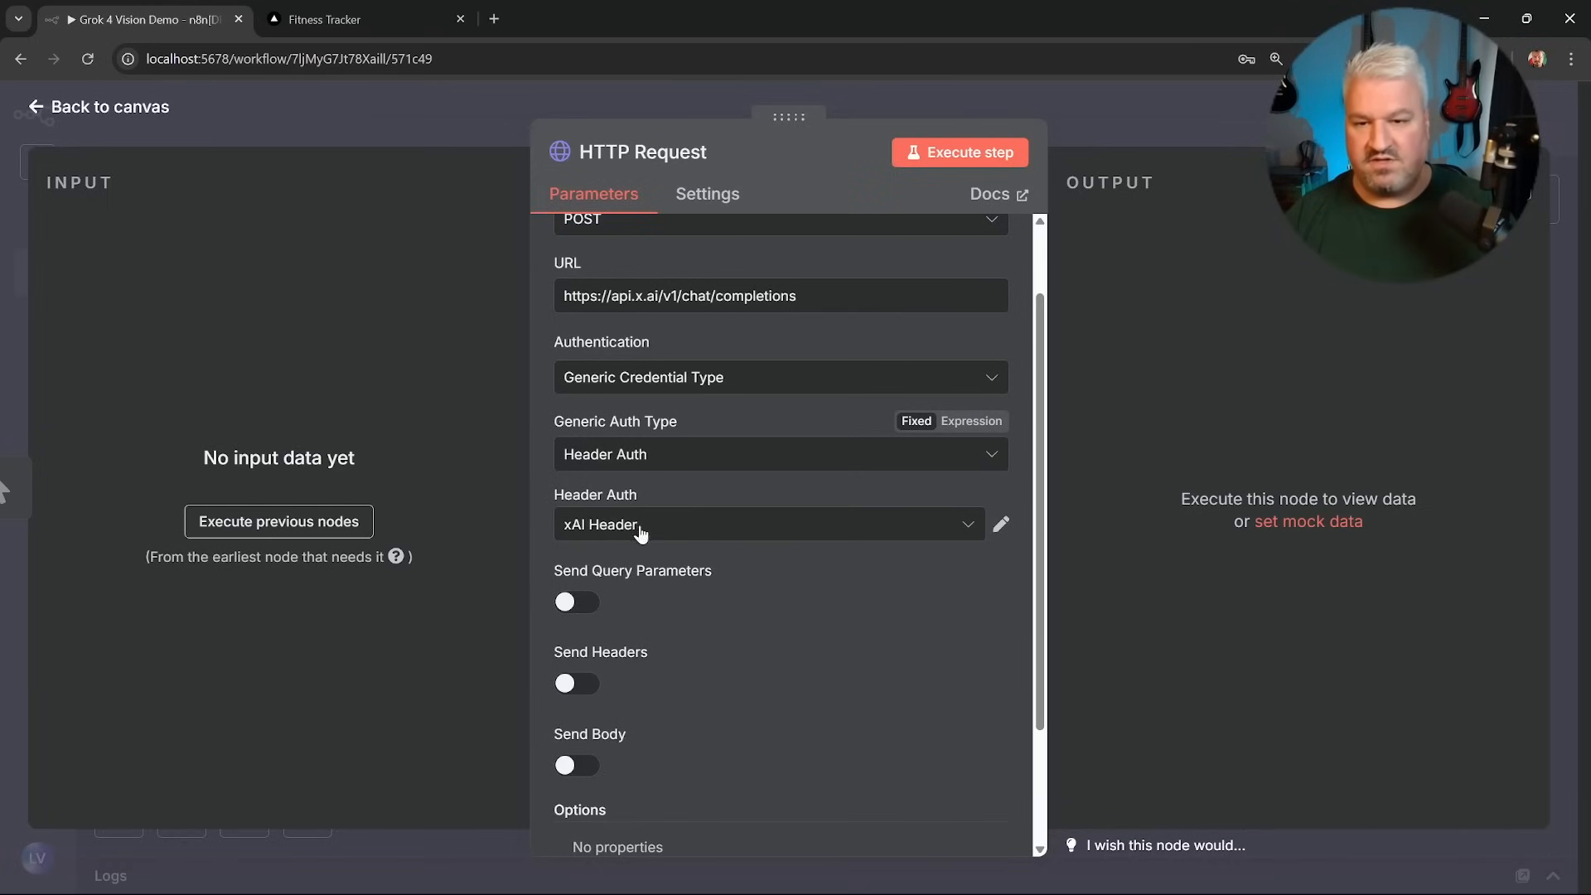
pyautogui.scroll(-3)
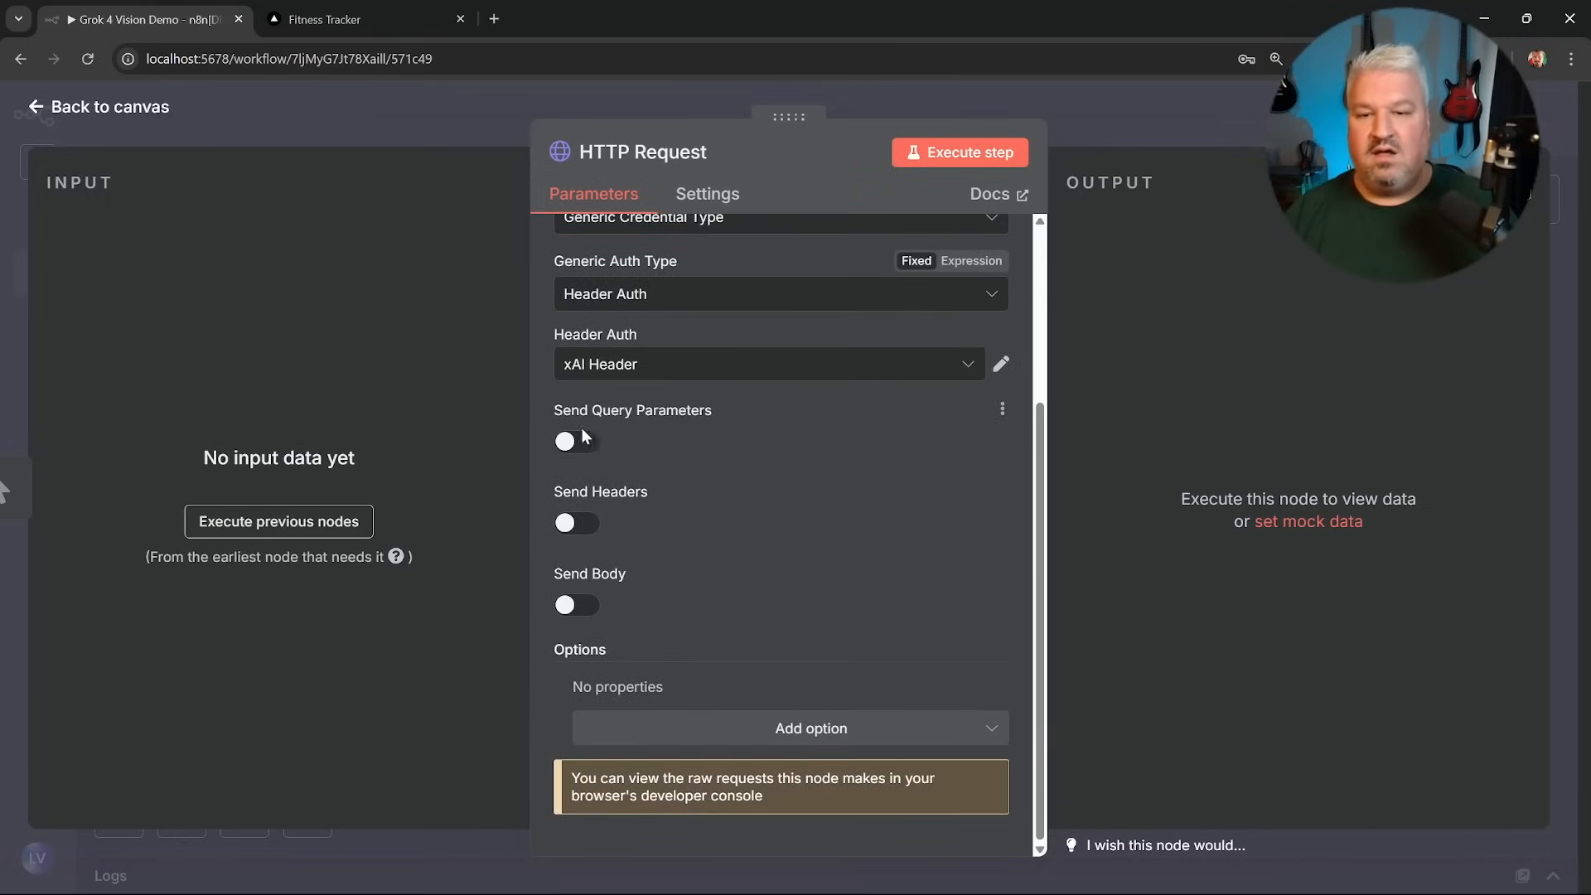
pyautogui.moveTo(577, 609)
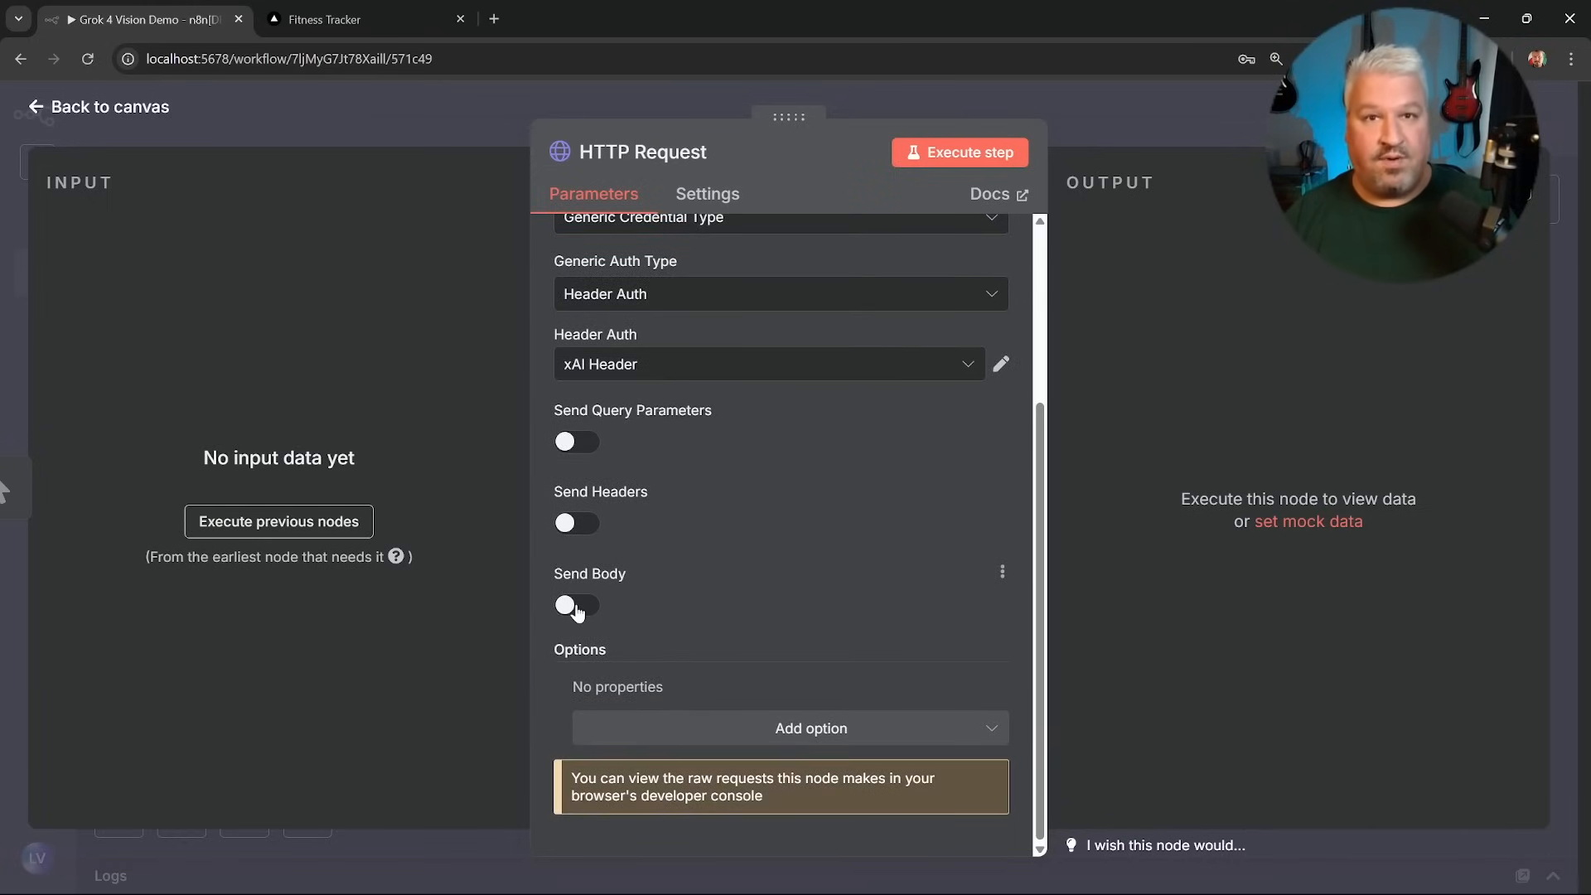
pyautogui.click(577, 606)
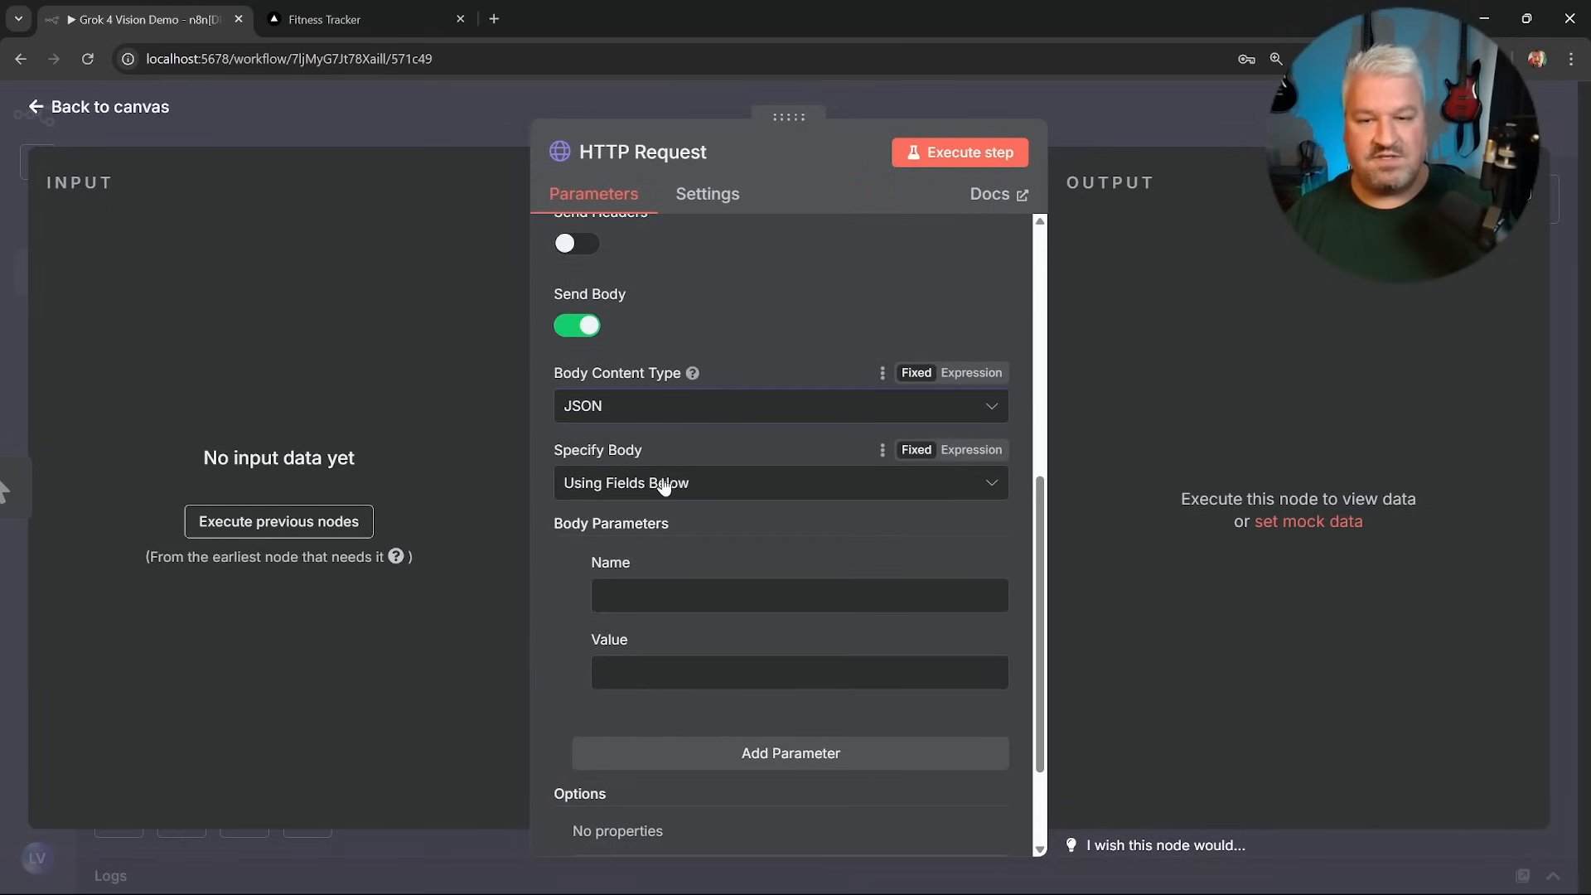
# Specify the body Using JSON as an expression holding the grok-4 messages payload.
pyautogui.click(781, 483)
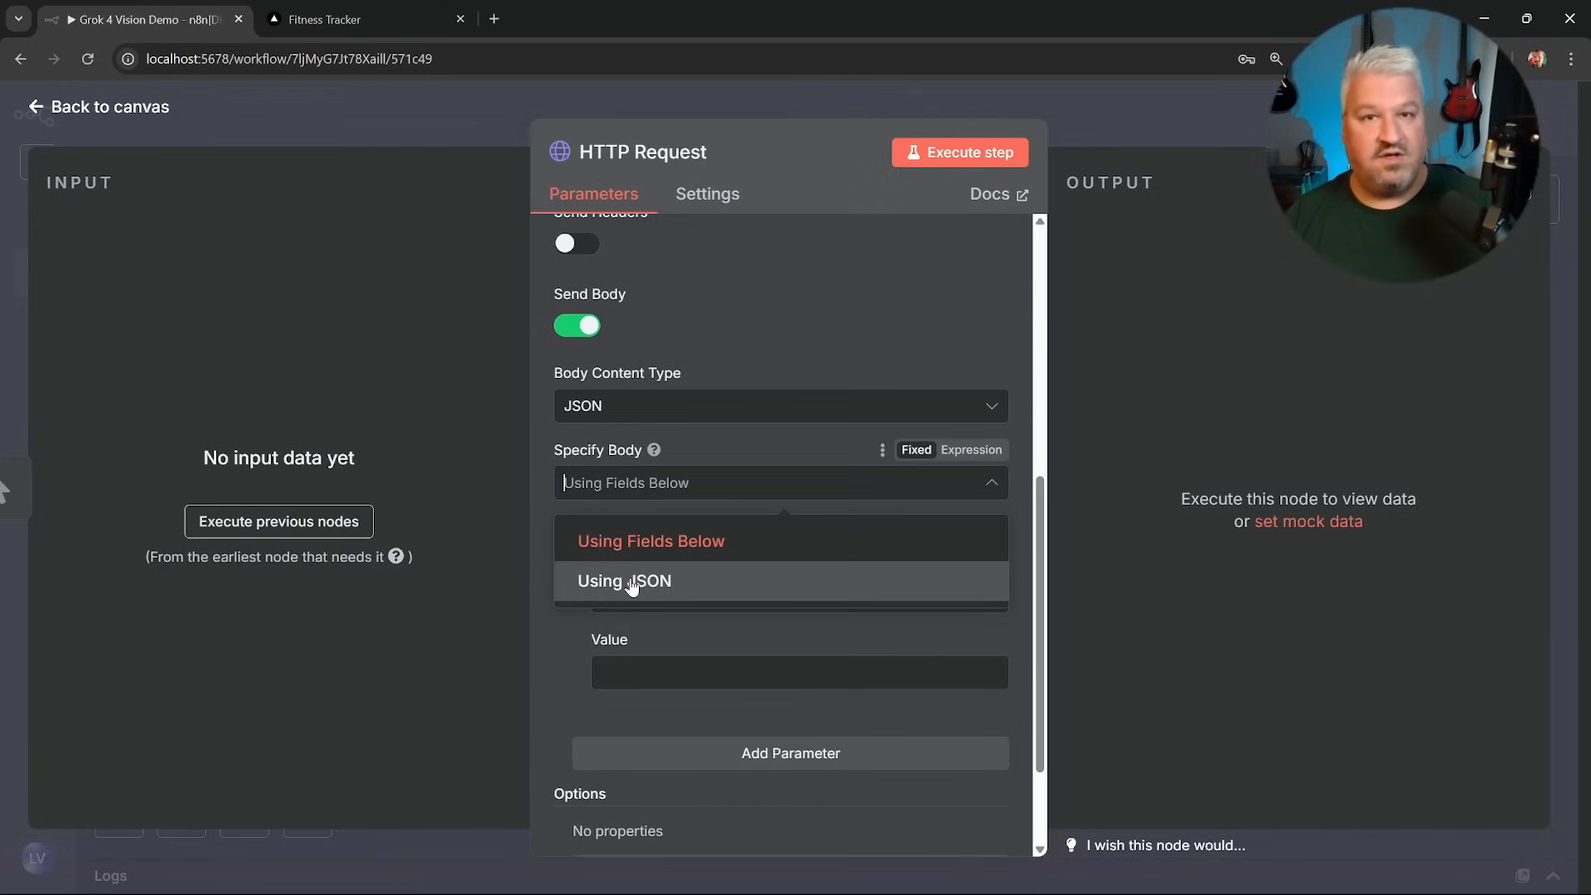
pyautogui.click(624, 580)
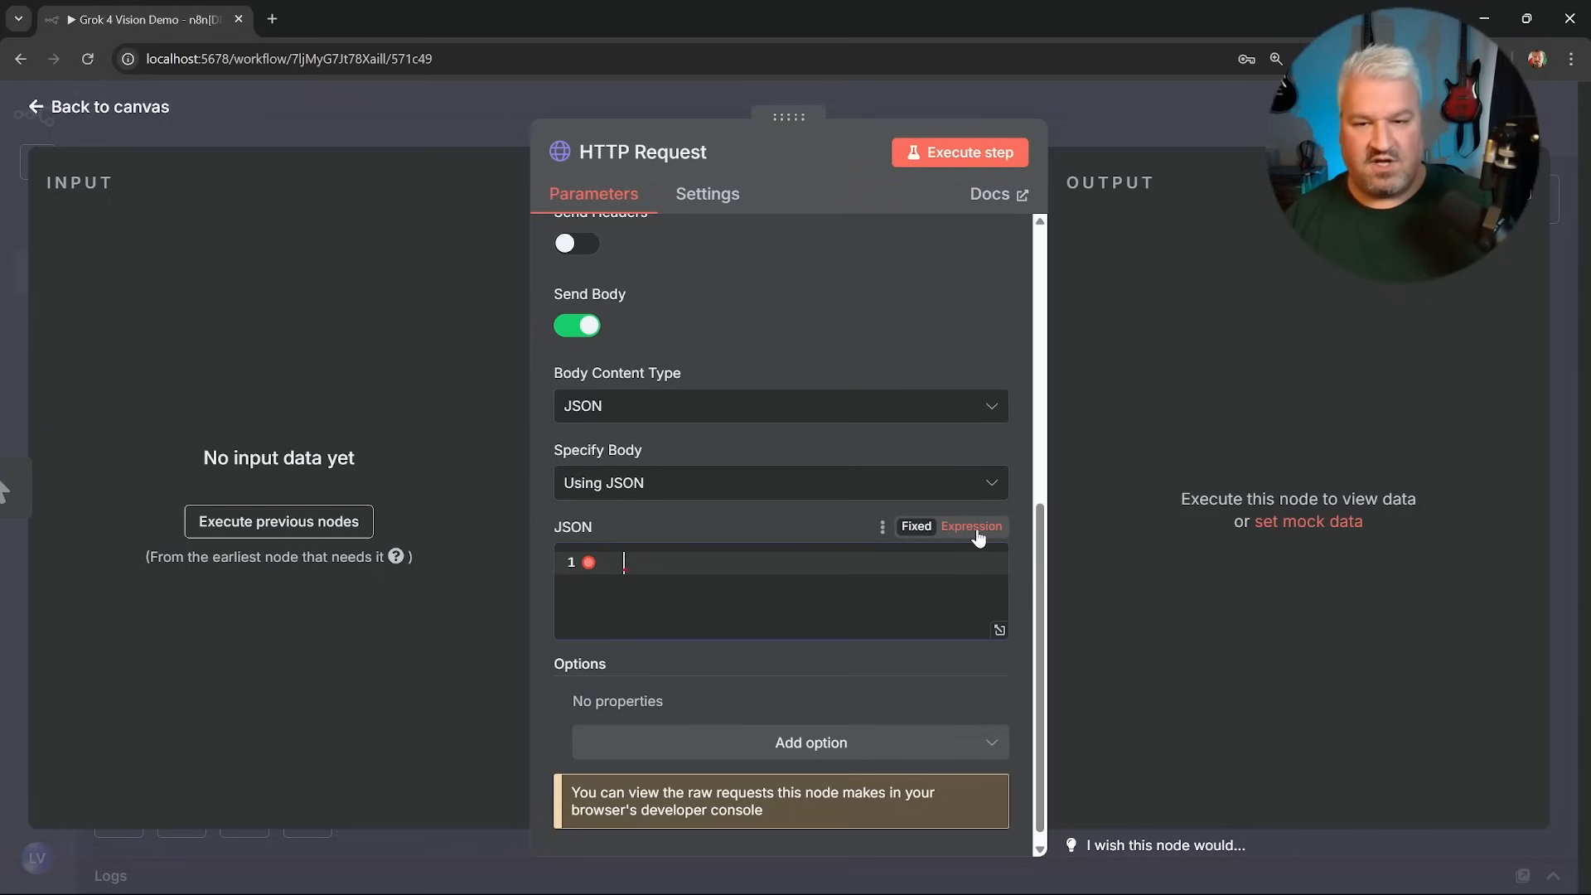
pyautogui.click(970, 526)
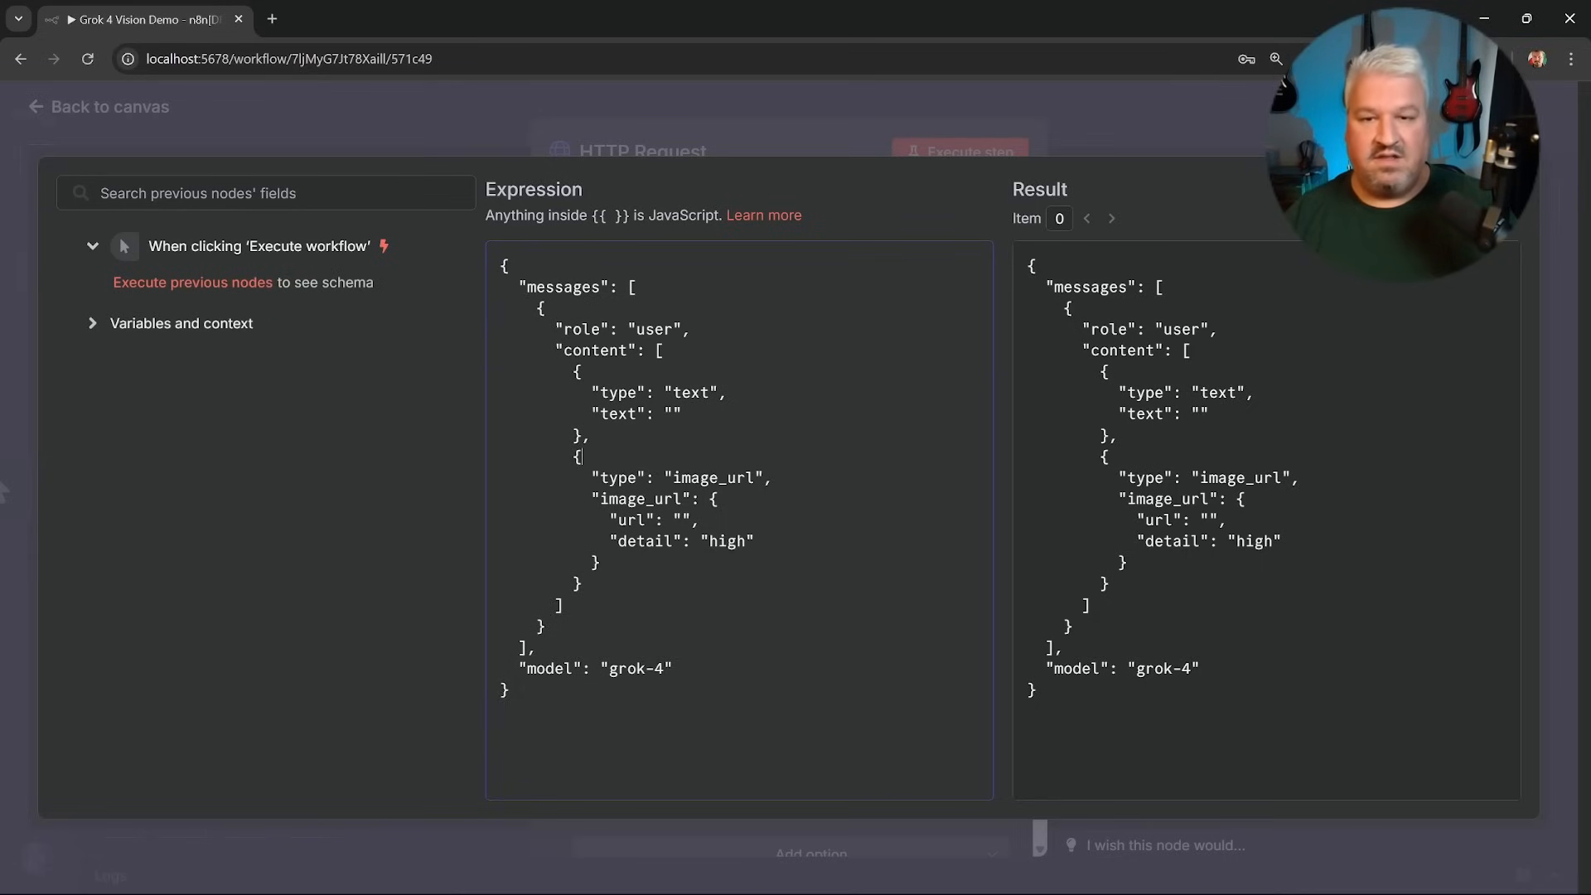
# Set the prompt text part to "Describe the image".
pyautogui.doubleClick(615, 414)
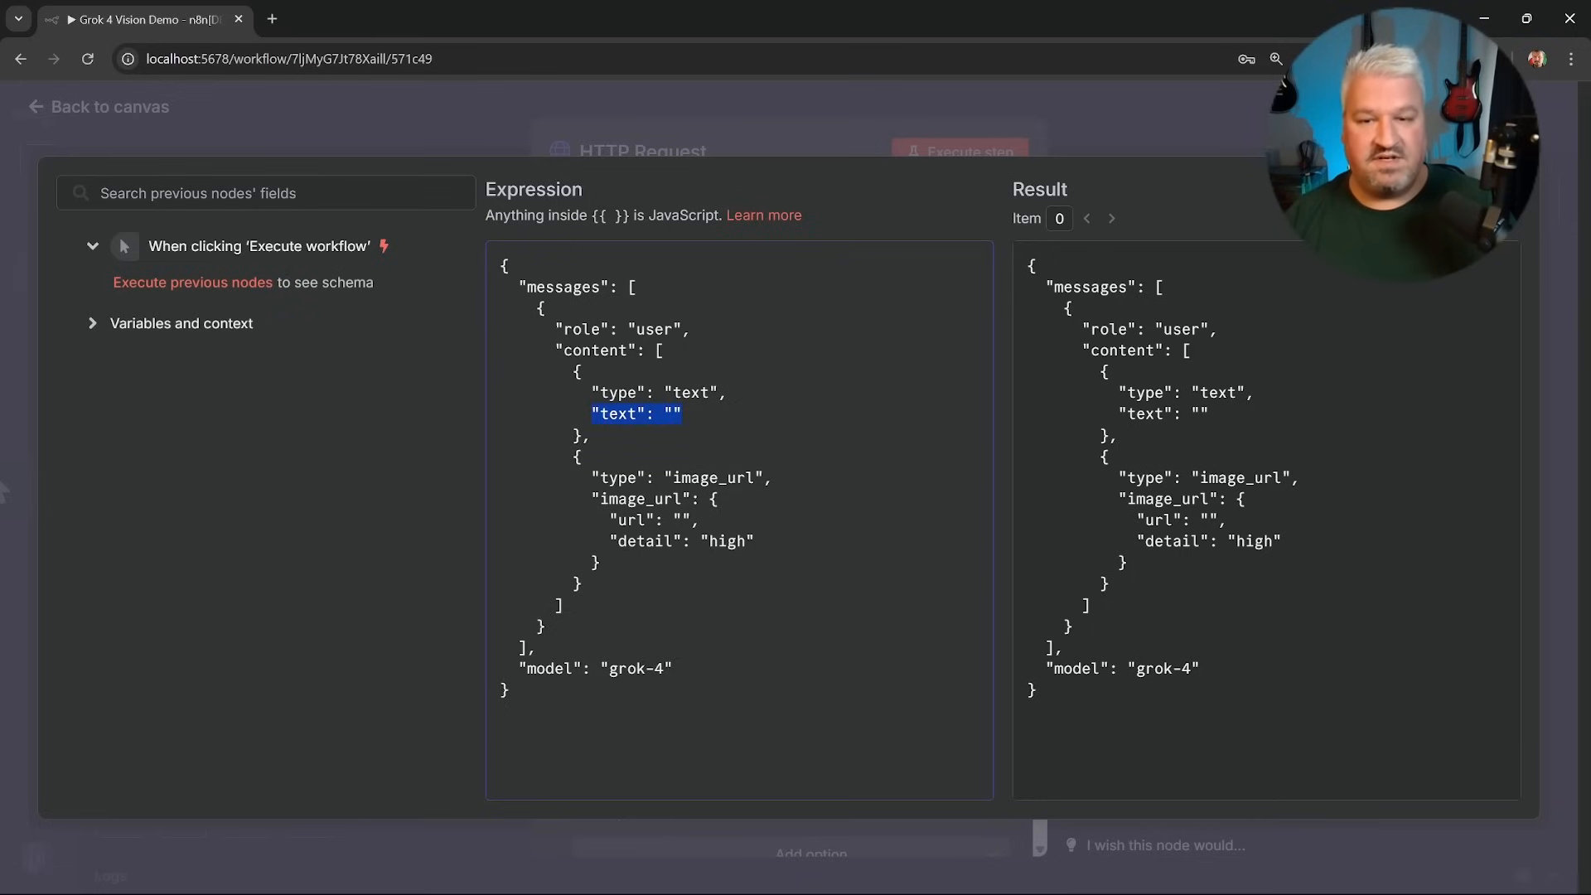
pyautogui.click(636, 414)
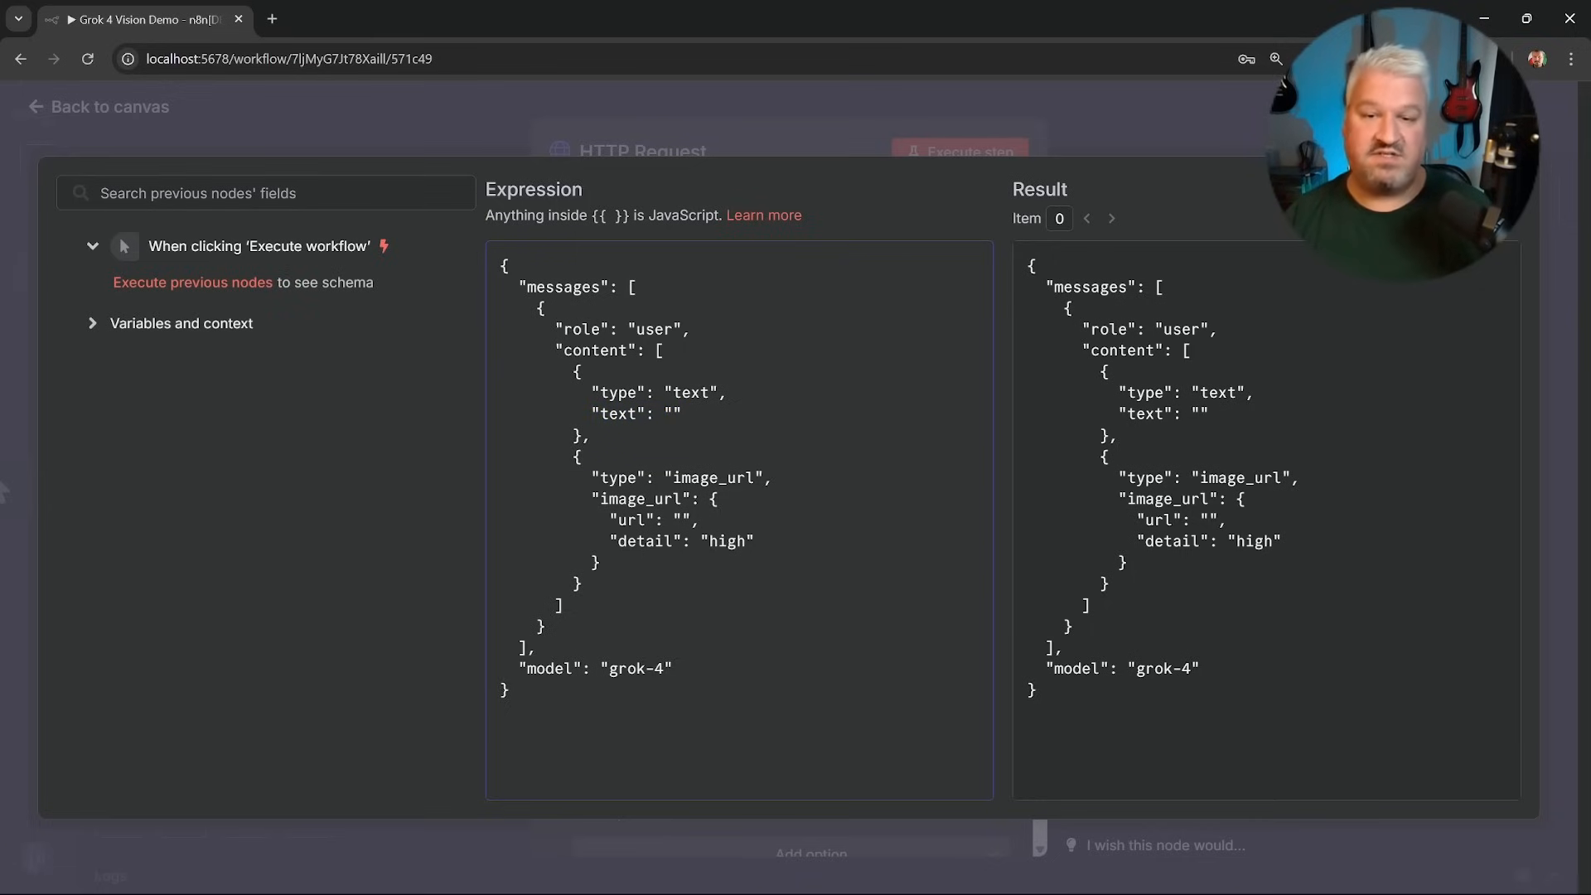
pyautogui.write('Describe the image')
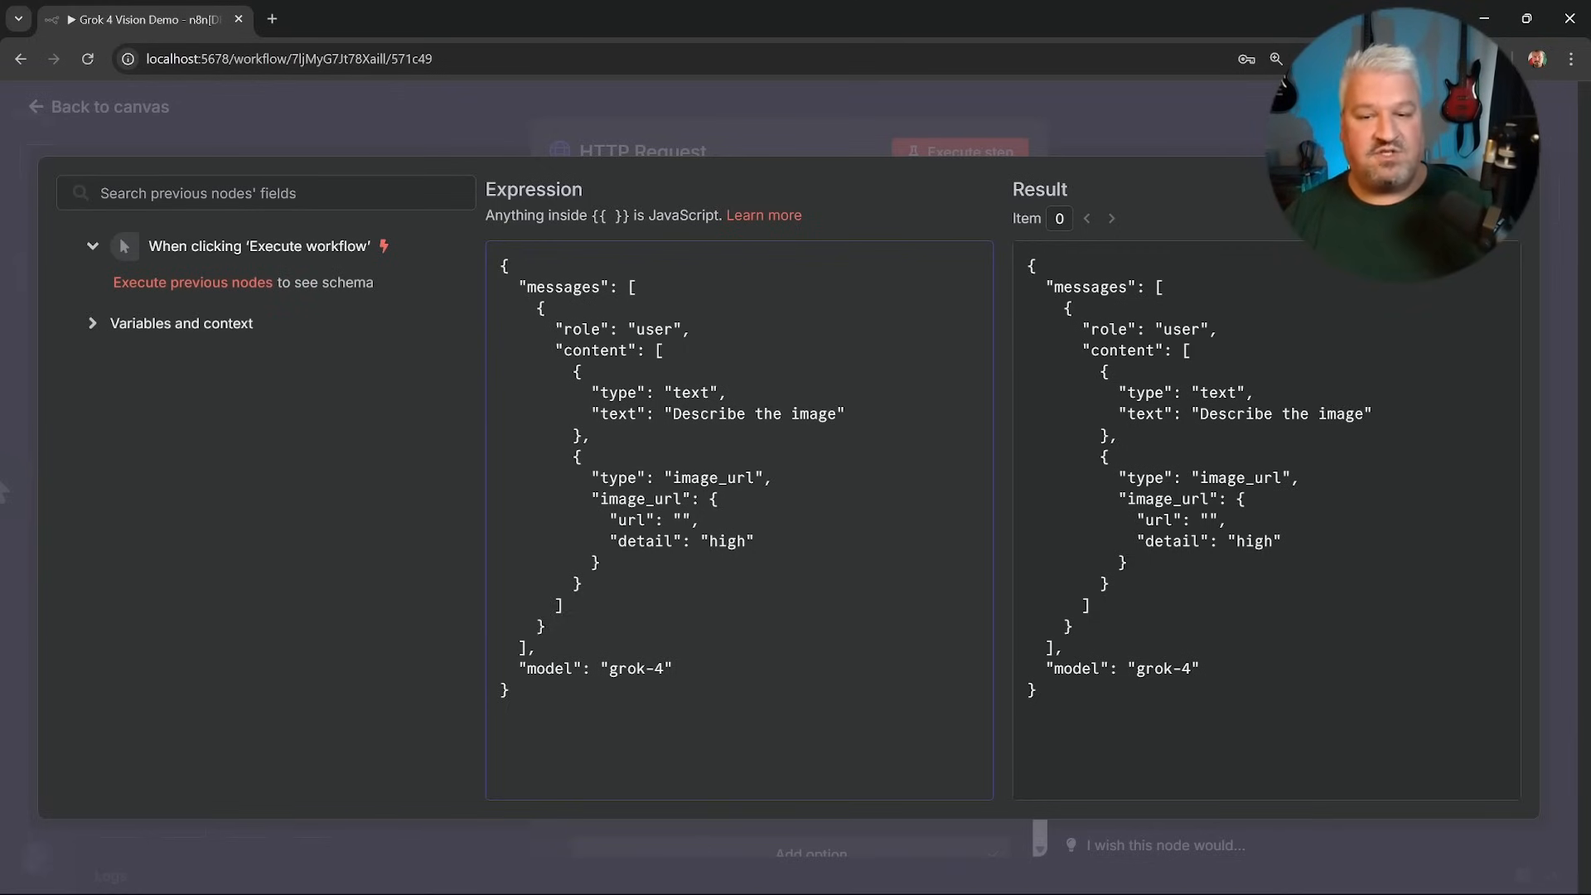
# Copy the Pexels beach café photo link for the empty image_url part.
pyautogui.click(683, 520)
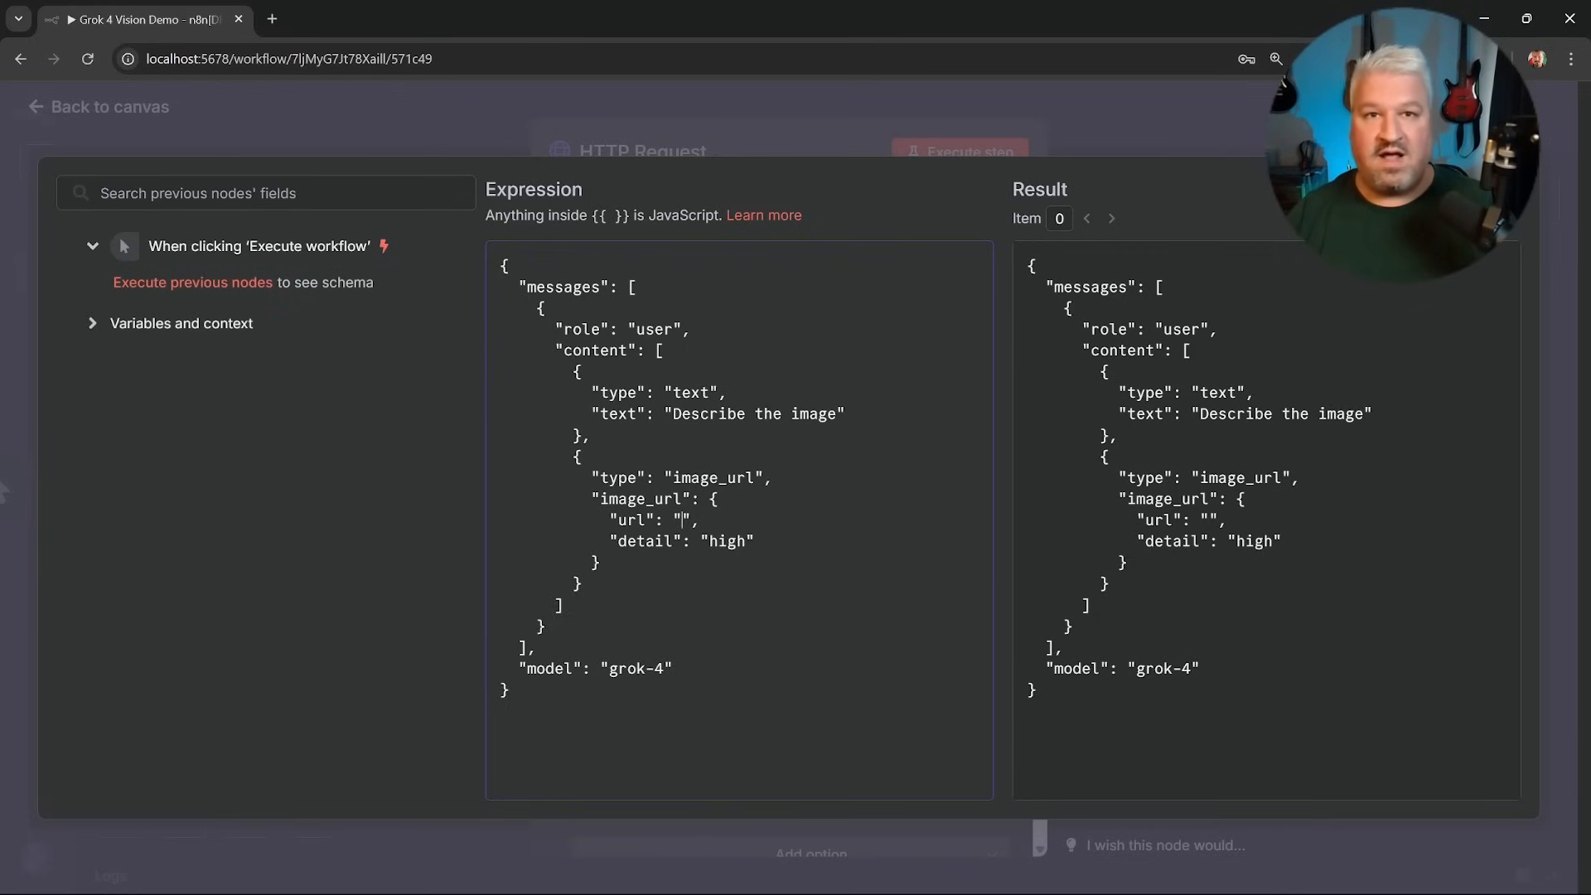
pyautogui.click(365, 19)
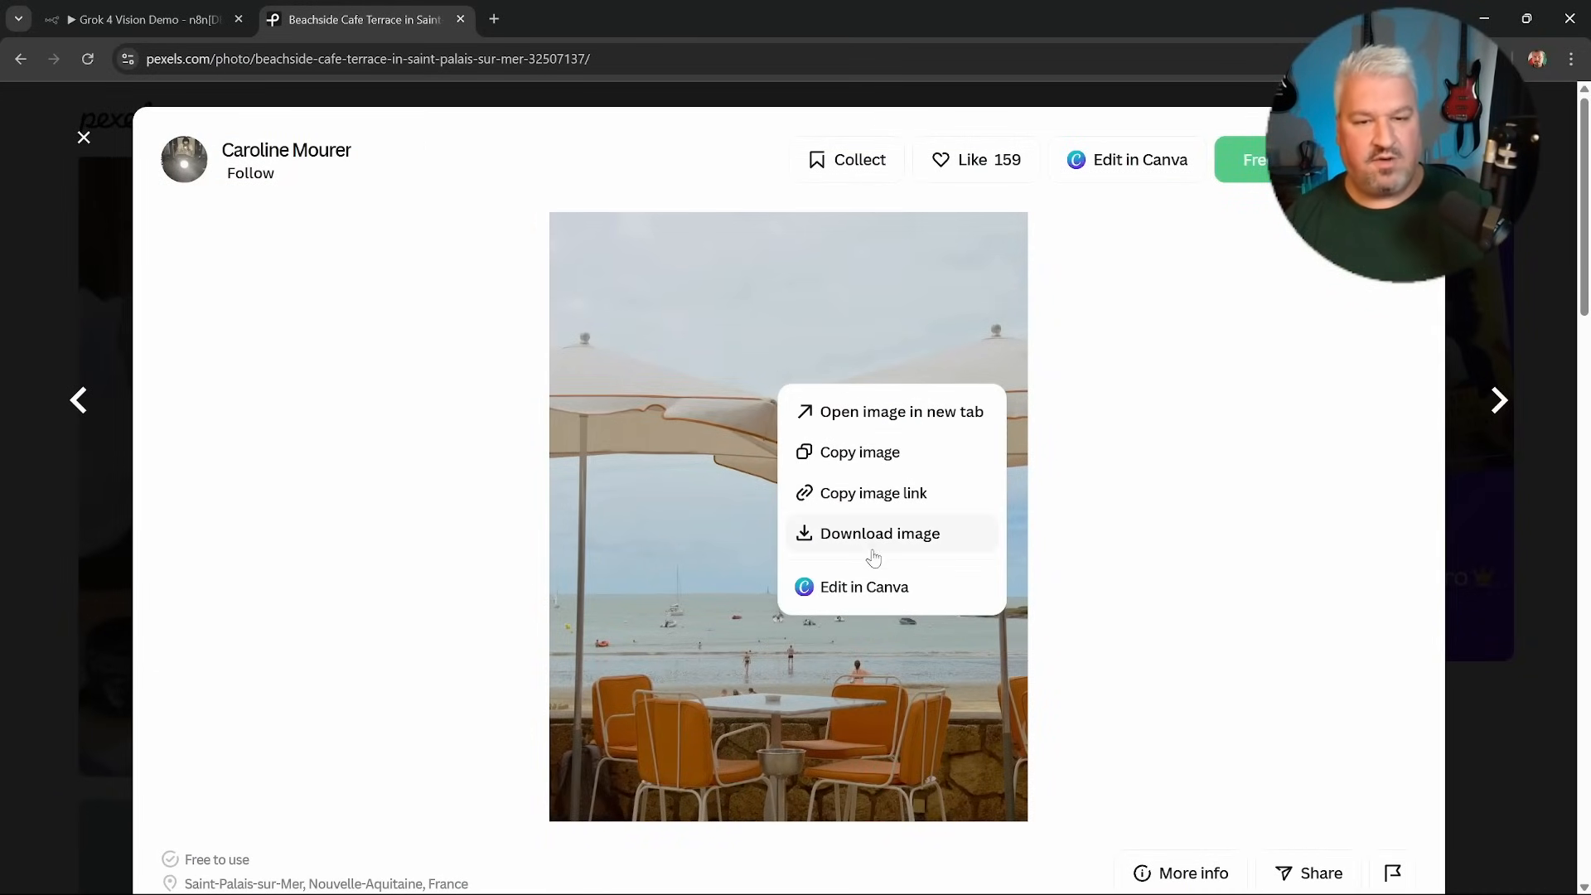
pyautogui.click(142, 19)
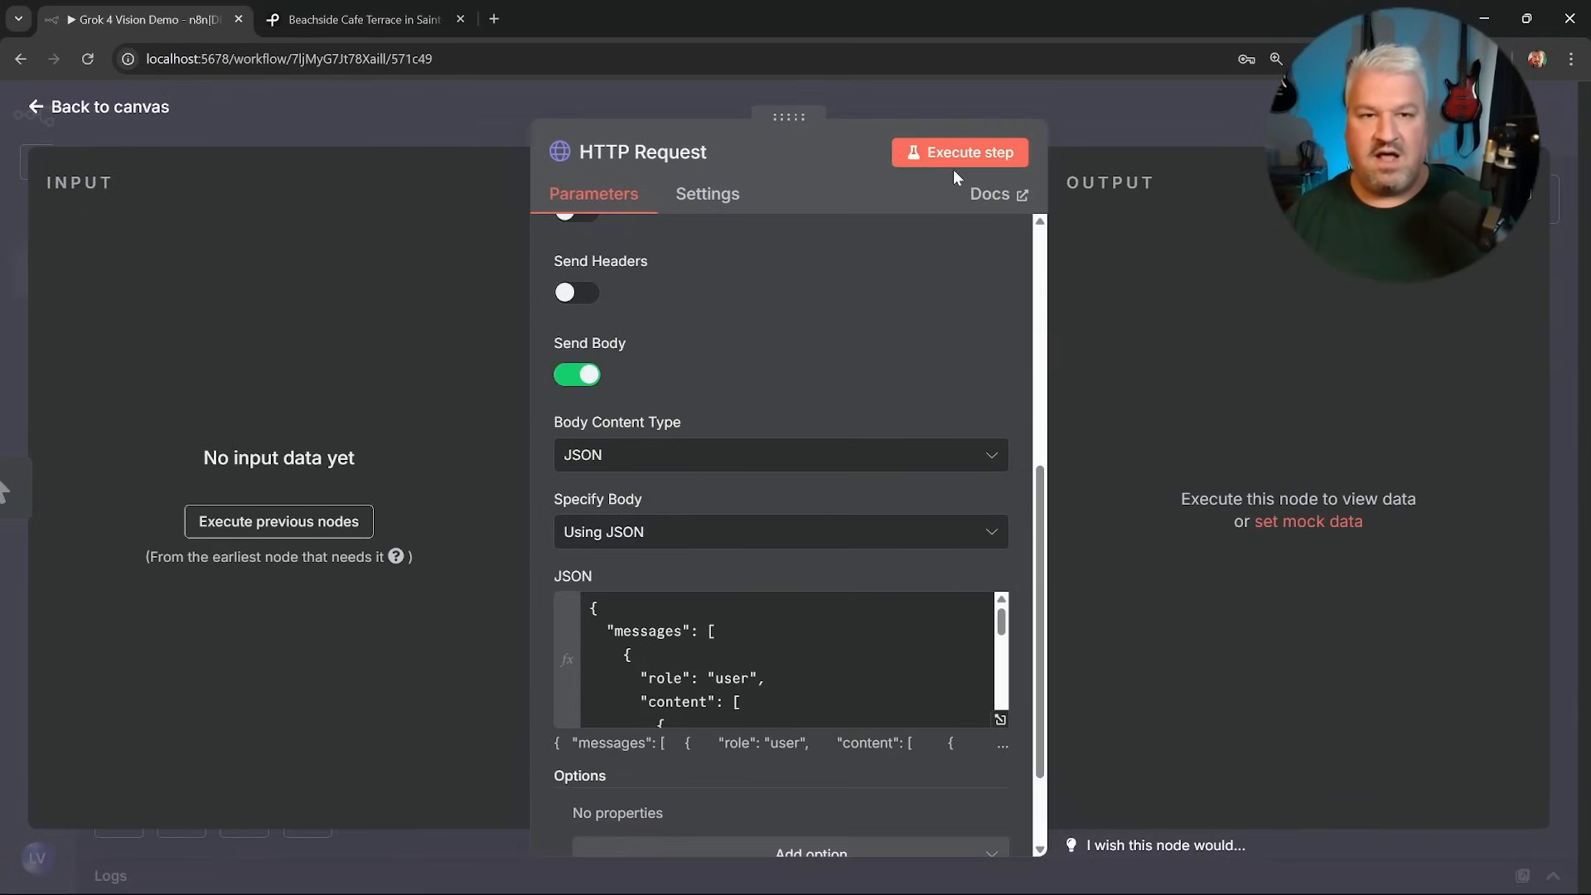
# Execute the HTTP Request node and return to the canvas with both nodes completed.
pyautogui.click(958, 152)
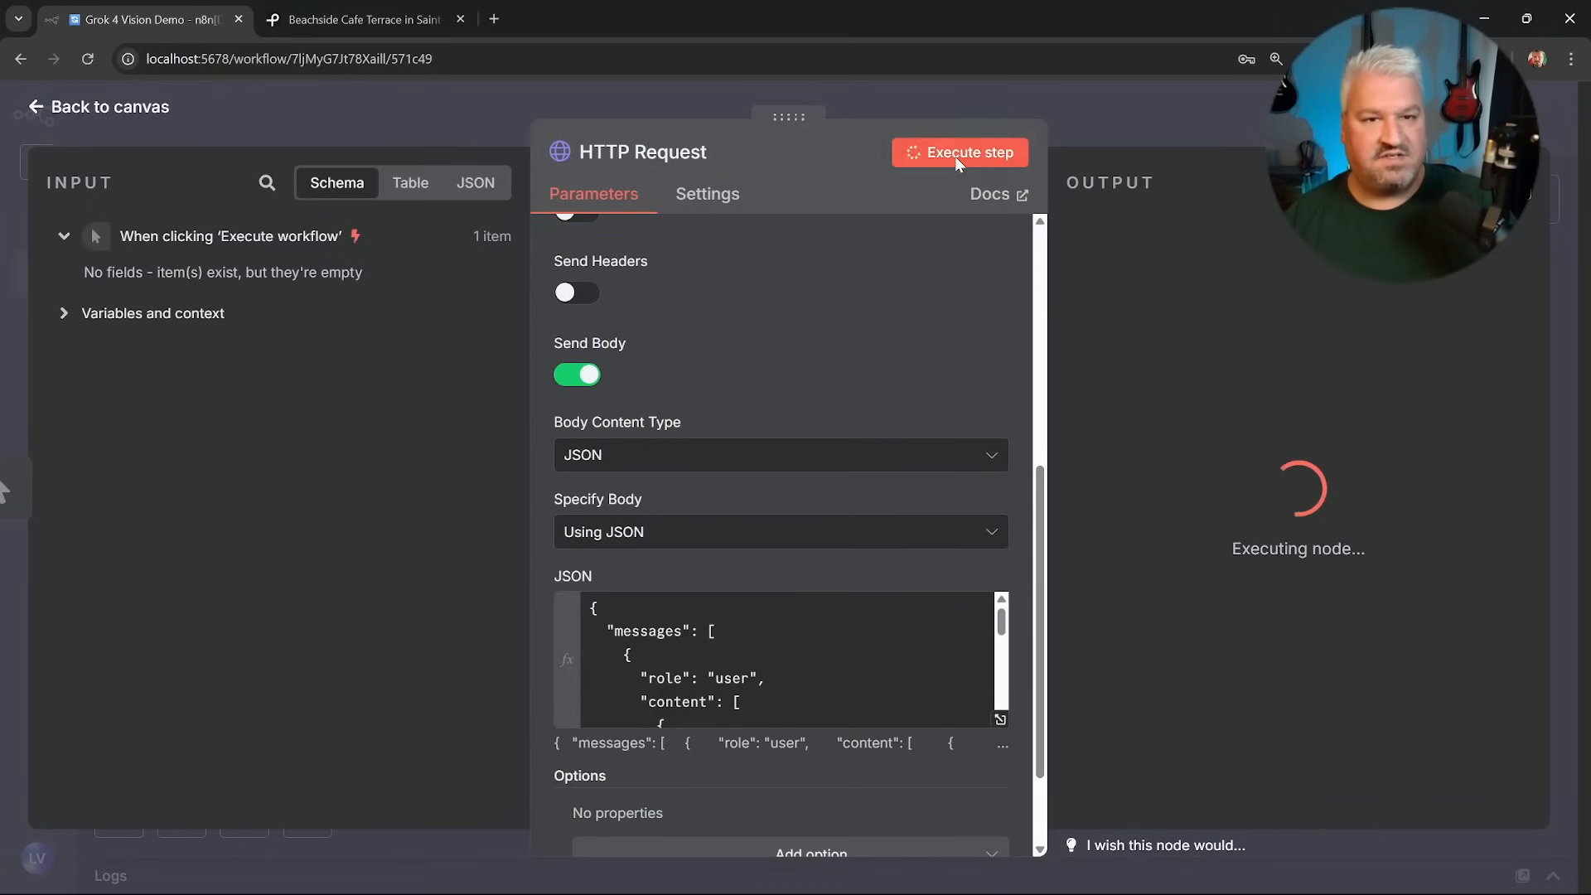
pyautogui.click(959, 152)
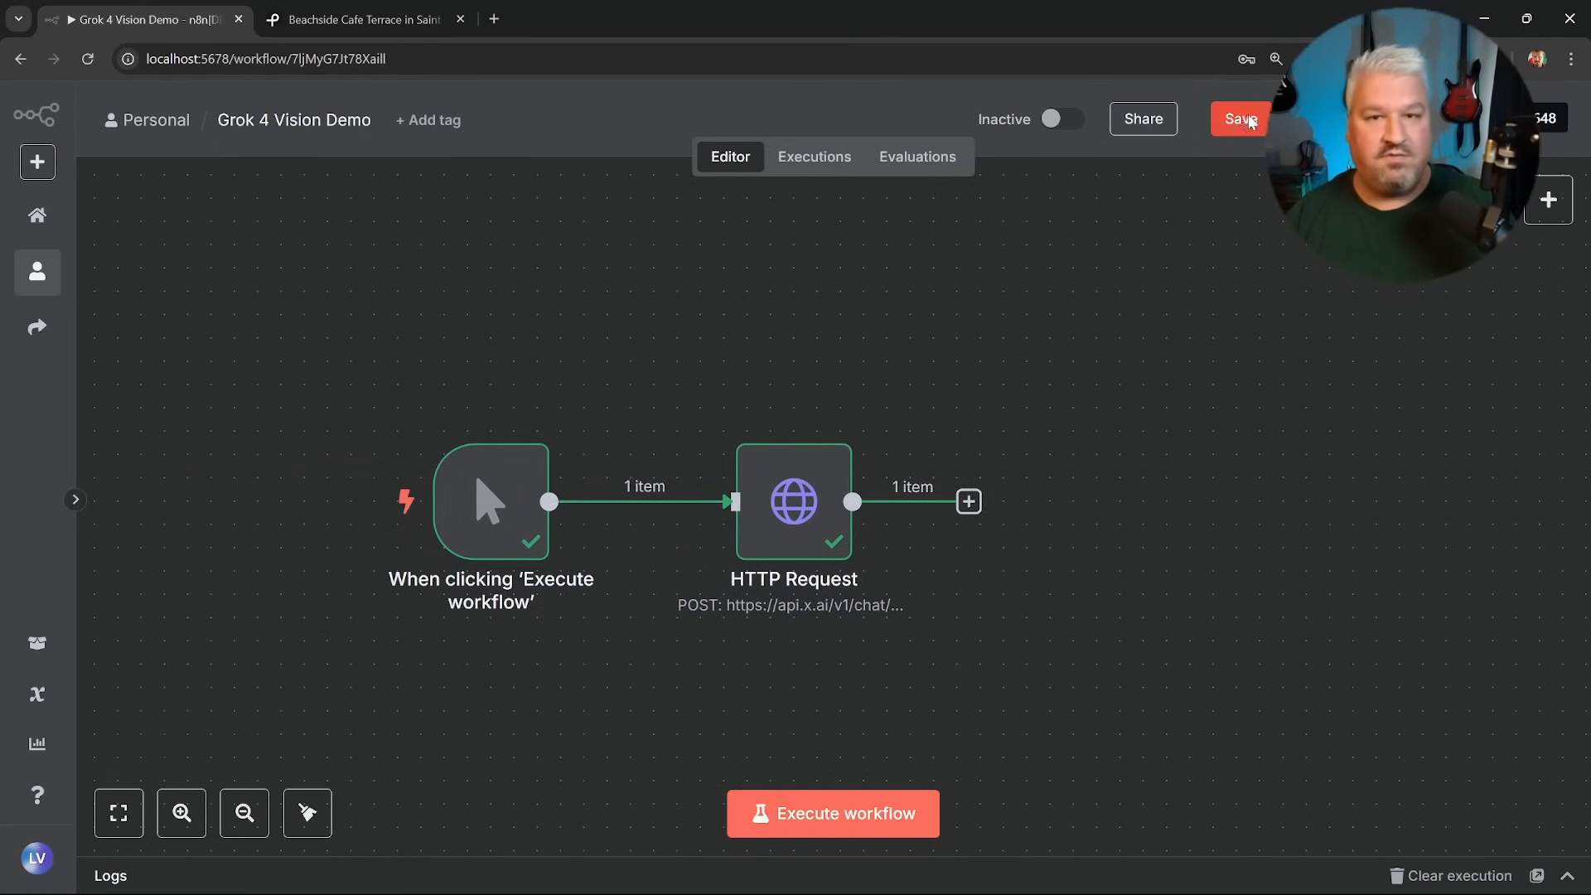
# Save the Grok 4 Vision Demo workflow.
pyautogui.click(1239, 119)
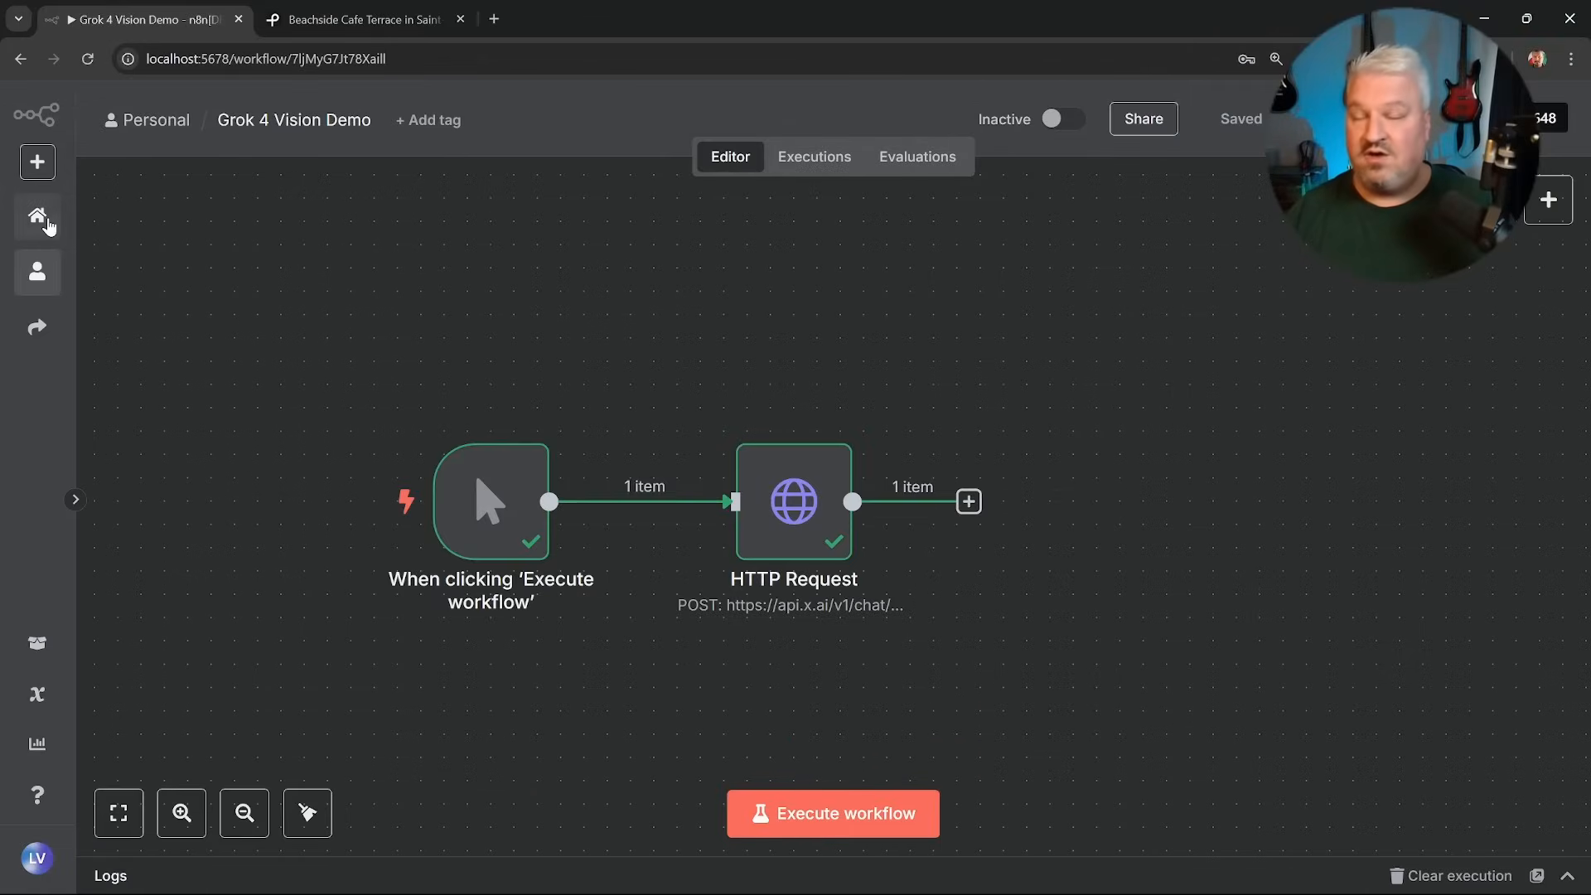
pyautogui.moveTo(494, 285)
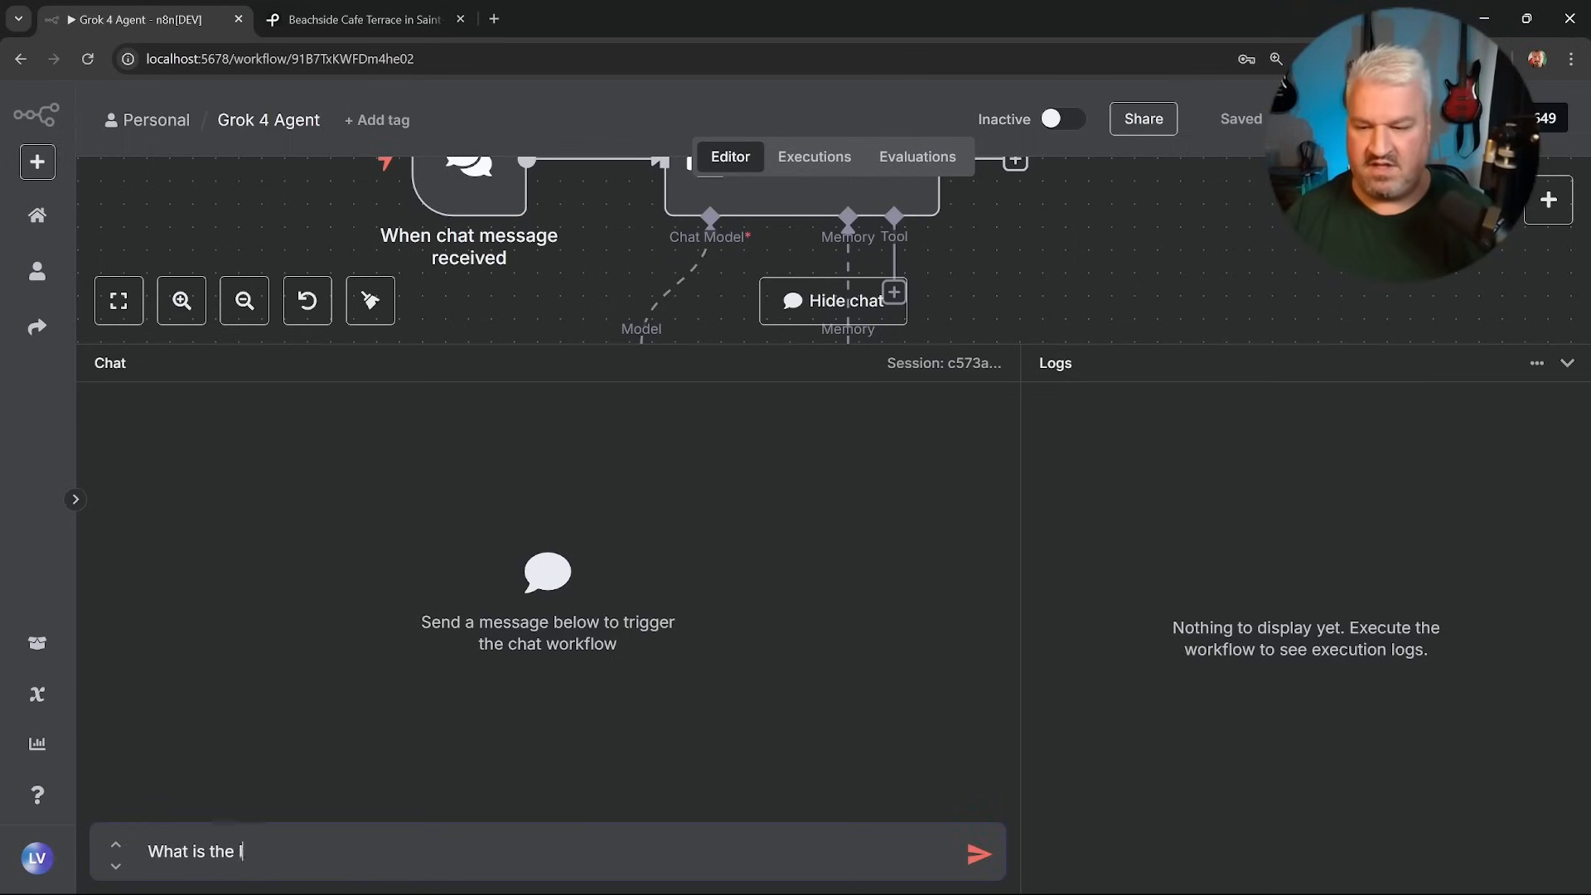
# Ask the Grok 4 chat agent for the latest news from xAI.
pyautogui.write('latest news from x')
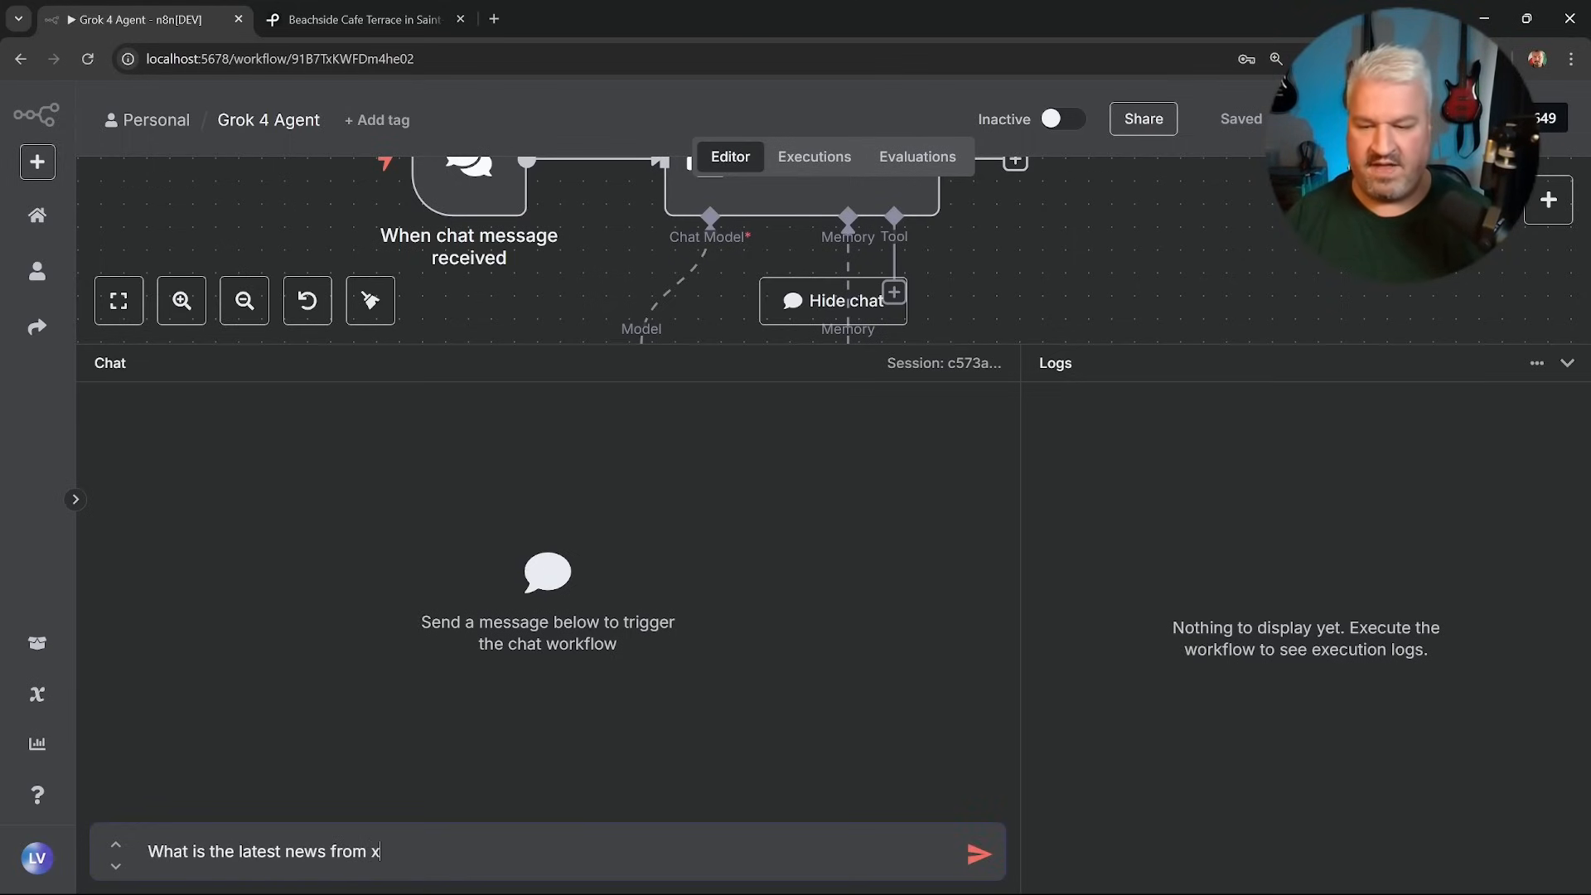
pyautogui.click(976, 851)
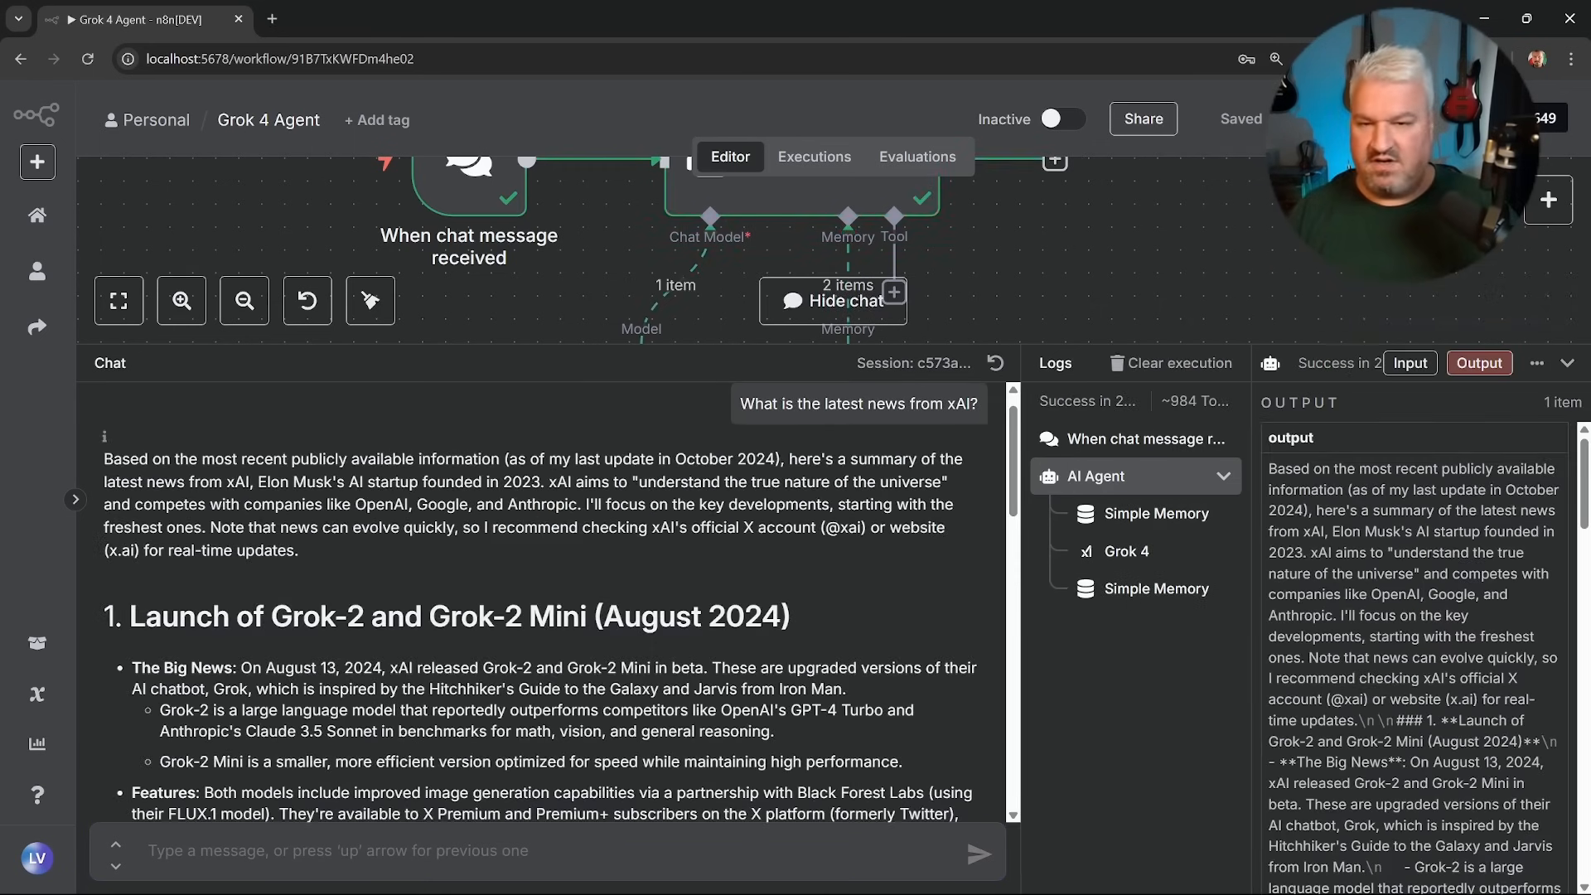
pyautogui.scroll(-3)
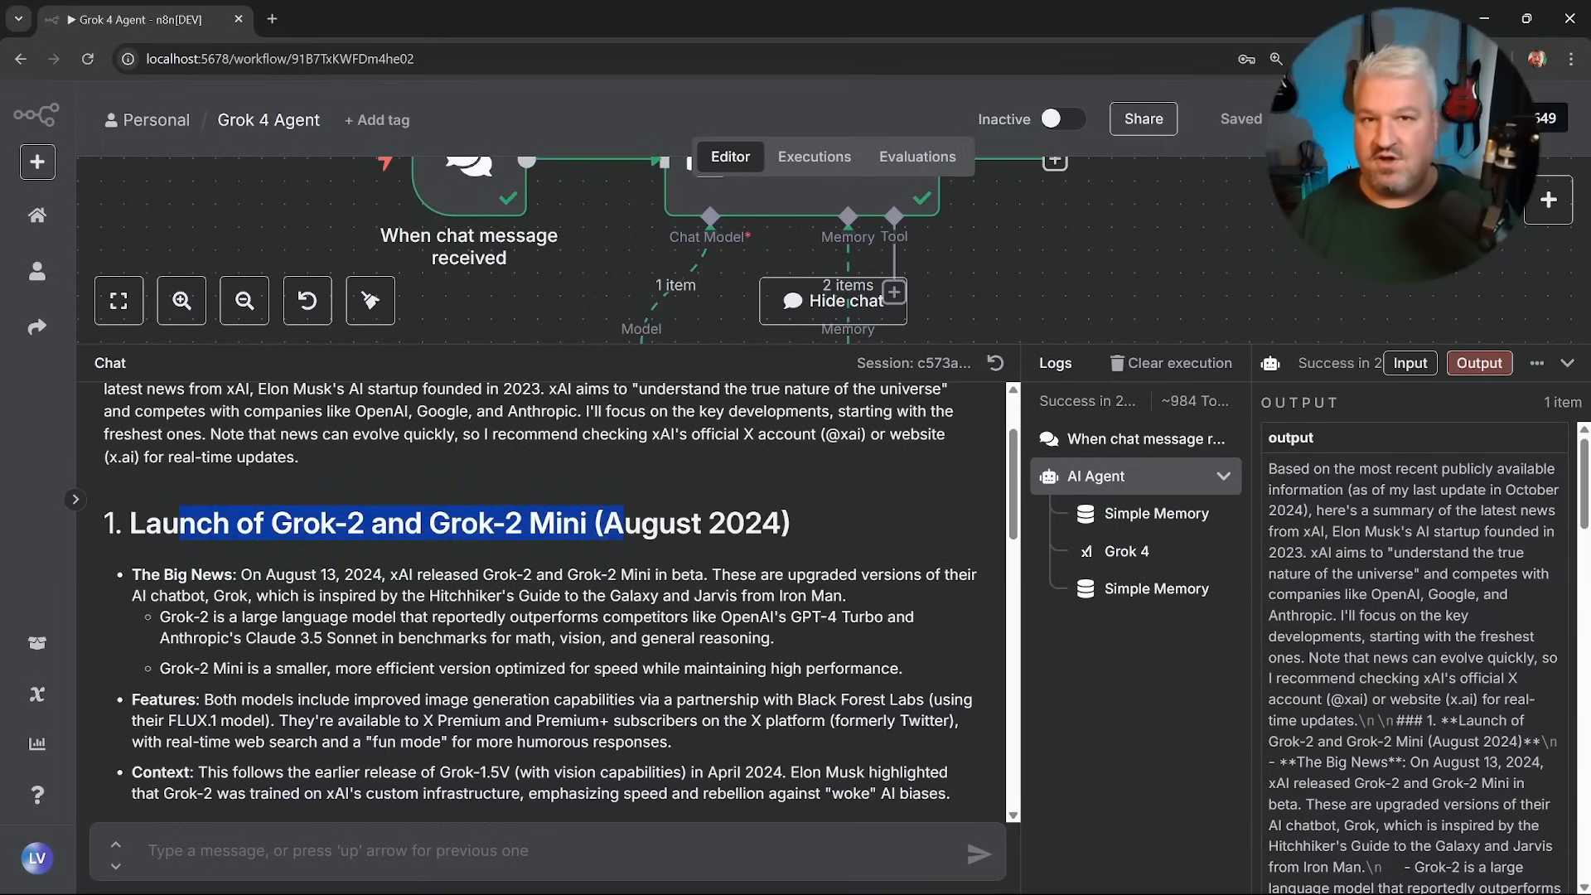
# Review the Grok 4 model's extra options, then start a new empty workflow.
pyautogui.click(1120, 551)
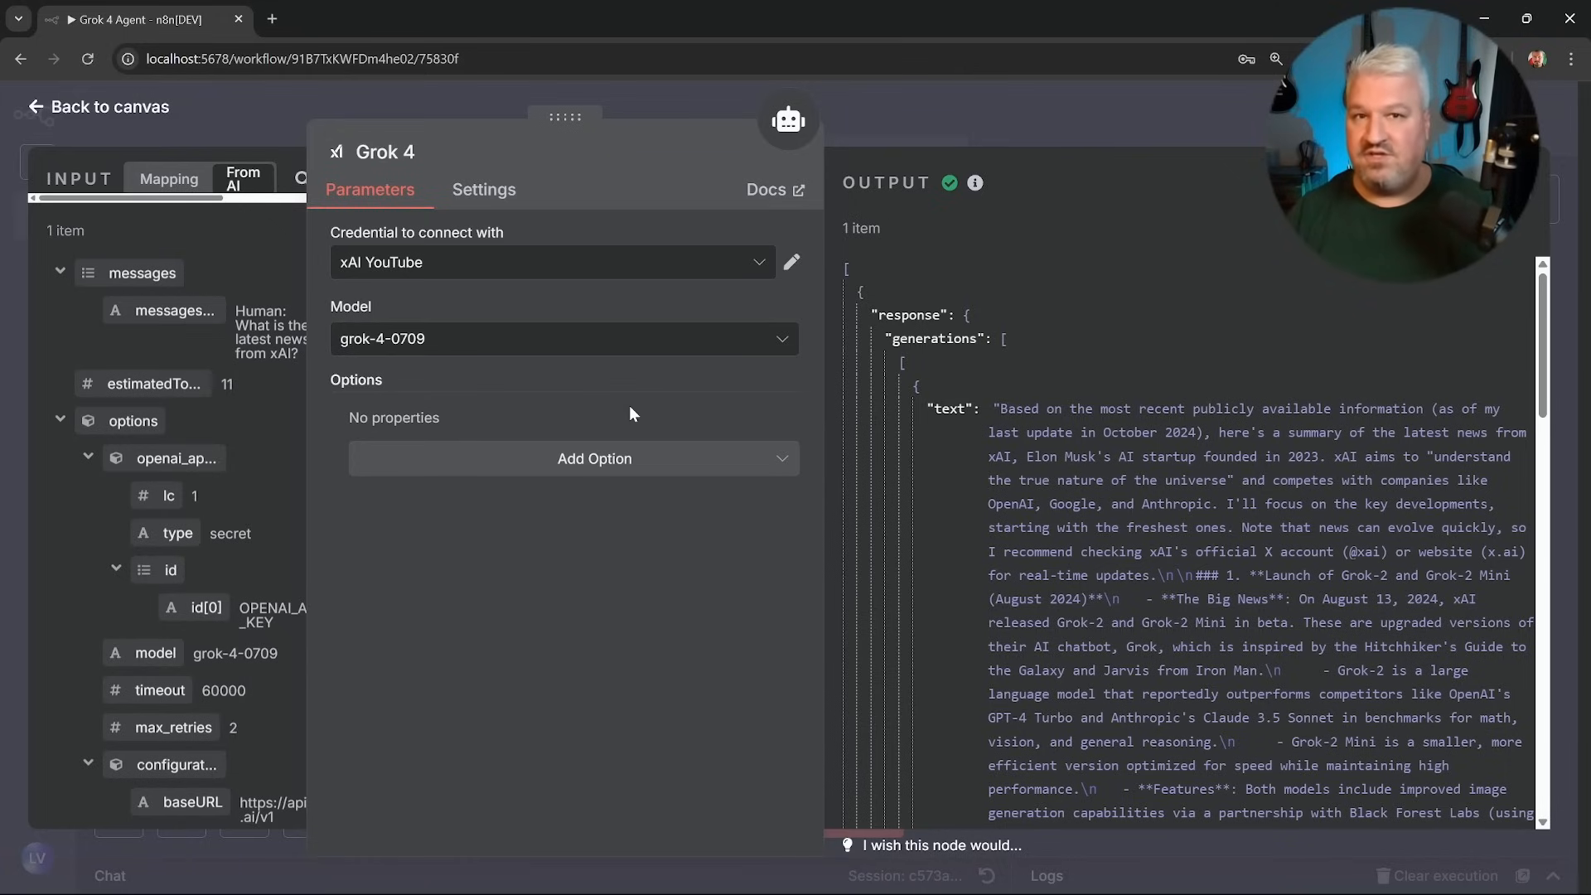
pyautogui.click(574, 458)
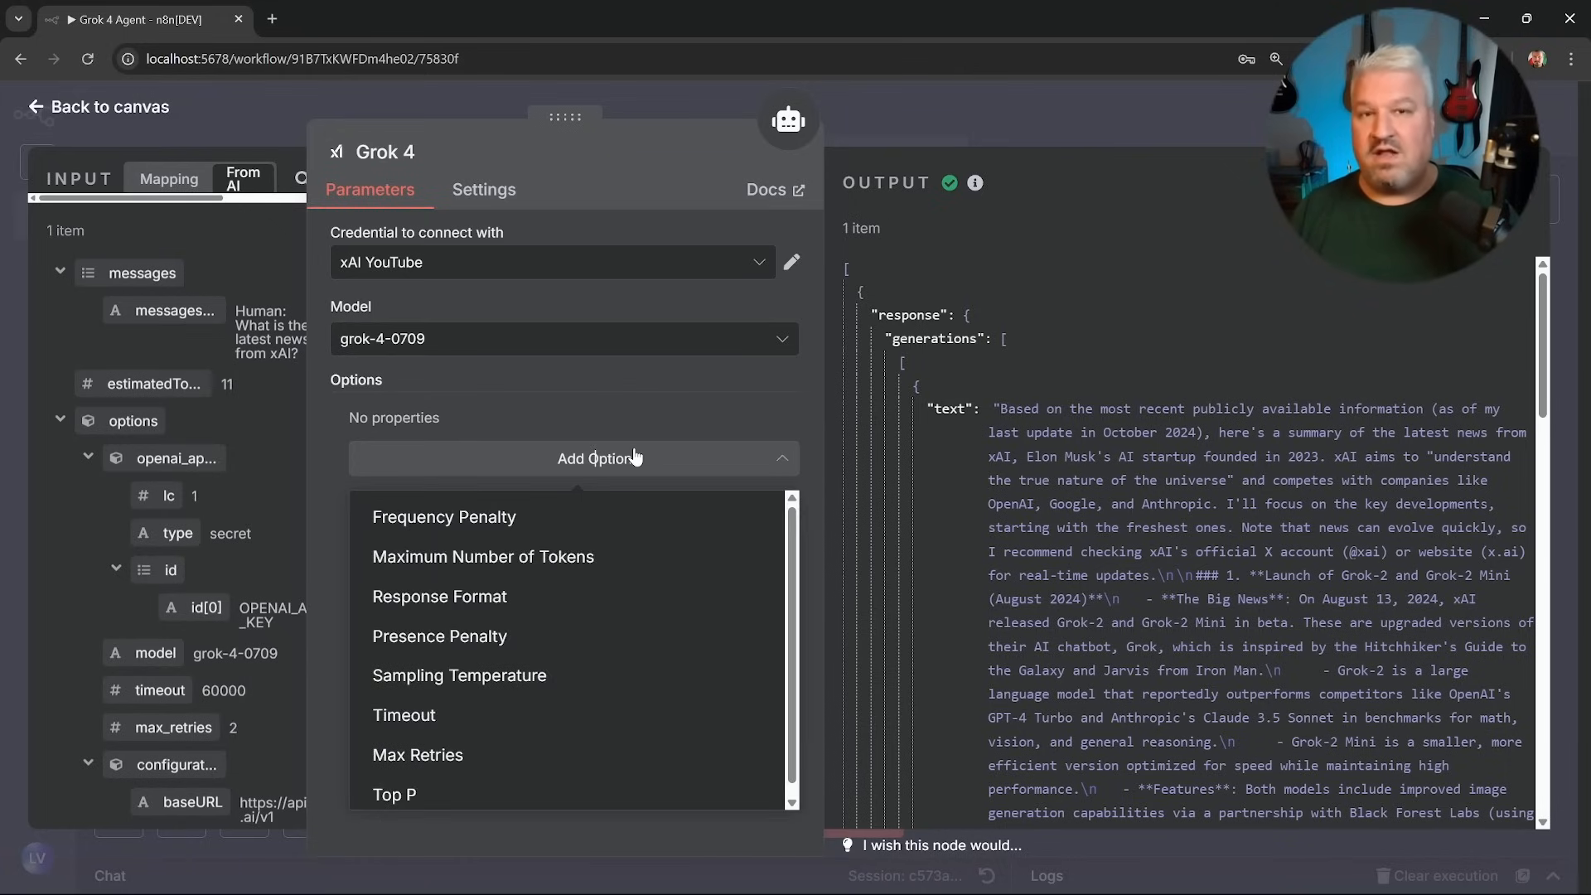
pyautogui.click(574, 458)
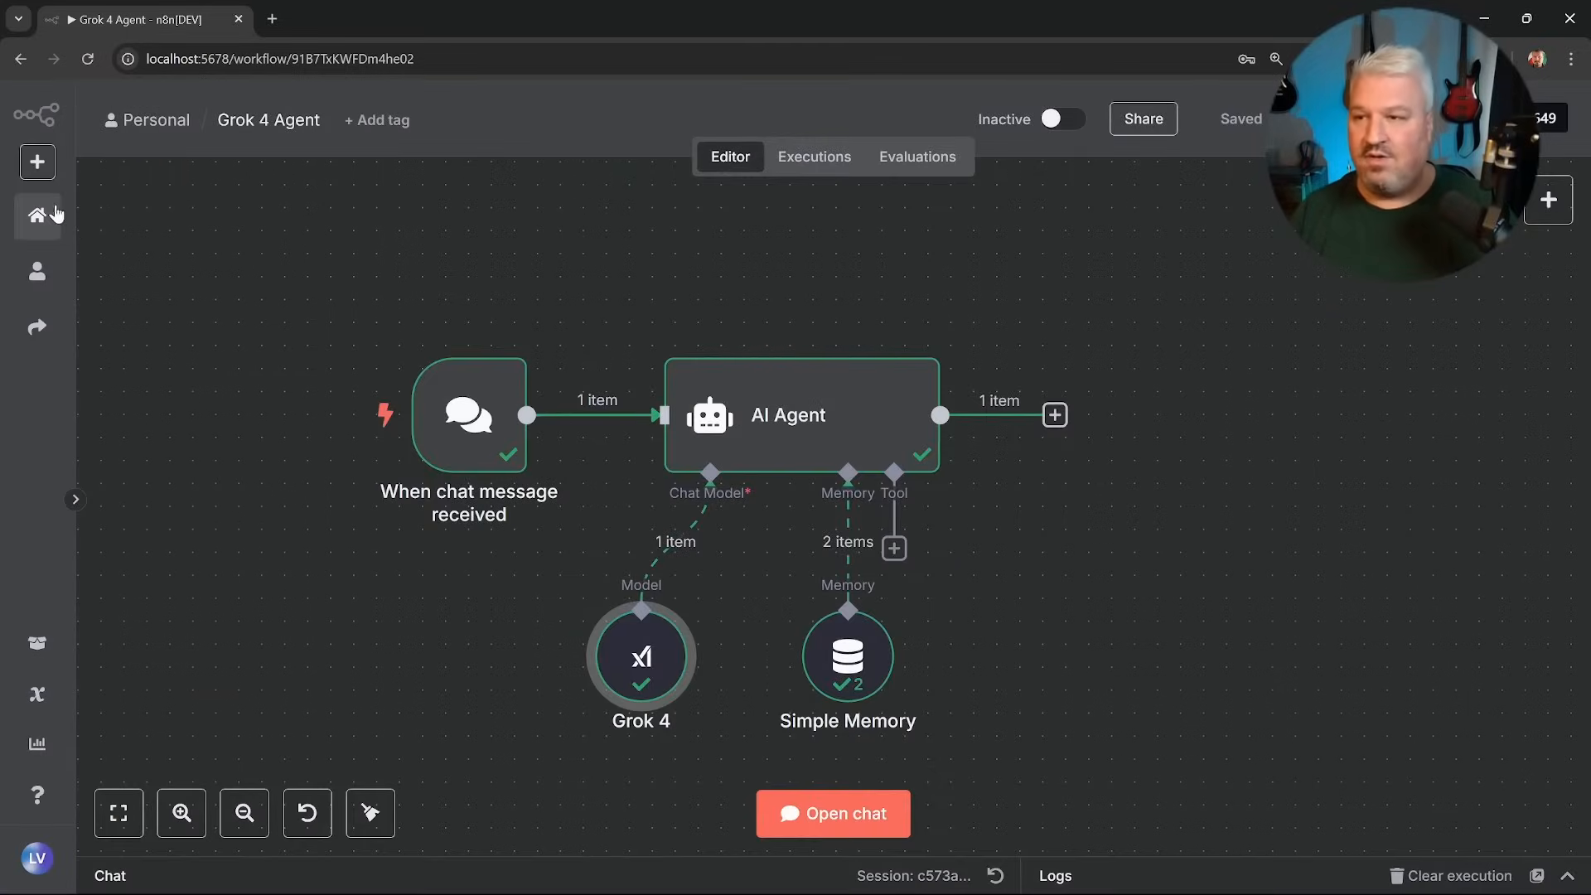
pyautogui.click(37, 162)
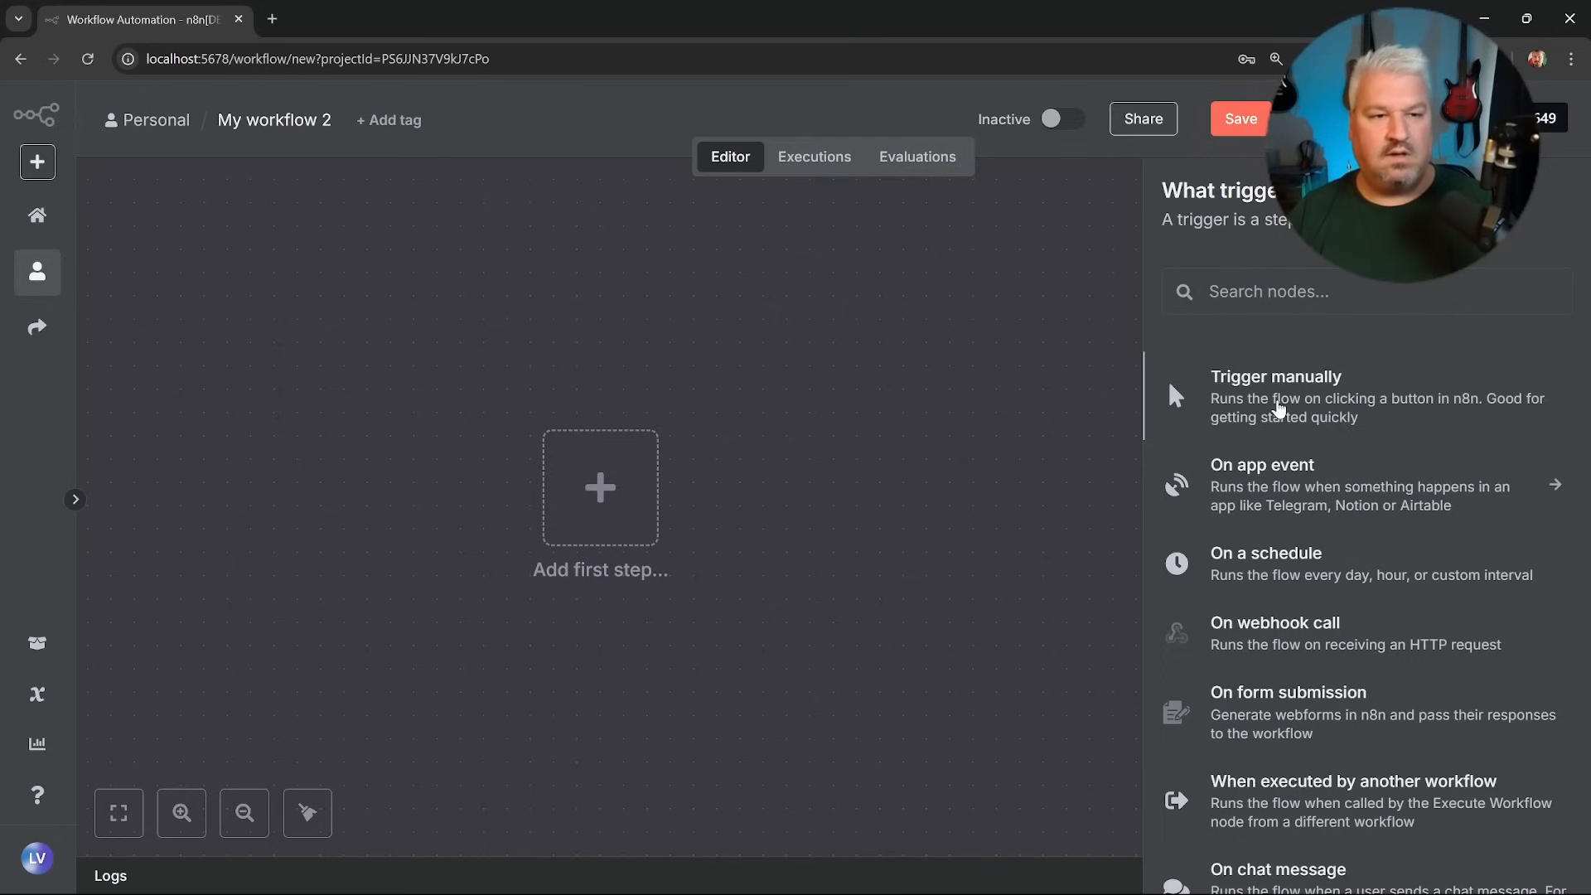
# Add a manual trigger followed by an HTTP Request node.
pyautogui.click(1276, 376)
pyautogui.write('http')
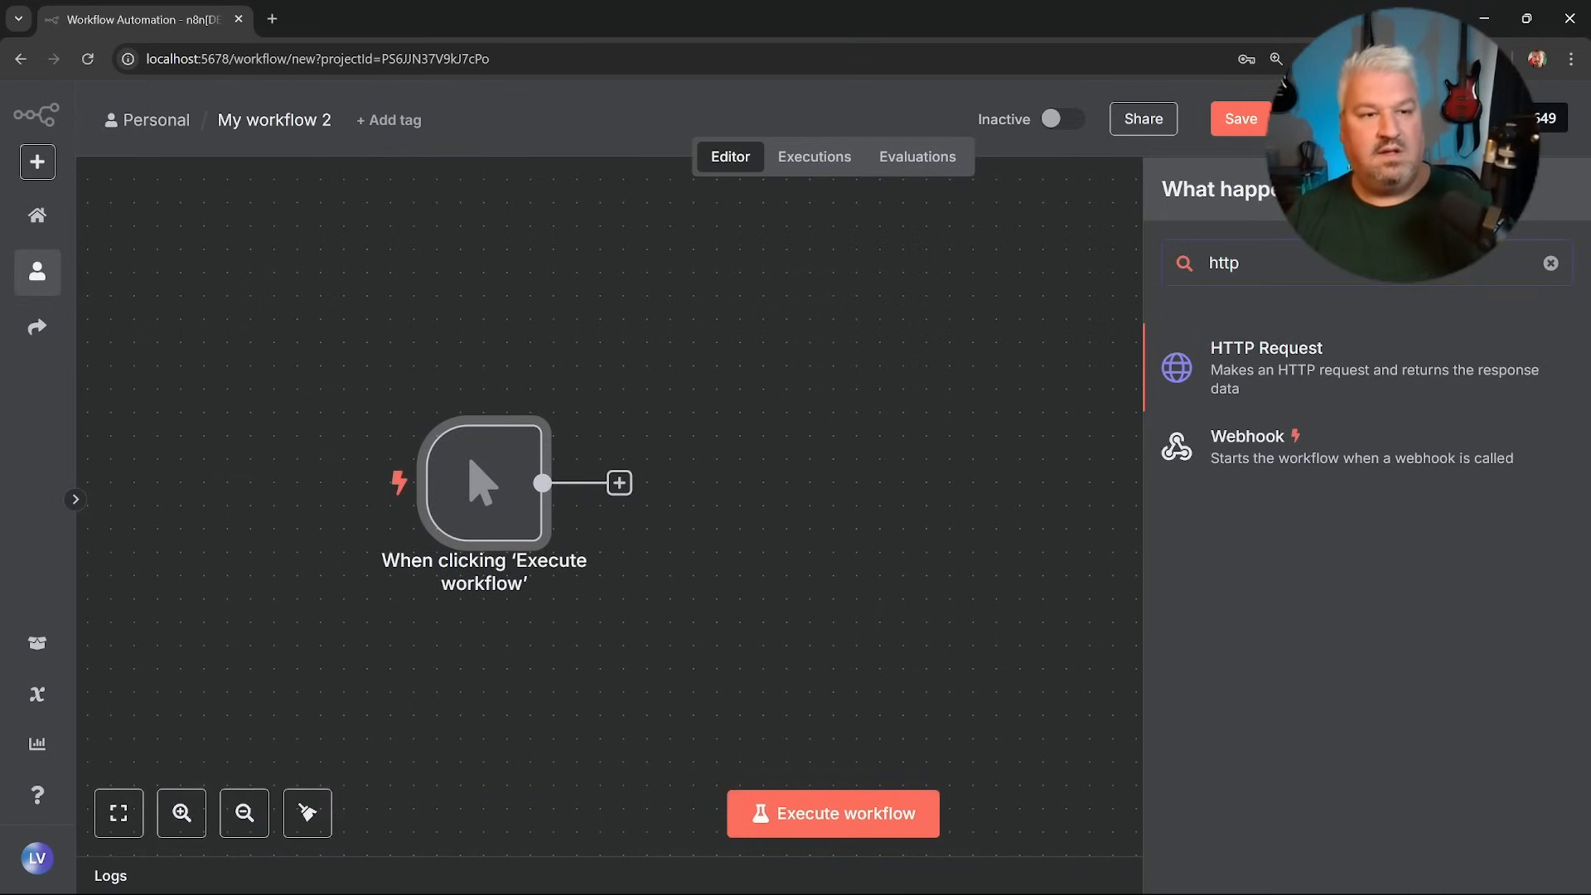
pyautogui.click(1266, 367)
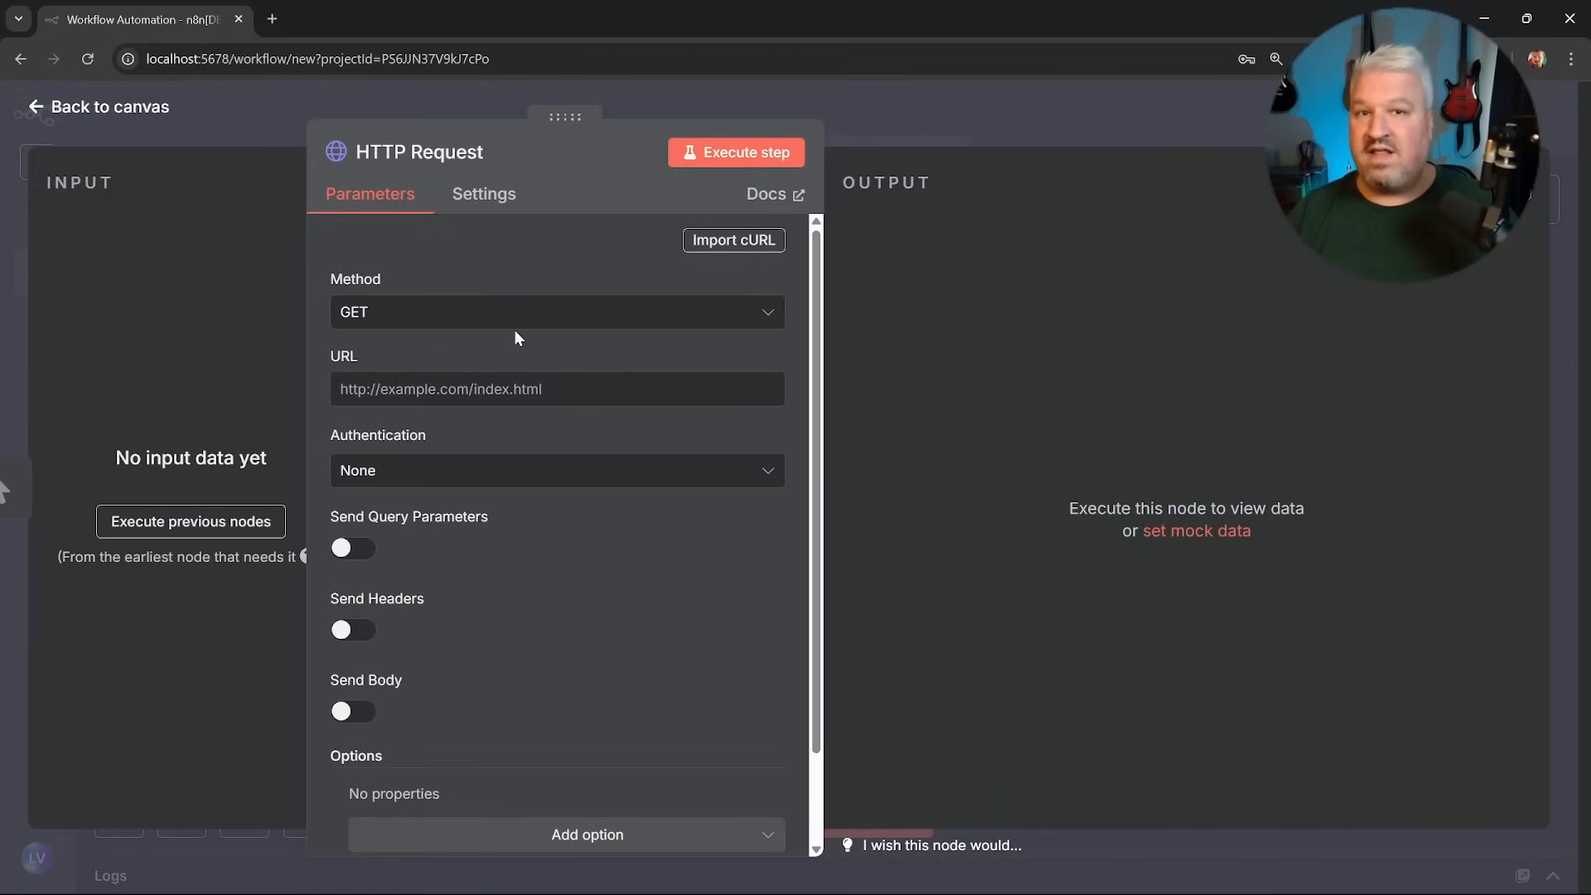
pyautogui.click(557, 312)
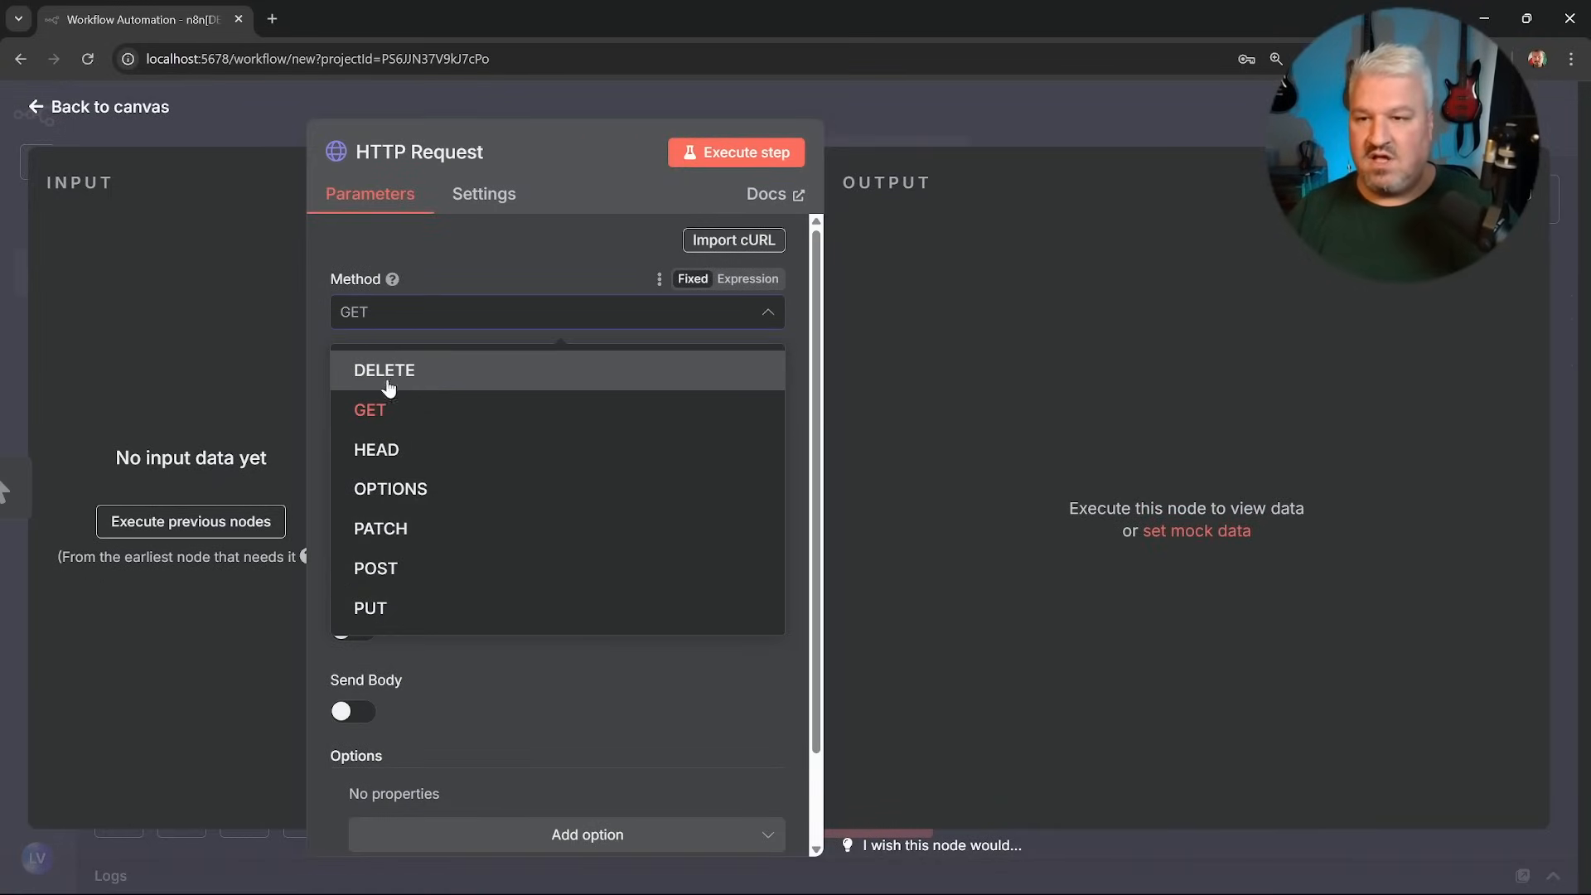
pyautogui.click(375, 569)
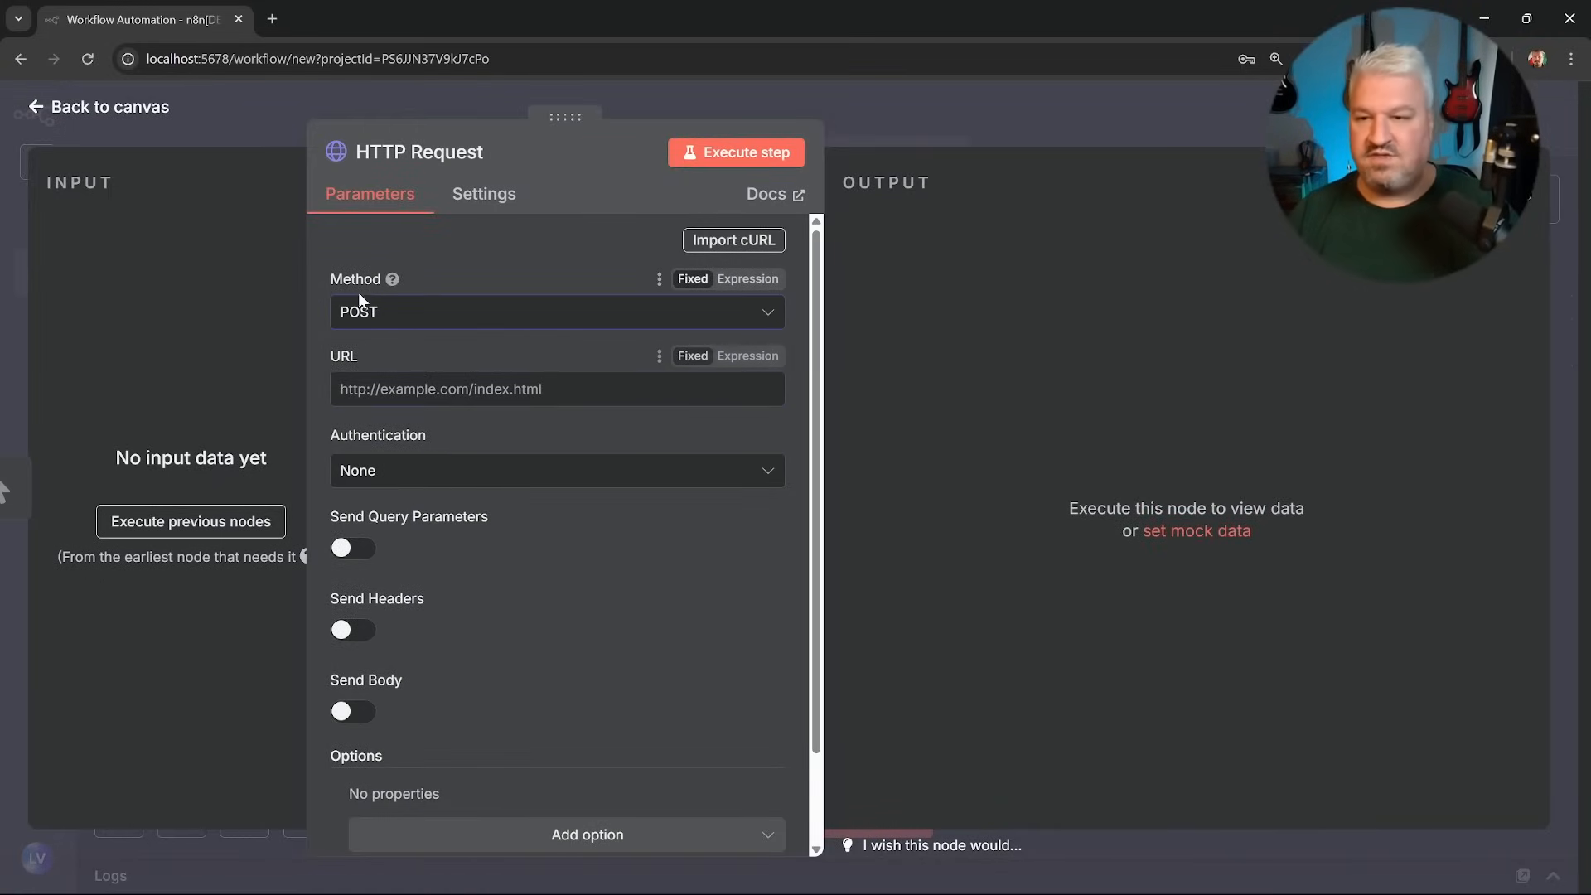
pyautogui.write('https://api.x.ai/v1/chat/completions')
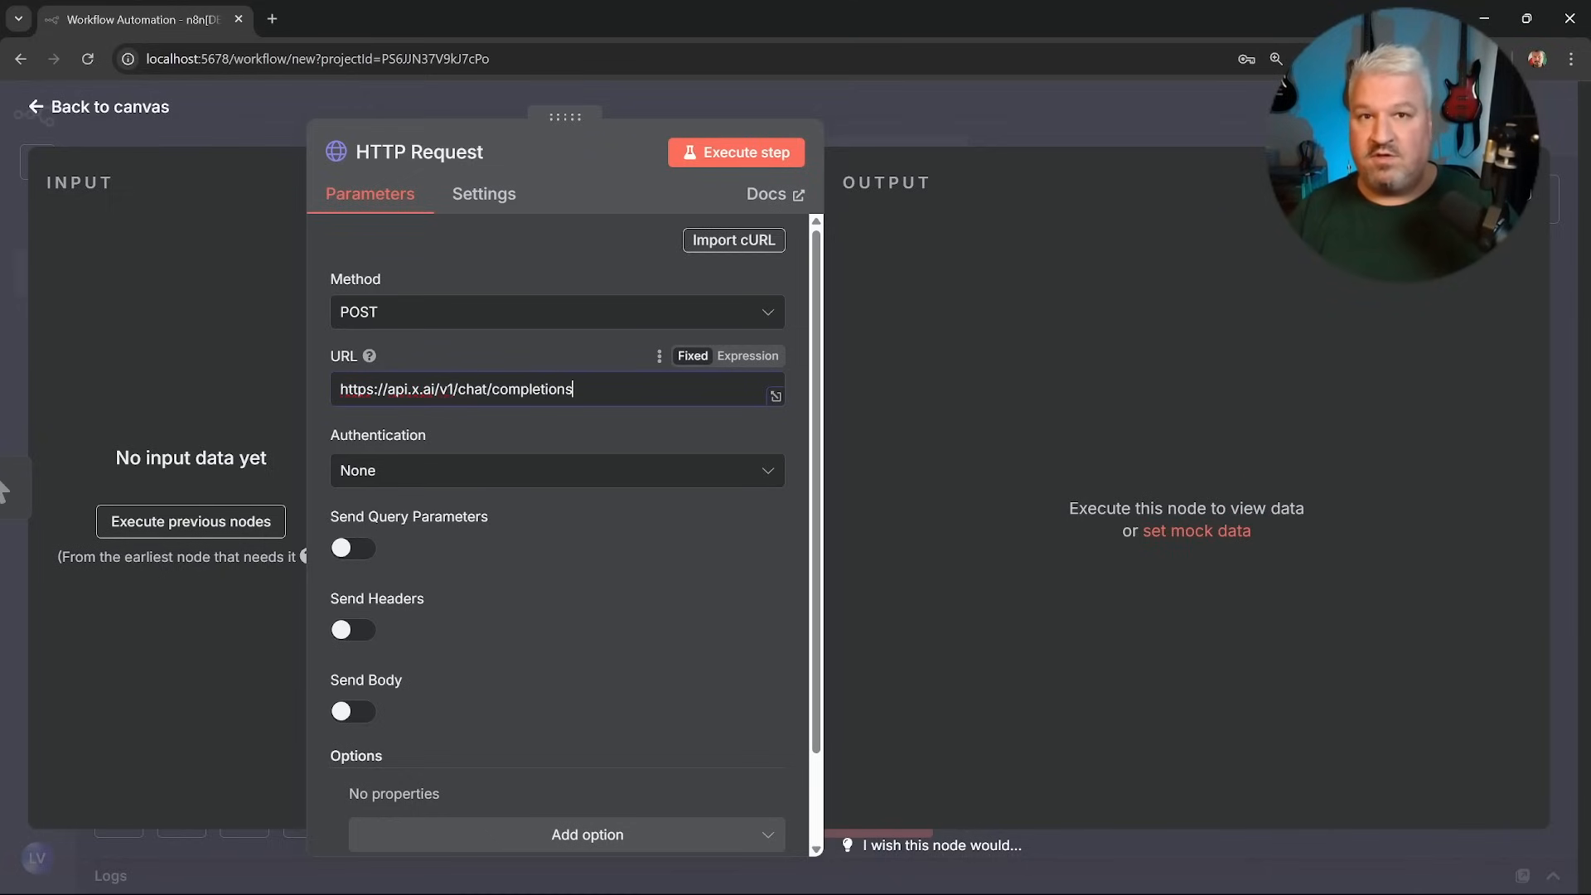
# Authenticate with Generic Credential Type > Header Auth using xAI Header.
pyautogui.click(557, 470)
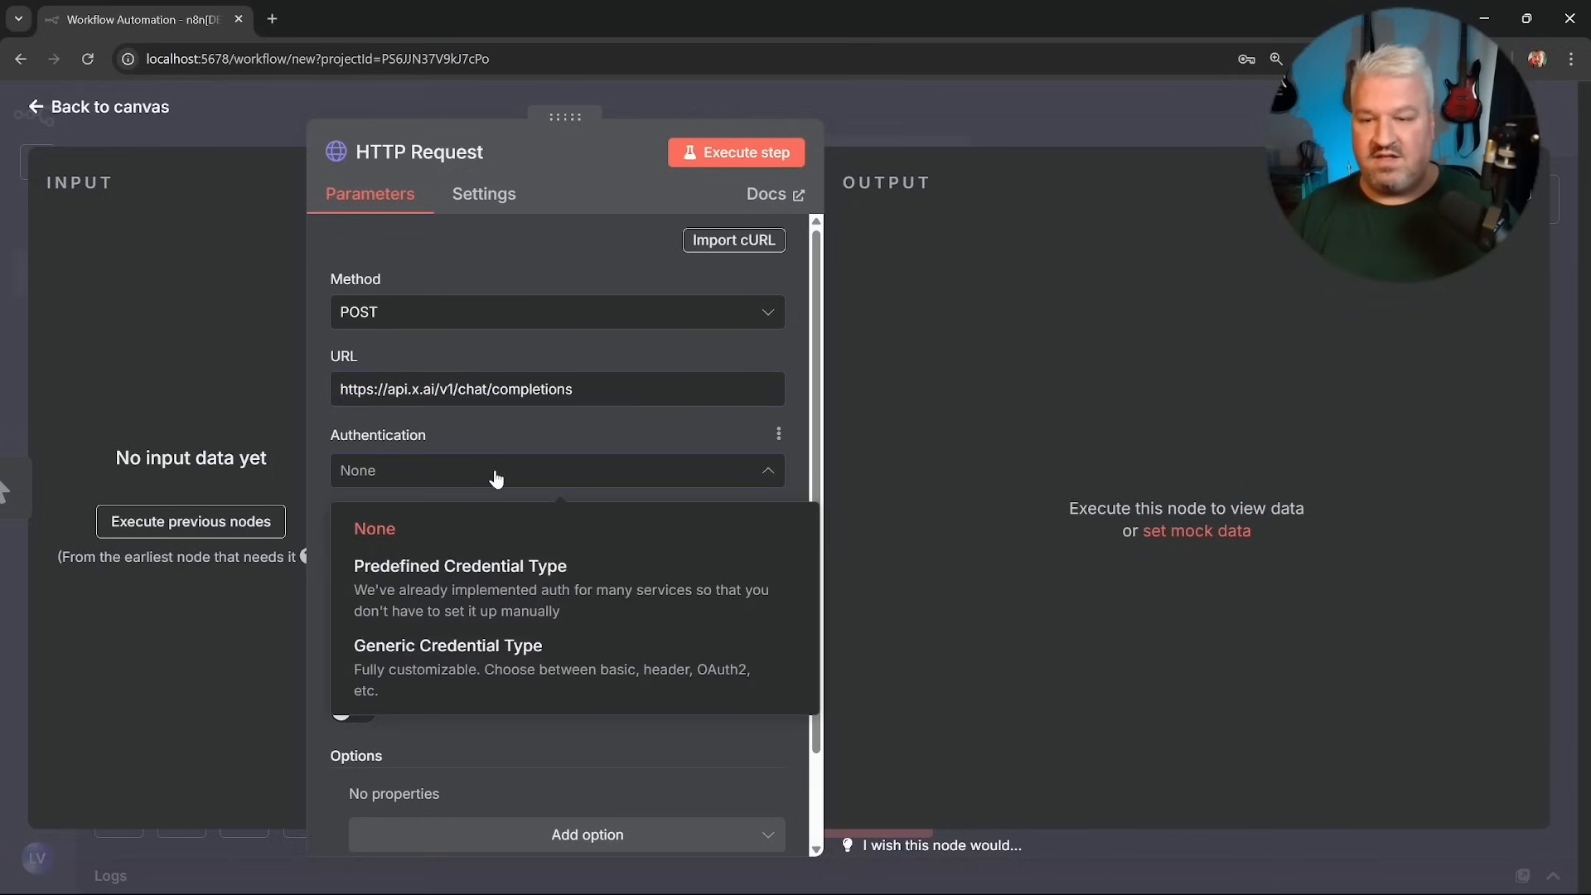
pyautogui.click(448, 646)
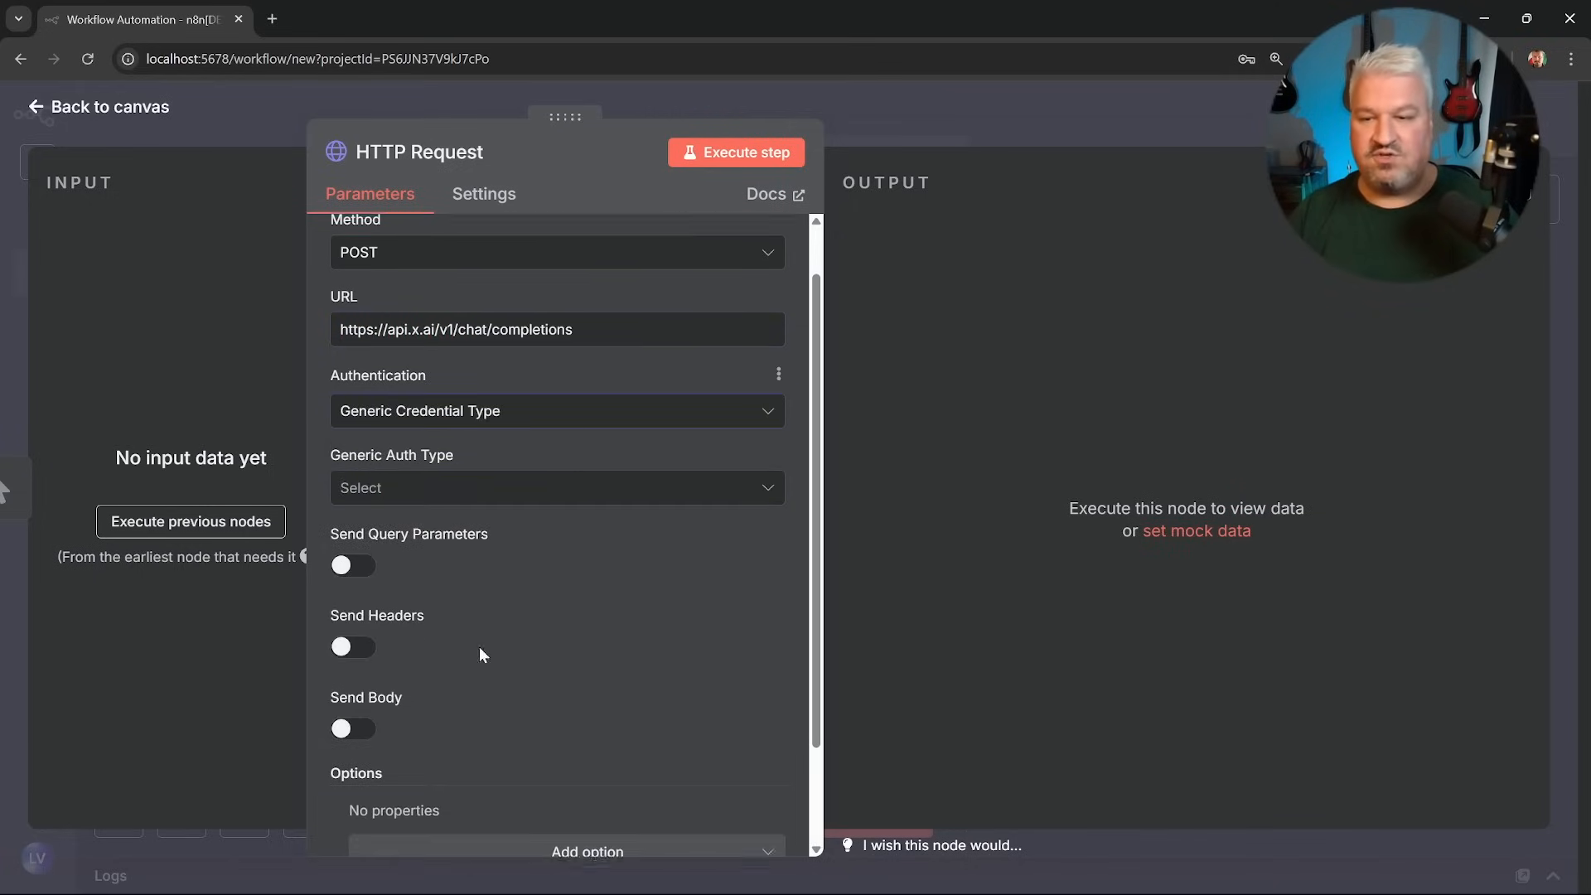
pyautogui.click(556, 488)
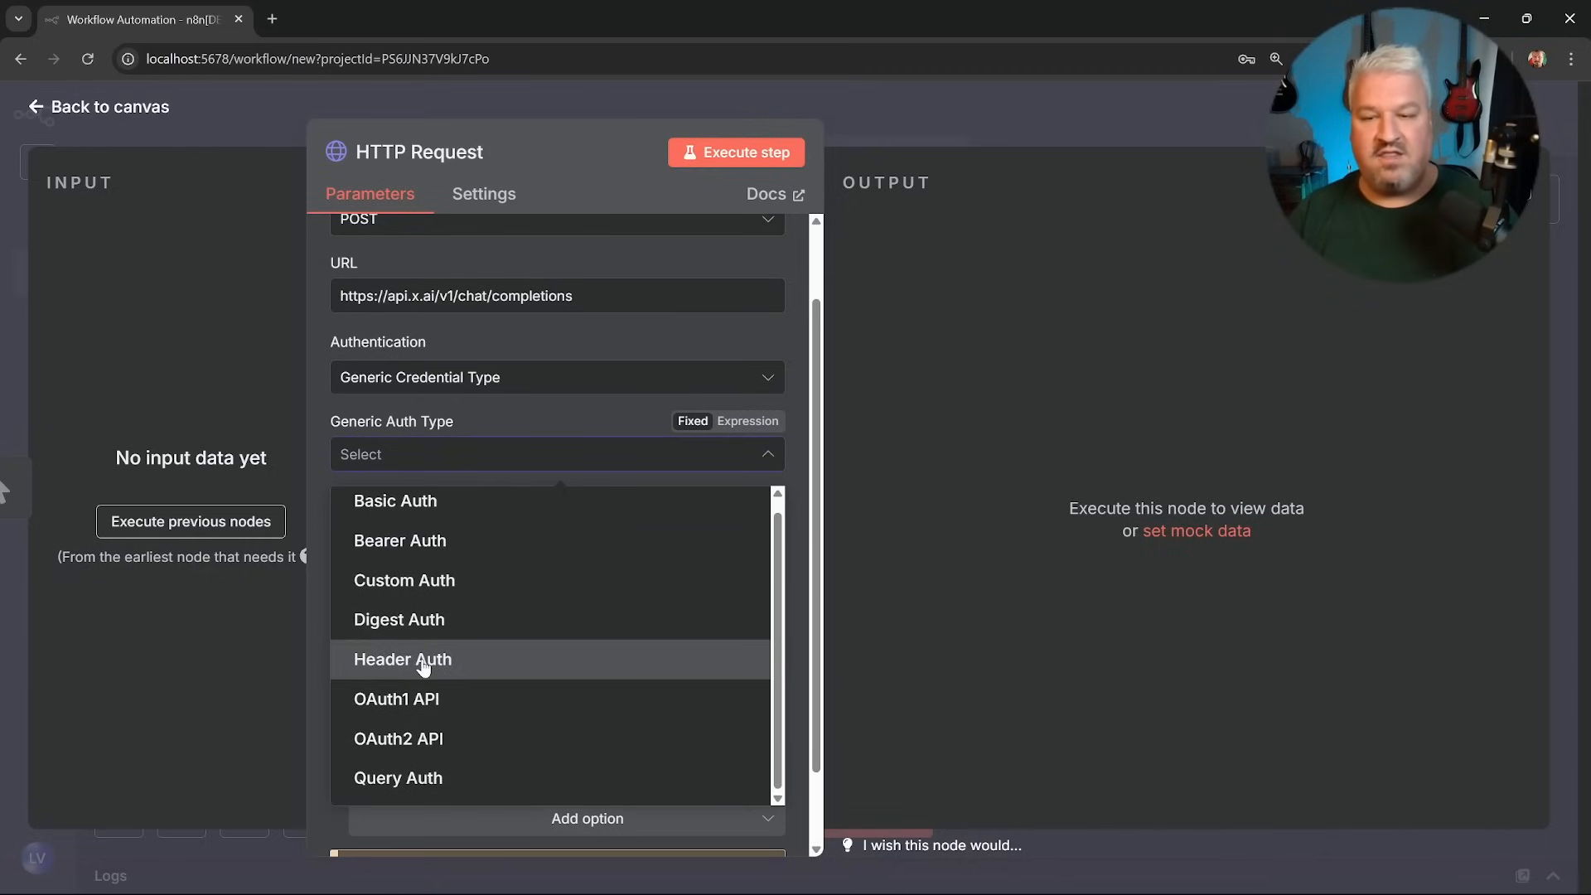
pyautogui.click(403, 659)
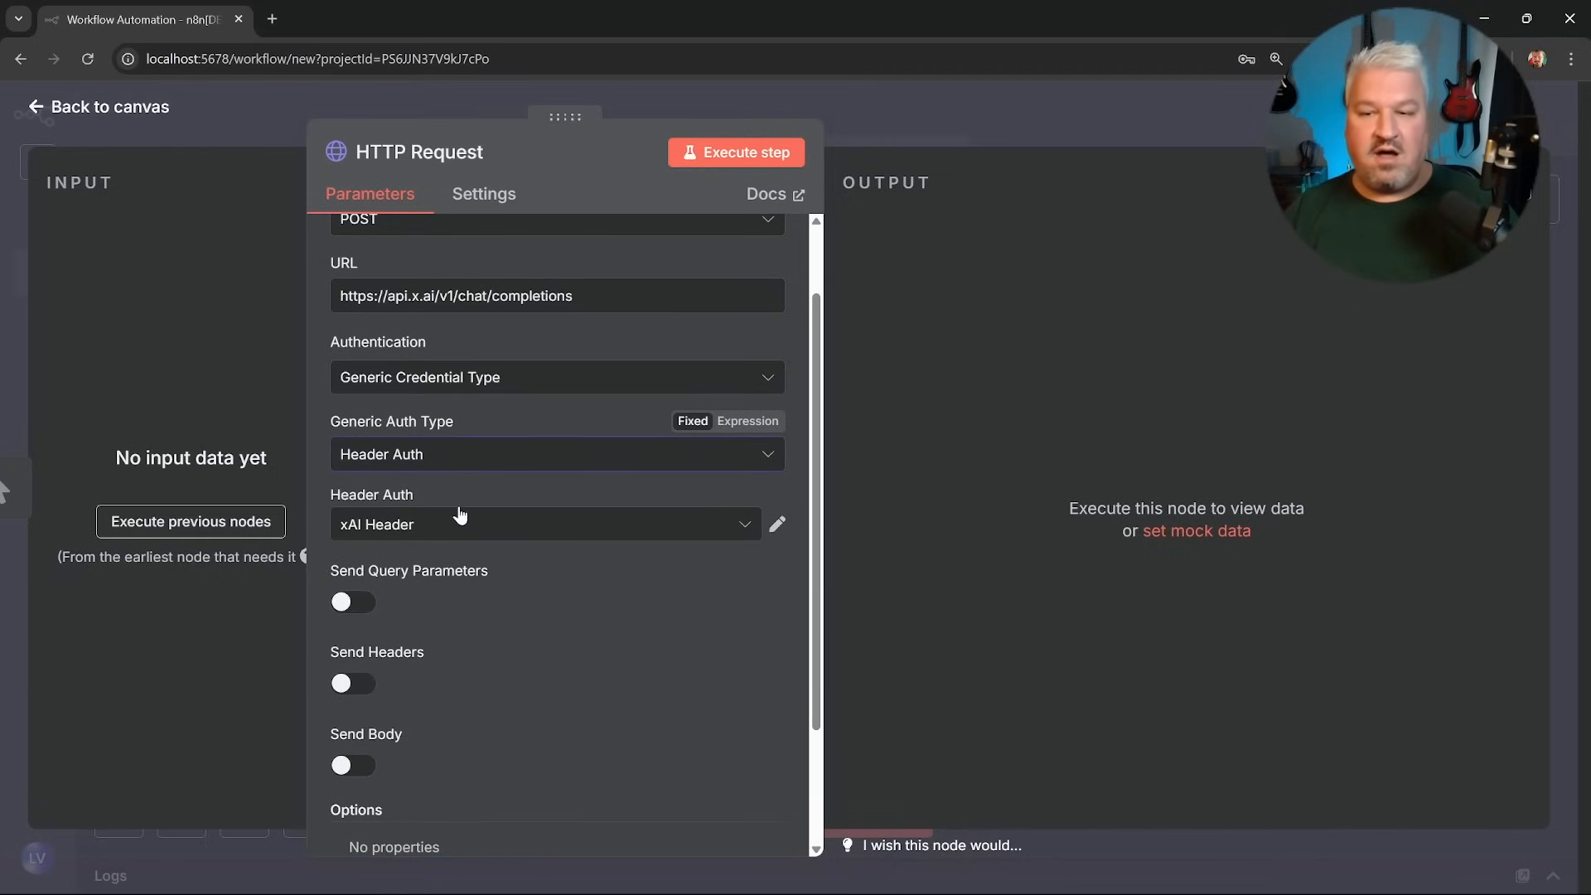
# Enable Send Body and specify it Using JSON.
pyautogui.scroll(-3)
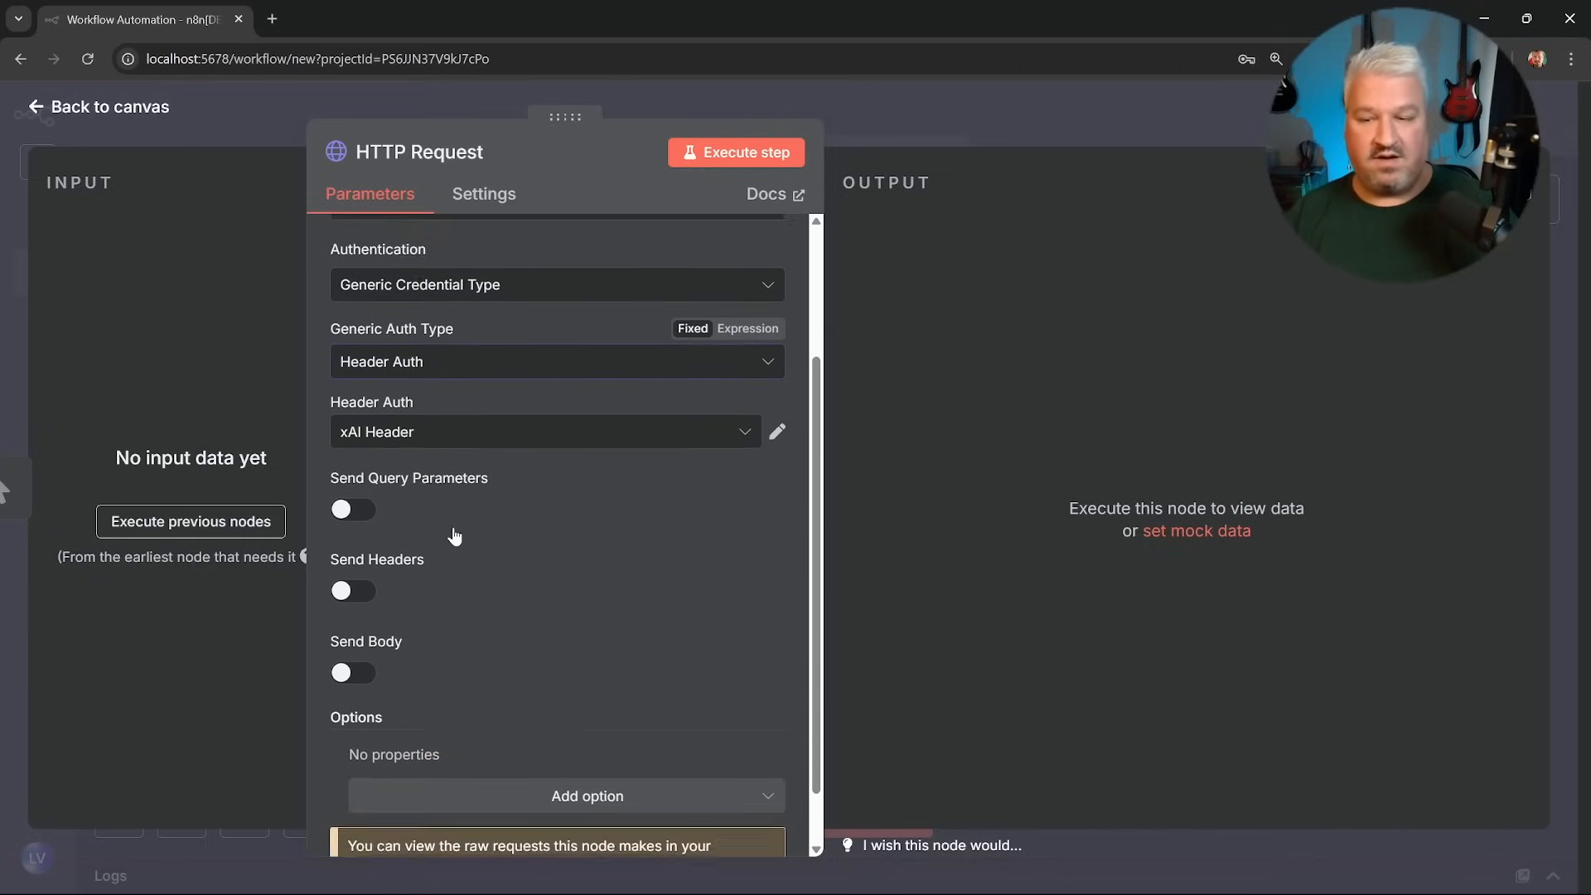
pyautogui.click(352, 672)
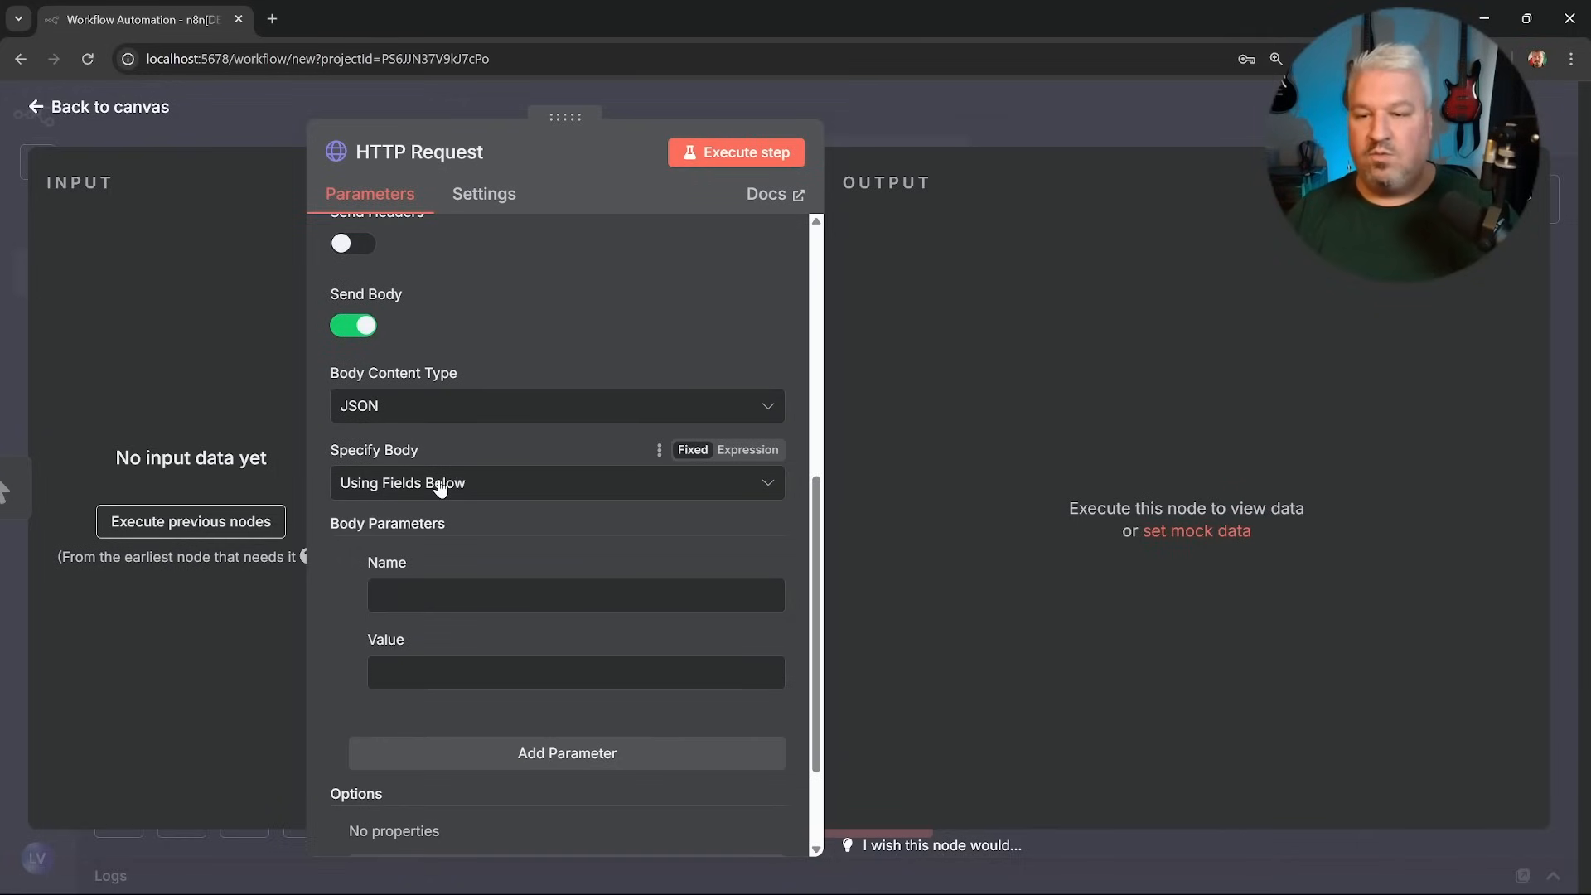
pyautogui.click(556, 483)
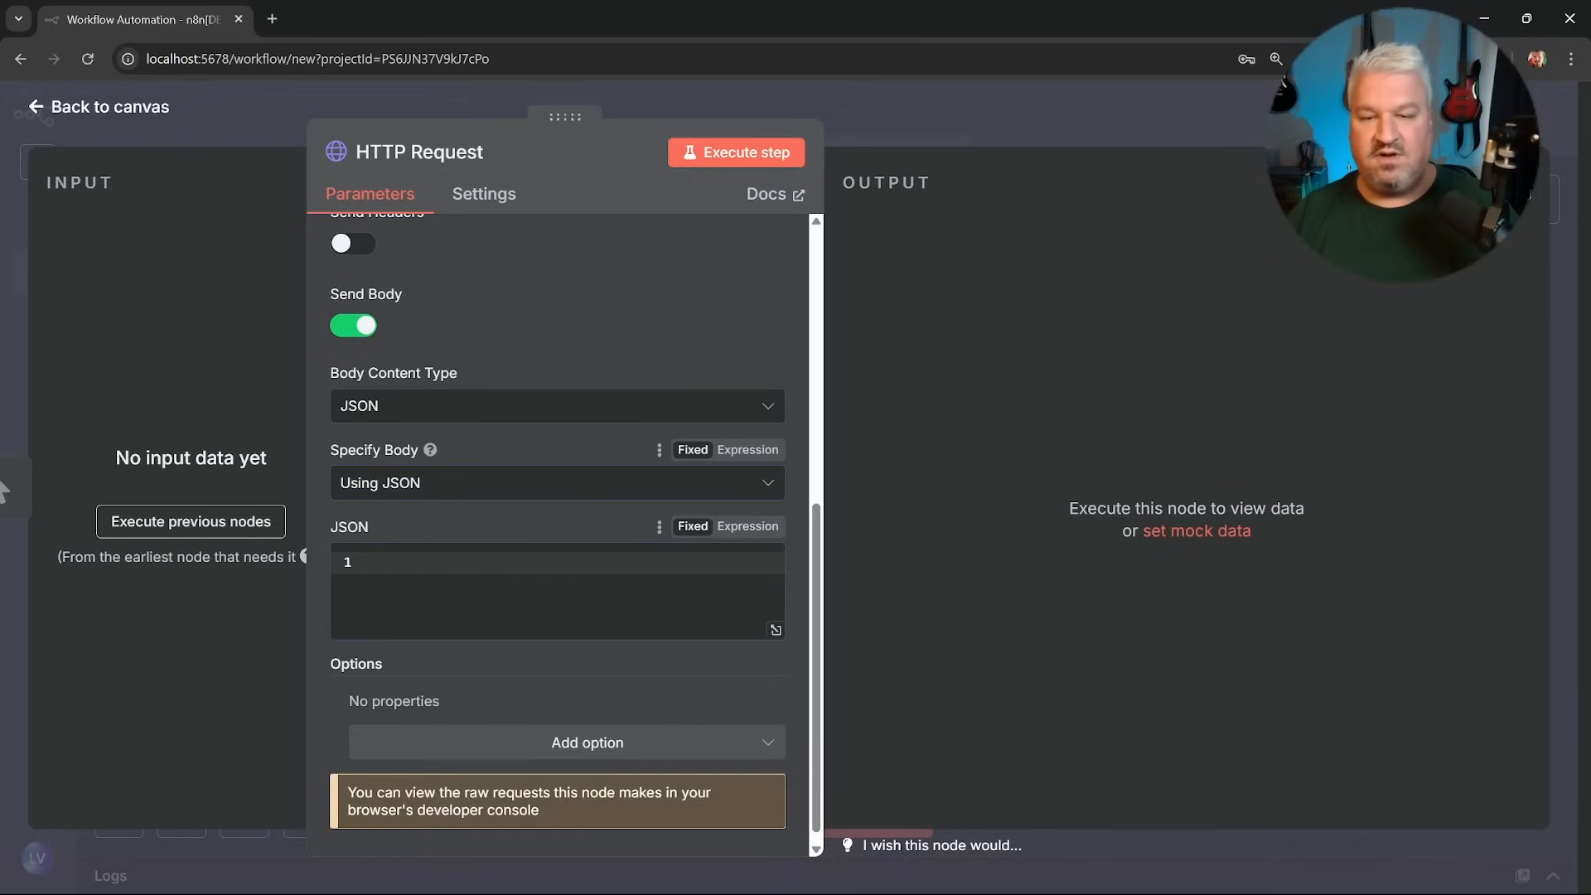
# Enter the grok-4 chat JSON asking for latest OpenAI news with search_parameters mode auto.
pyautogui.click(748, 574)
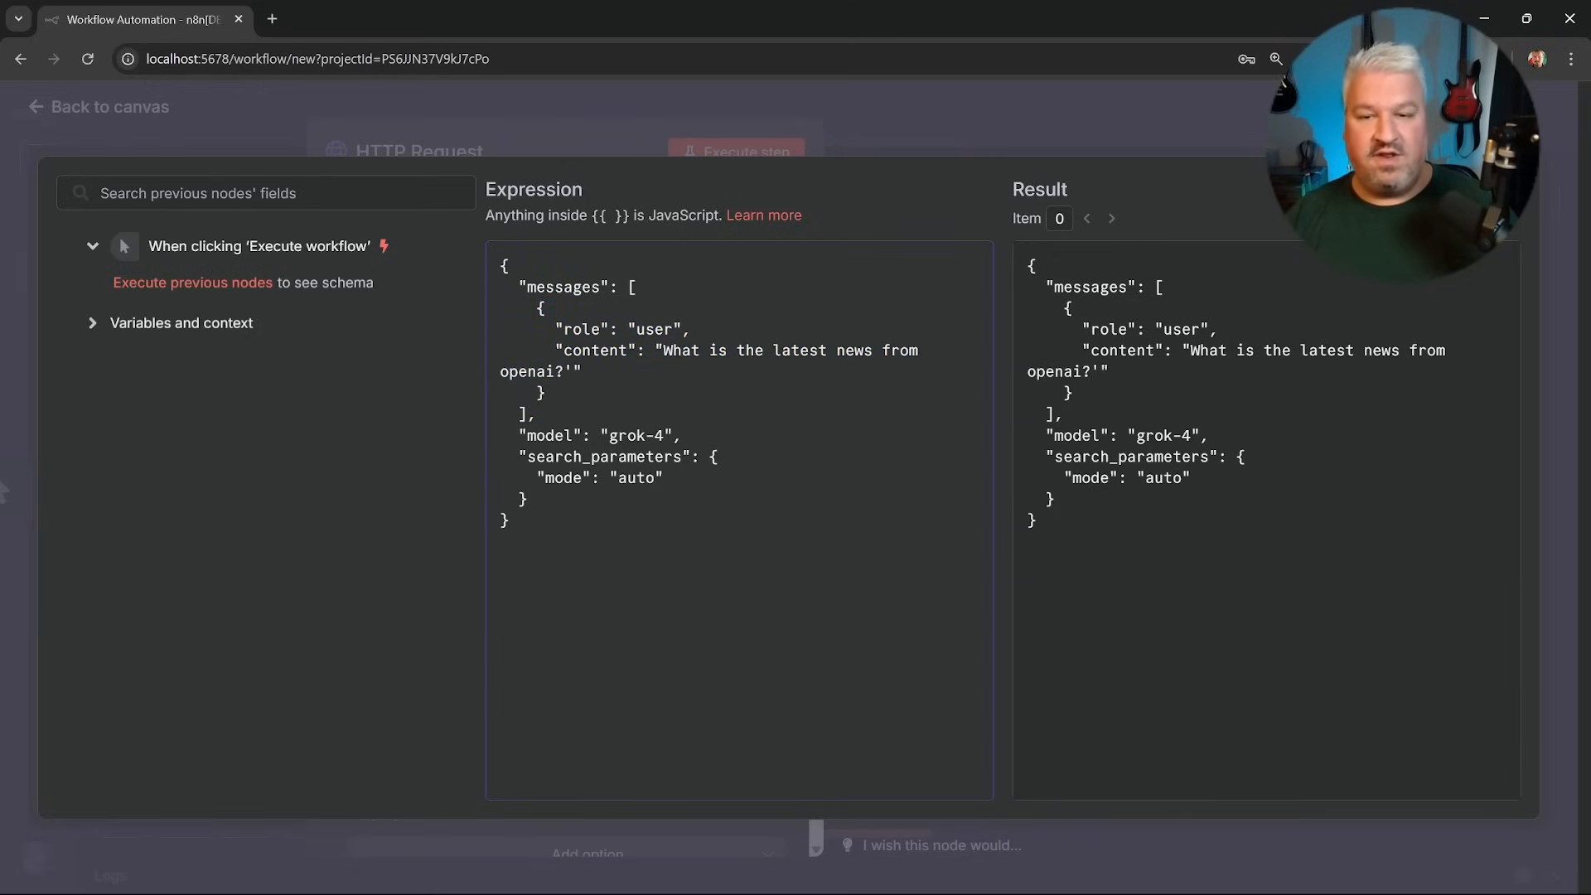
pyautogui.doubleClick(604, 457)
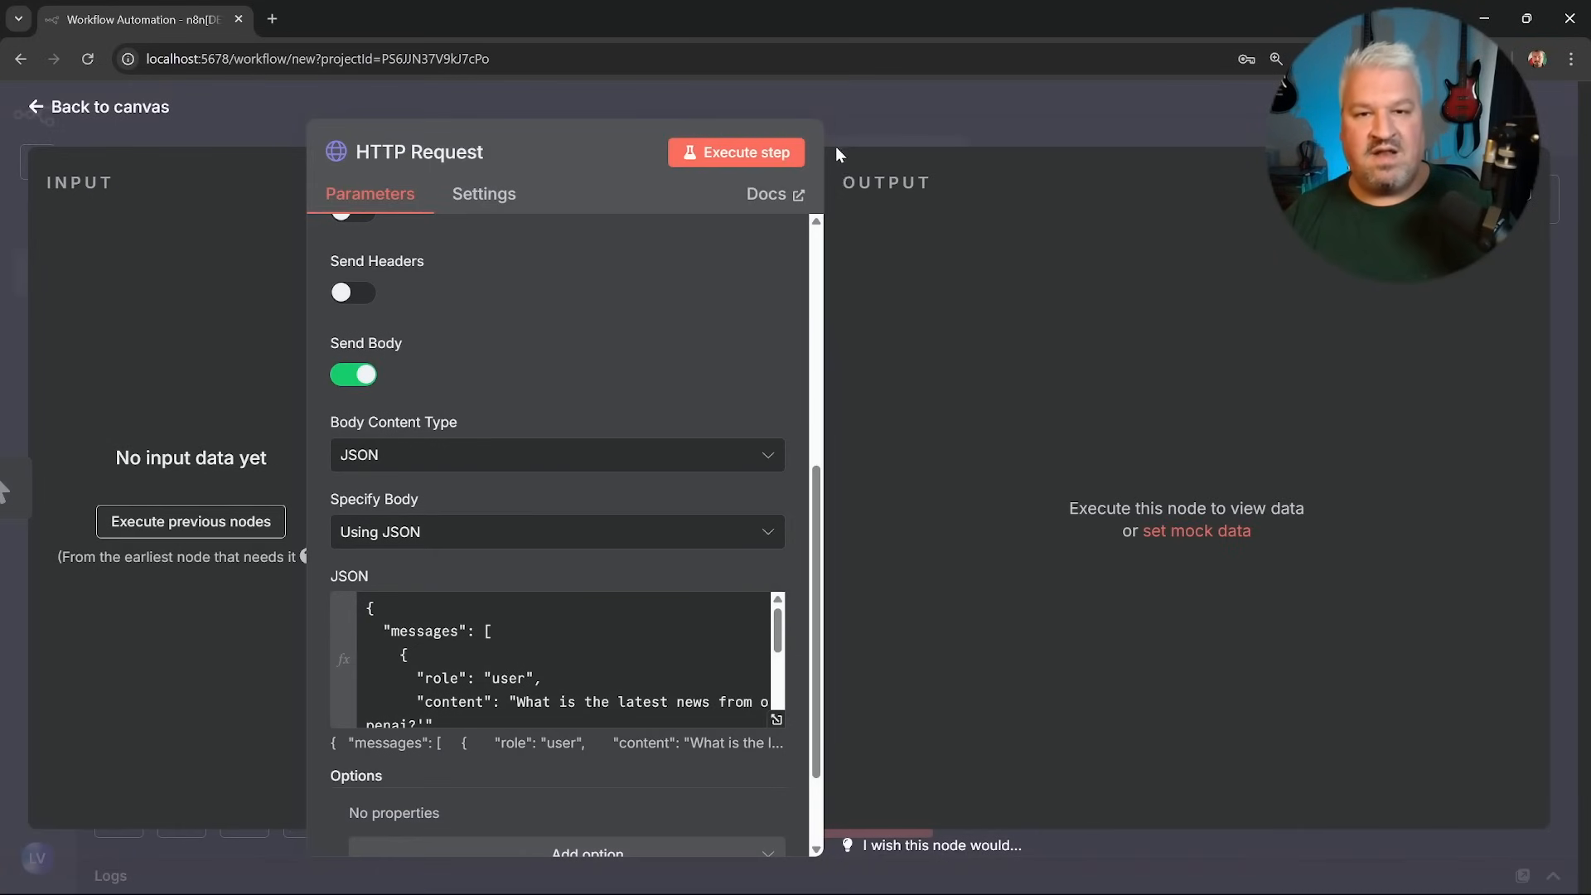
# Execute the step and review Grok's July 13, 2025 OpenAI news answer and its citations array.
pyautogui.click(736, 152)
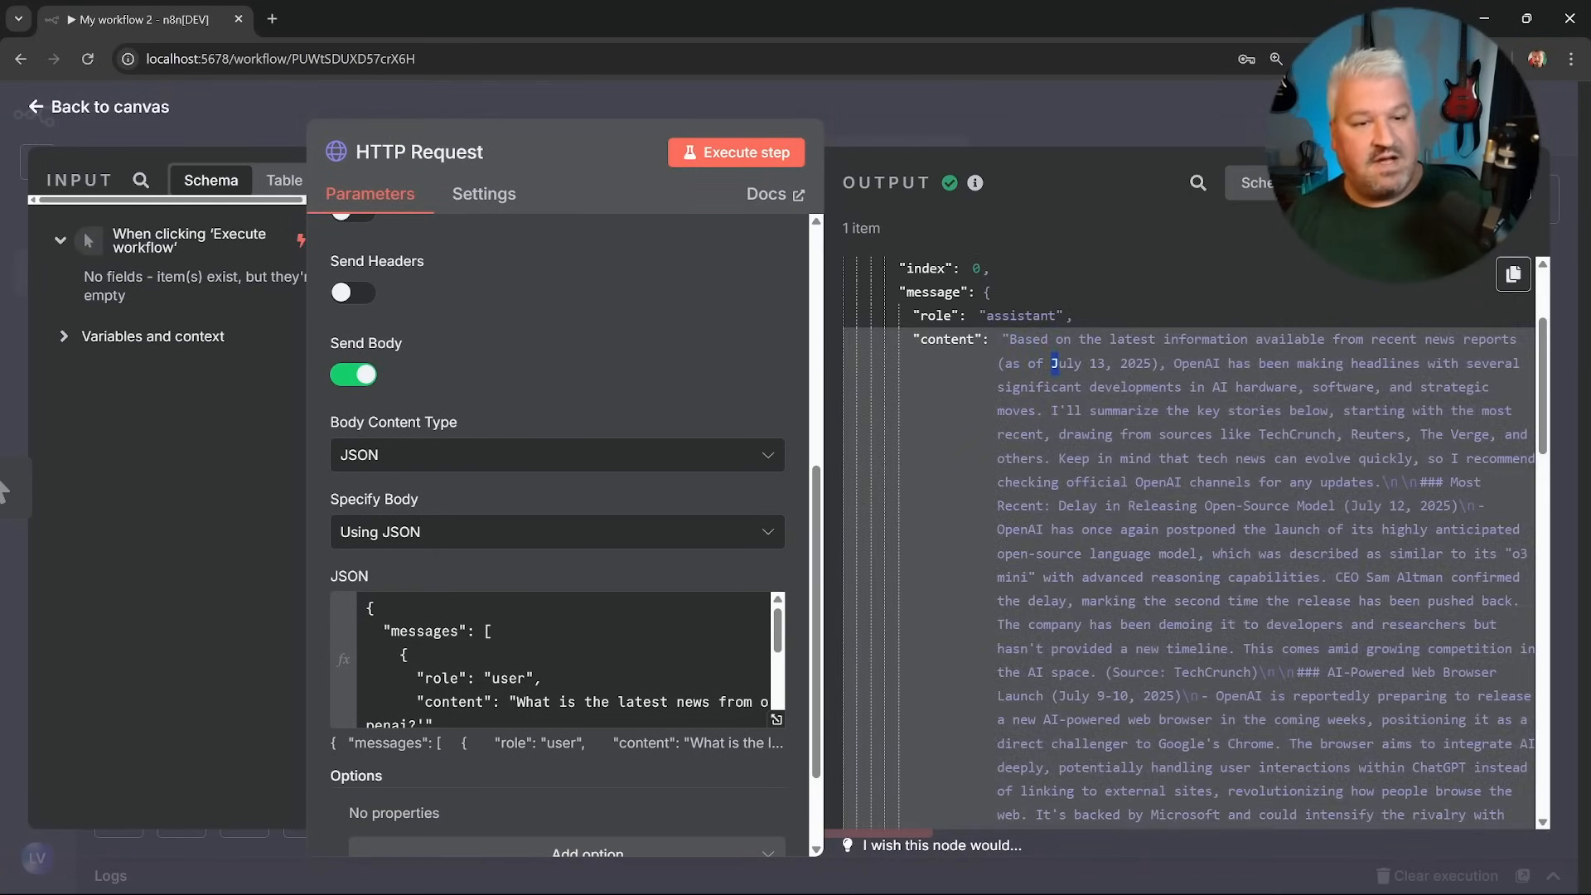
pyautogui.doubleClick(1099, 362)
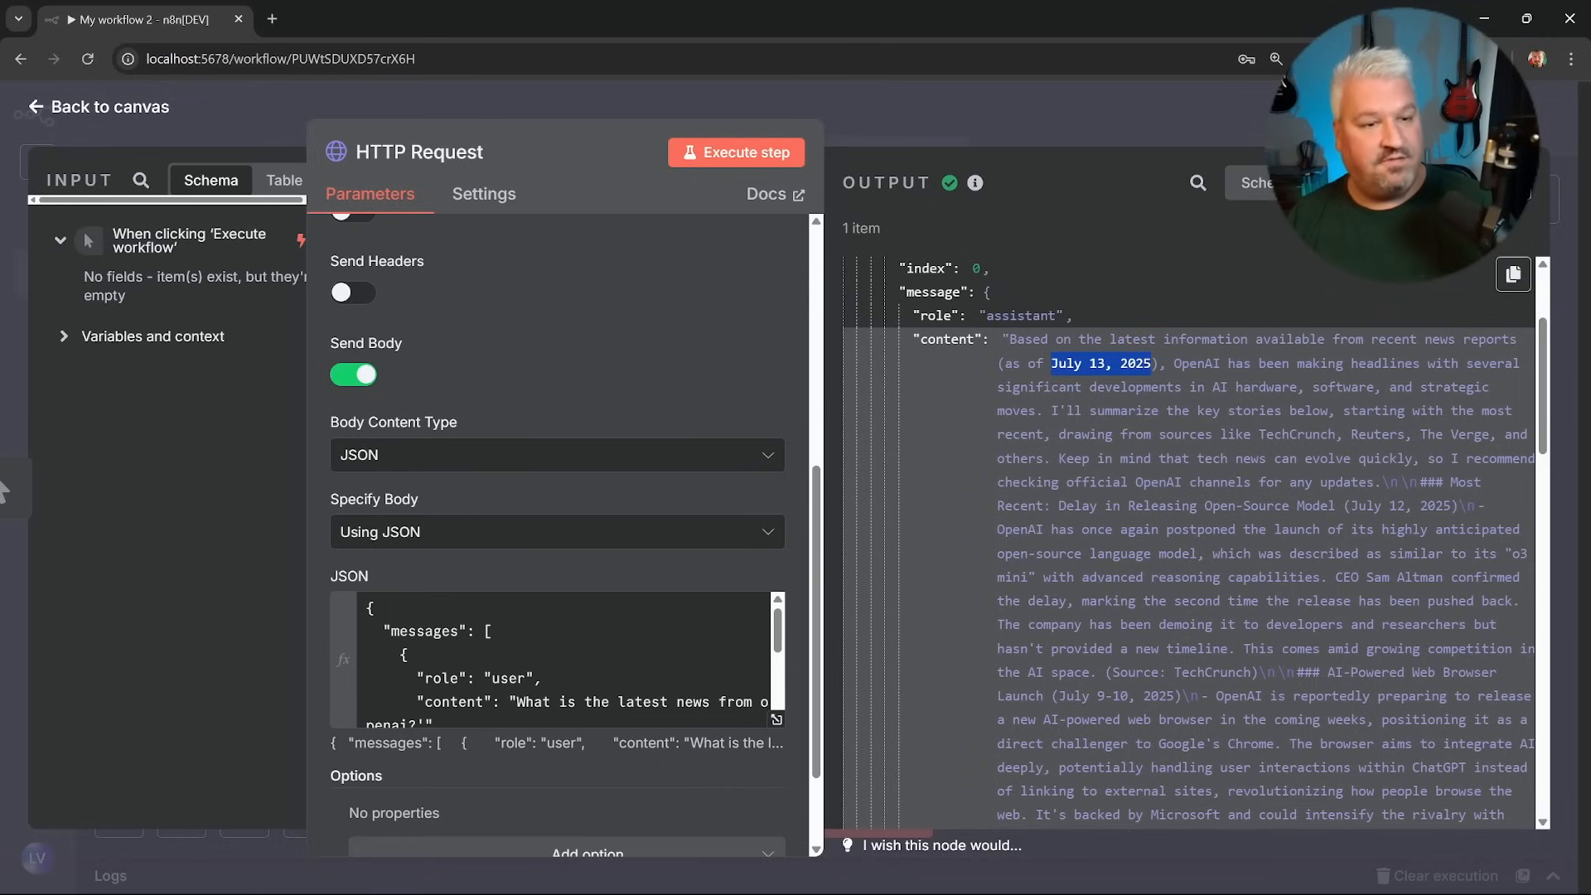
pyautogui.scroll(-3)
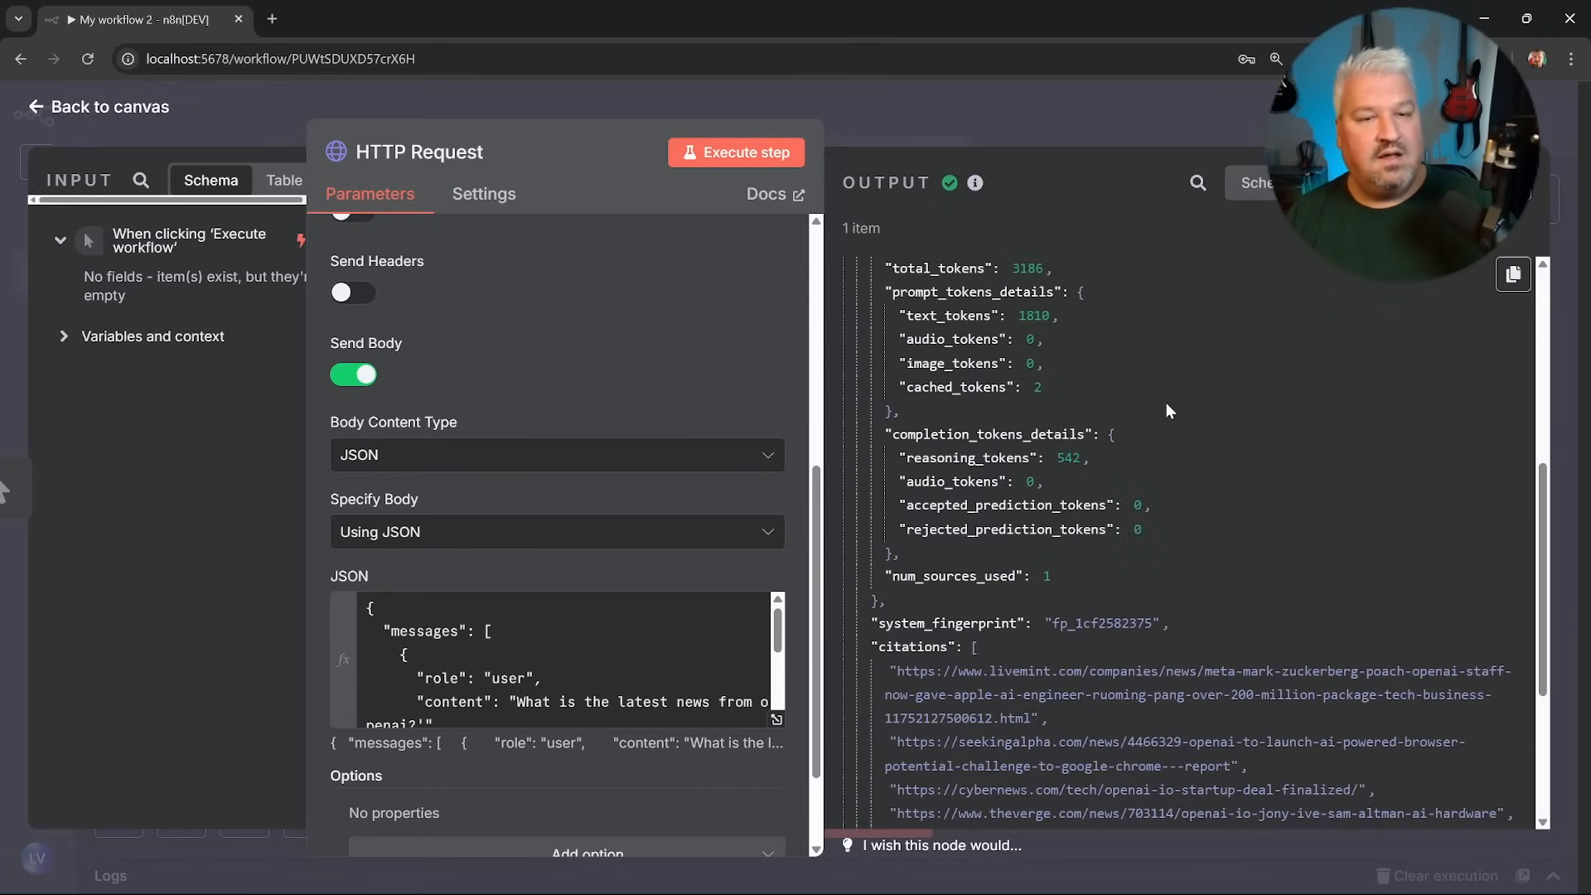
pyautogui.scroll(-3)
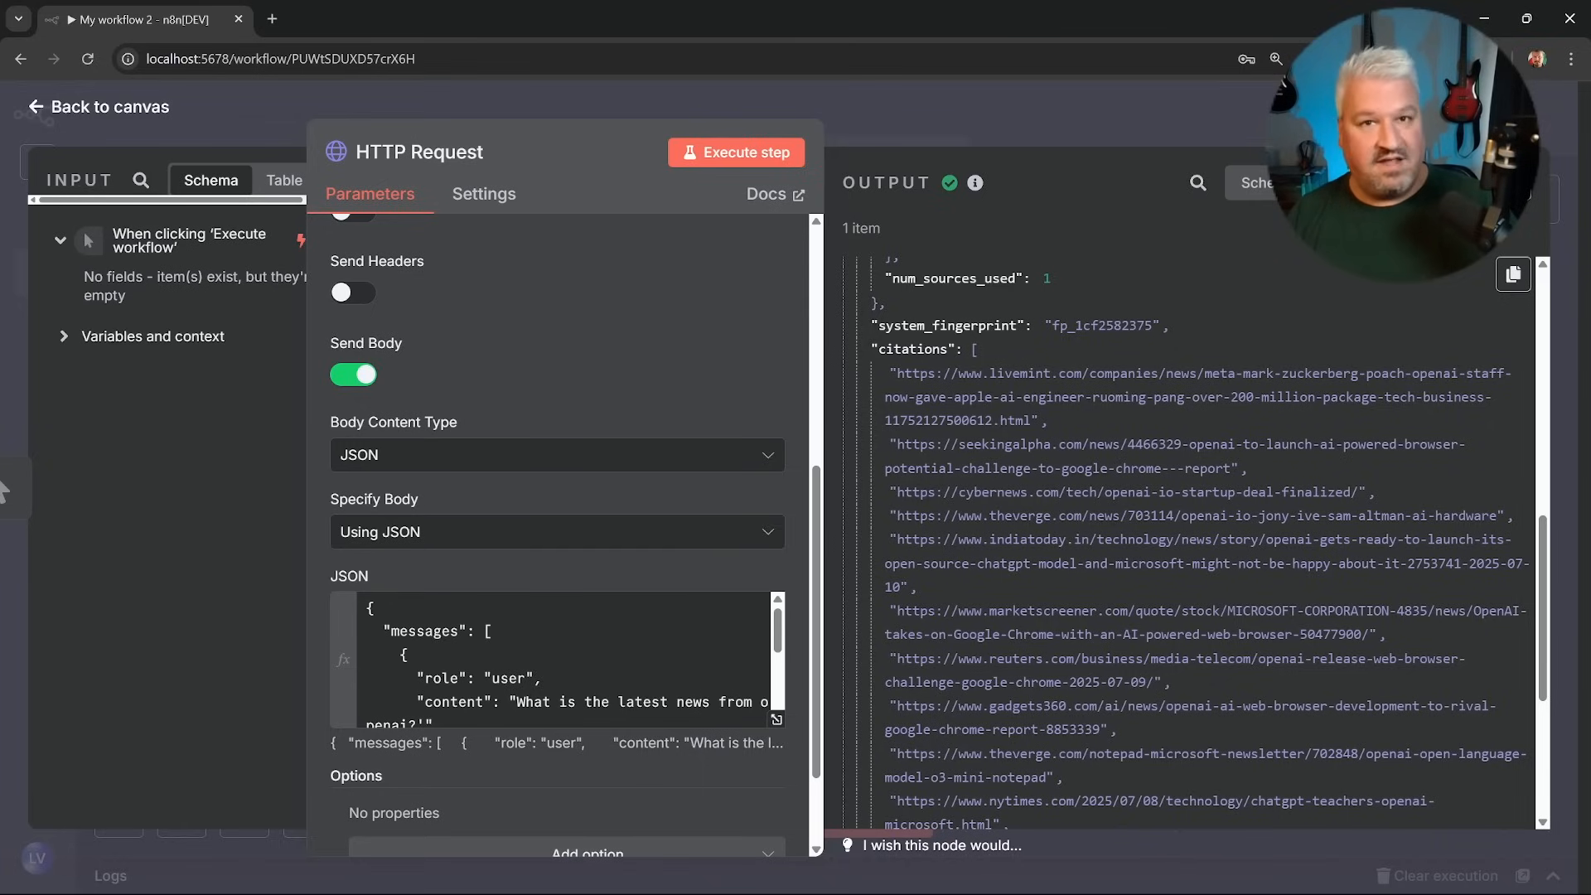
pyautogui.scroll(-3)
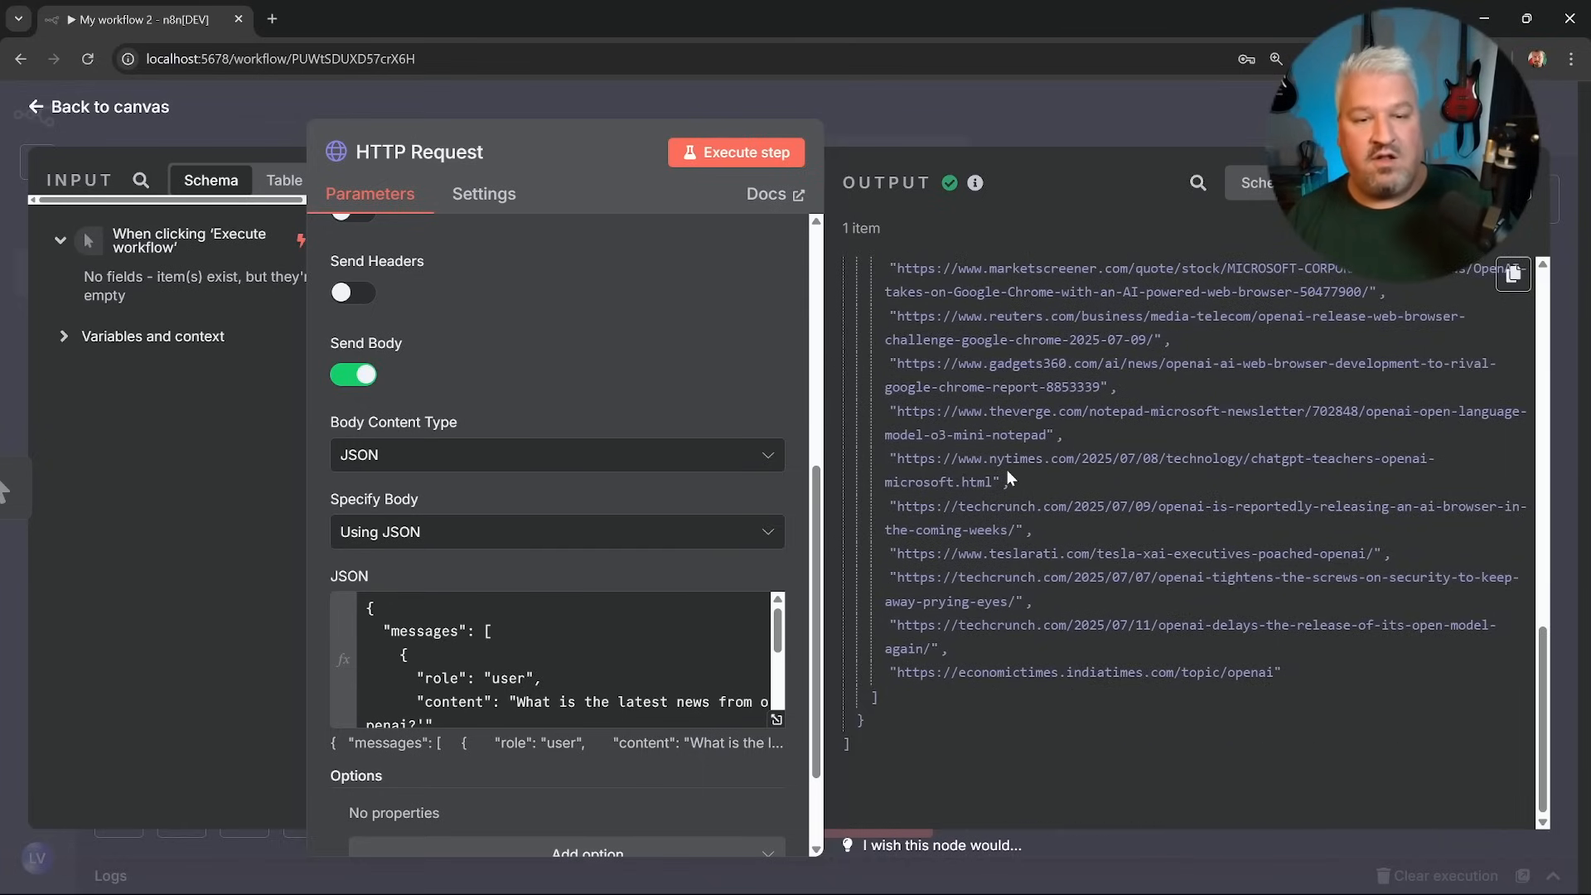